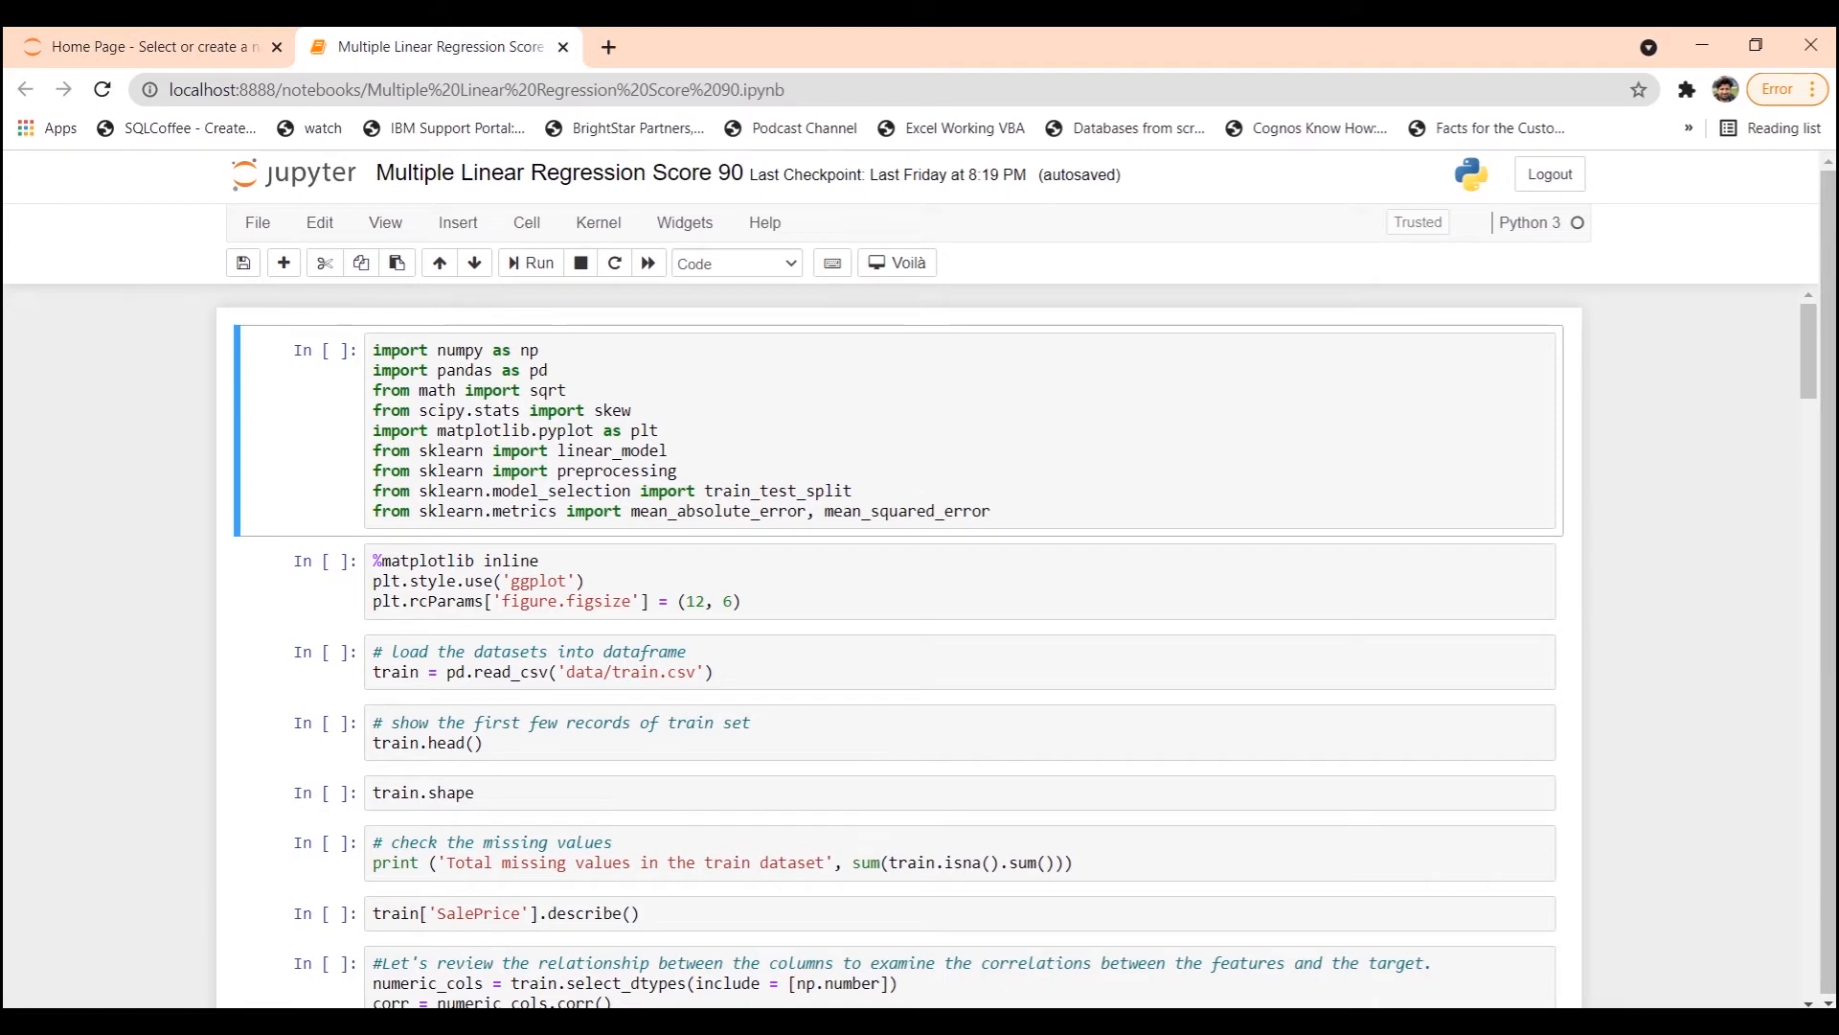
{"action": "mouse_move", "coordinate": [1102, 422]}
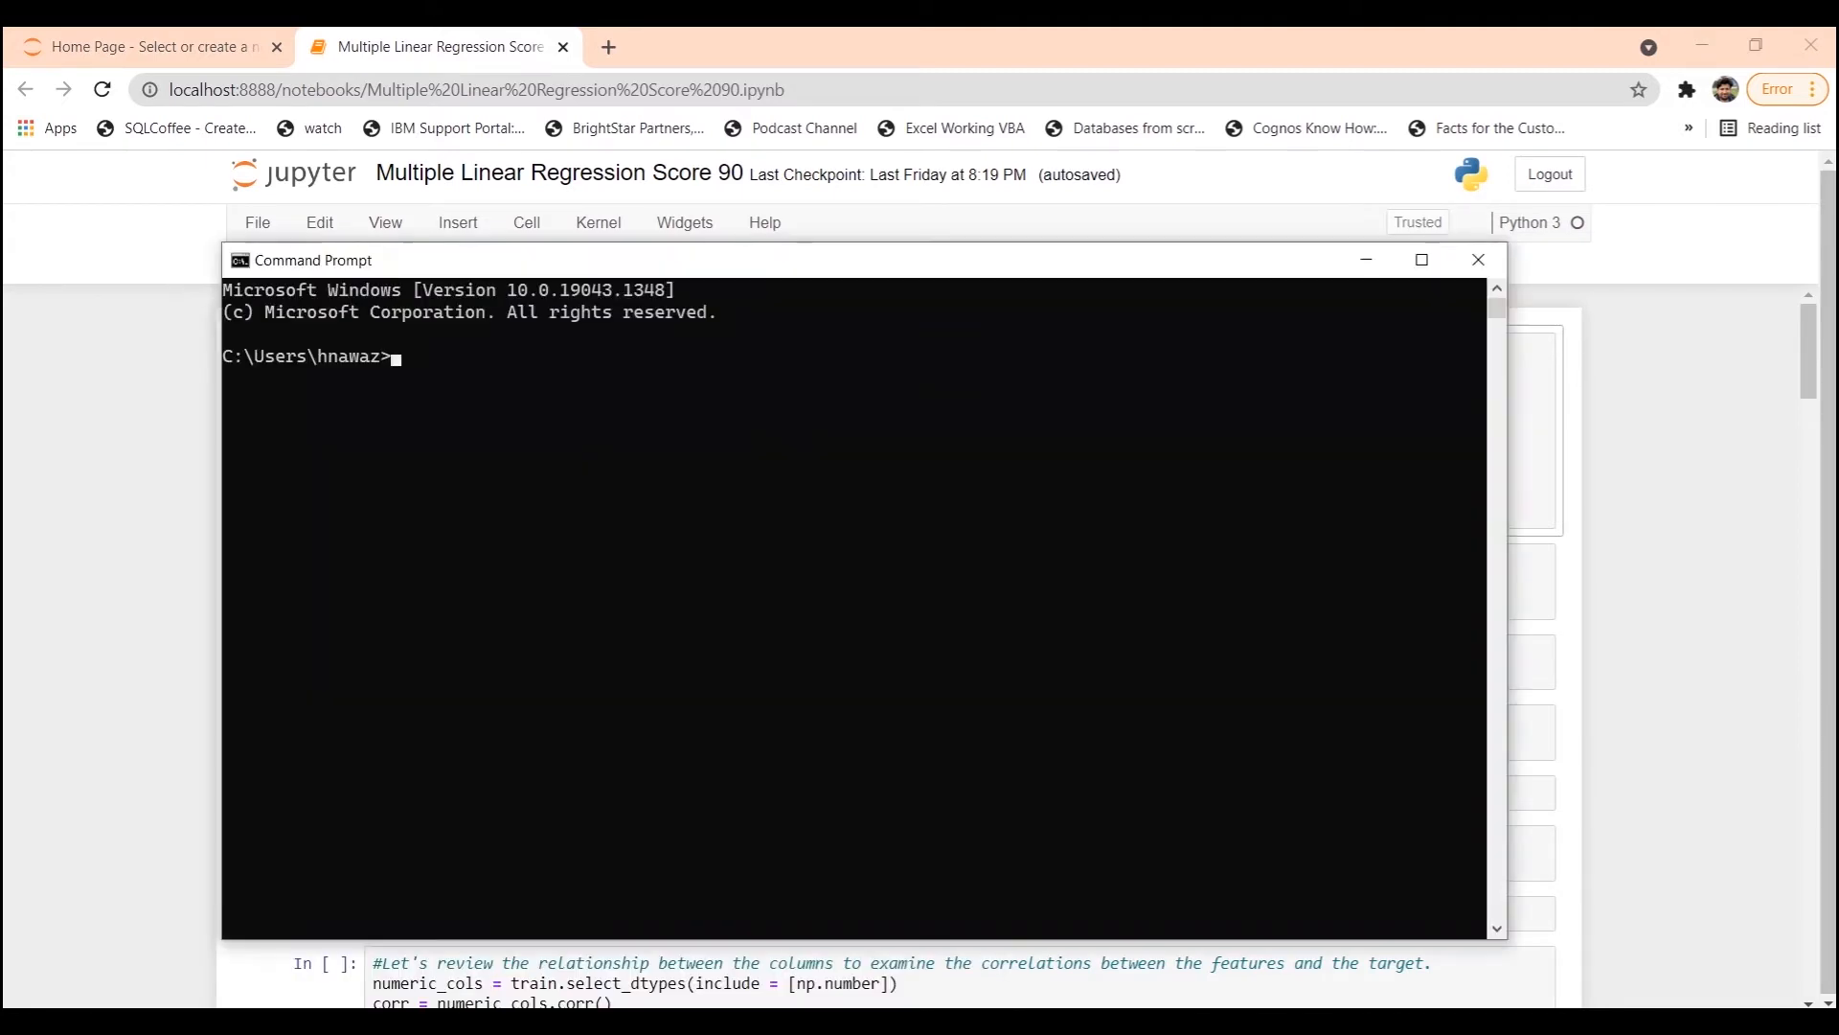
- Run 'pip install pandas' in Command Prompt
{"action": "type", "text": "p"}
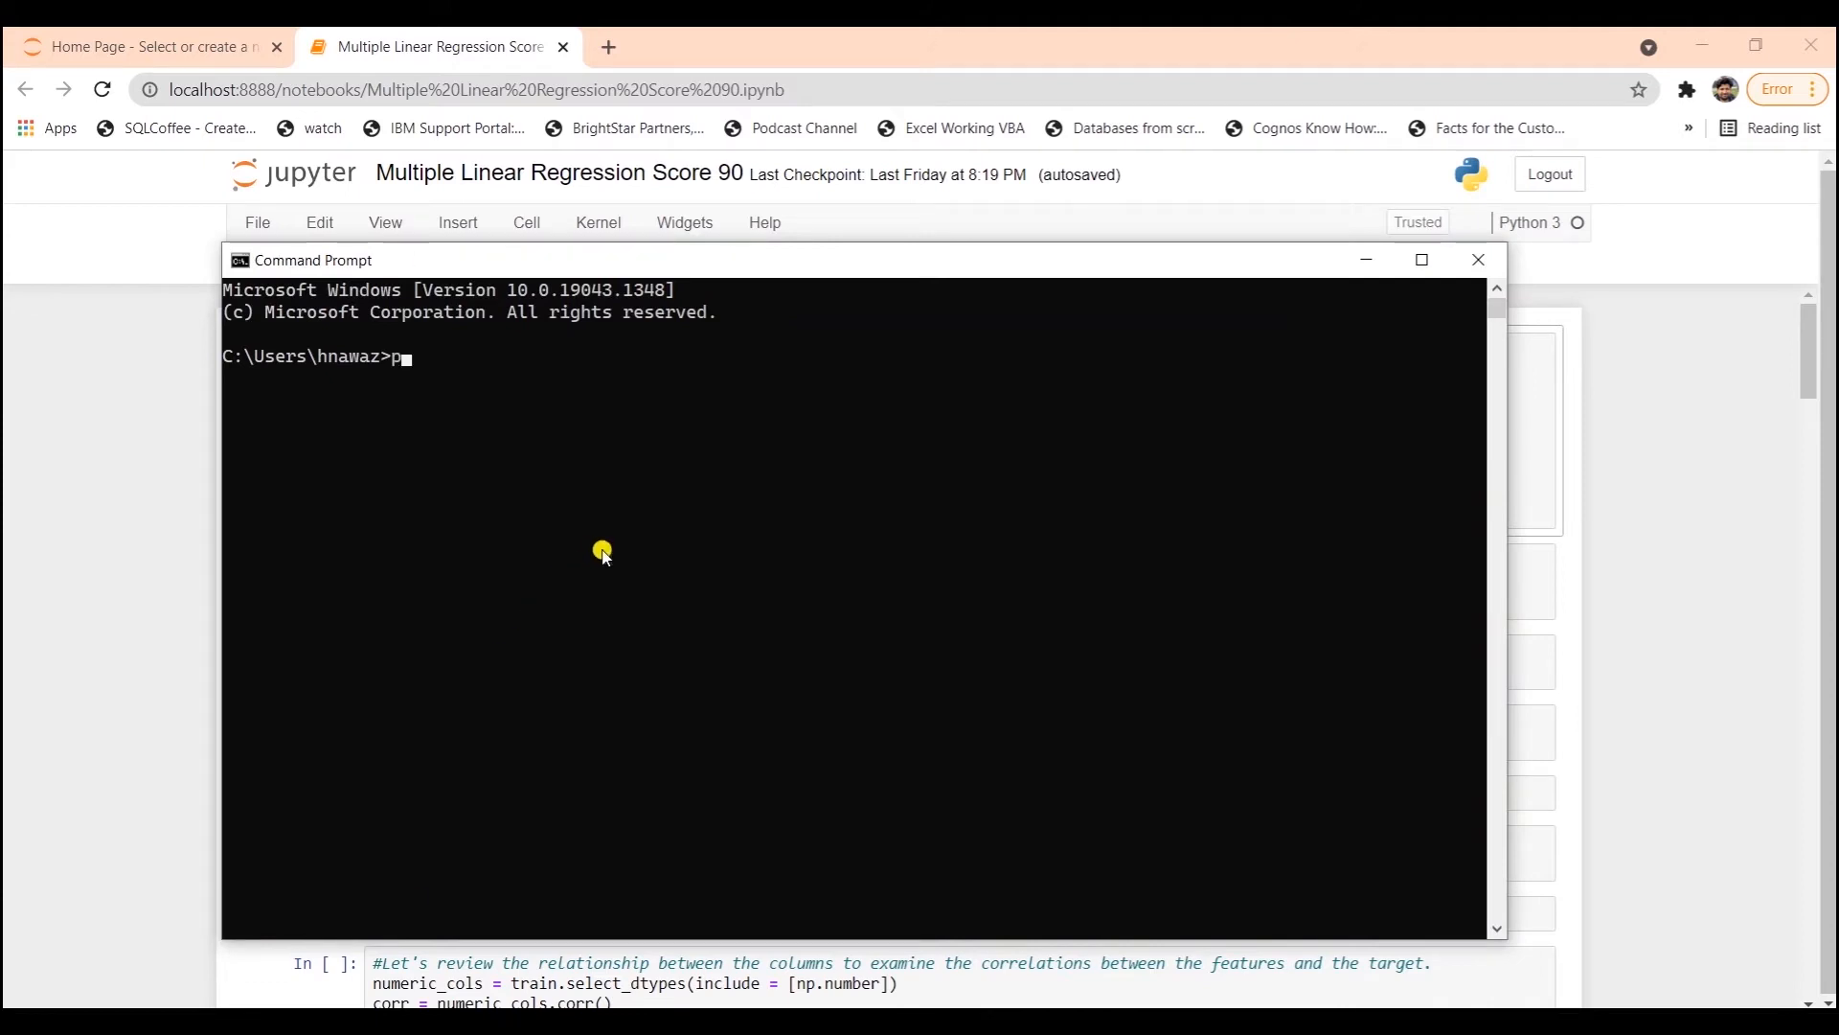
{"action": "type", "text": "ip install pand"}
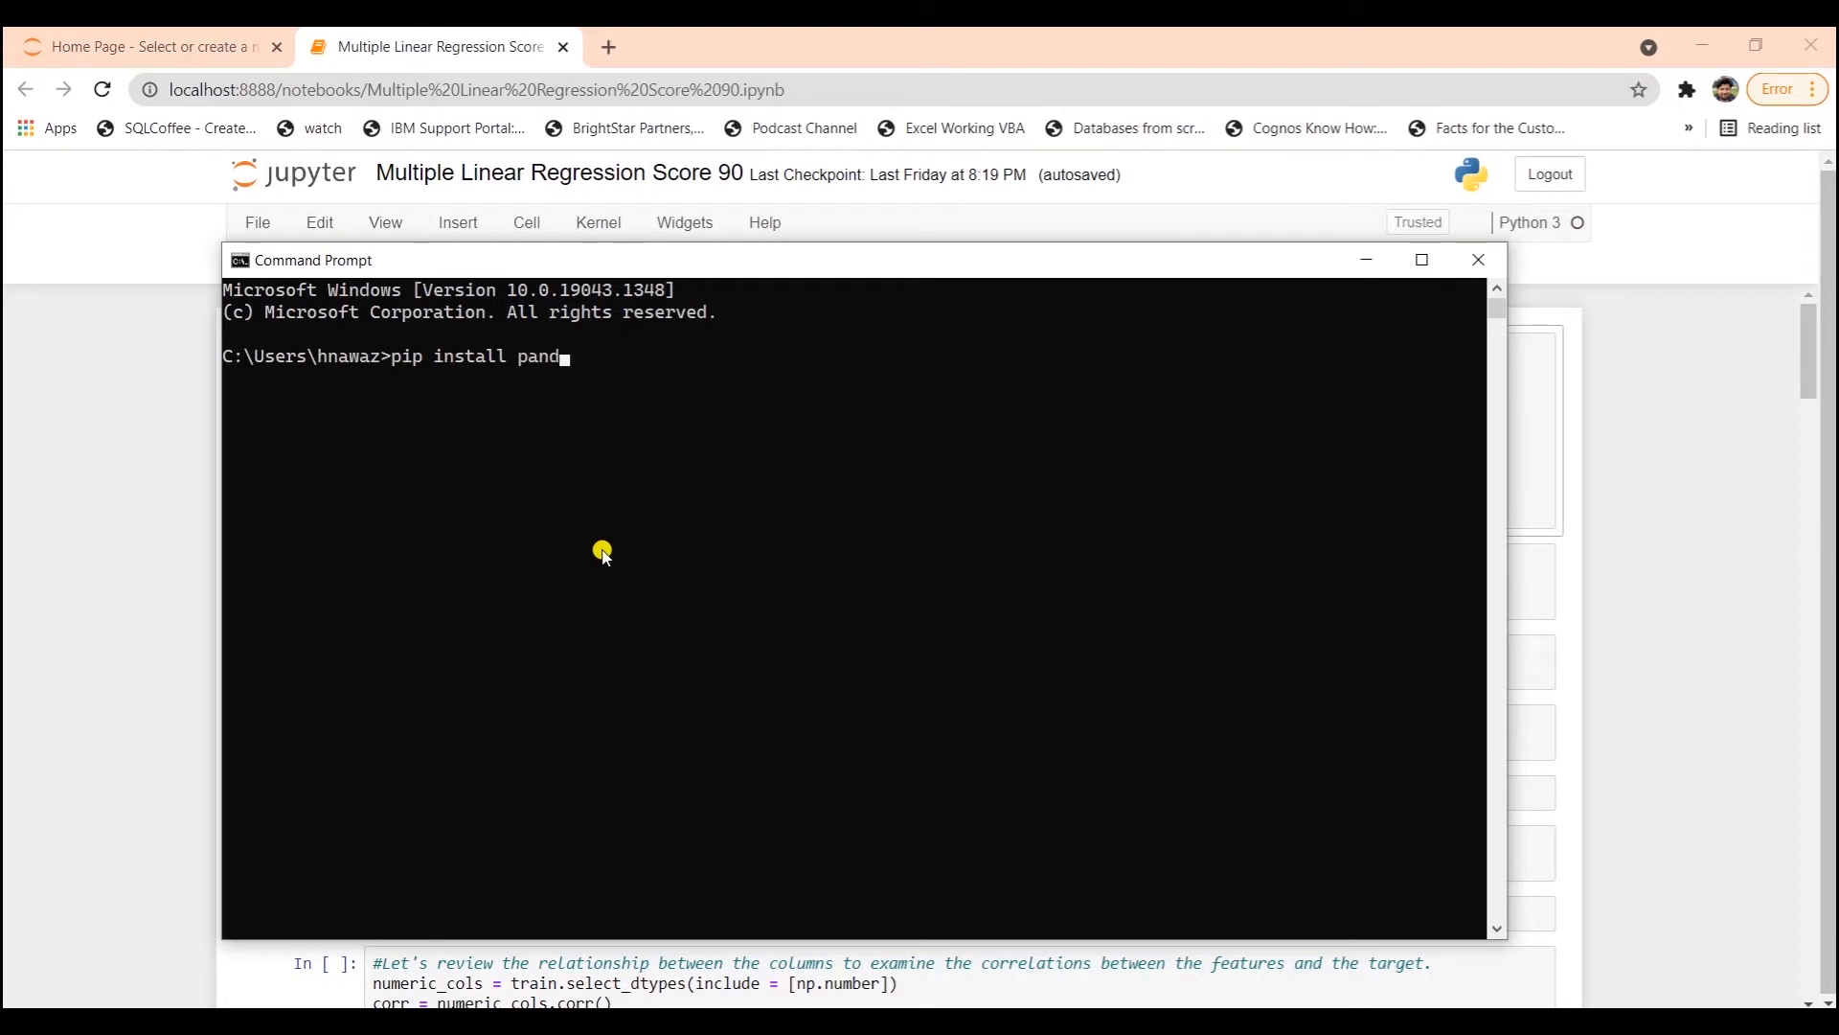
{"action": "type", "text": "as"}
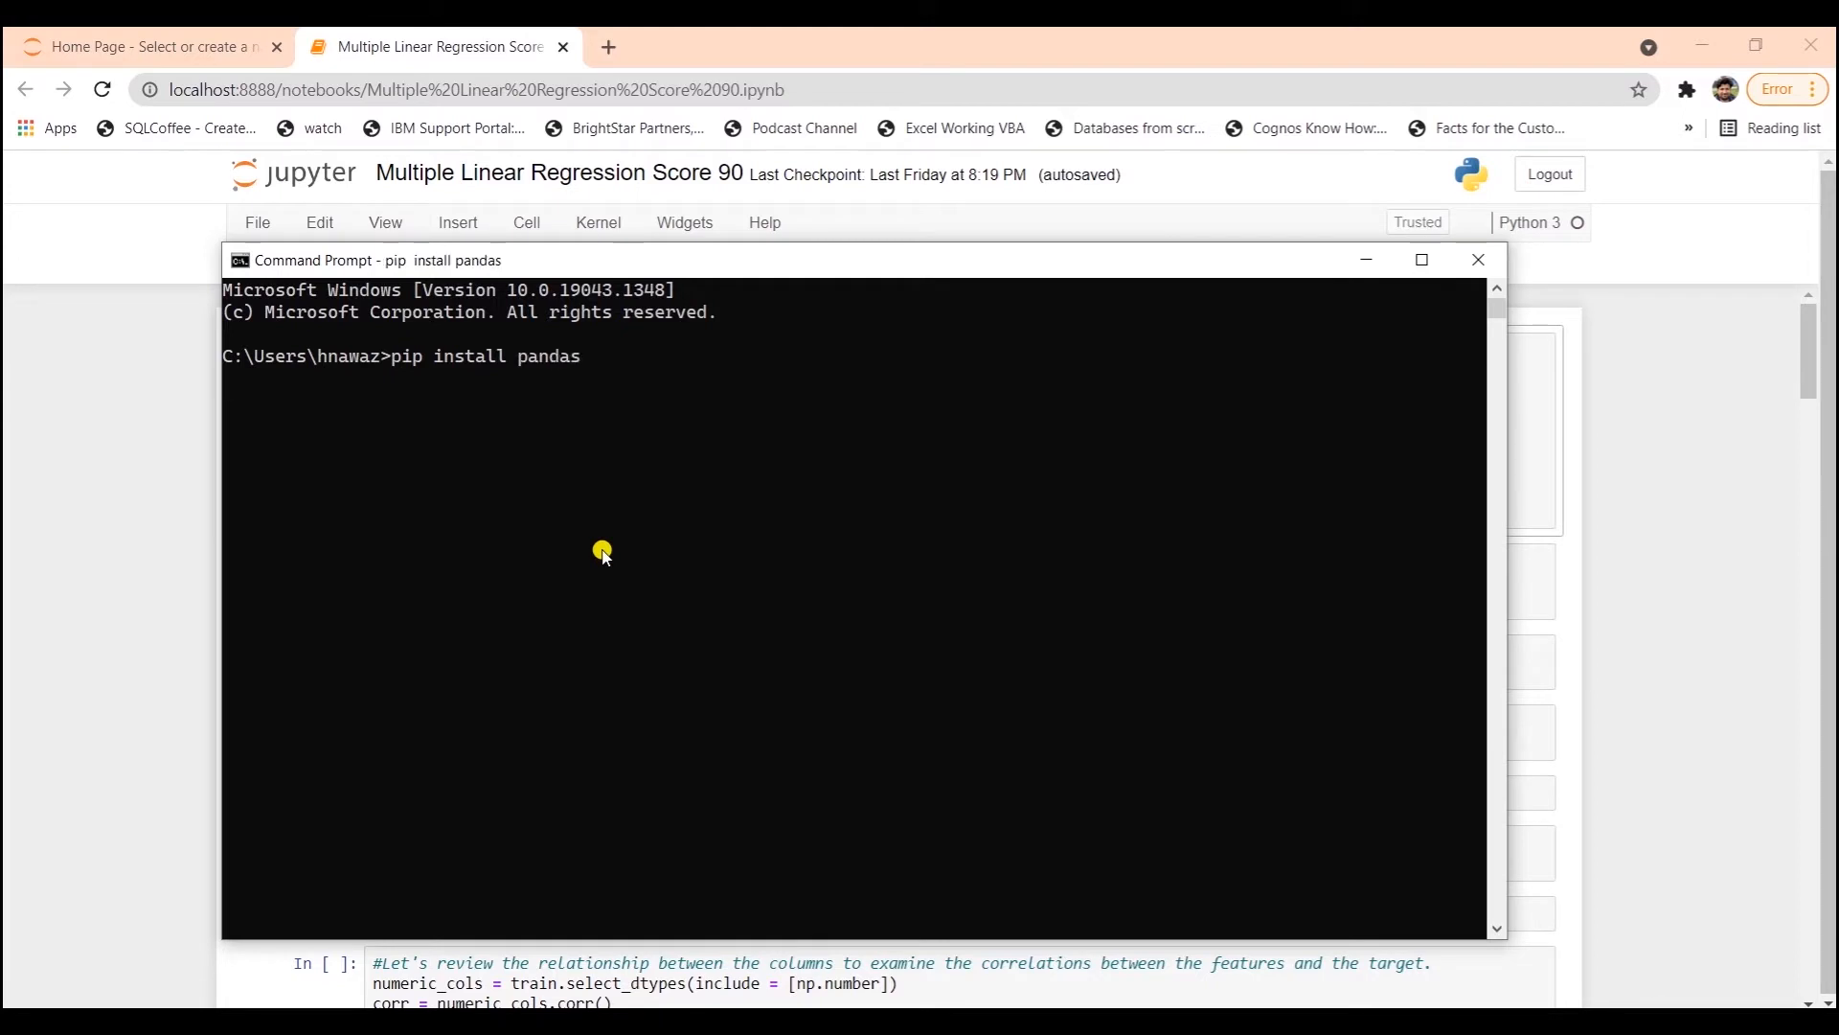
{"action": "key", "text": "Return"}
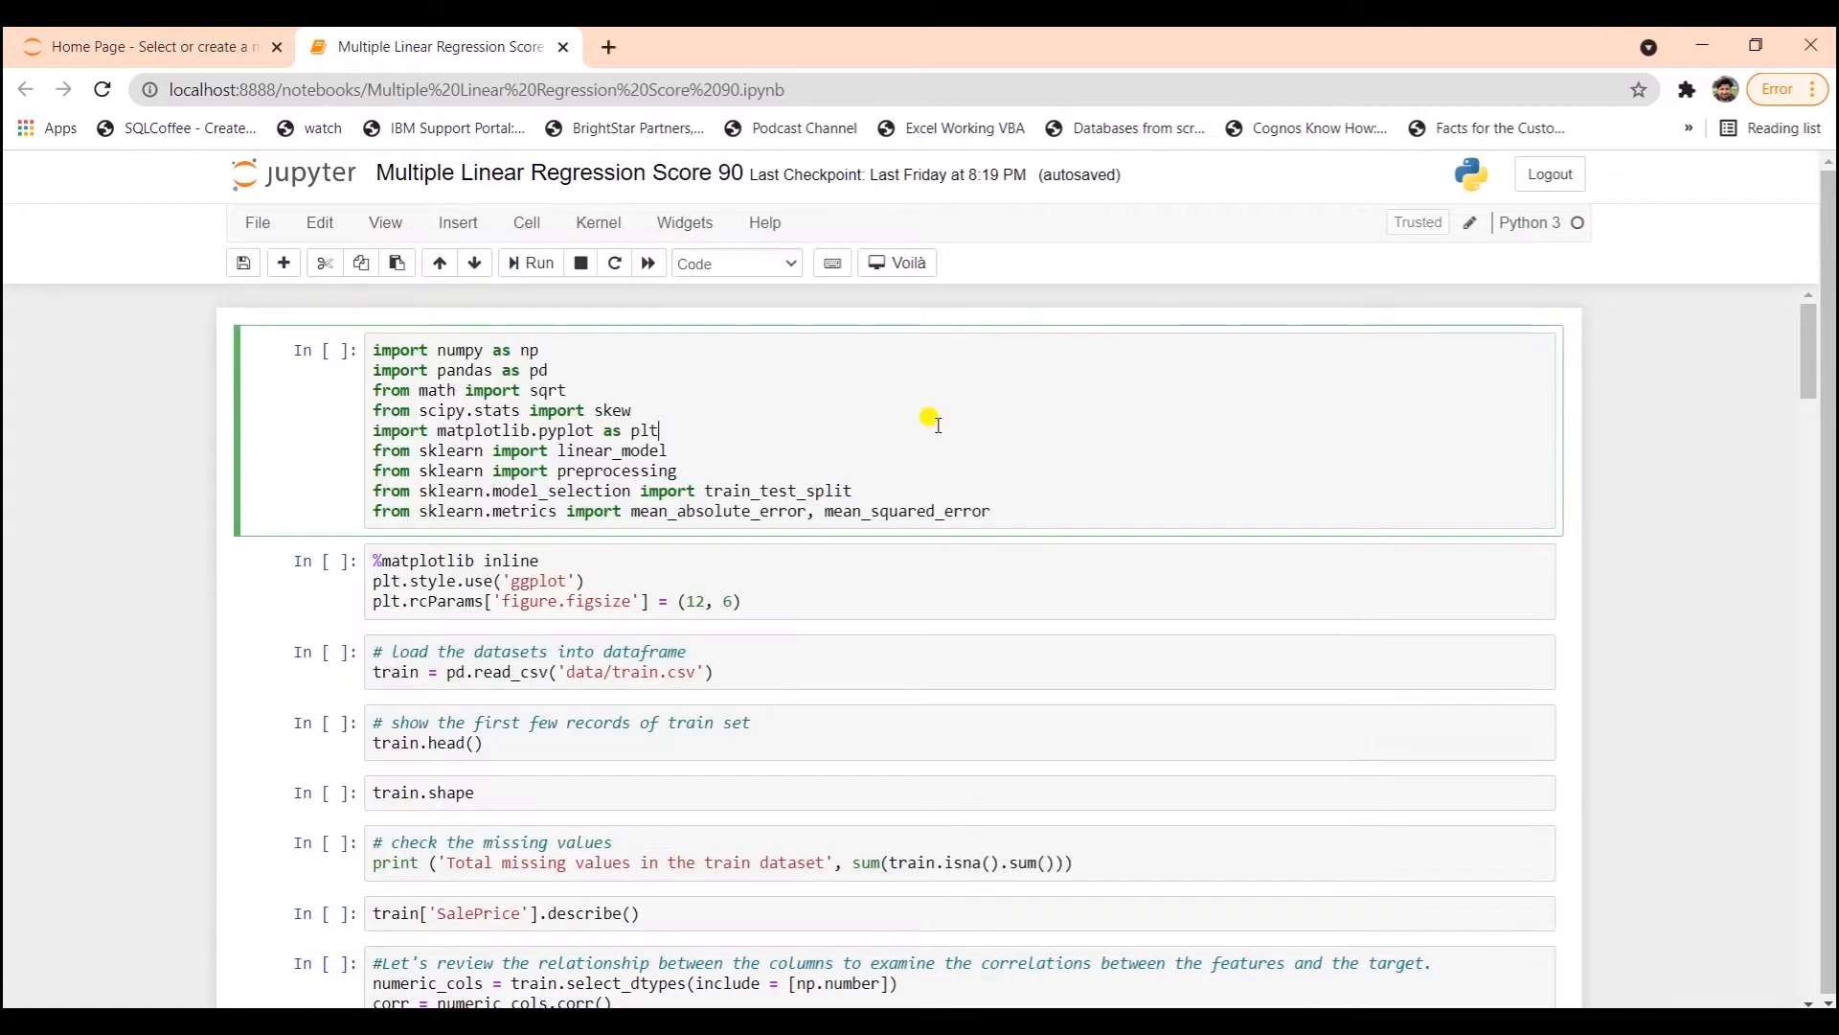
- Run the imports, plot-settings, train.csv loading and train.head() cells to preview 5 rows × 81 columns
{"action": "left_click", "coordinate": [536, 262]}
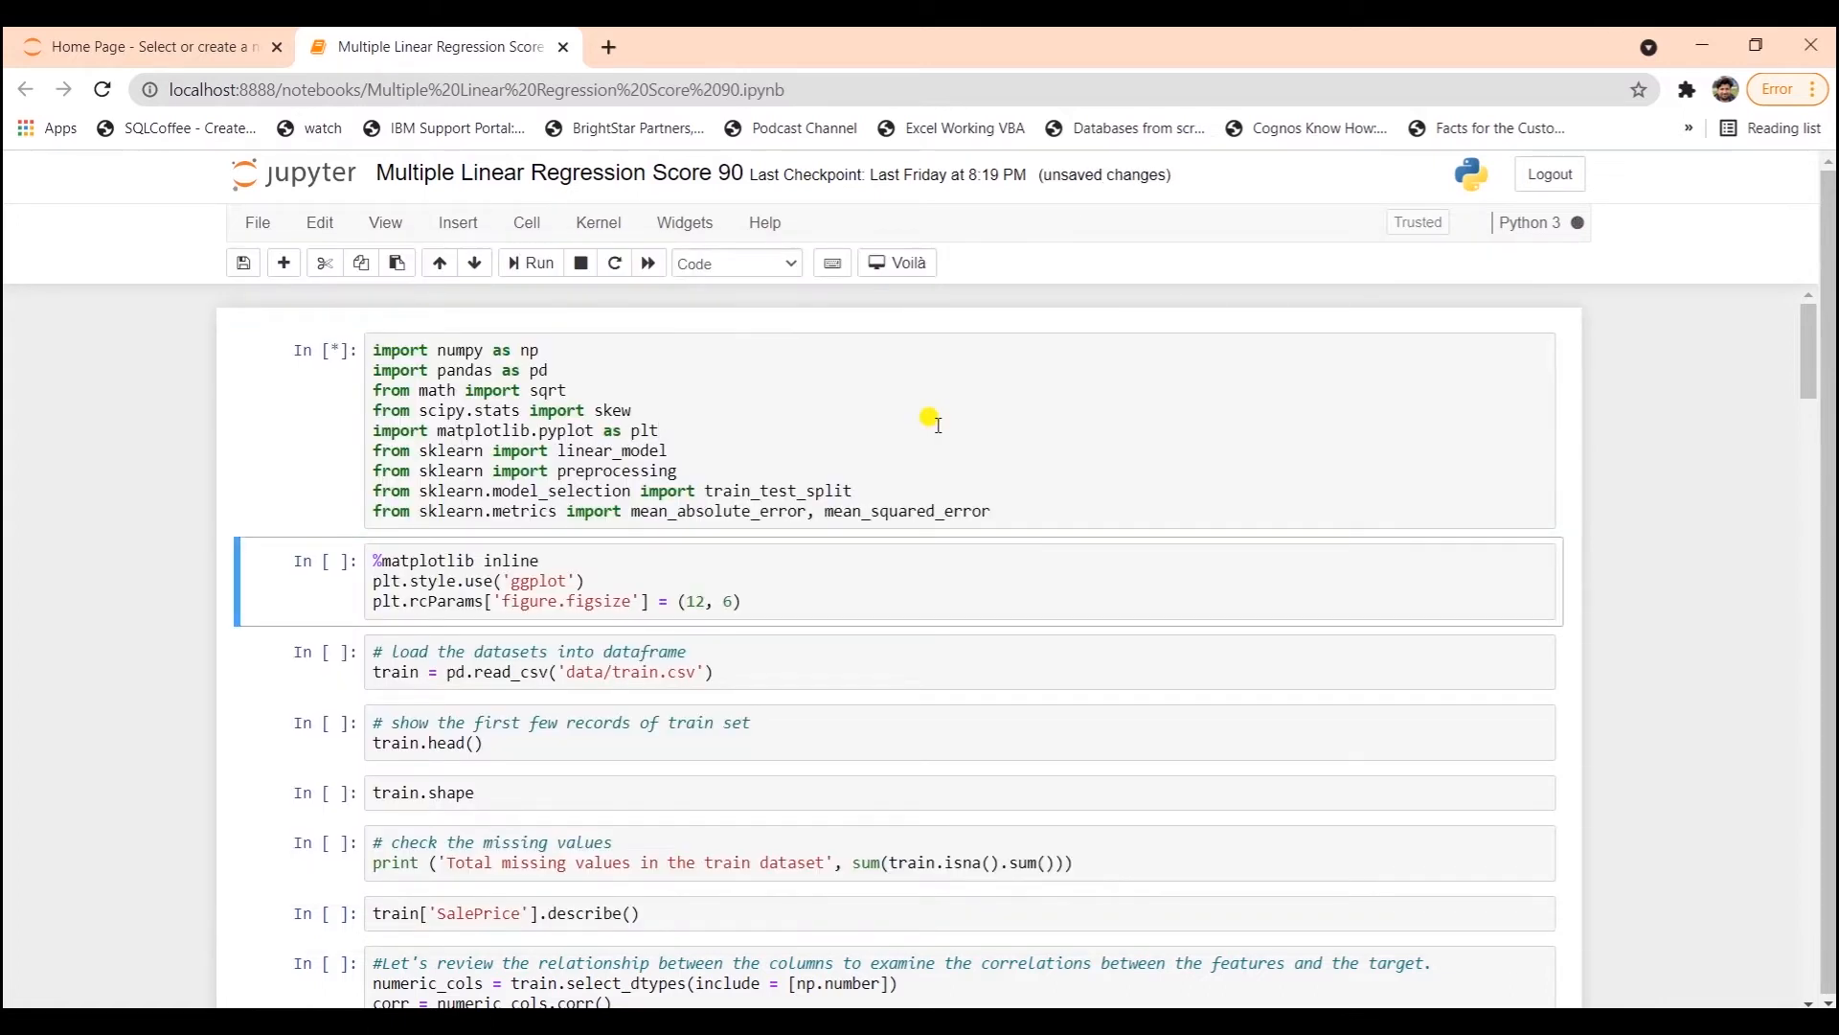
{"action": "left_click", "coordinate": [528, 262]}
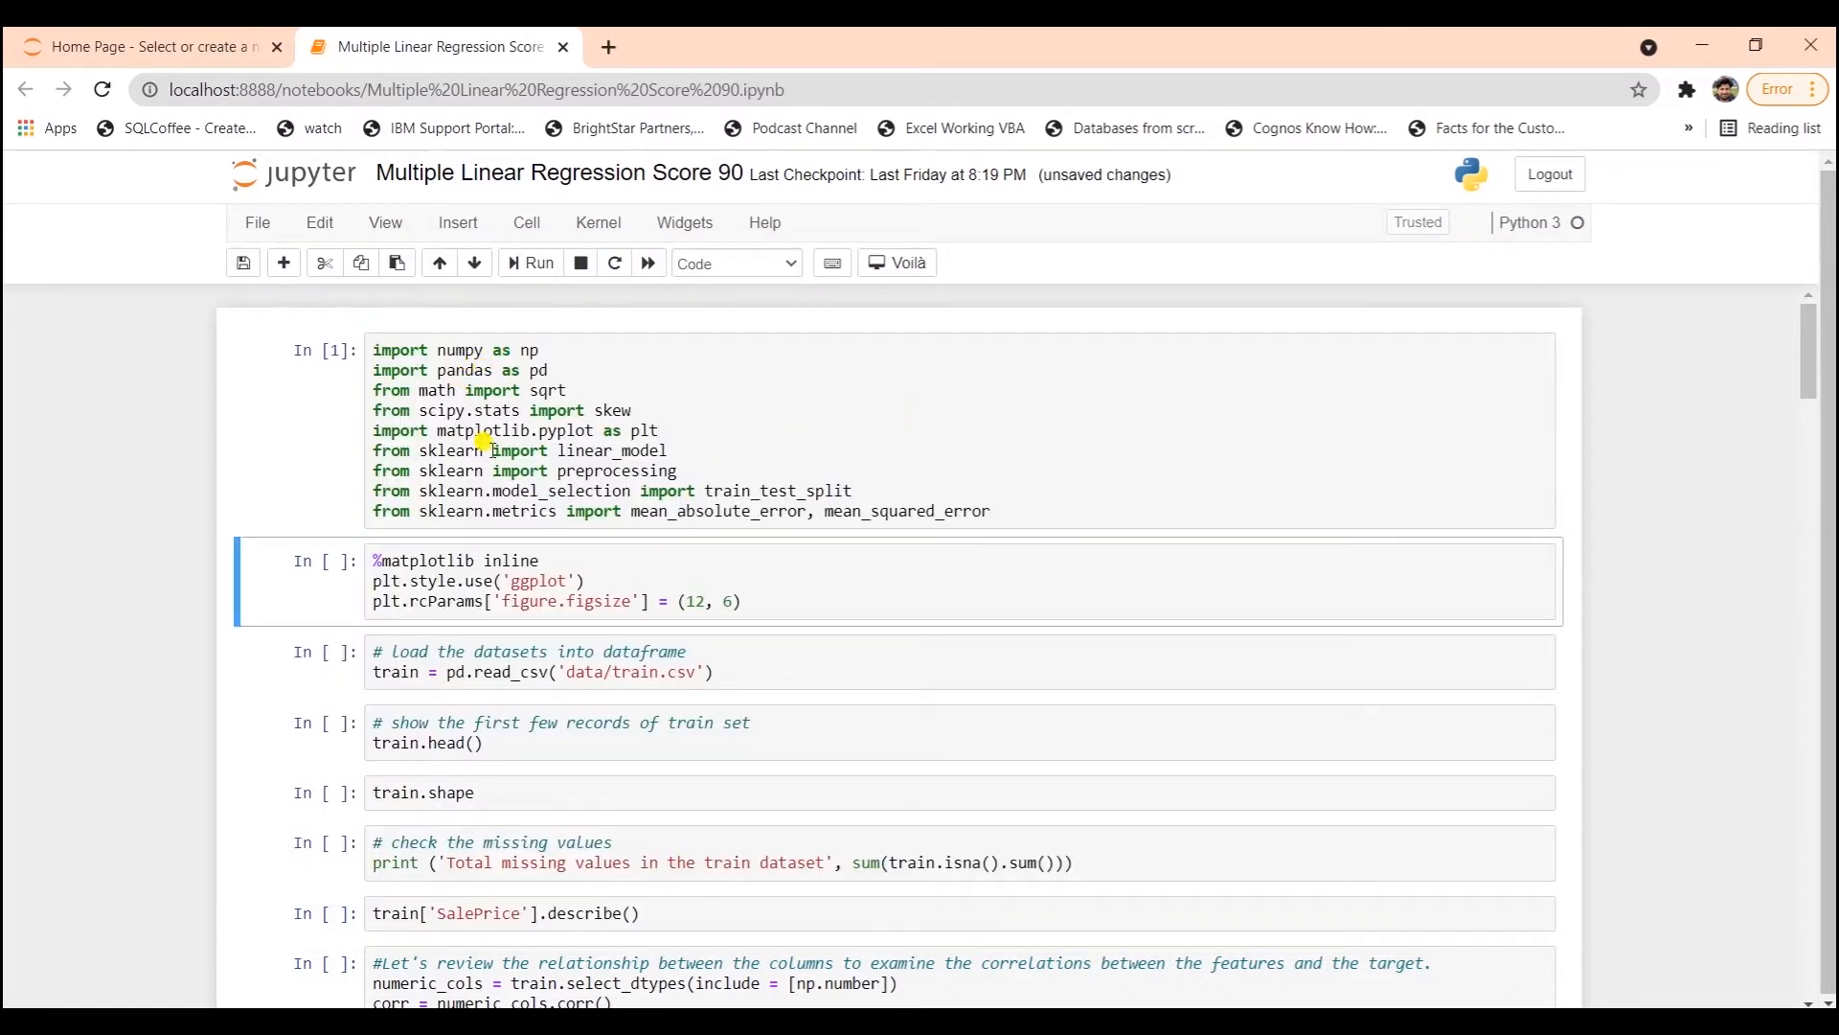
{"action": "left_click", "coordinate": [530, 261]}
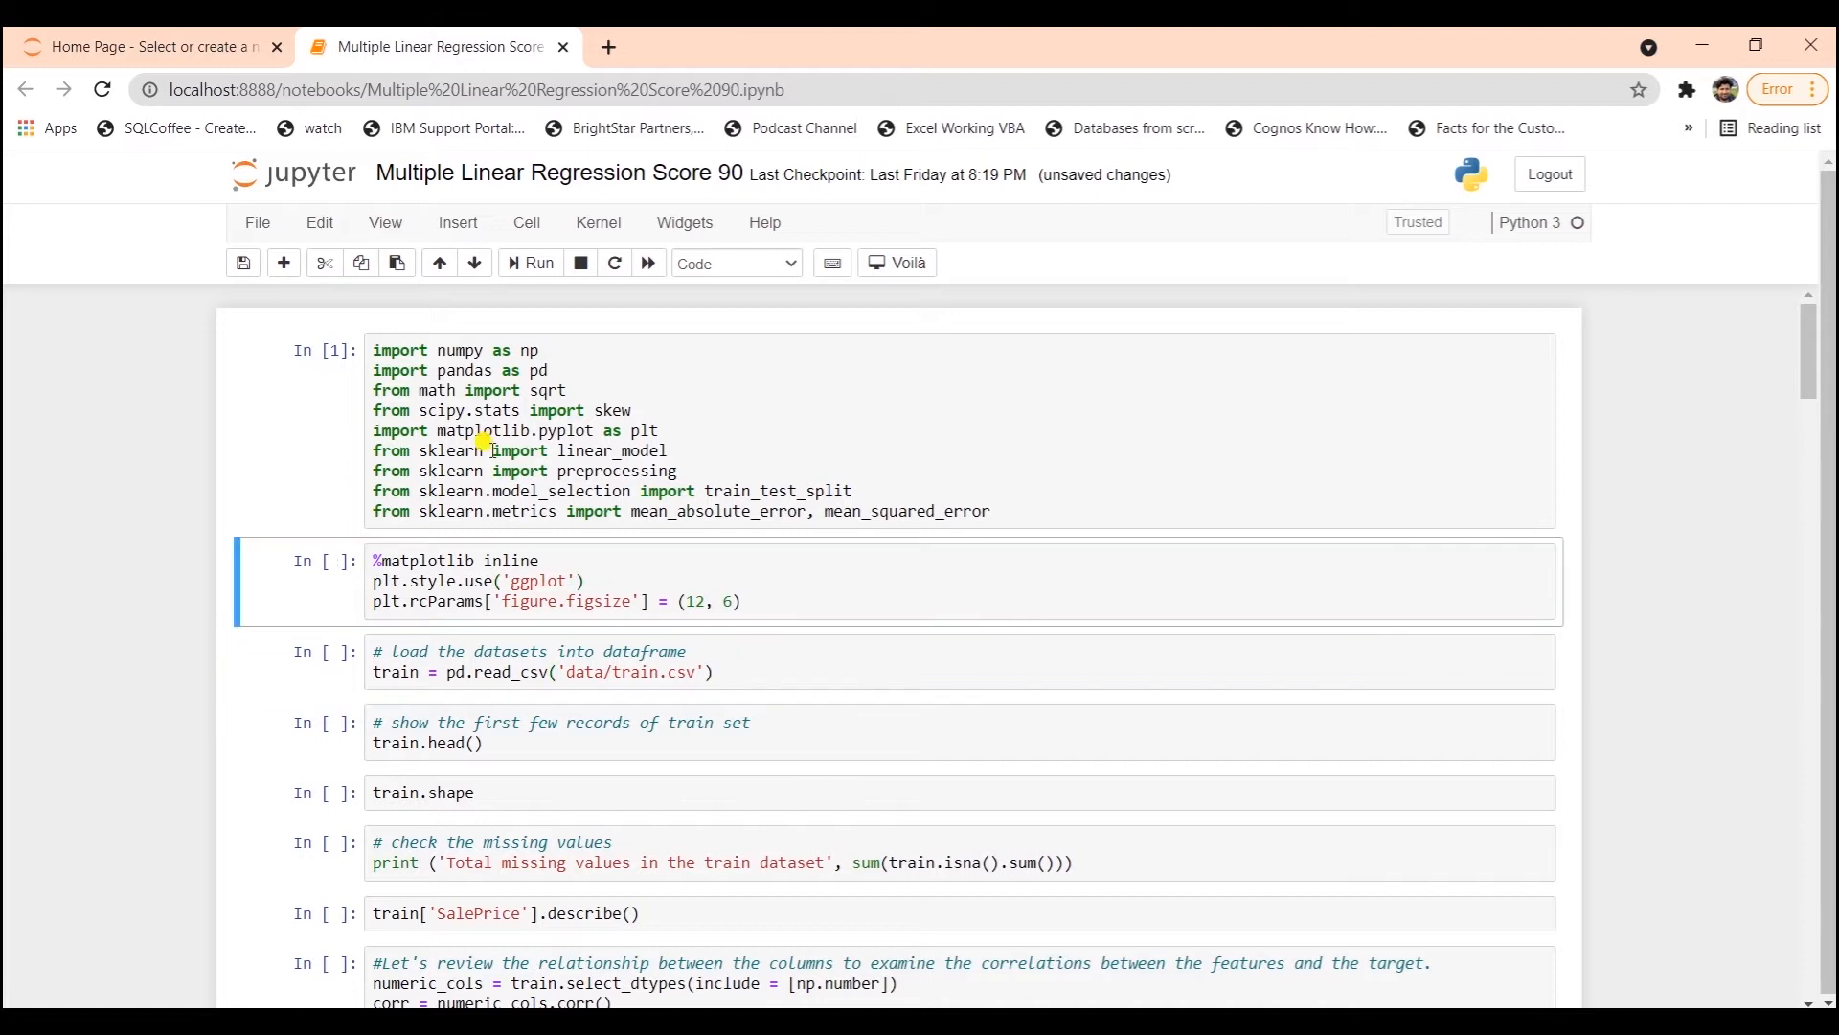
{"action": "mouse_move", "coordinate": [531, 263]}
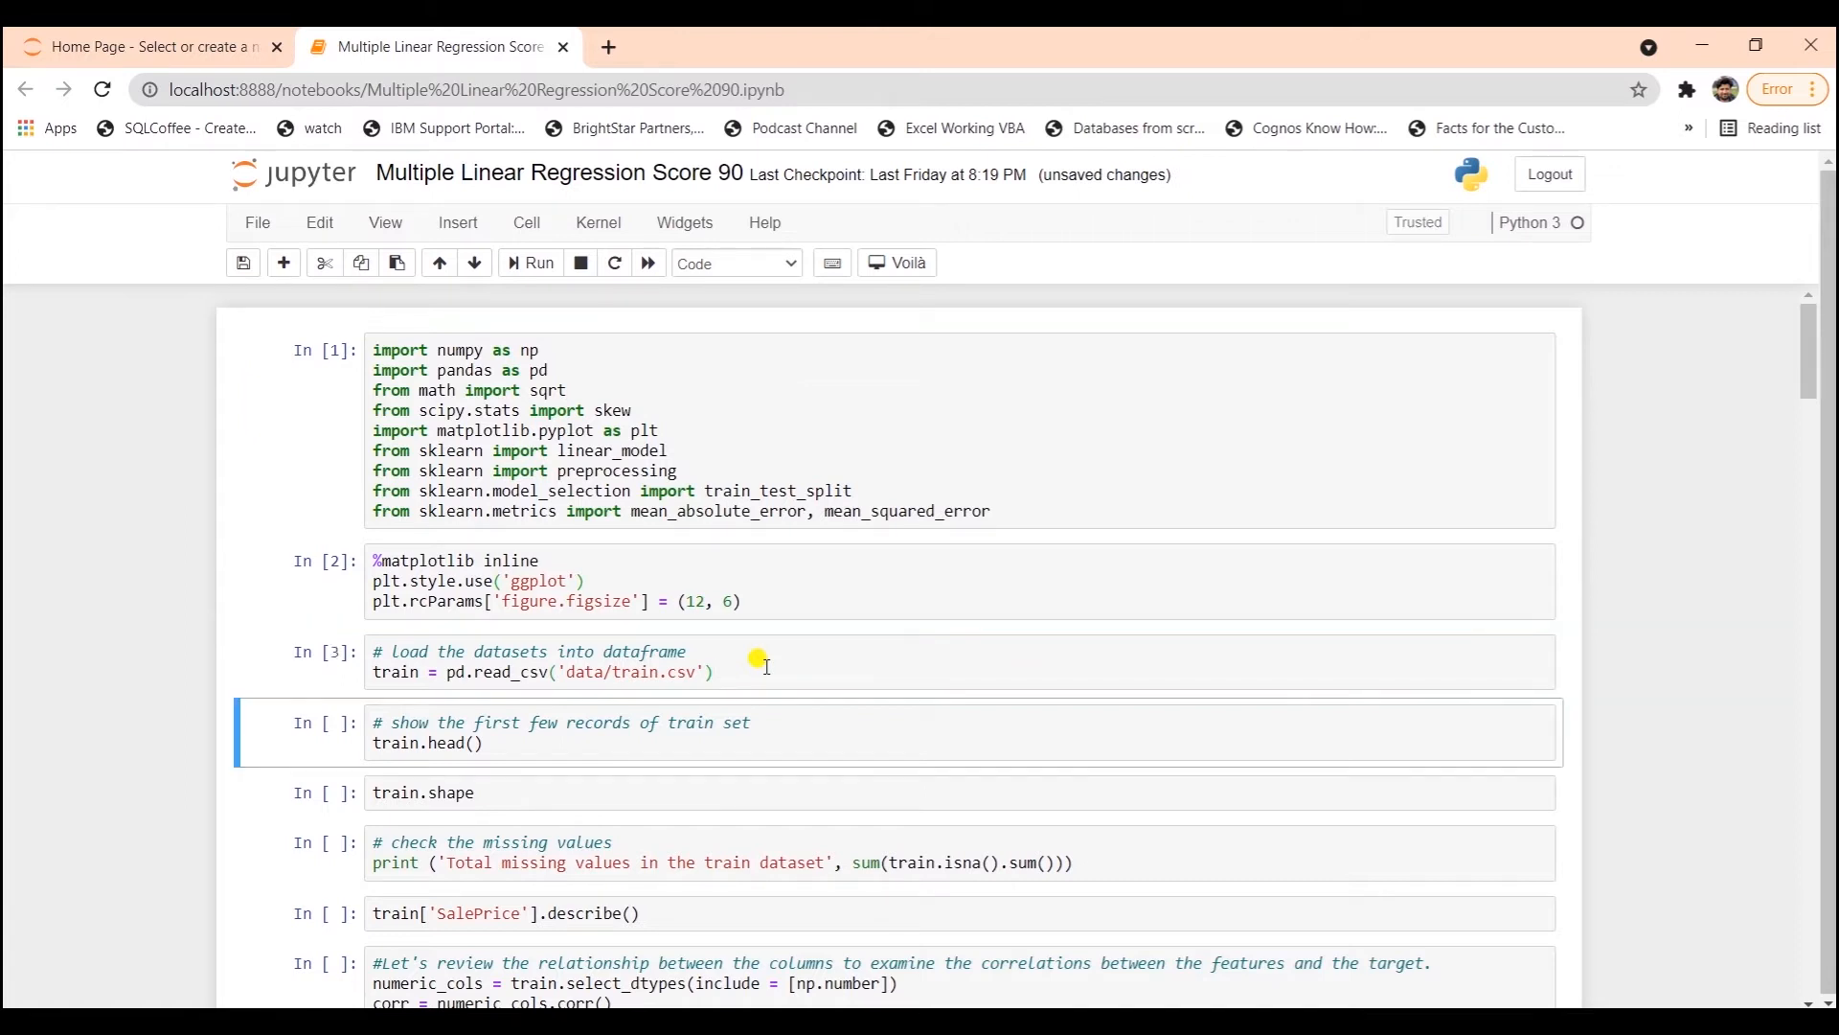
{"action": "mouse_move", "coordinate": [554, 730]}
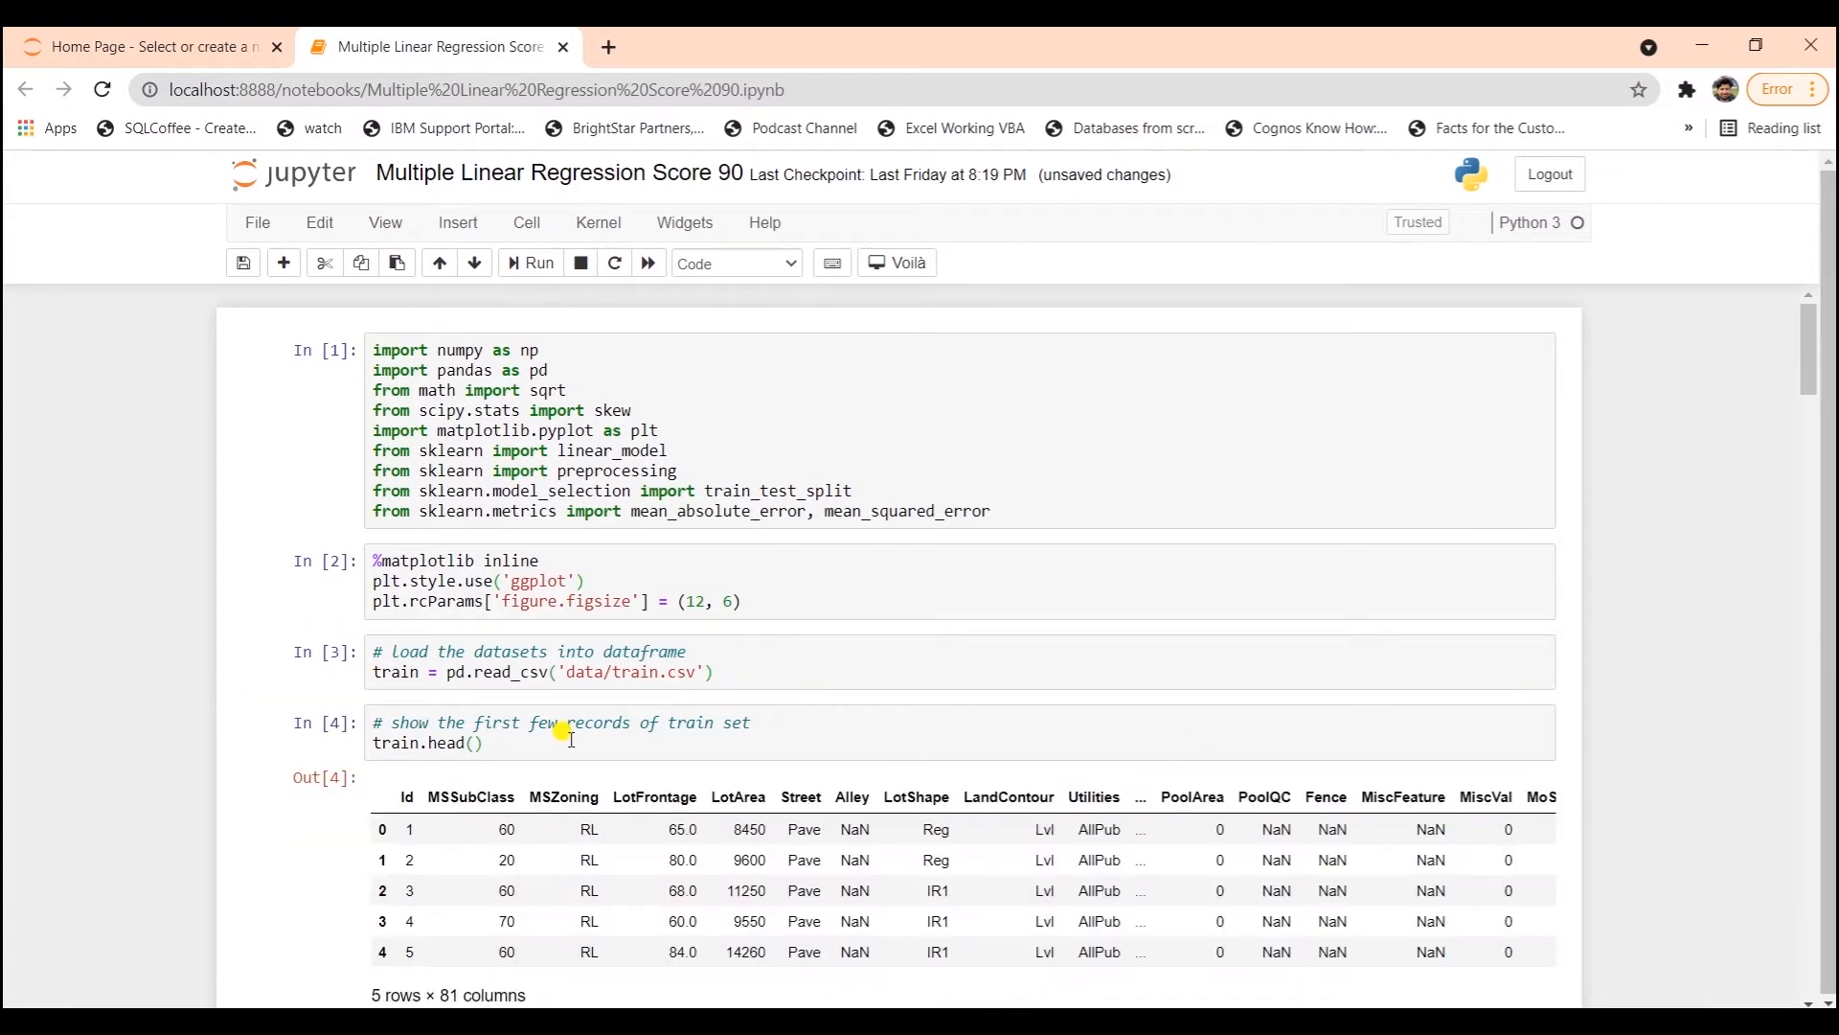
{"action": "scroll", "scroll_direction": "down", "scroll_amount": 3}
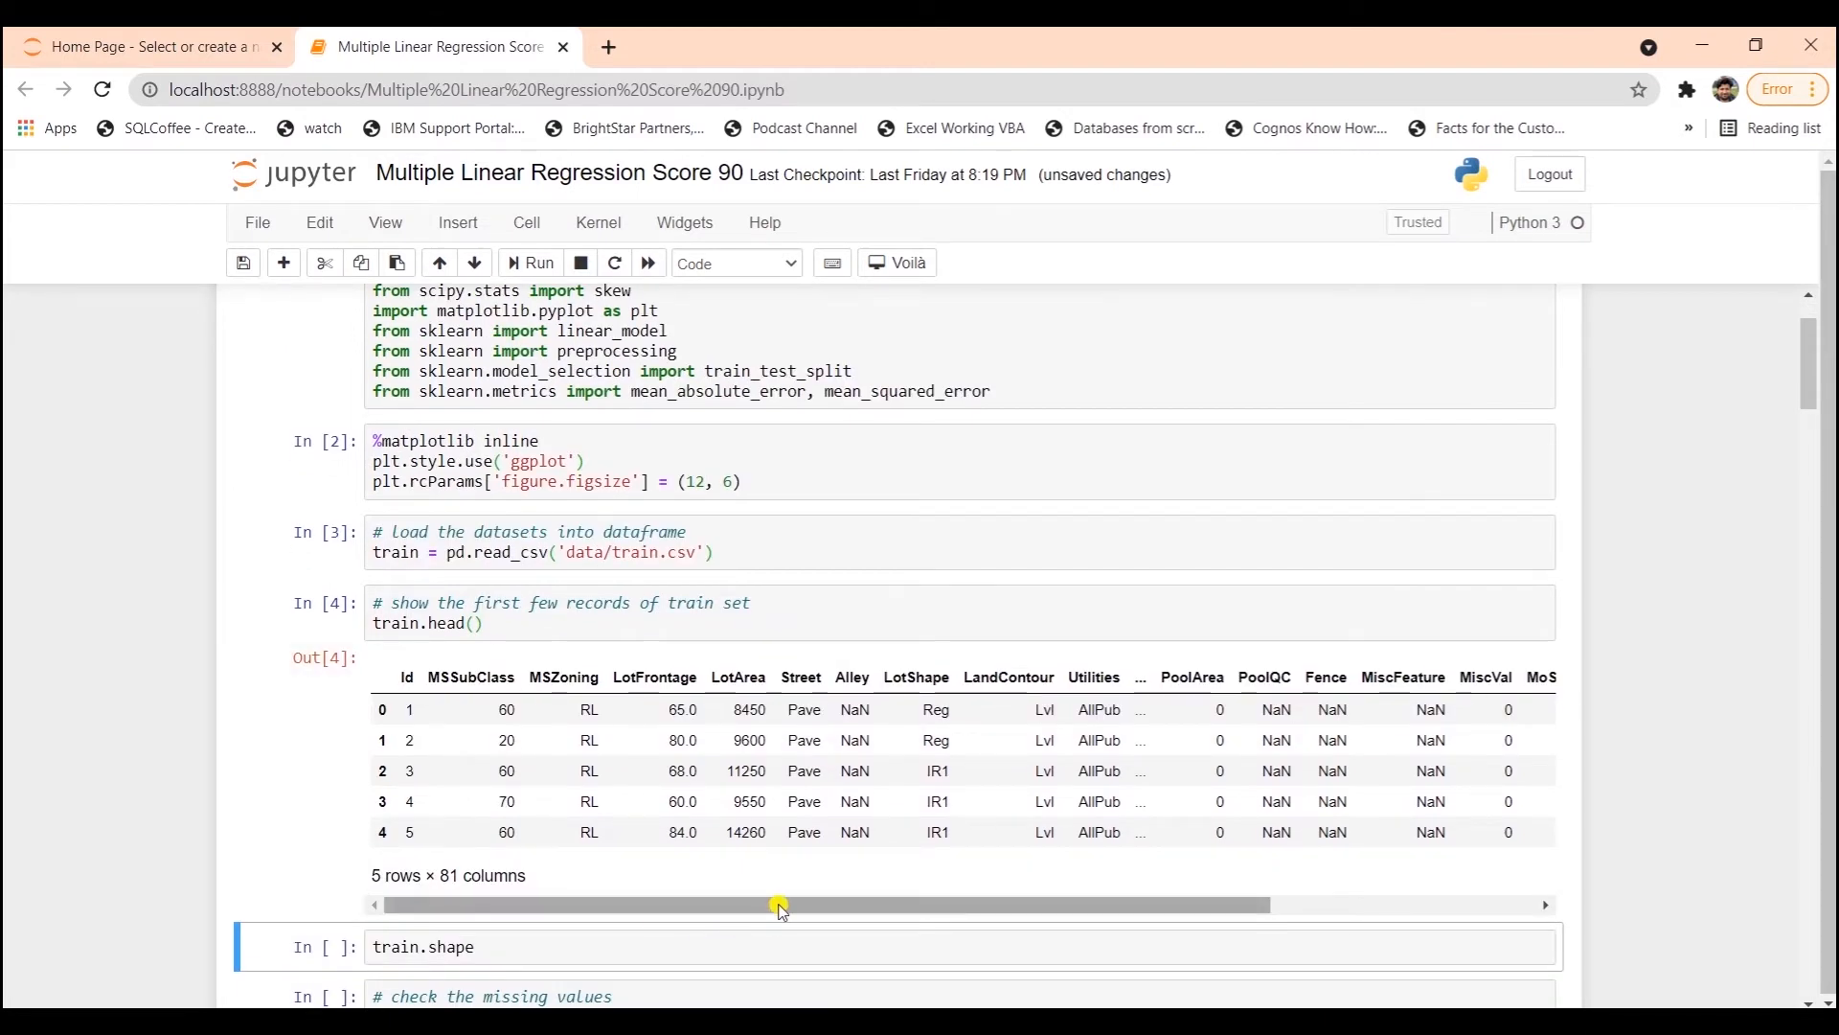
{"action": "mouse_move", "coordinate": [571, 668]}
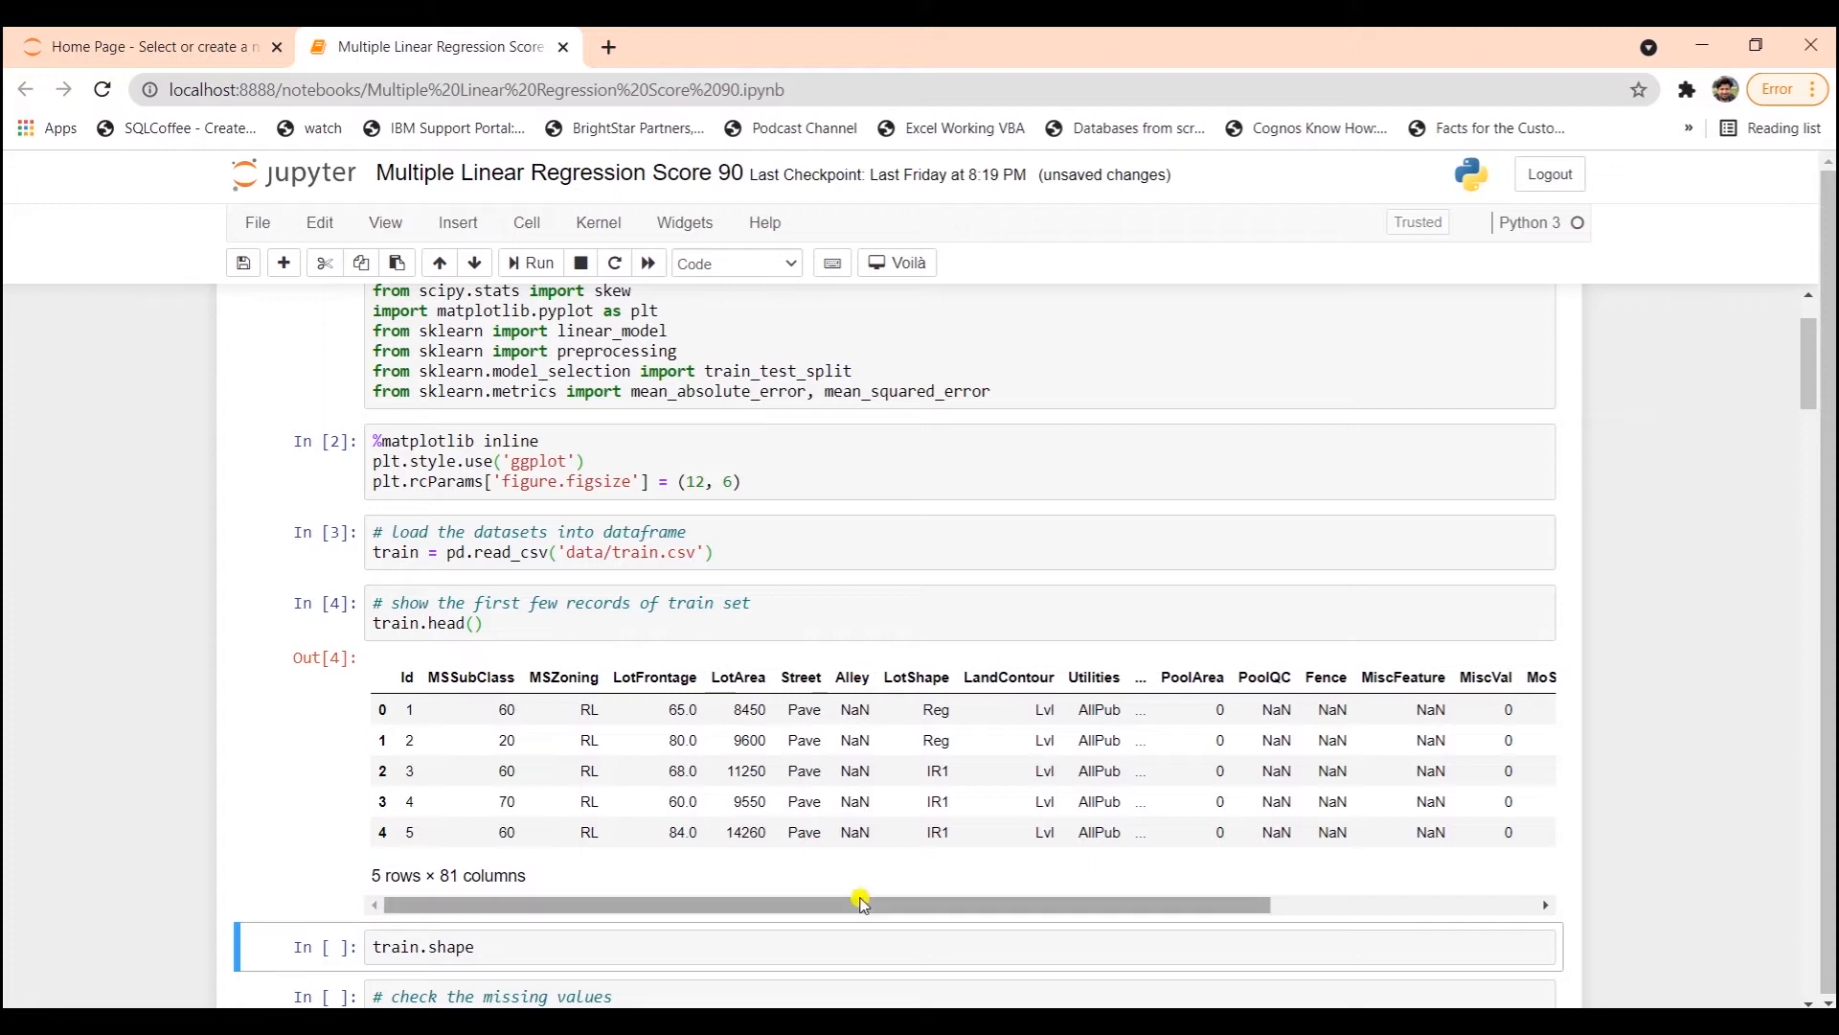
{"action": "mouse_move", "coordinate": [853, 903]}
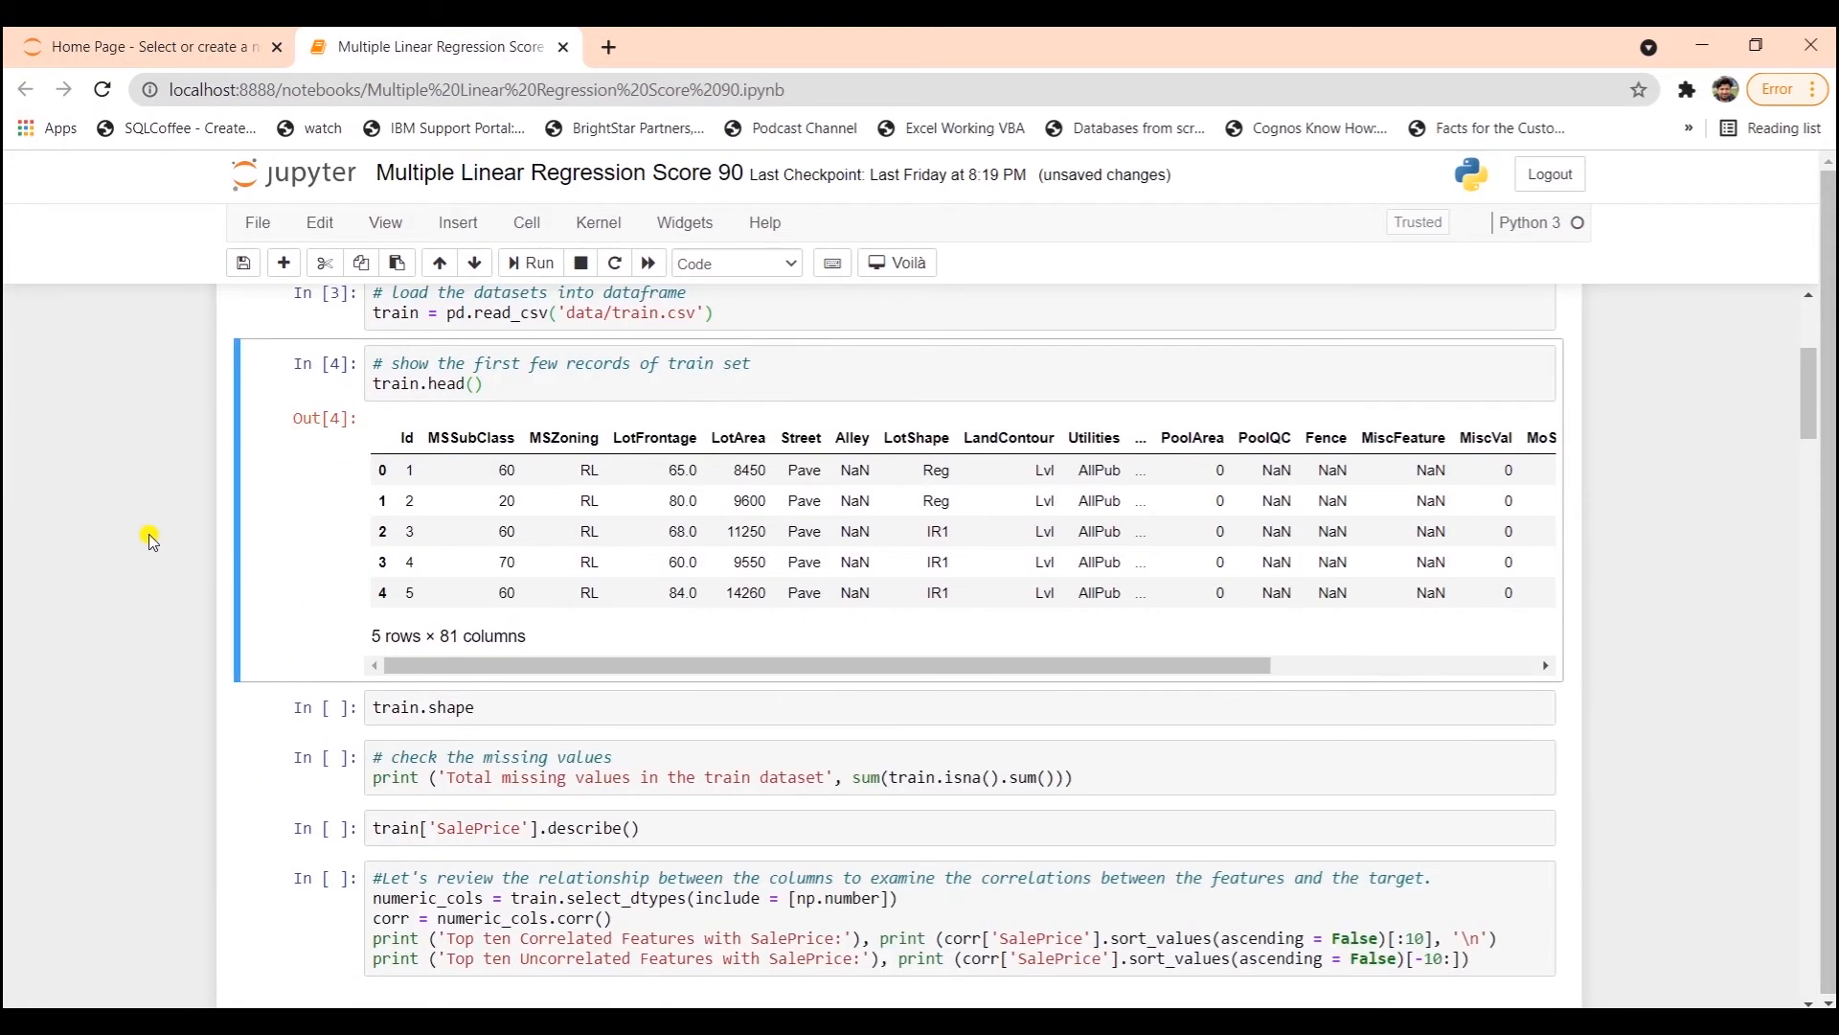
- Run the train.shape cell, which reports 1460 rows and 81 columns
{"action": "left_click", "coordinate": [651, 706]}
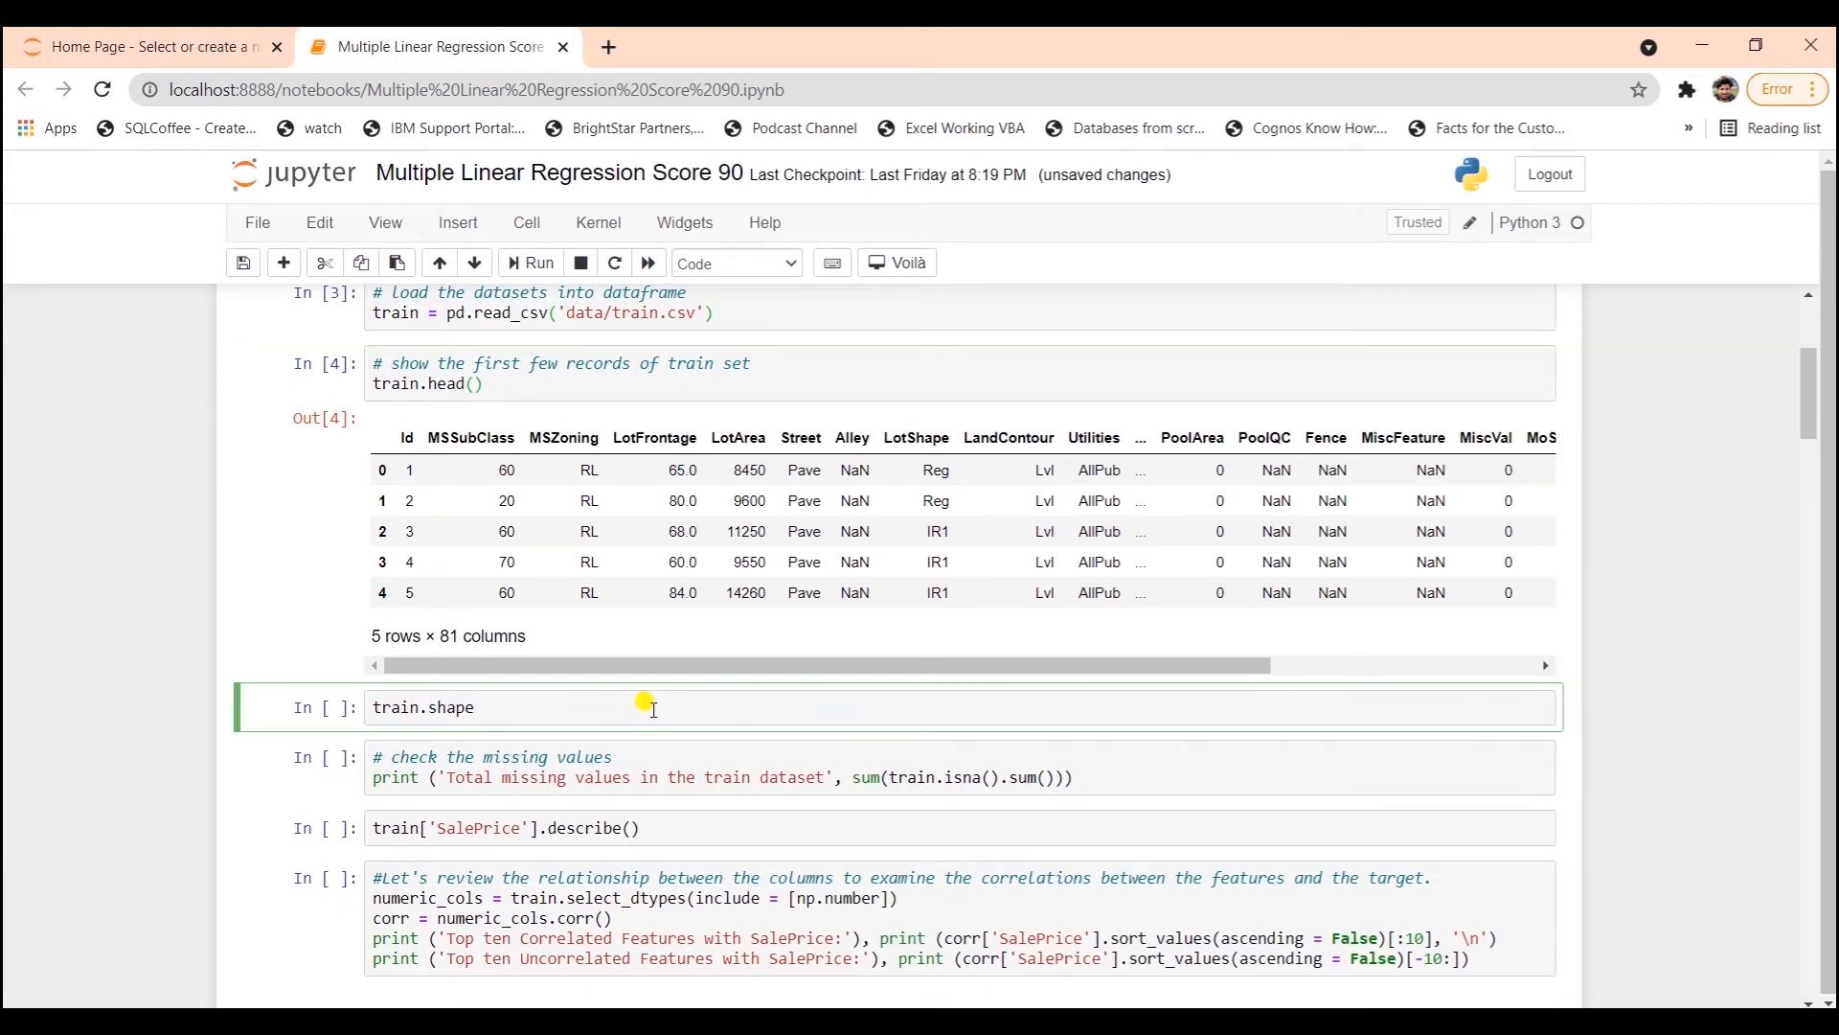
{"action": "mouse_move", "coordinate": [448, 636]}
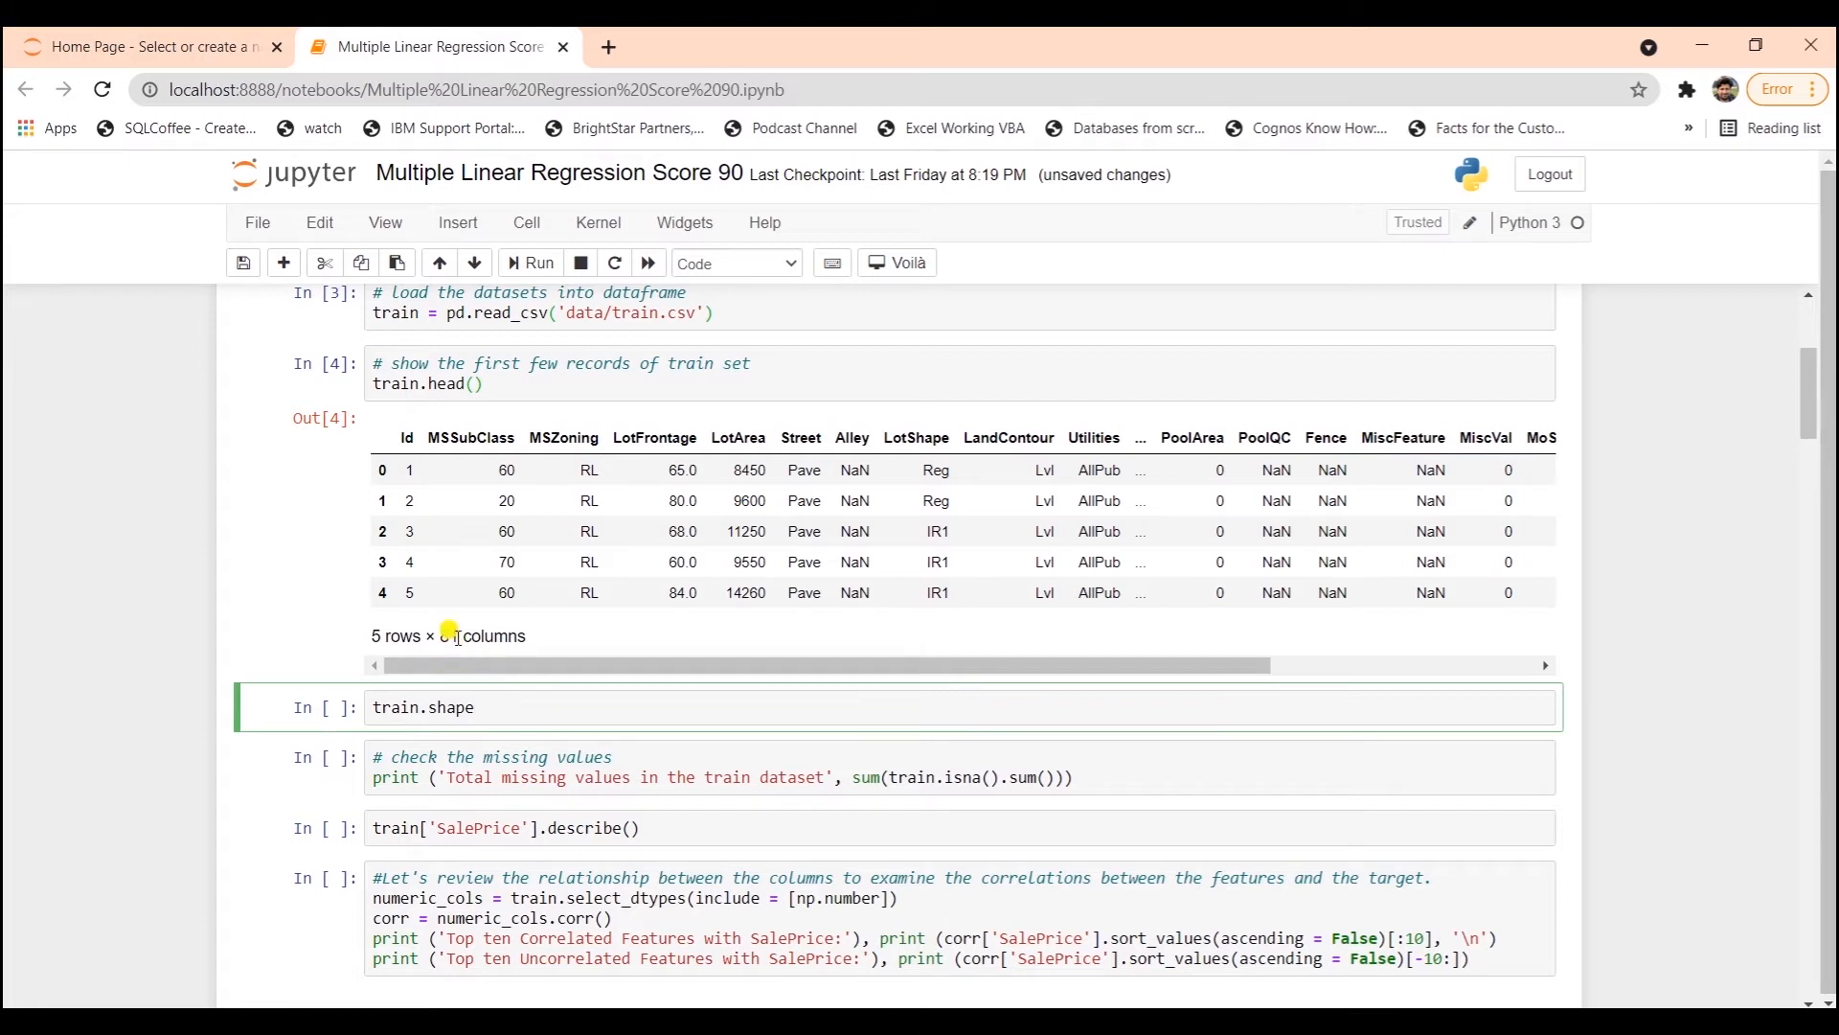
{"action": "mouse_move", "coordinate": [560, 698]}
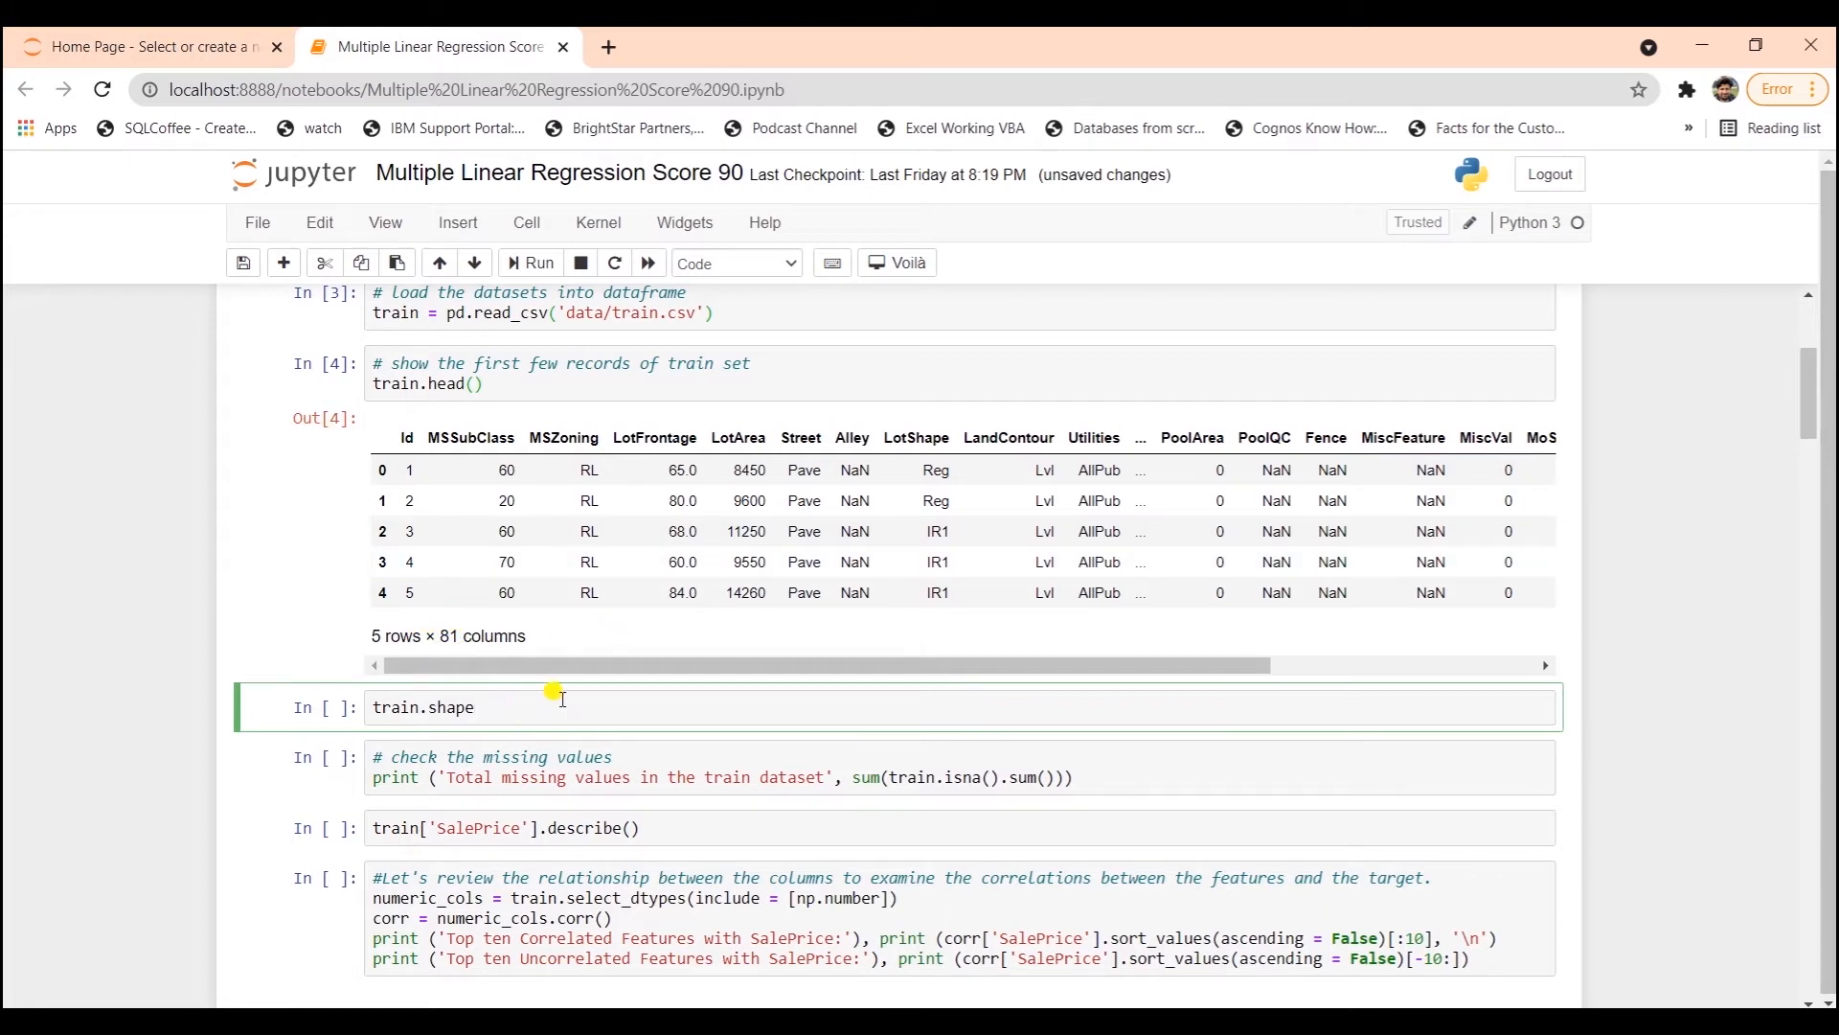
{"action": "left_click", "coordinate": [528, 262]}
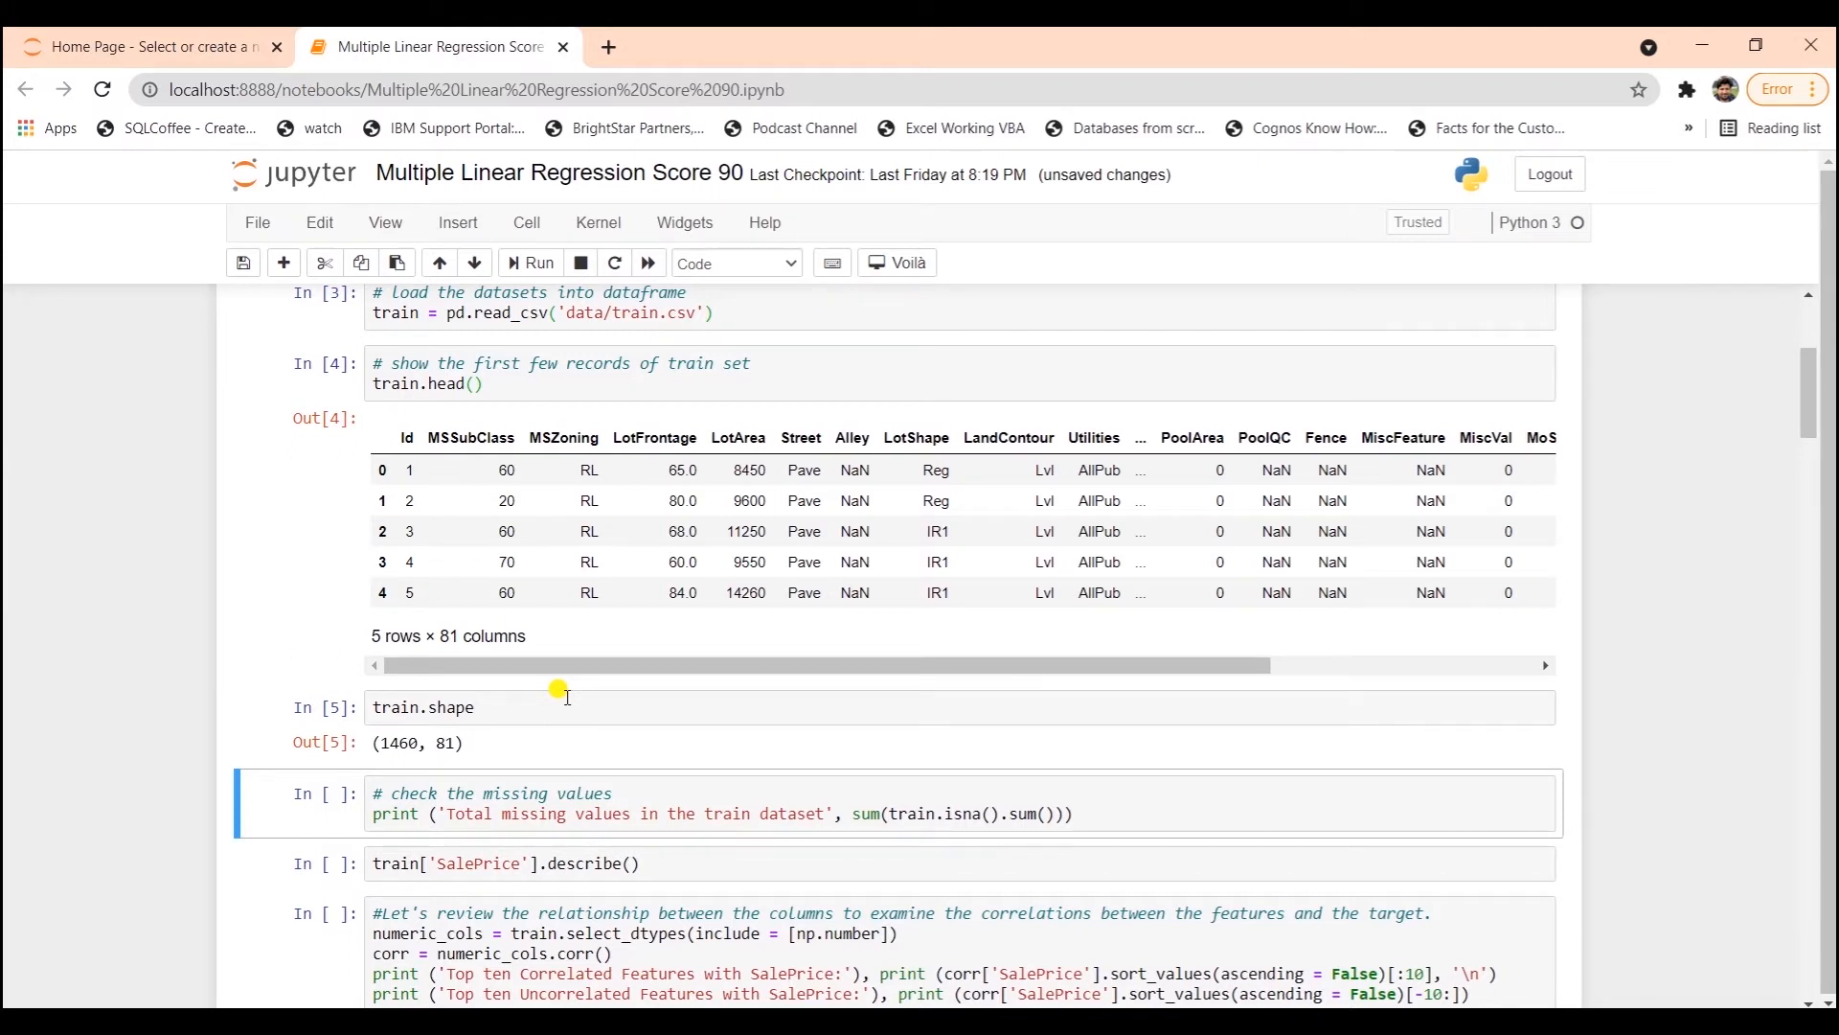
{"action": "mouse_move", "coordinate": [393, 742]}
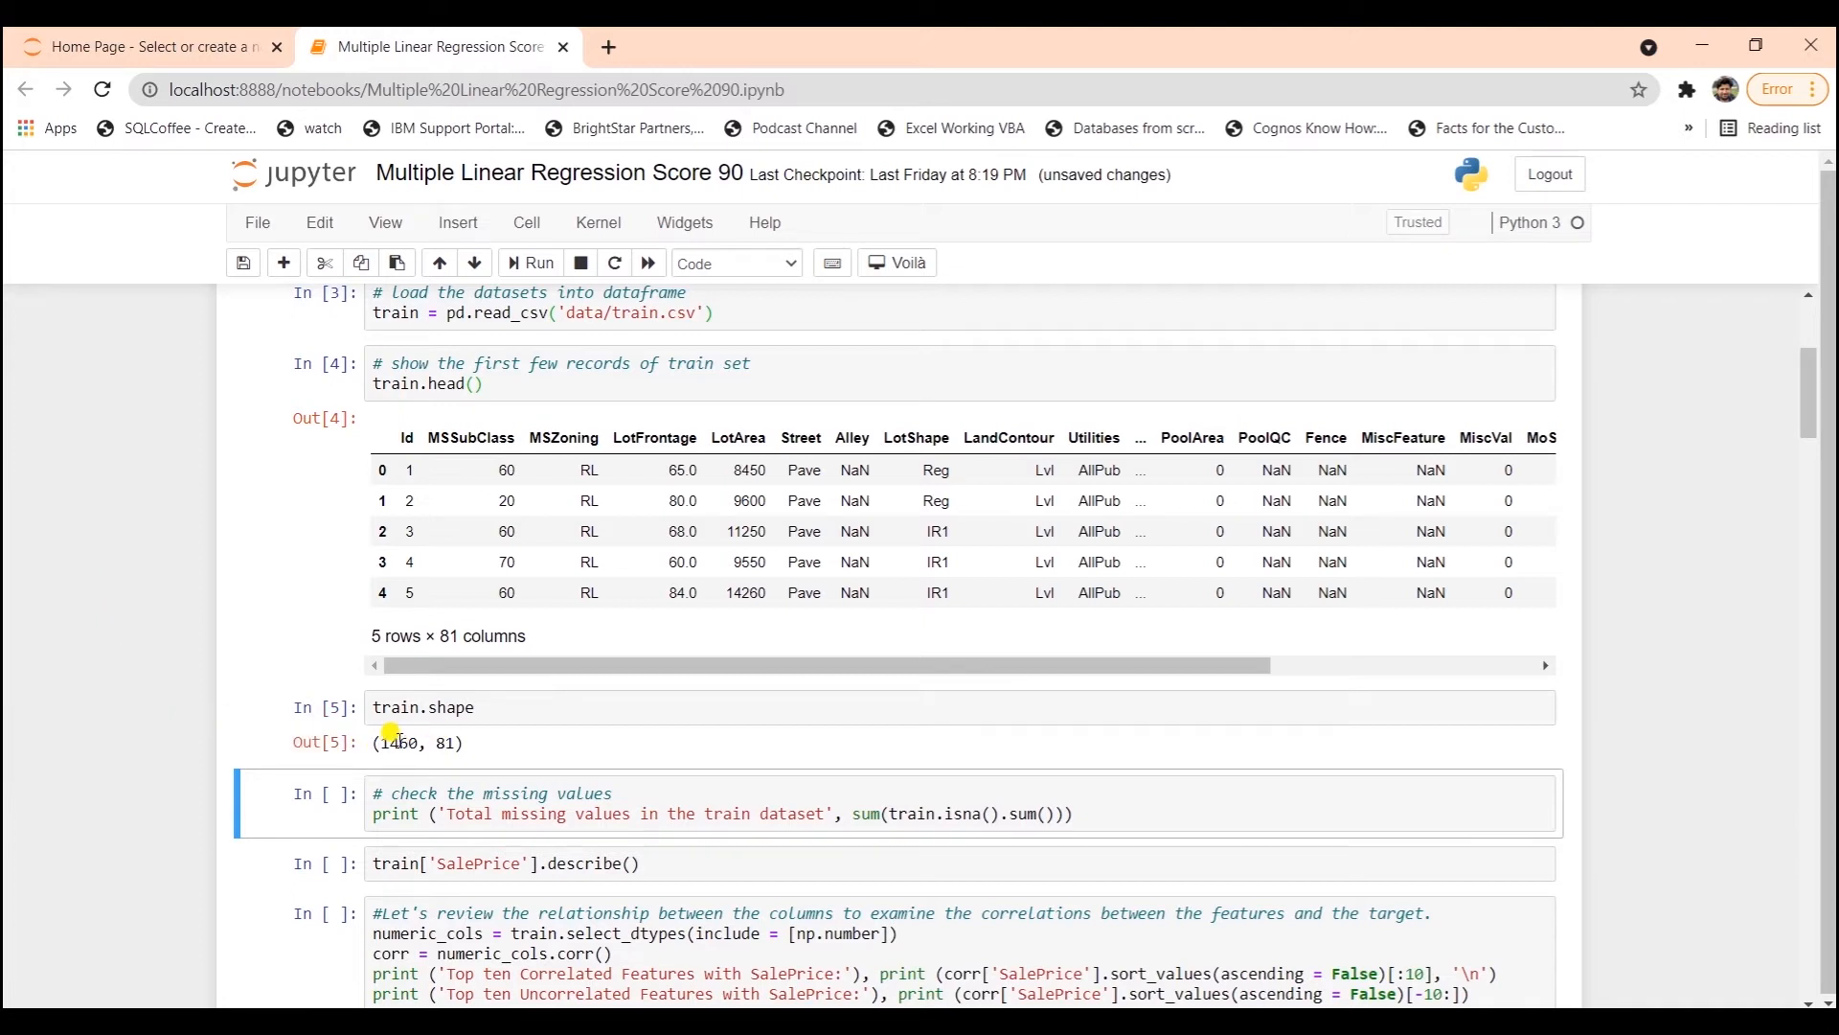
{"action": "double_click", "coordinate": [396, 743]}
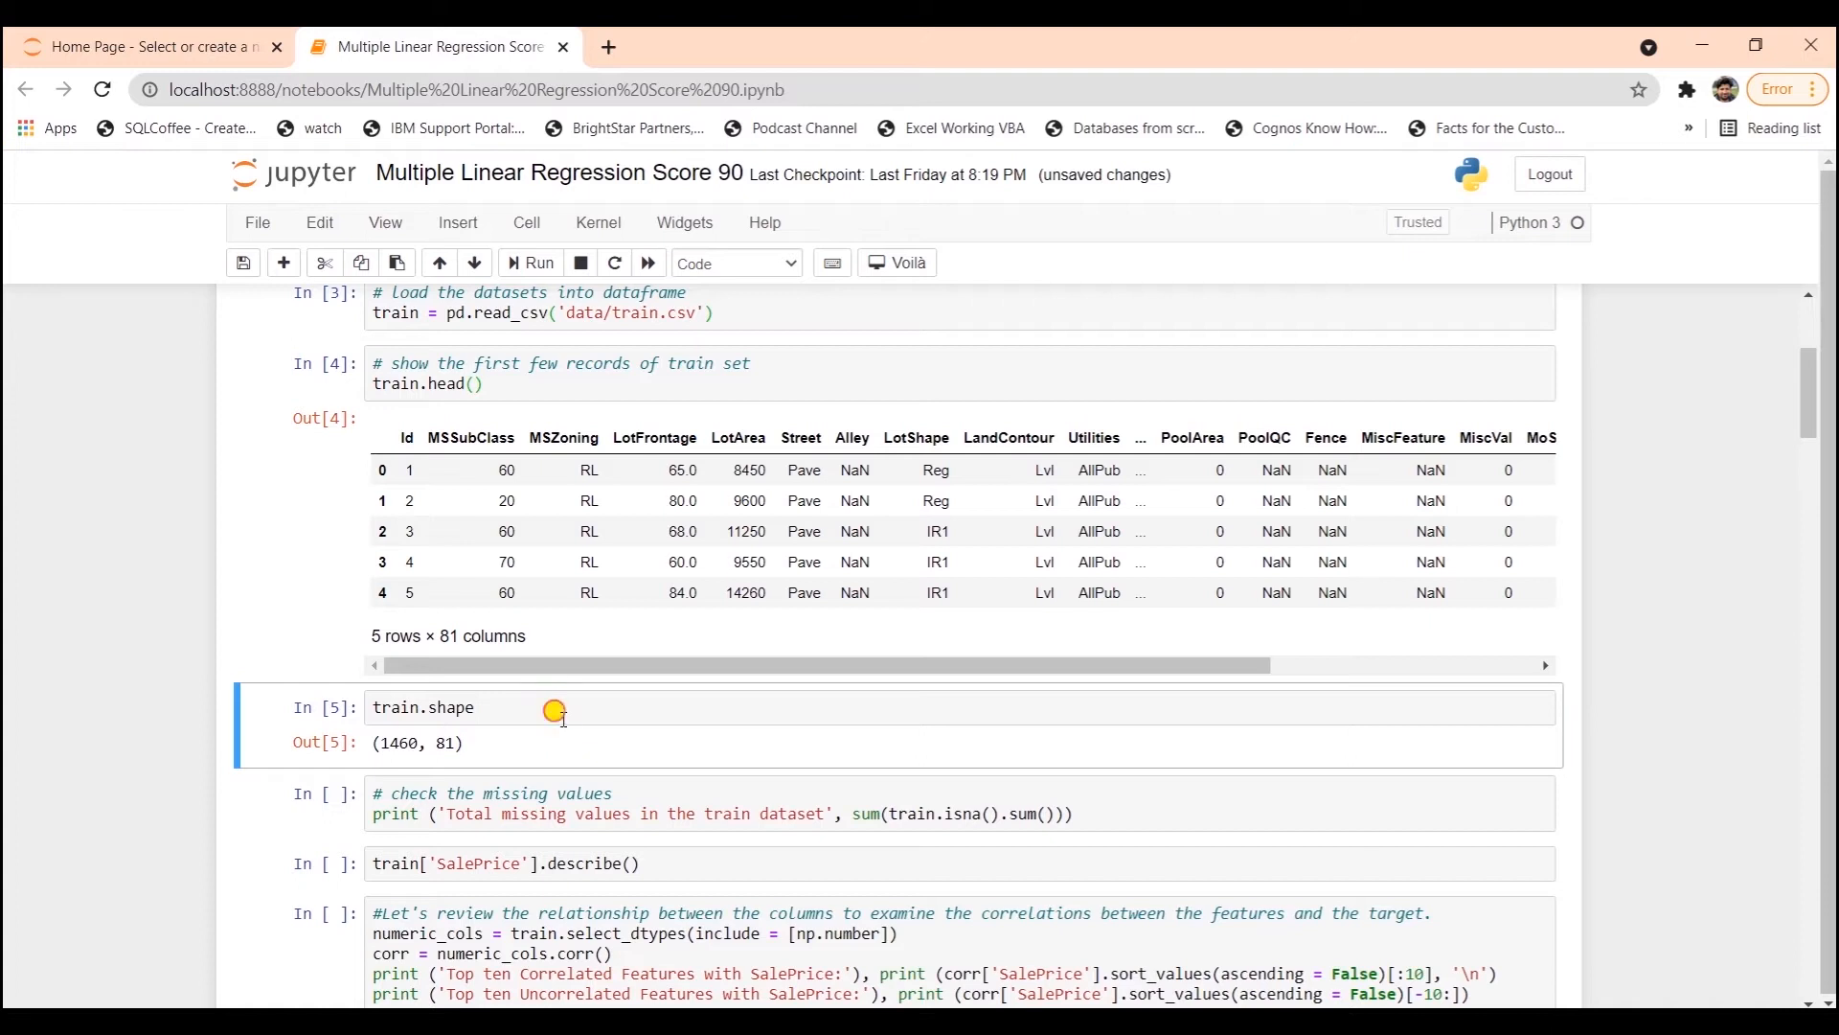
{"action": "scroll", "scroll_direction": "down", "scroll_amount": 3}
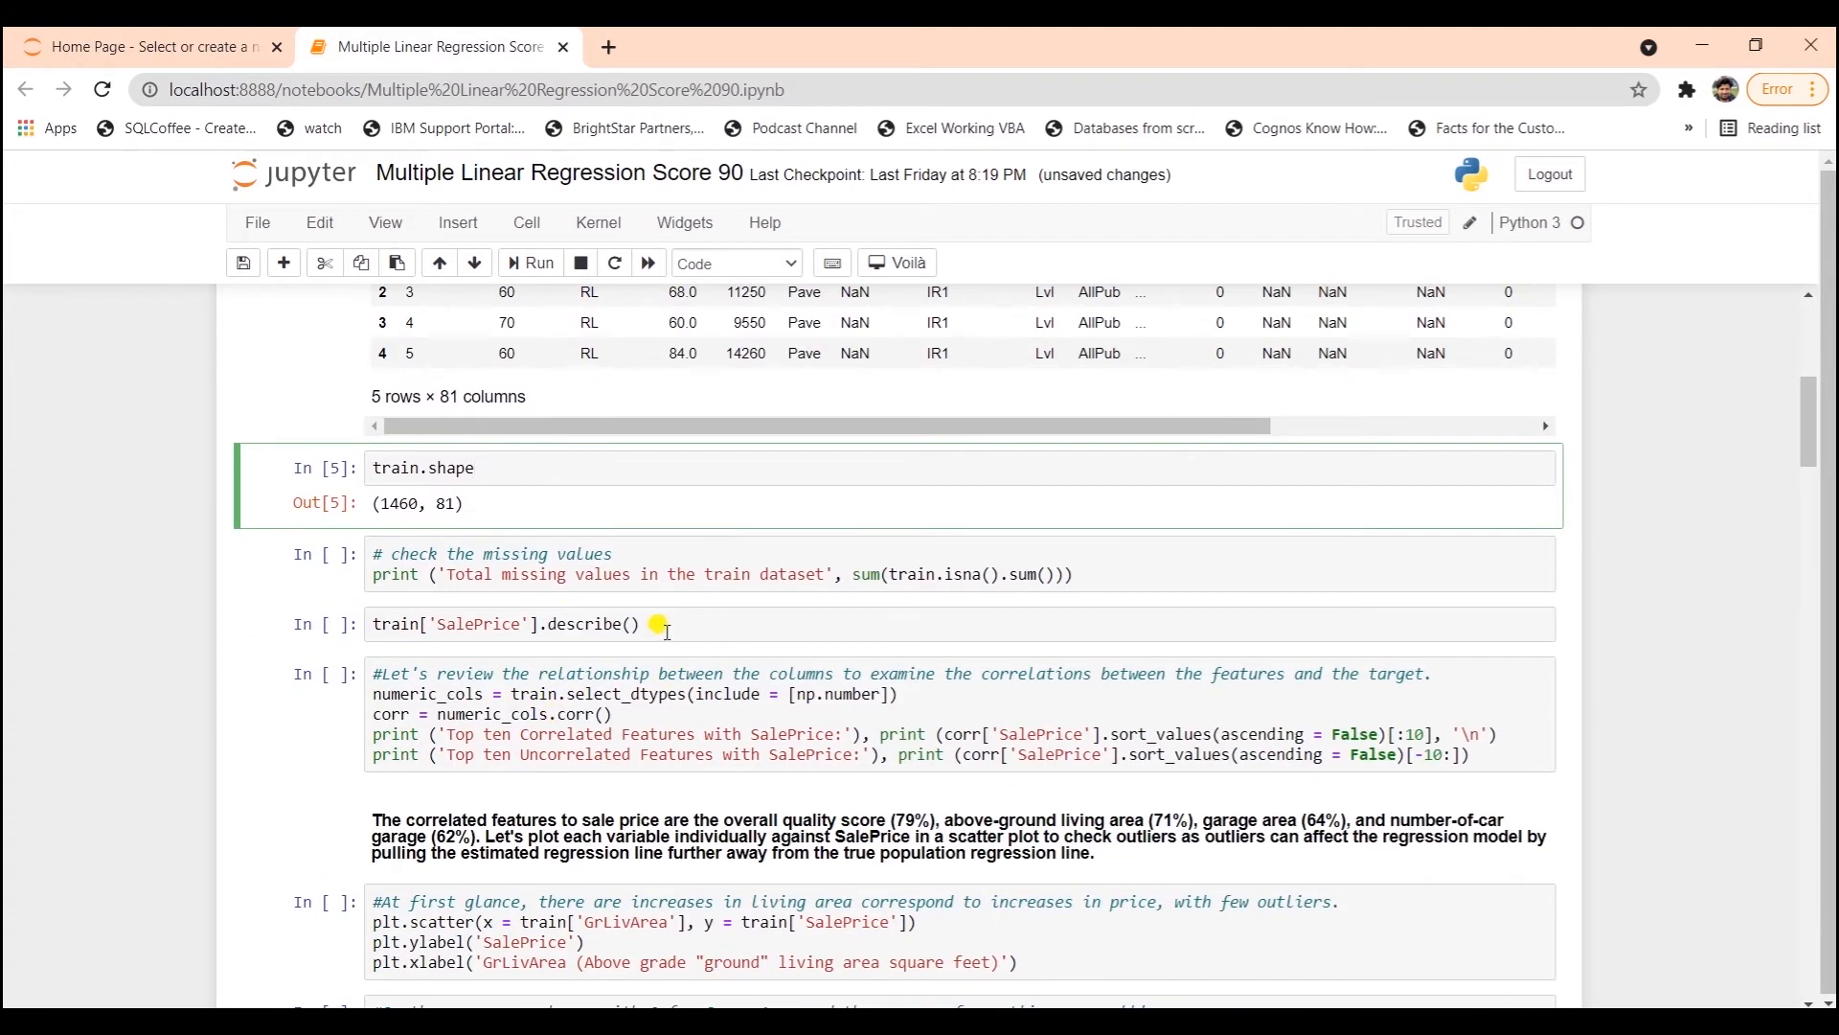
{"action": "mouse_move", "coordinate": [1171, 564]}
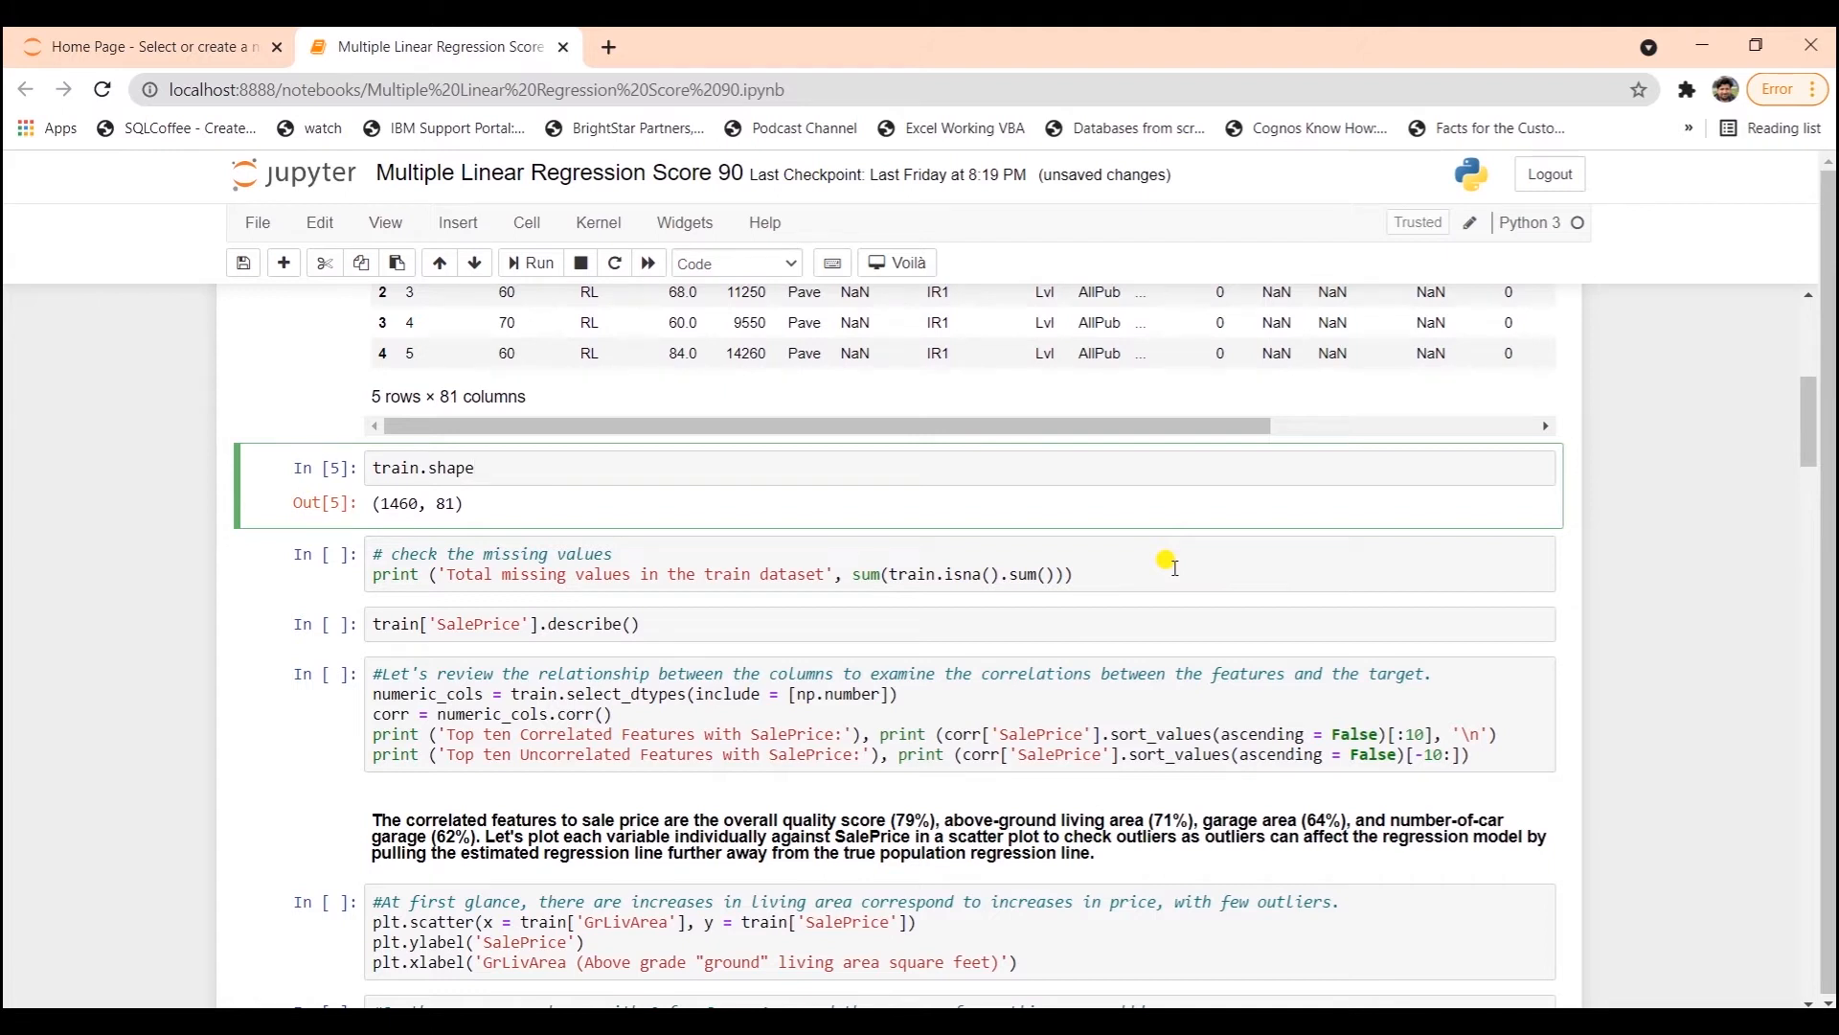
- Run the missing-values cell, which prints a total of 6965 missing values
{"action": "left_click", "coordinate": [474, 466]}
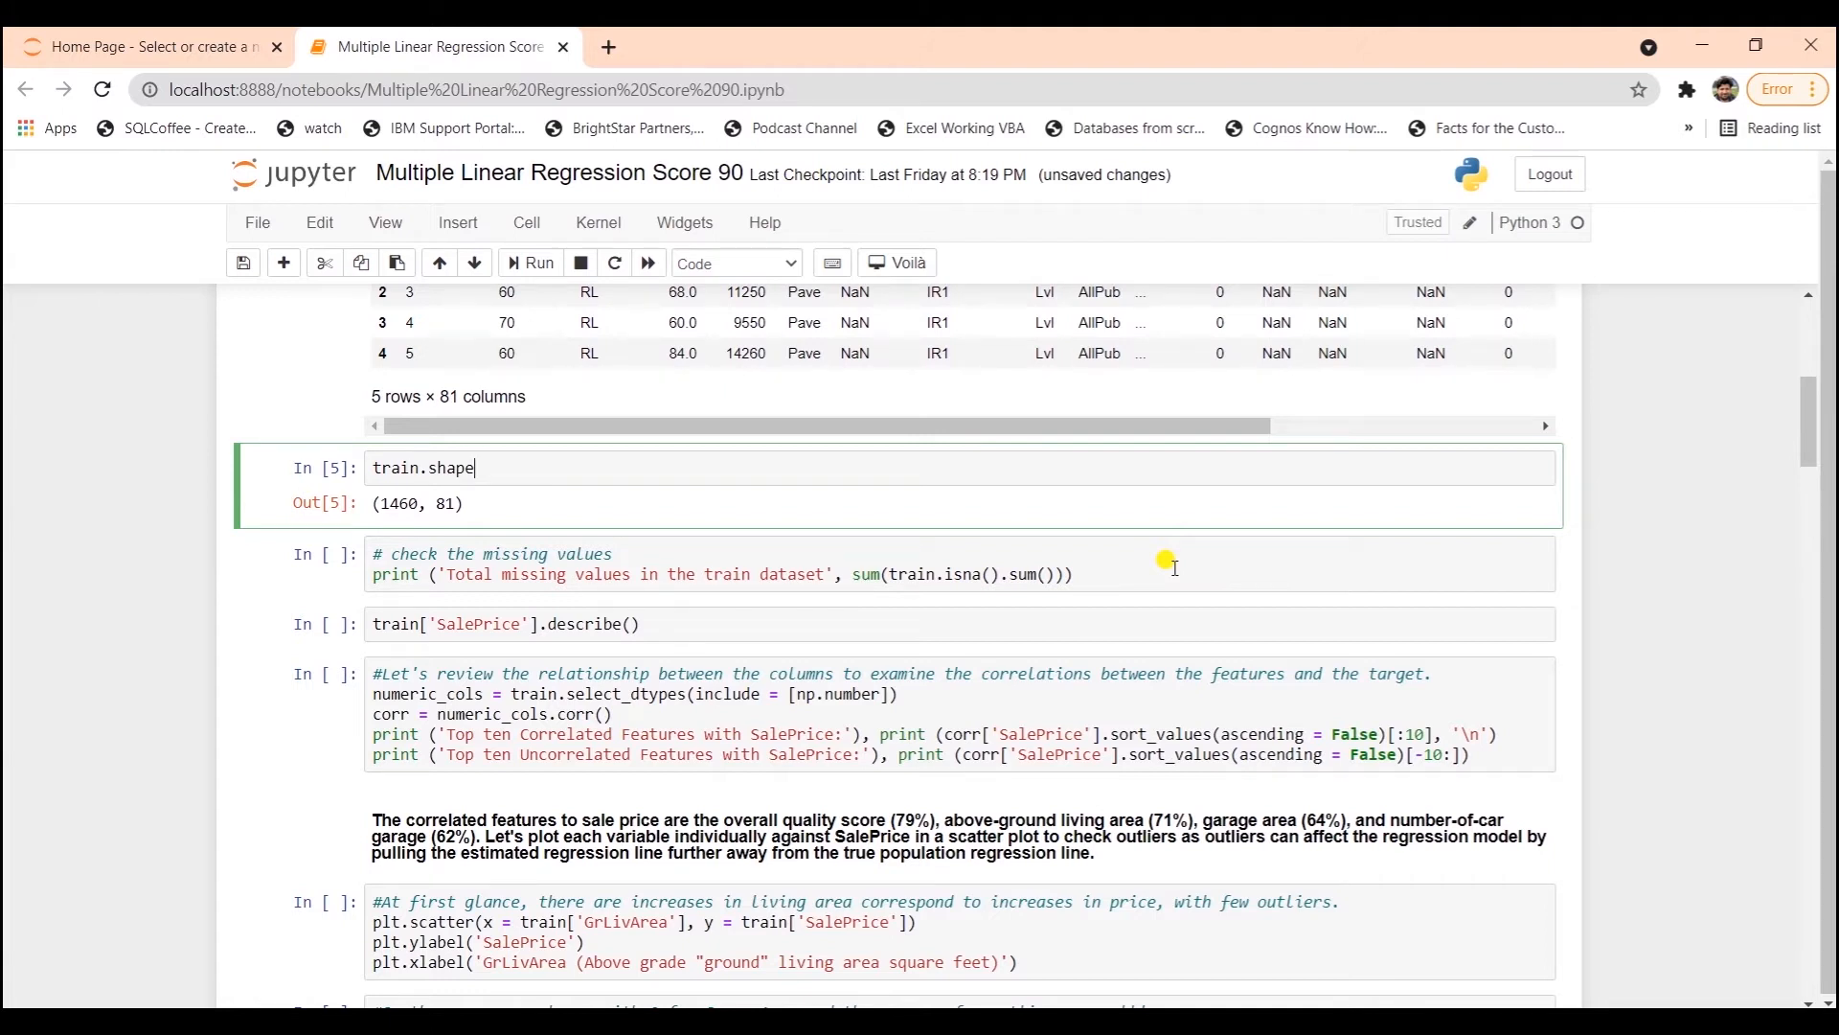
{"action": "left_click", "coordinate": [529, 261]}
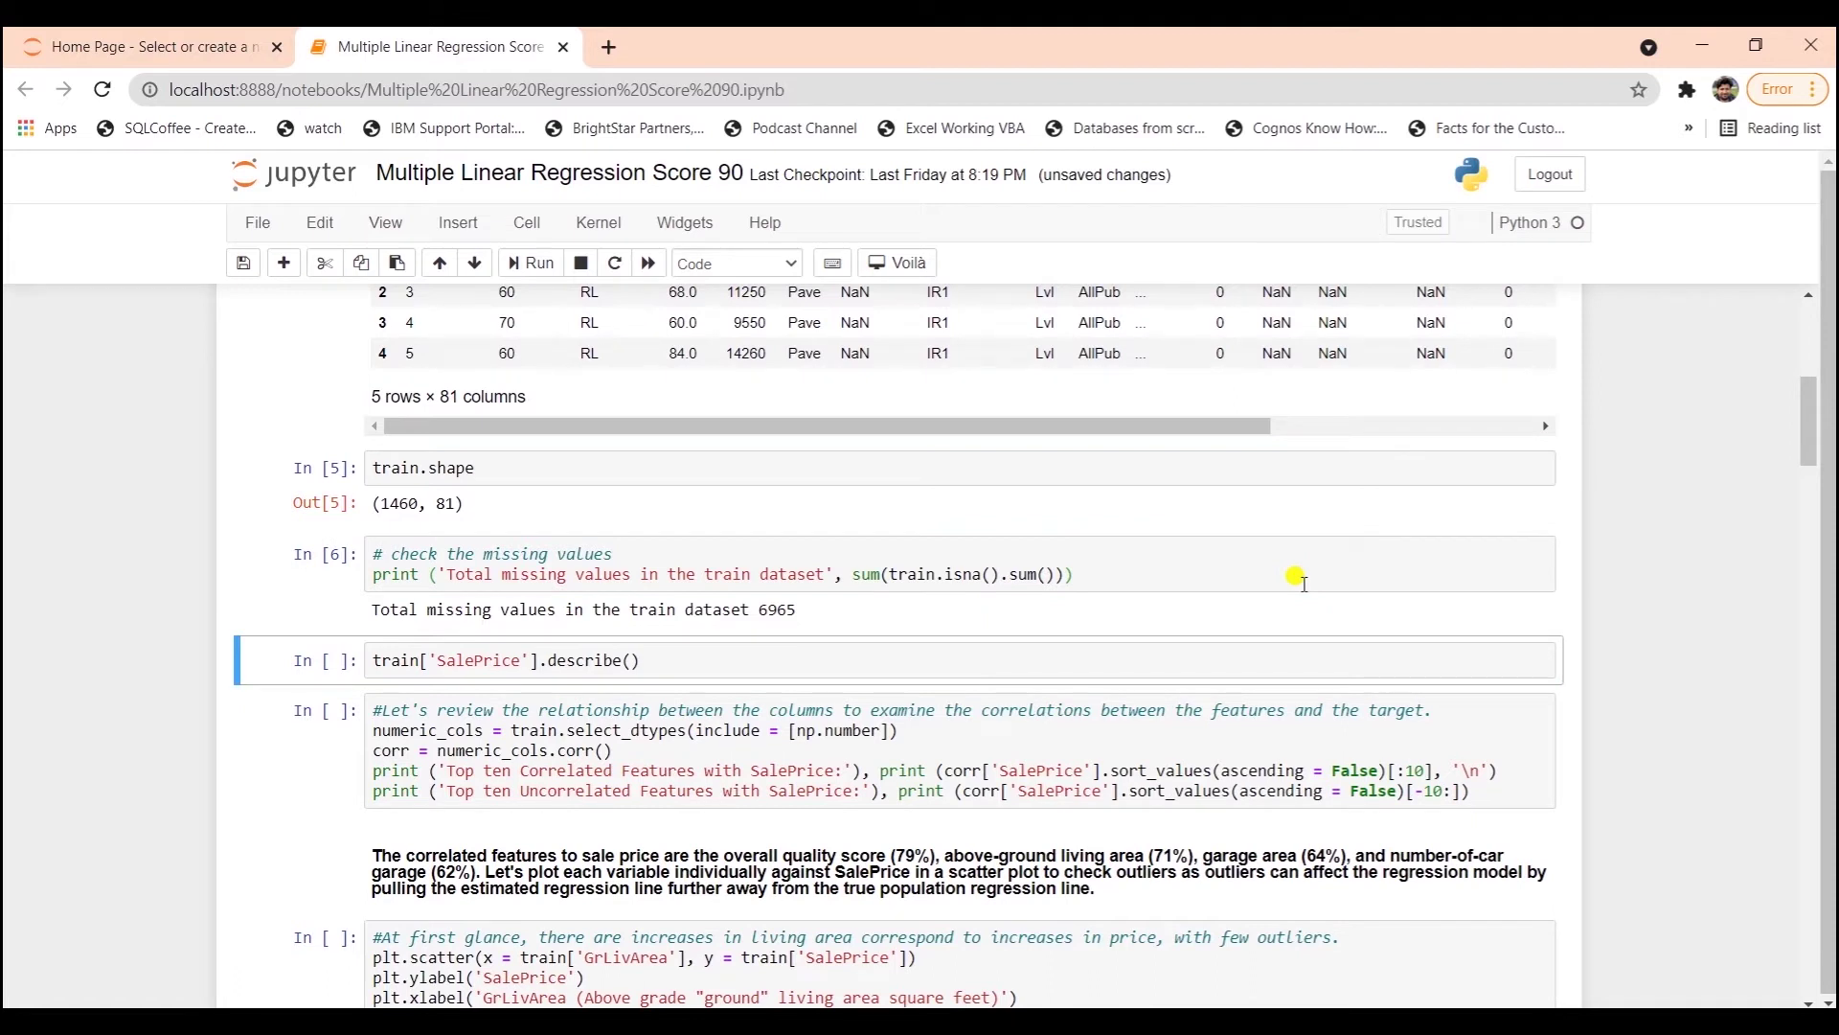
{"action": "mouse_move", "coordinate": [770, 611]}
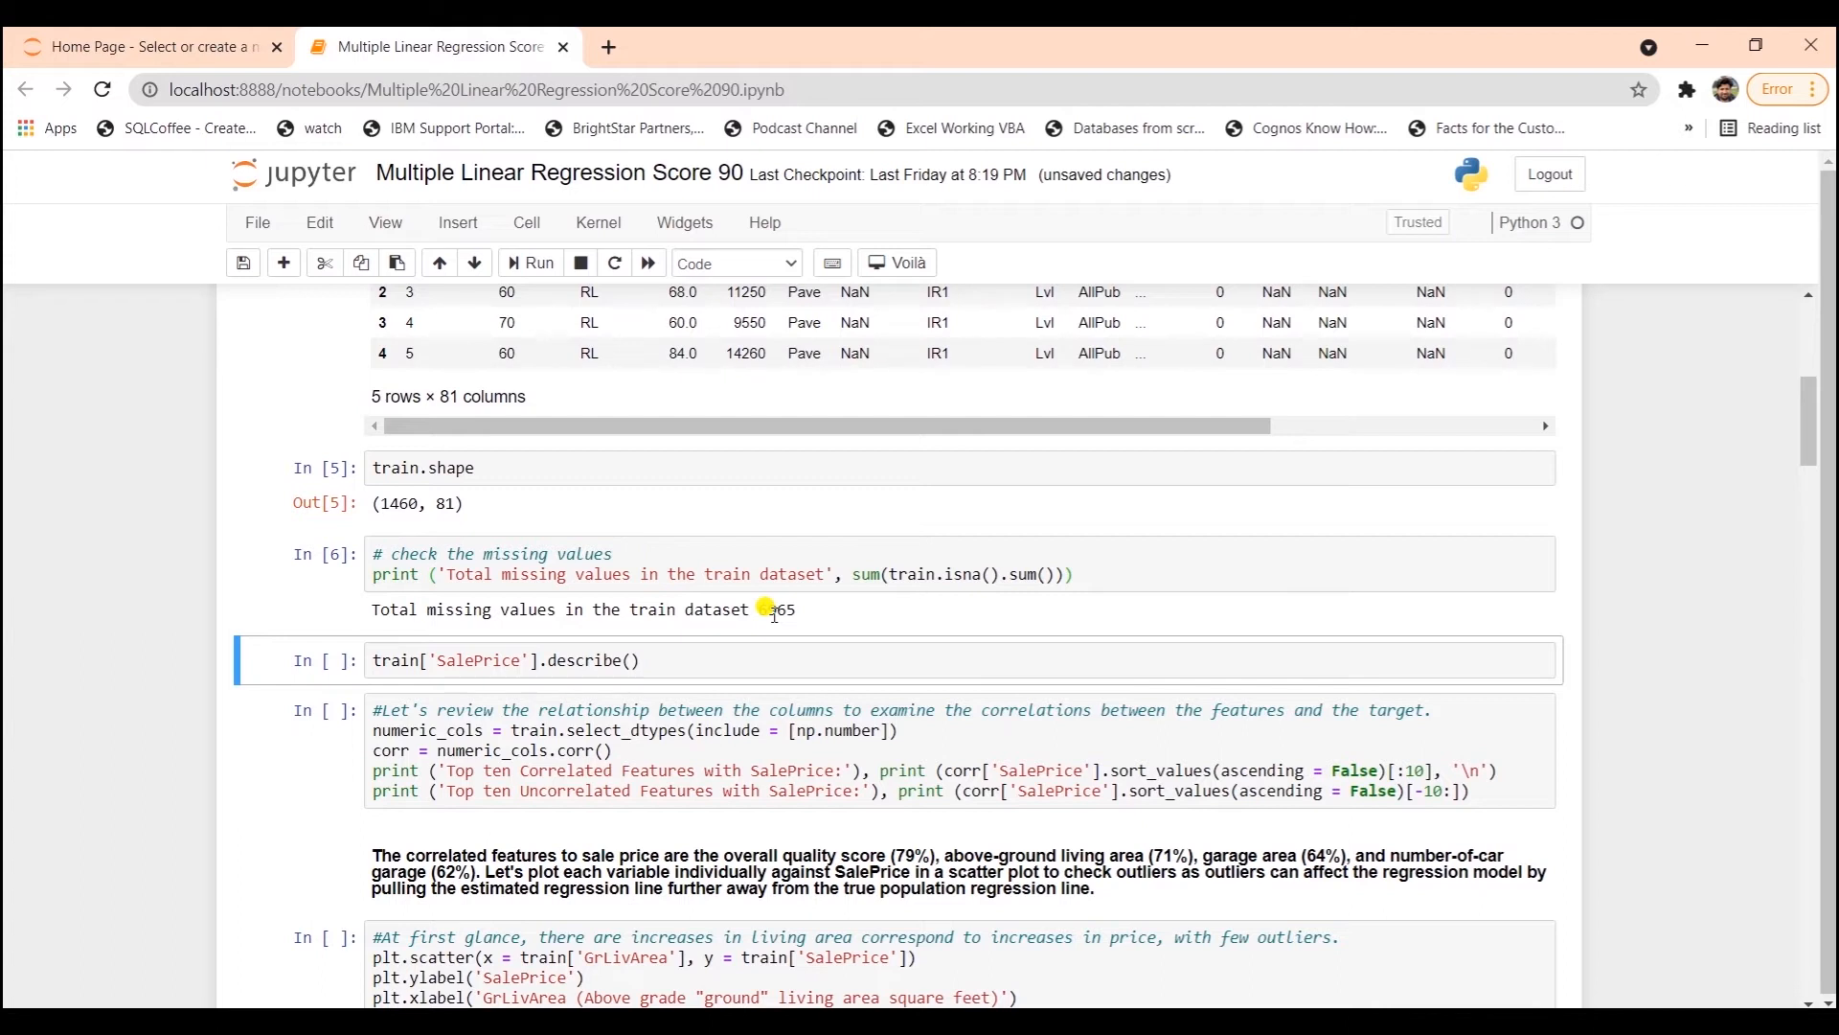
{"action": "mouse_move", "coordinate": [835, 659]}
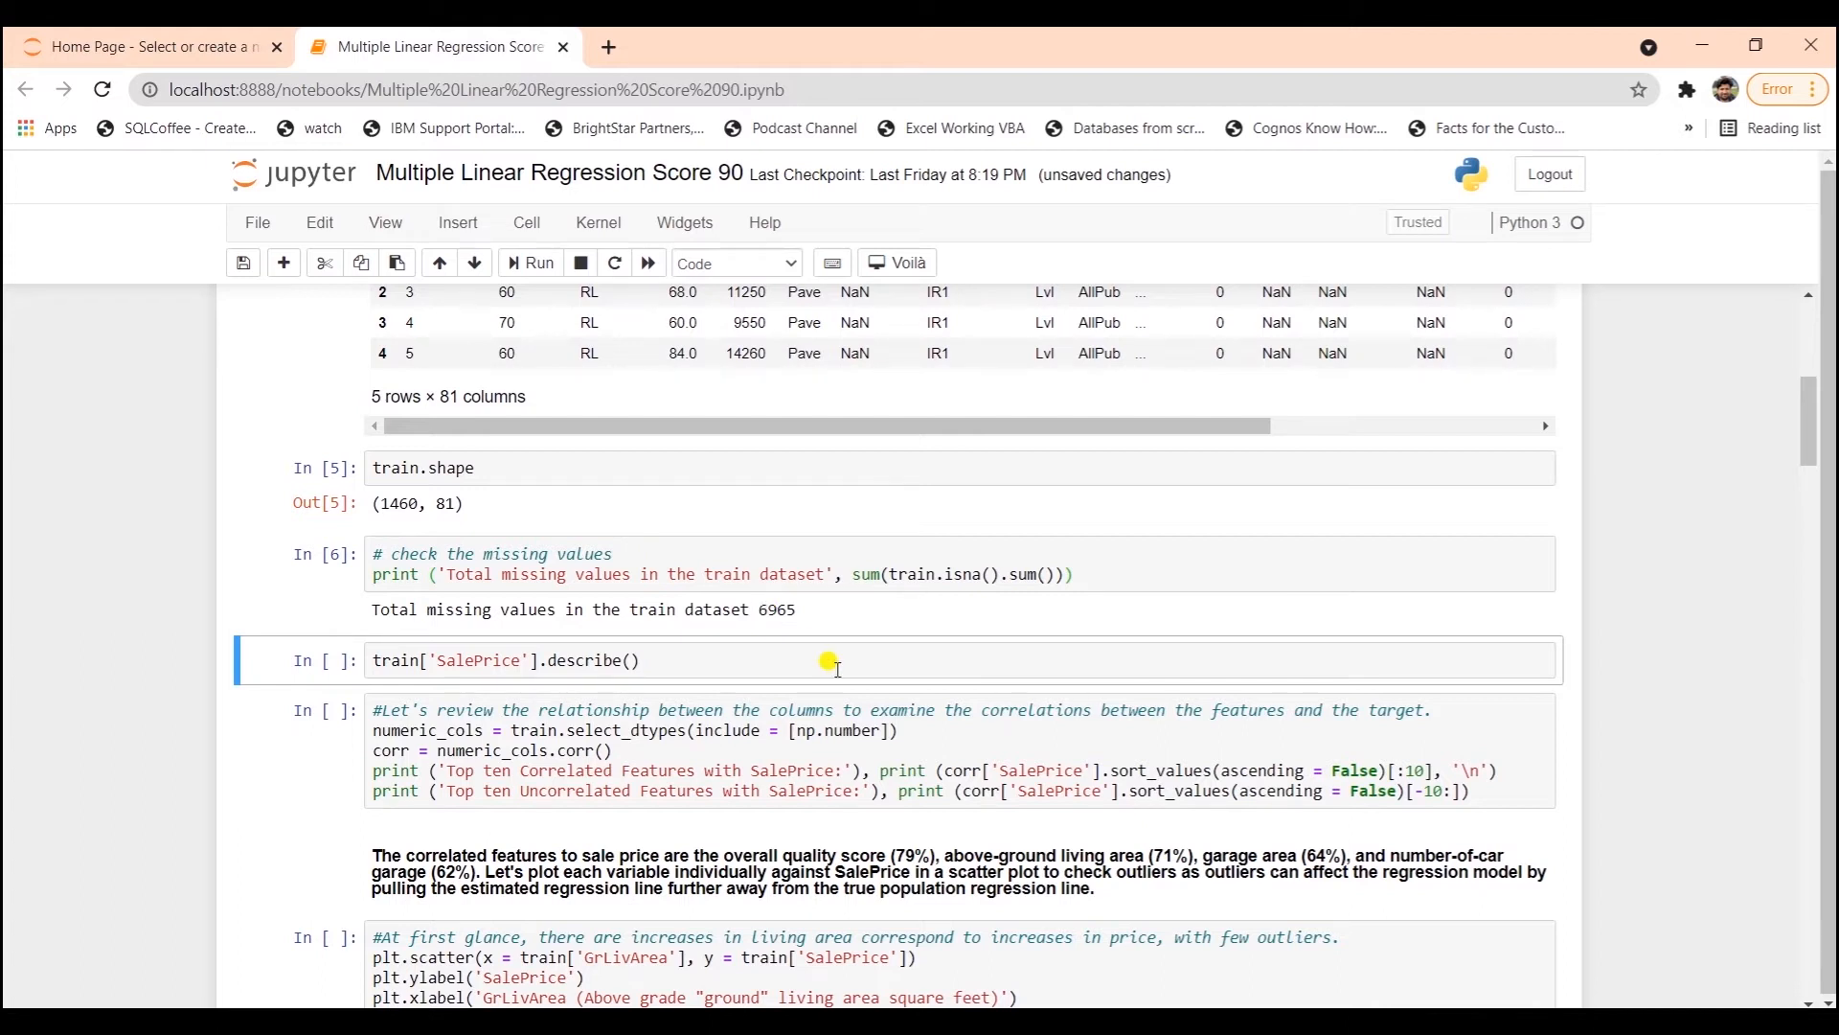
{"action": "mouse_move", "coordinate": [815, 615]}
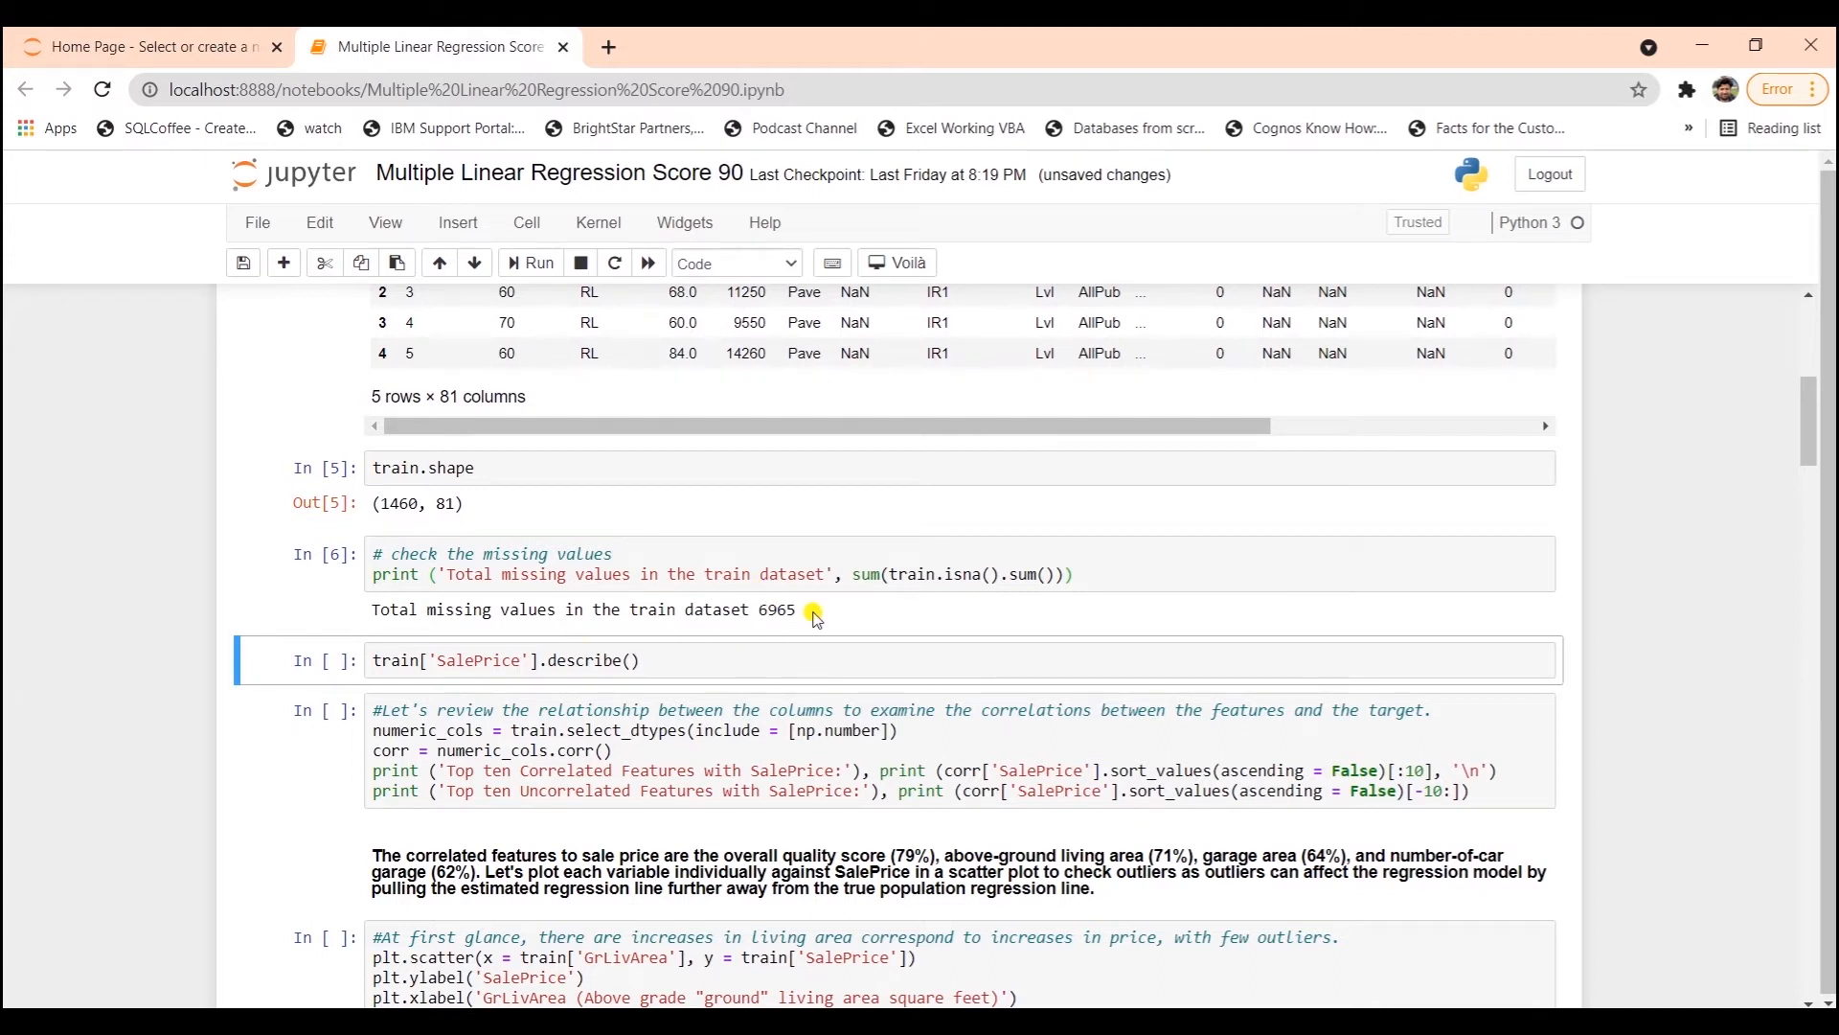
- Run train['SalePrice'].describe(): 1460 homes, mean about 180,921, range 34,900–755,000
{"action": "left_click", "coordinate": [530, 262]}
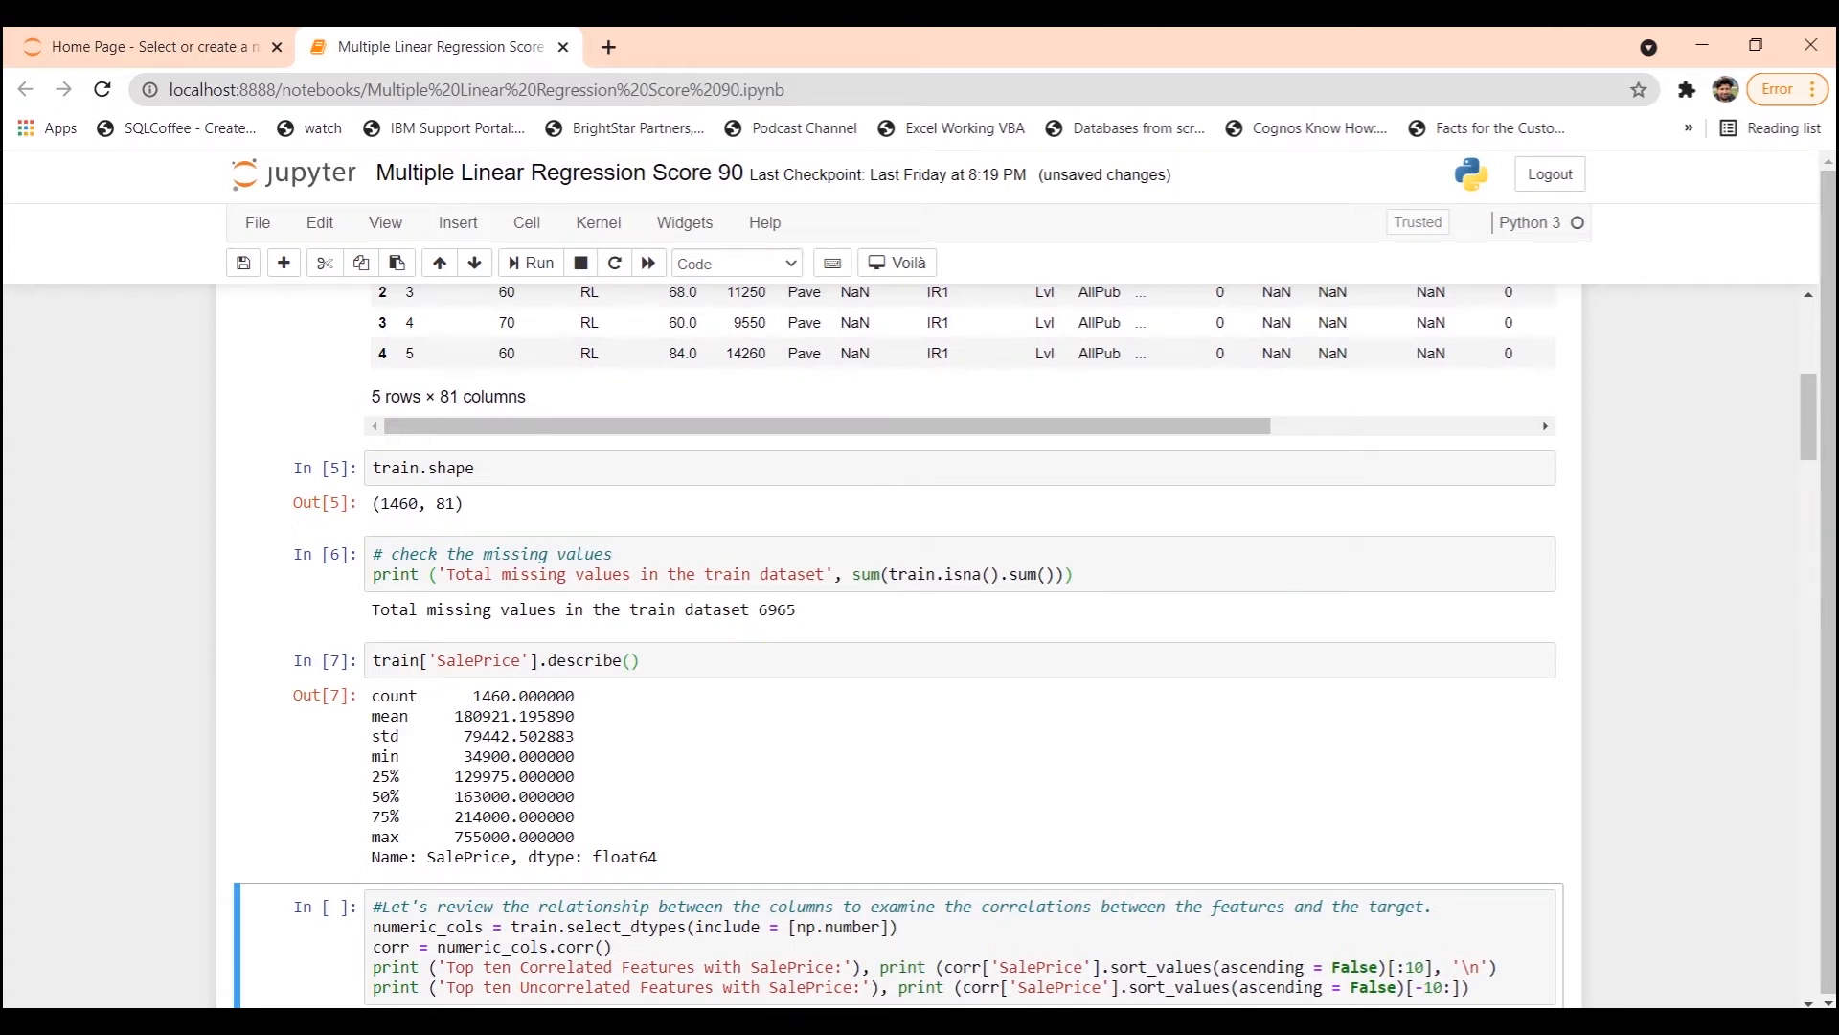
{"action": "mouse_move", "coordinate": [475, 712]}
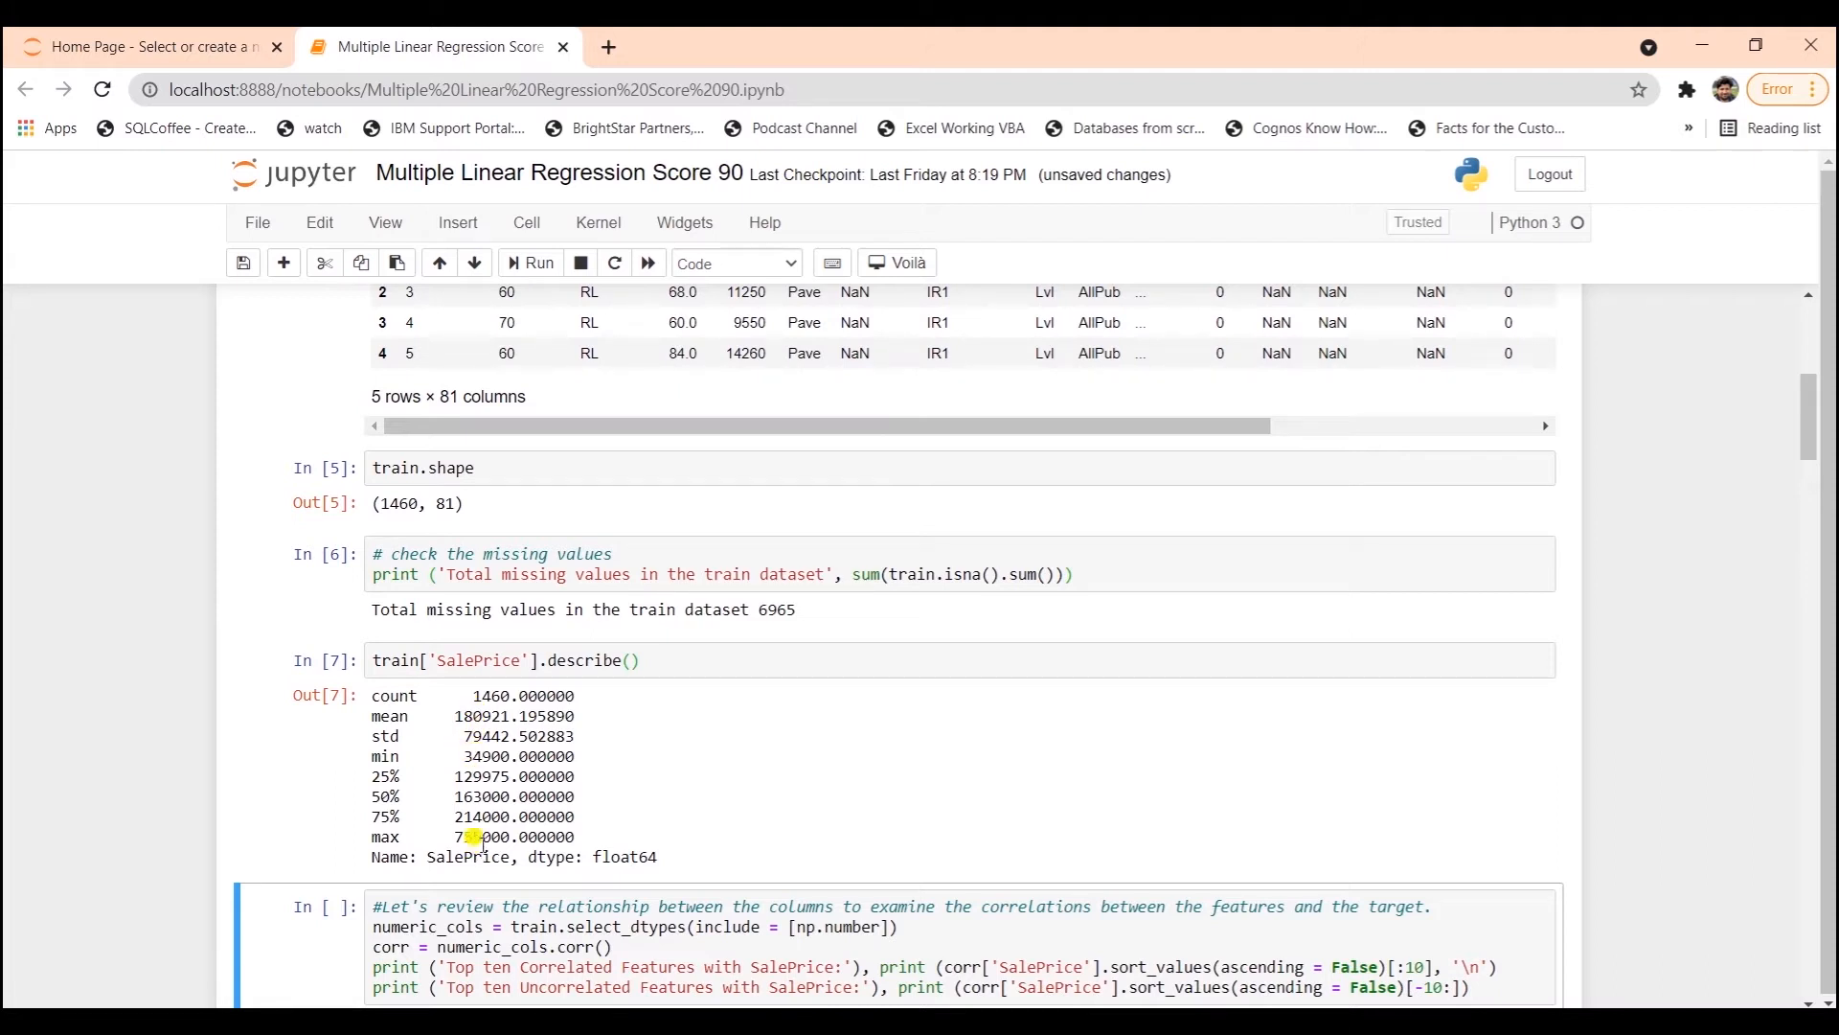
{"action": "mouse_move", "coordinate": [474, 832]}
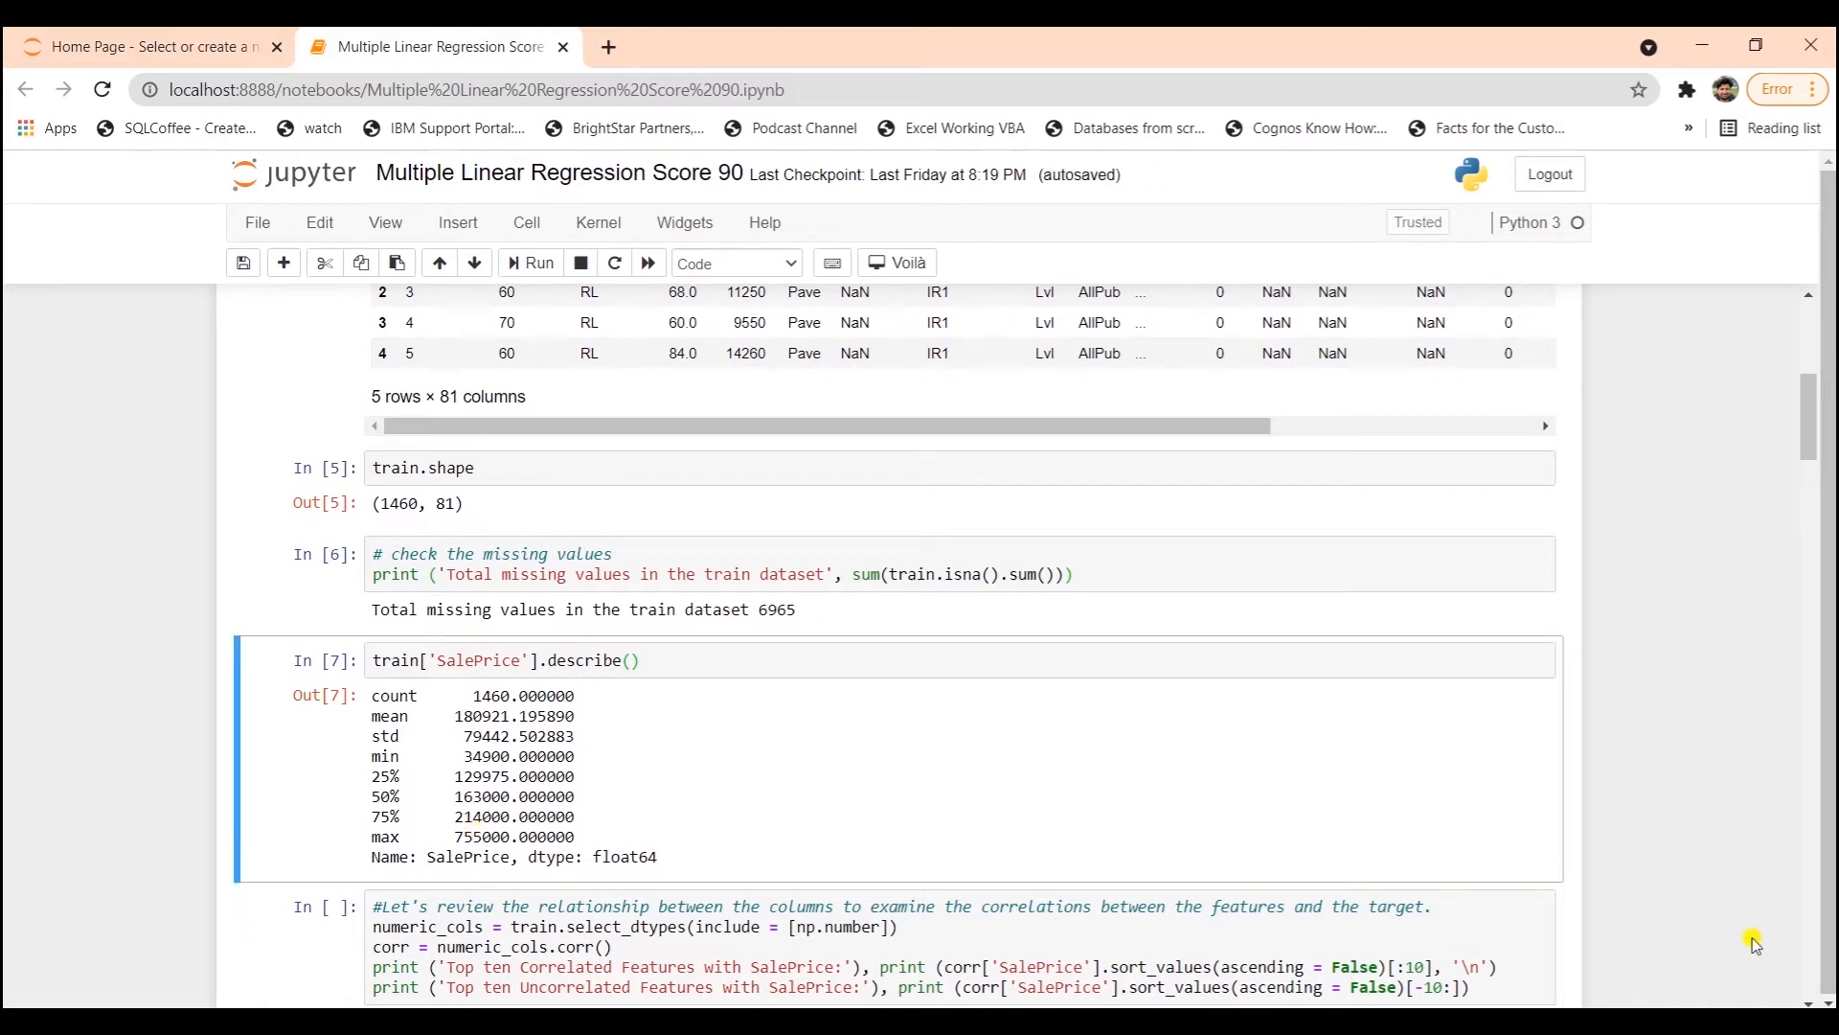
{"action": "scroll", "scroll_direction": "down", "scroll_amount": 3}
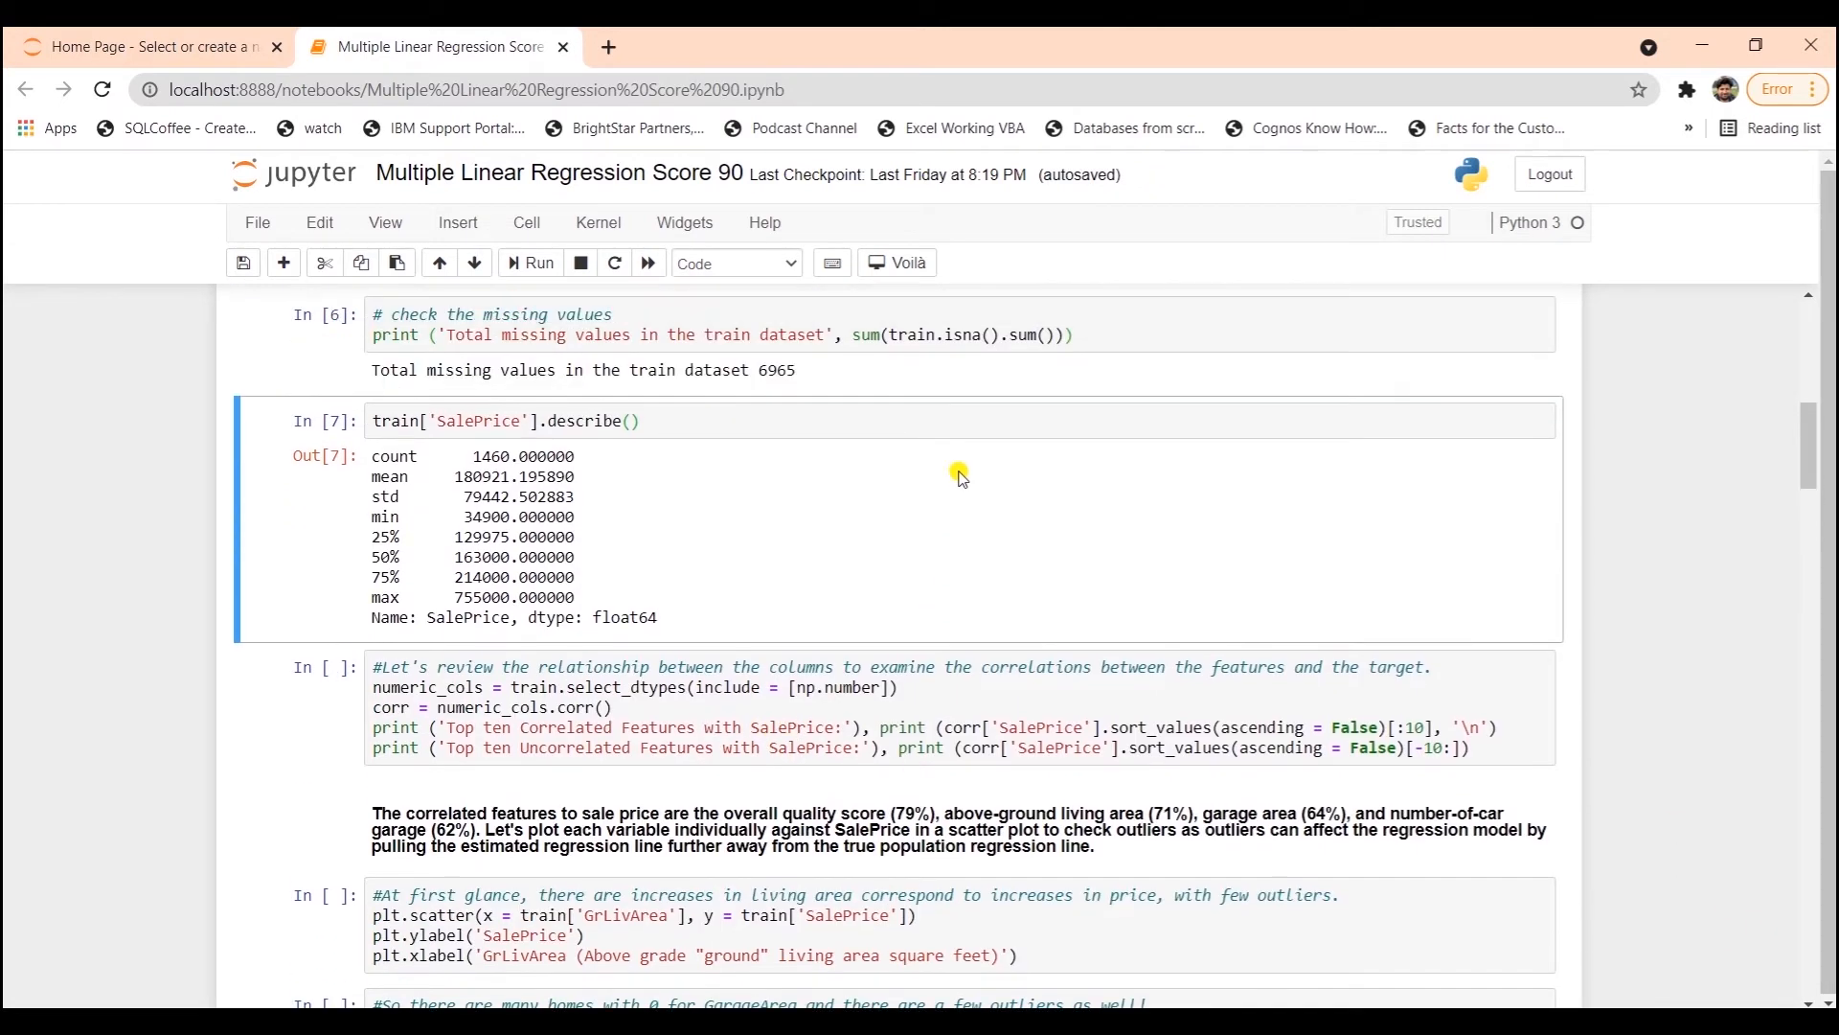
{"action": "mouse_move", "coordinate": [774, 655]}
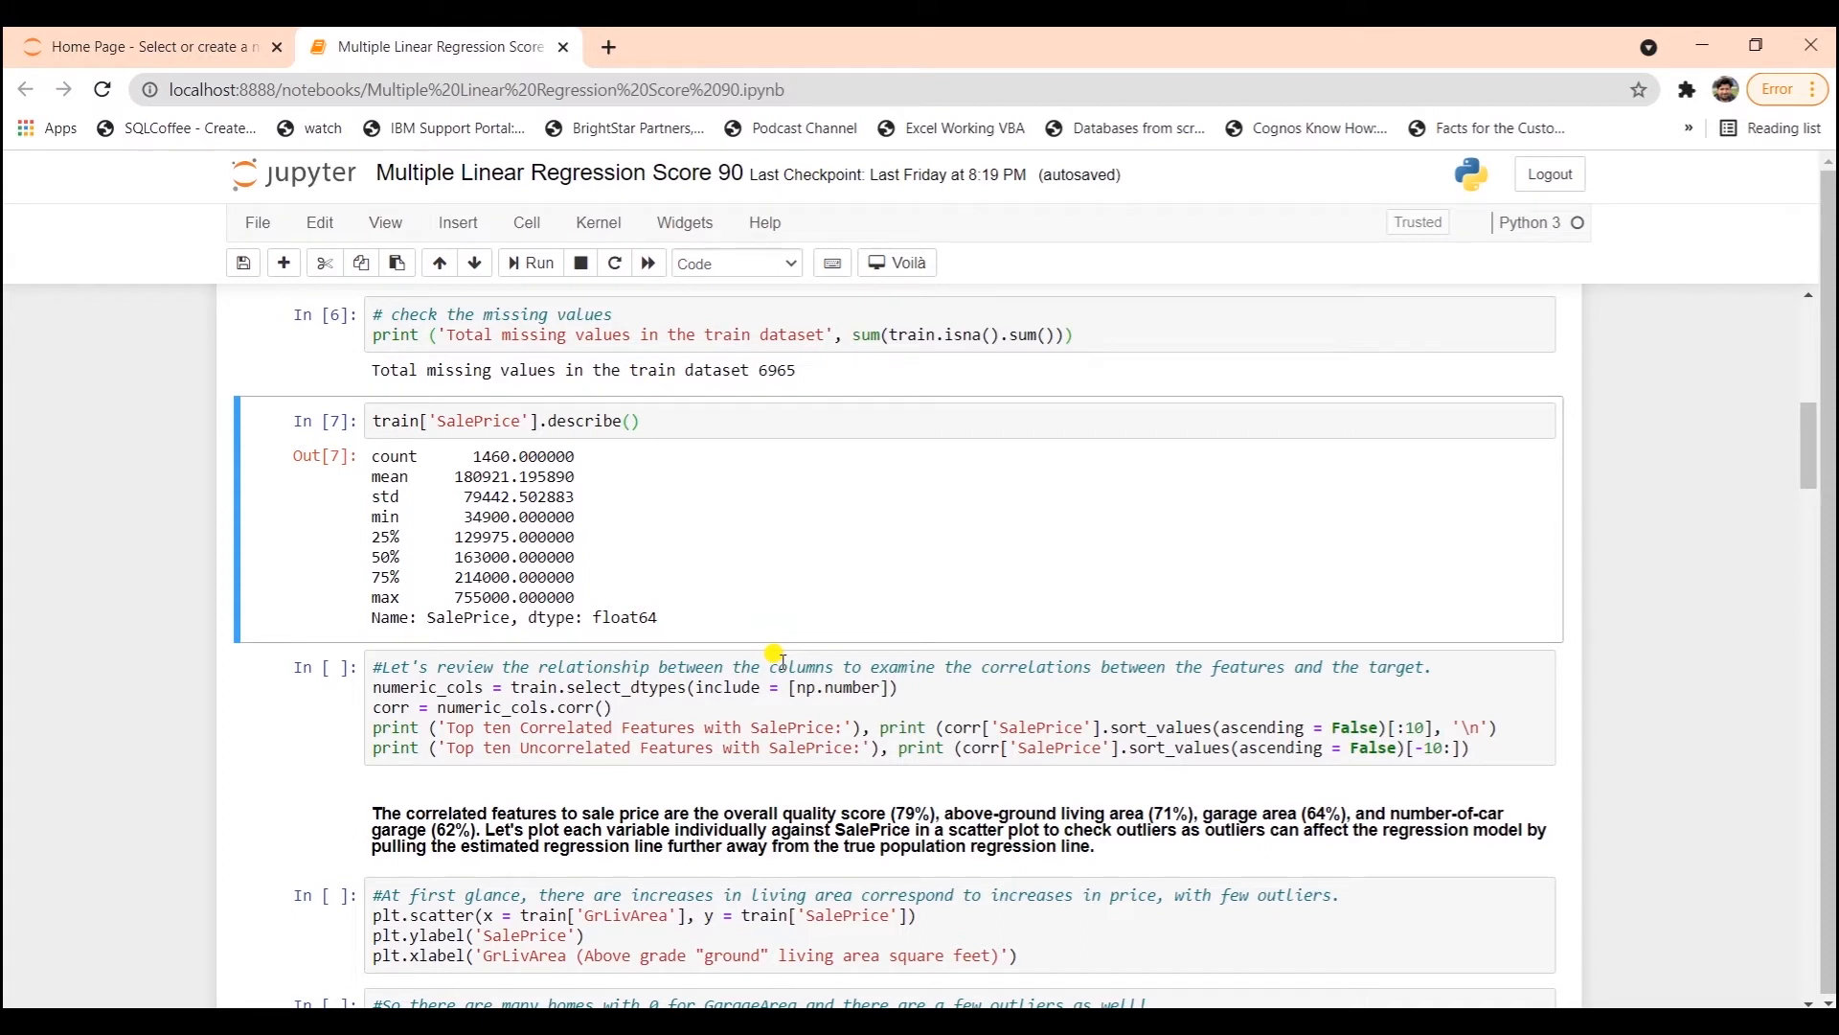
- Run the correlation cell, led by OverallQual (0.79) and GrLivArea (0.71), and review both lists
{"action": "scroll", "scroll_direction": "down", "scroll_amount": 3}
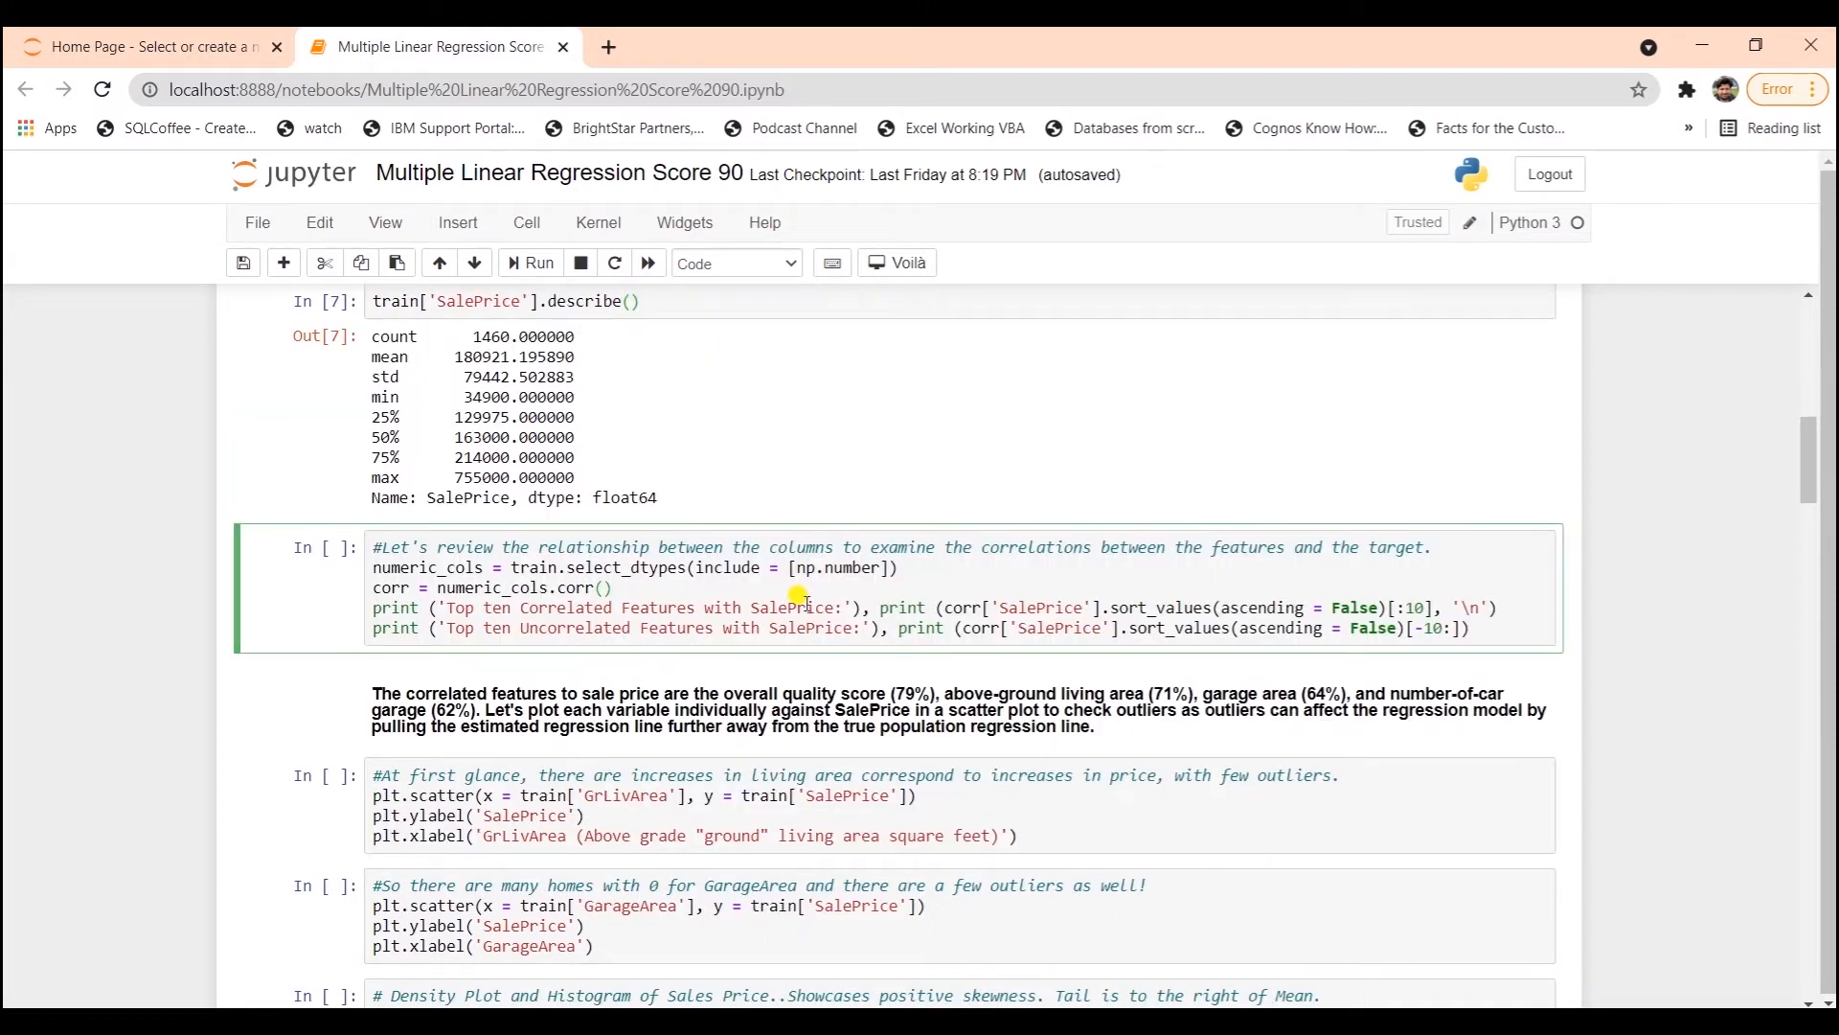
{"action": "left_click", "coordinate": [529, 261]}
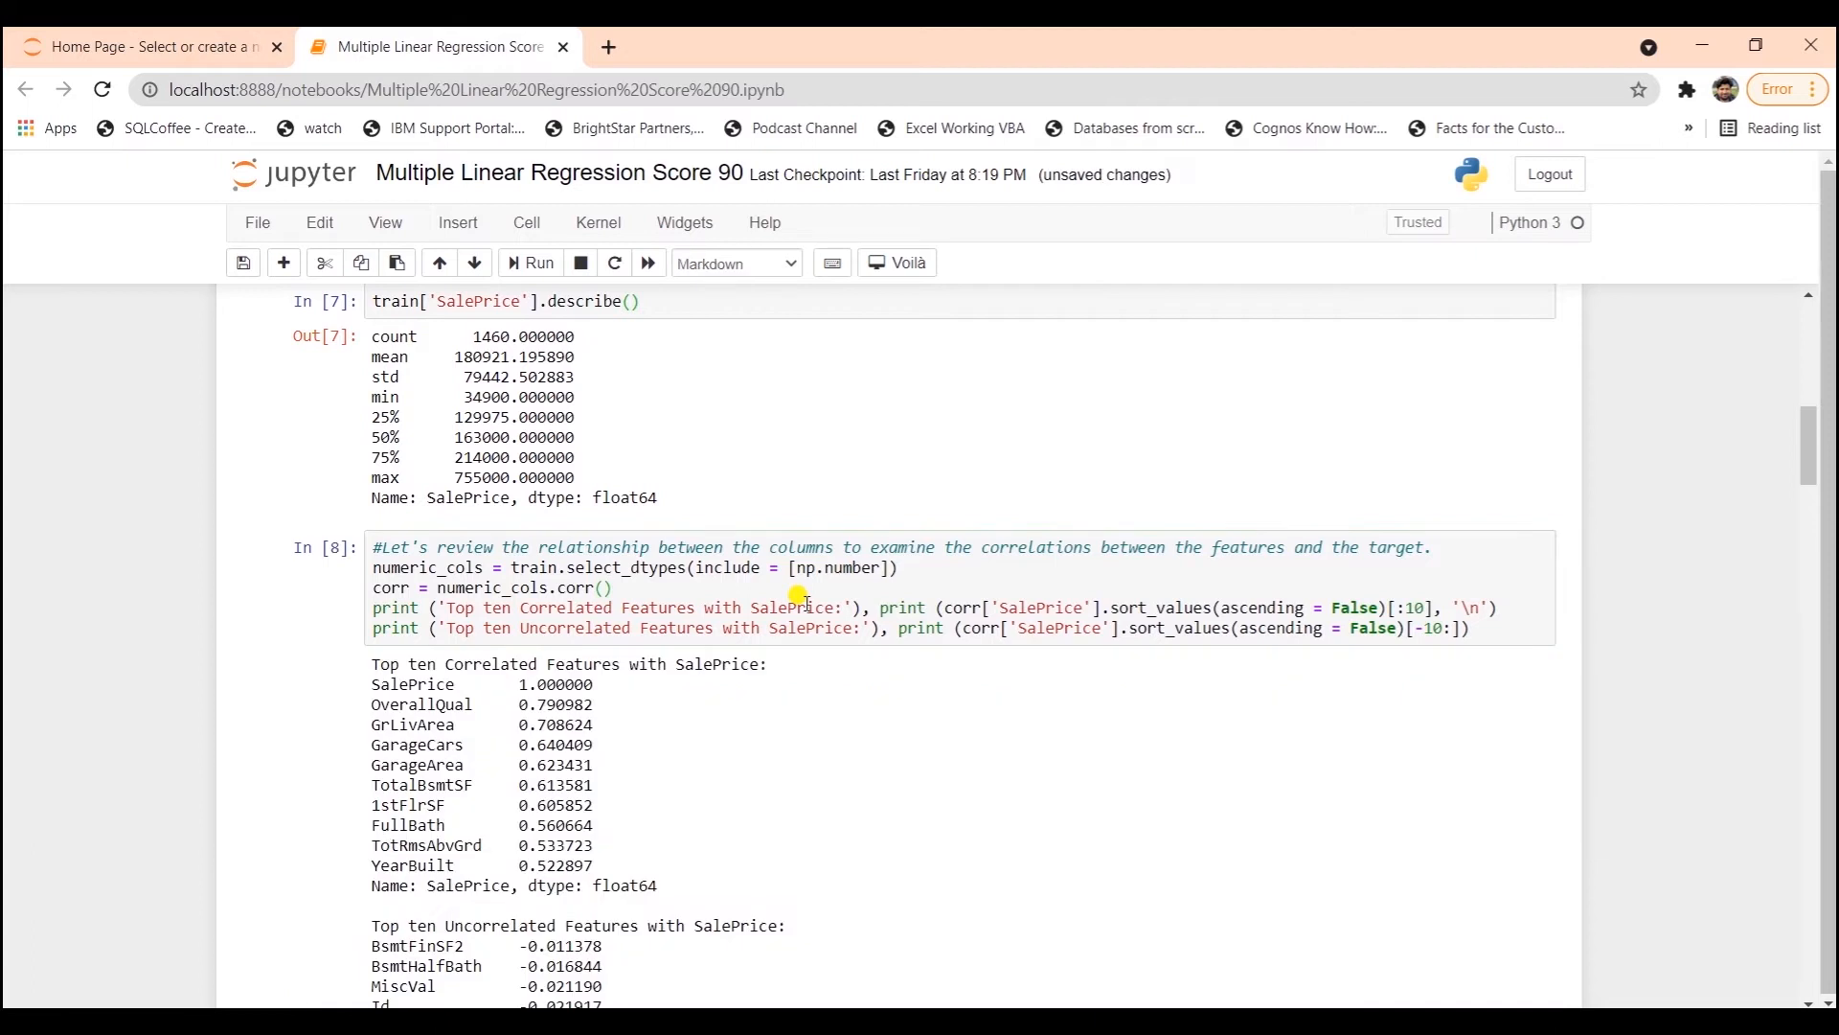
{"action": "scroll", "scroll_direction": "down", "scroll_amount": 3}
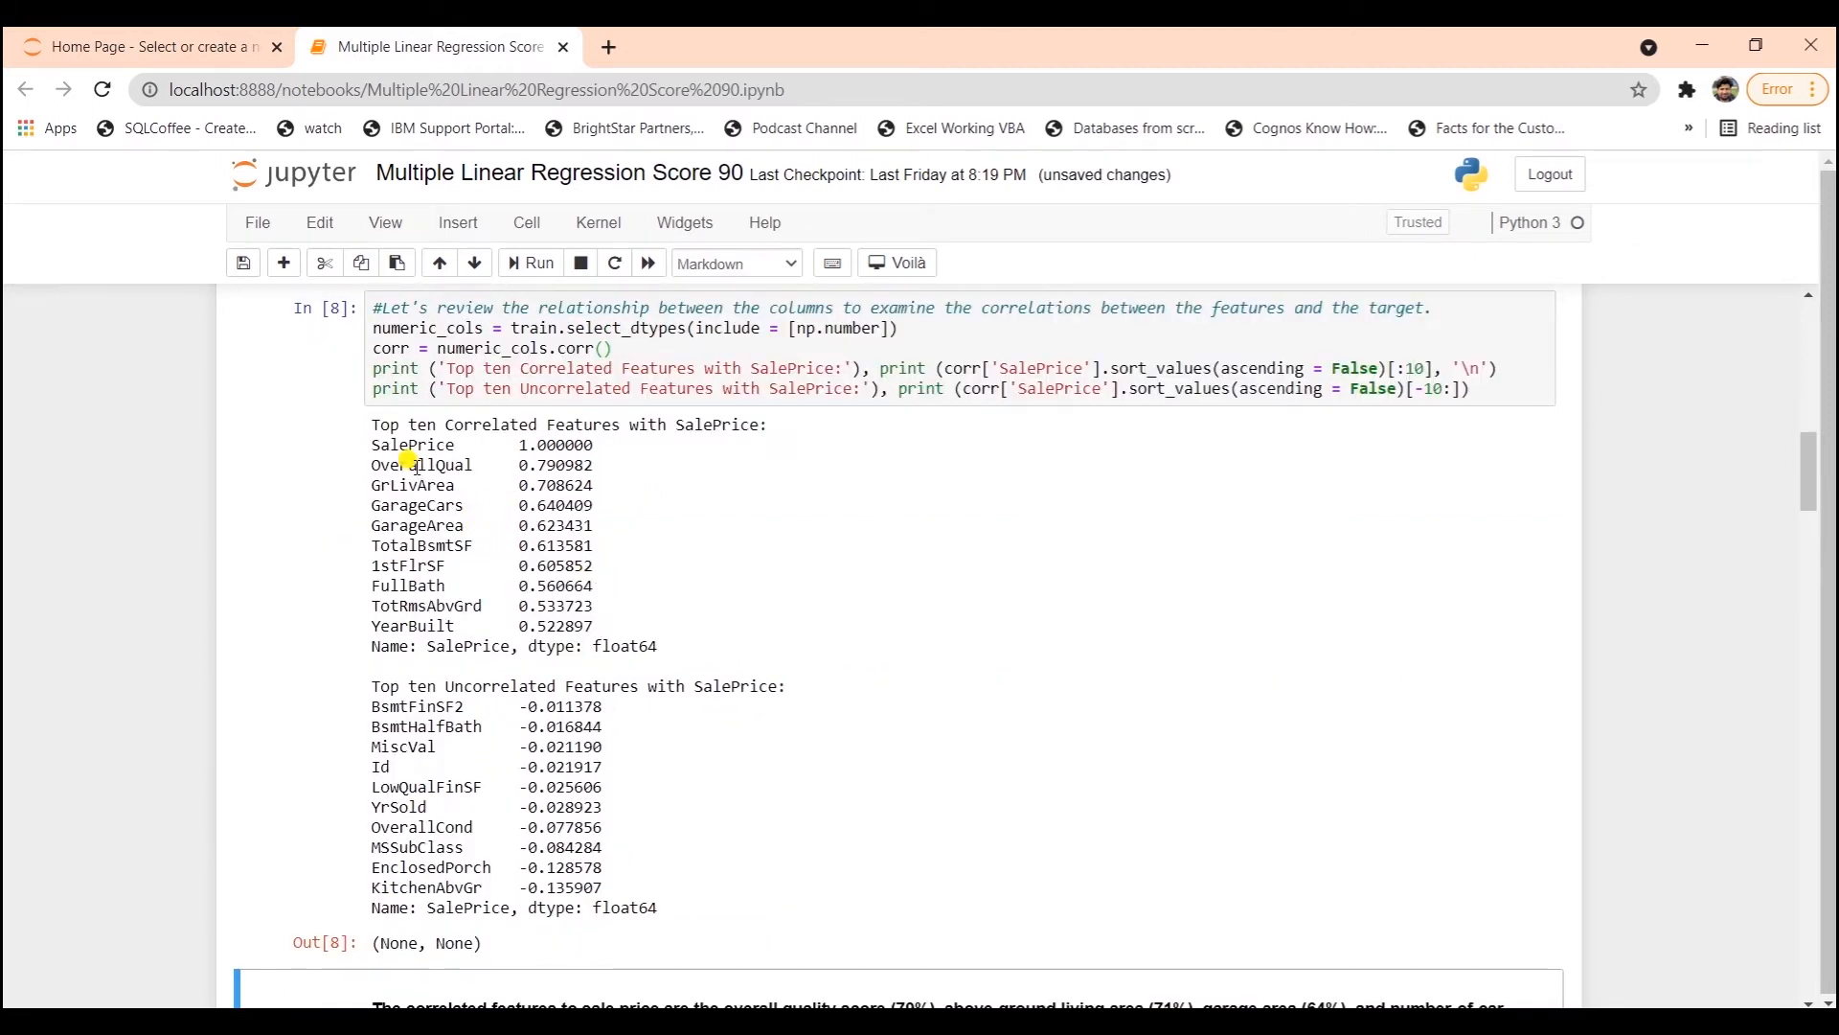
{"action": "mouse_move", "coordinate": [370, 476]}
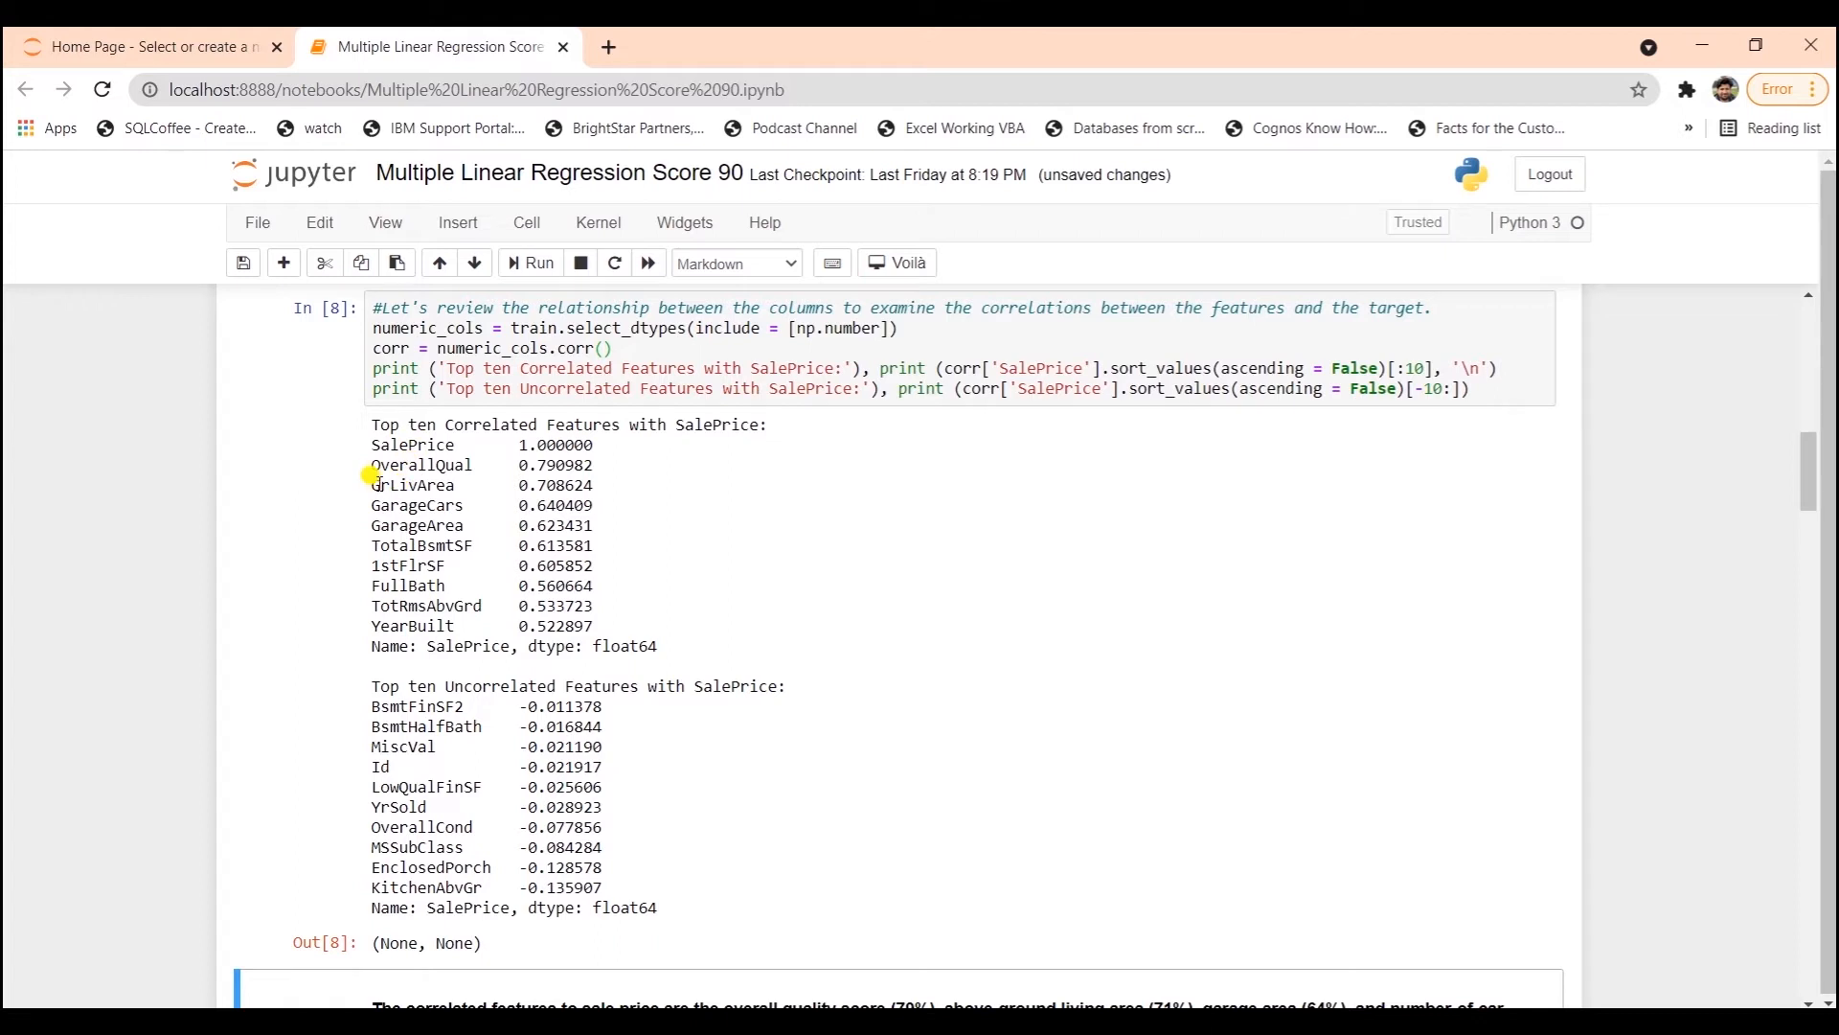
{"action": "mouse_move", "coordinate": [424, 505]}
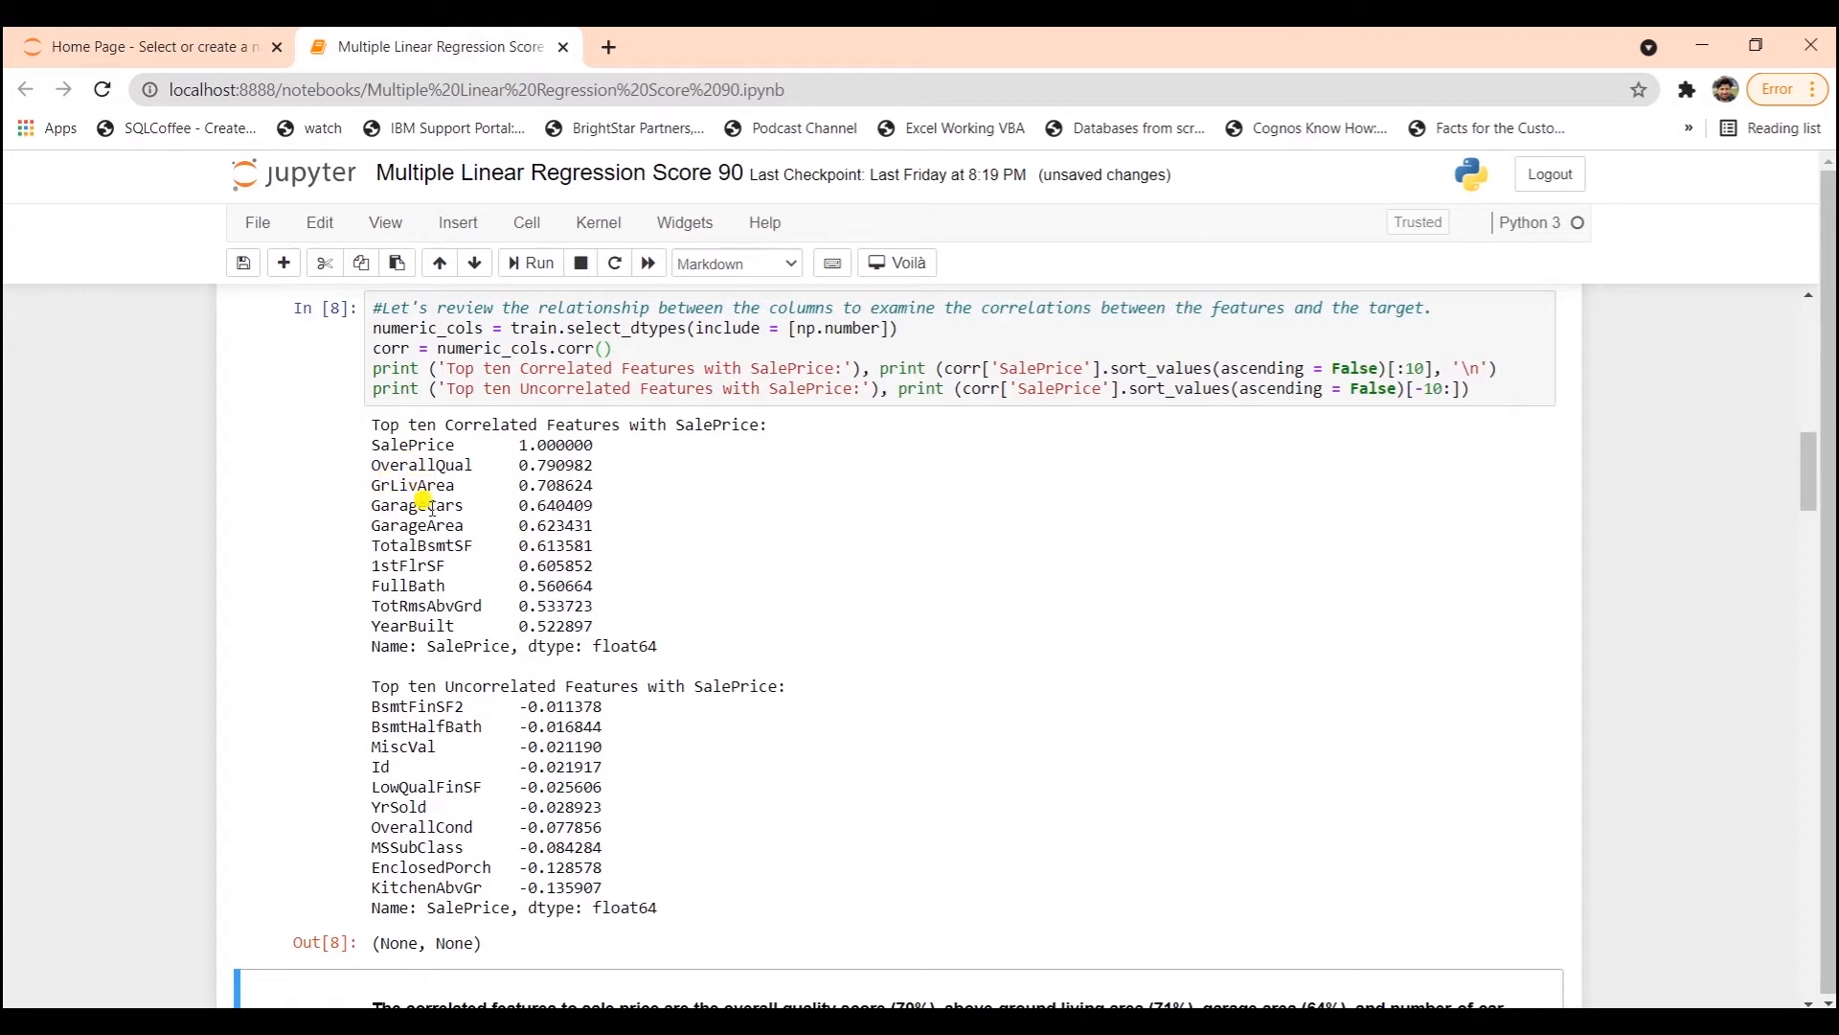
{"action": "mouse_move", "coordinate": [390, 545]}
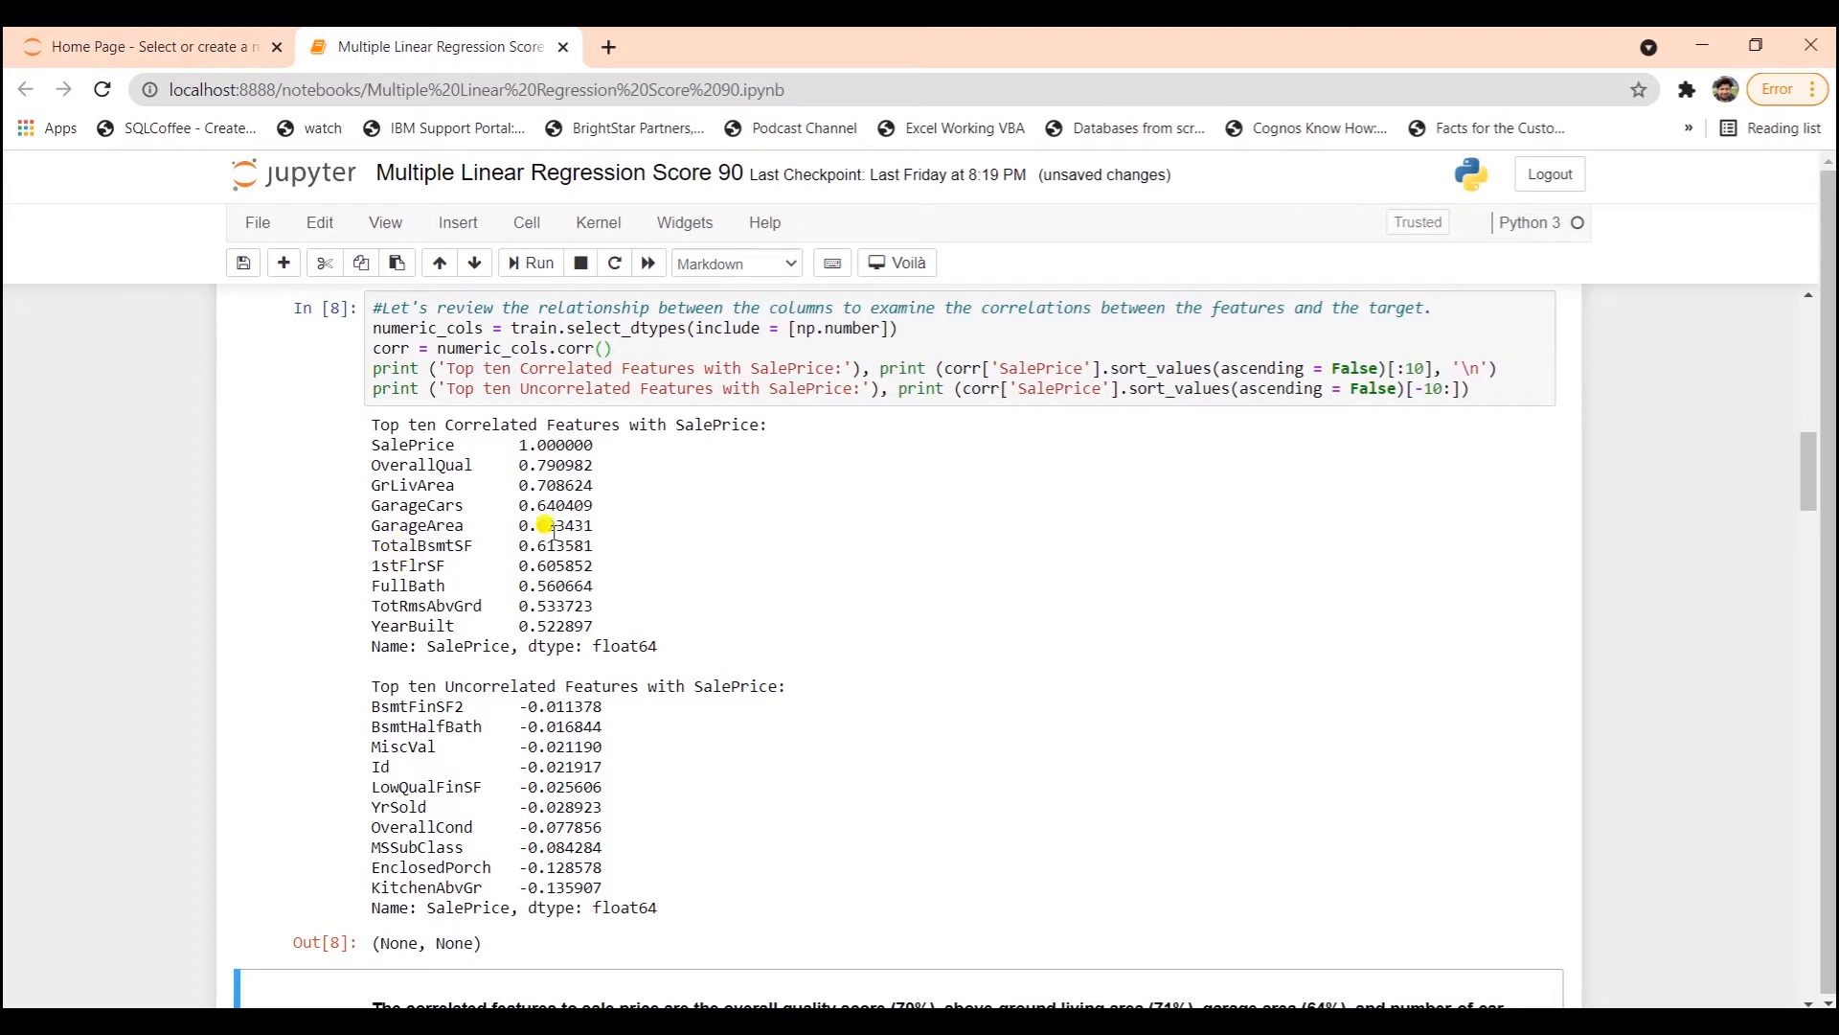
{"action": "scroll", "scroll_direction": "down", "scroll_amount": 3}
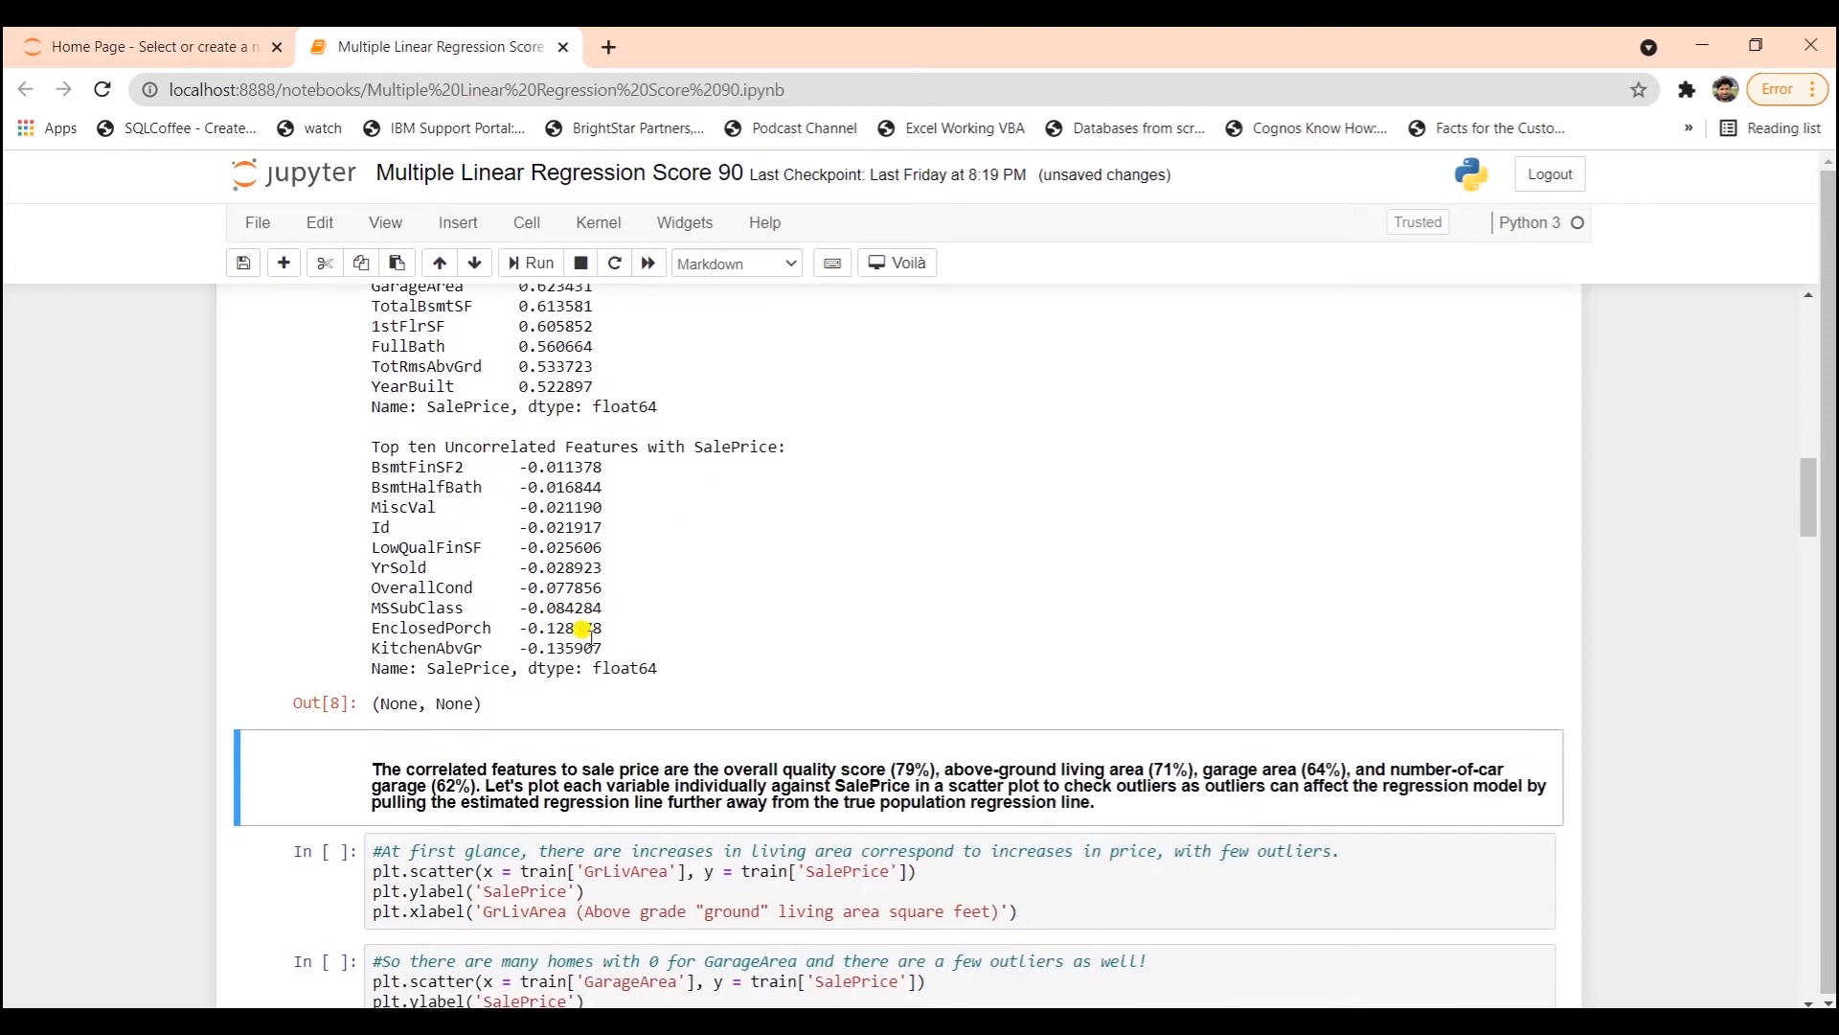
{"action": "mouse_move", "coordinate": [508, 506]}
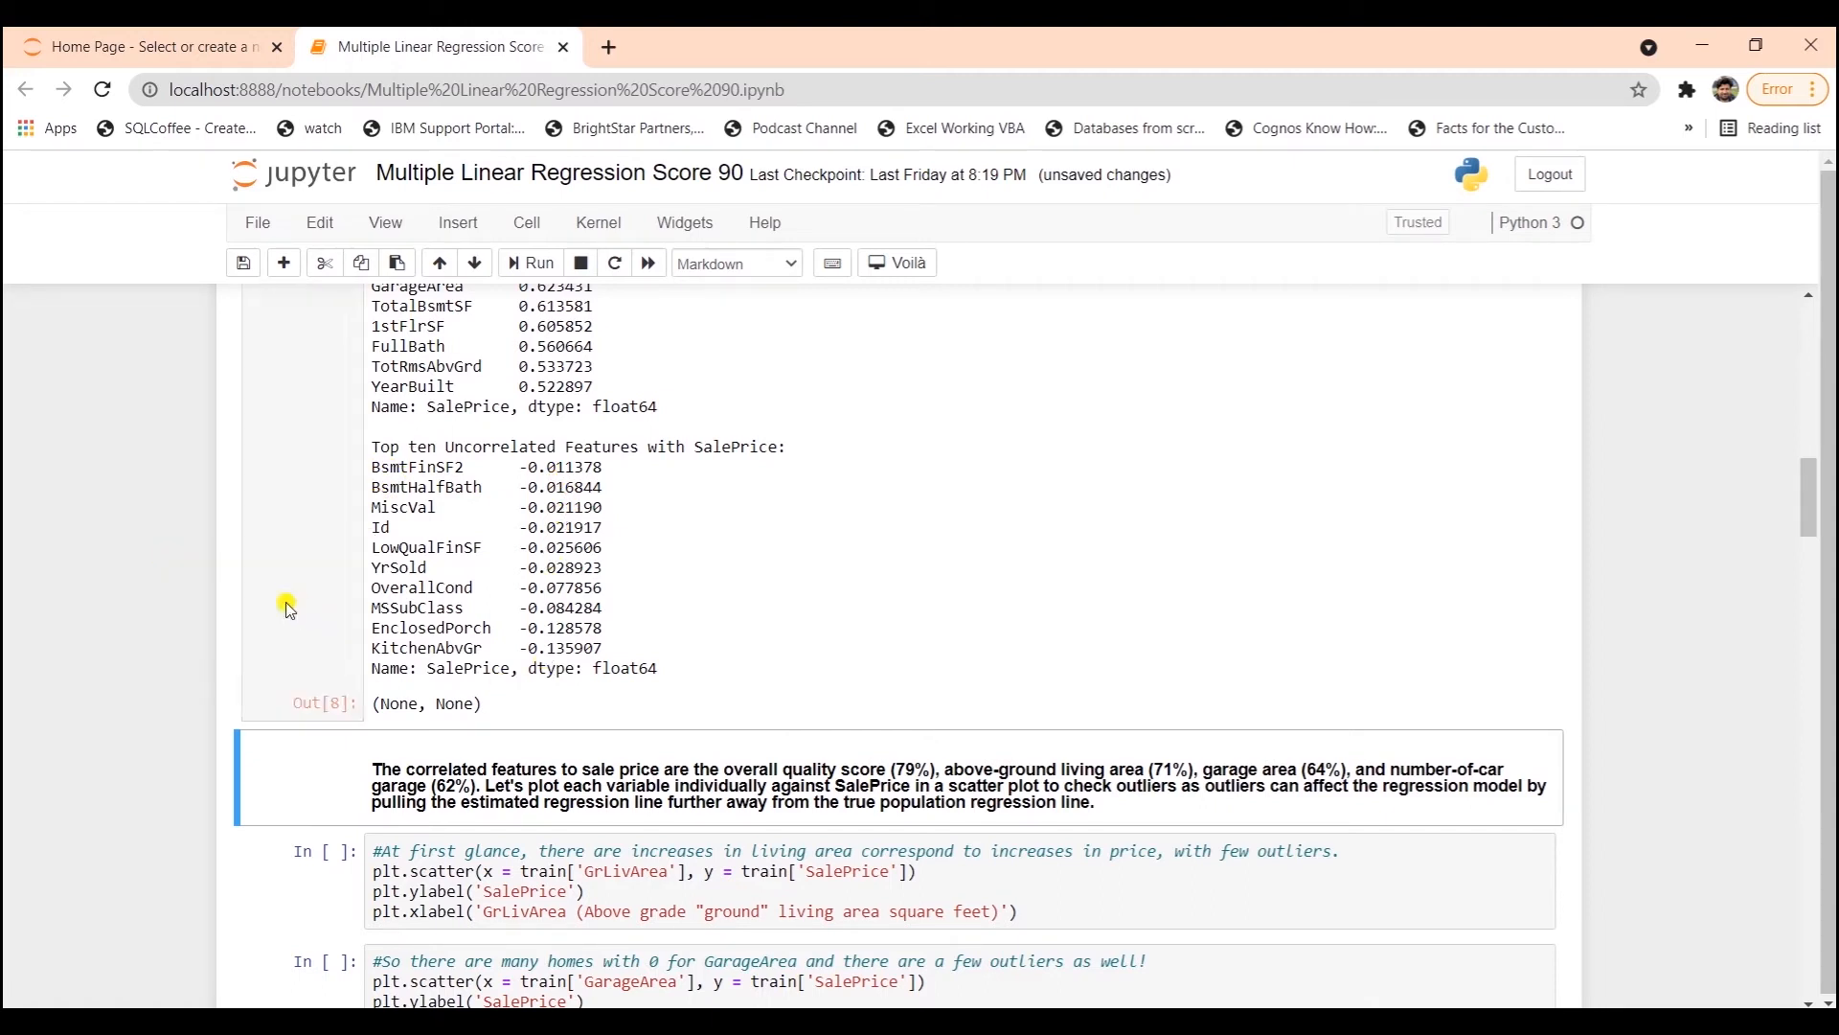
{"action": "mouse_move", "coordinate": [548, 378]}
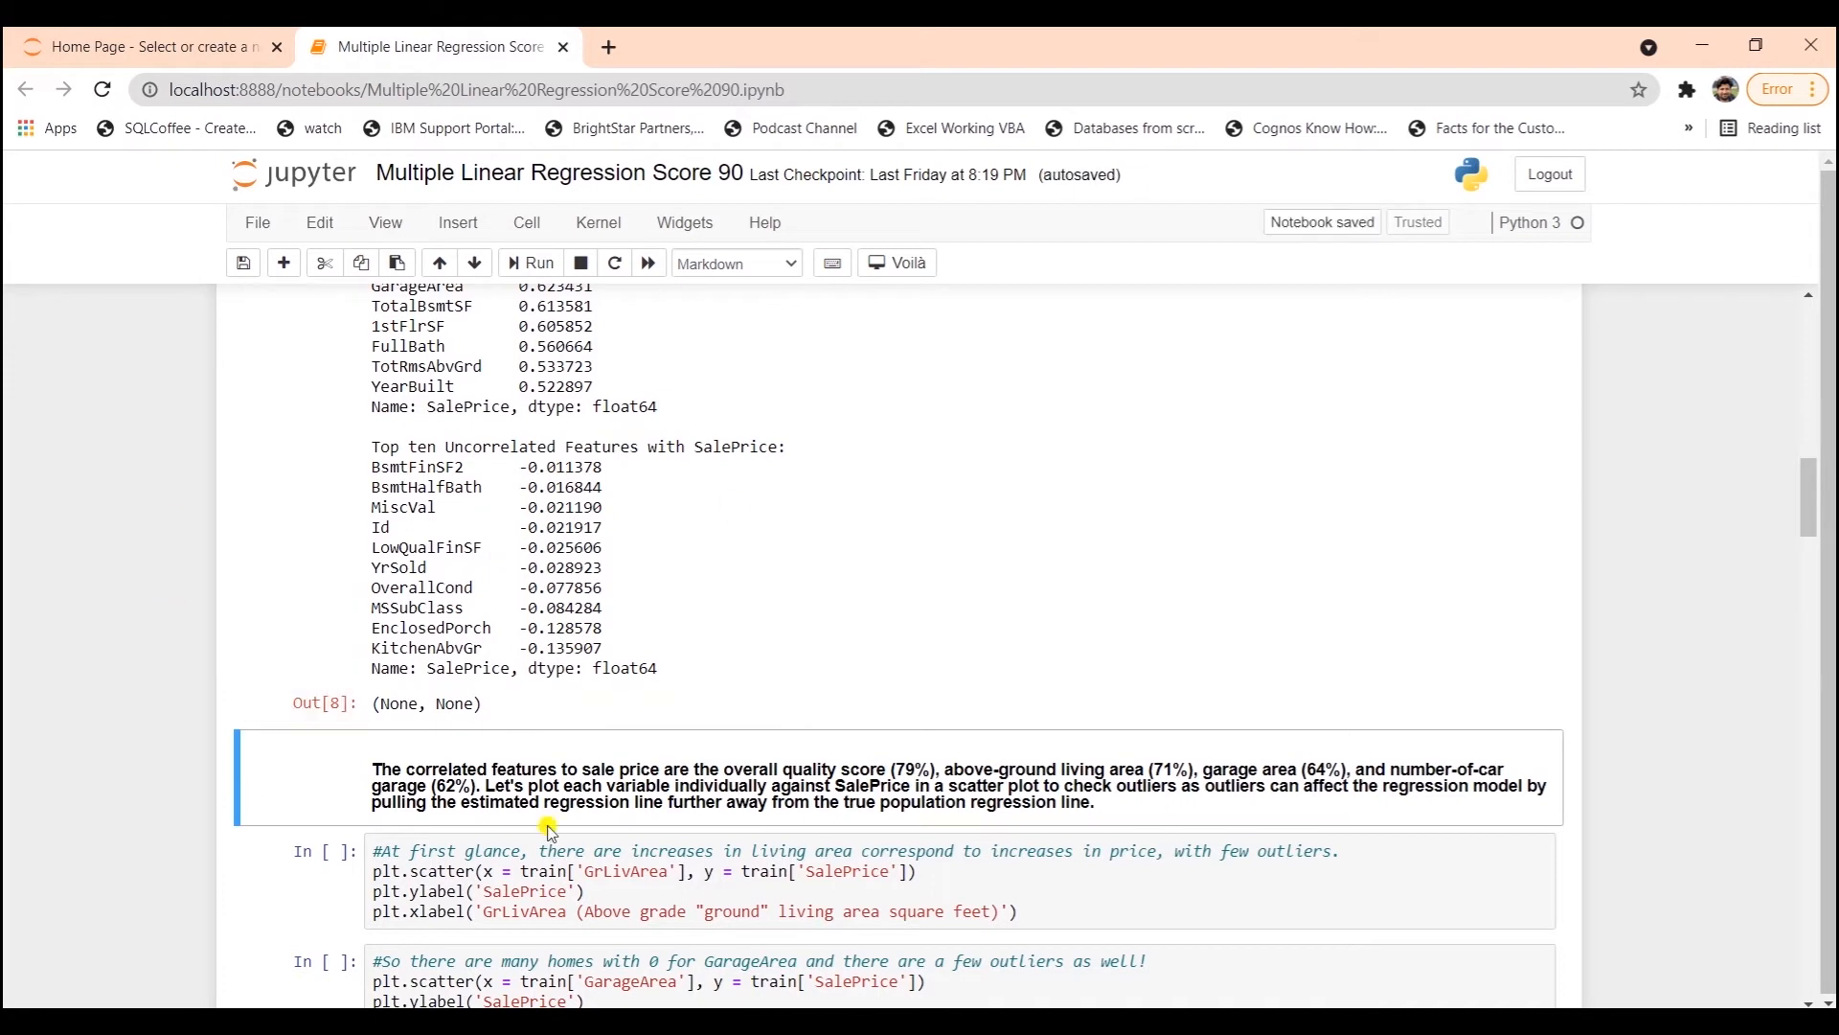
{"action": "scroll", "scroll_direction": "down", "scroll_amount": 3}
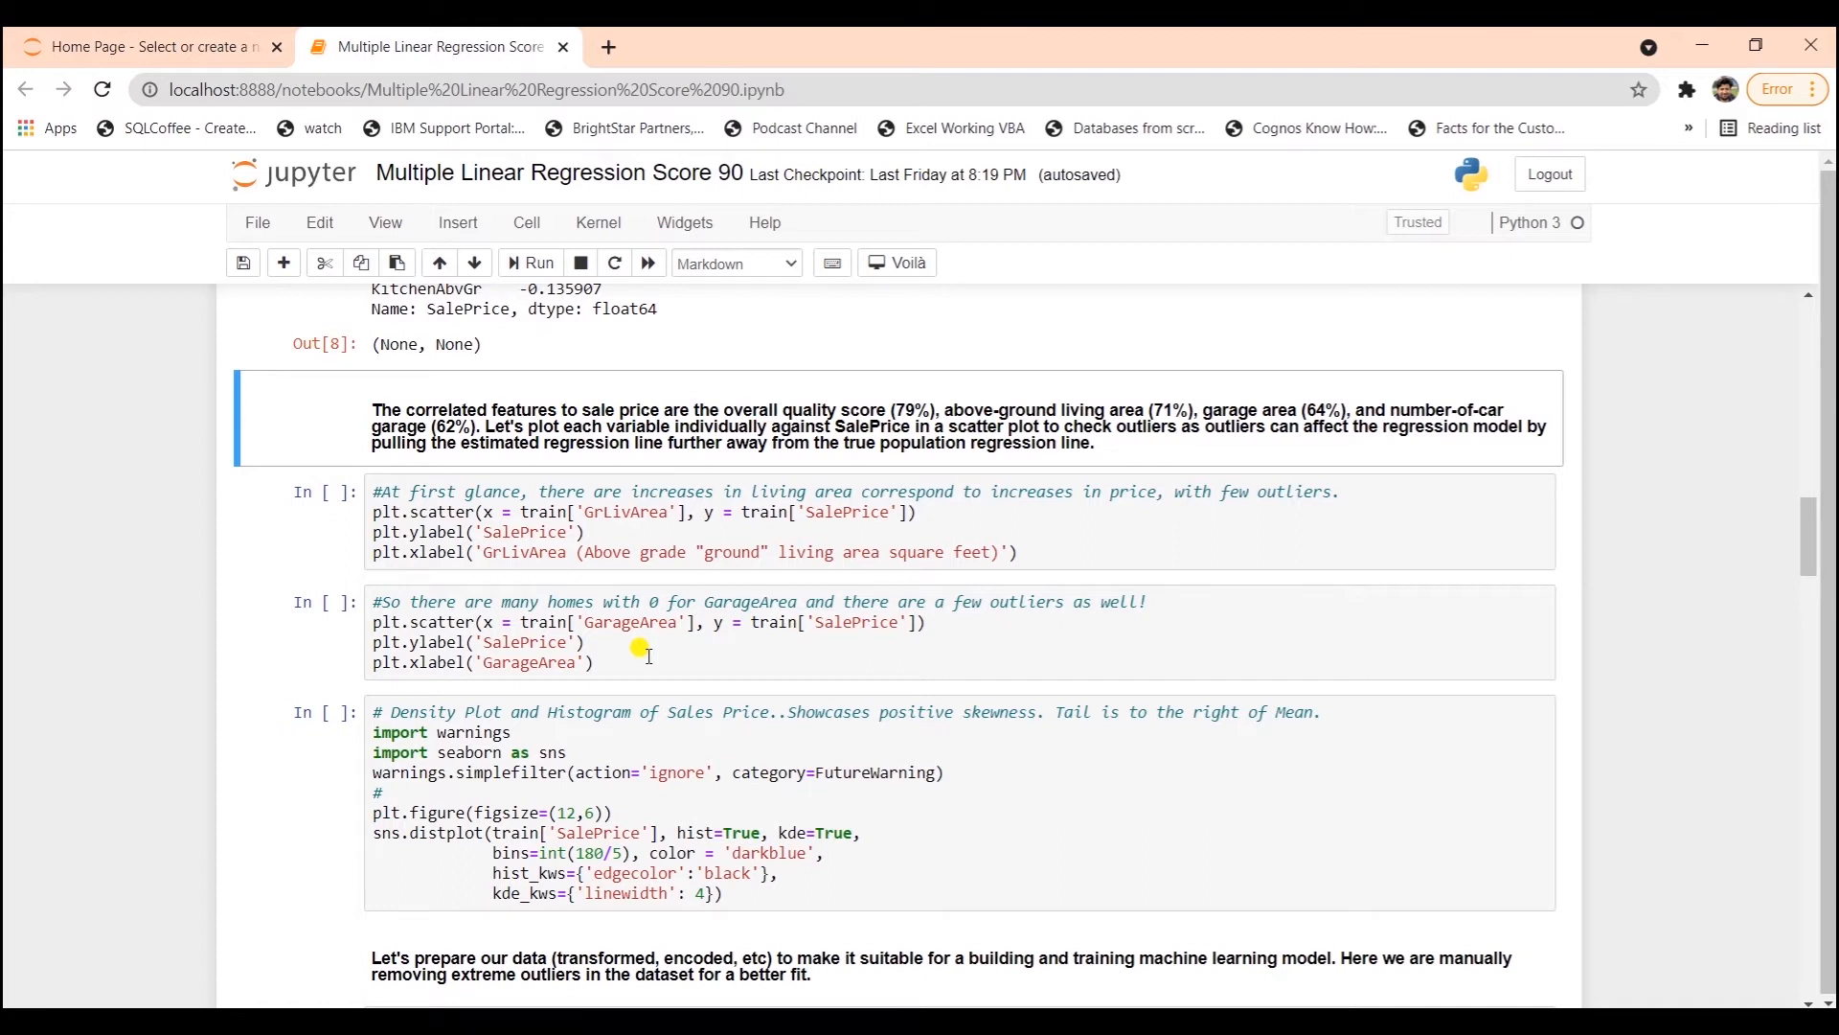
{"action": "mouse_move", "coordinate": [523, 461]}
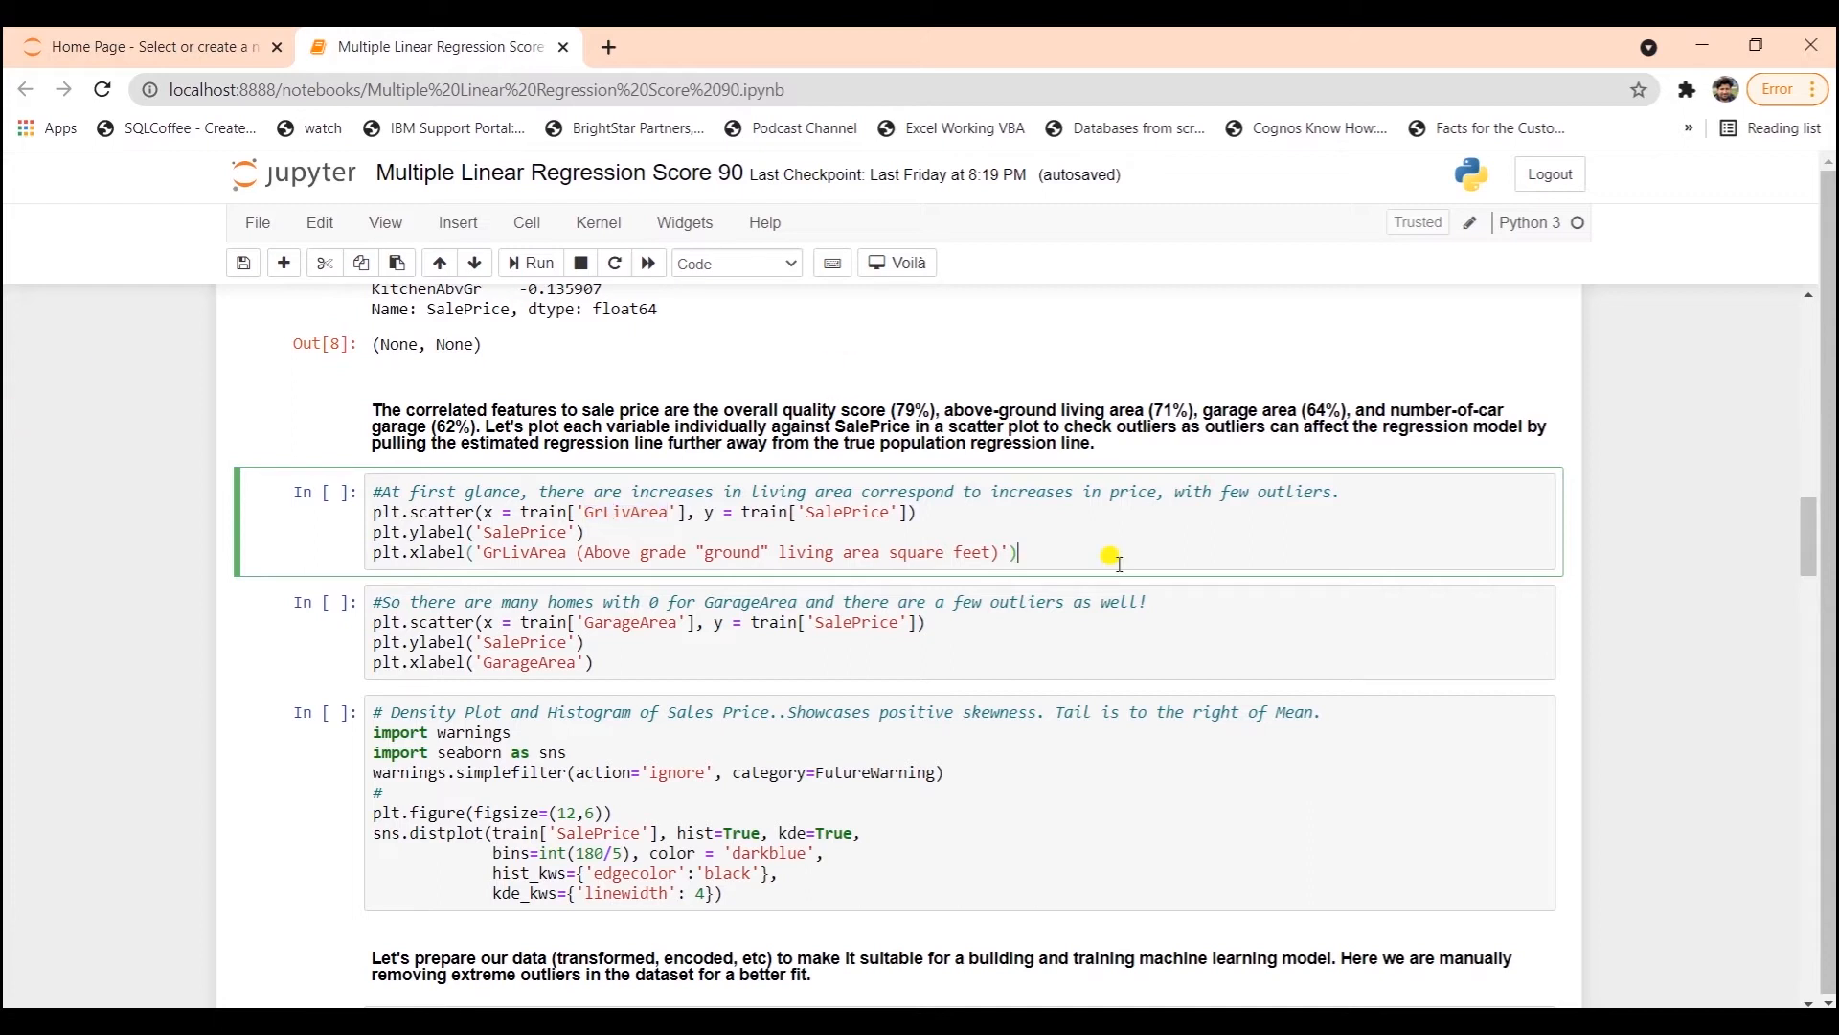
- Run the GrLivArea versus SalePrice scatter cell, showing price rising with living area plus outliers
{"action": "left_click", "coordinate": [536, 261]}
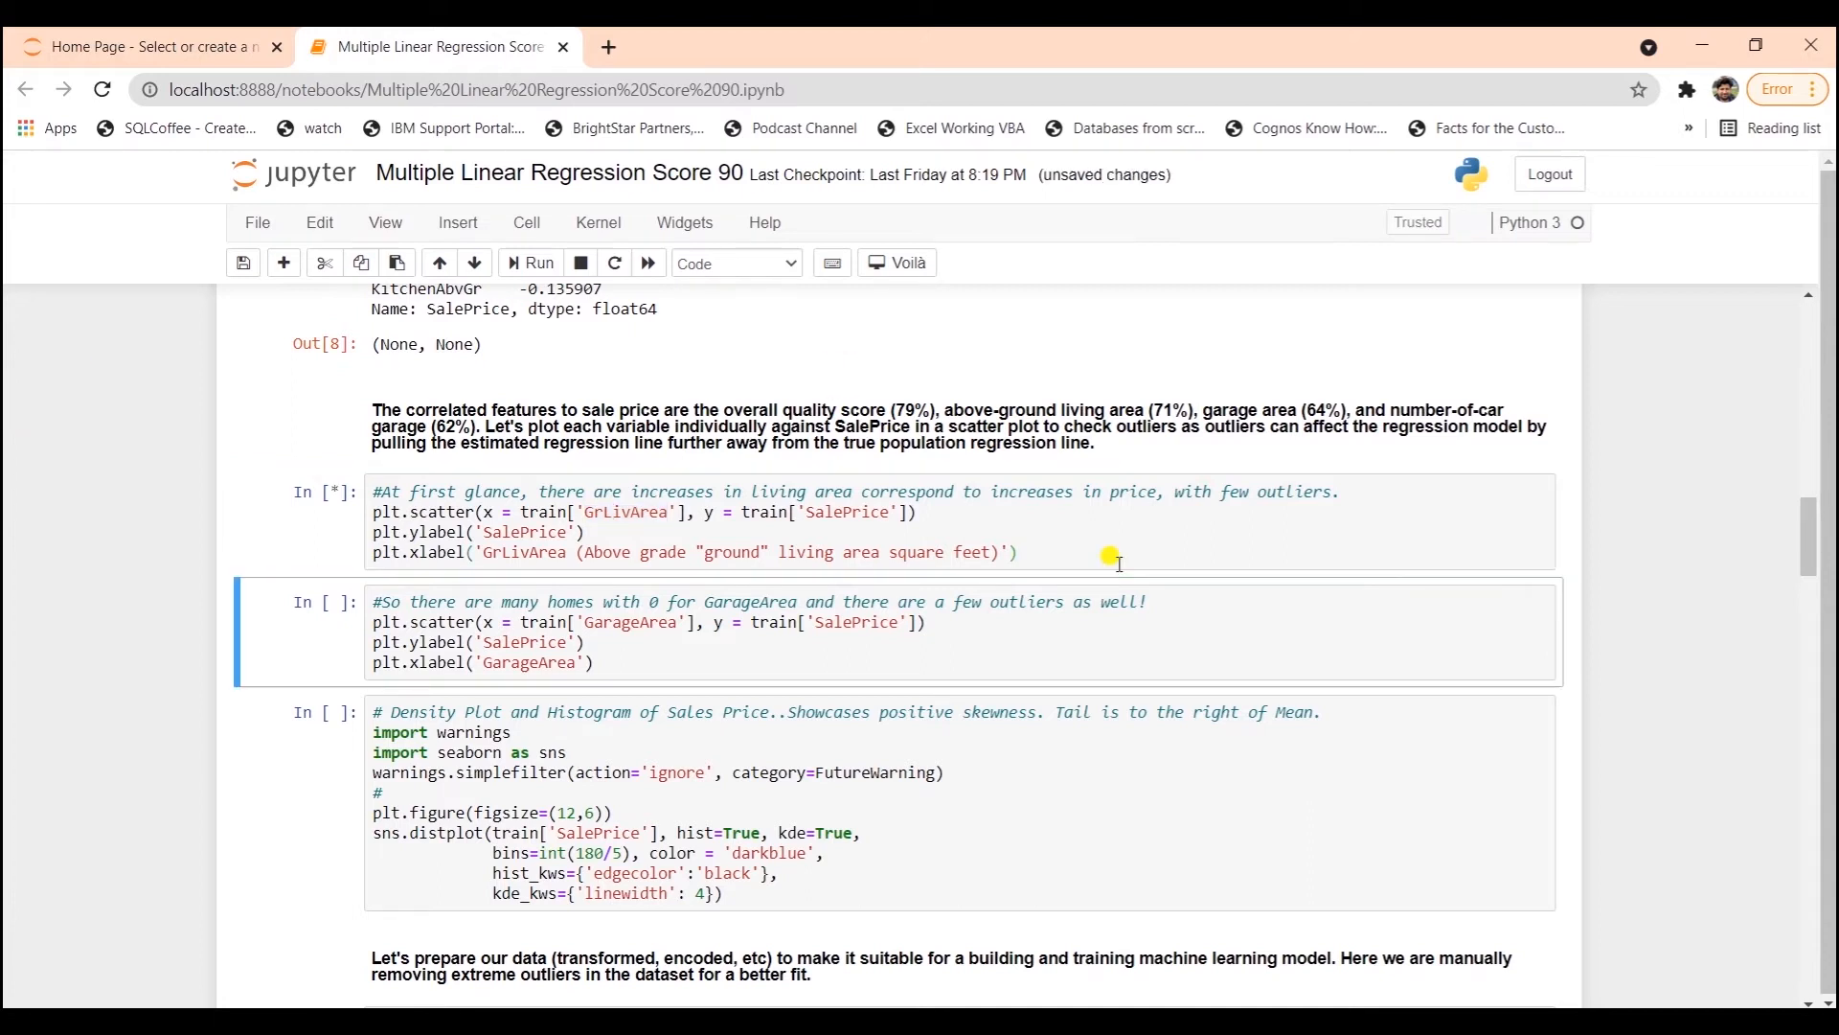
{"action": "left_click", "coordinate": [537, 262]}
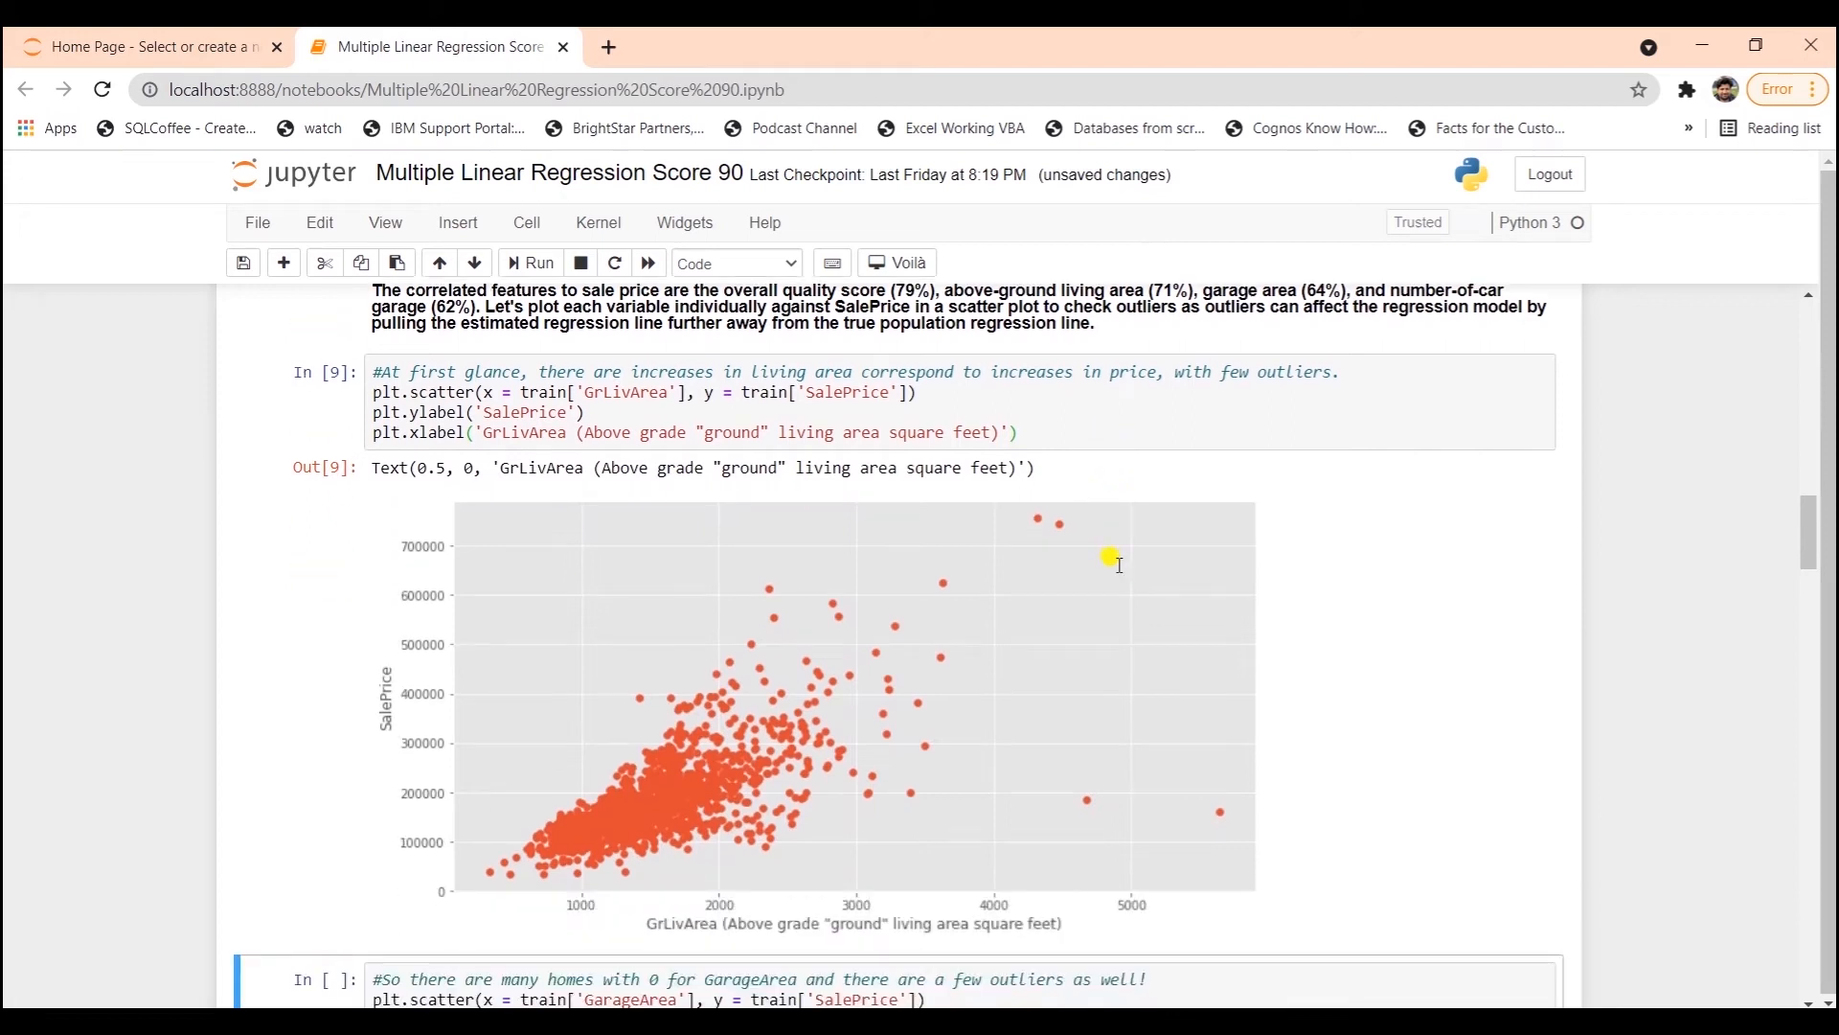
{"action": "mouse_move", "coordinate": [481, 889]}
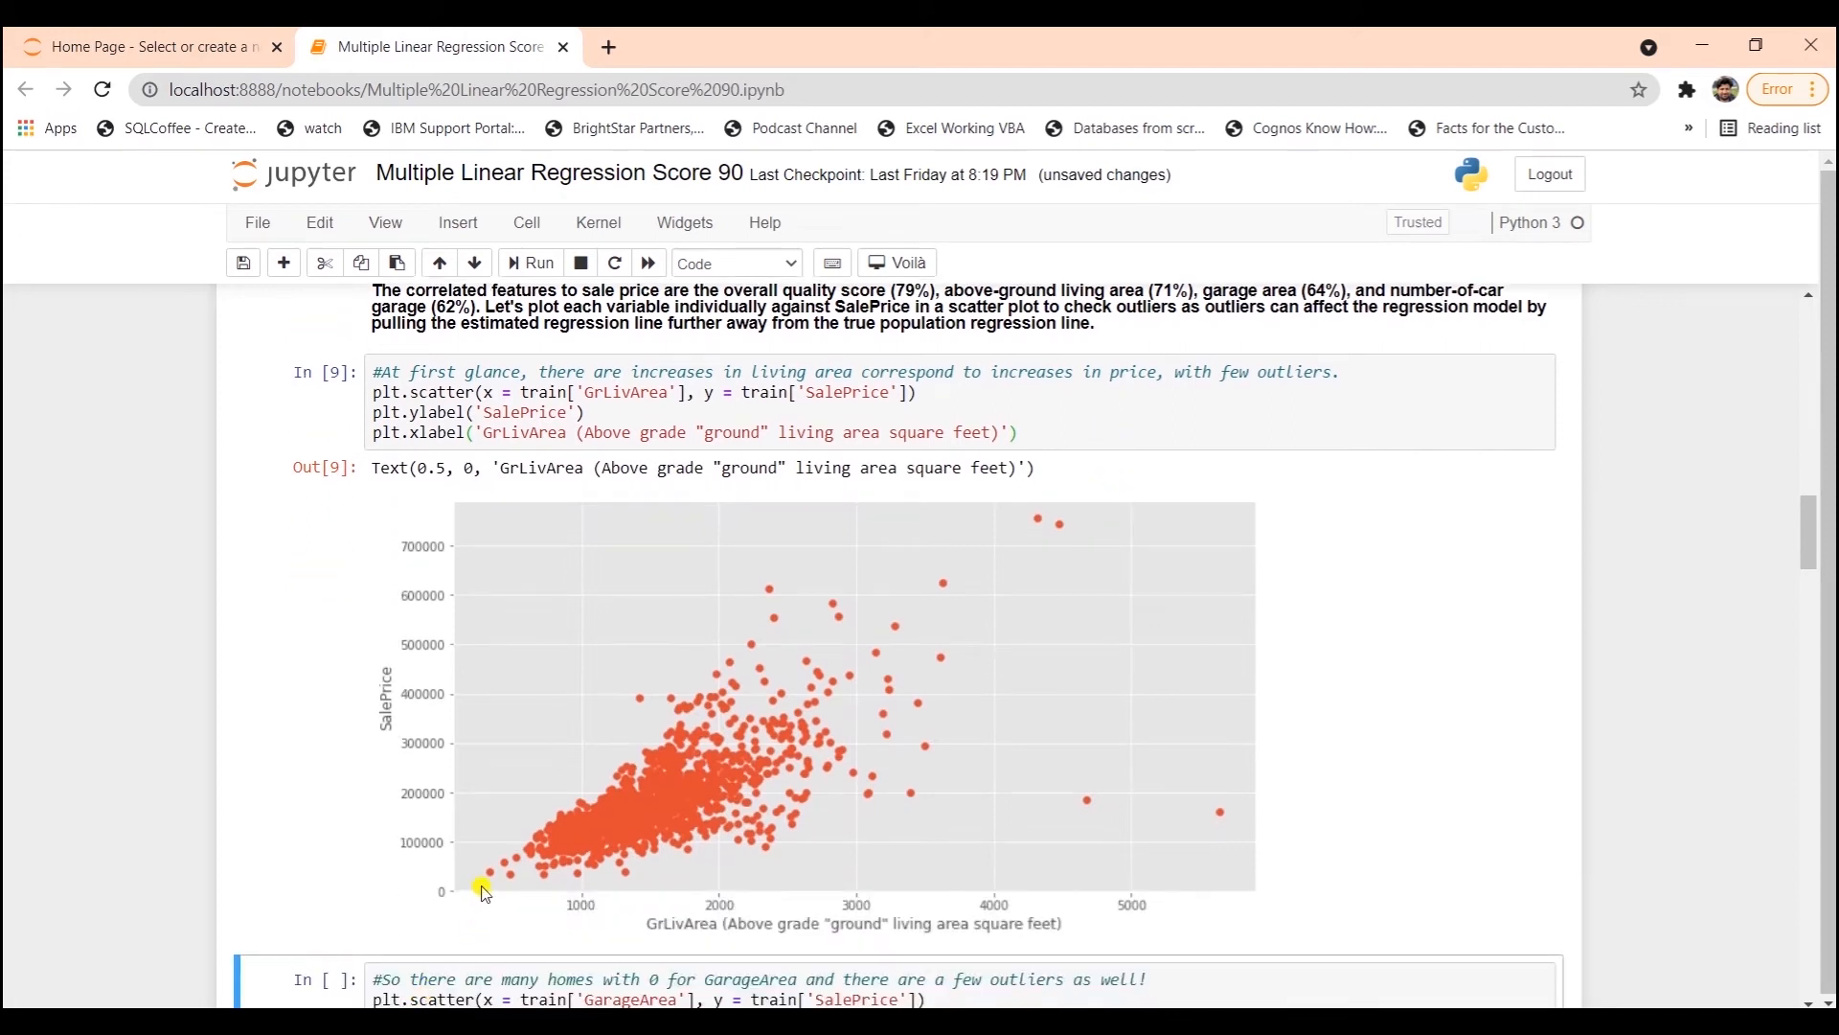
{"action": "mouse_move", "coordinate": [731, 913]}
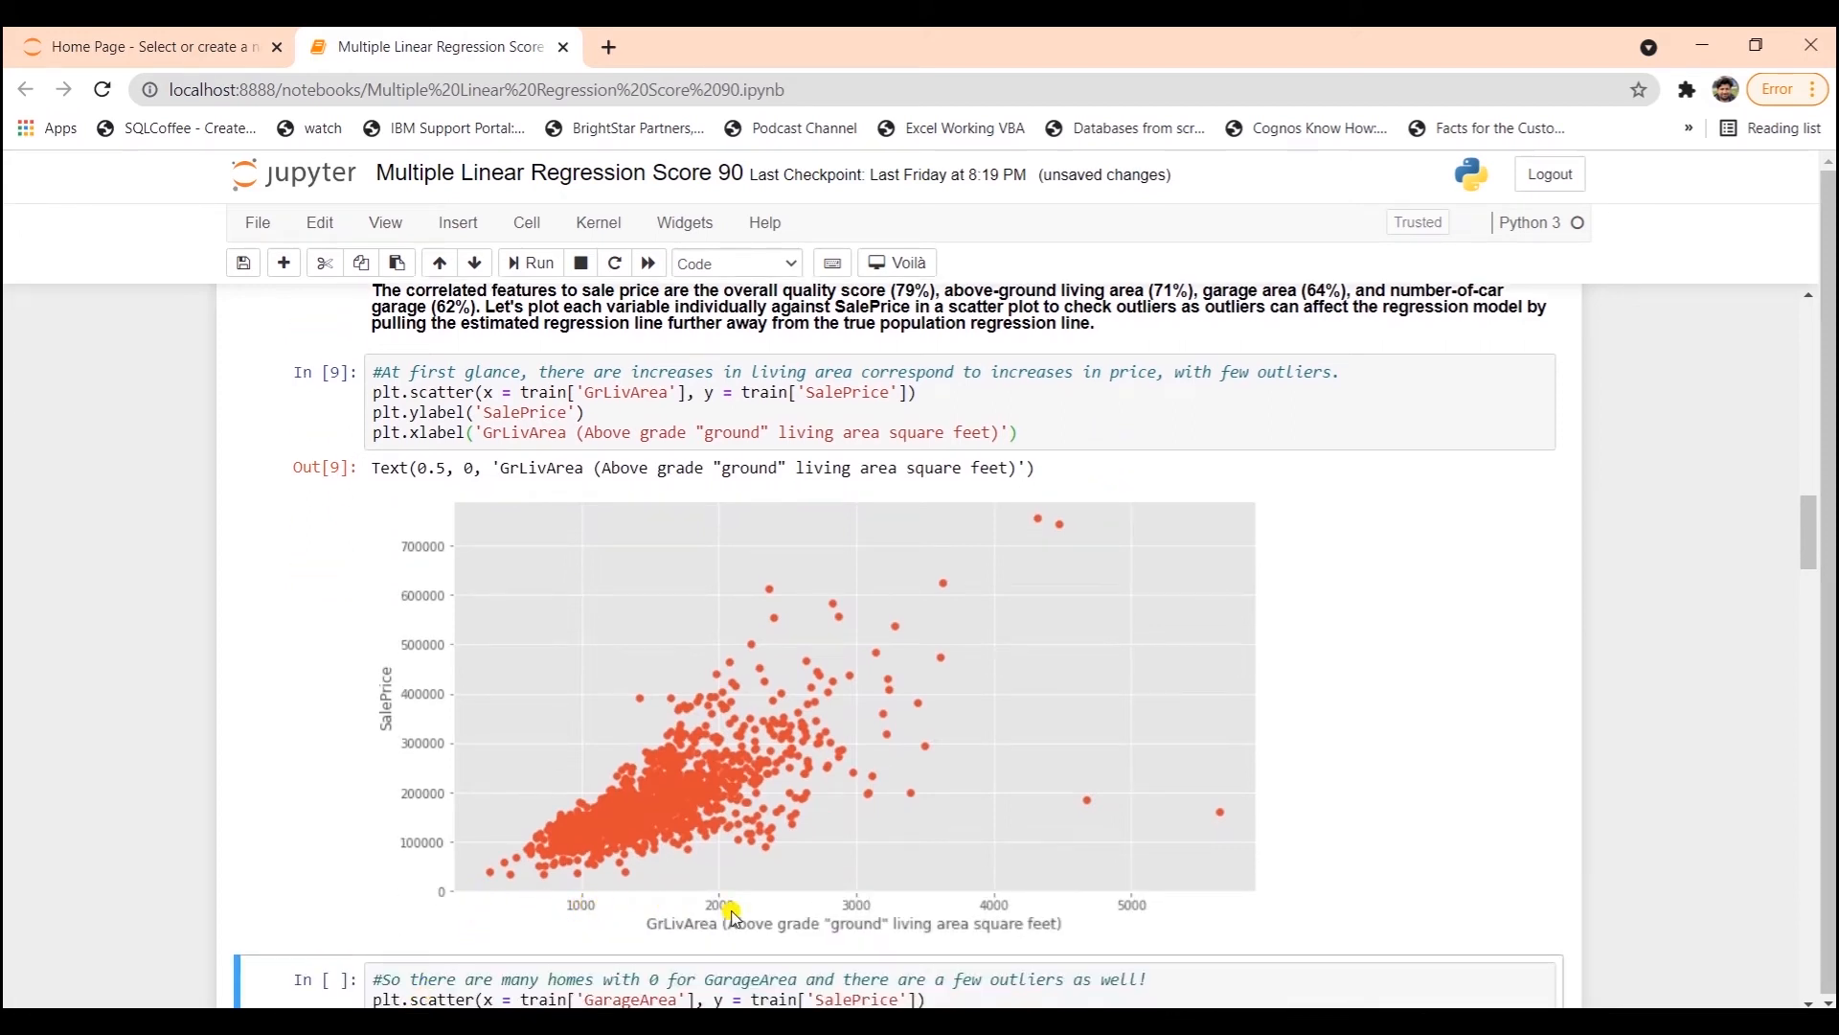
{"action": "mouse_move", "coordinate": [511, 821]}
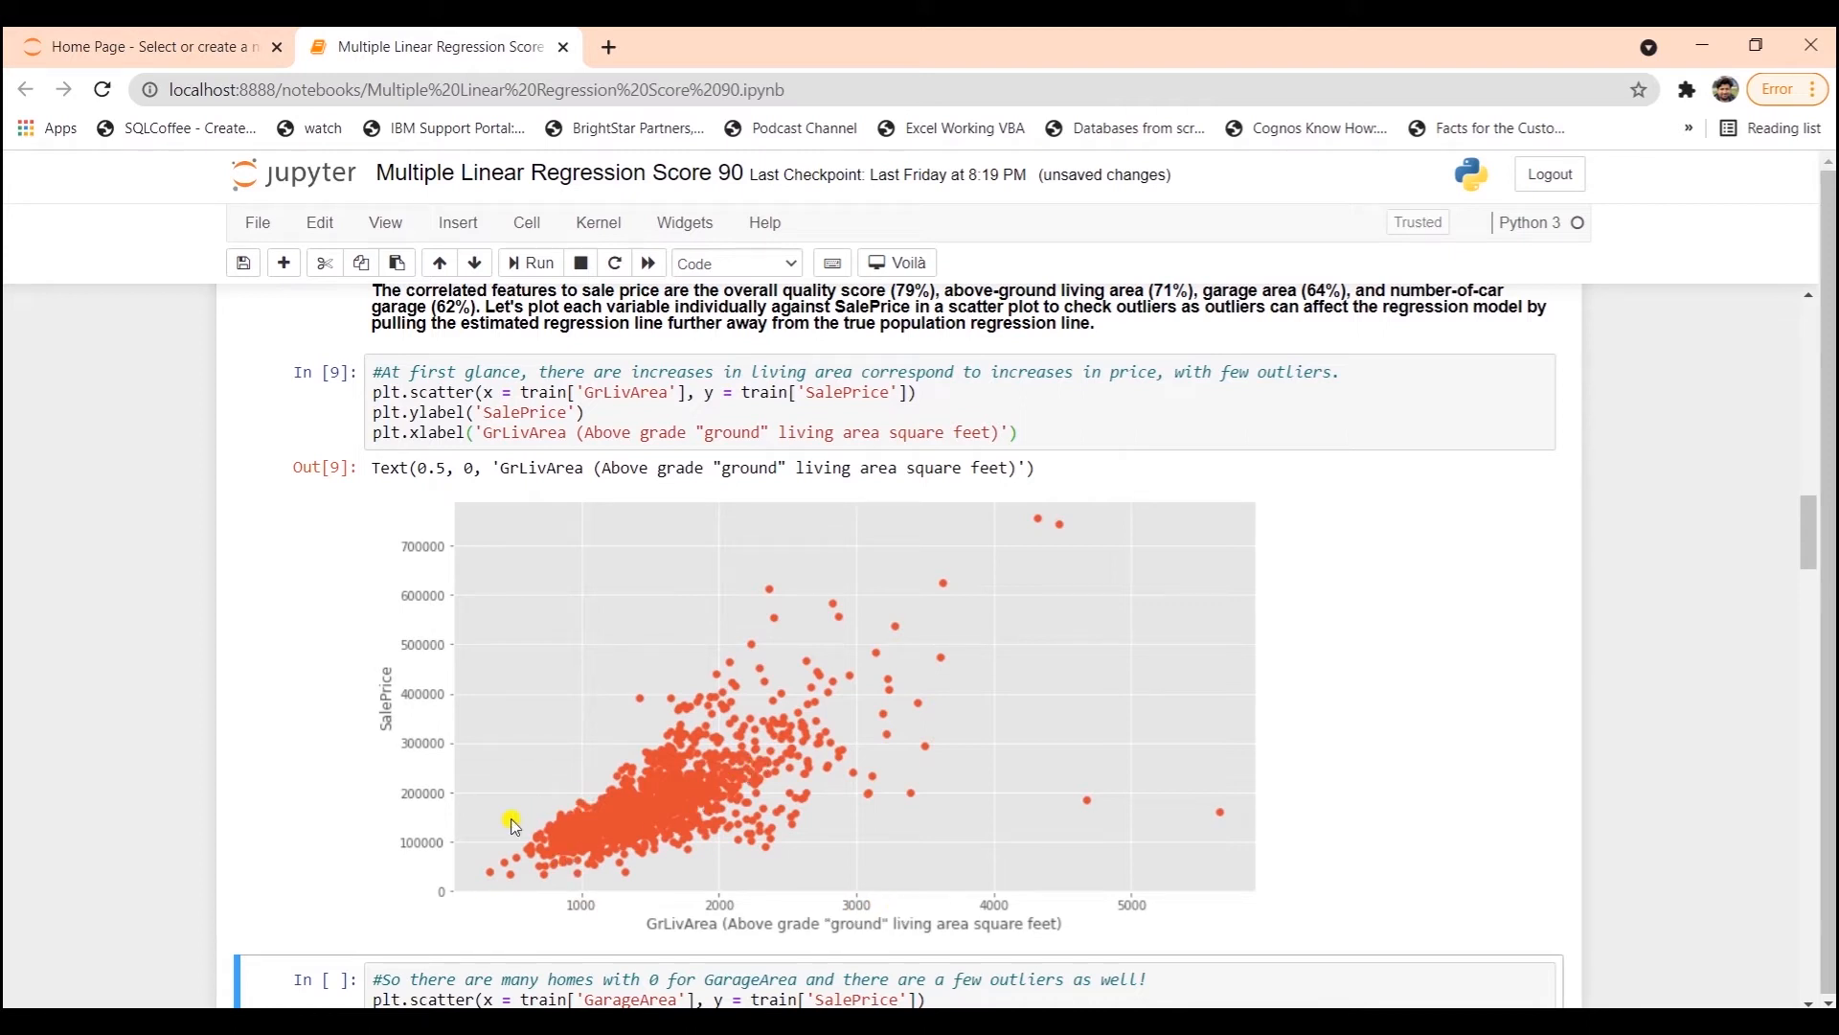
{"action": "mouse_move", "coordinate": [855, 658]}
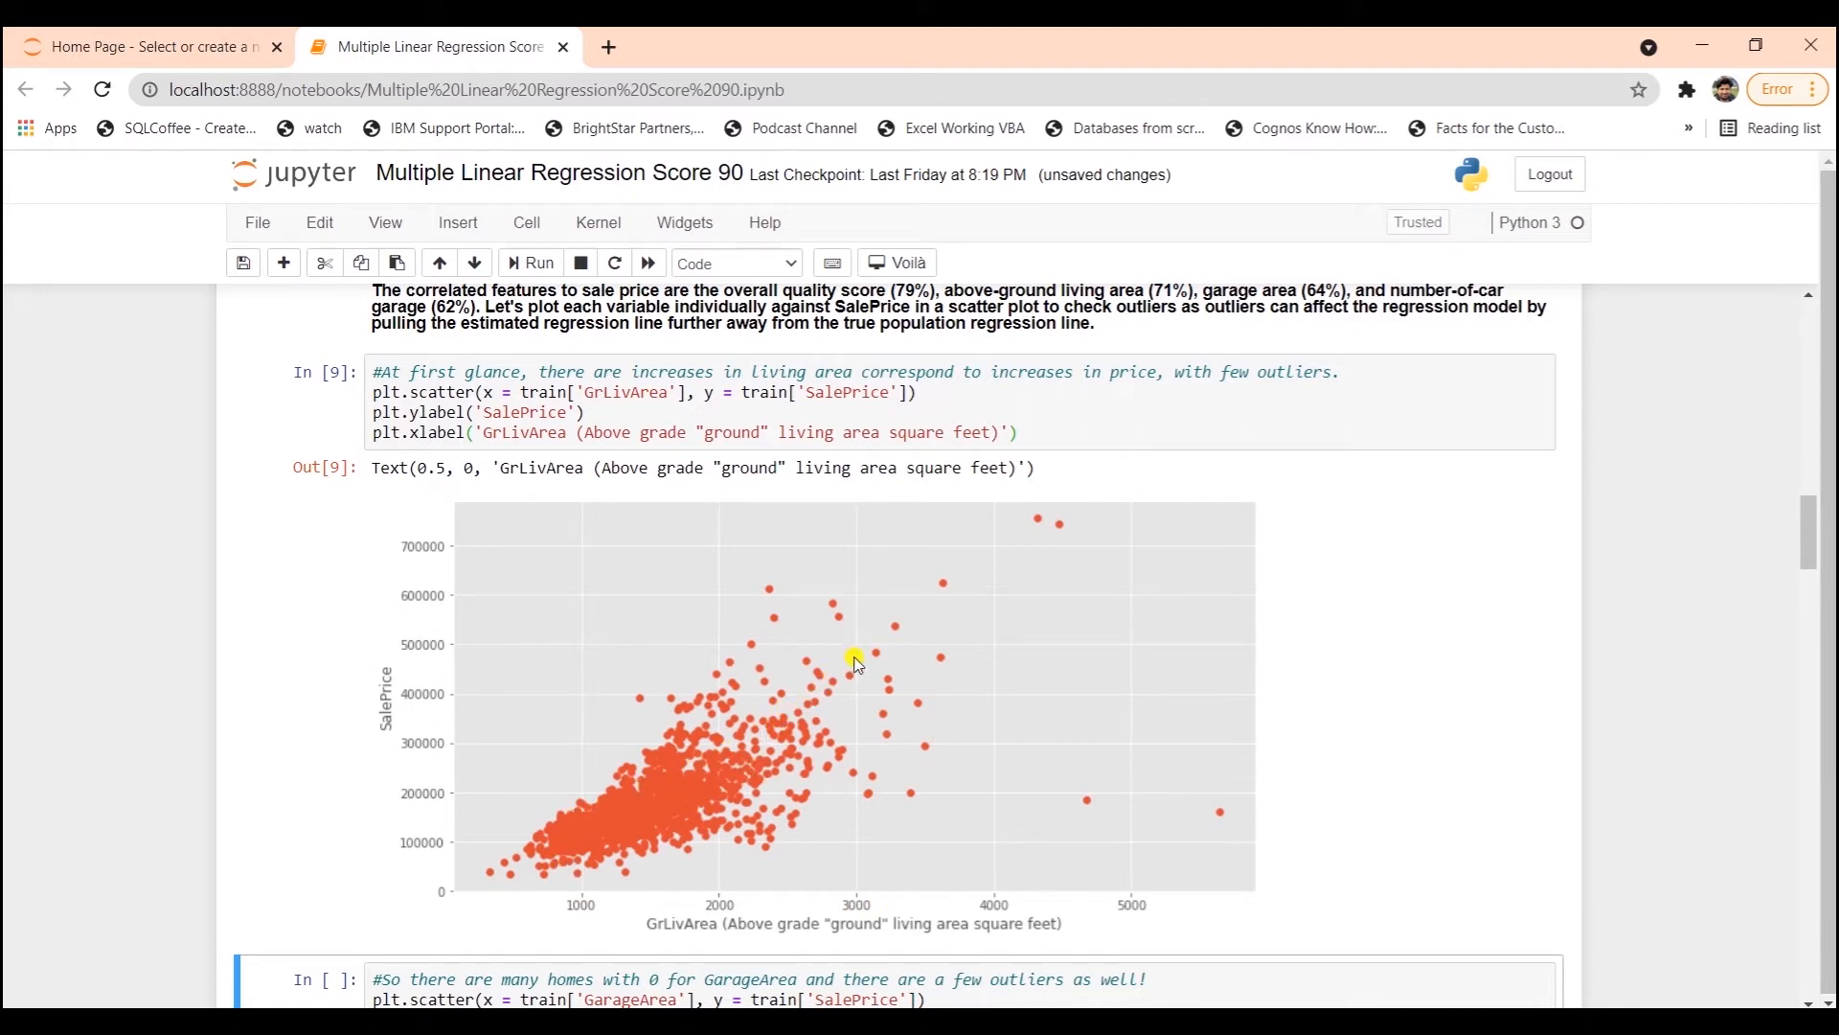
{"action": "mouse_move", "coordinate": [903, 612]}
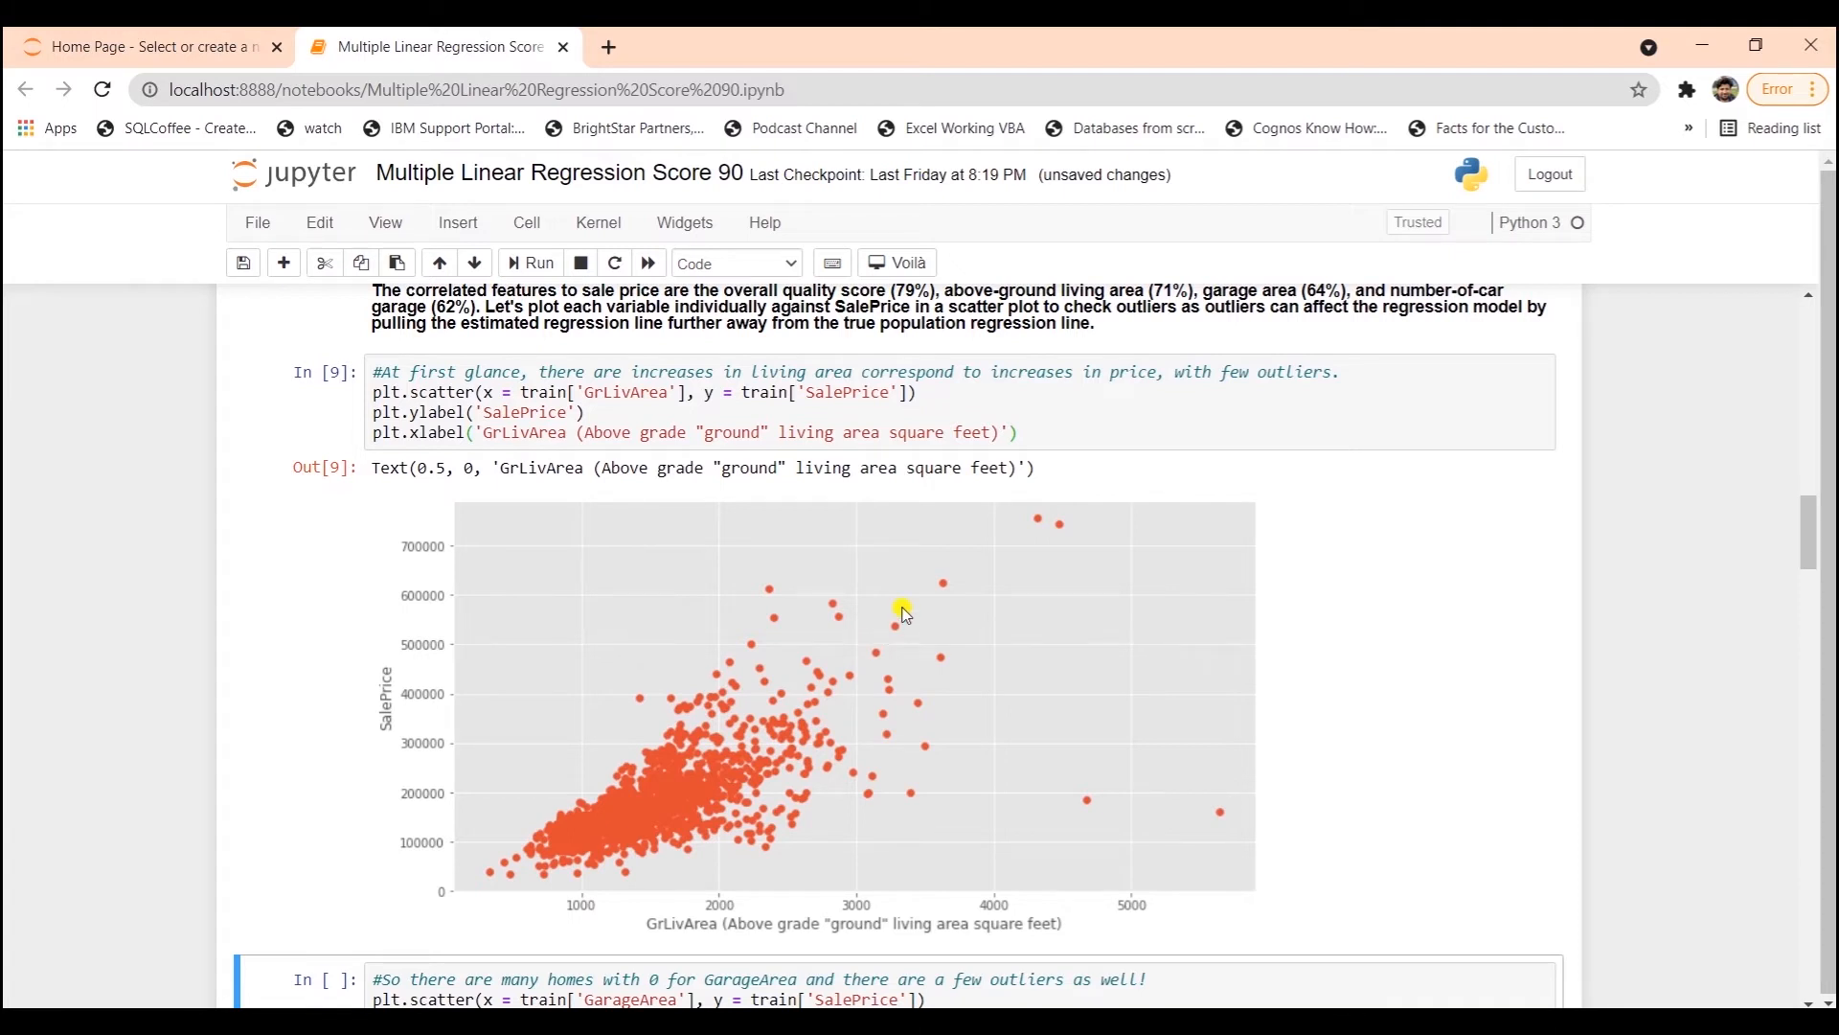
{"action": "mouse_move", "coordinate": [1090, 796]}
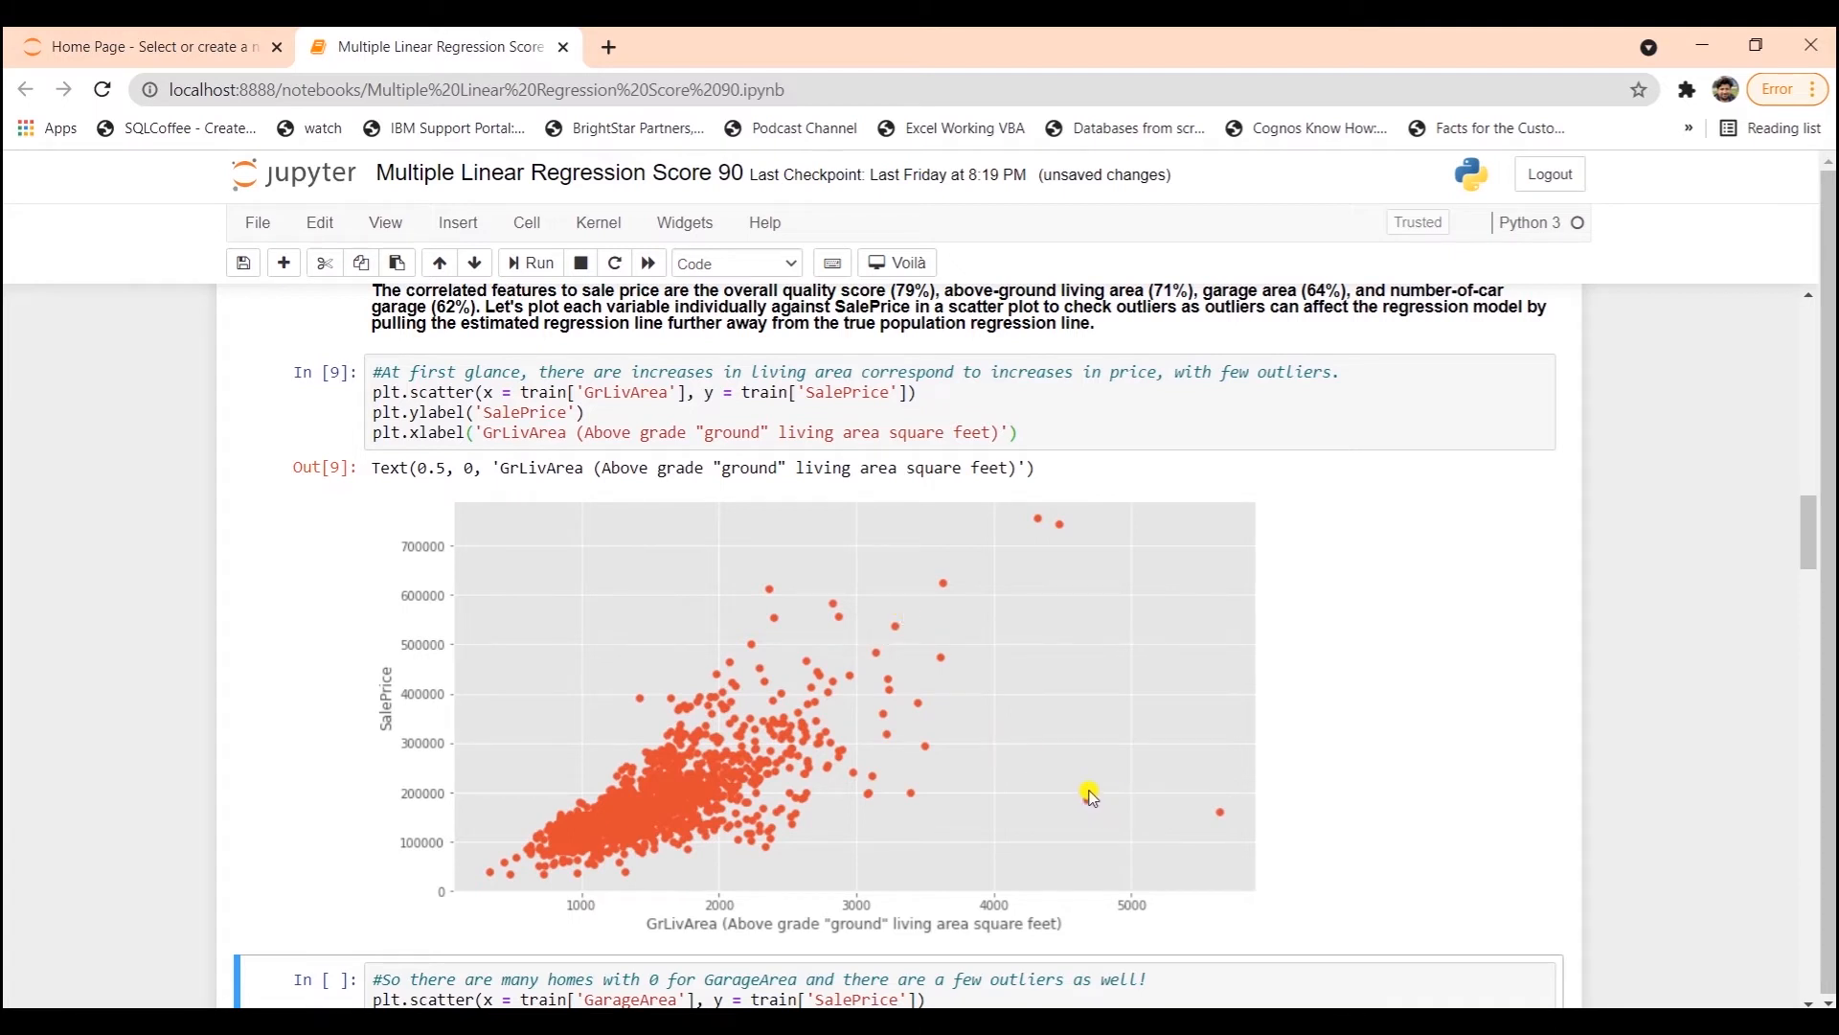
{"action": "mouse_move", "coordinate": [1070, 815]}
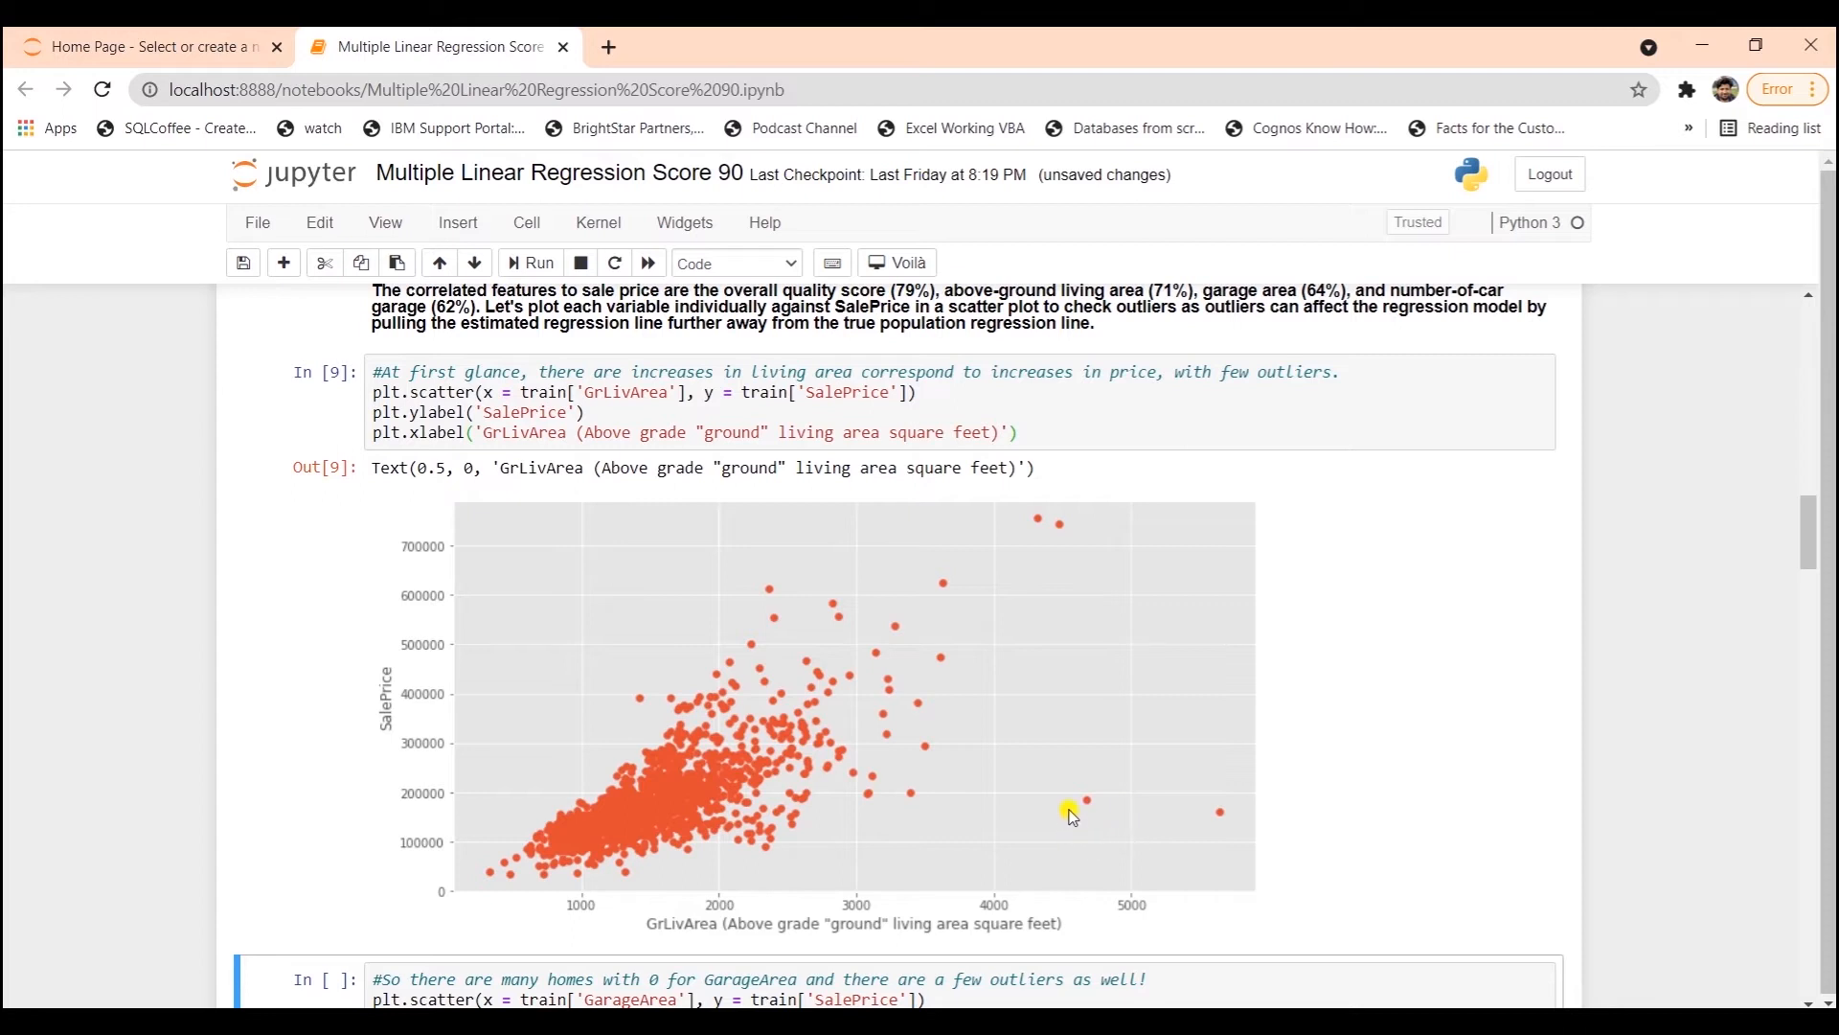
{"action": "mouse_move", "coordinate": [1088, 789]}
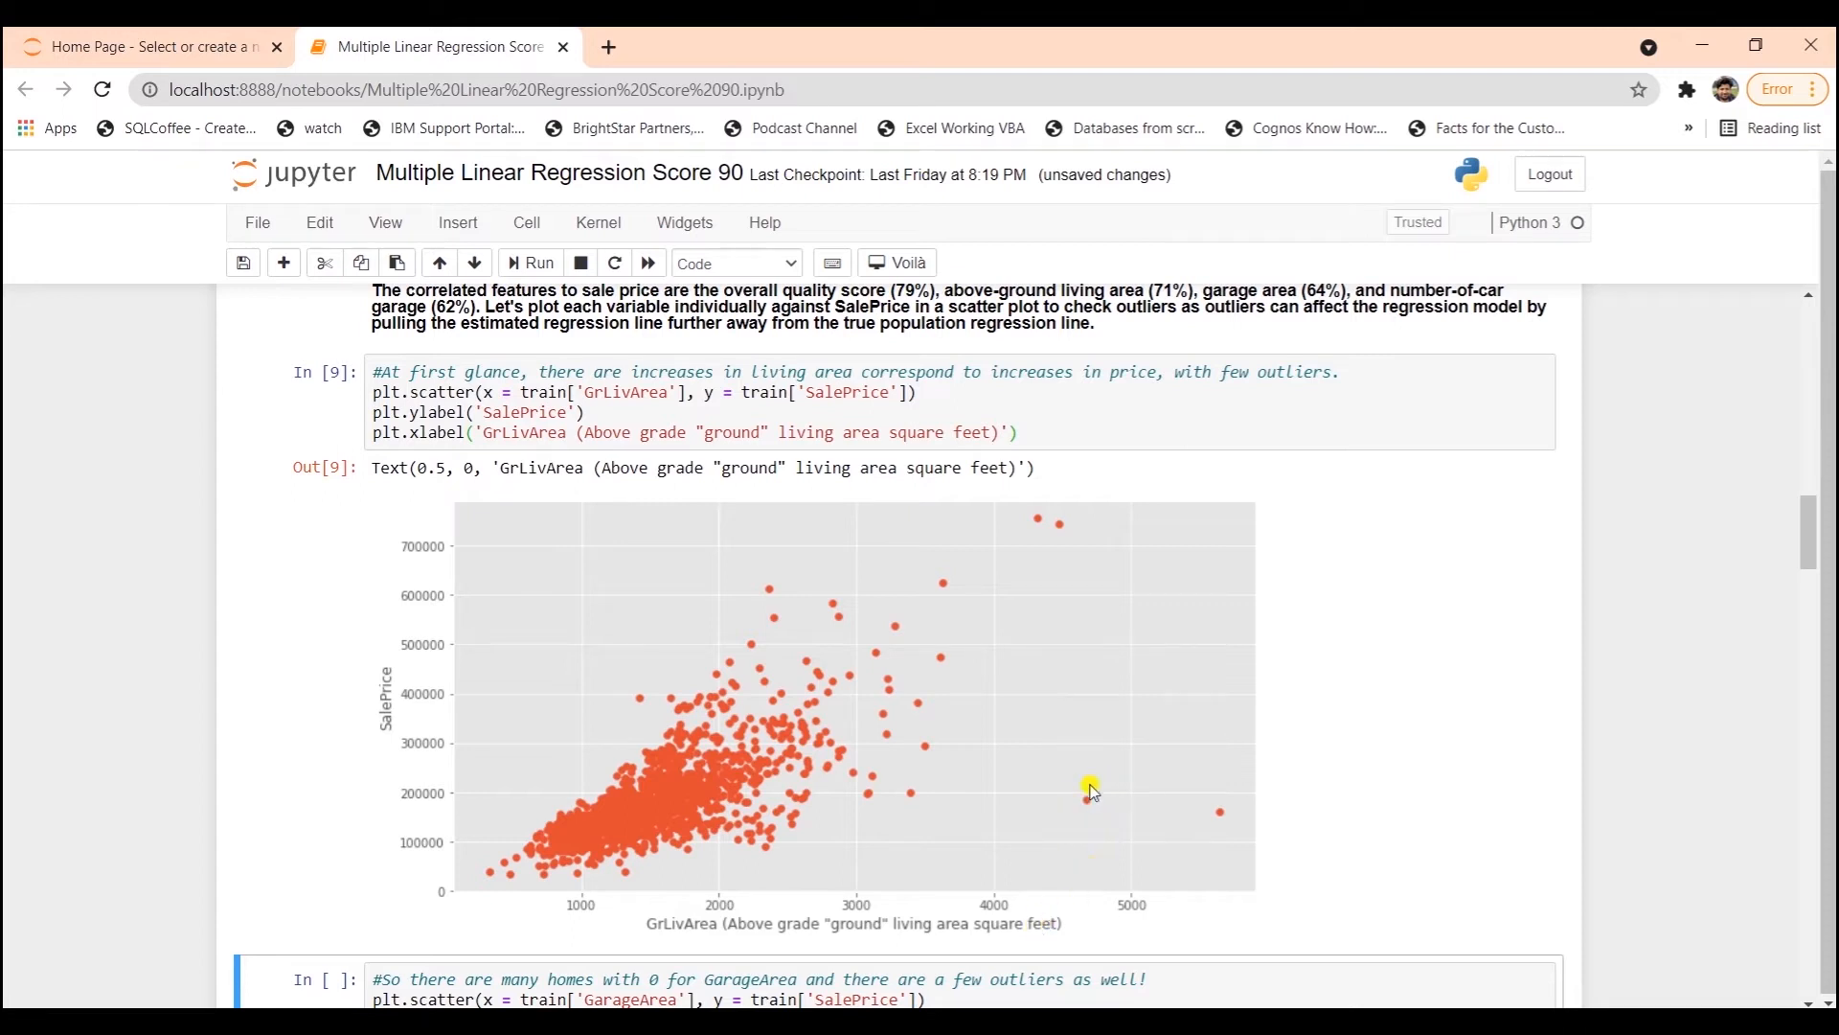
{"action": "mouse_move", "coordinate": [1035, 589]}
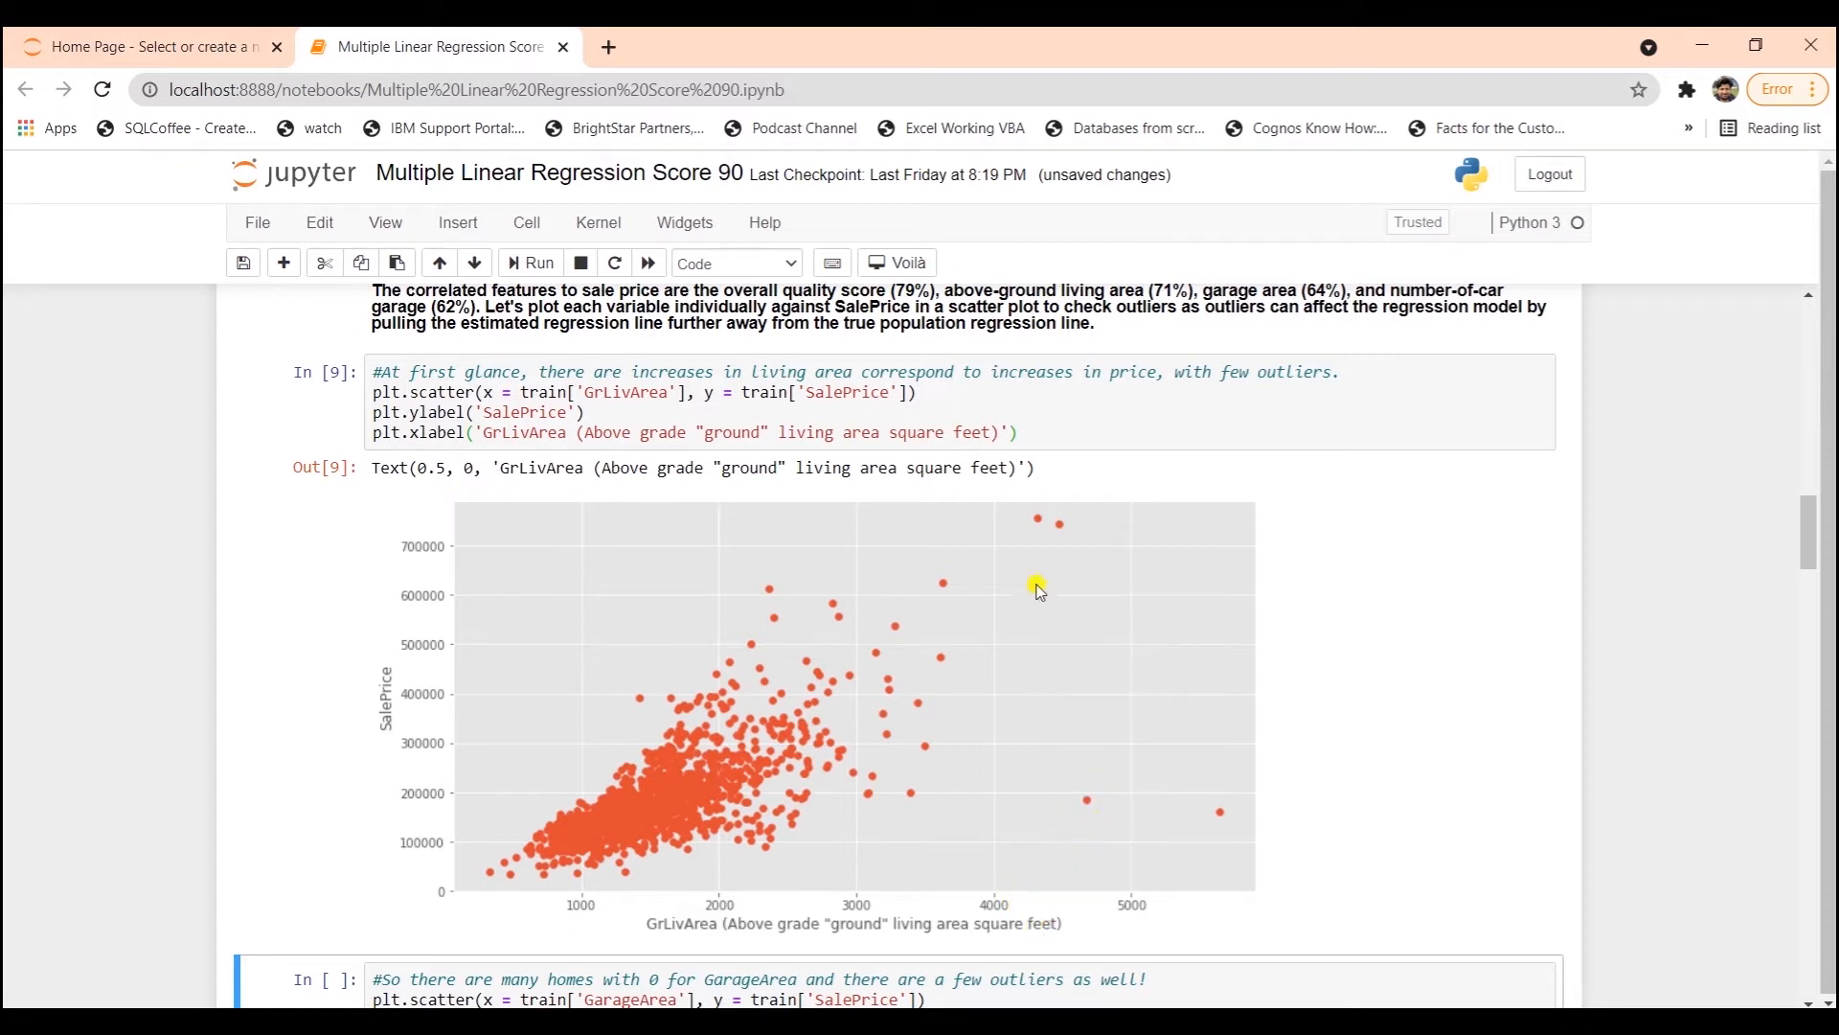
{"action": "mouse_move", "coordinate": [1075, 538]}
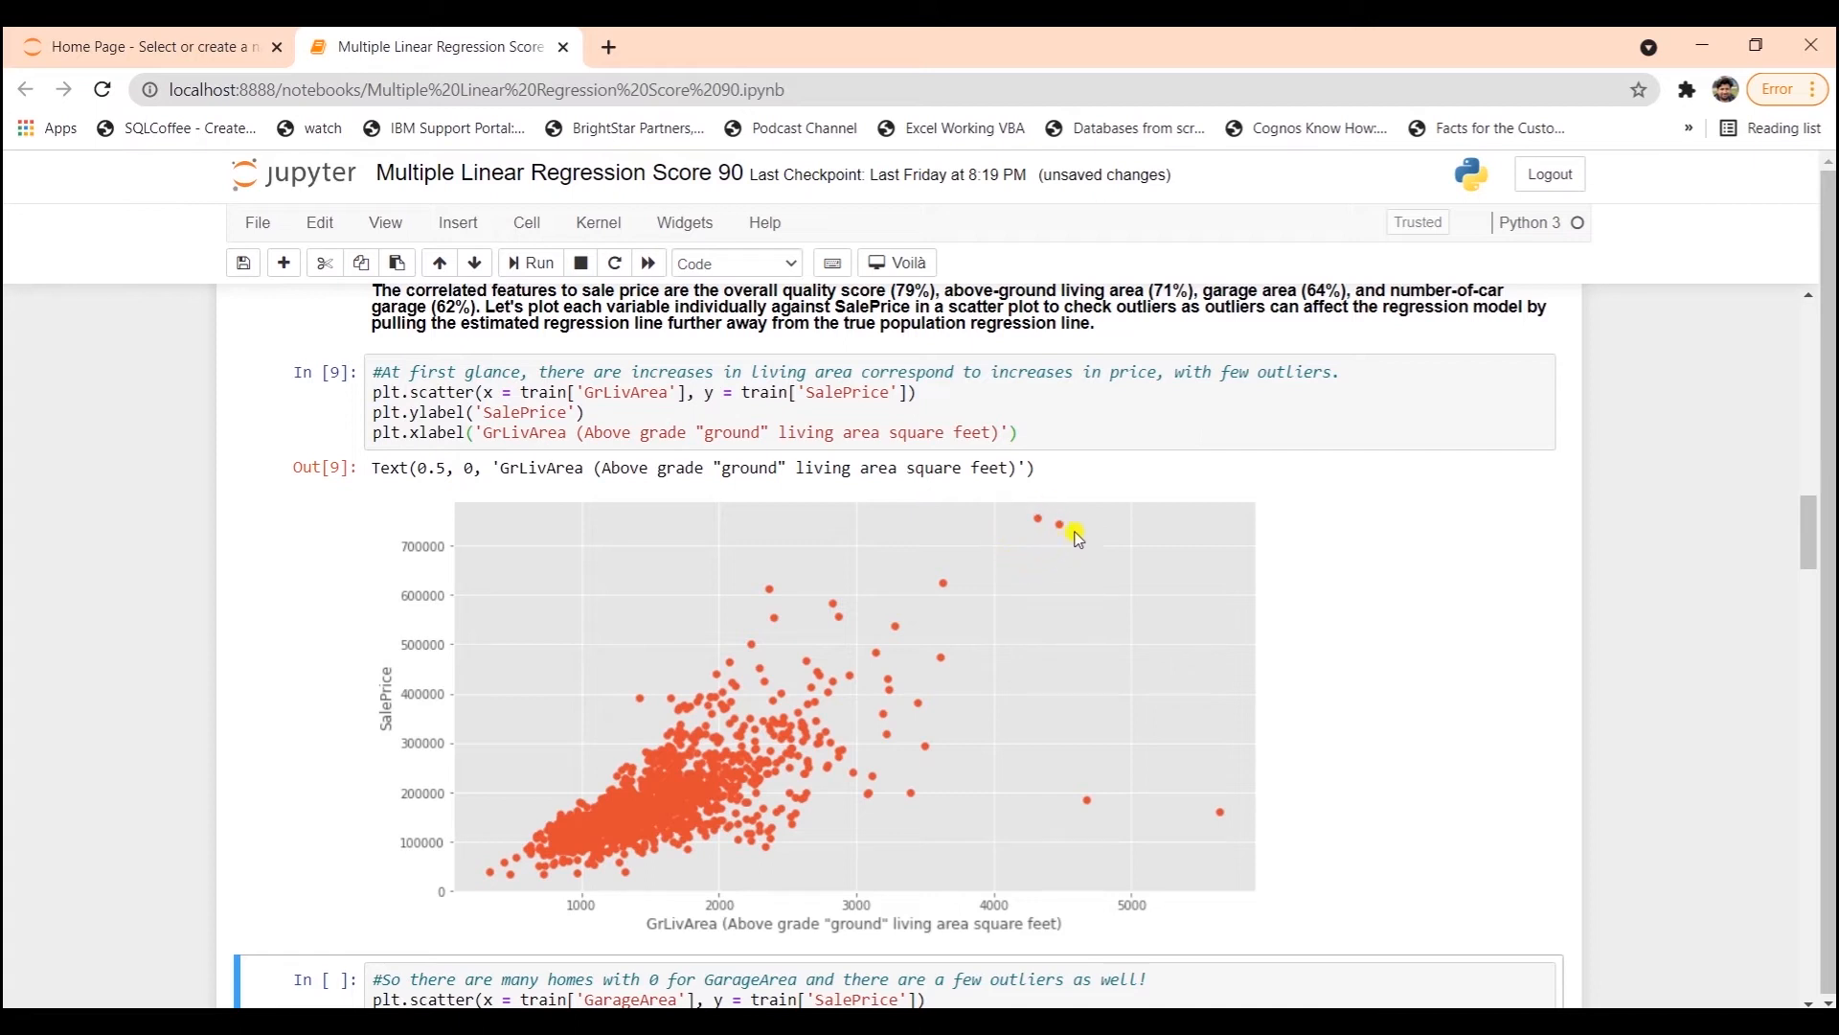
{"action": "mouse_move", "coordinate": [1036, 507]}
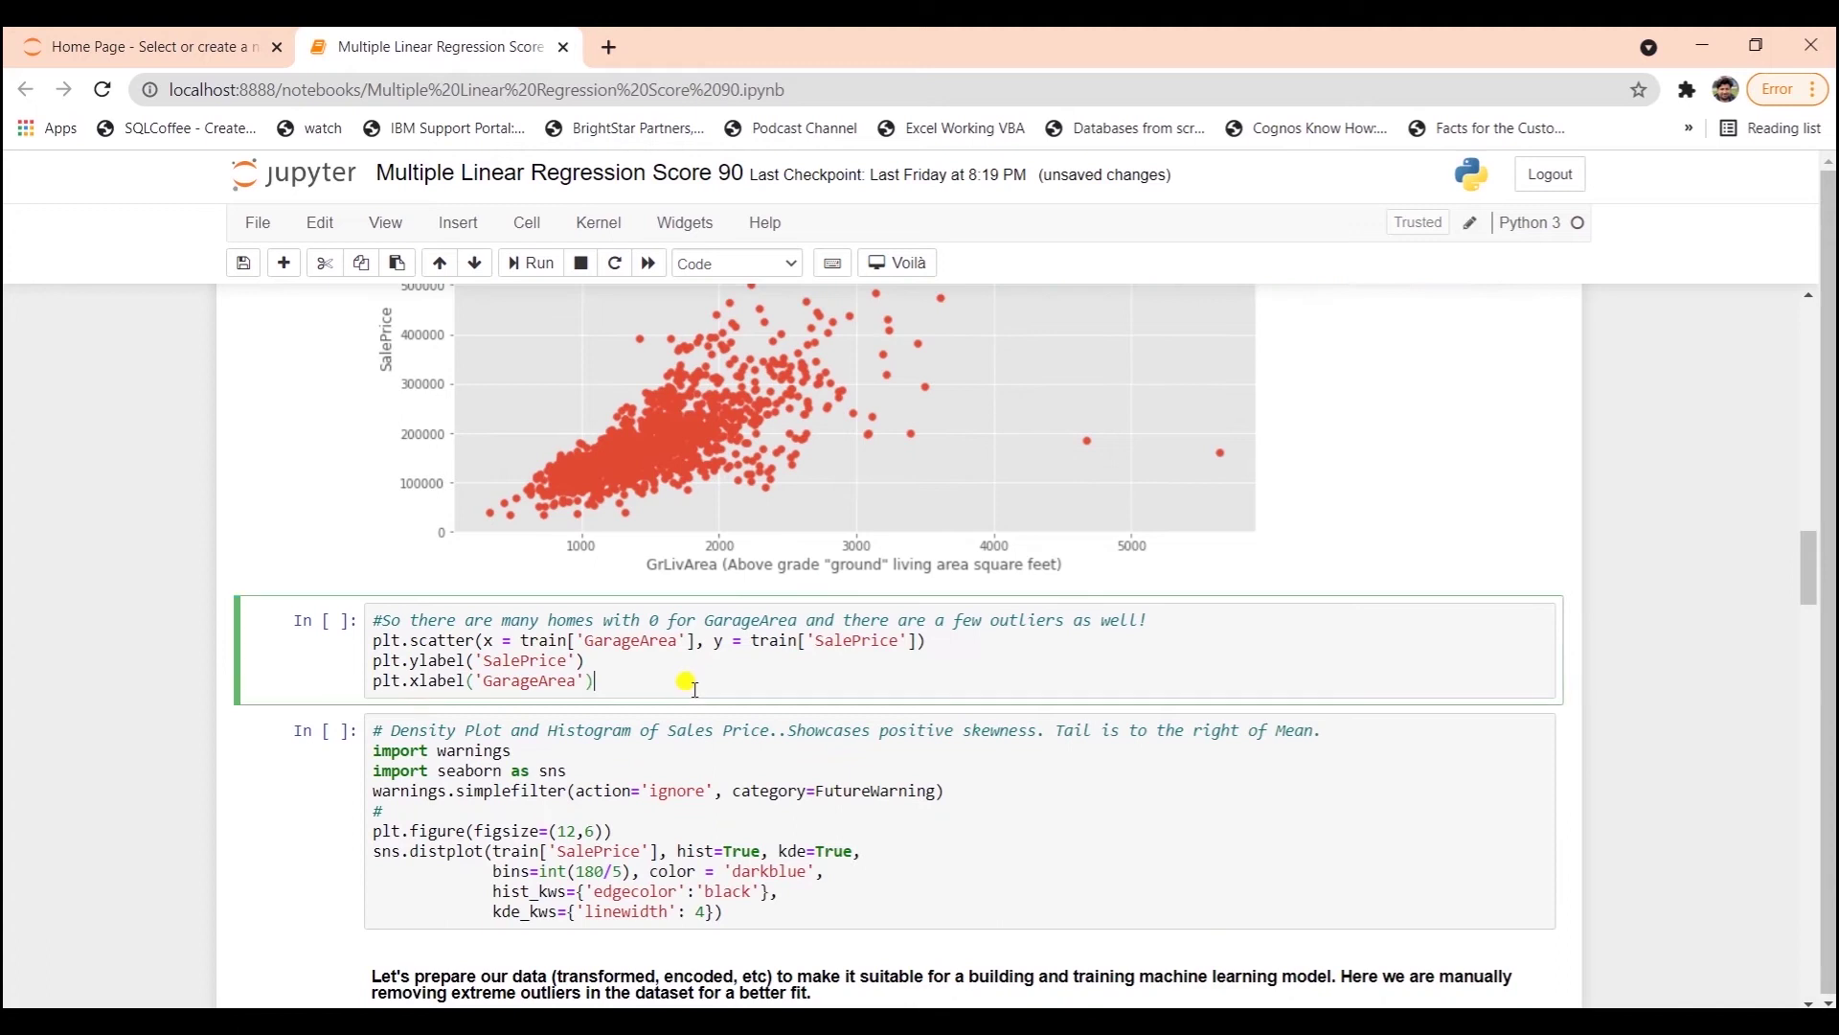
- Run the GarageArea versus SalePrice scatter plot and scroll to the density-plot cell
{"action": "left_click", "coordinate": [529, 261]}
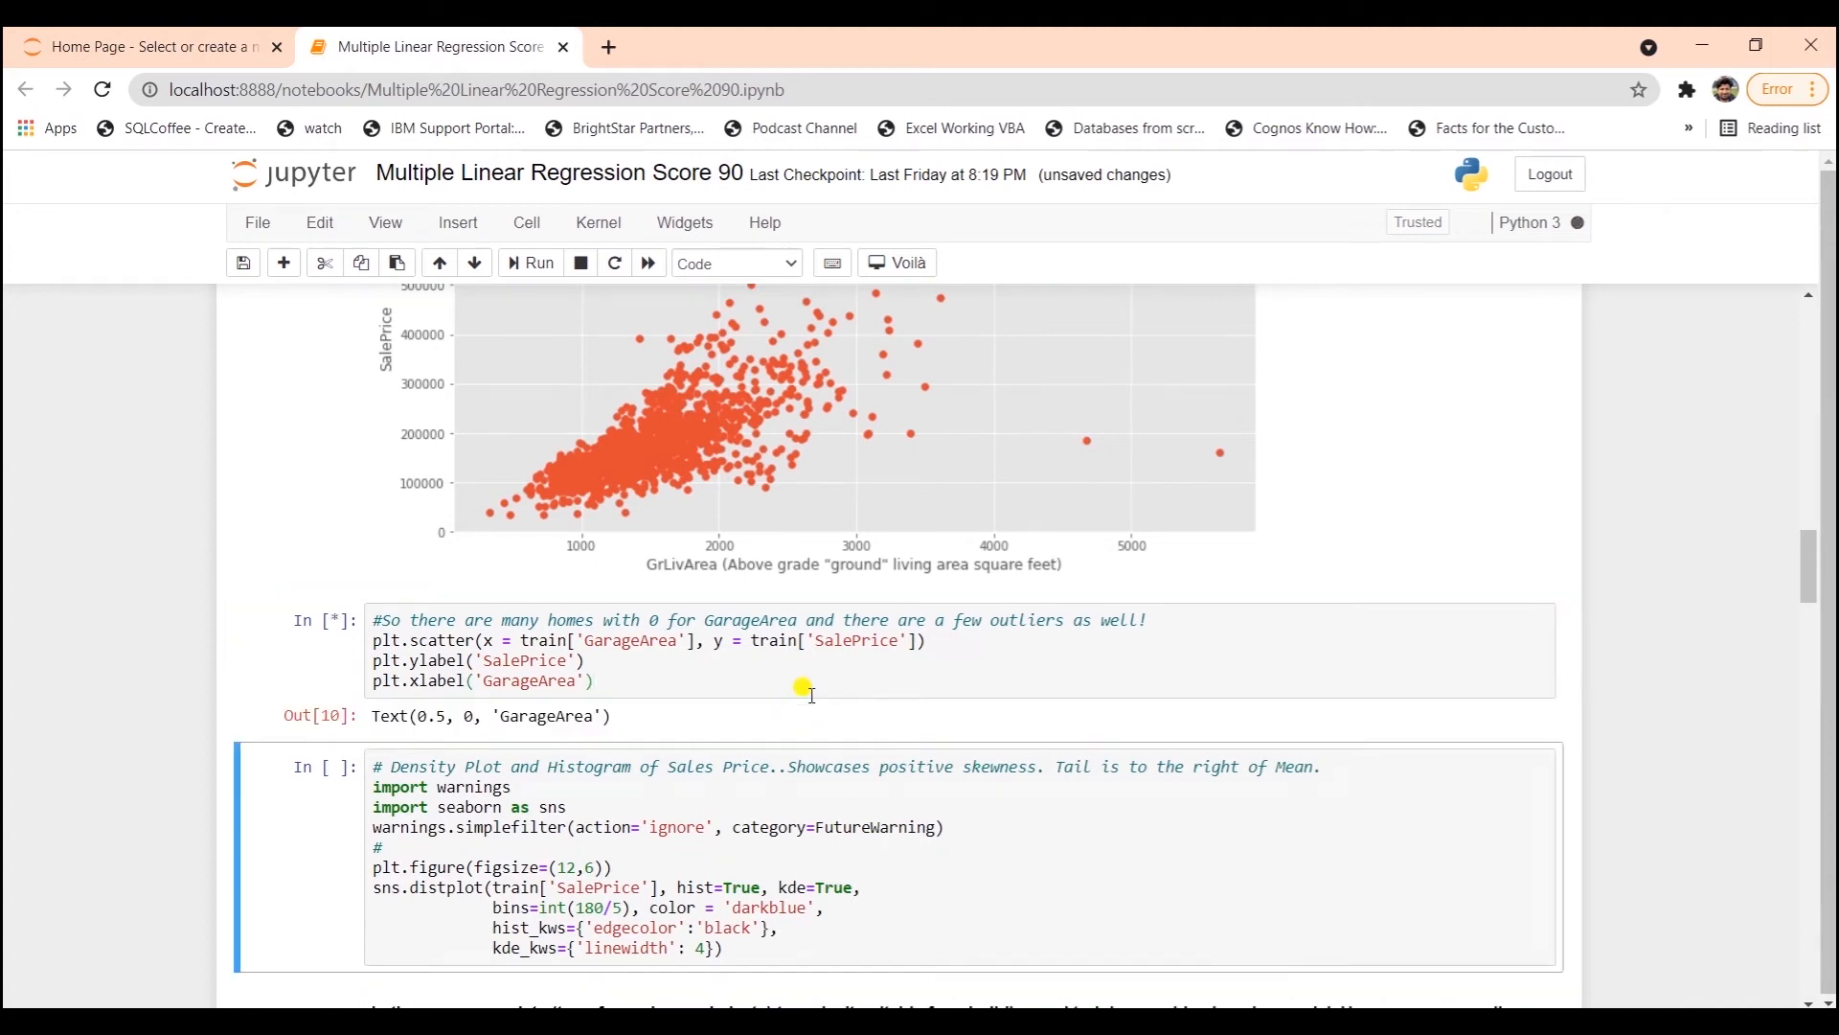
{"action": "left_click", "coordinate": [529, 261]}
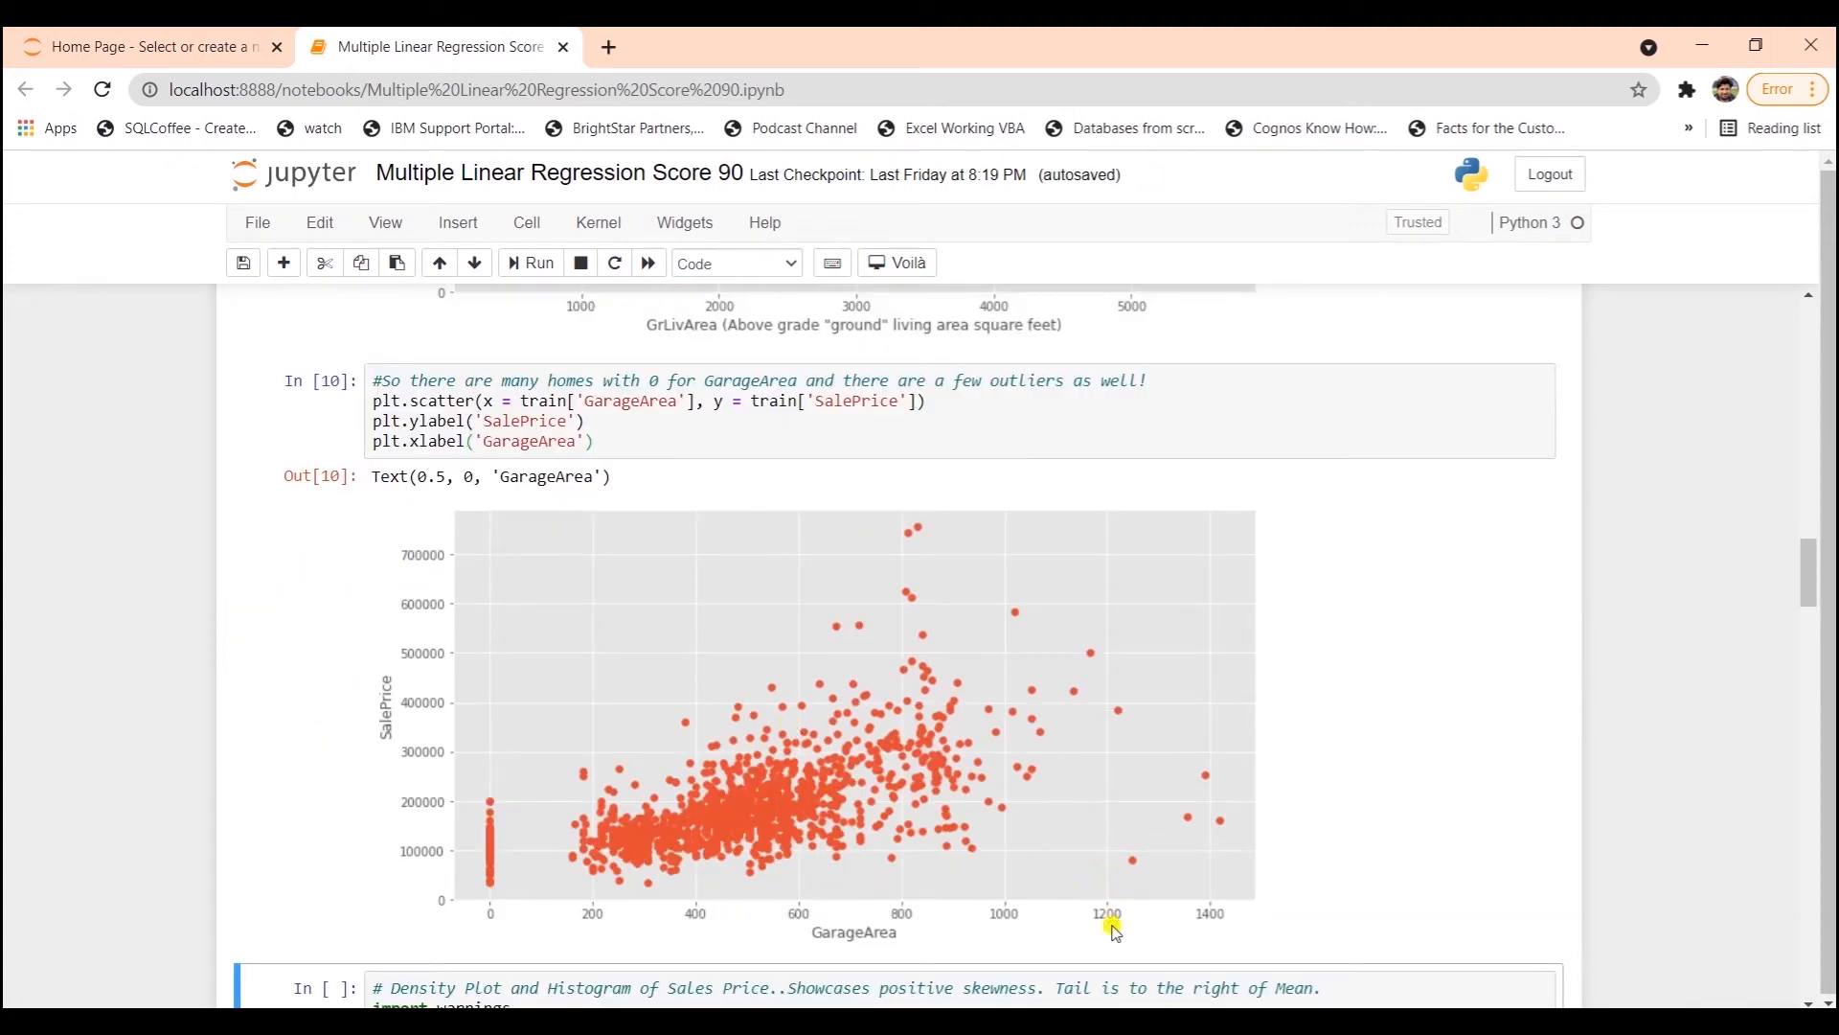
{"action": "mouse_move", "coordinate": [1123, 711]}
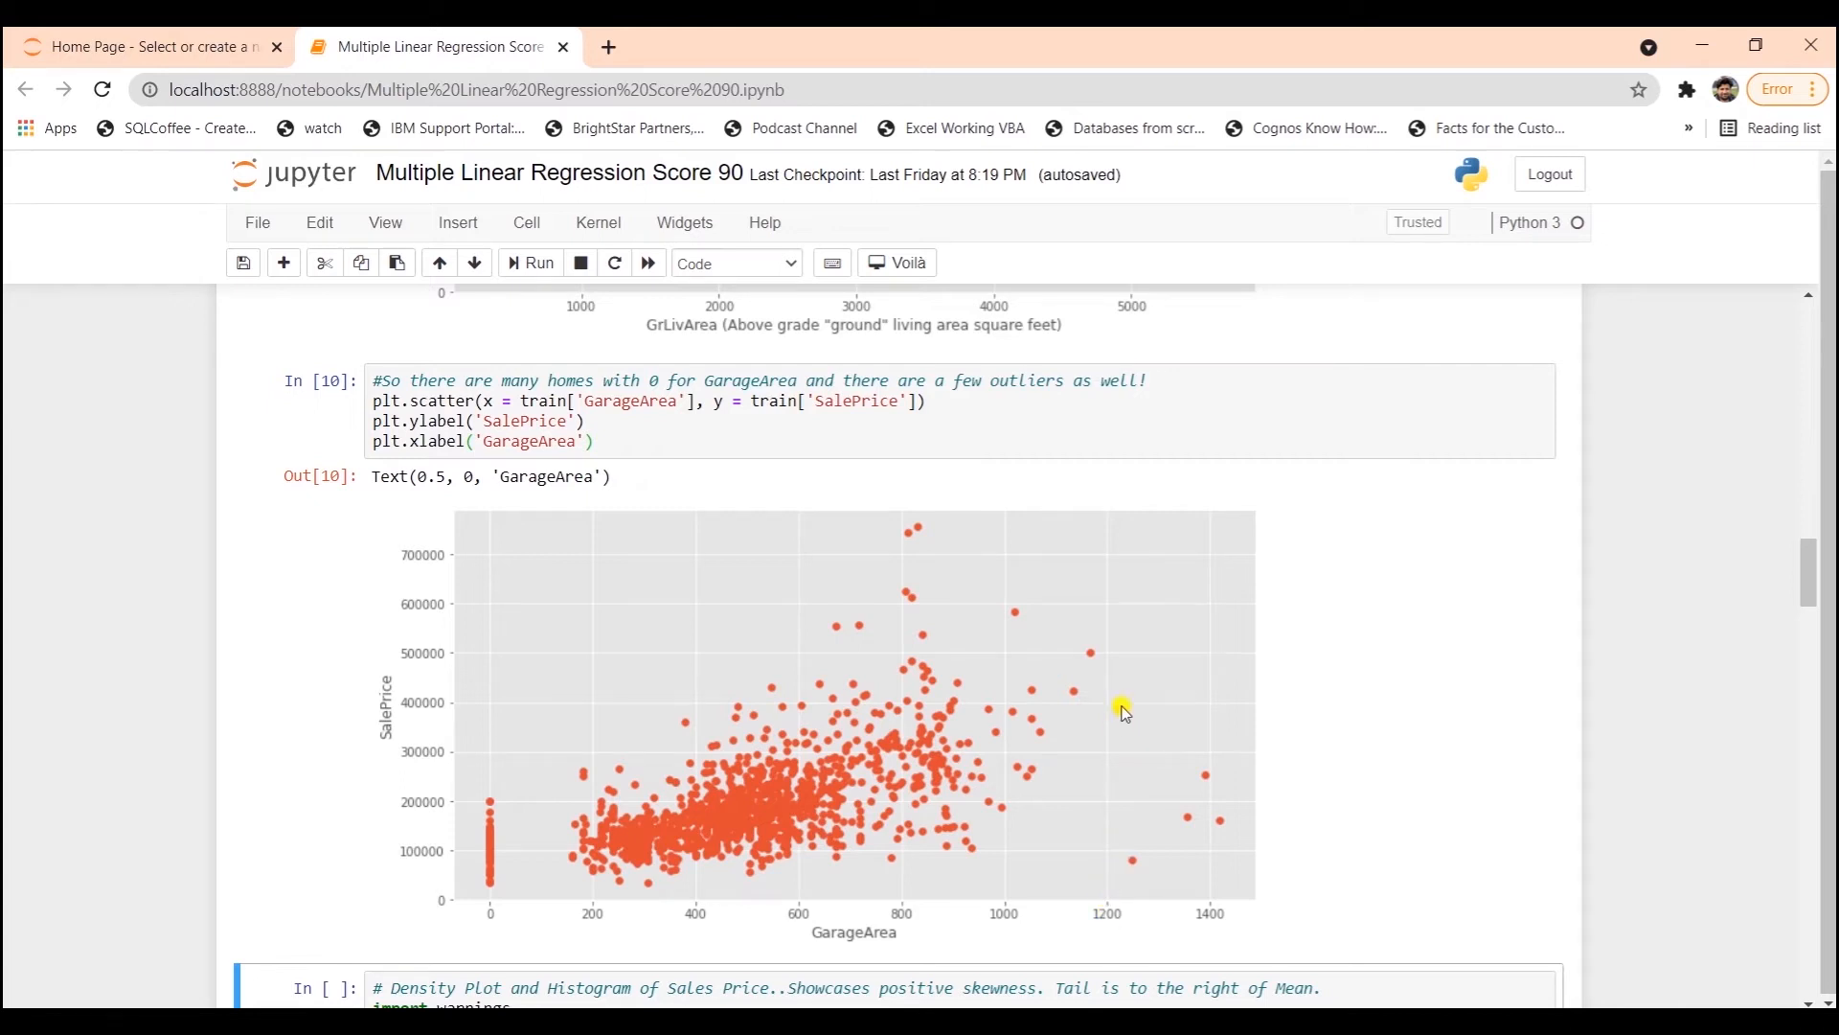
{"action": "mouse_move", "coordinate": [1219, 884]}
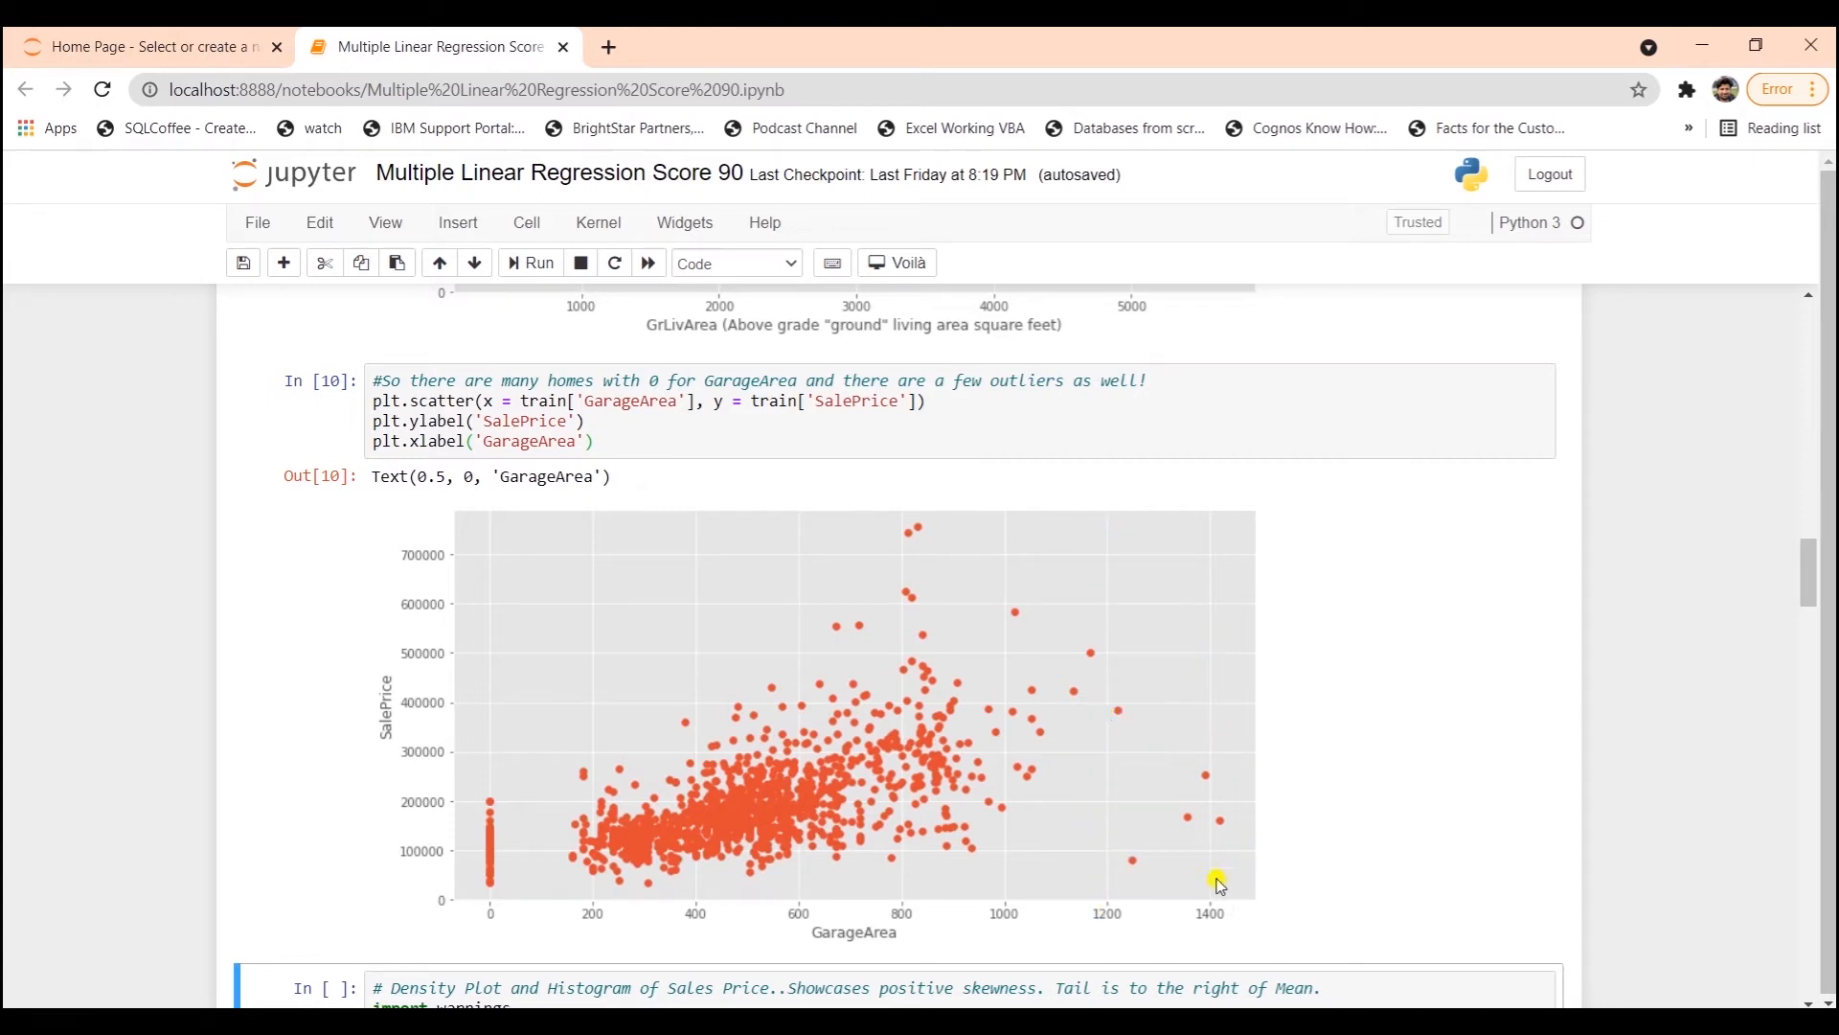
{"action": "mouse_move", "coordinate": [628, 854]}
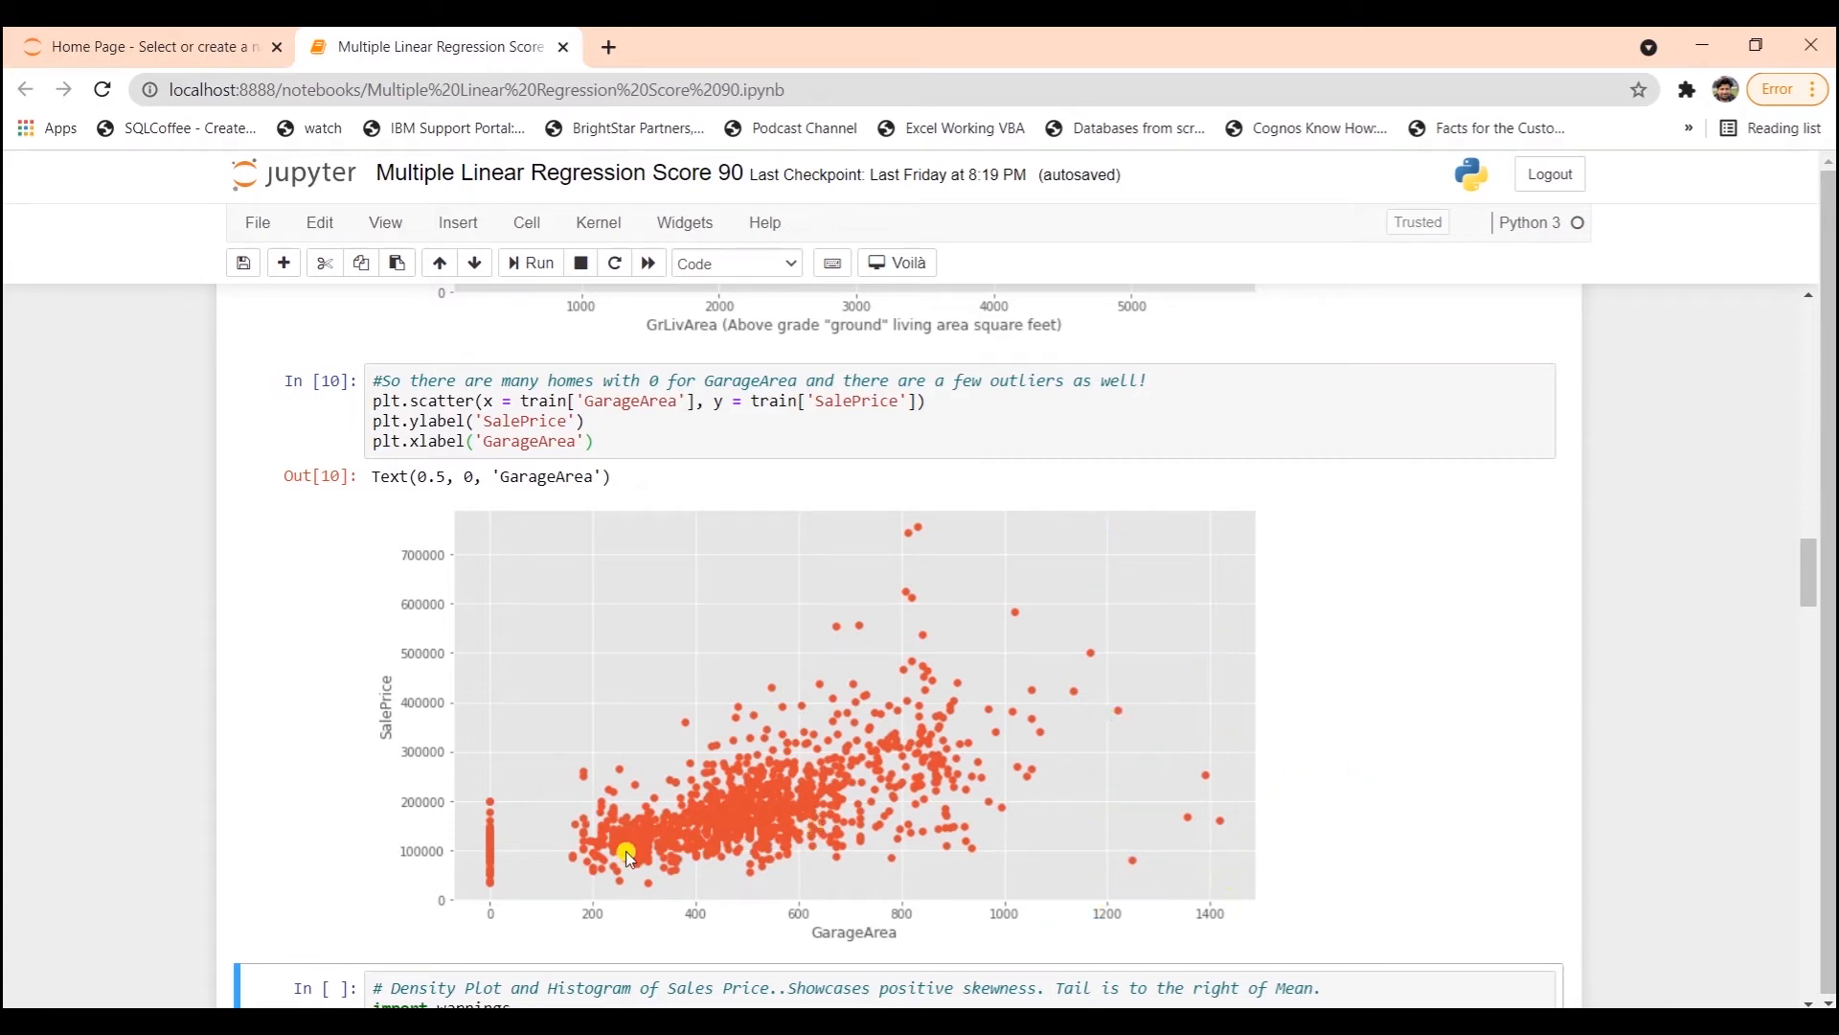
{"action": "mouse_move", "coordinate": [645, 840]}
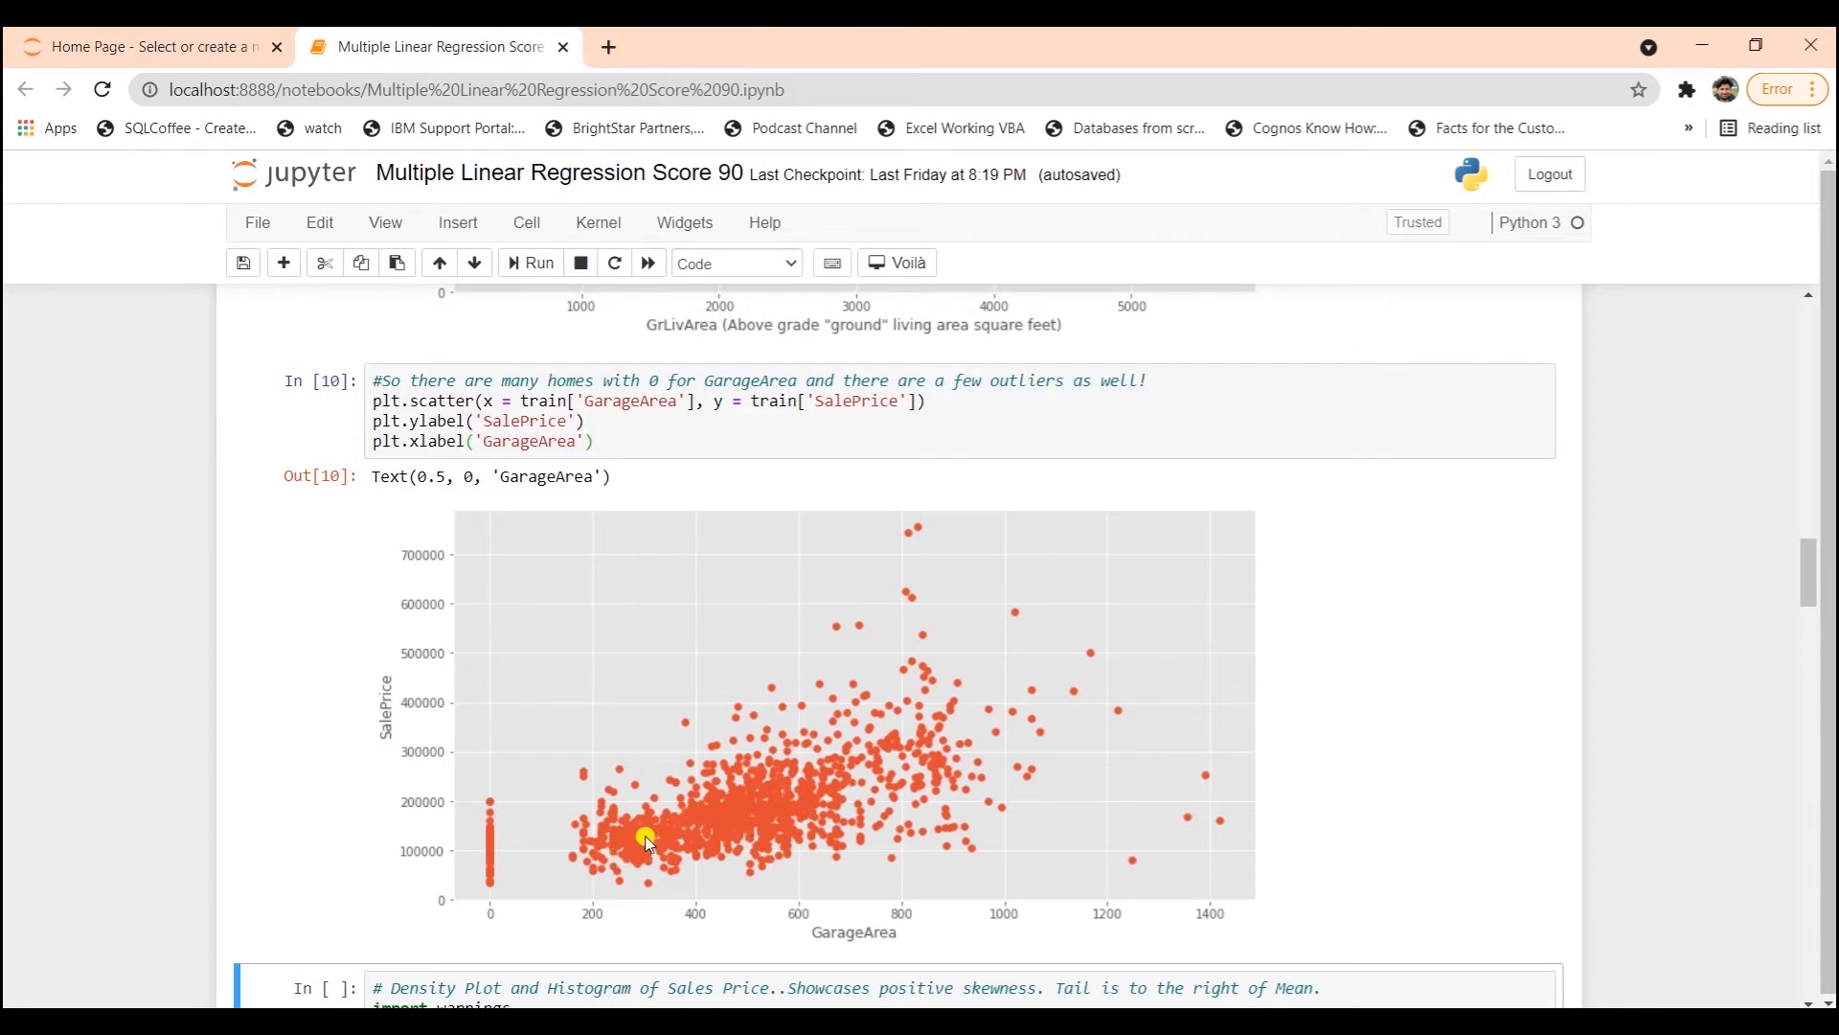
{"action": "mouse_move", "coordinate": [584, 839]}
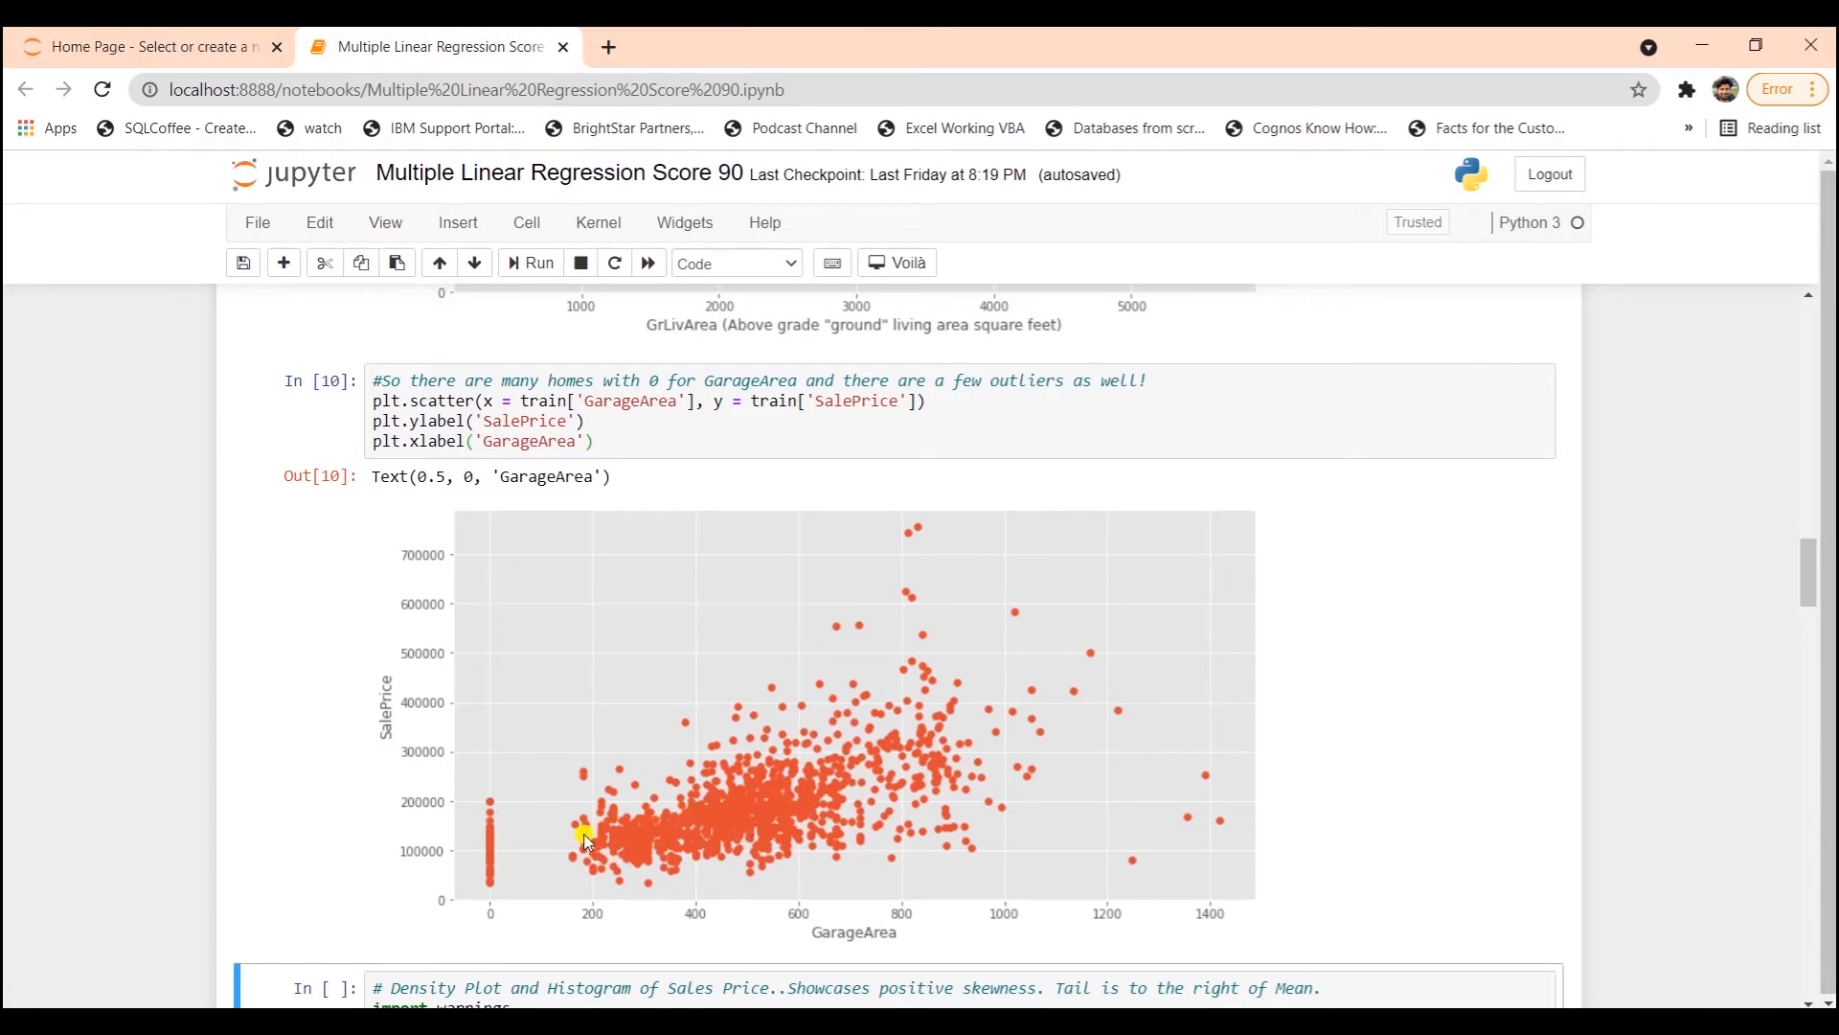
{"action": "mouse_move", "coordinate": [888, 772]}
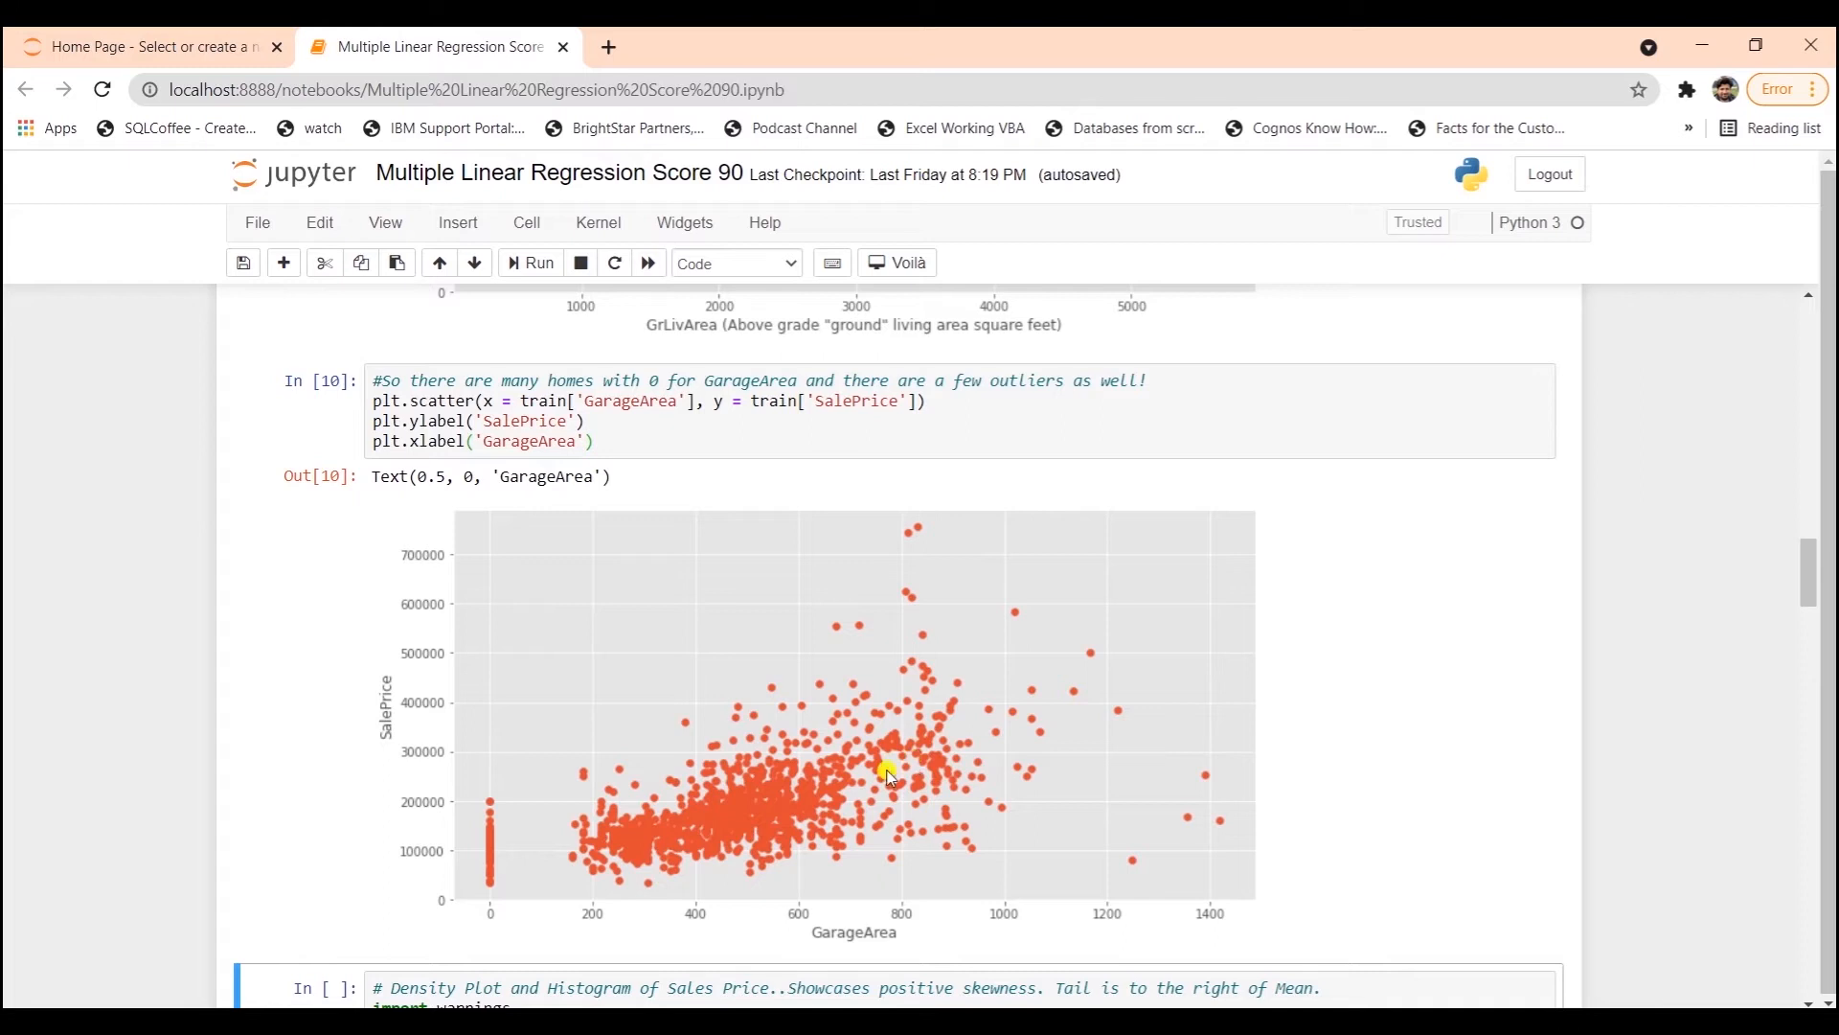
{"action": "mouse_move", "coordinate": [858, 782]}
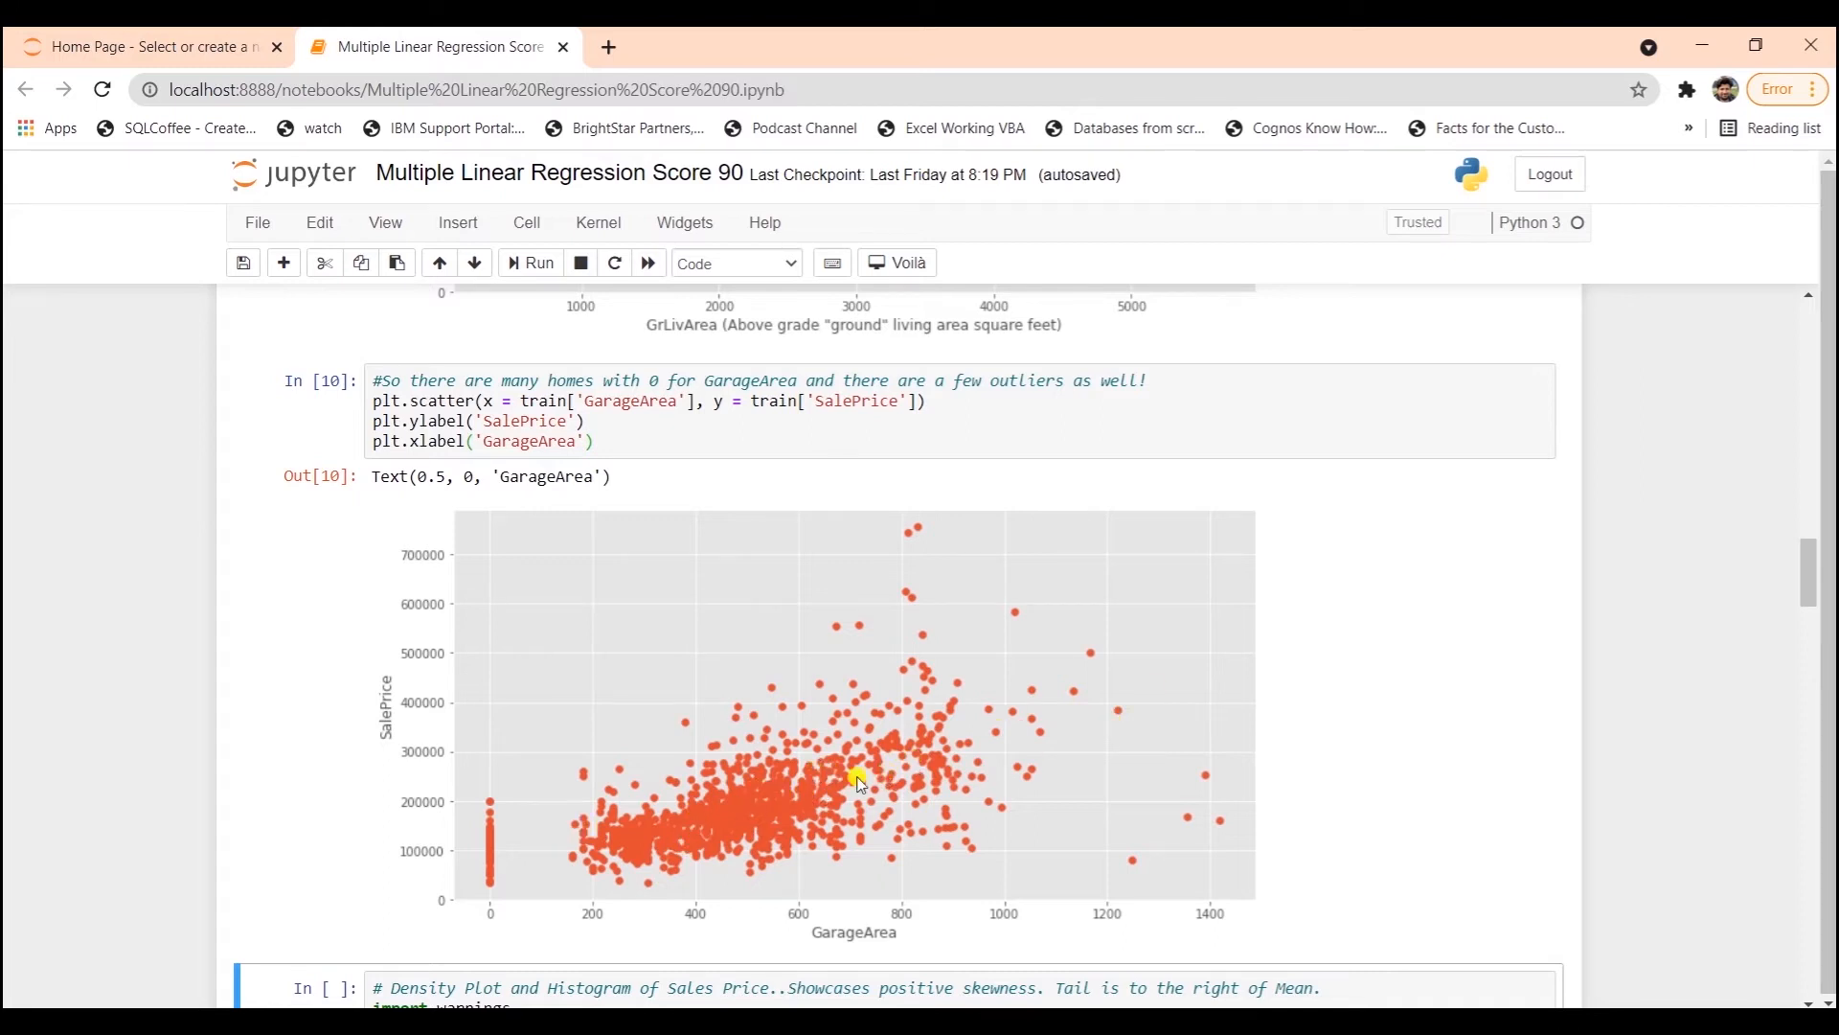
{"action": "mouse_move", "coordinate": [786, 768]}
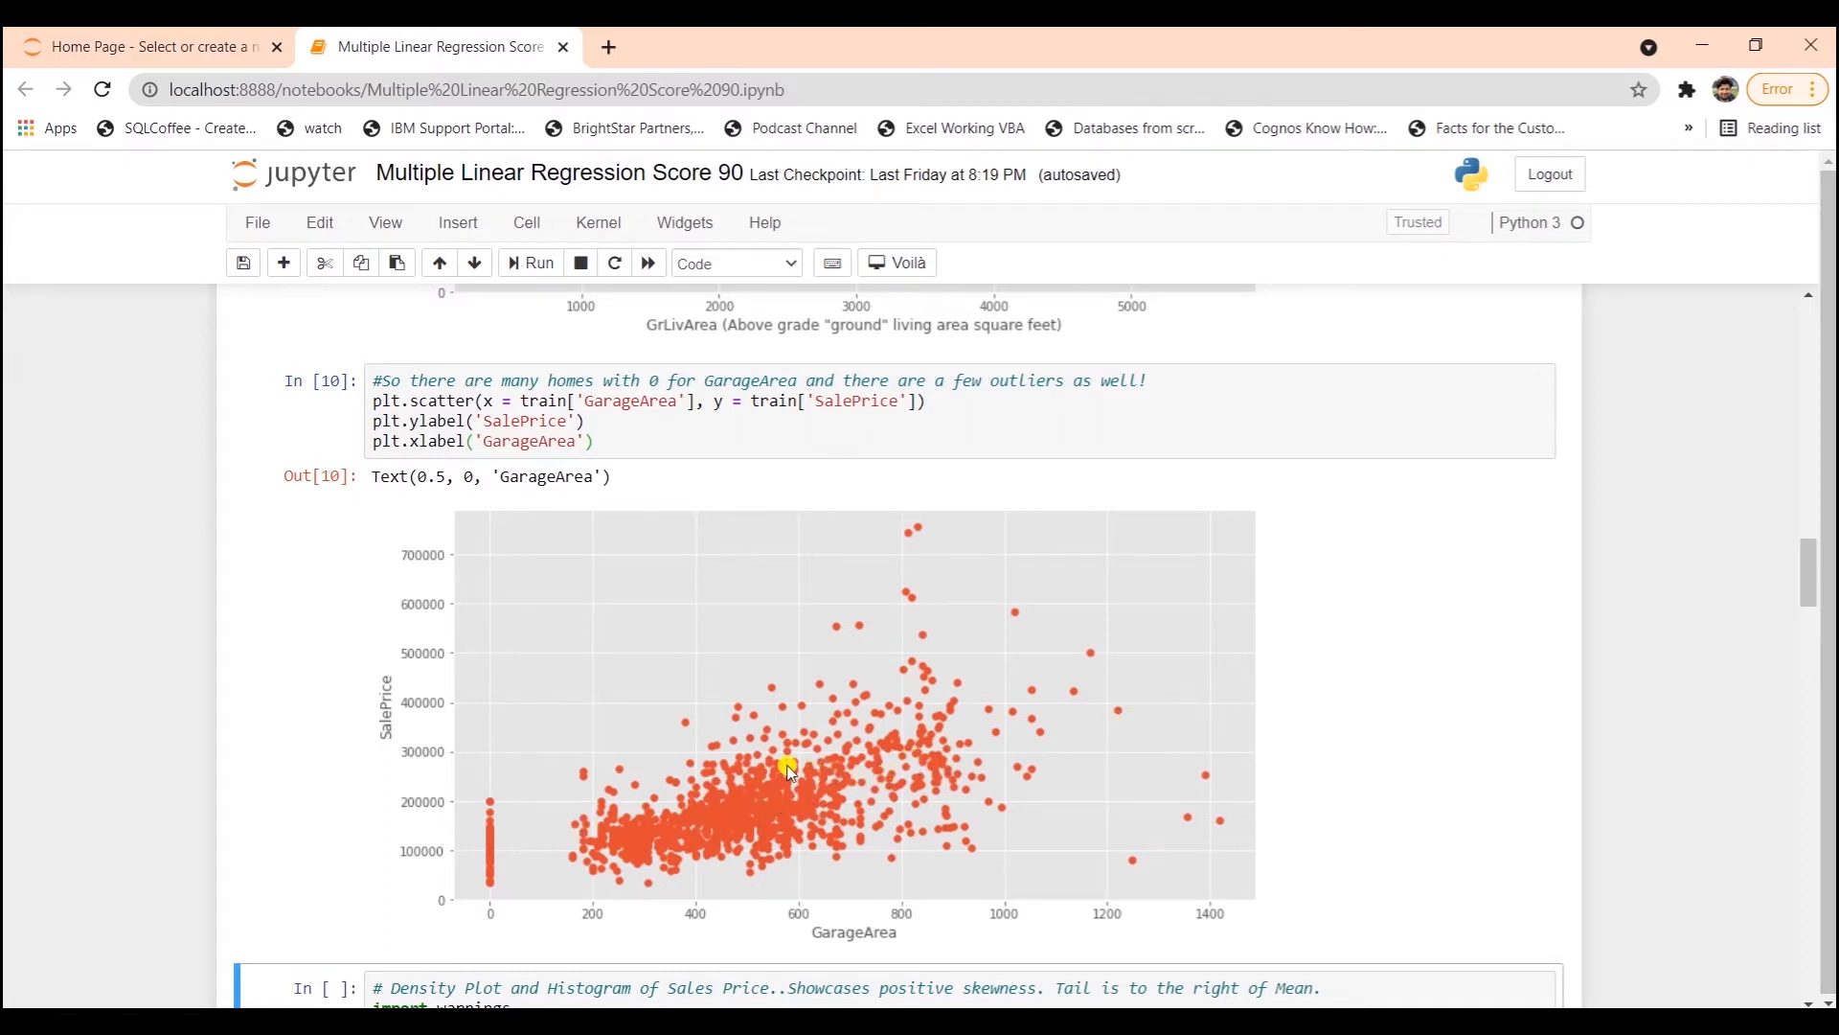
{"action": "scroll", "scroll_direction": "down", "scroll_amount": 3}
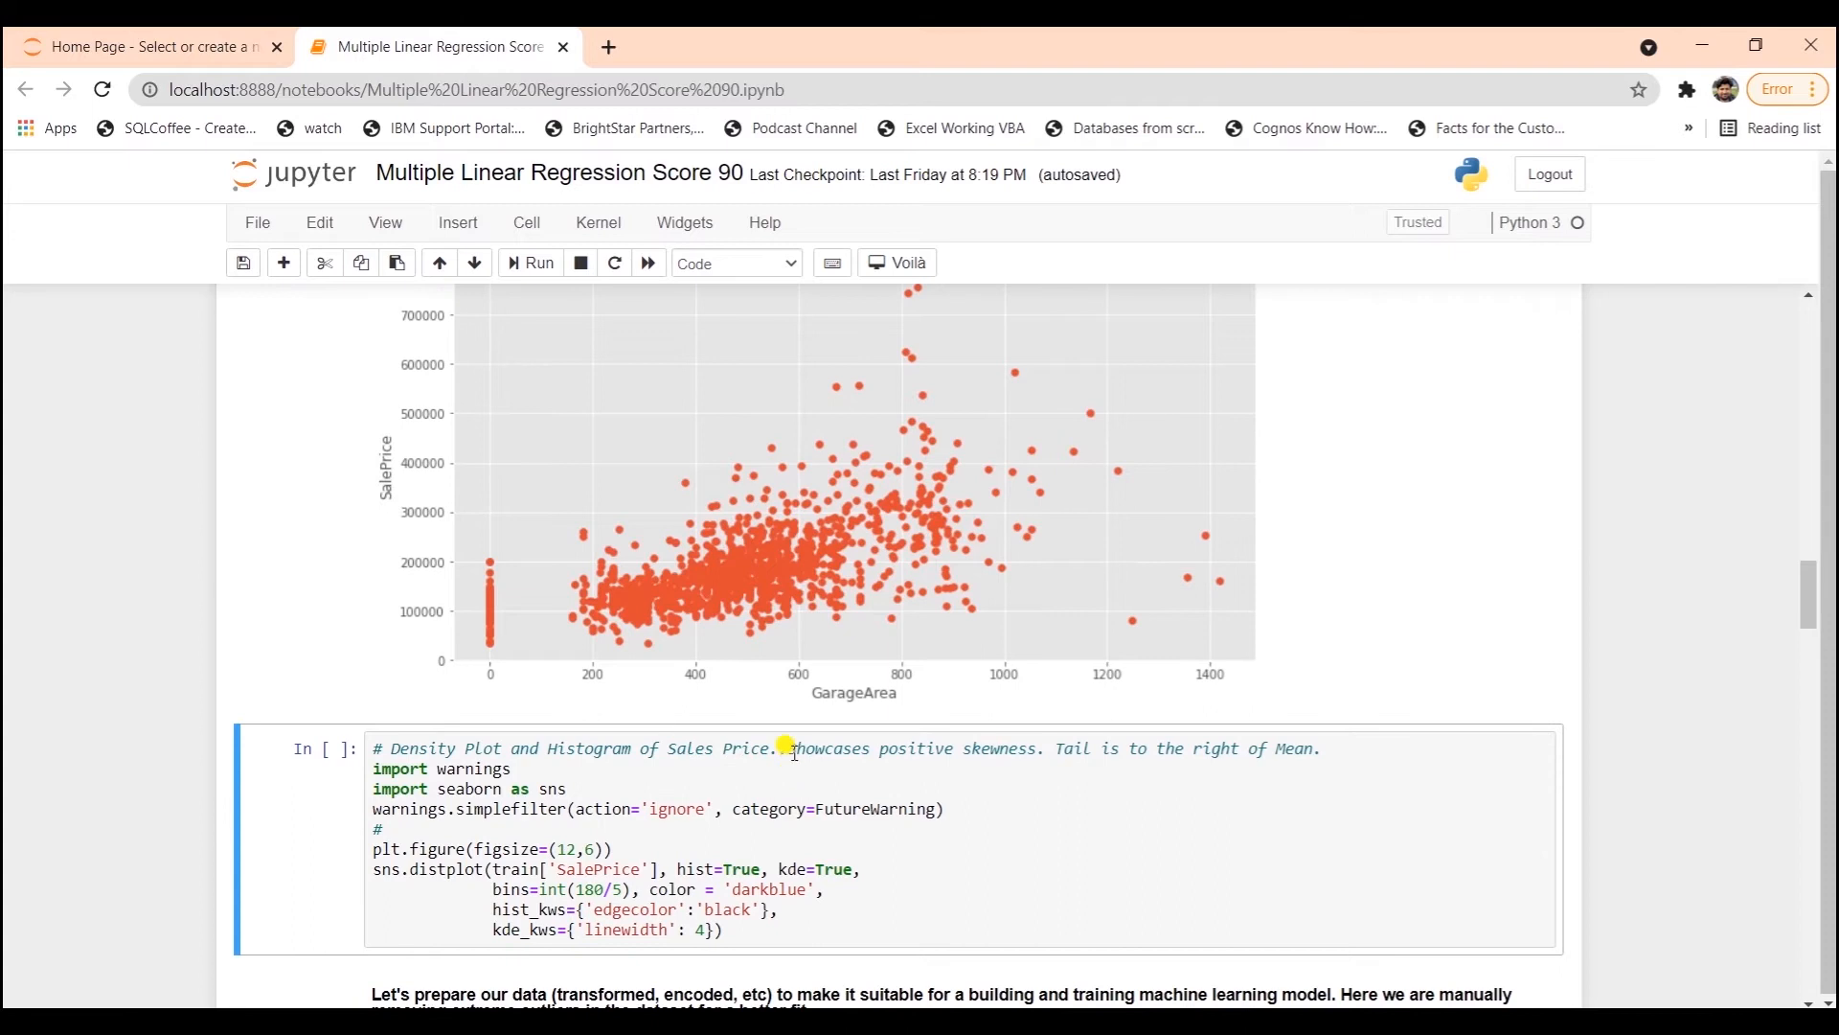
{"action": "scroll", "scroll_direction": "down", "scroll_amount": 3}
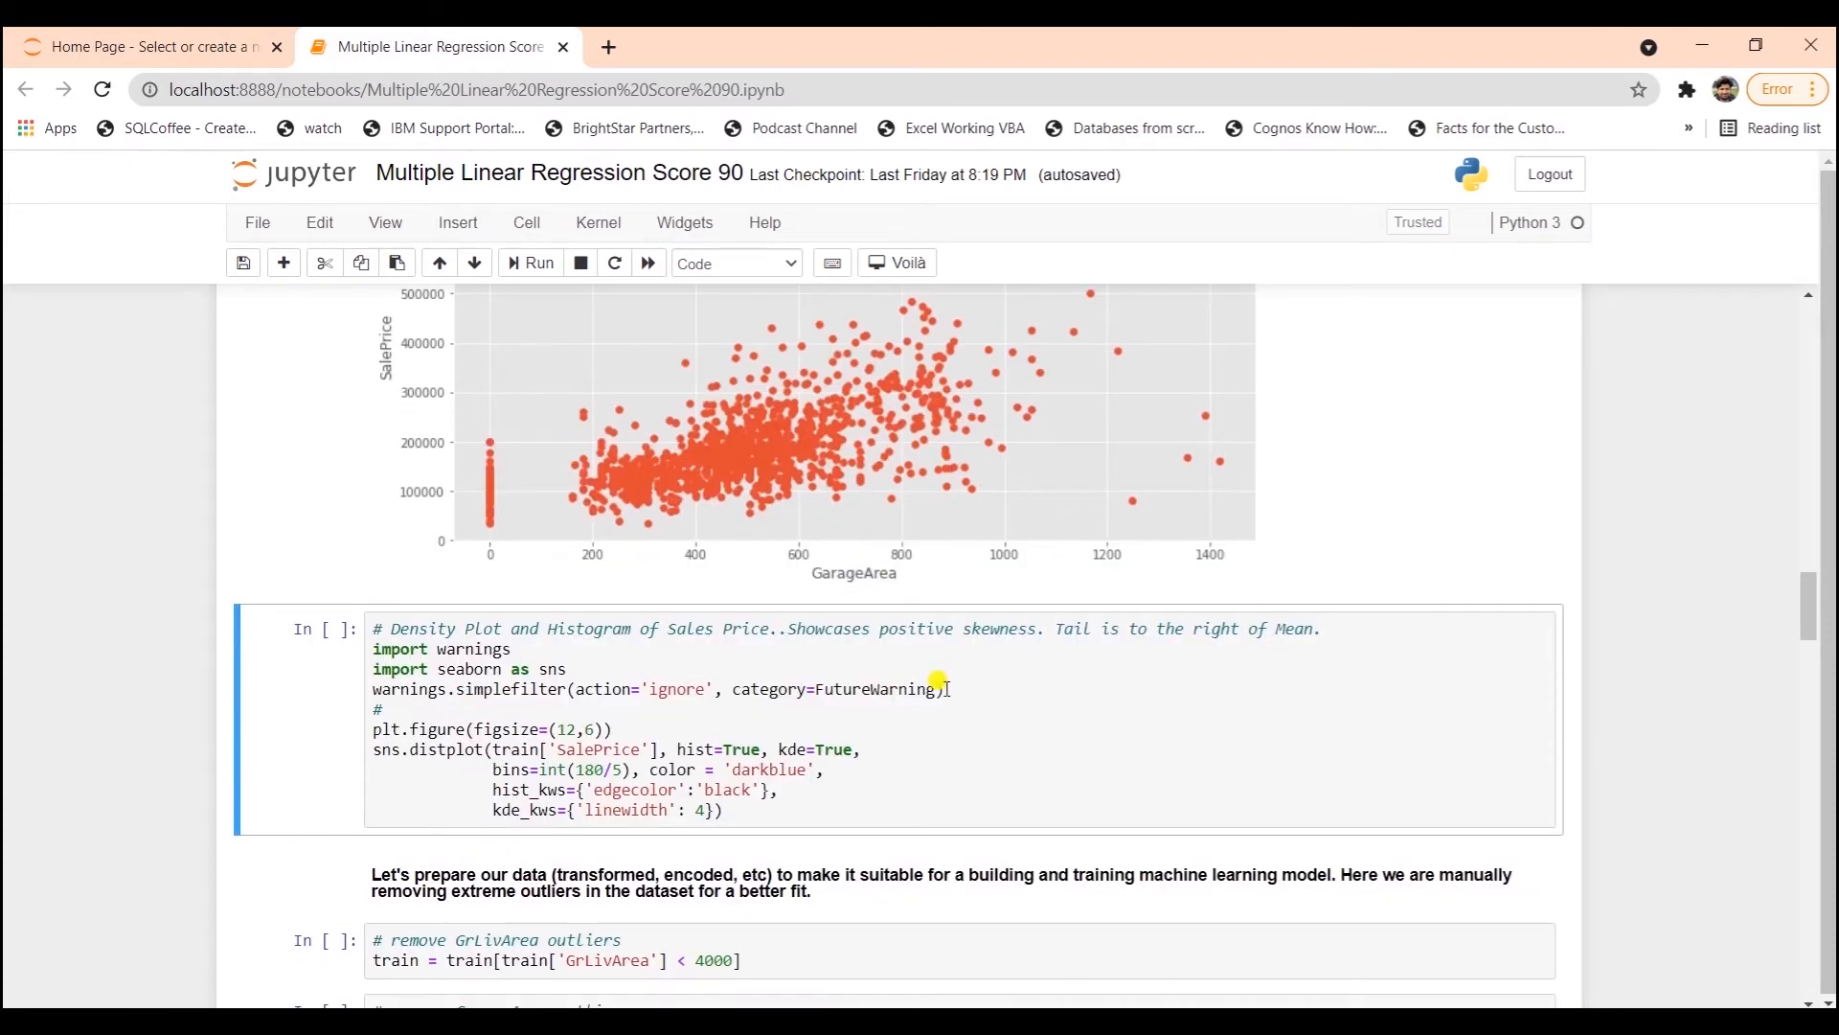
- Draw the right-skewed SalePrice histogram and density curve peaking near 150,000
{"action": "left_click", "coordinate": [529, 262]}
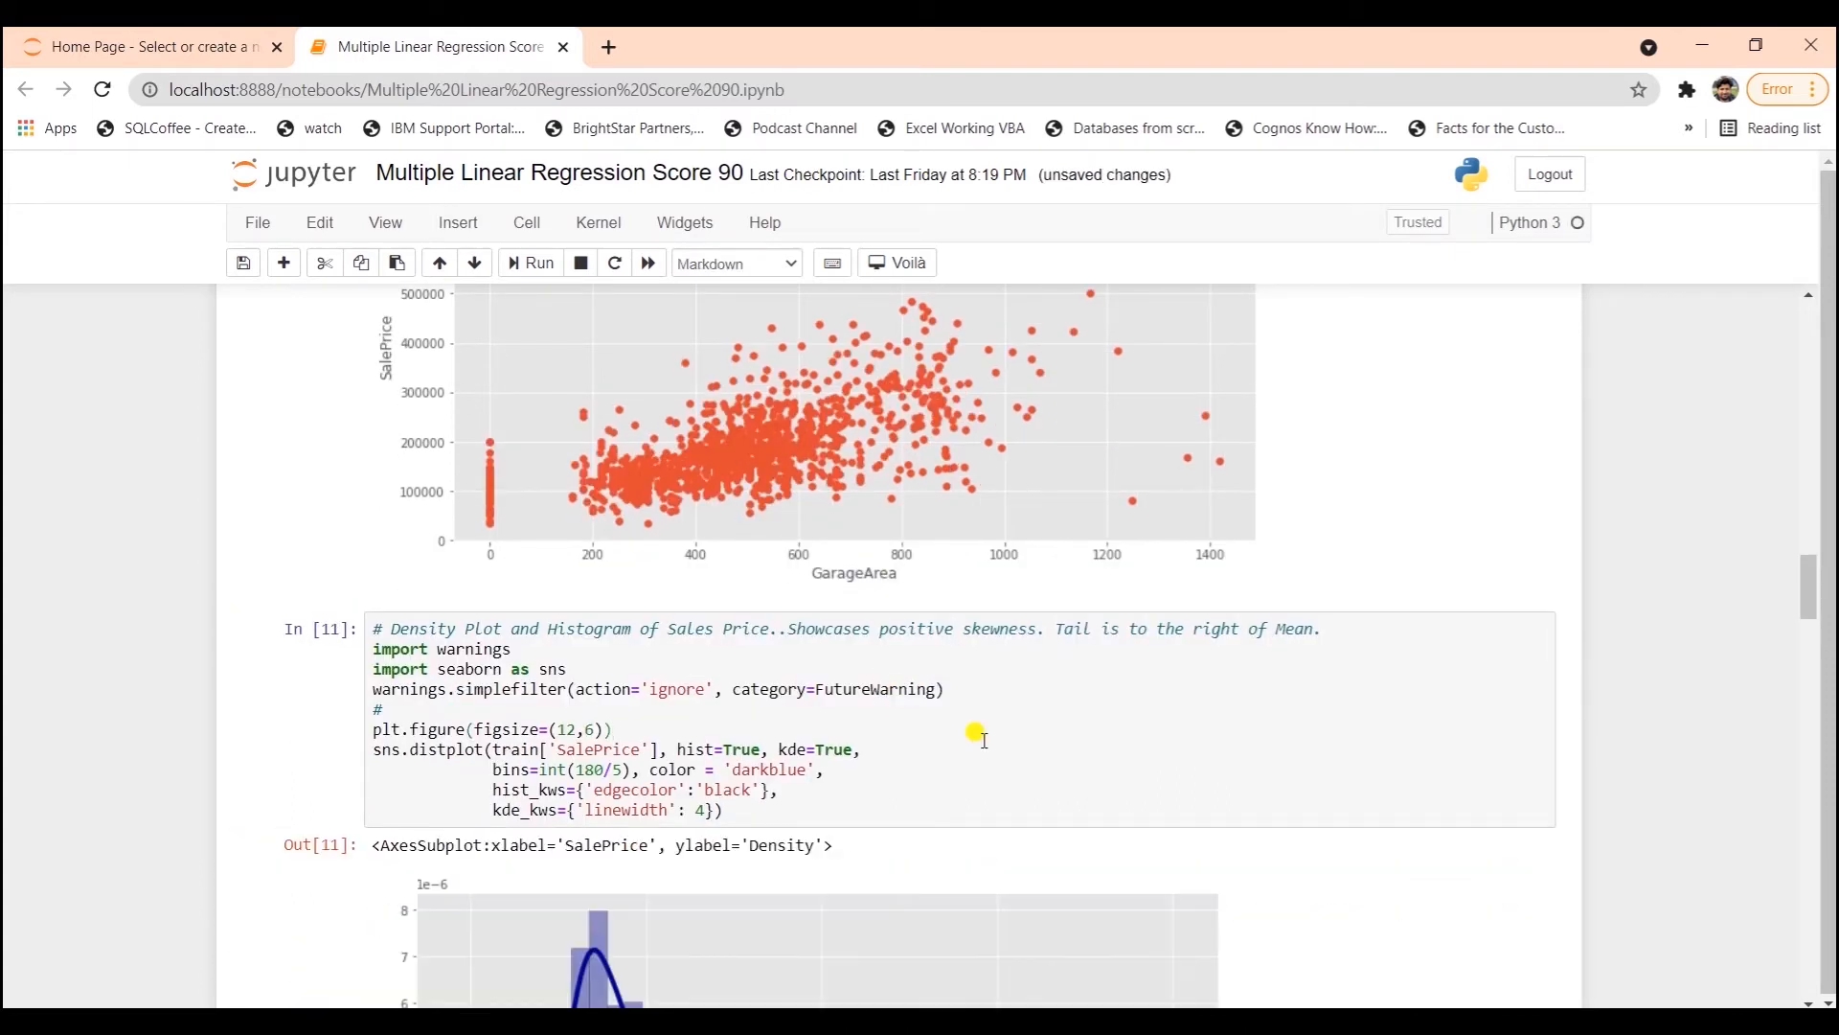
{"action": "mouse_move", "coordinate": [988, 618]}
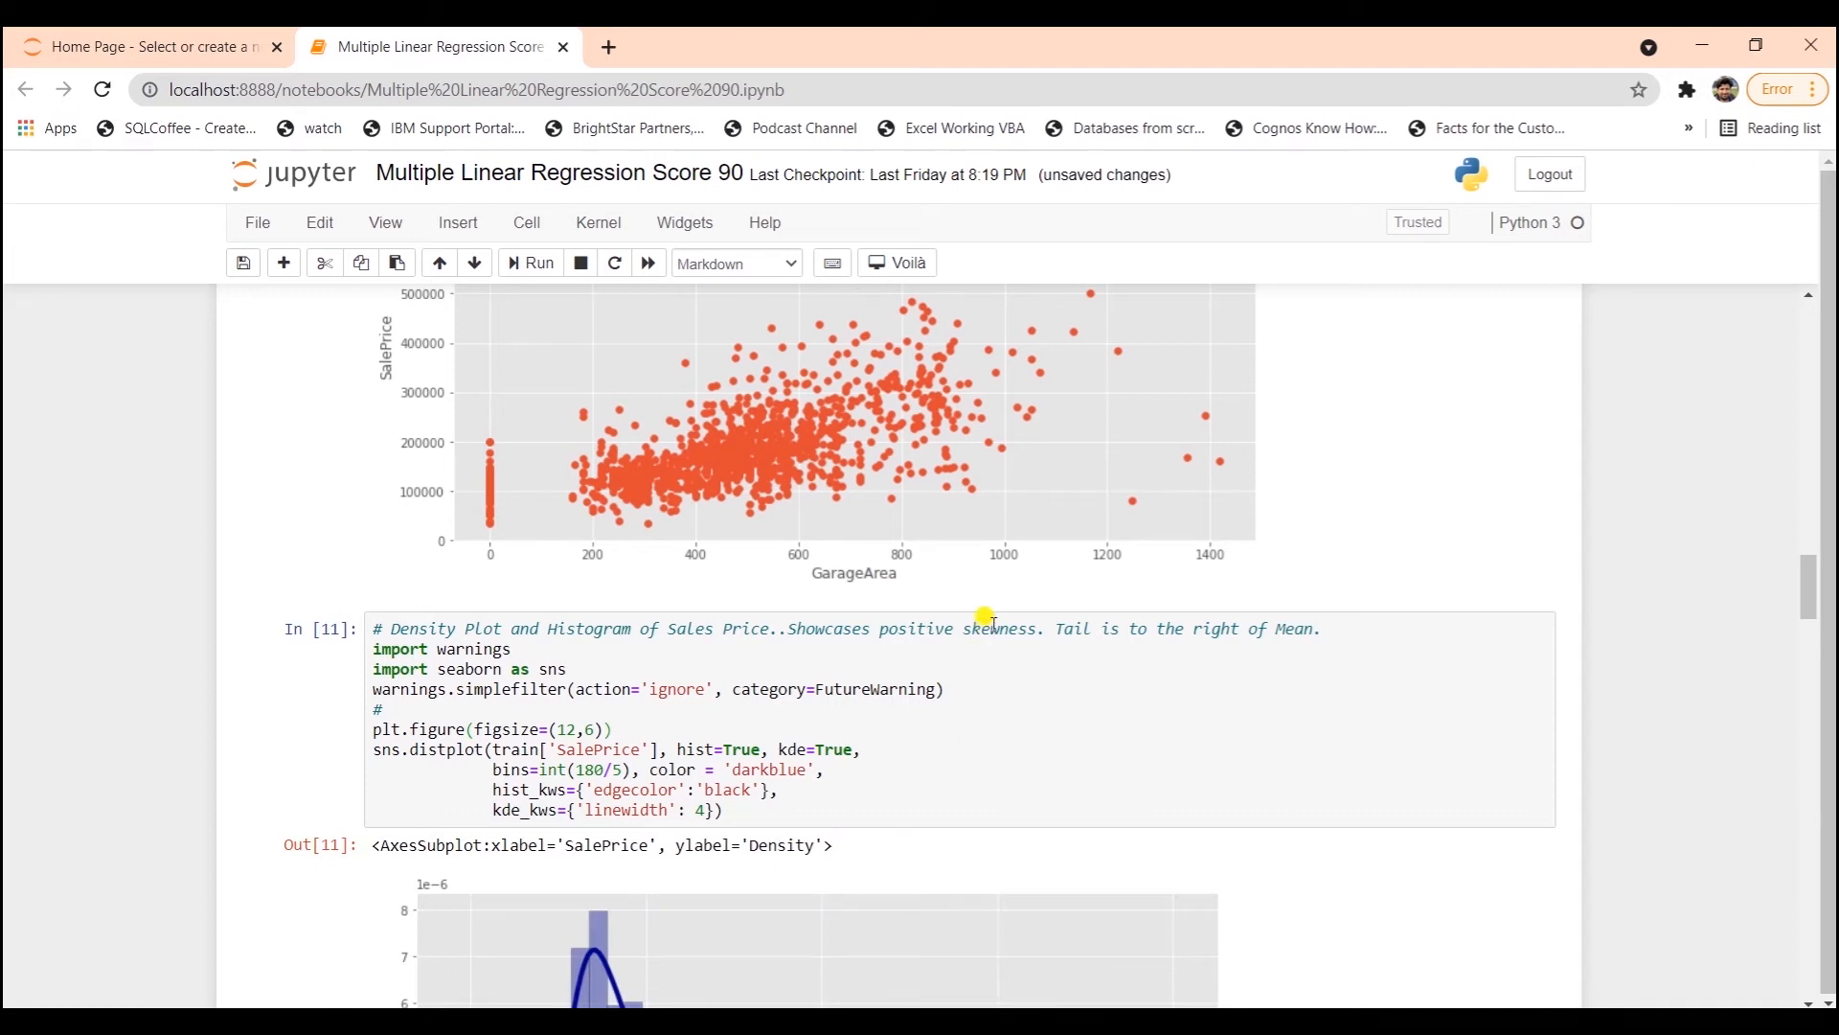
{"action": "scroll", "scroll_direction": "down", "scroll_amount": 3}
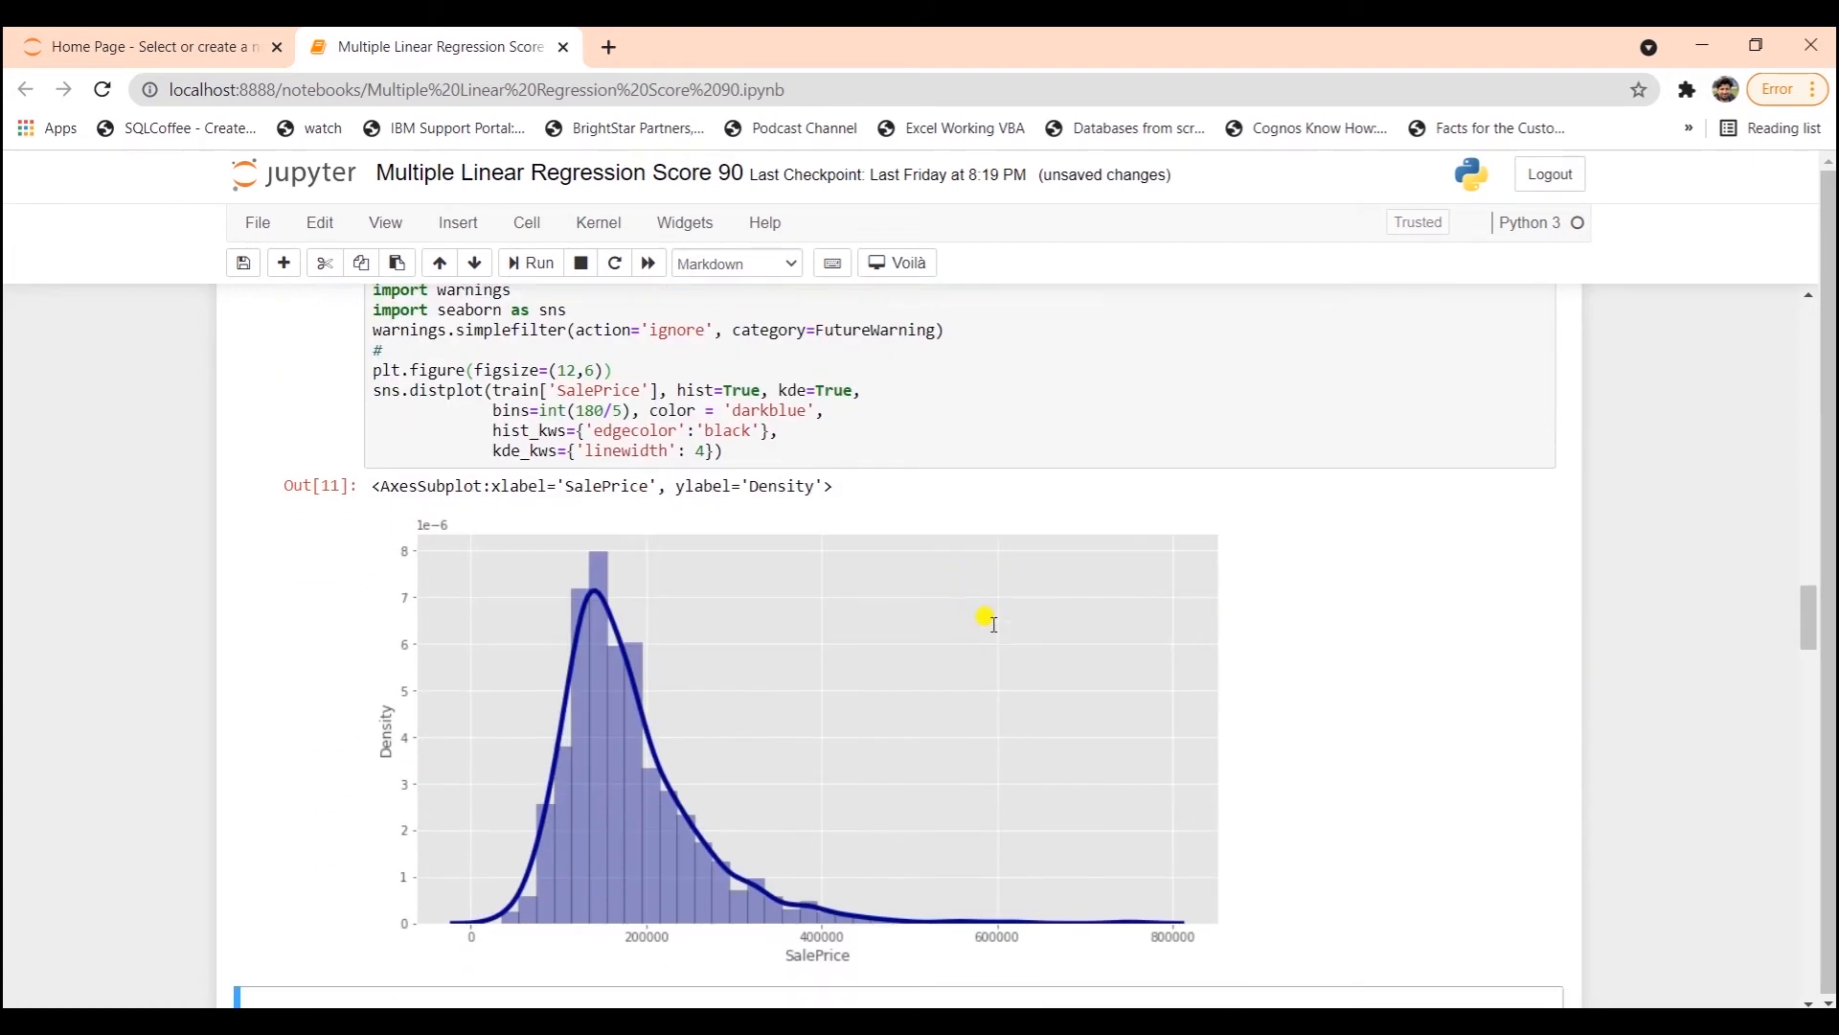
{"action": "mouse_move", "coordinate": [513, 910]}
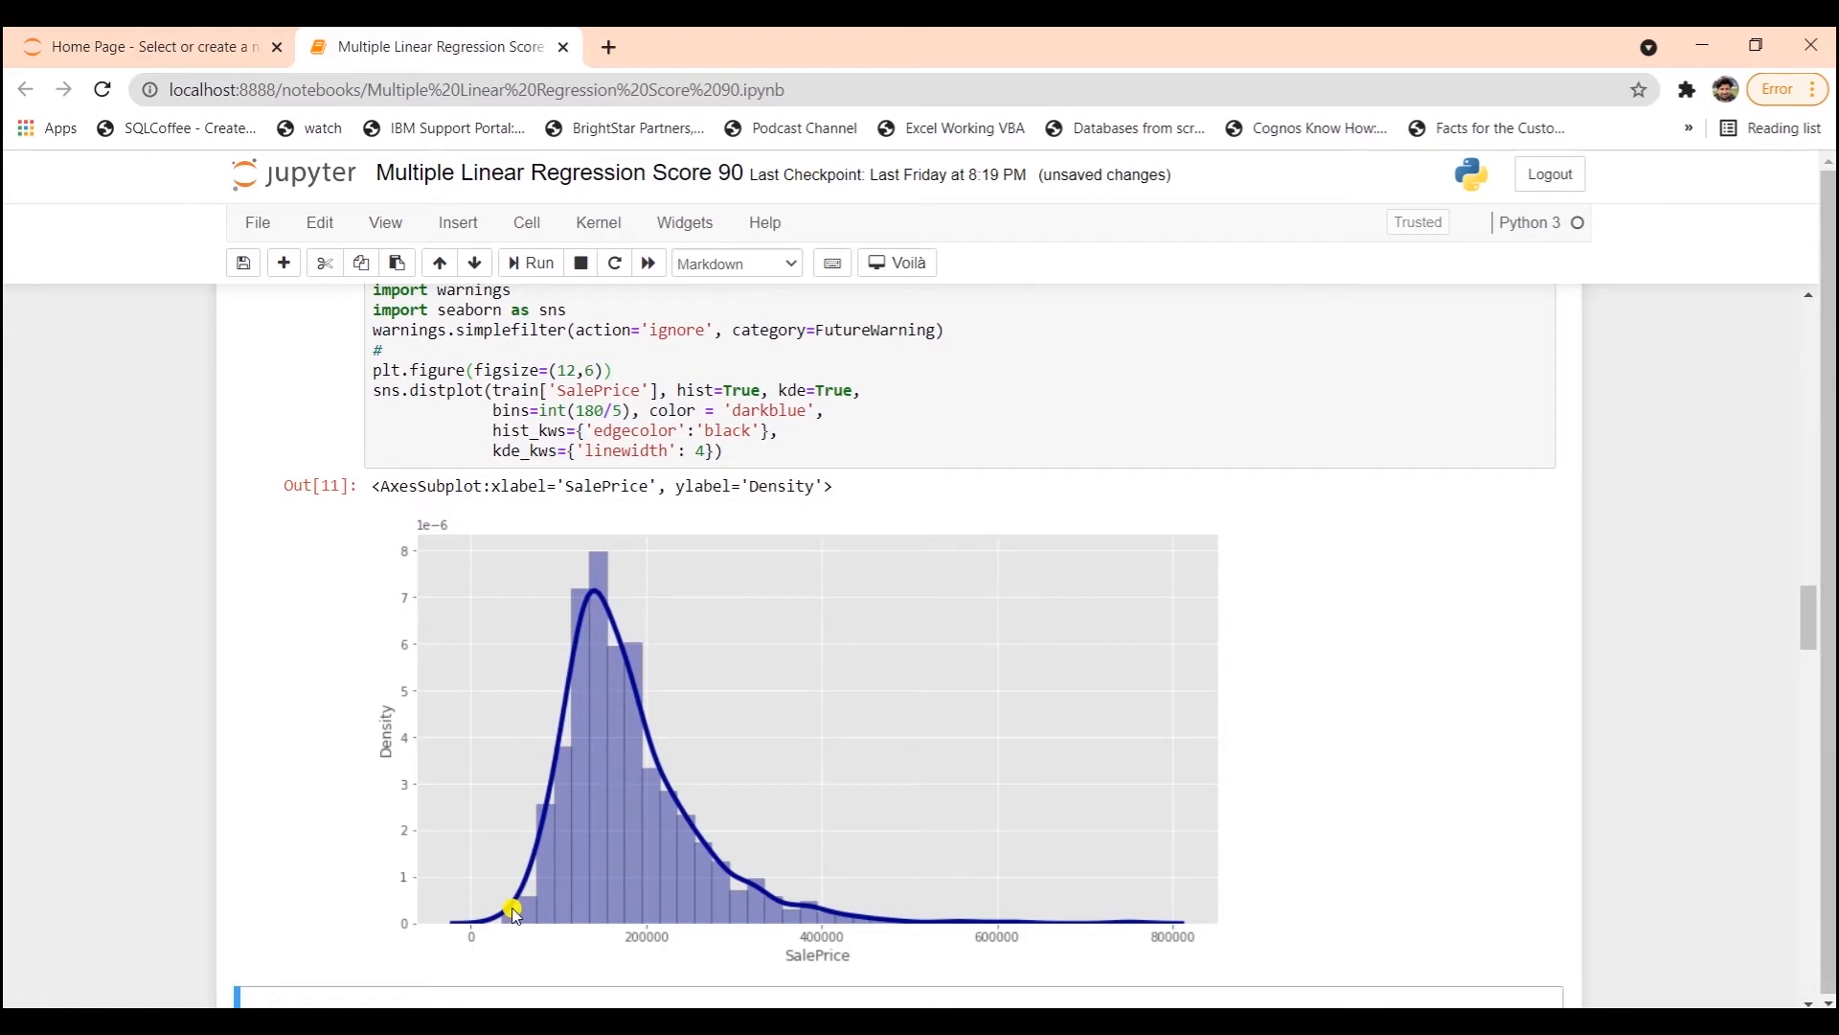
{"action": "mouse_move", "coordinate": [595, 590]}
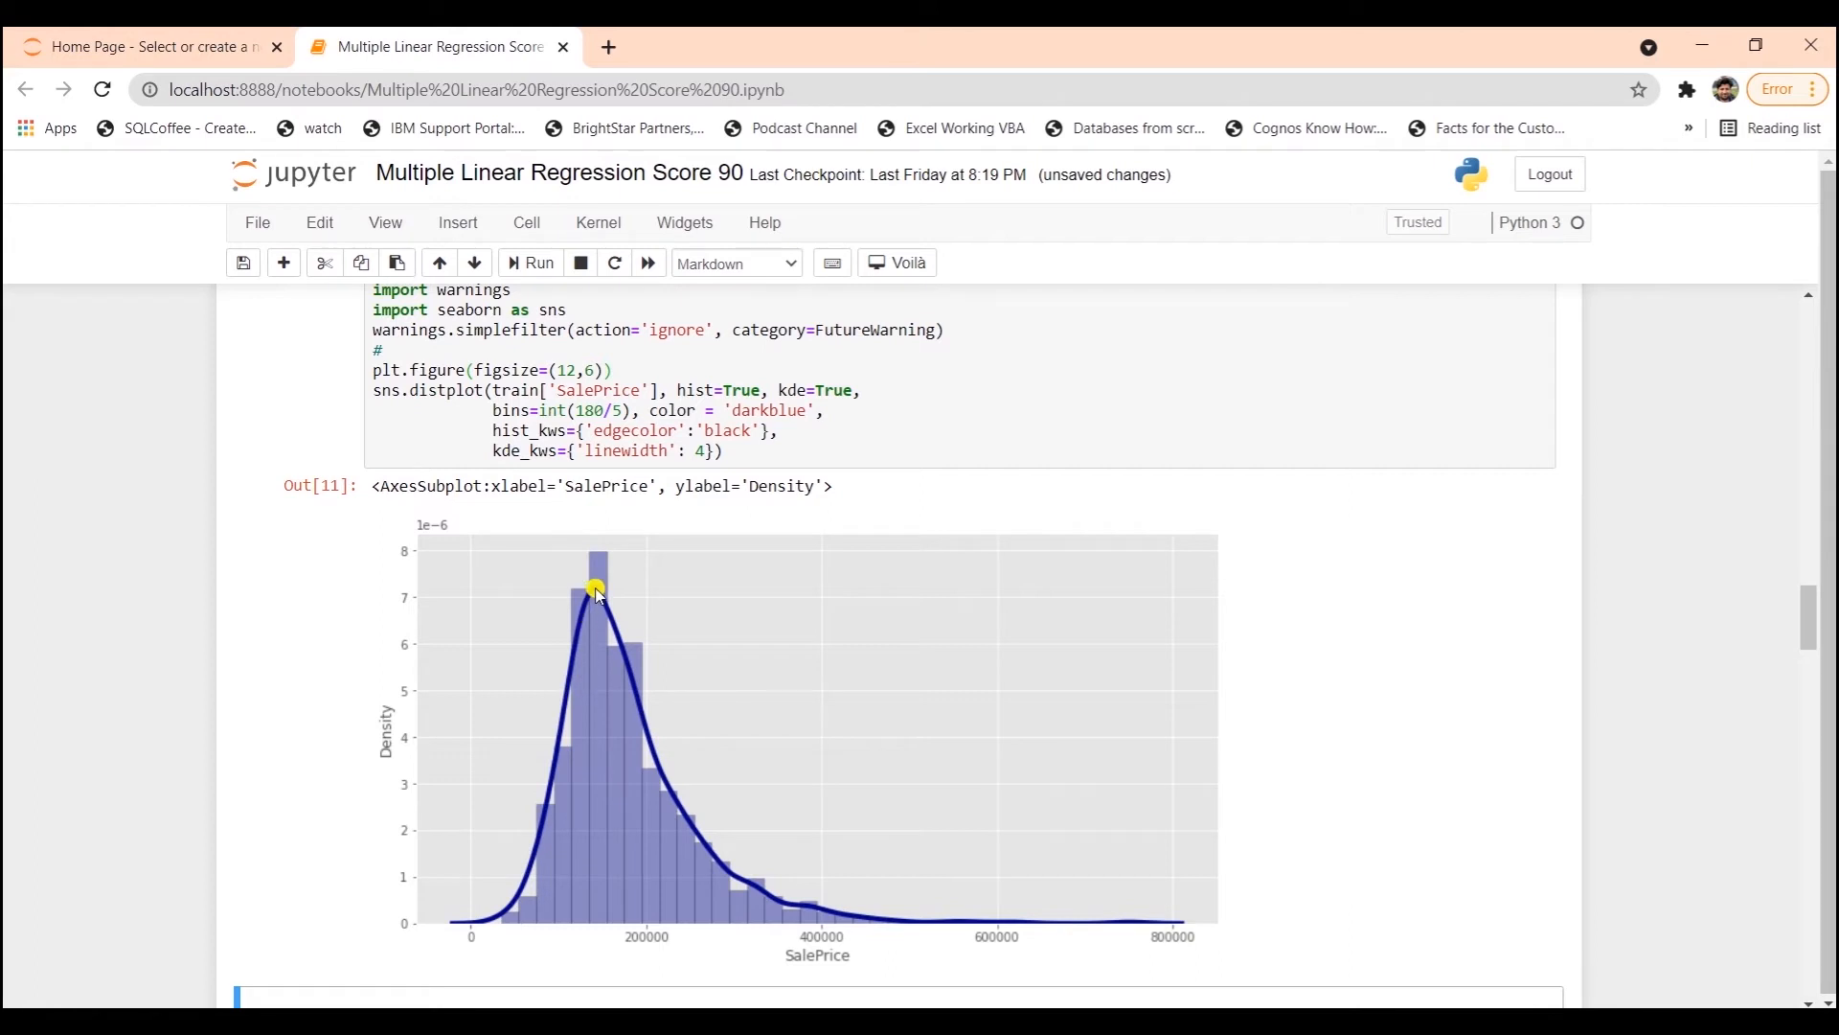
{"action": "mouse_move", "coordinate": [597, 634]}
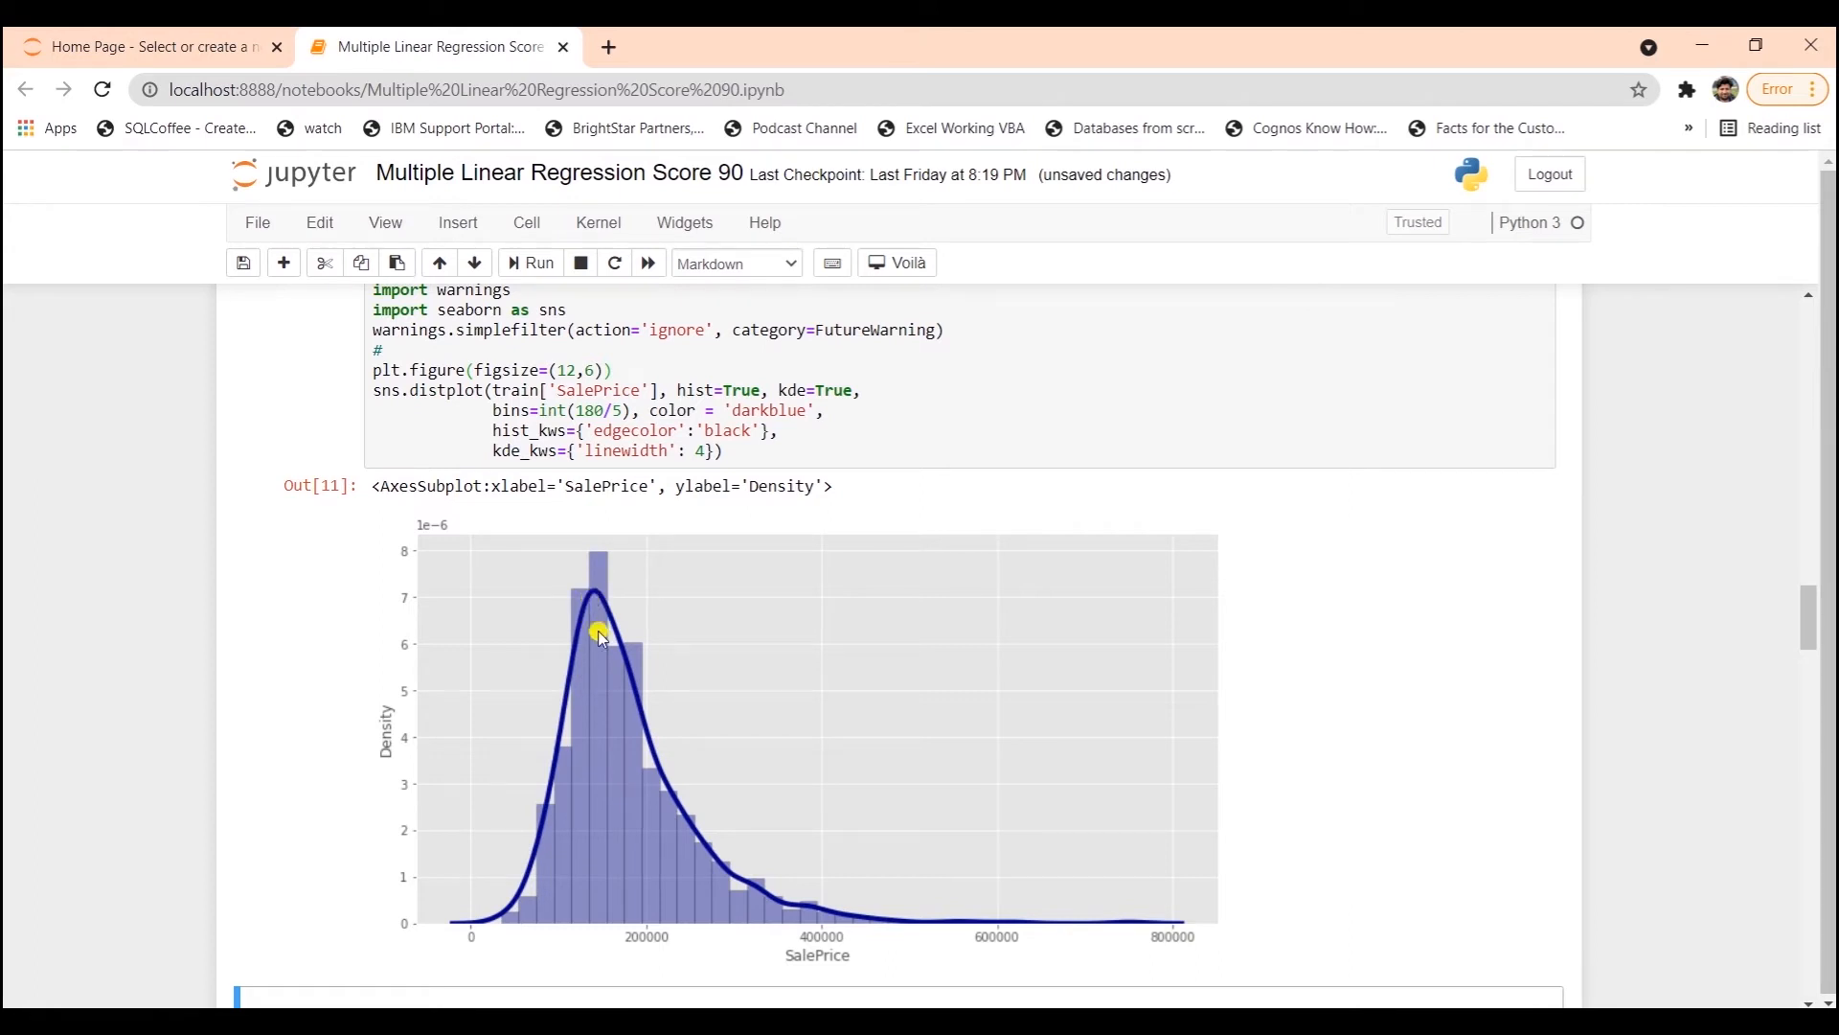
{"action": "mouse_move", "coordinate": [965, 881]}
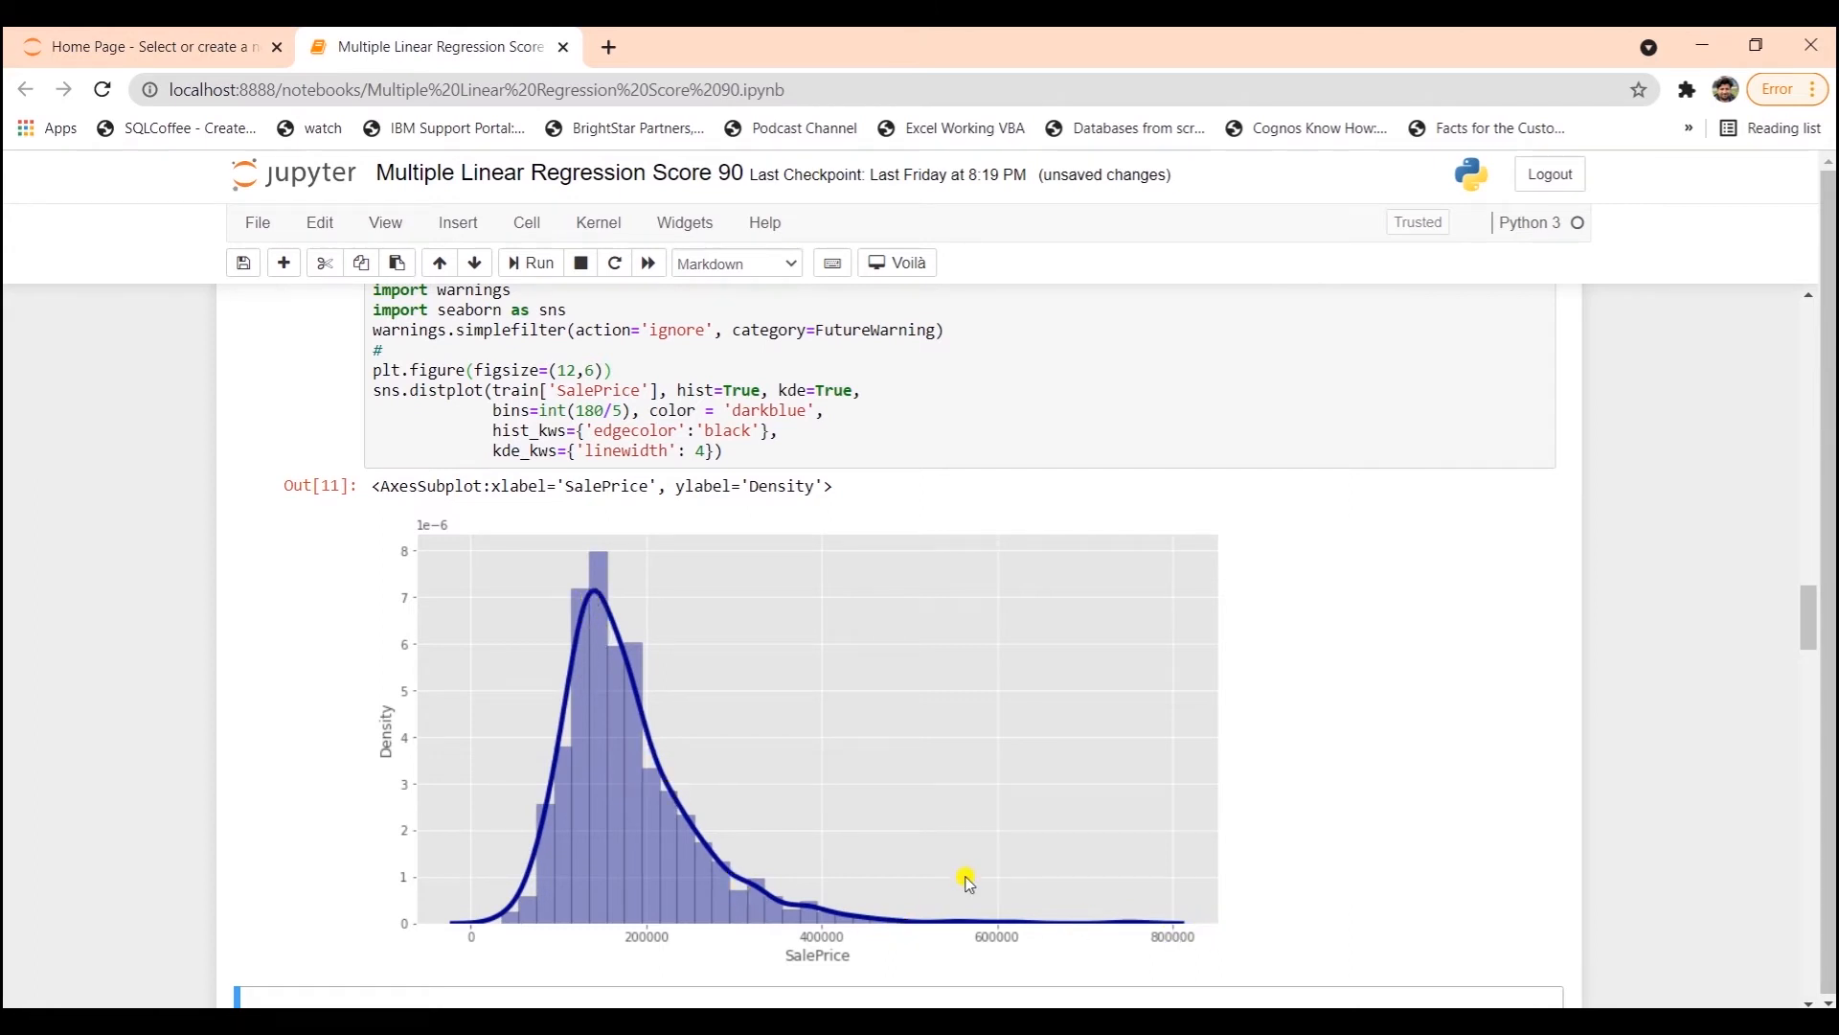
{"action": "mouse_move", "coordinate": [596, 596]}
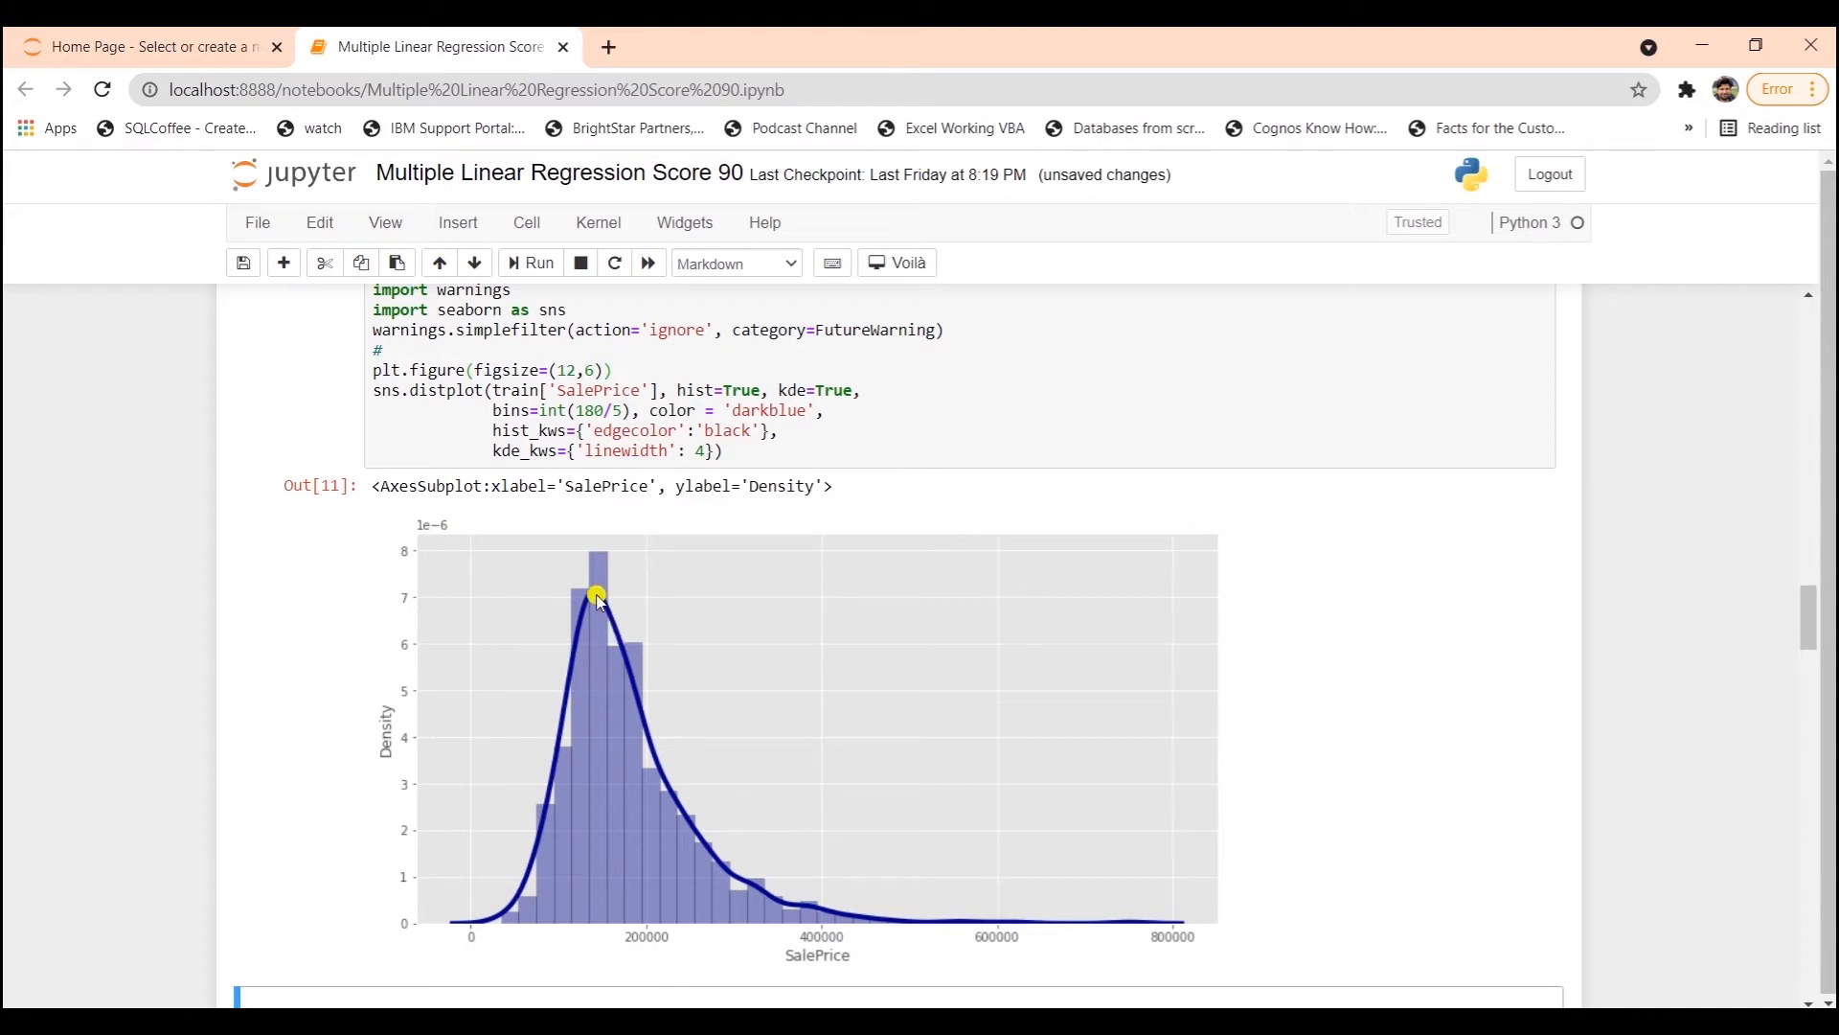
{"action": "scroll", "scroll_direction": "down", "scroll_amount": 3}
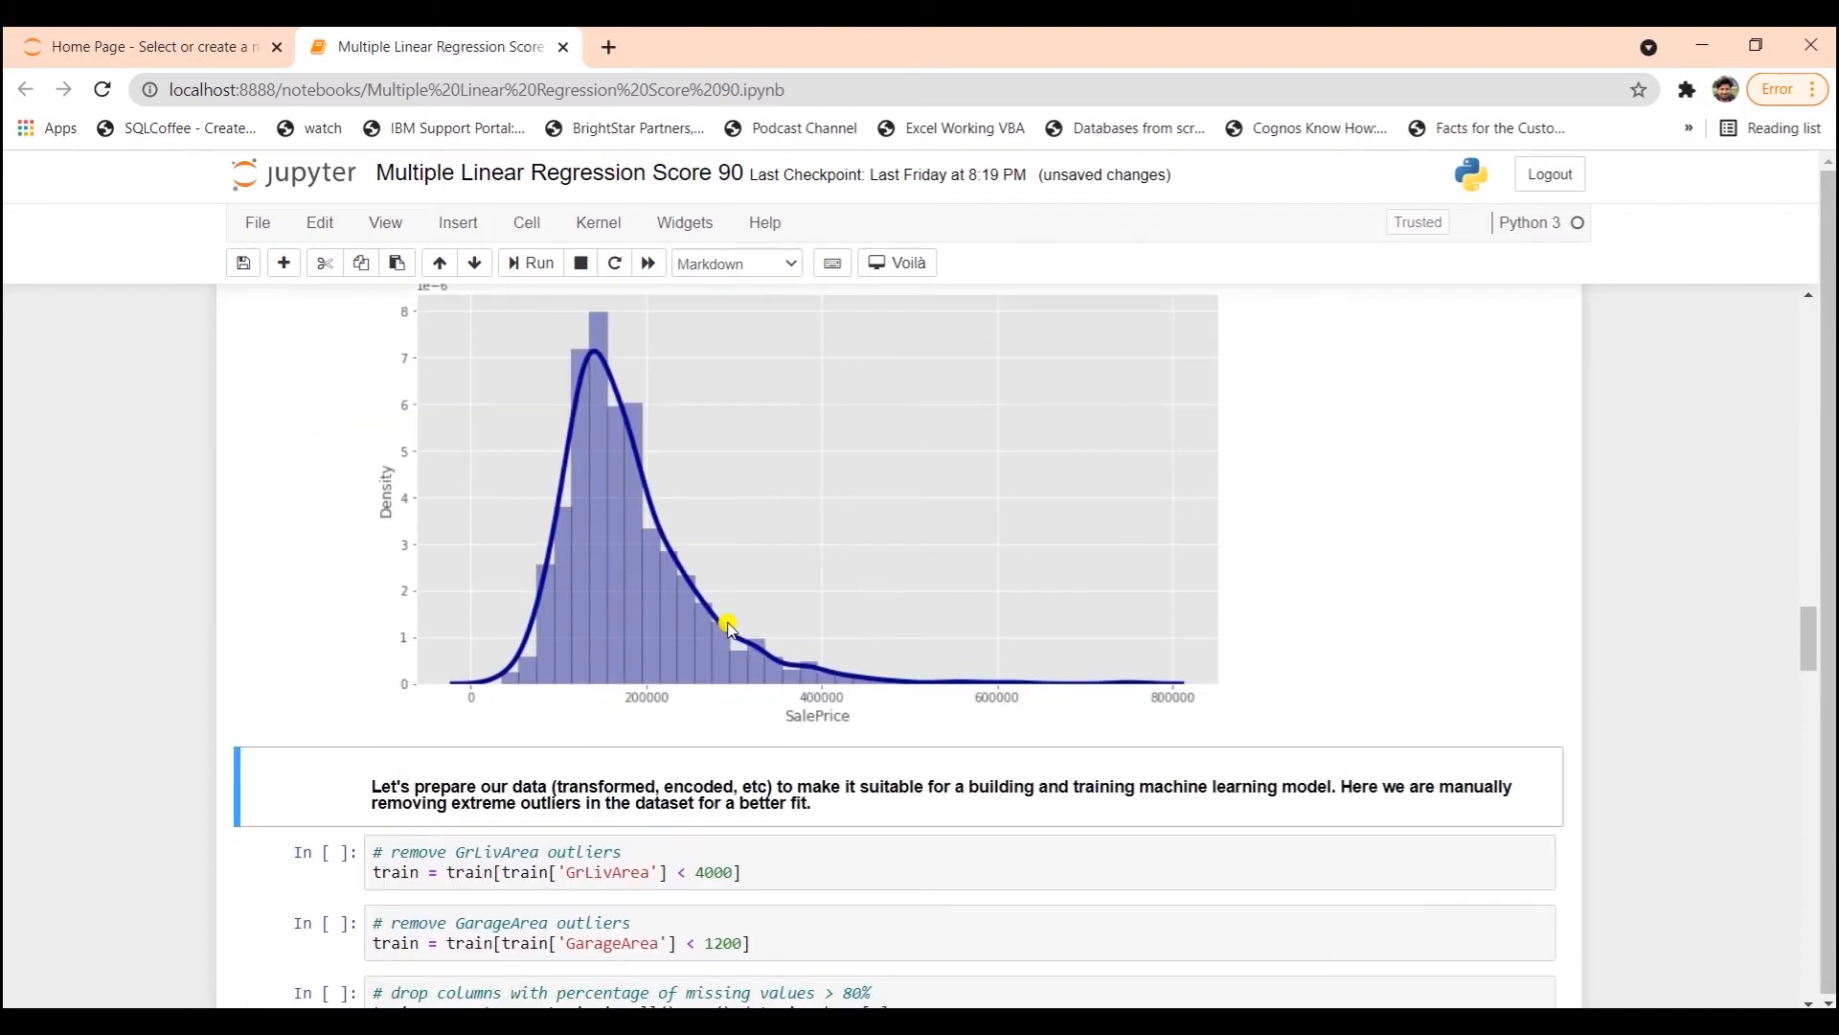
- Save the notebook and run the cell dropping homes with GrLivArea of 4000 or more
{"action": "scroll", "scroll_direction": "down", "scroll_amount": 3}
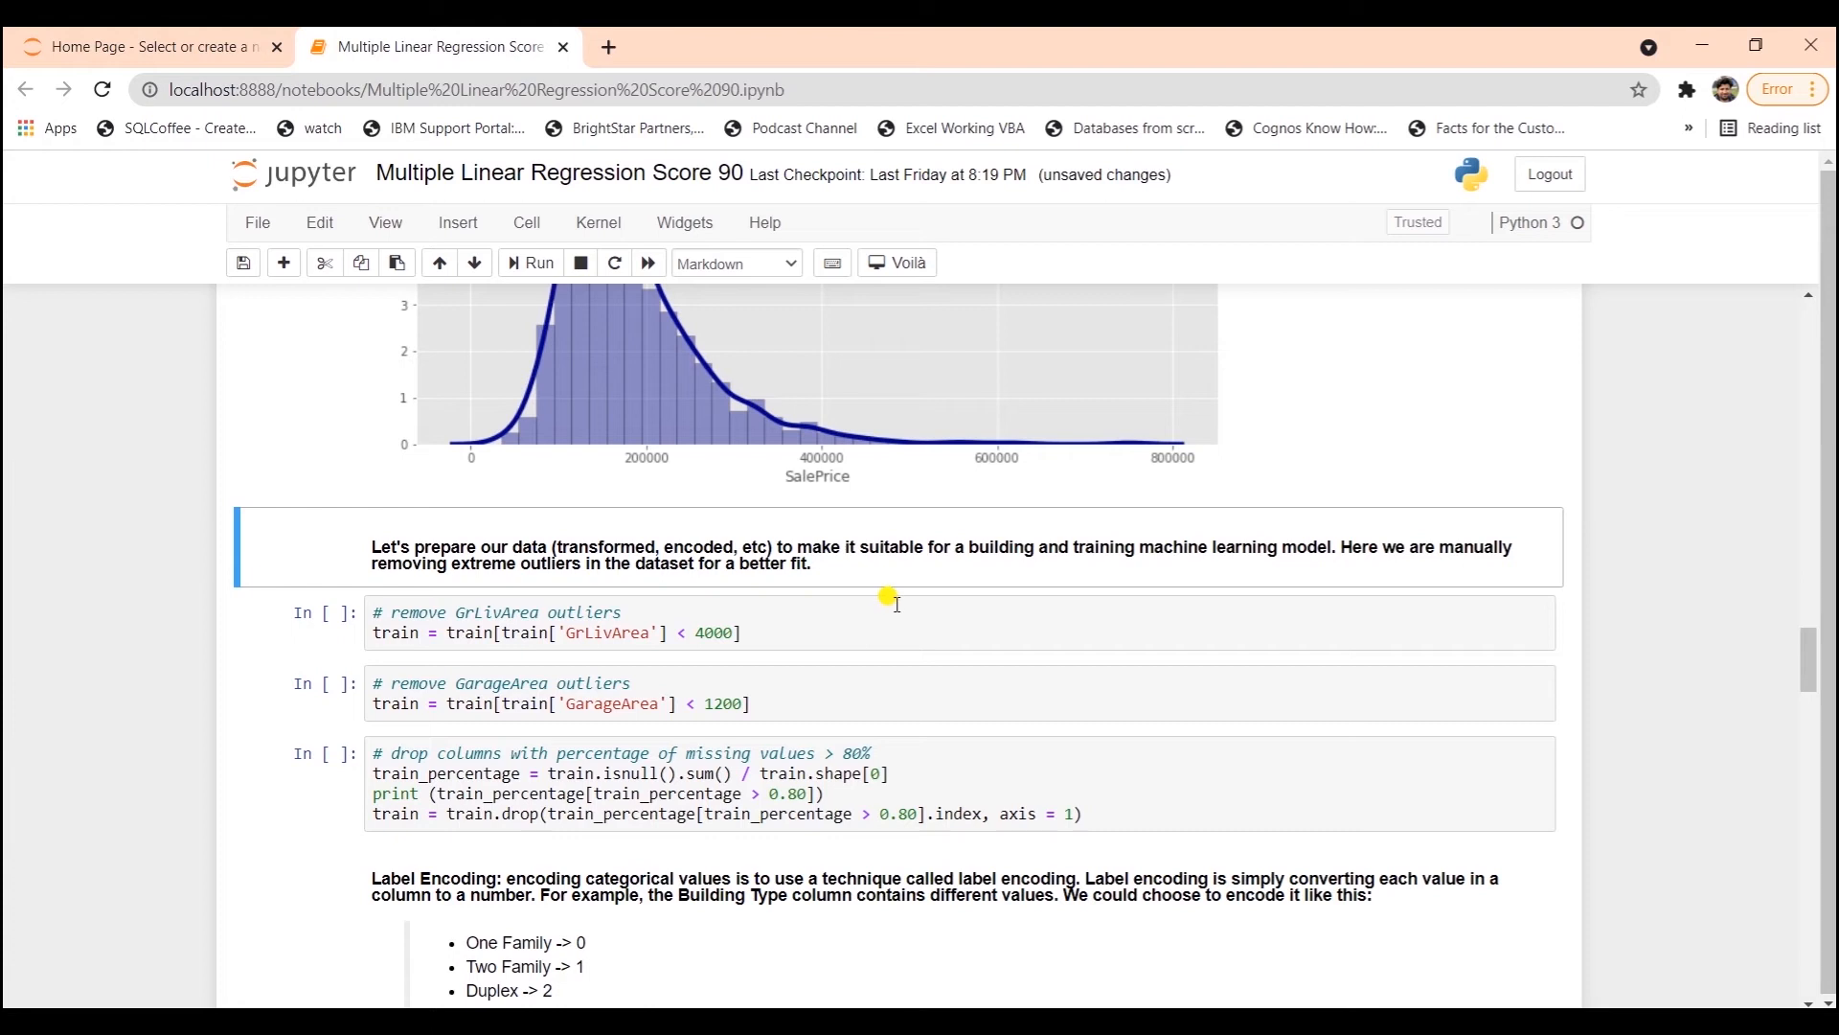
{"action": "key", "text": "ctrl+s"}
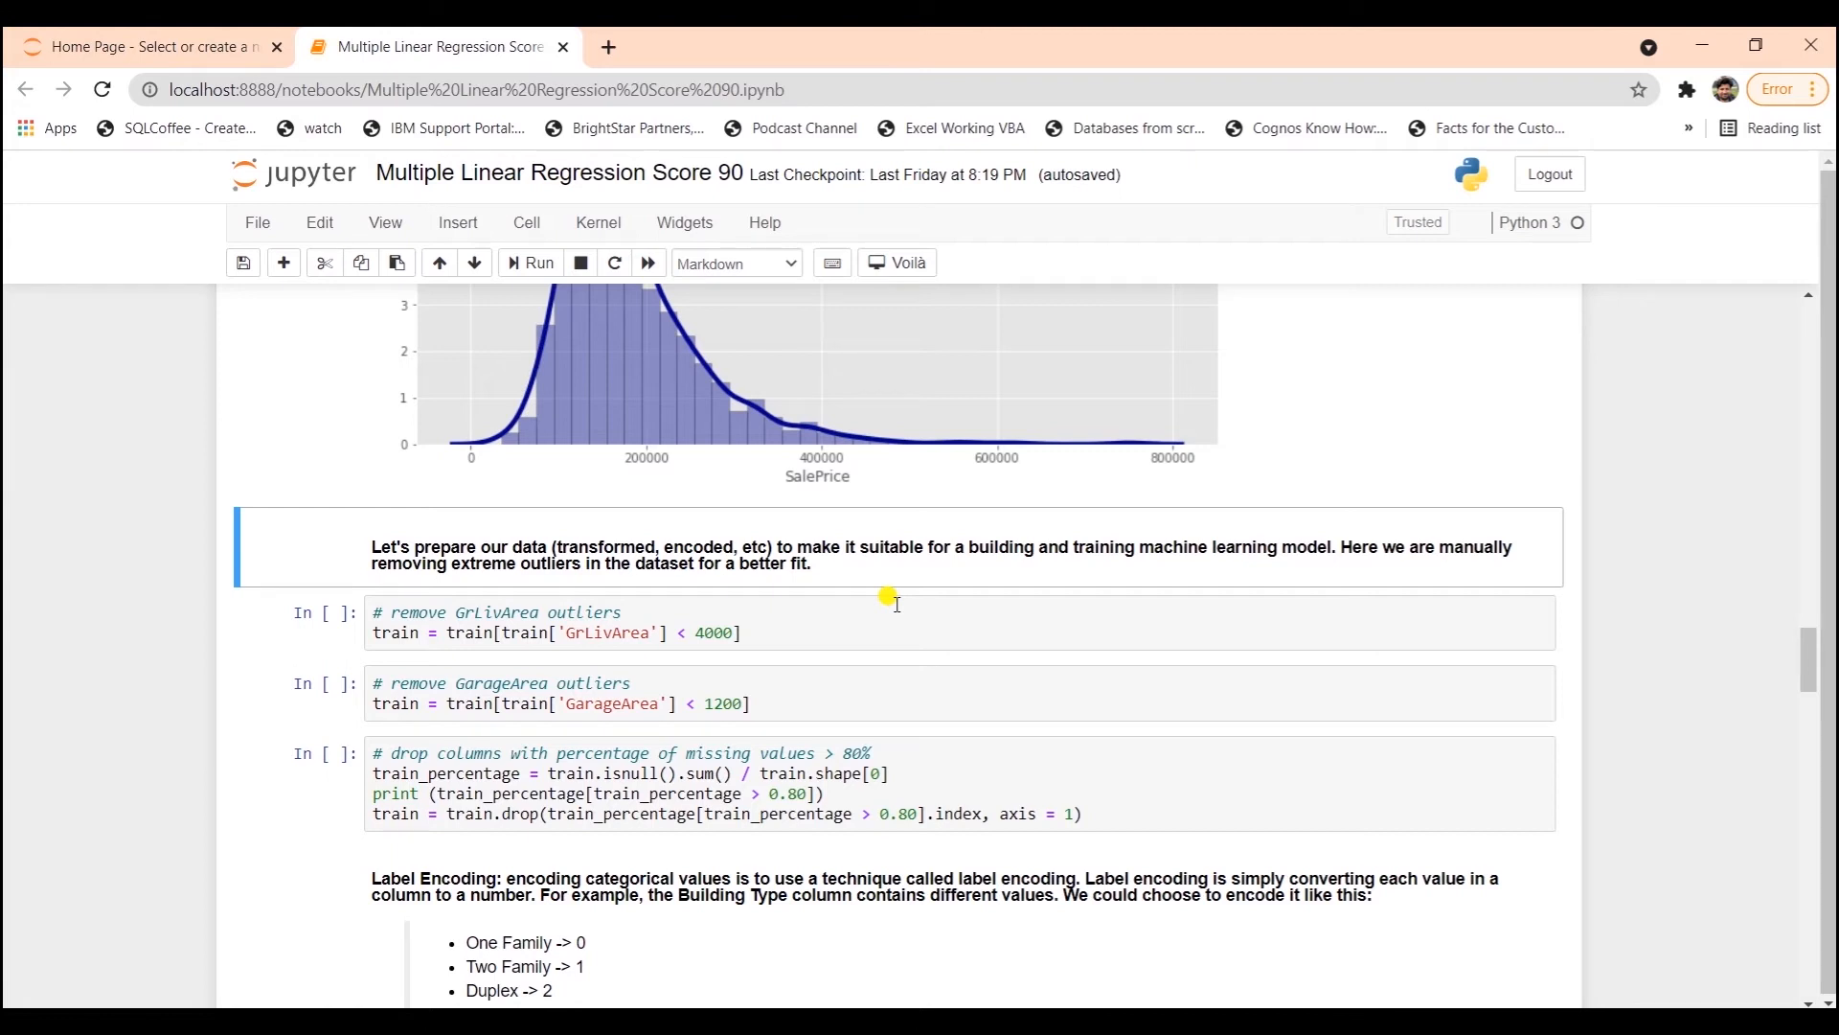
{"action": "mouse_move", "coordinate": [751, 632]}
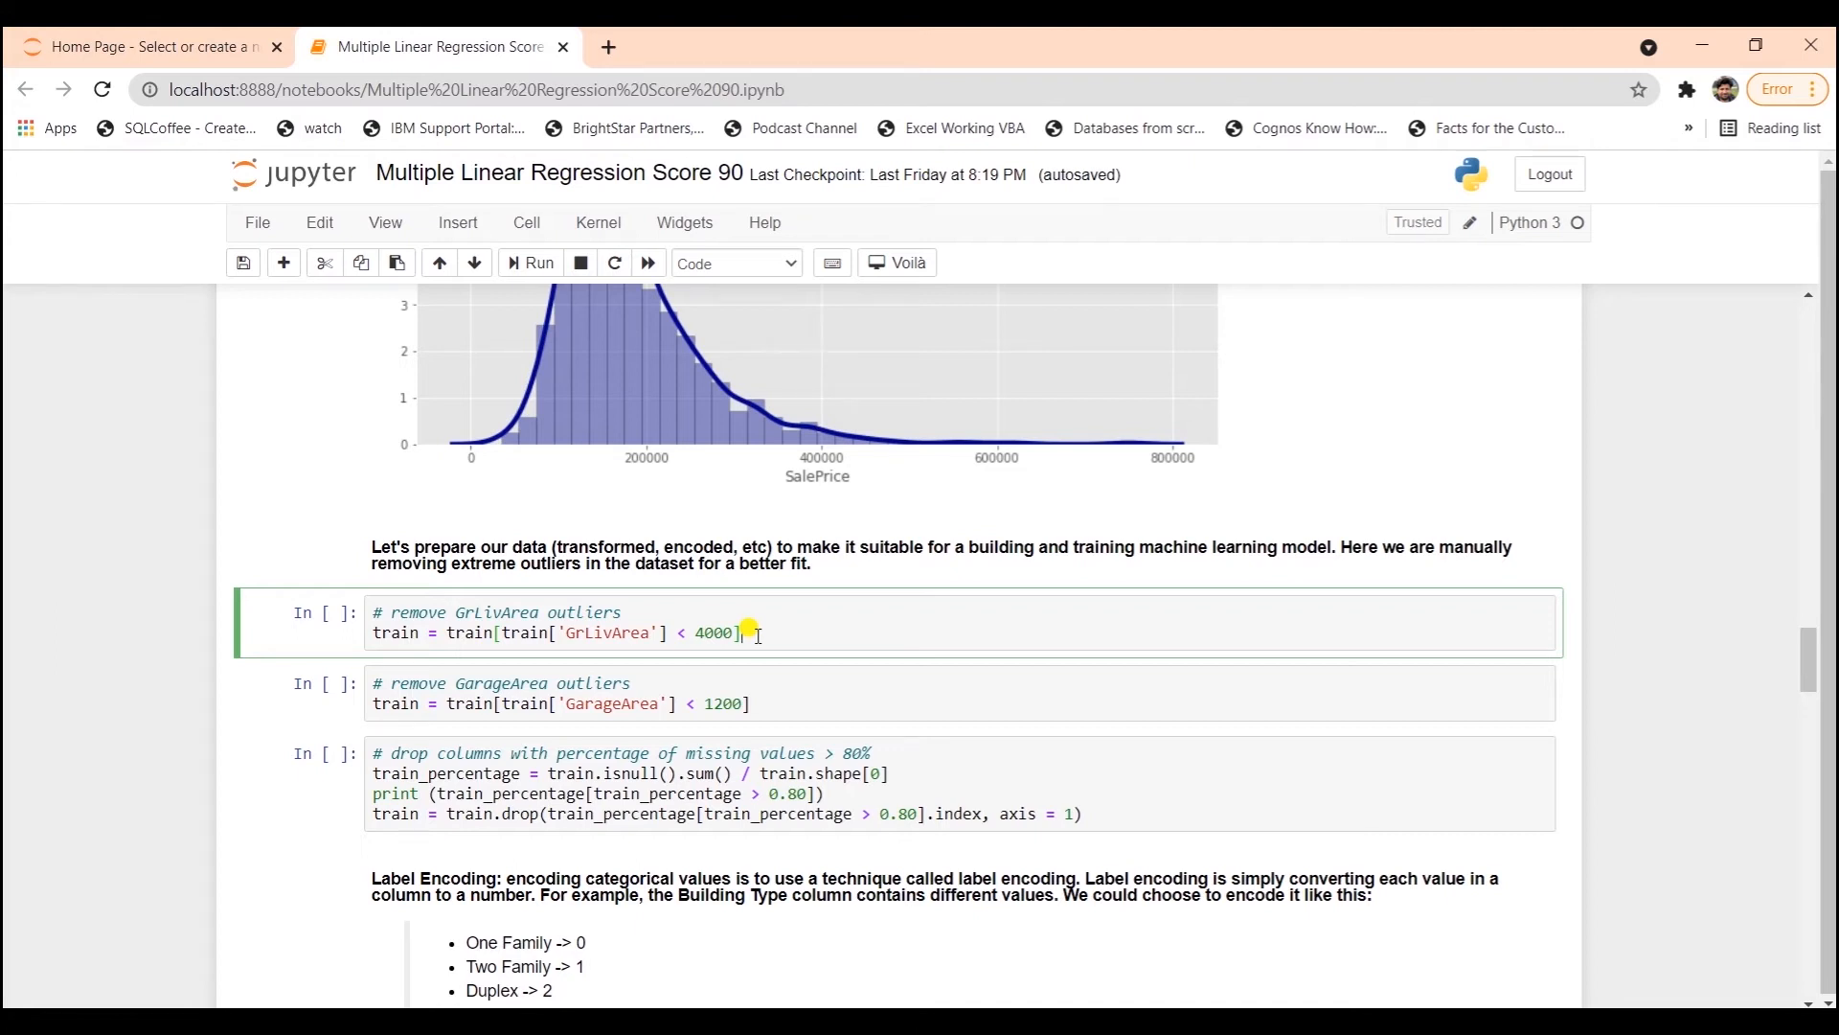
{"action": "left_click", "coordinate": [536, 262]}
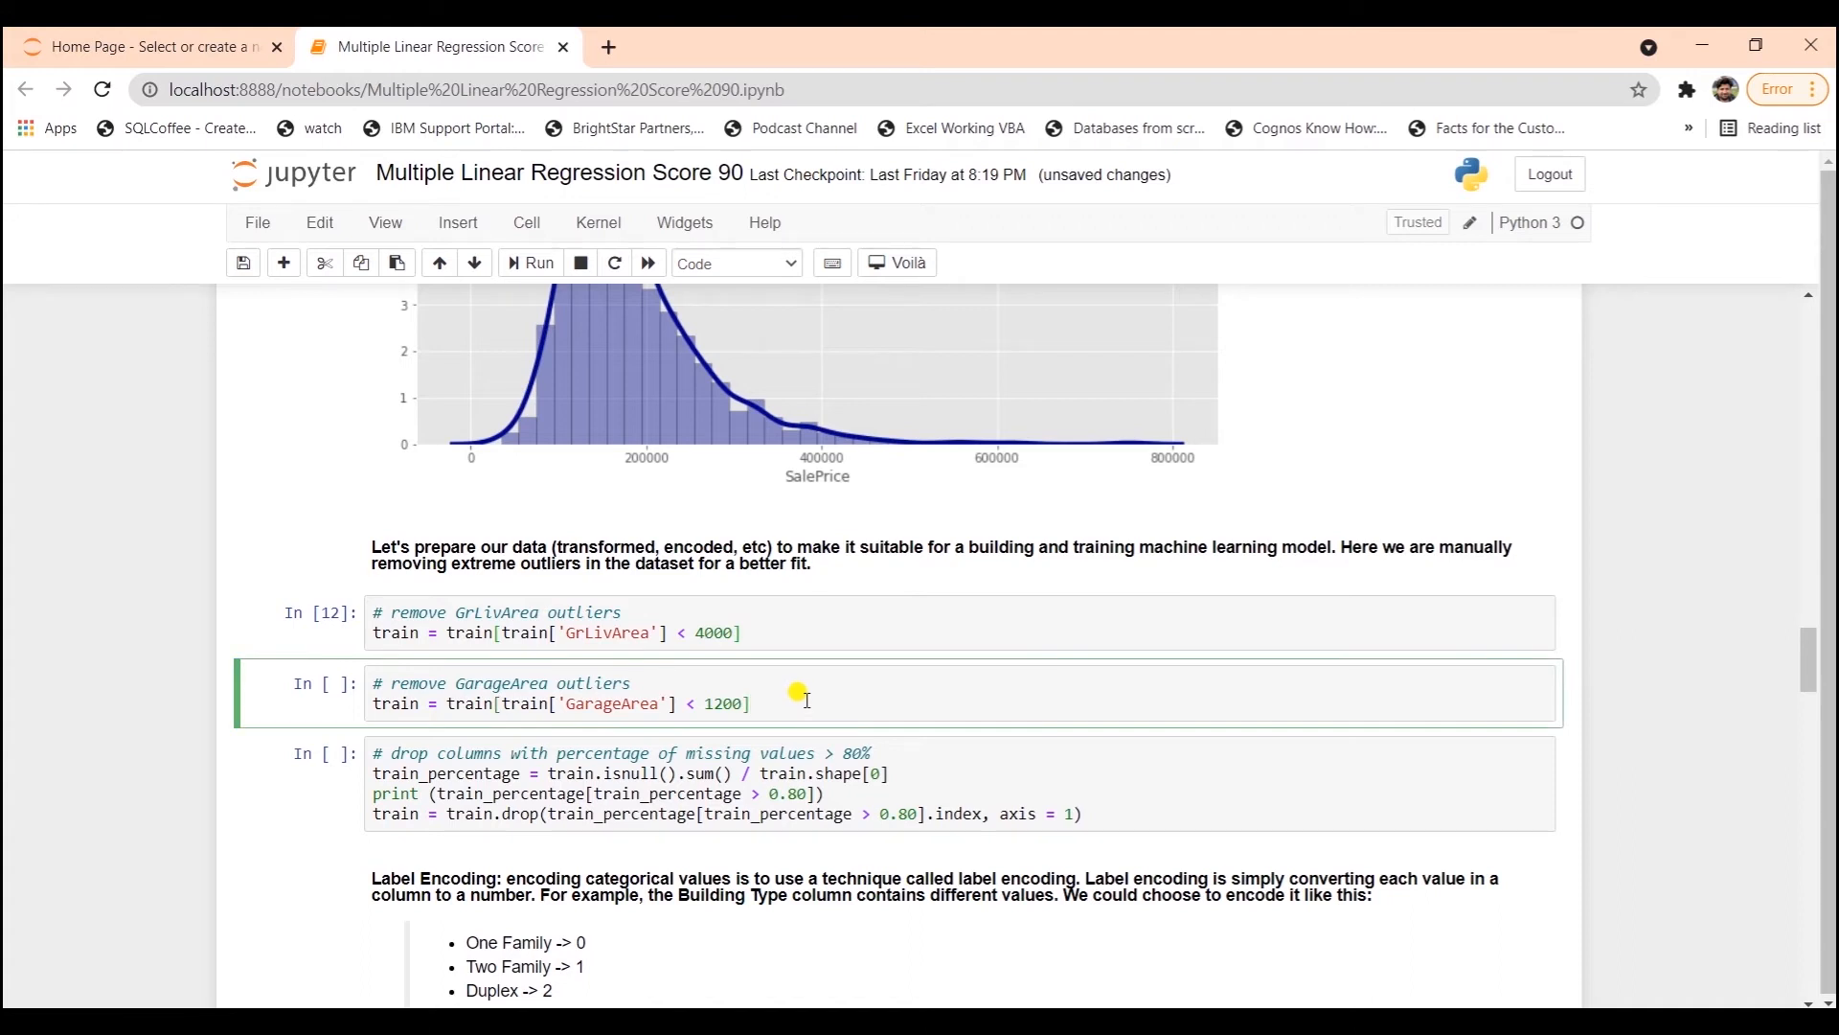
- Remove GarageArea outliers of 1200 or more and drop Alley, PoolQC, Fence and MiscFeature
{"action": "left_click", "coordinate": [529, 261]}
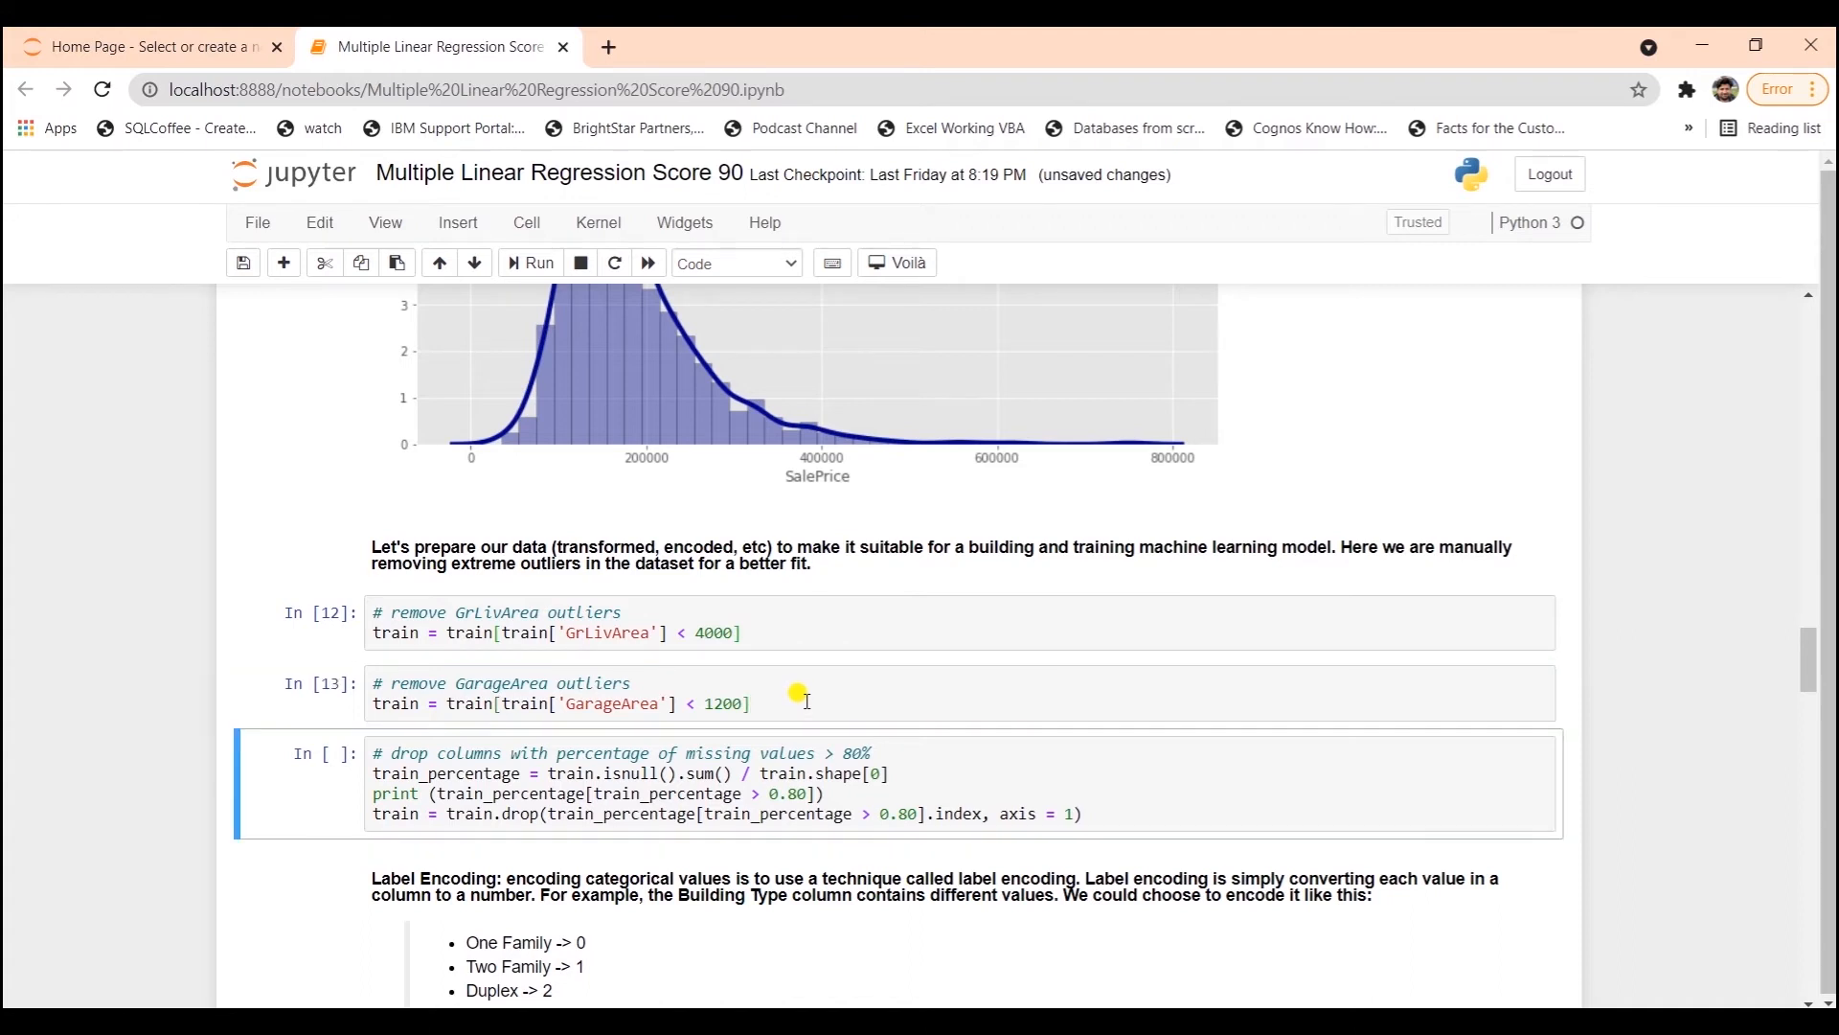
{"action": "mouse_move", "coordinate": [1071, 769]}
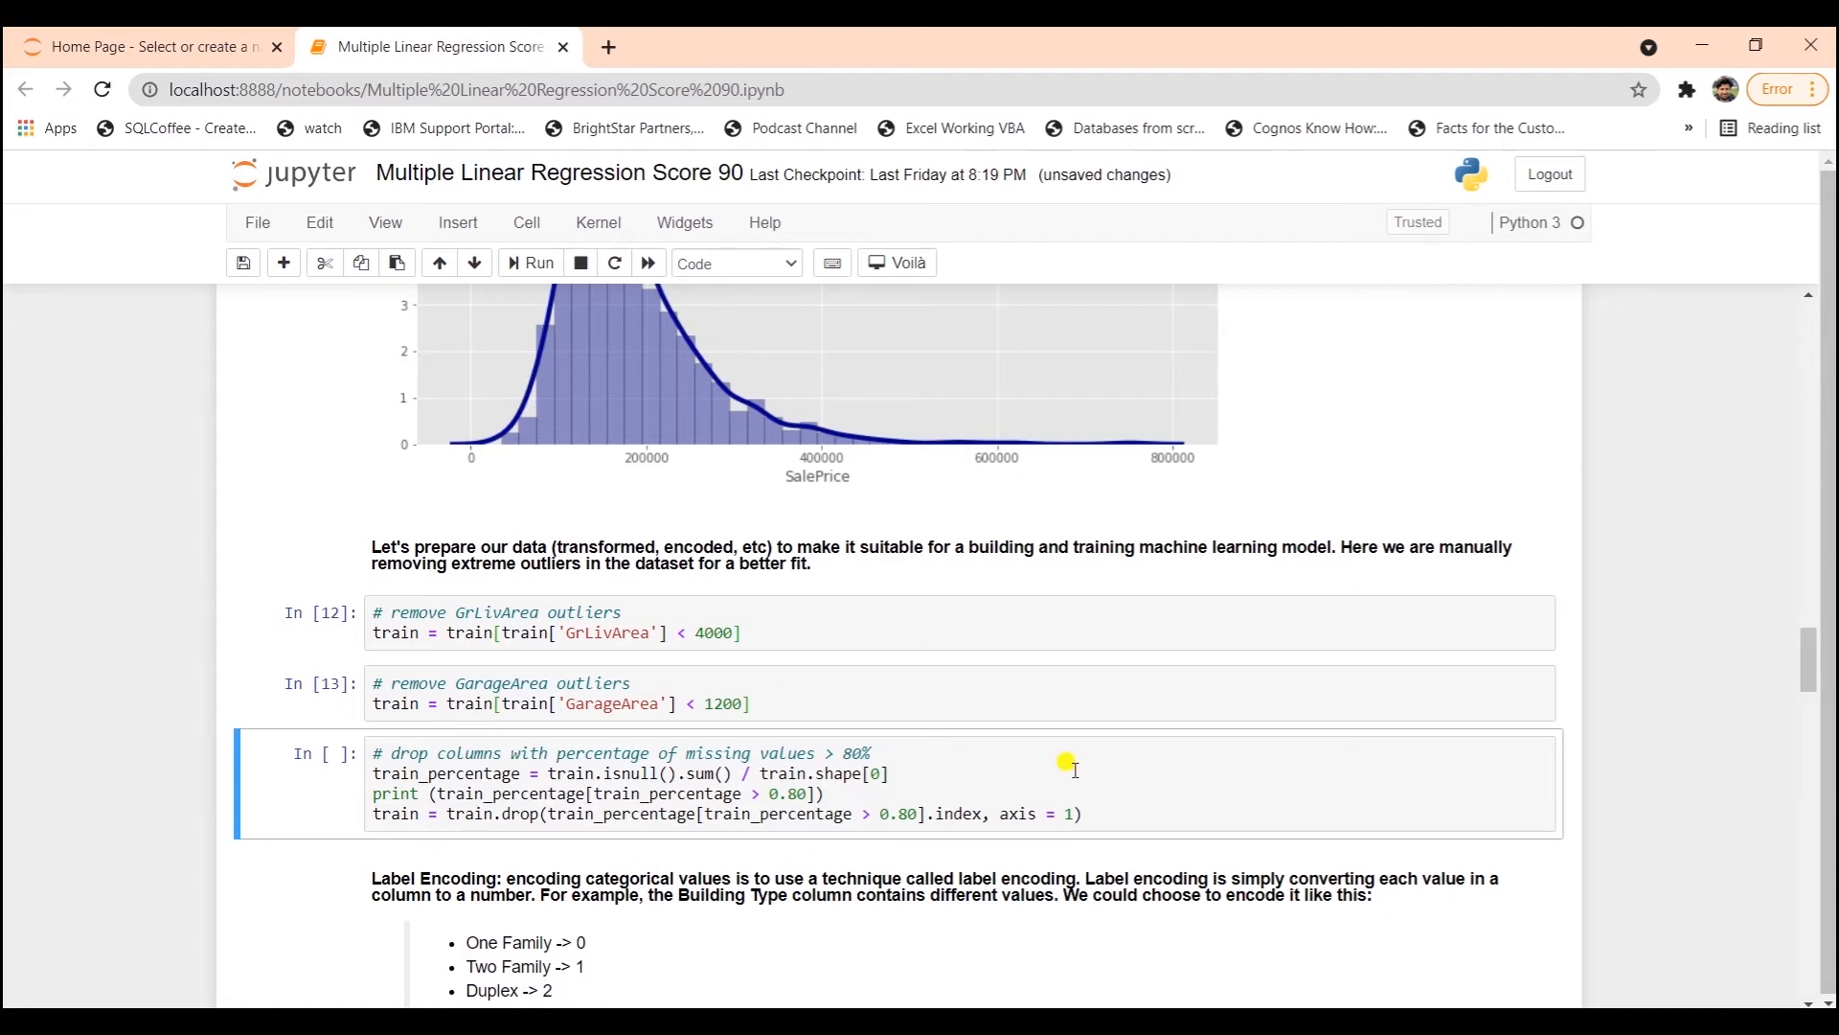
{"action": "mouse_move", "coordinate": [827, 717]}
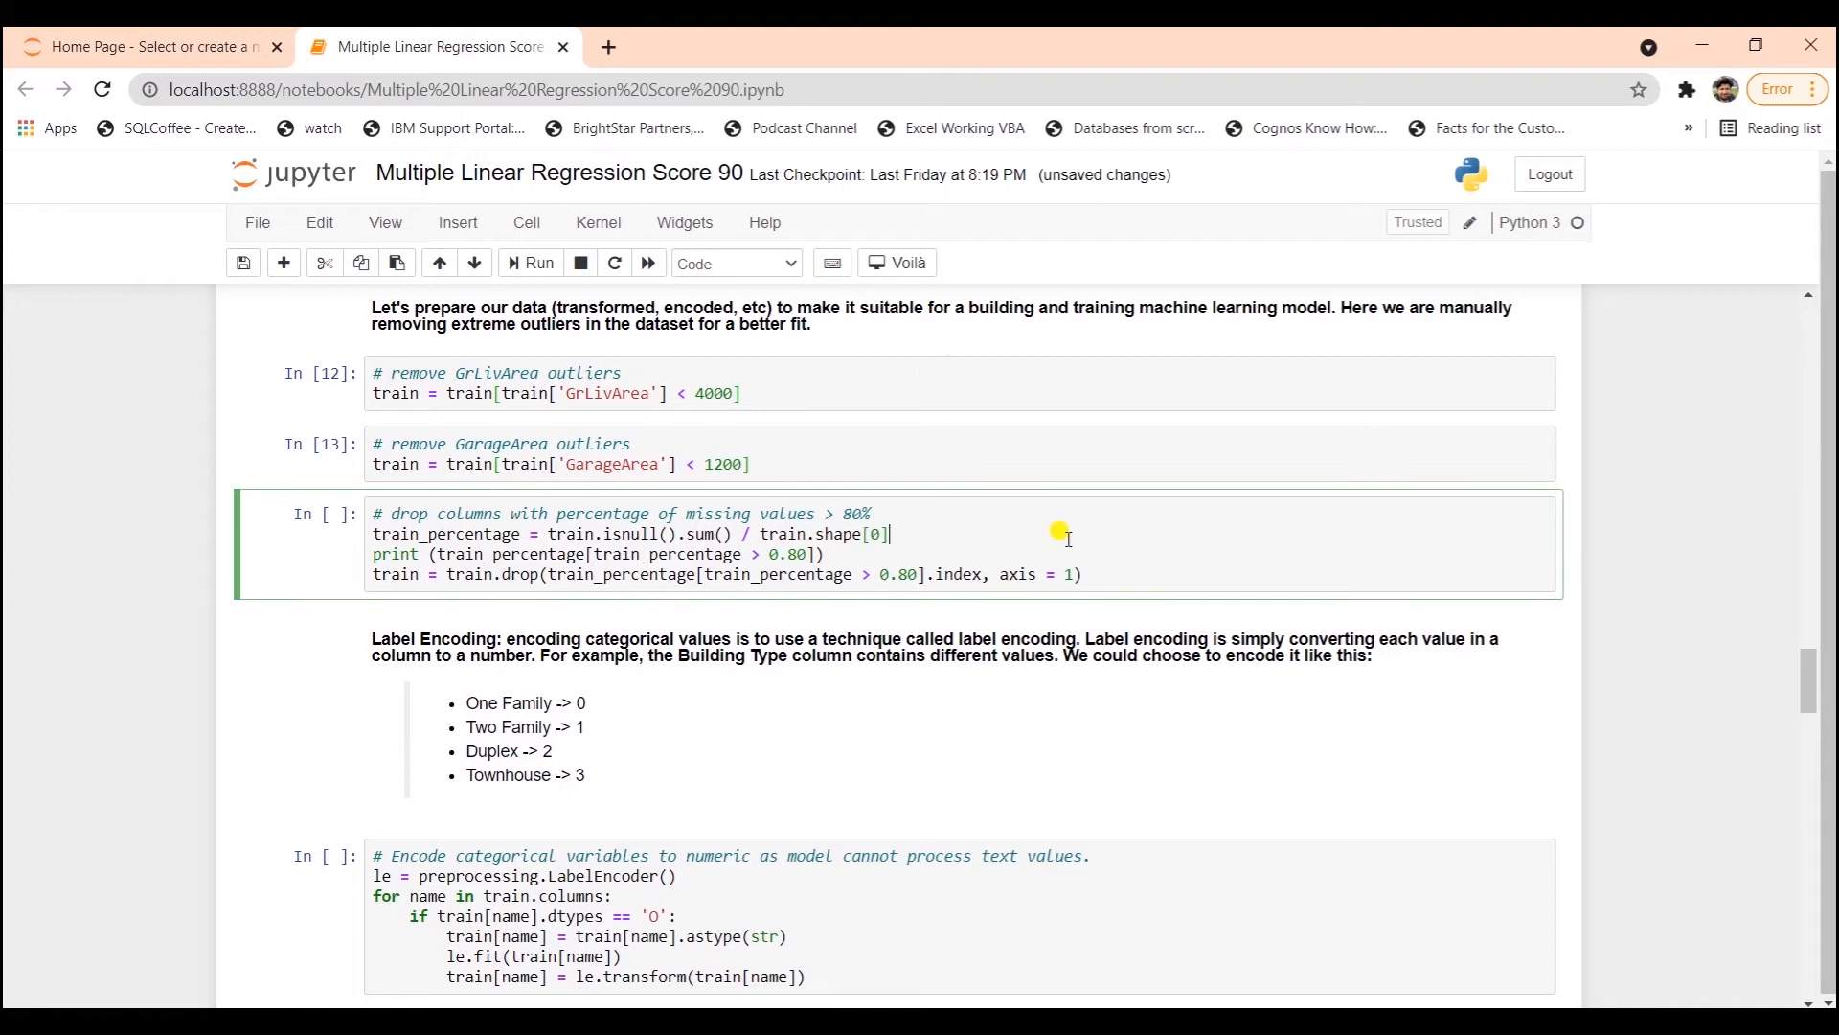
{"action": "left_click", "coordinate": [537, 261]}
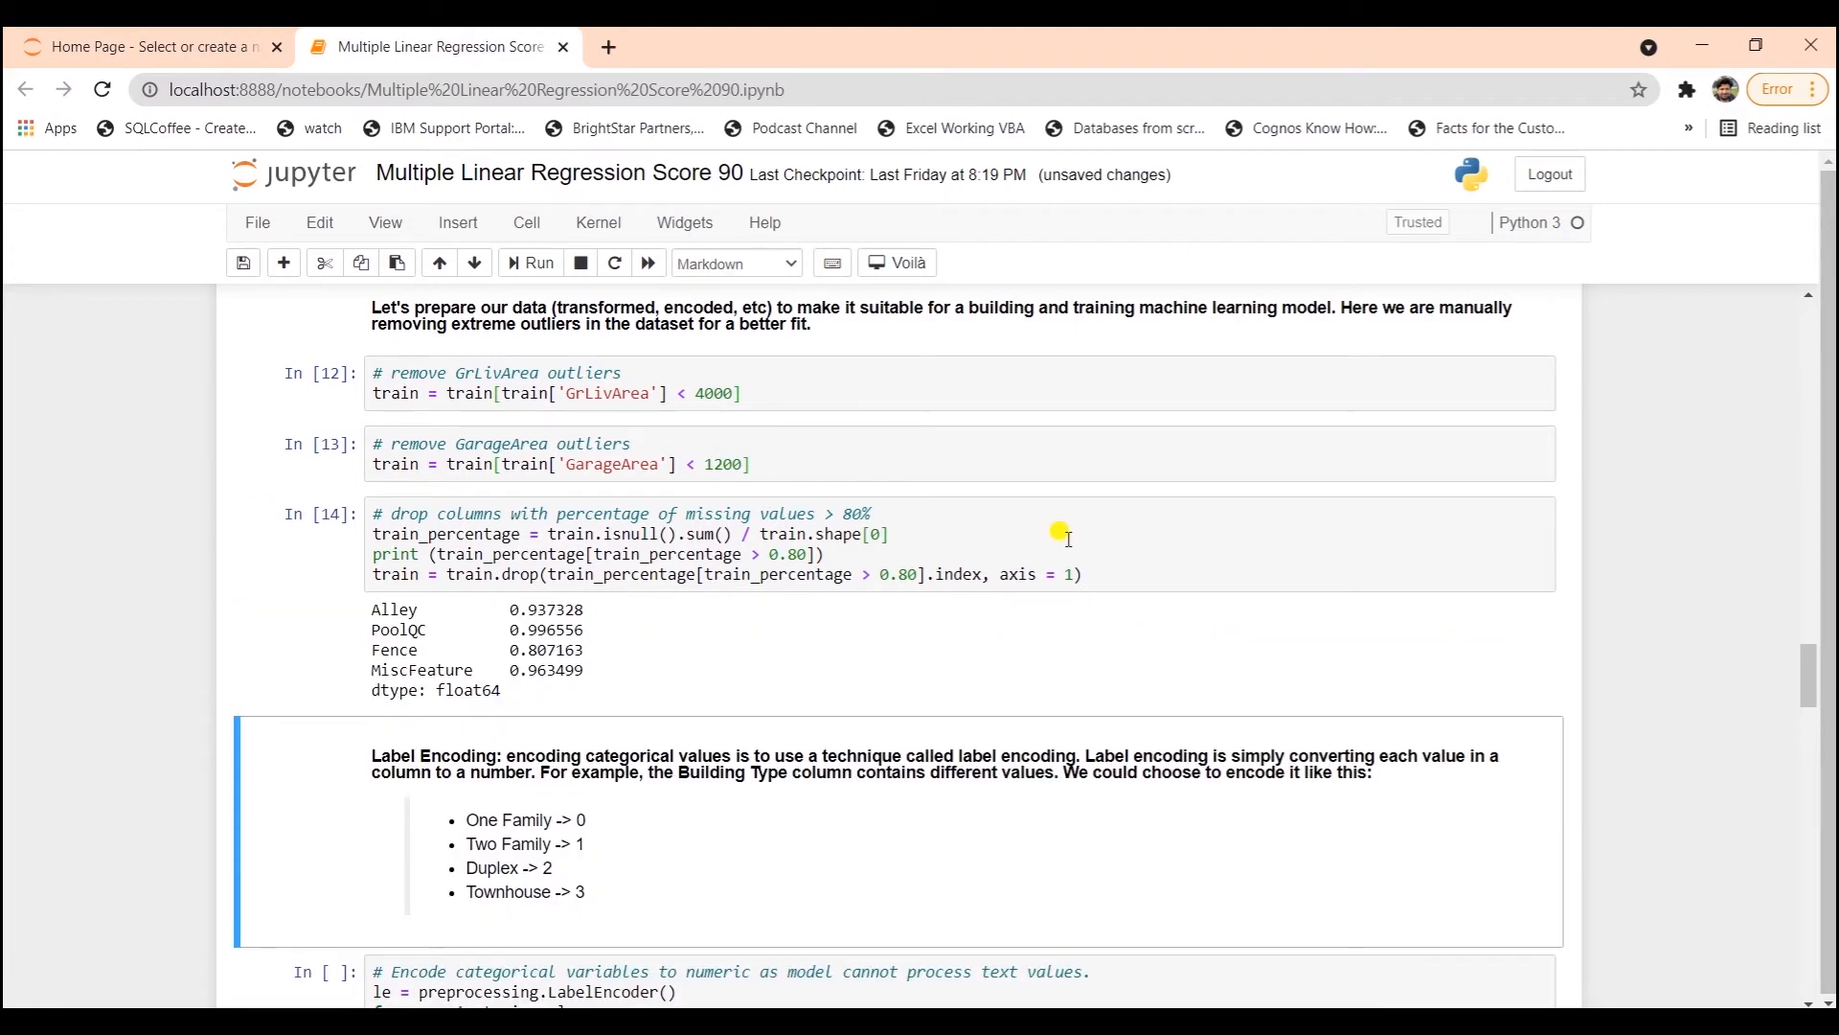
{"action": "mouse_move", "coordinate": [376, 590]}
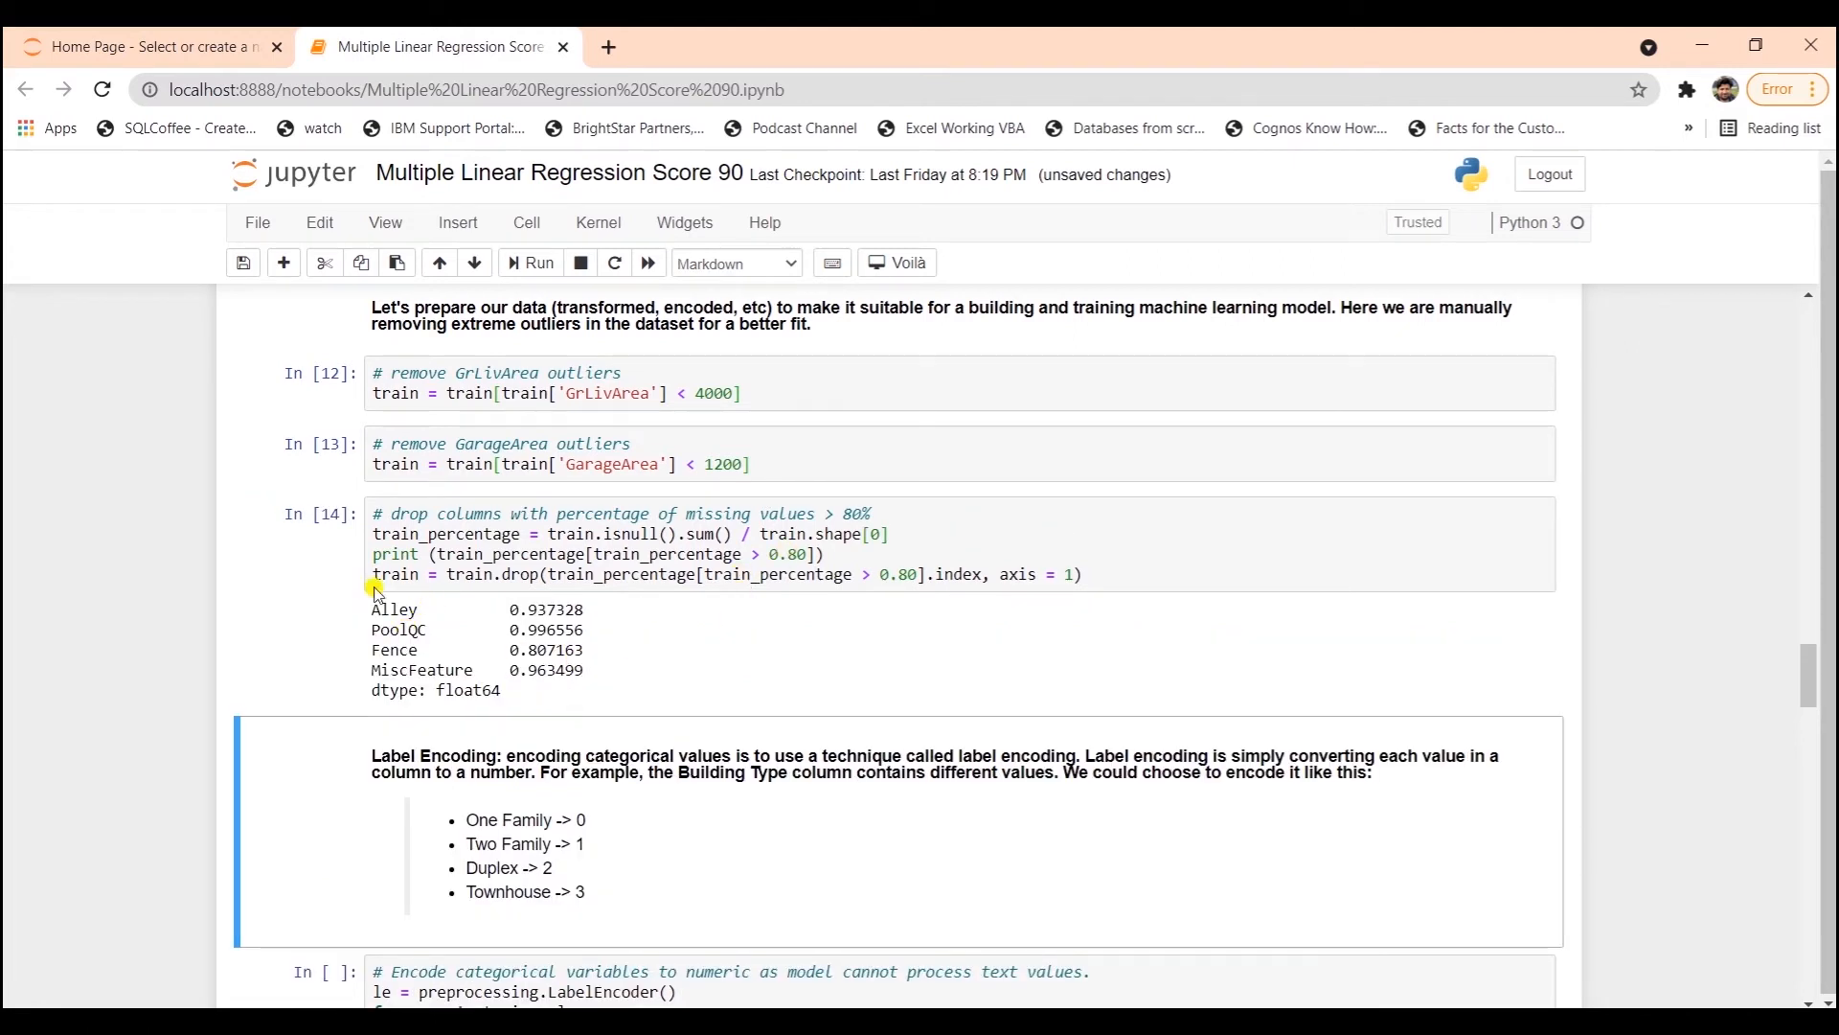
{"action": "mouse_move", "coordinate": [528, 631]}
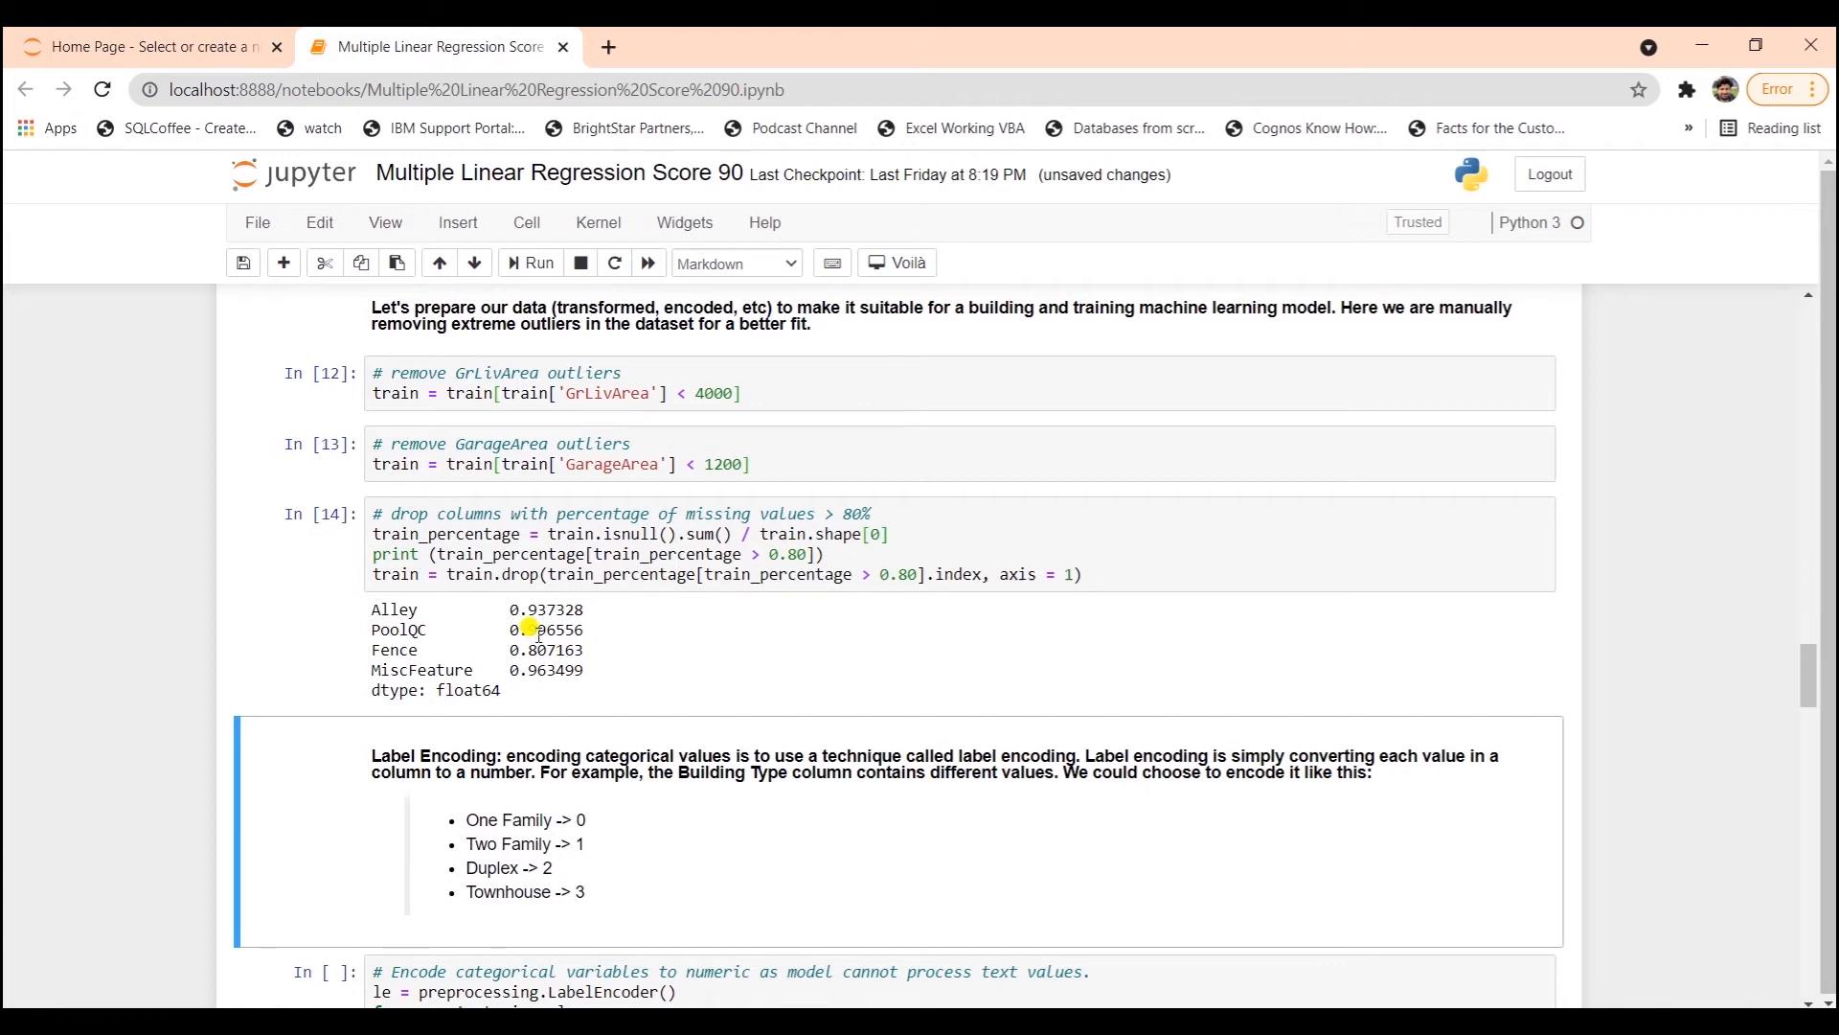
{"action": "scroll", "scroll_direction": "down", "scroll_amount": 3}
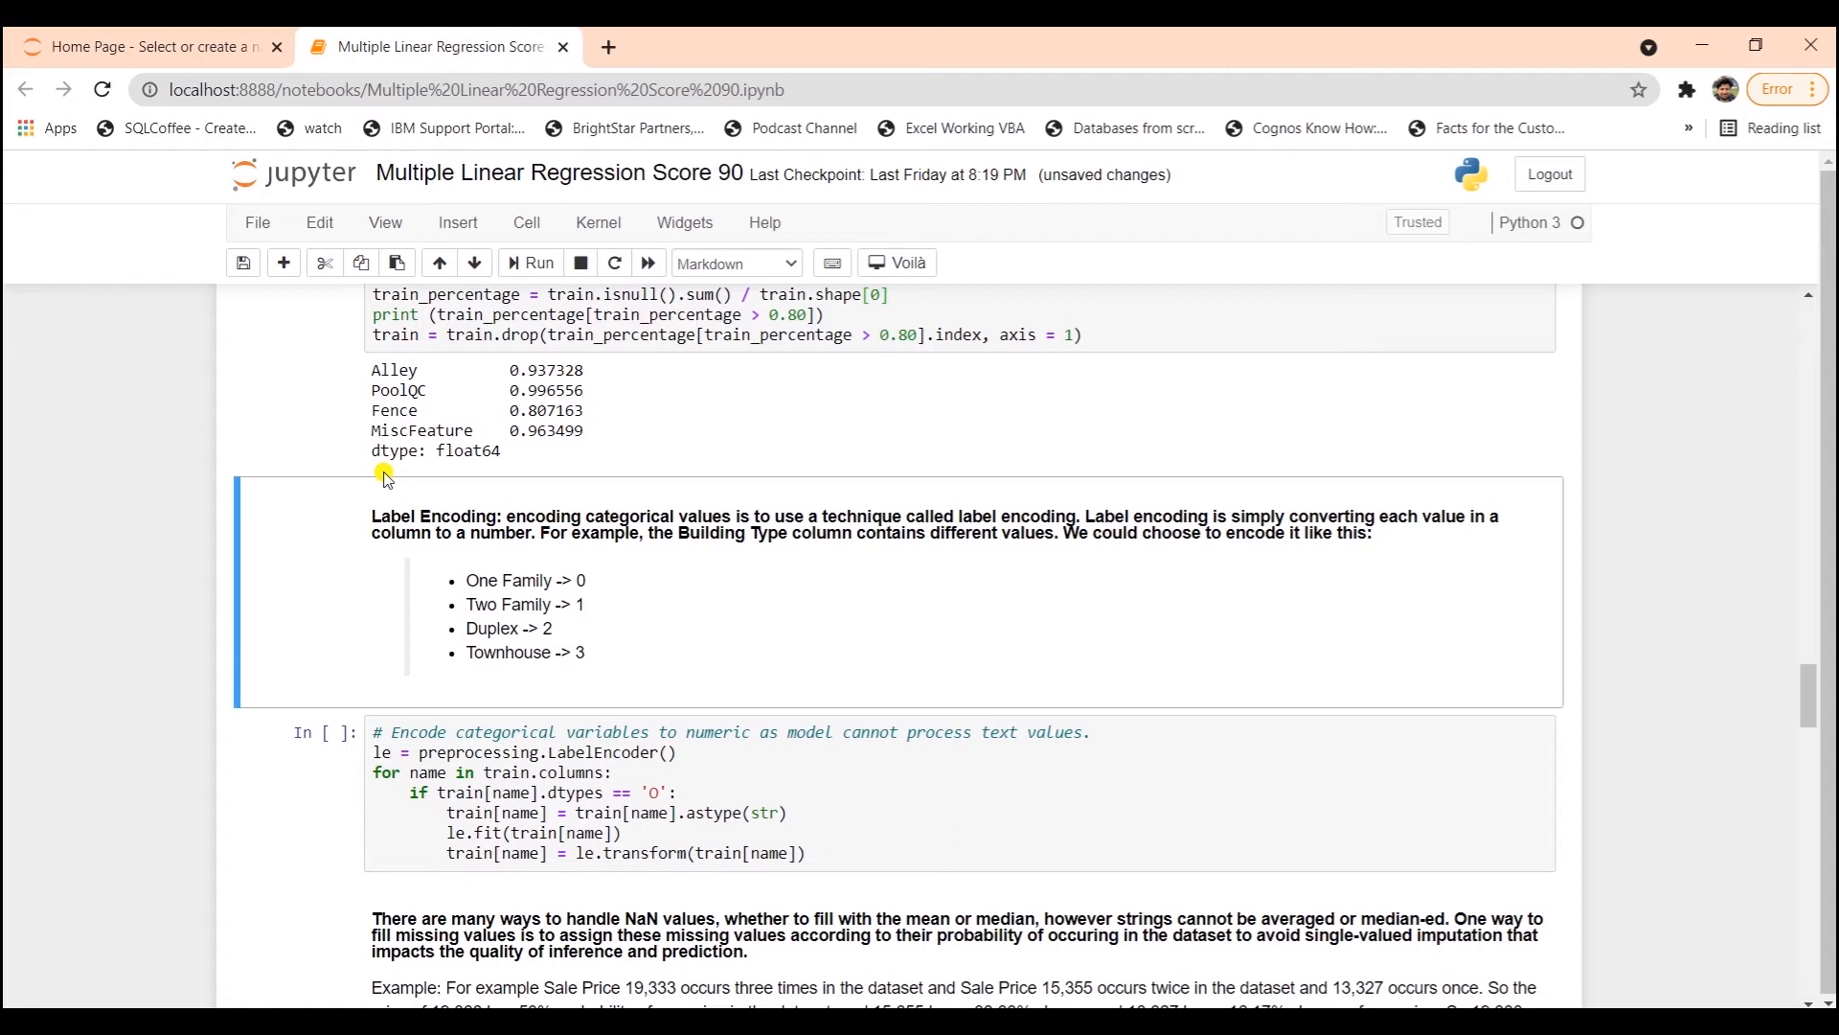
{"action": "mouse_move", "coordinate": [1226, 518]}
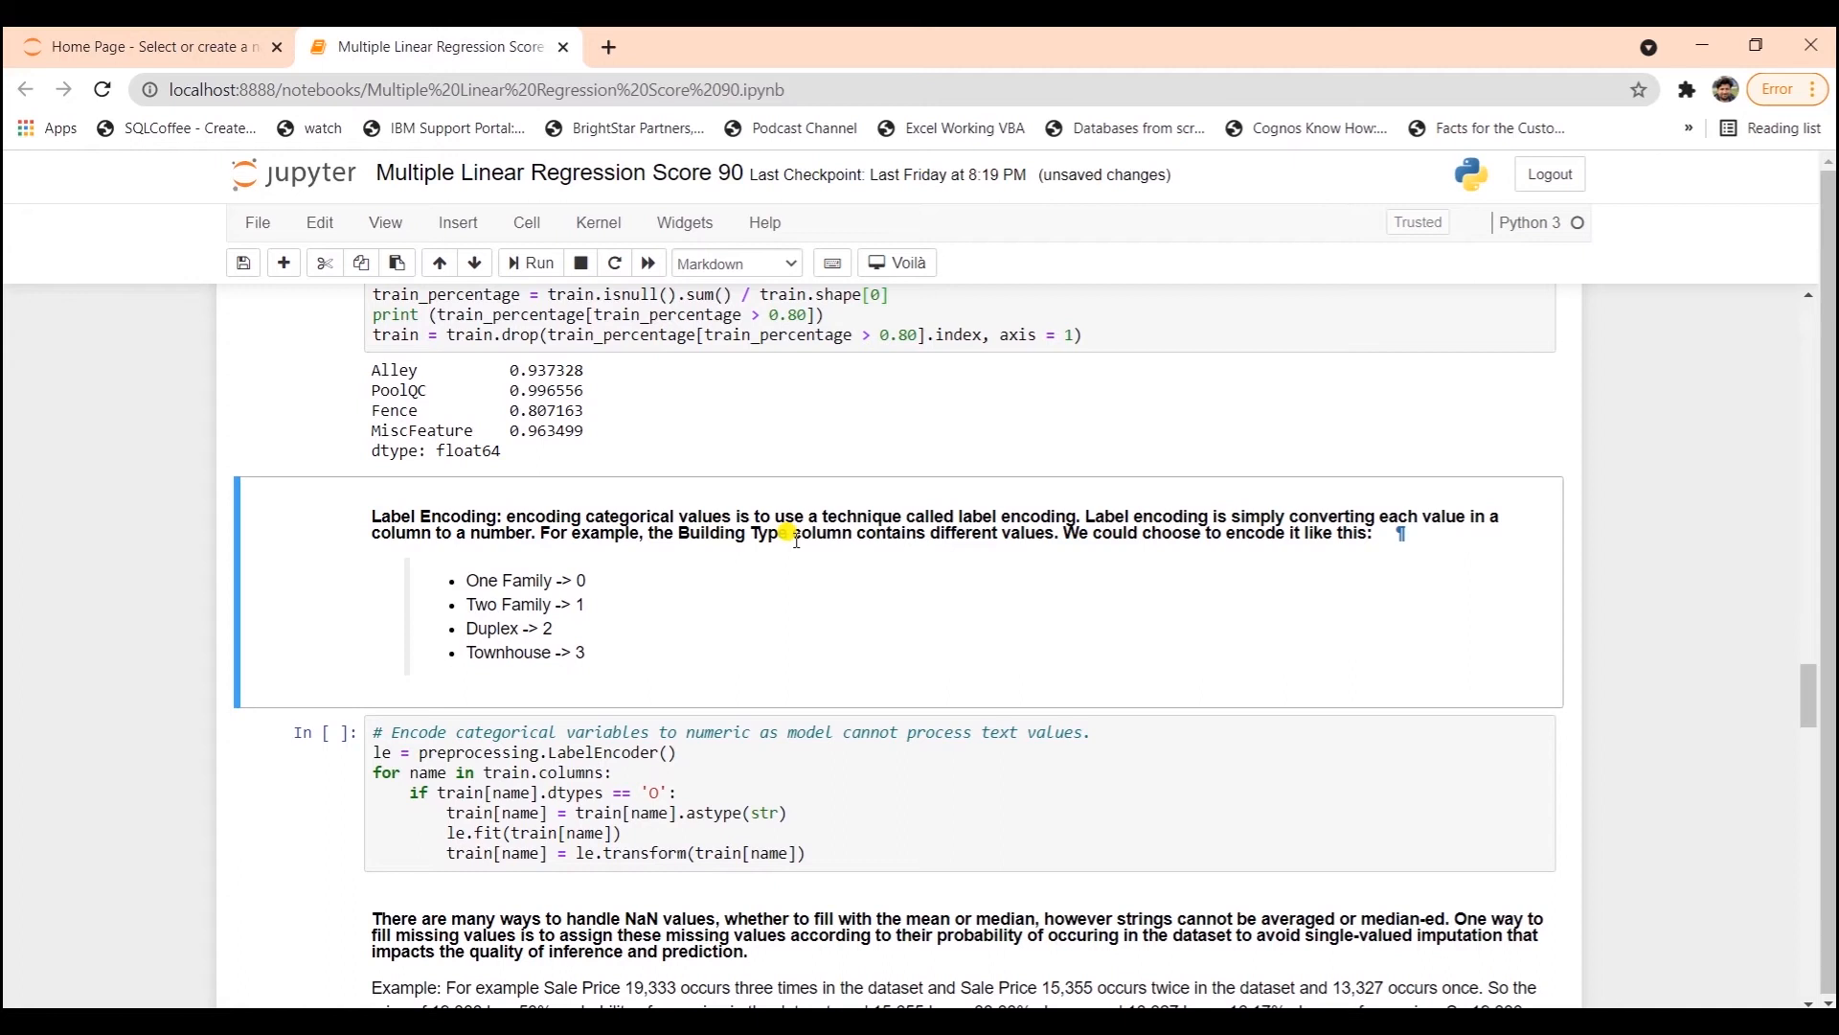
{"action": "mouse_move", "coordinate": [542, 589]}
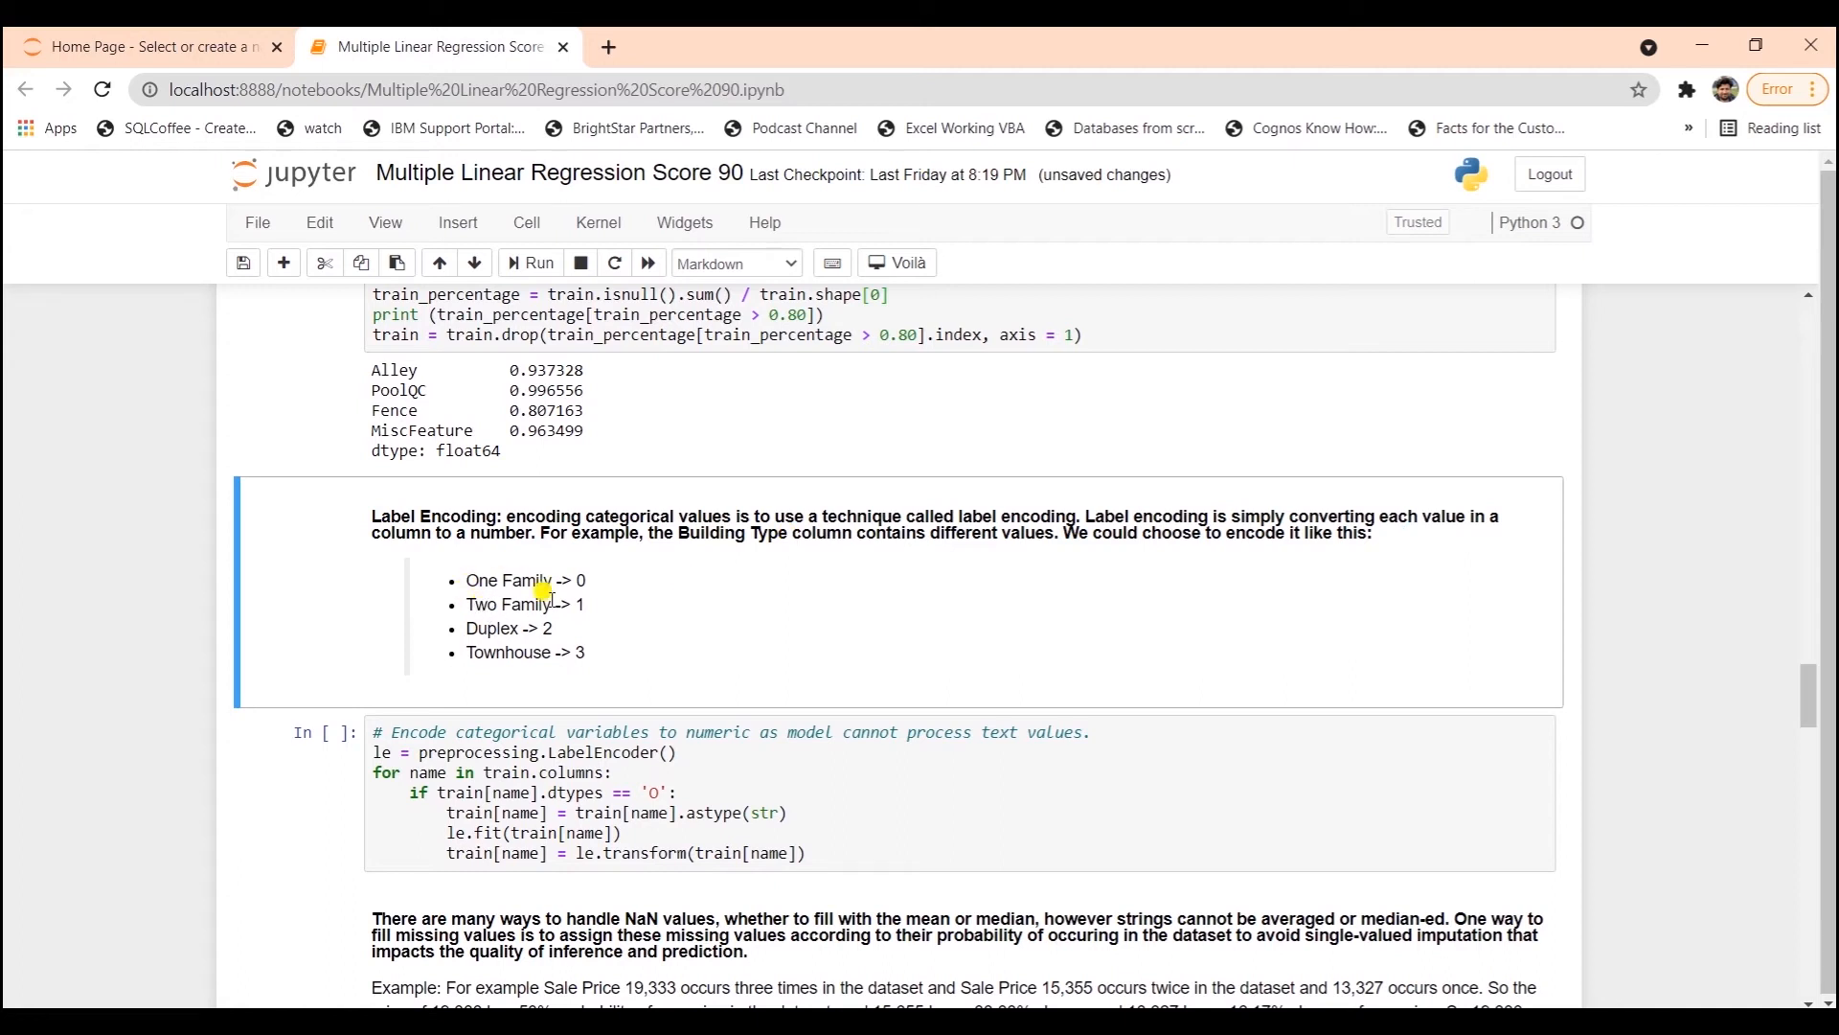
{"action": "mouse_move", "coordinate": [475, 657]}
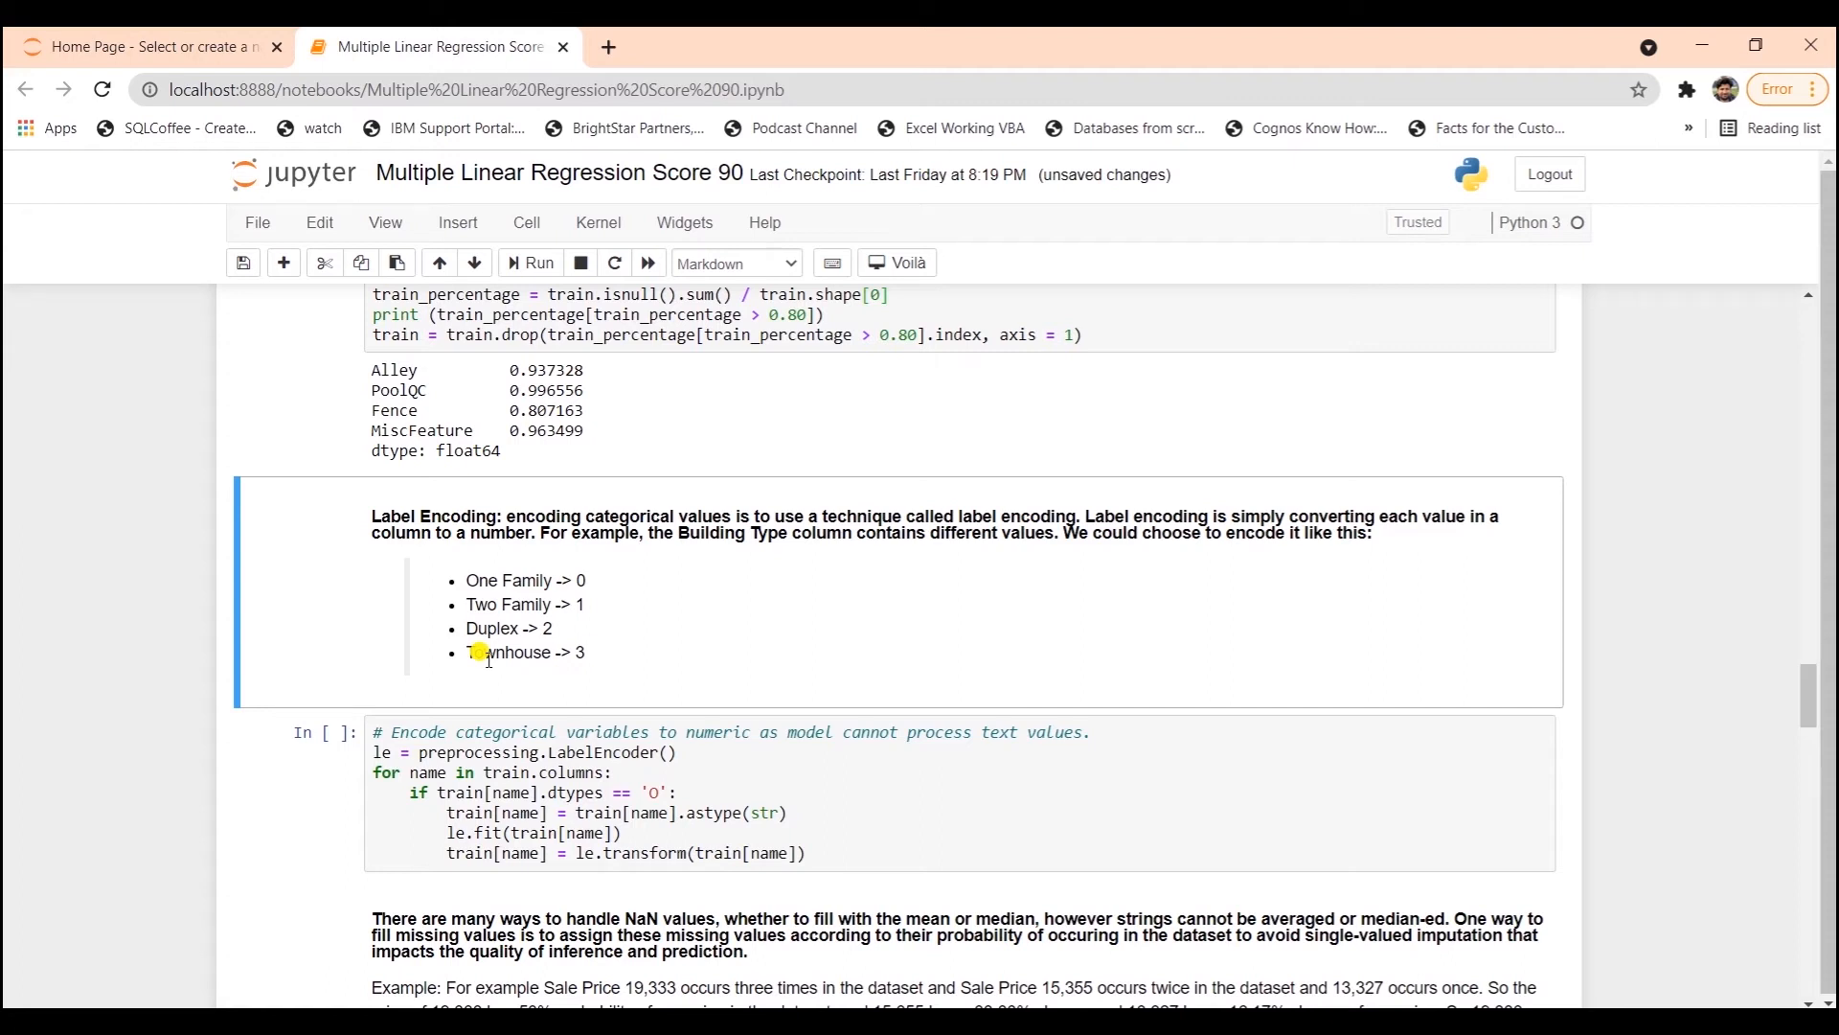
- Run the LabelEncoder cell to turn text-valued categorical columns into numeric codes
{"action": "left_click", "coordinate": [909, 839]}
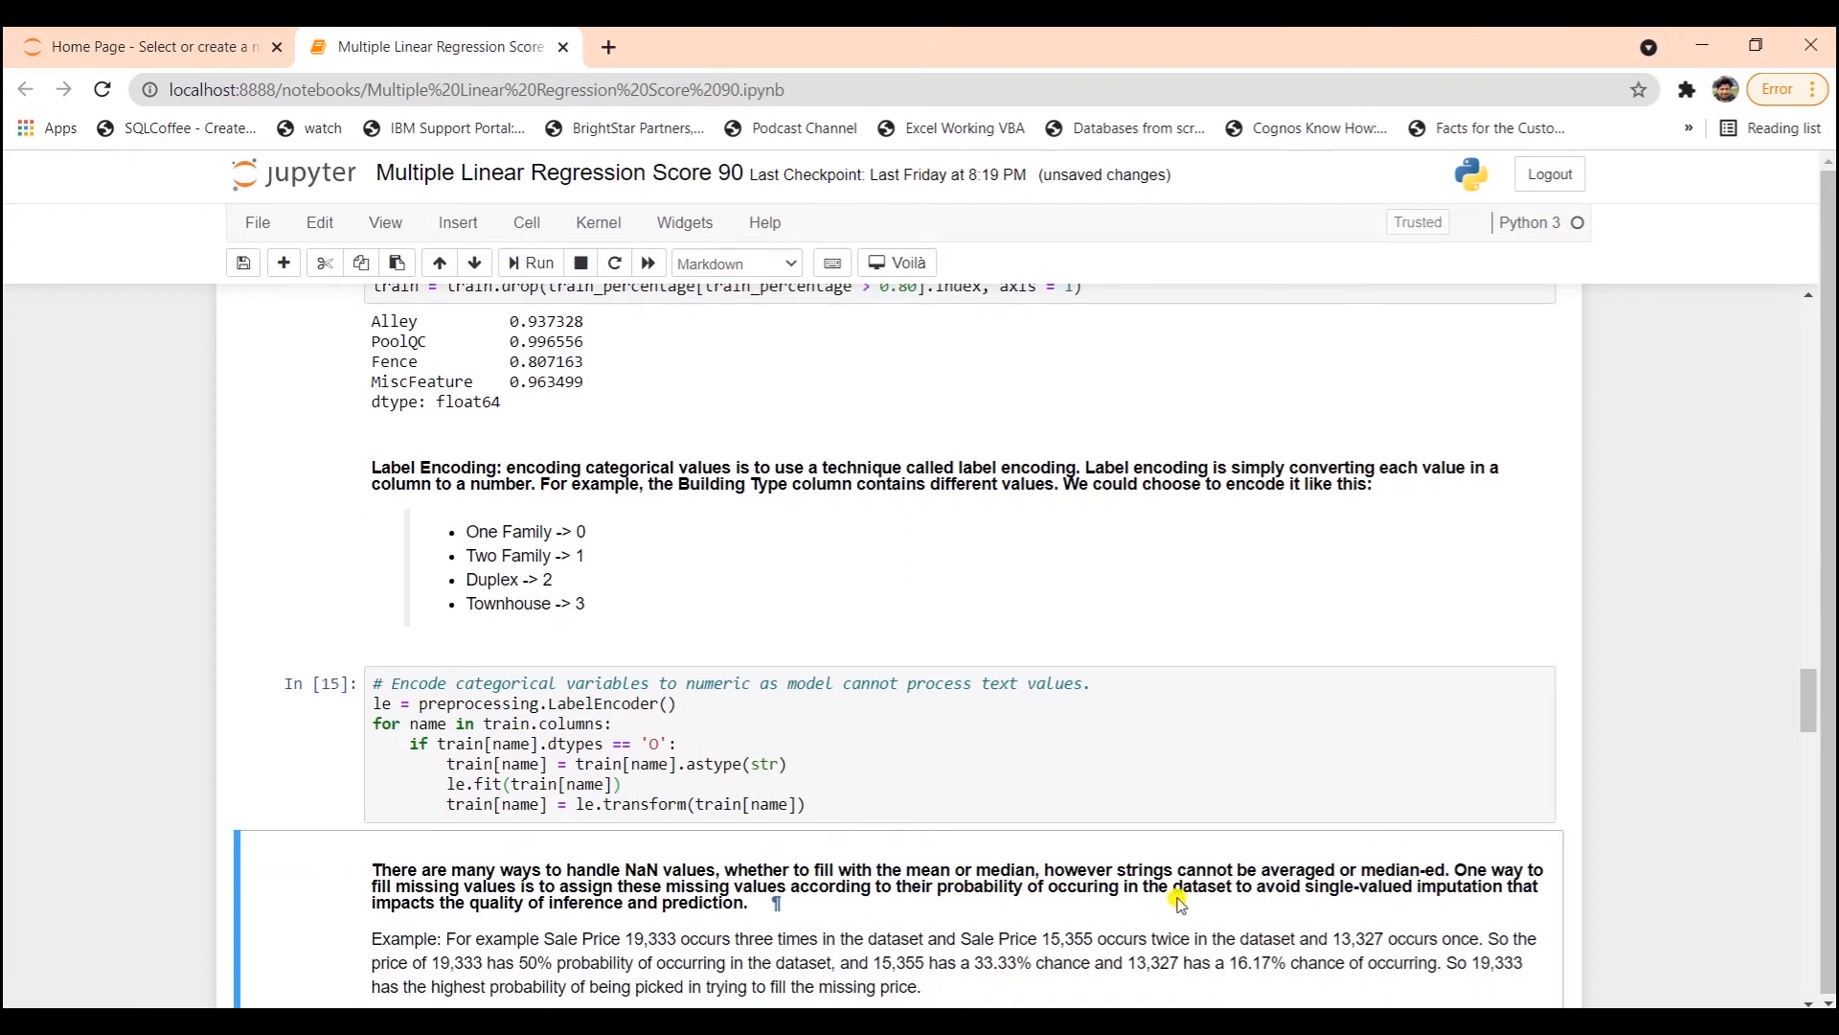
{"action": "scroll", "scroll_direction": "down", "scroll_amount": 3}
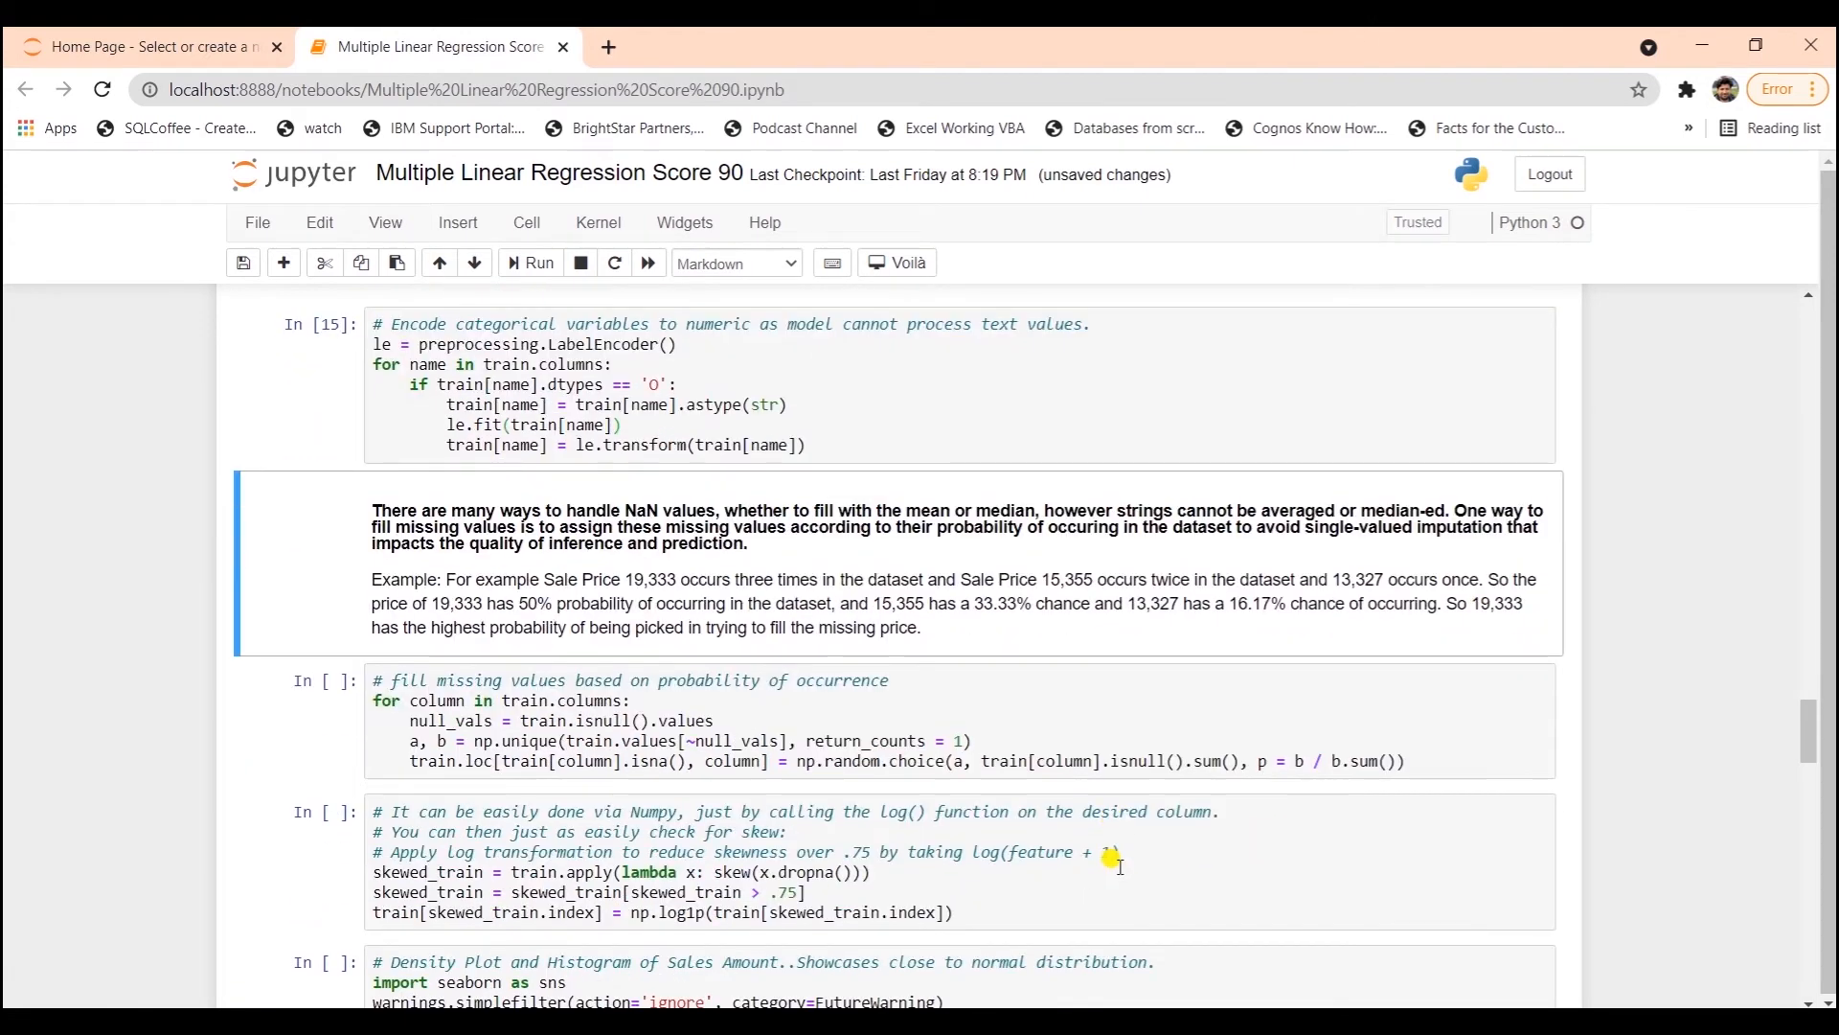
- Fill missing values by probability of occurrence and start a new cell after the skew-correction code
{"action": "scroll", "scroll_direction": "down", "scroll_amount": 3}
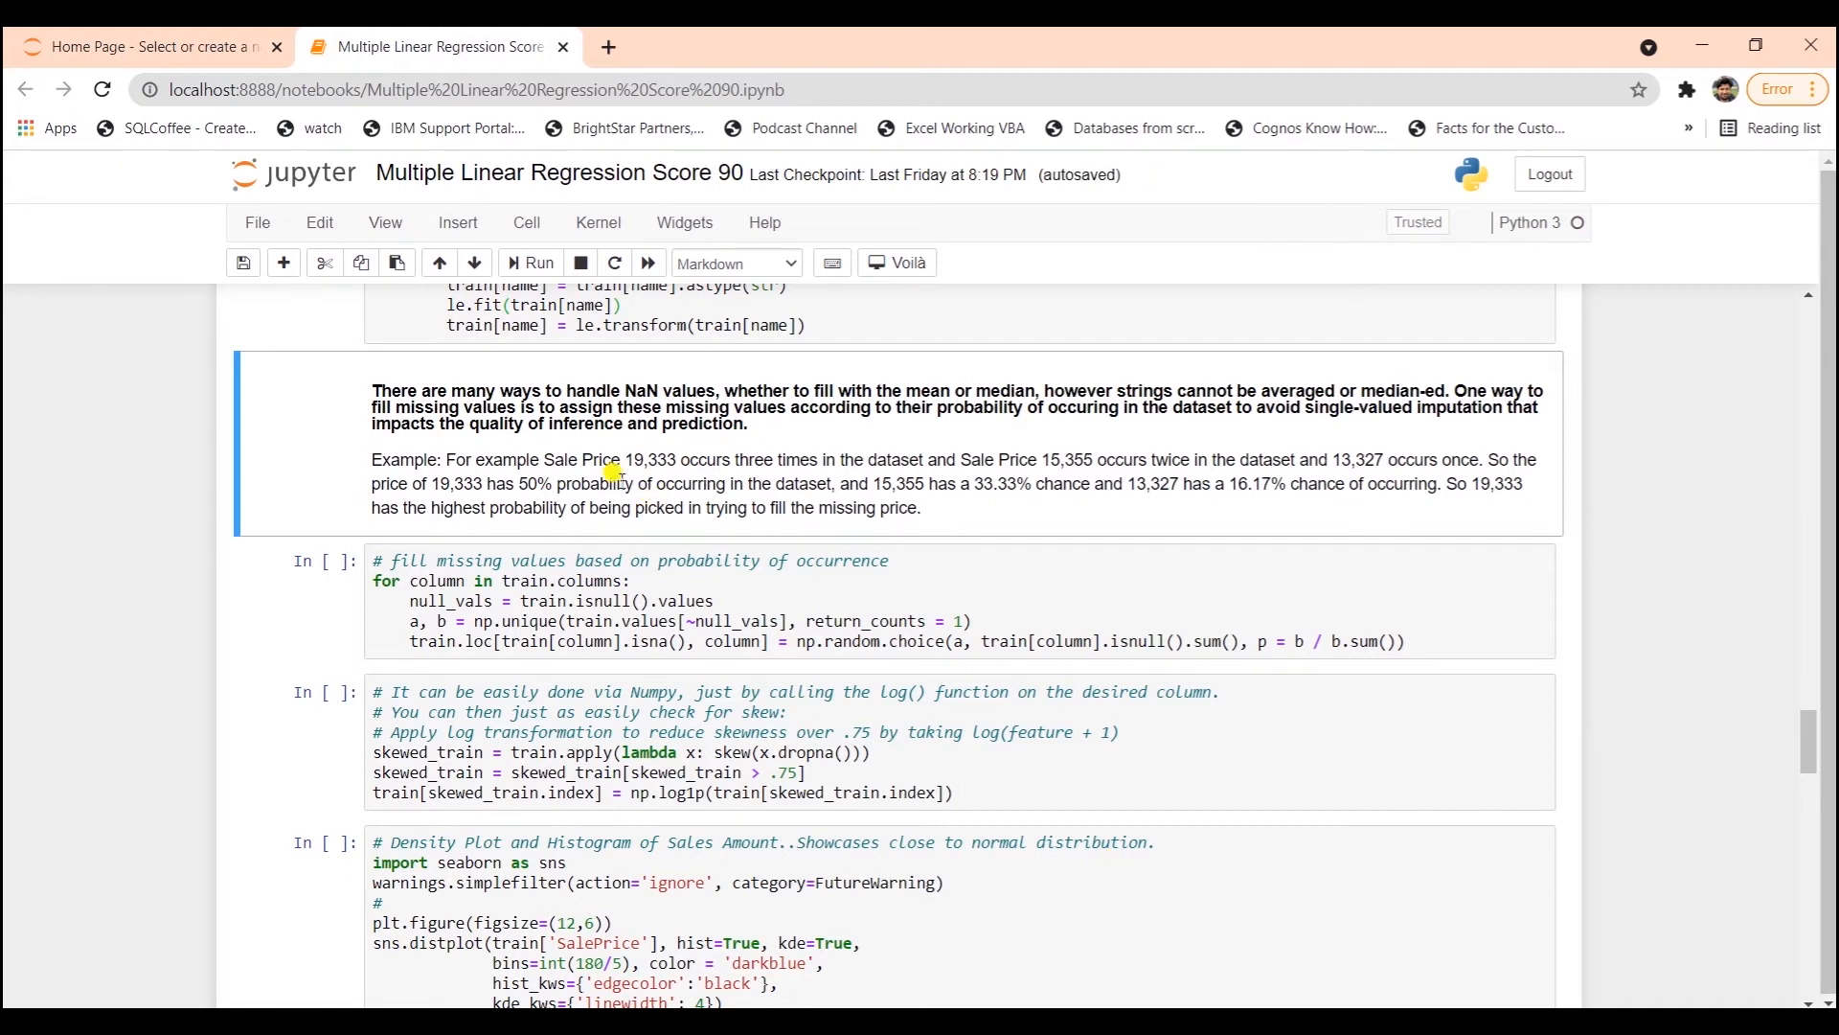
{"action": "mouse_move", "coordinate": [663, 451]}
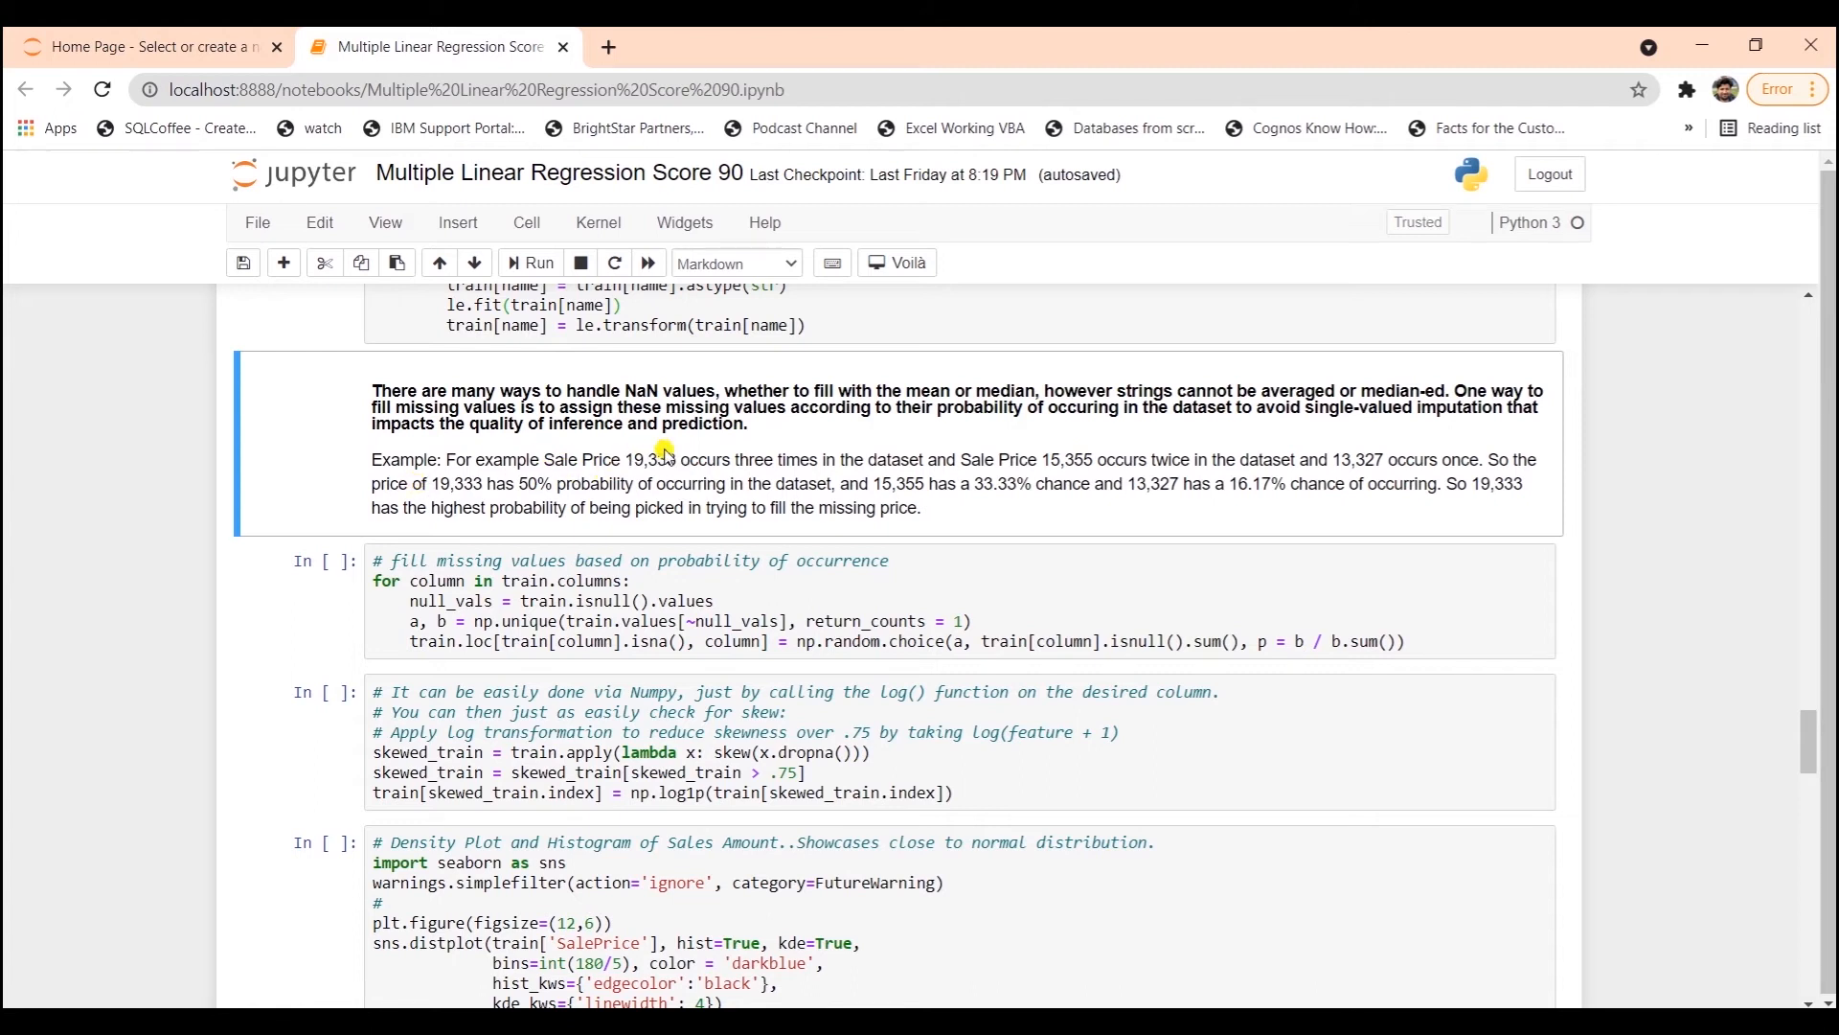
{"action": "mouse_move", "coordinate": [903, 455]}
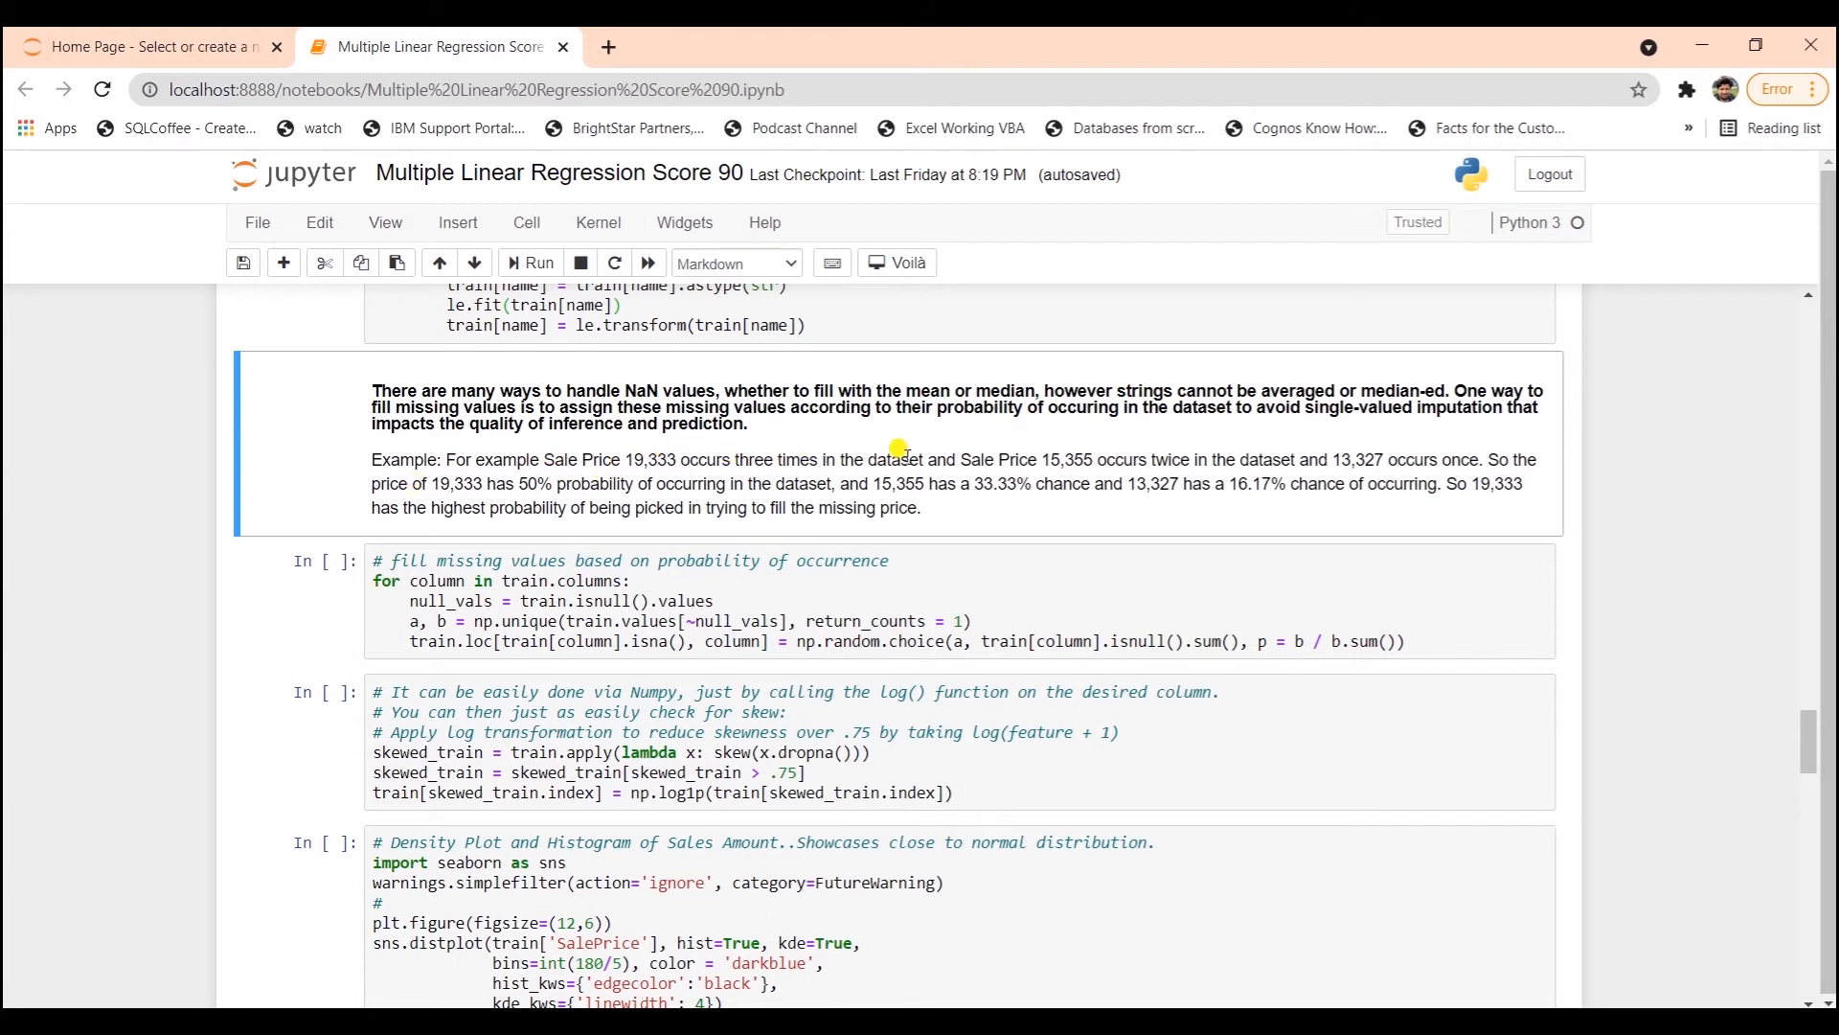
{"action": "mouse_move", "coordinate": [1187, 449]}
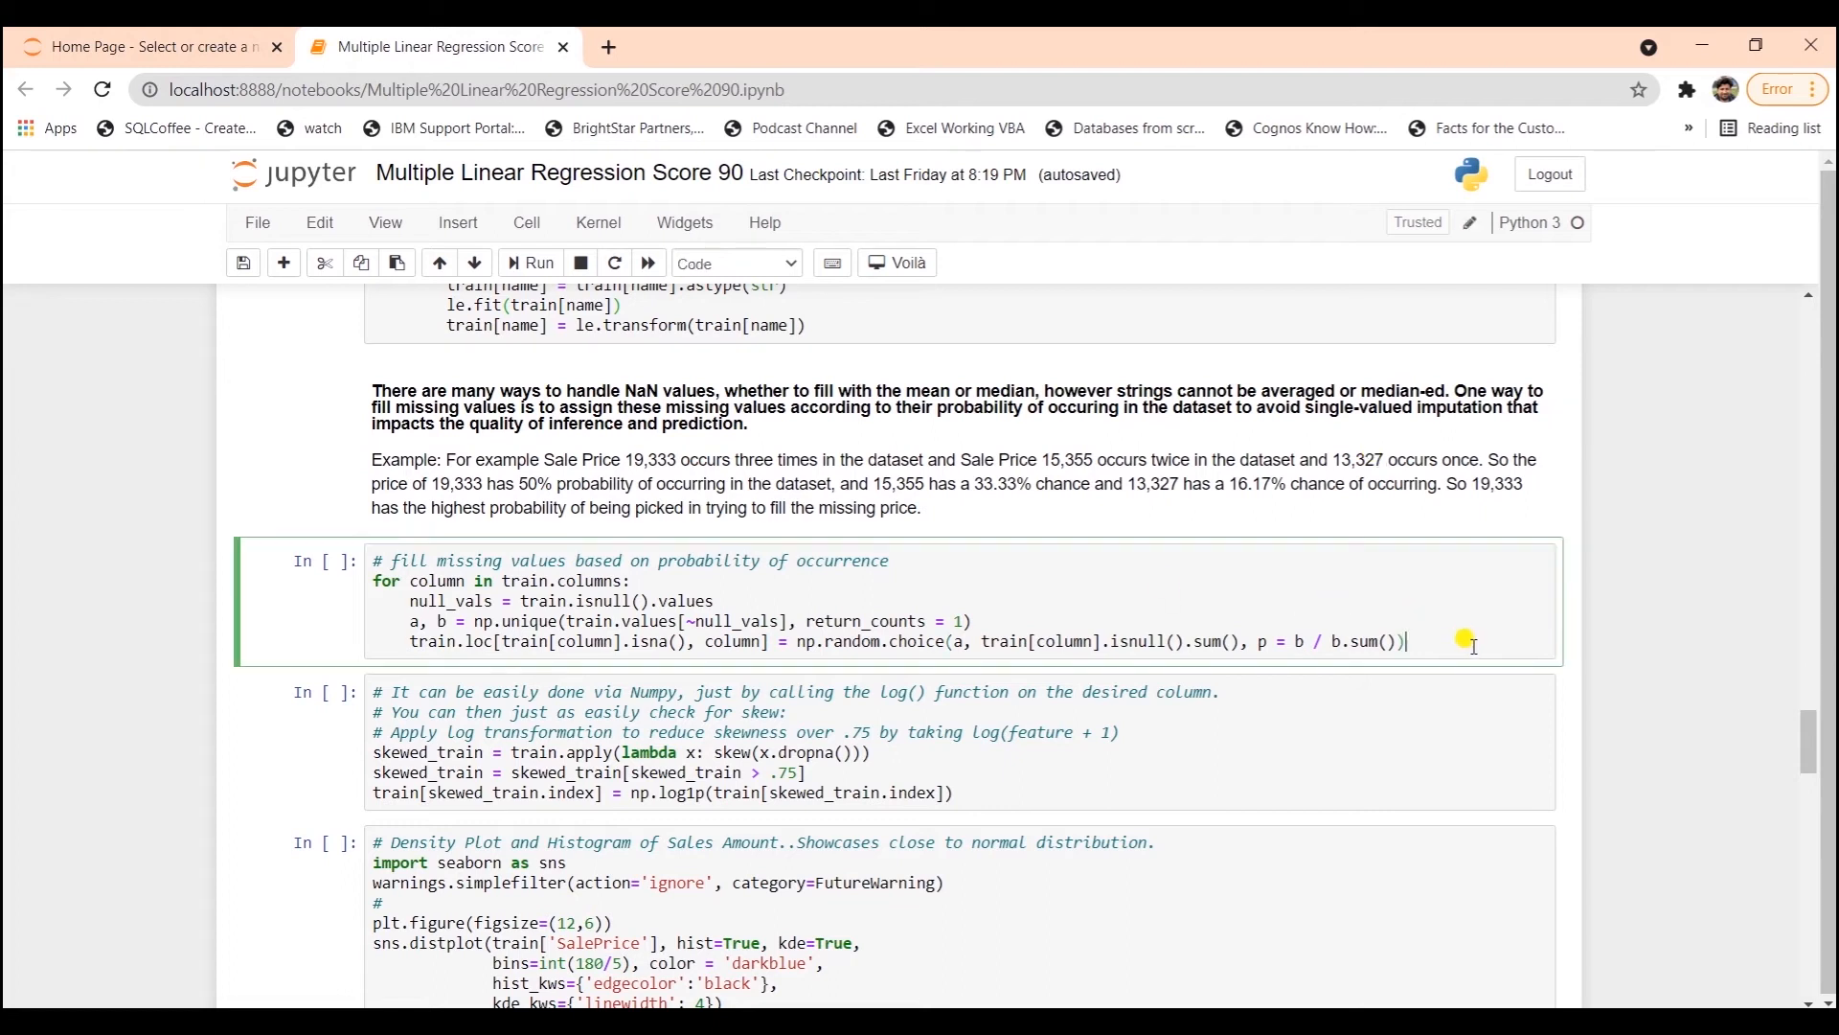
{"action": "left_click", "coordinate": [536, 263]}
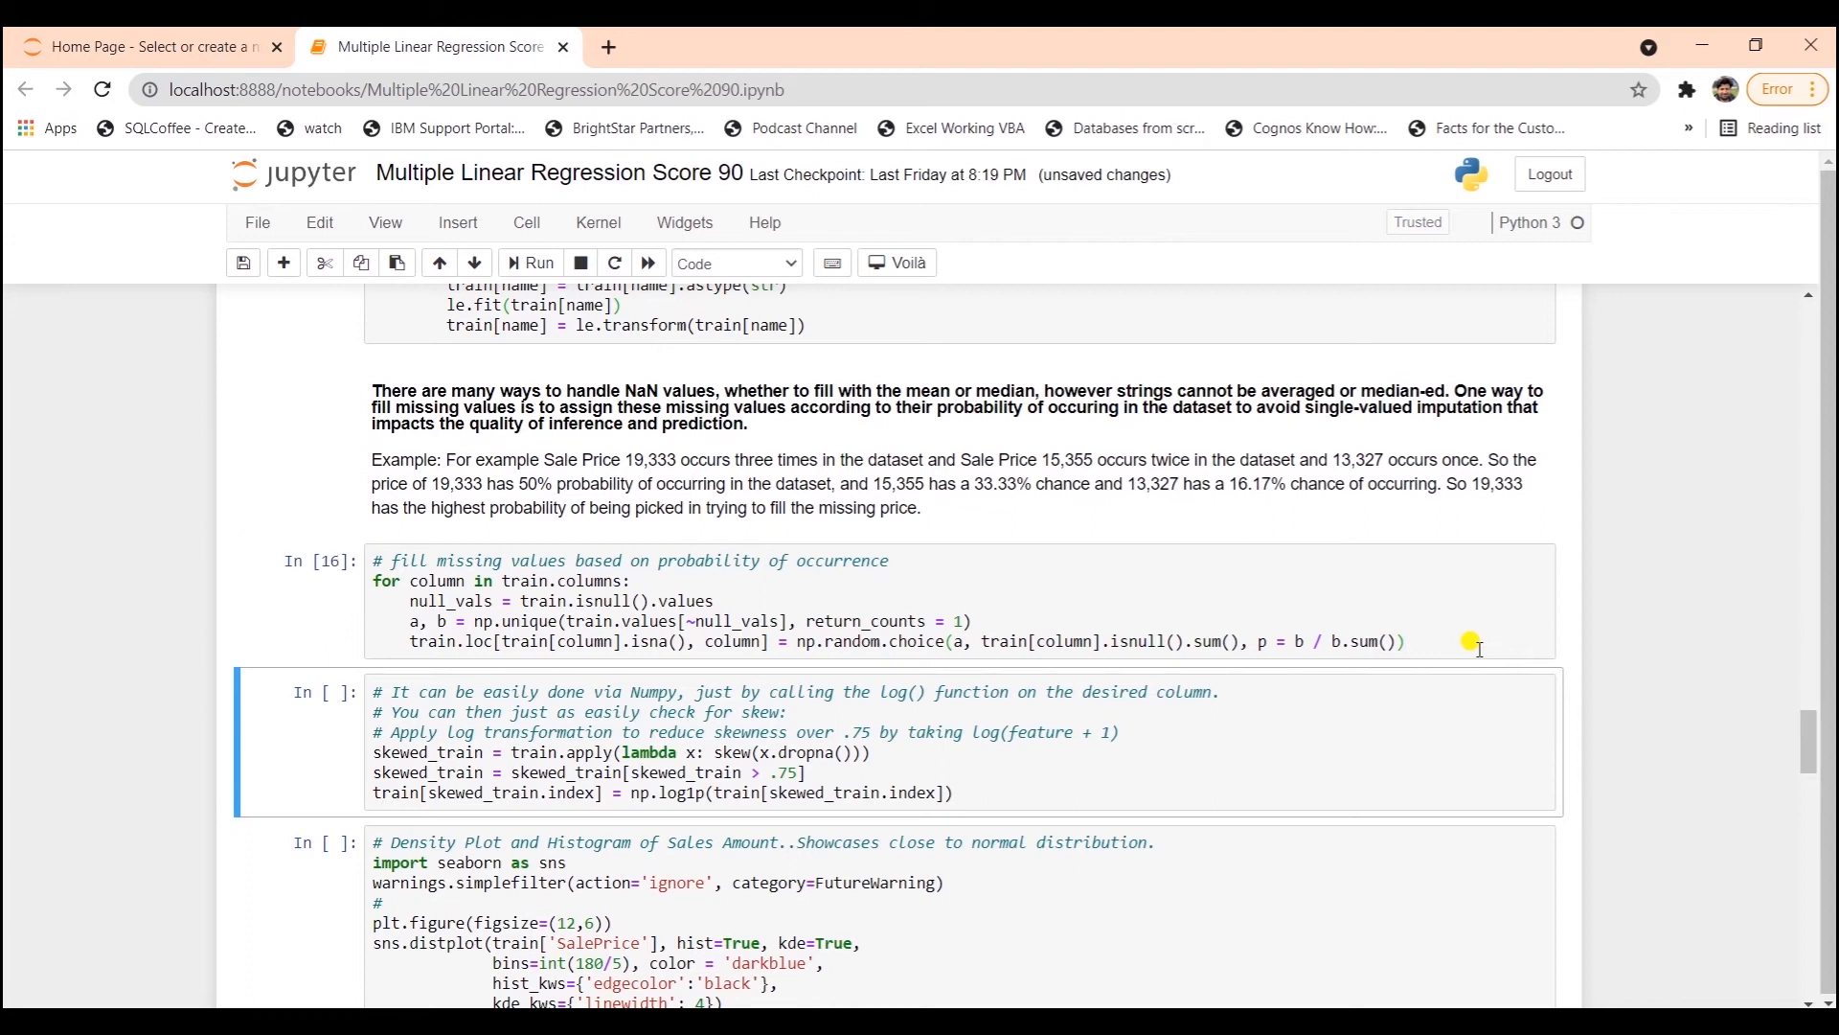
{"action": "scroll", "scroll_direction": "down", "scroll_amount": 3}
{"action": "type", "text": "t"}
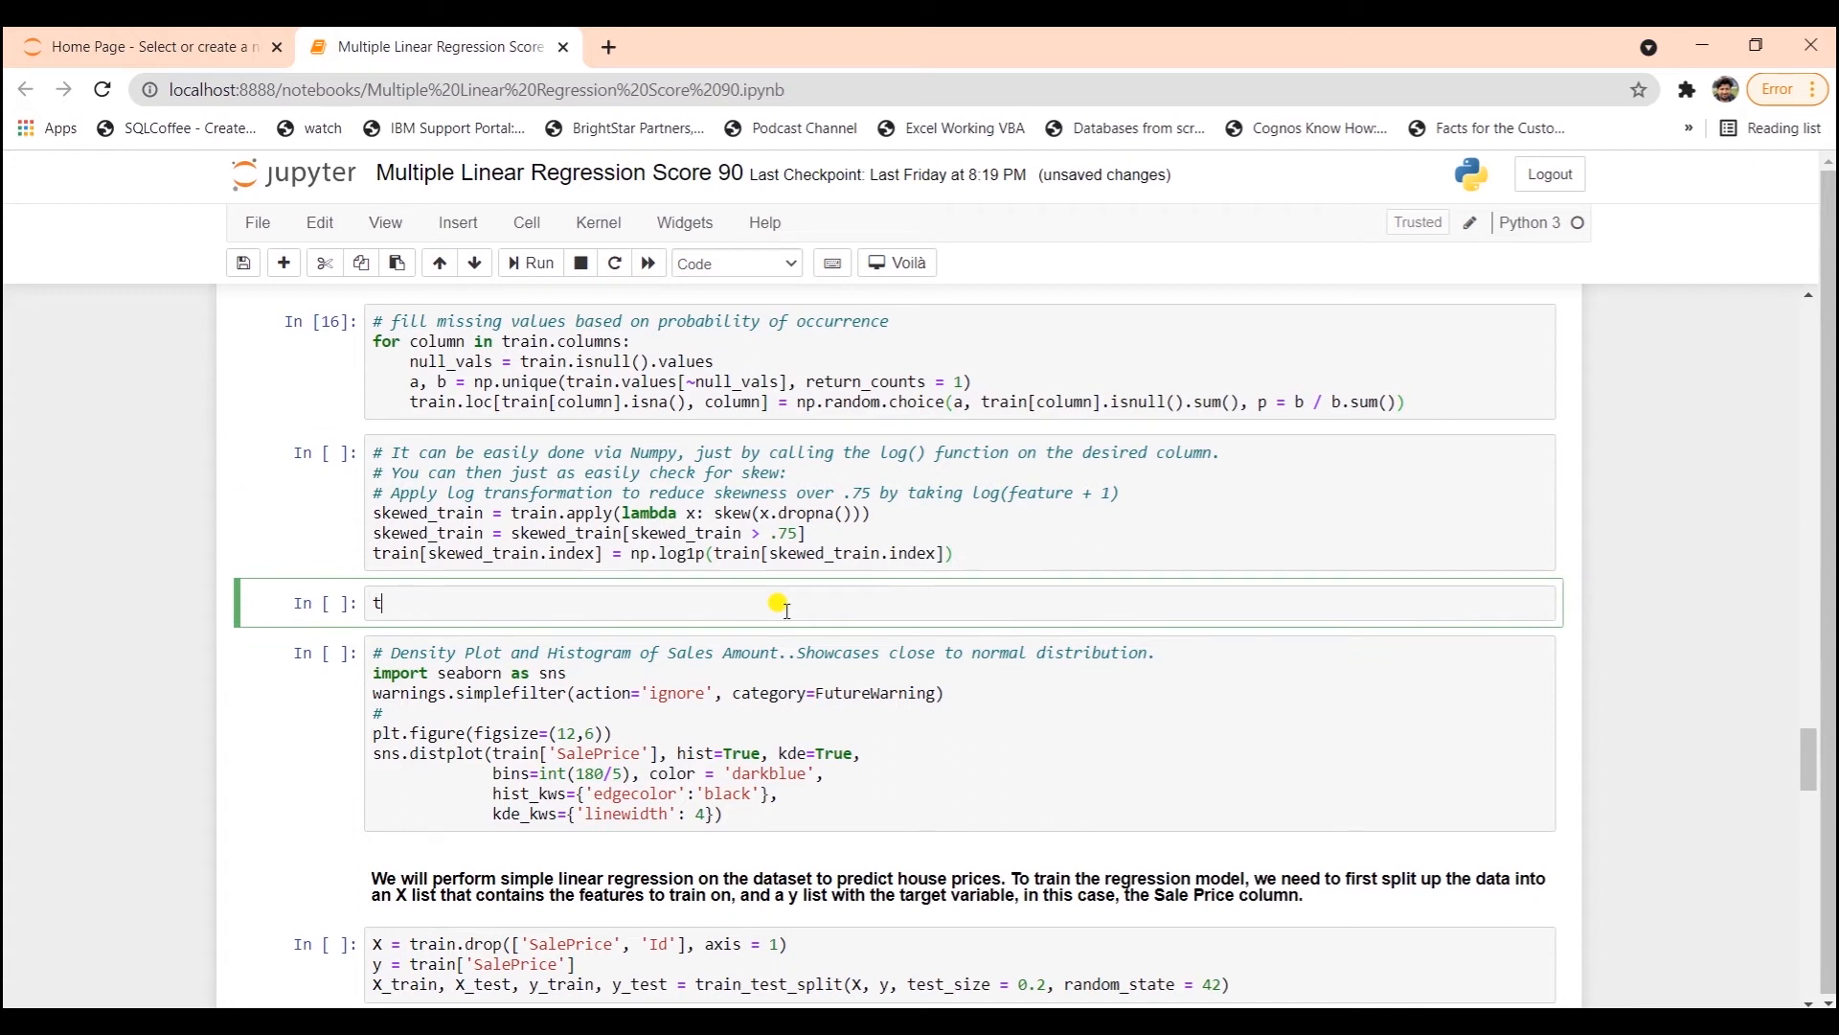
- Preview the training data, log-transform skewed columns, and re-preview with SalePrice near 12
{"action": "left_click", "coordinate": [536, 261]}
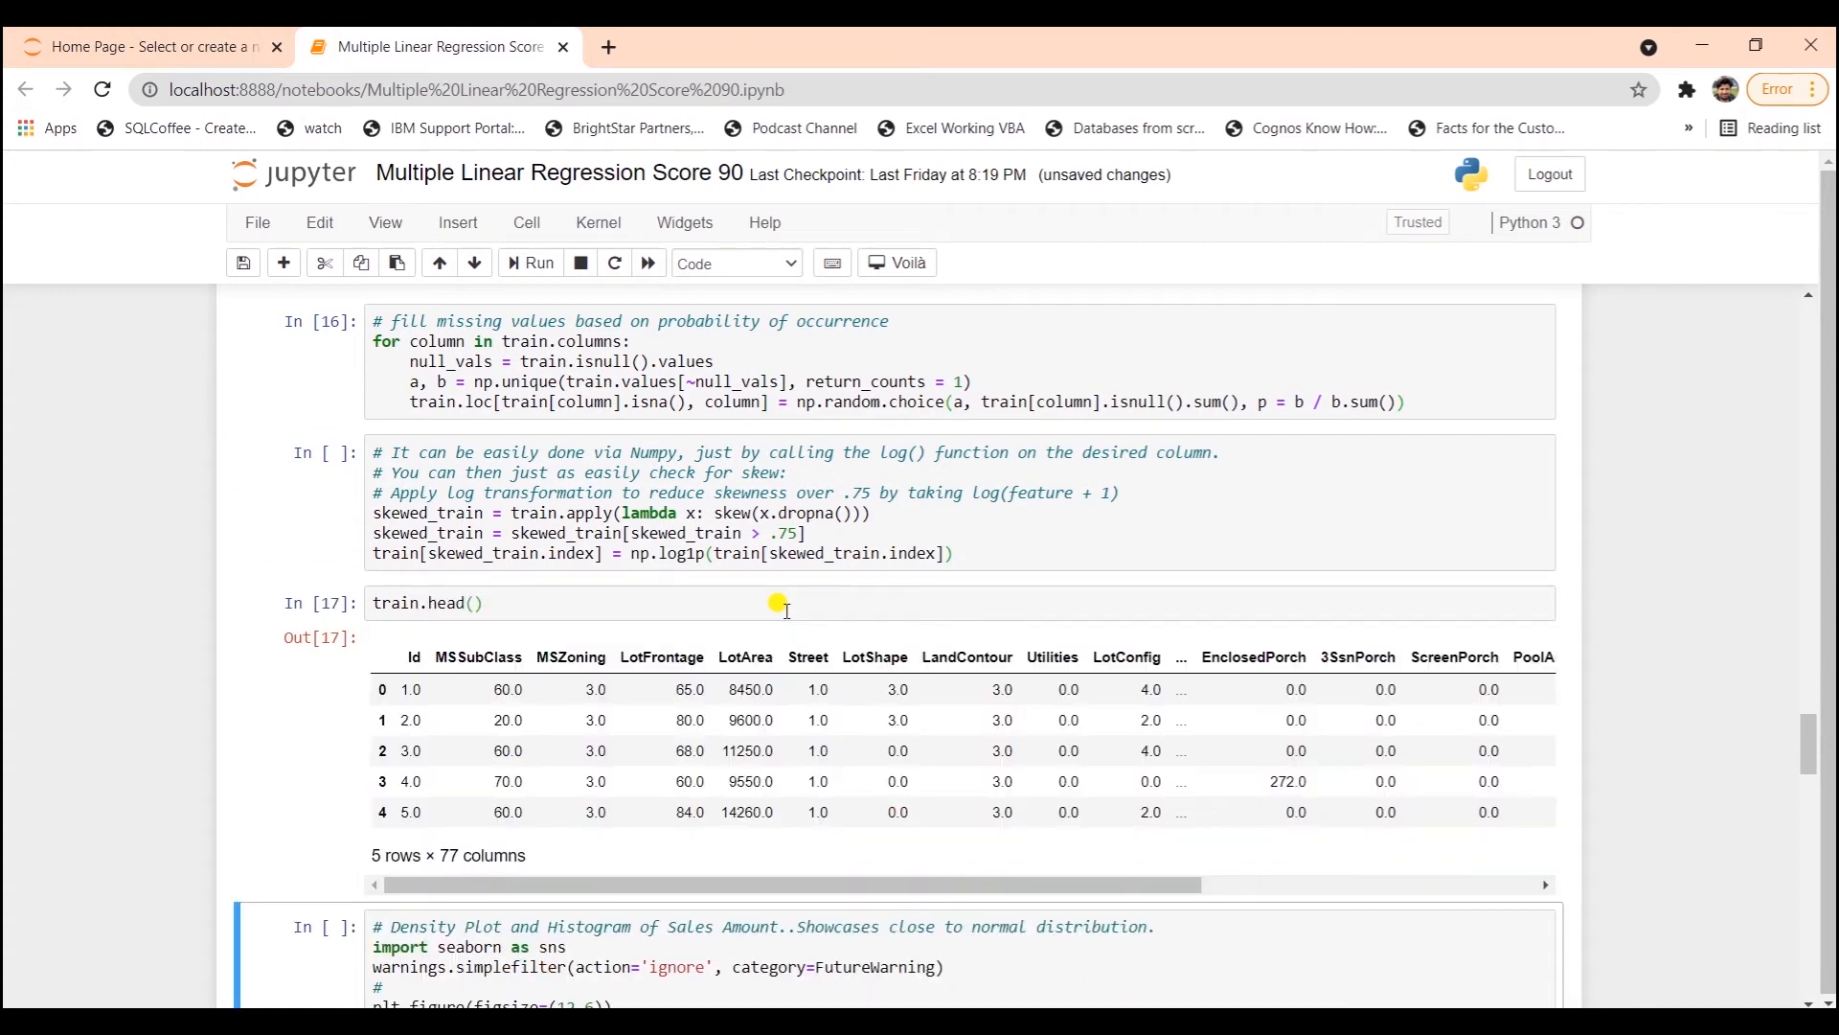
{"action": "scroll", "scroll_direction": "right", "scroll_amount": 3}
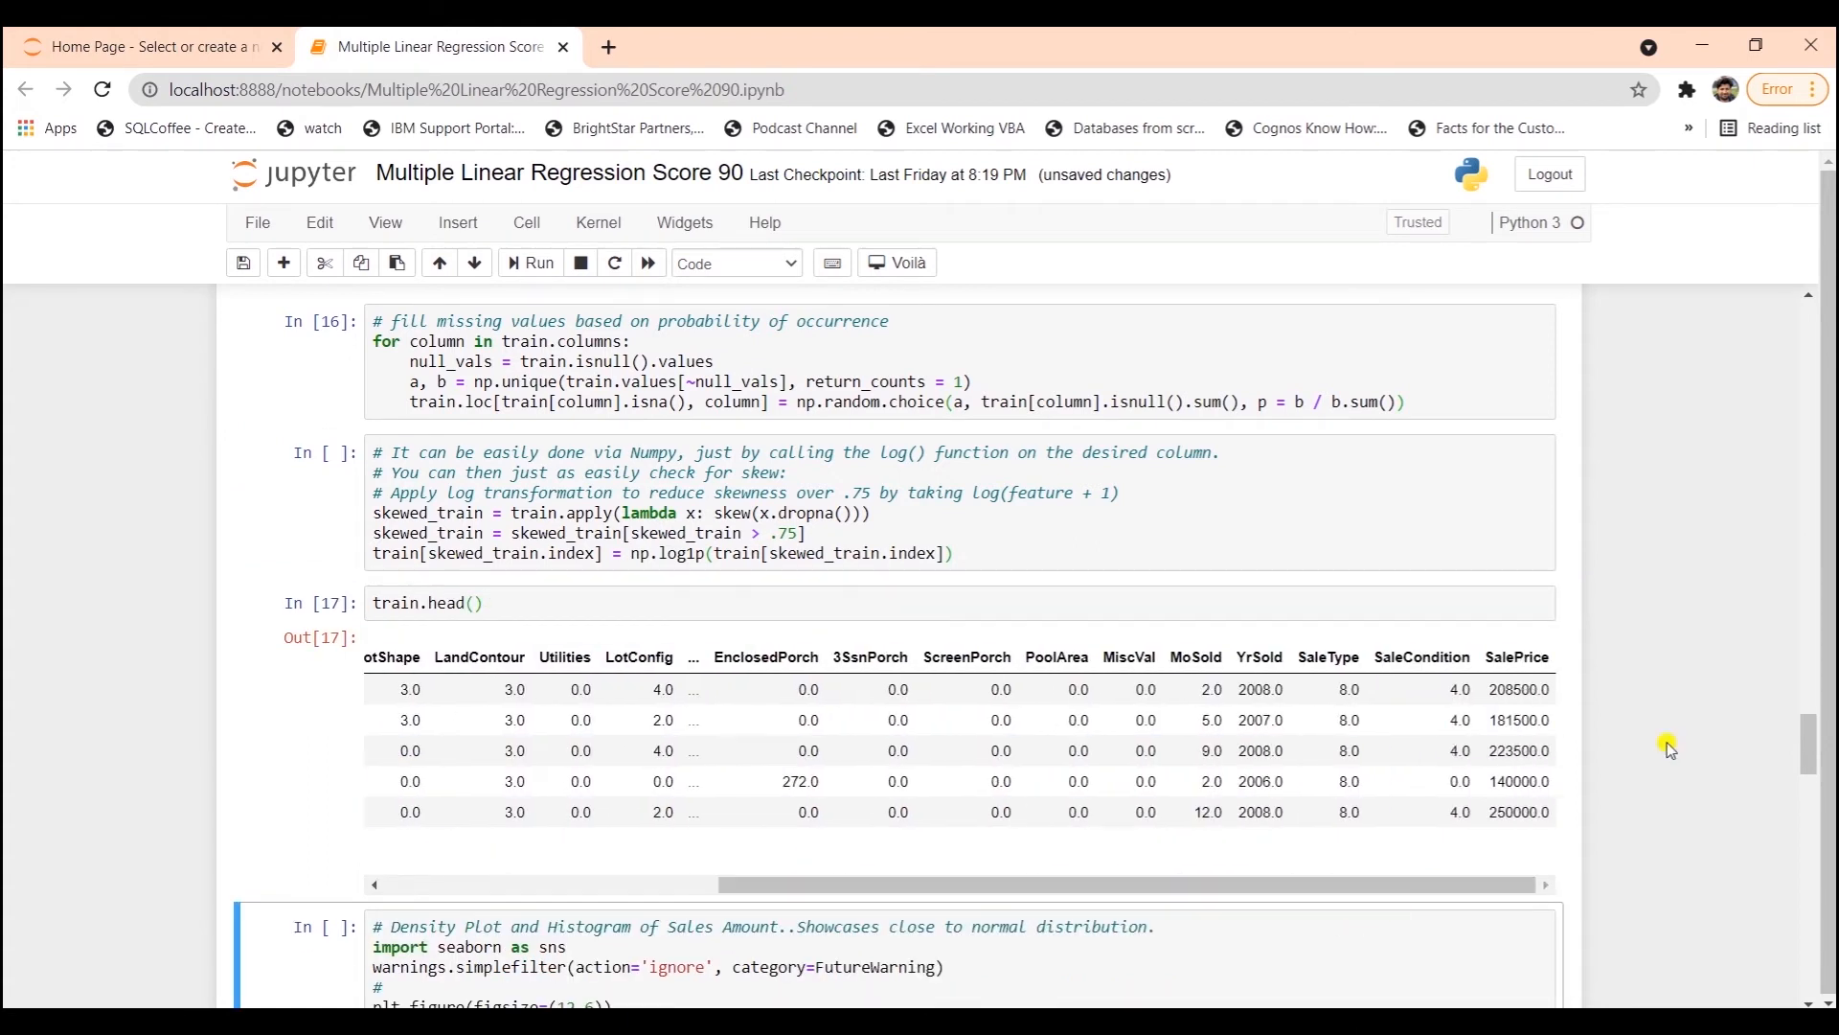
{"action": "left_click", "coordinate": [1009, 554]}
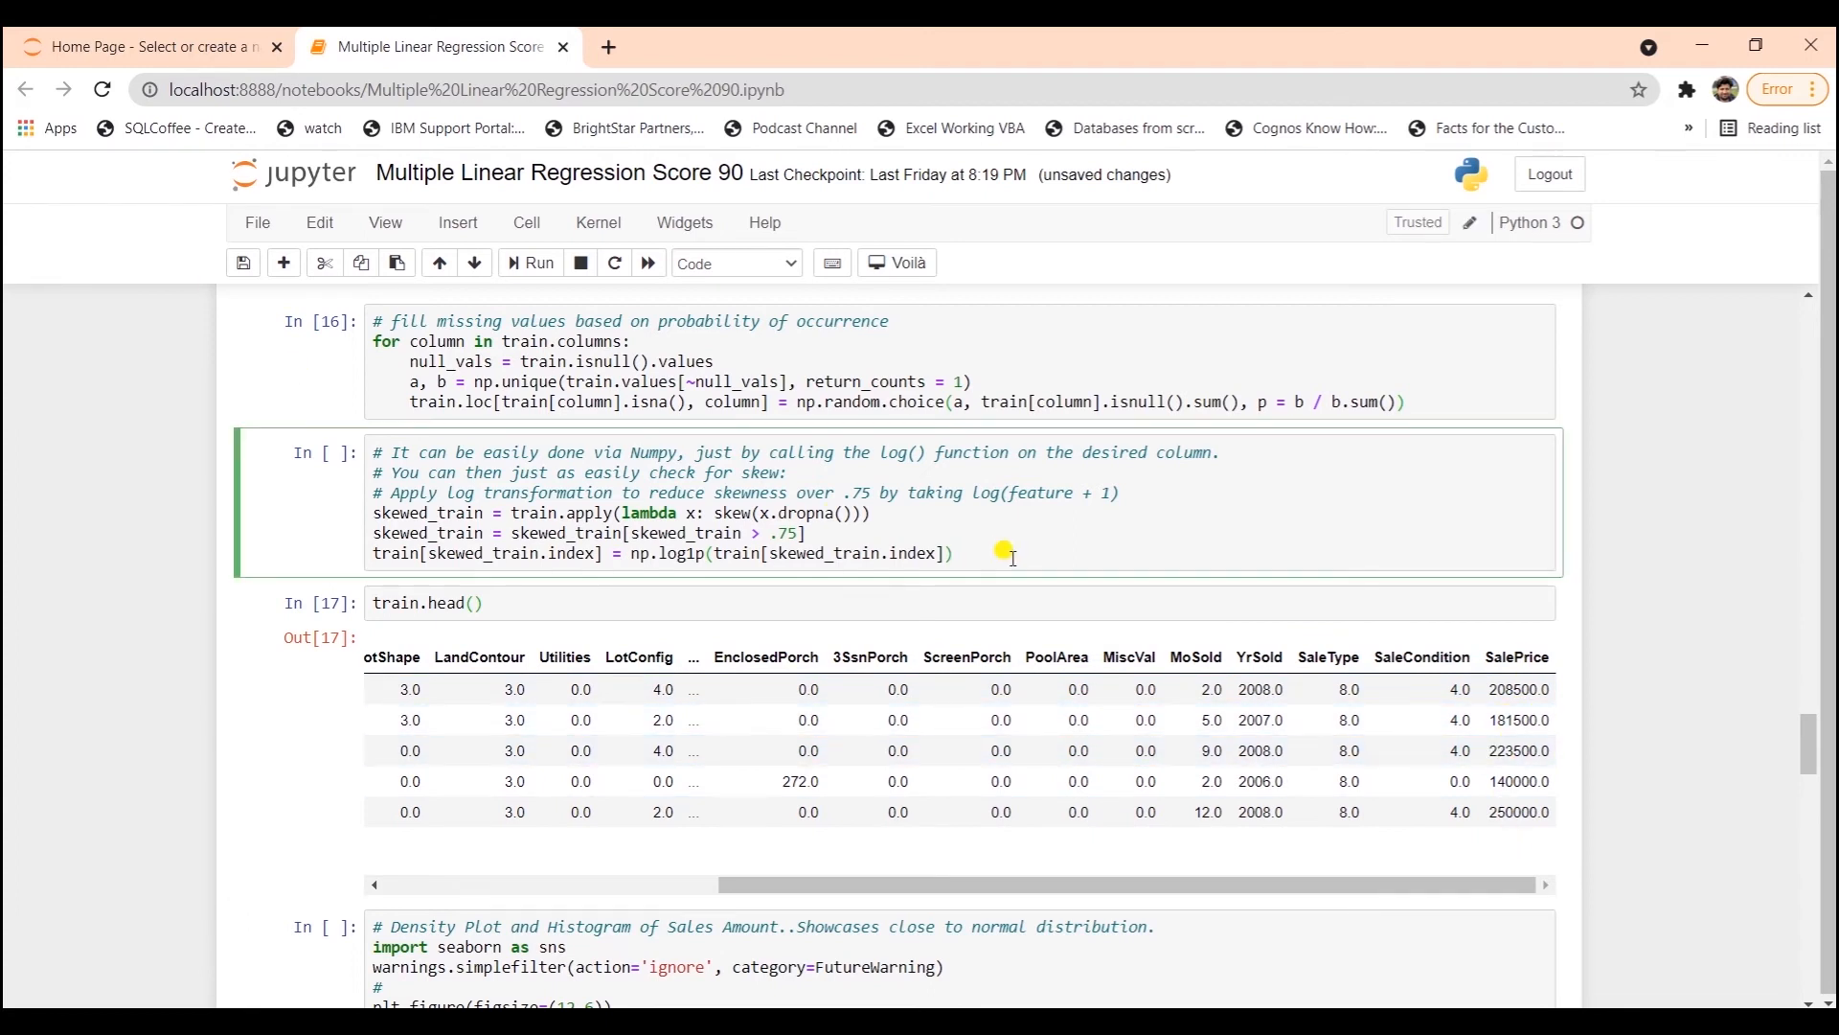
{"action": "left_click", "coordinate": [529, 261]}
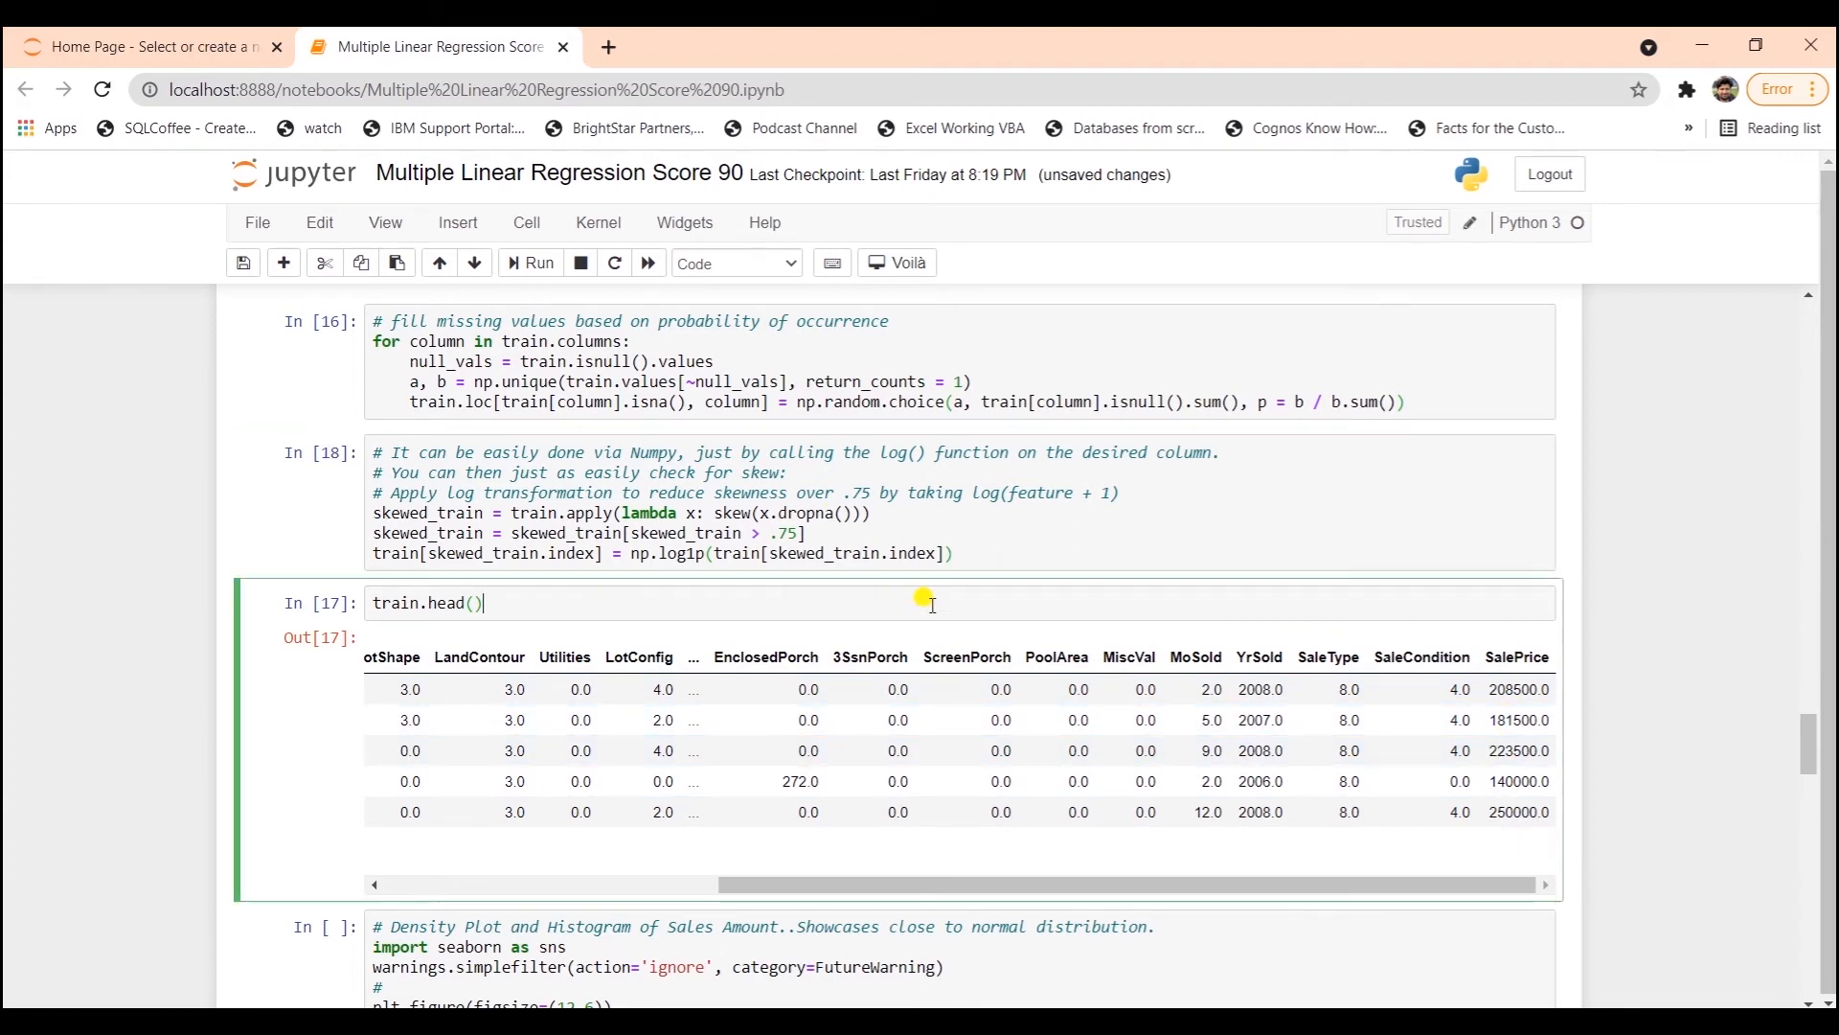
{"action": "left_click", "coordinate": [528, 262]}
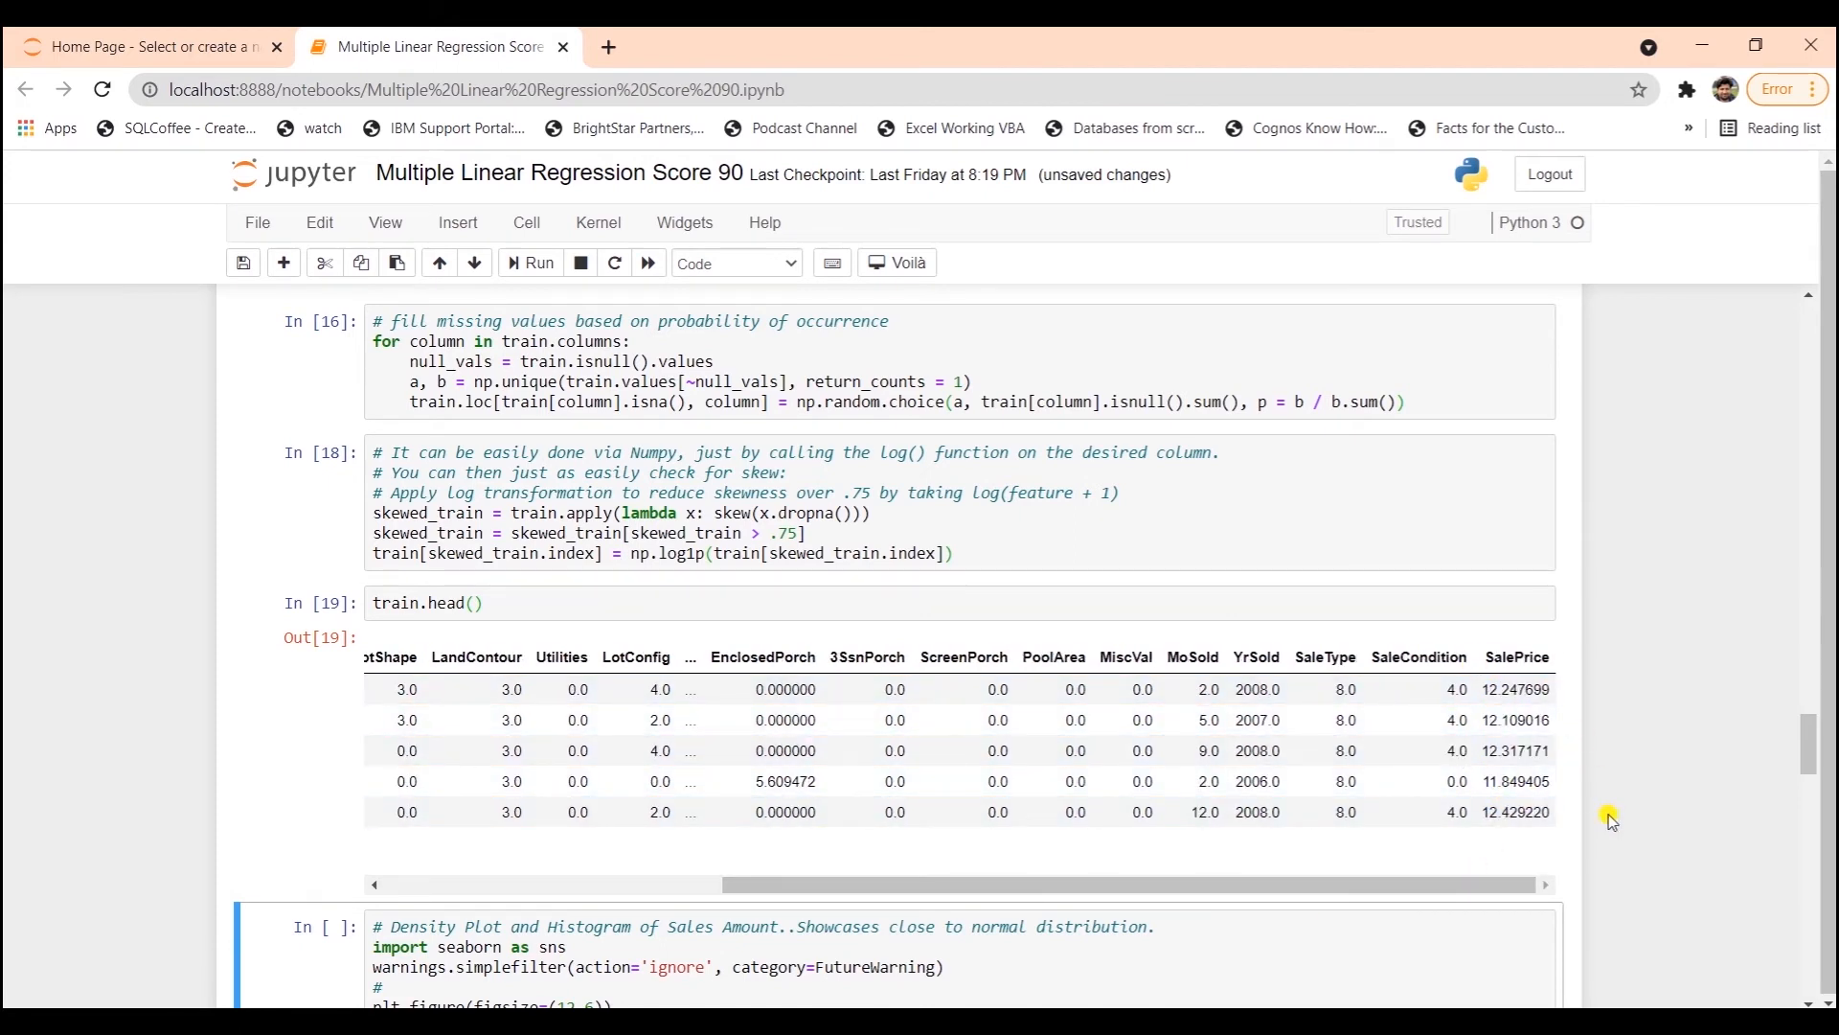
{"action": "scroll", "scroll_direction": "down", "scroll_amount": 3}
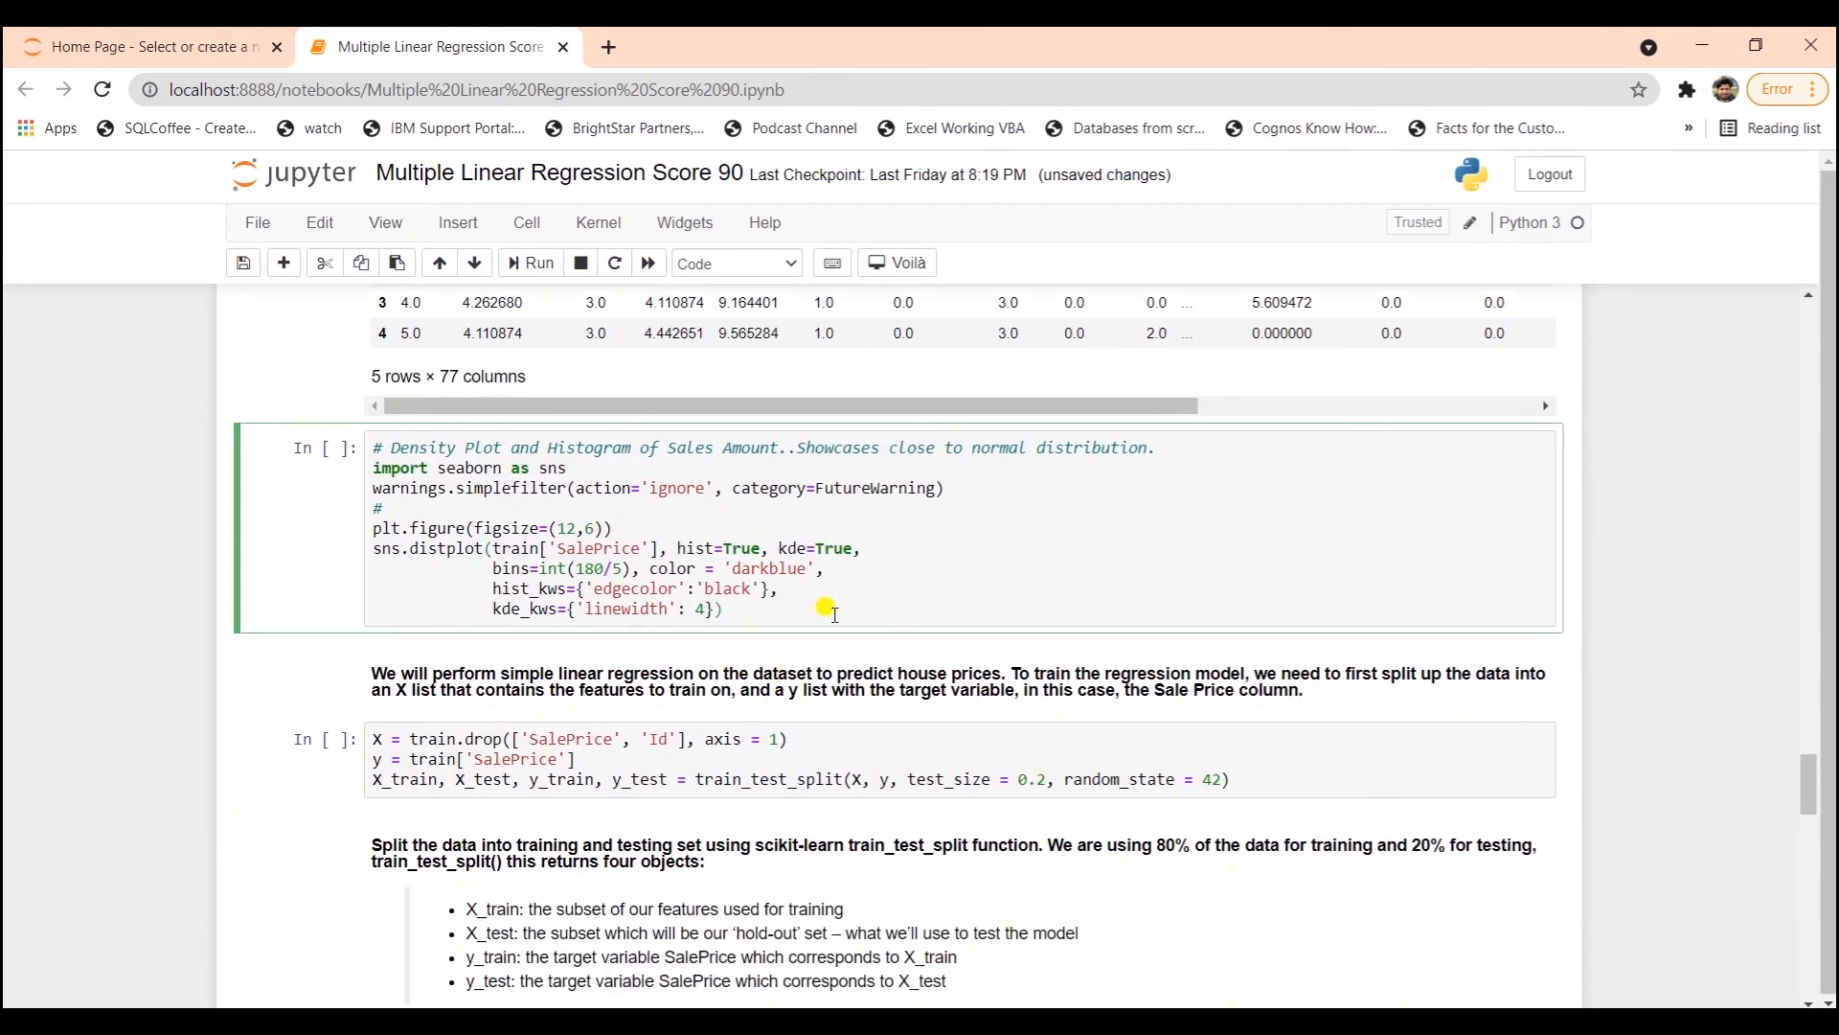
- Render the seaborn distplot of log-scaled SalePrice, a near-normal curve peaking around 12
{"action": "left_click", "coordinate": [530, 262]}
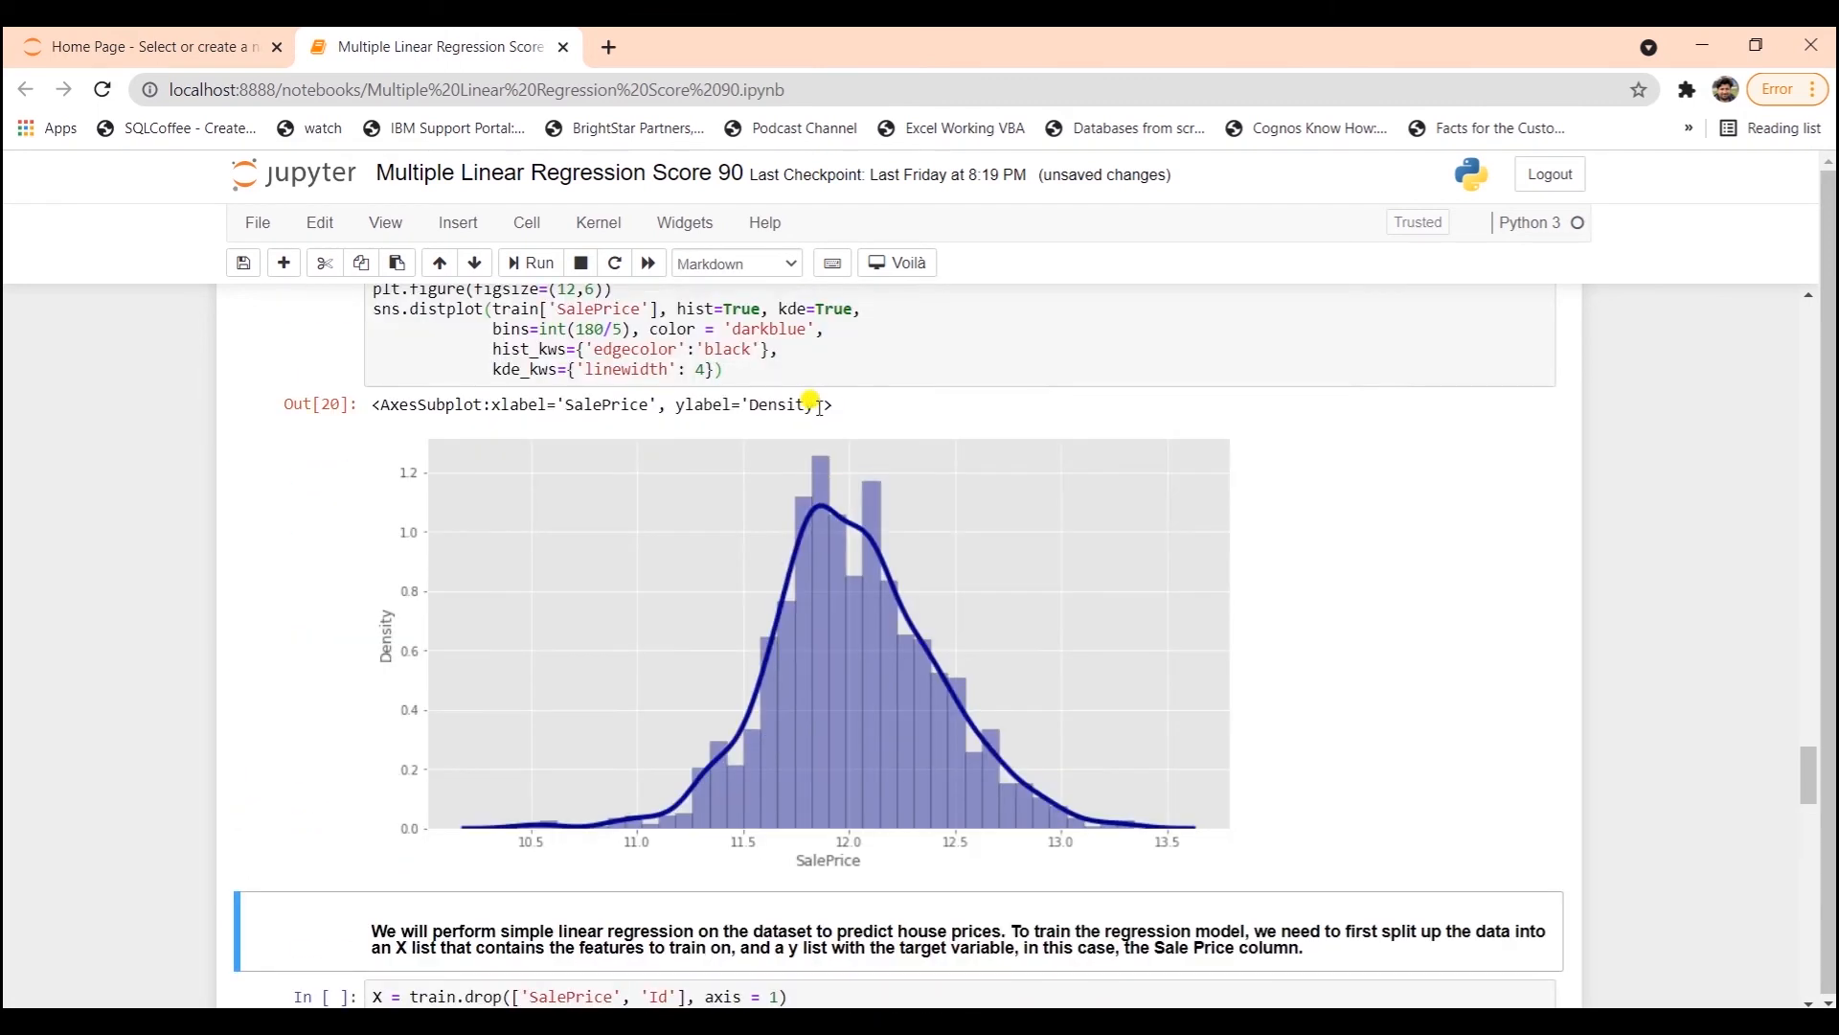
{"action": "mouse_move", "coordinate": [834, 529]}
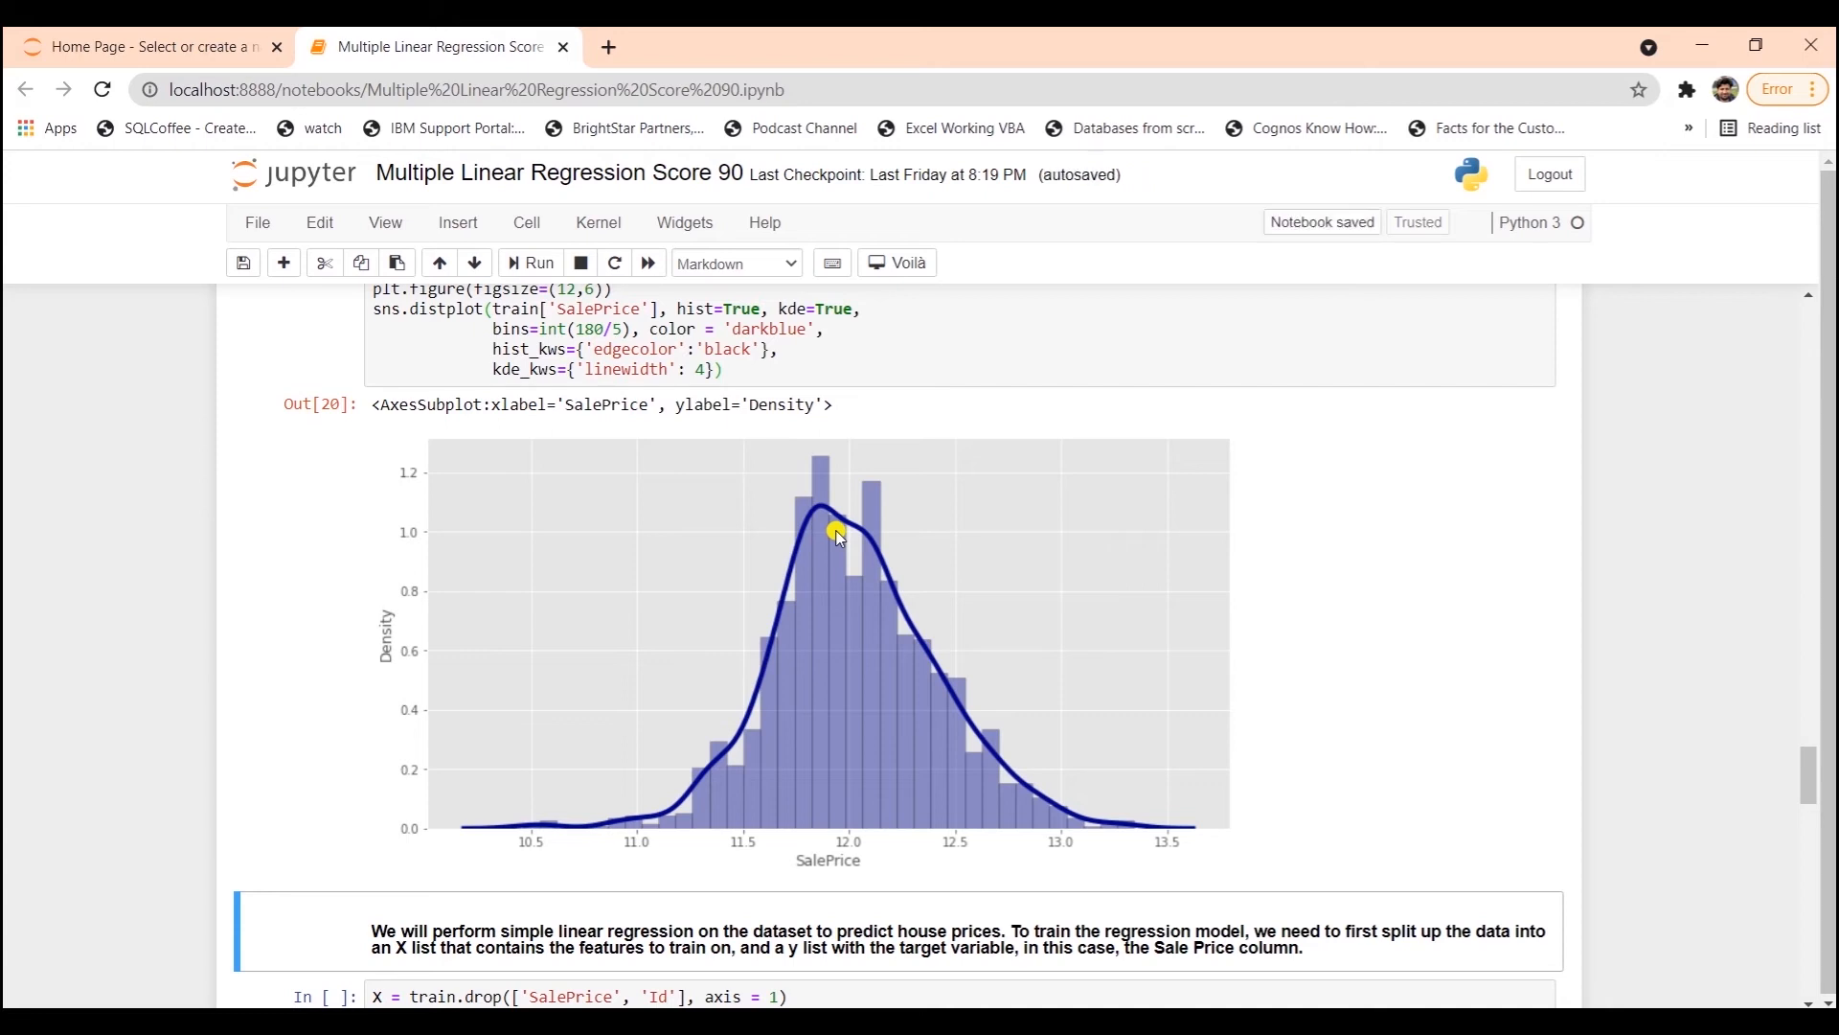
{"action": "scroll", "scroll_direction": "down", "scroll_amount": 3}
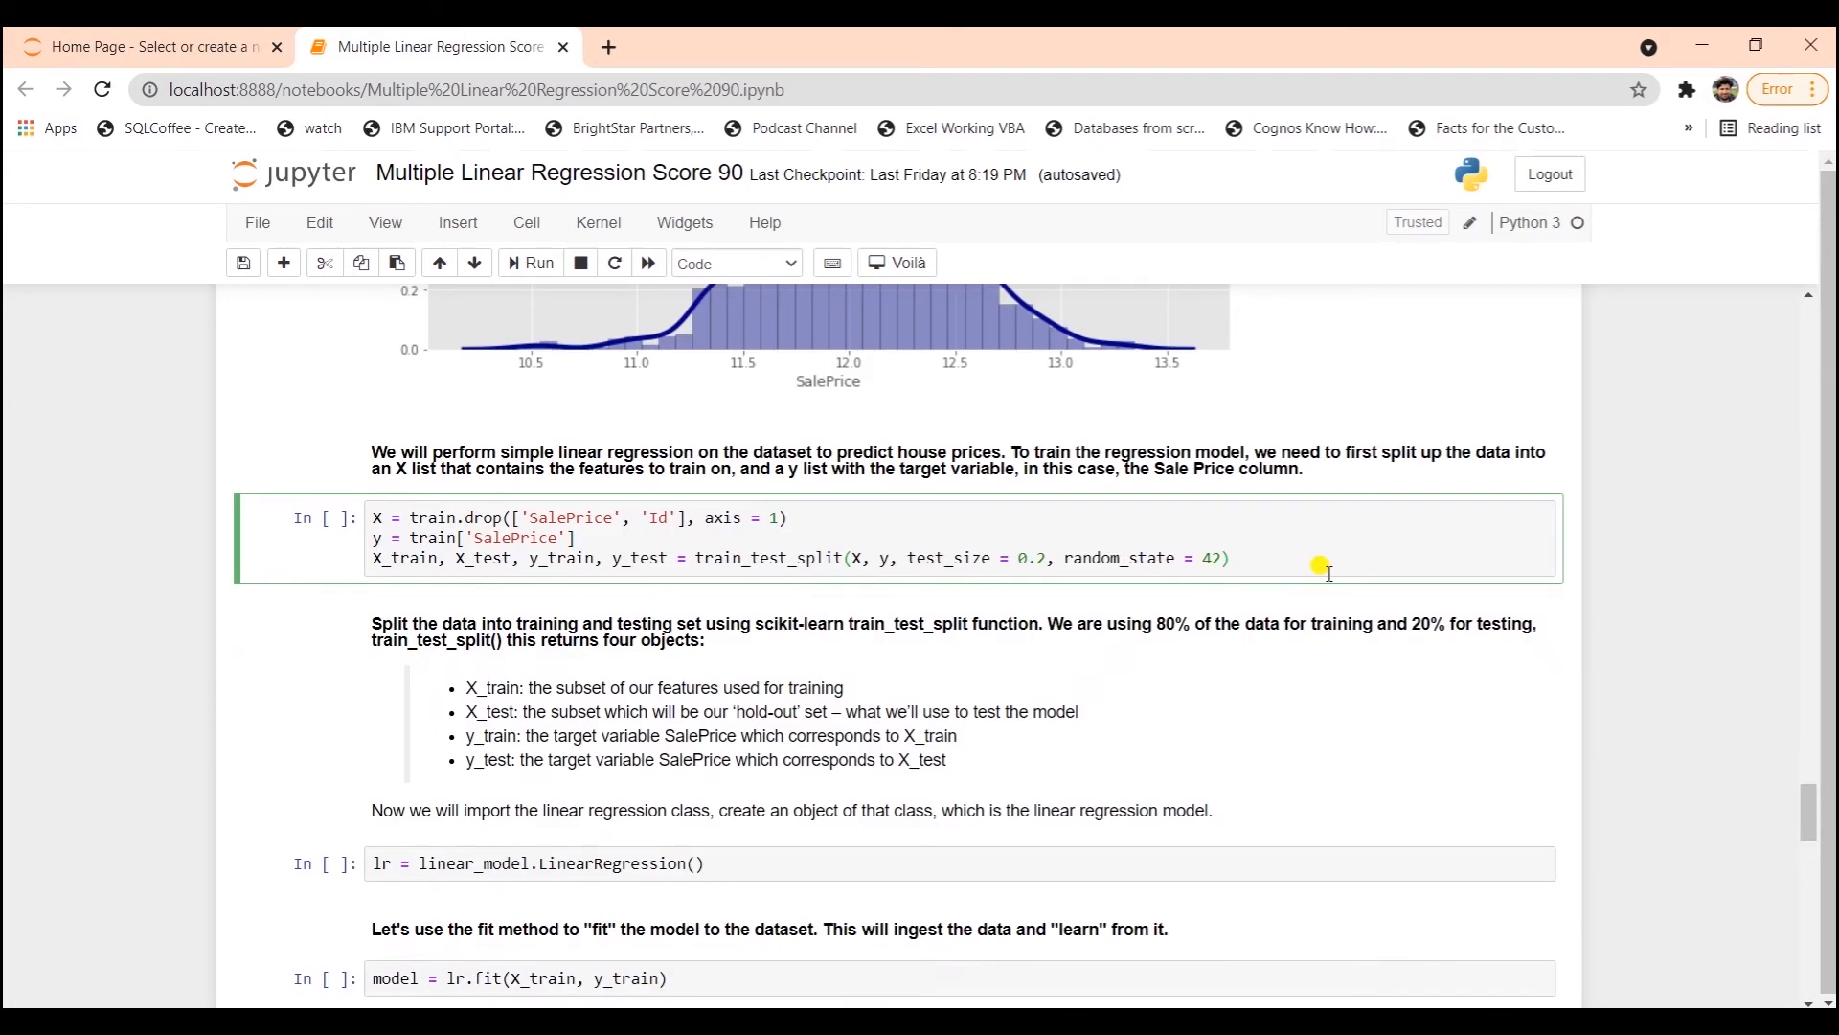
{"action": "mouse_move", "coordinate": [552, 517]}
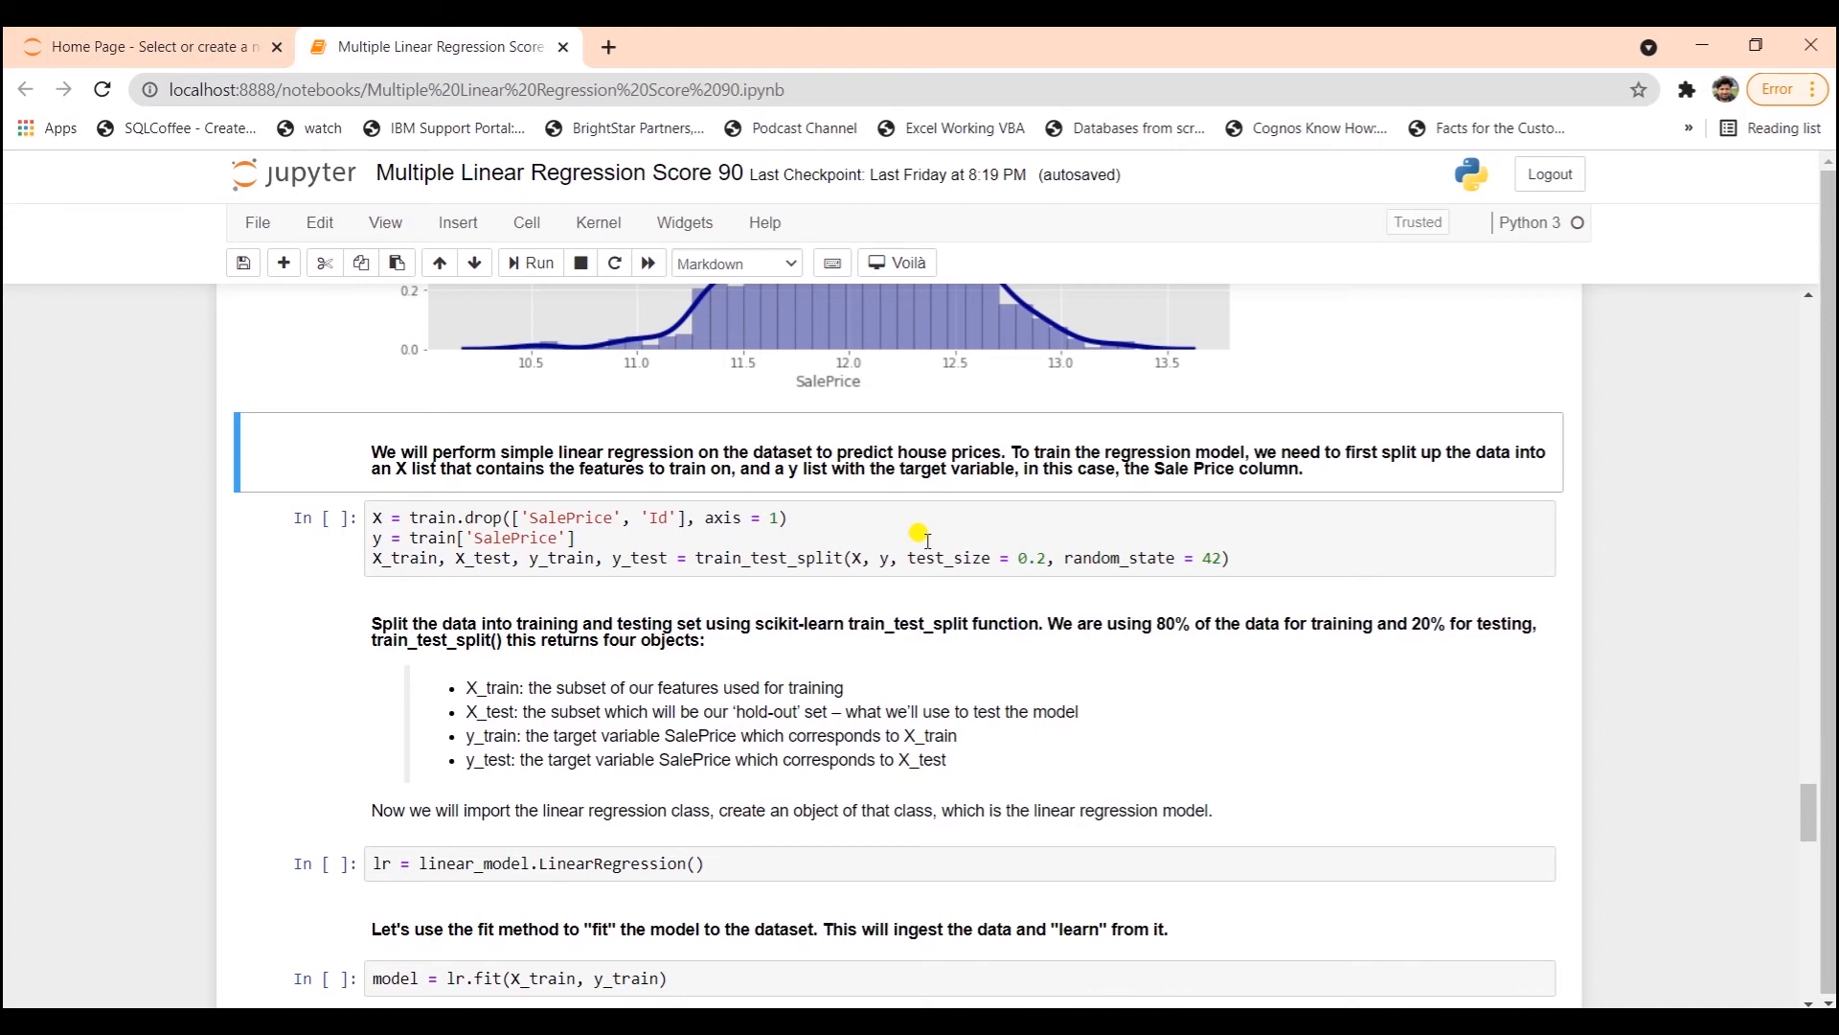
{"action": "mouse_move", "coordinate": [997, 560]}
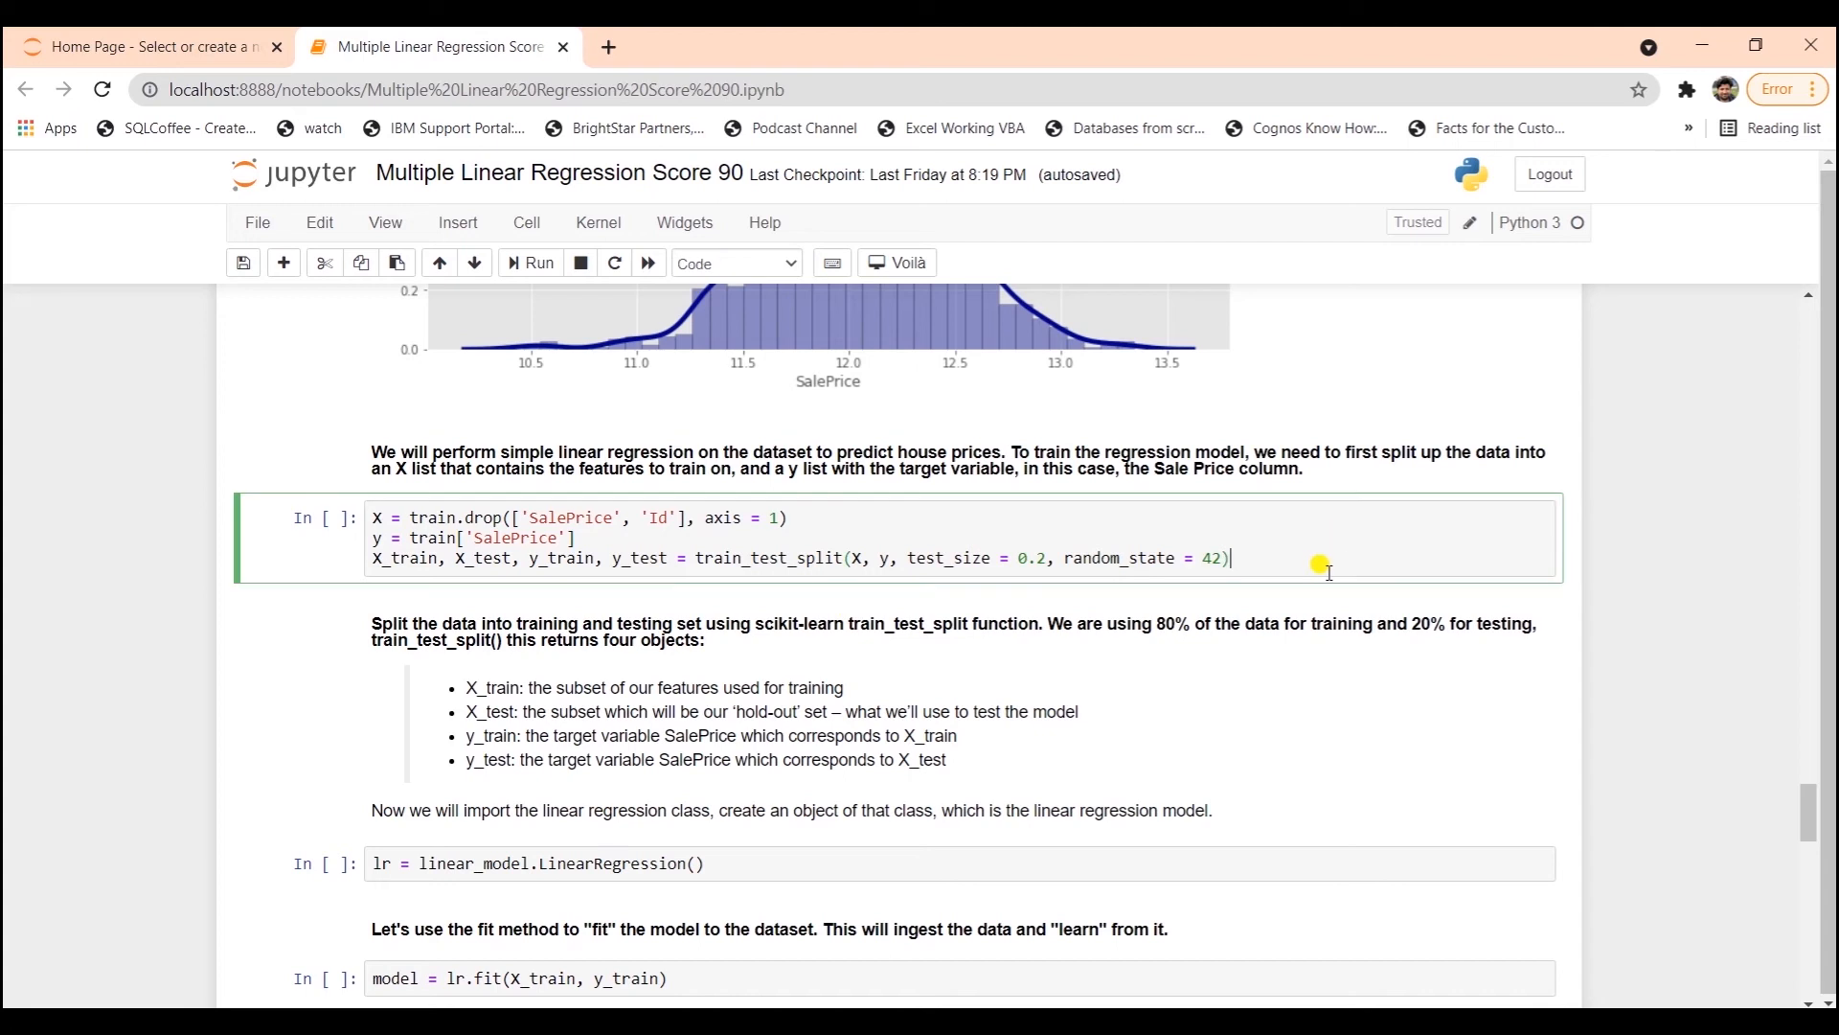
- Run train_test_split with SalePrice as the target and a 20% test set
{"action": "left_click", "coordinate": [529, 262]}
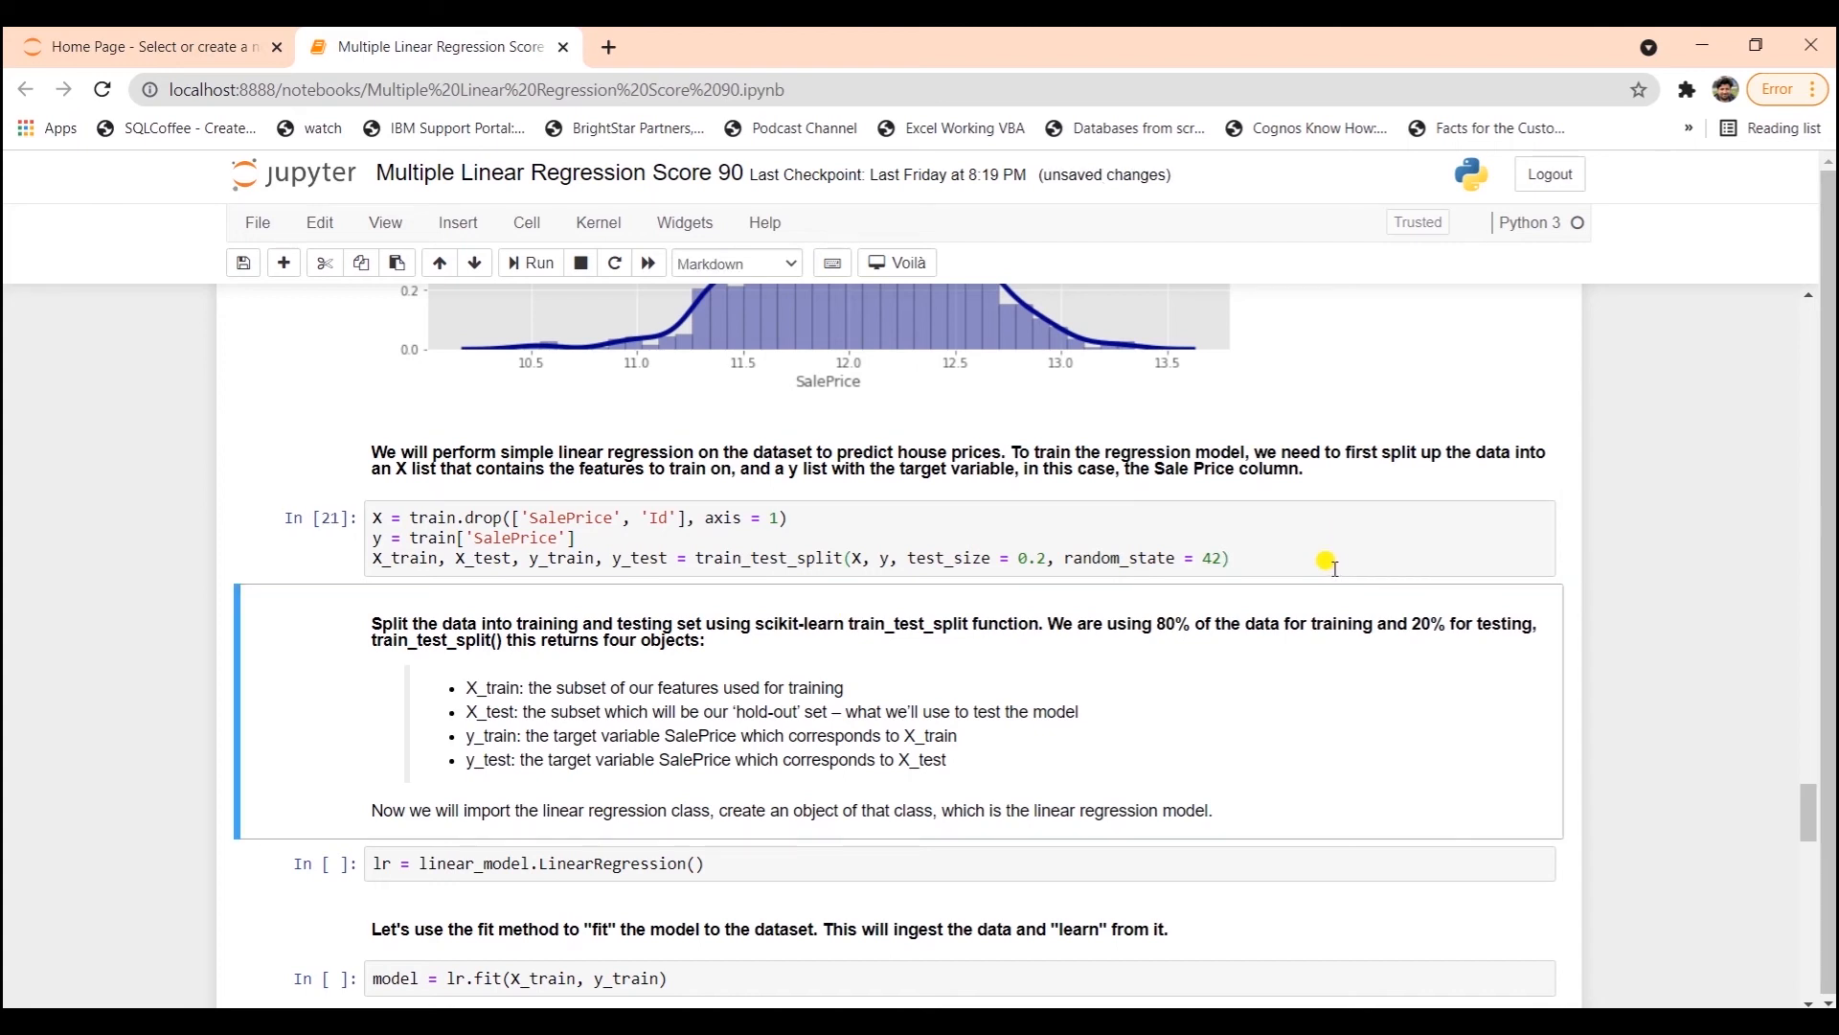
{"action": "scroll", "scroll_direction": "down", "scroll_amount": 3}
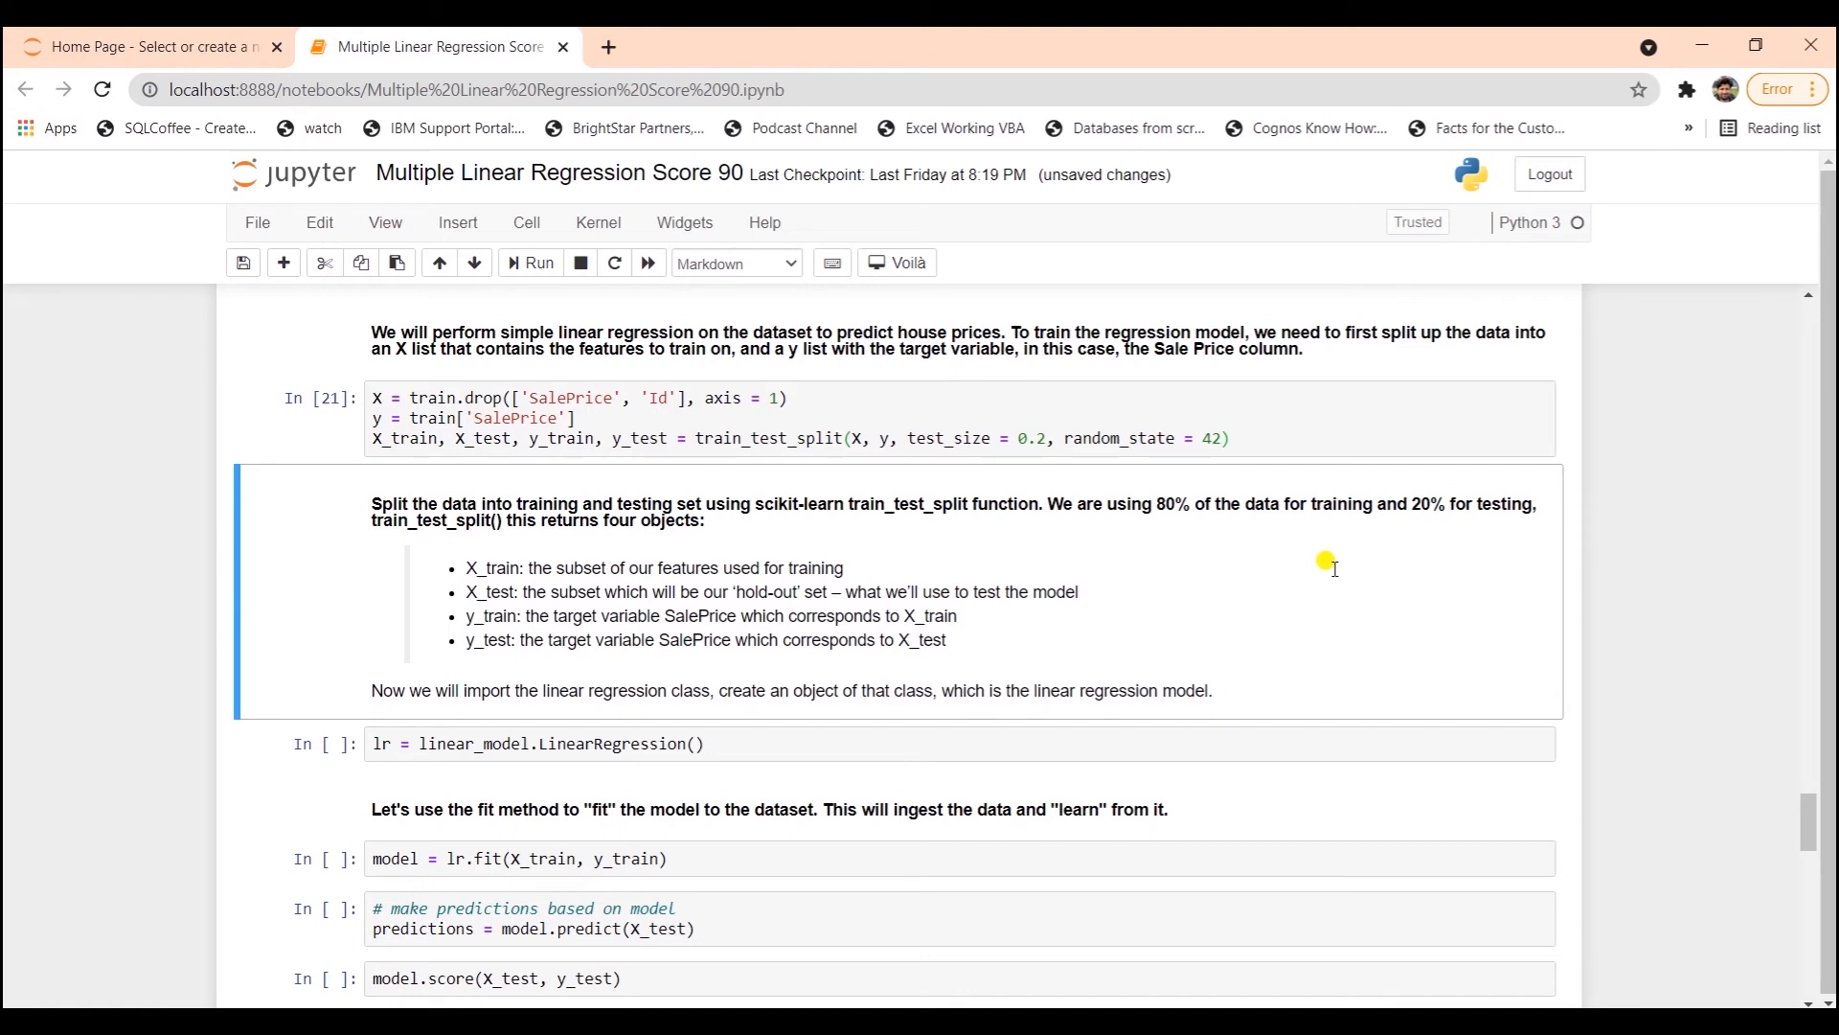
{"action": "mouse_move", "coordinate": [604, 563]}
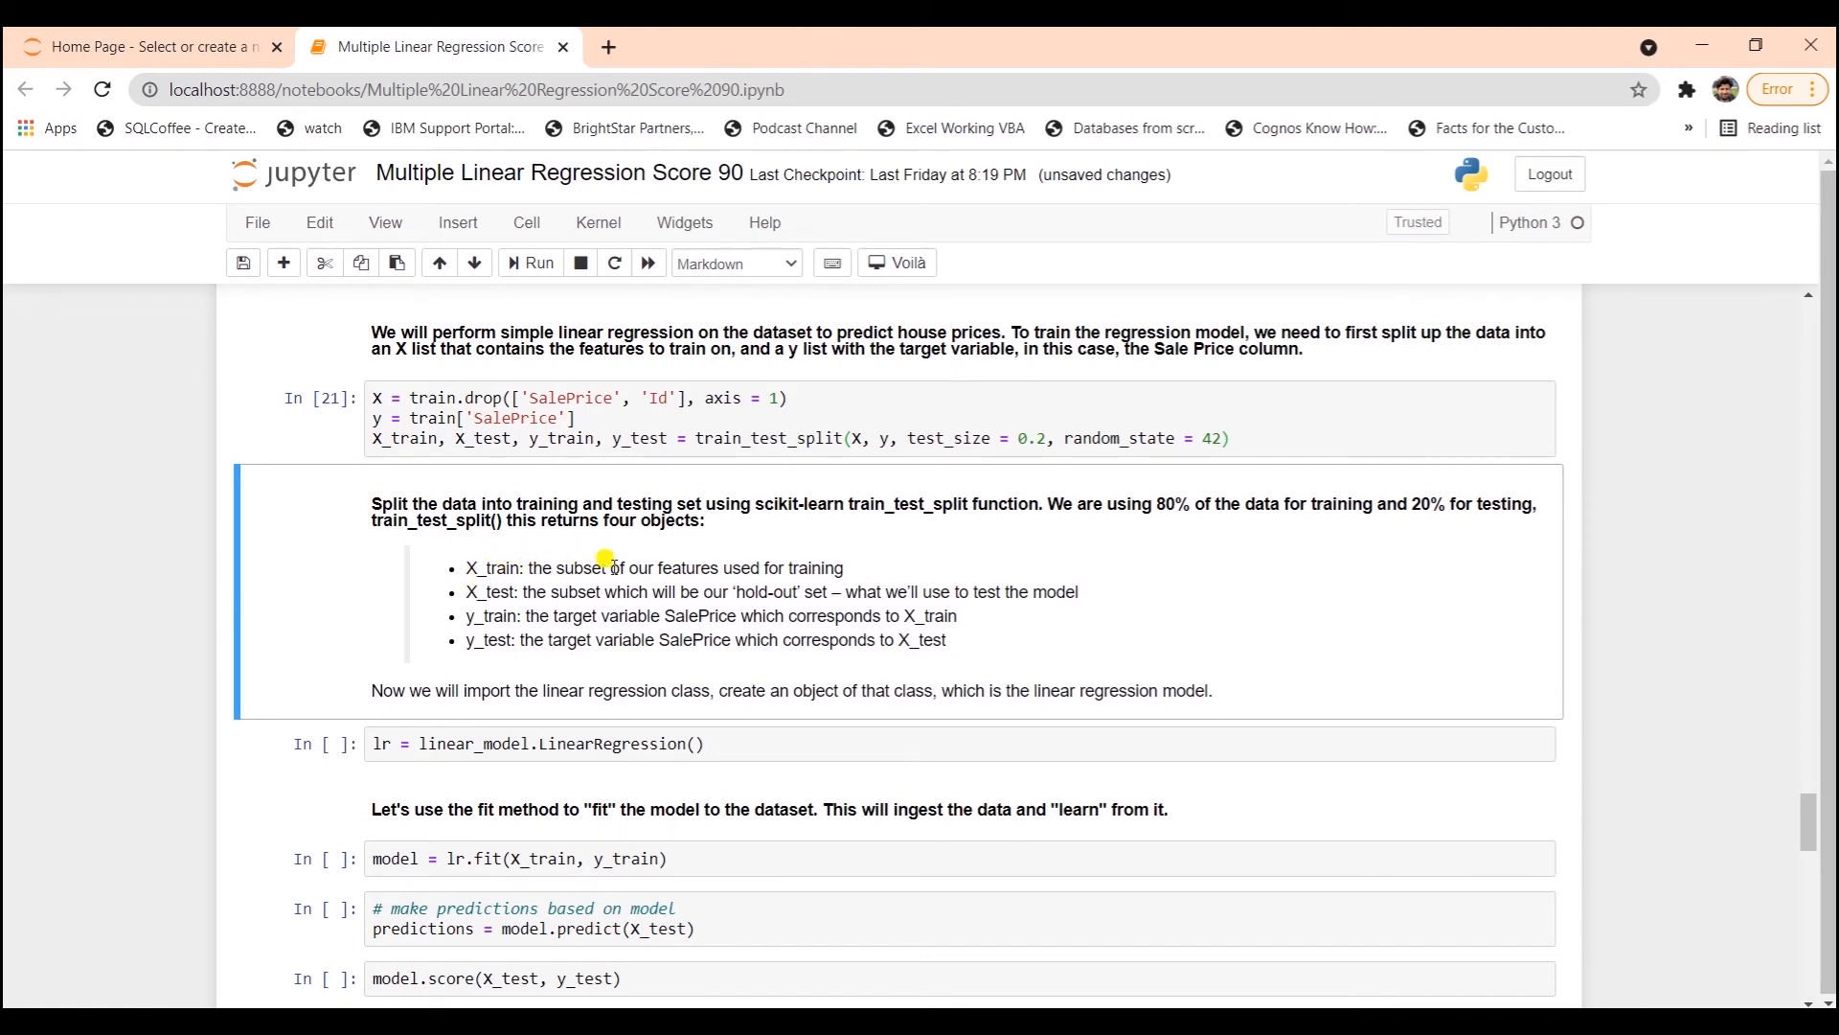
{"action": "mouse_move", "coordinate": [553, 584]}
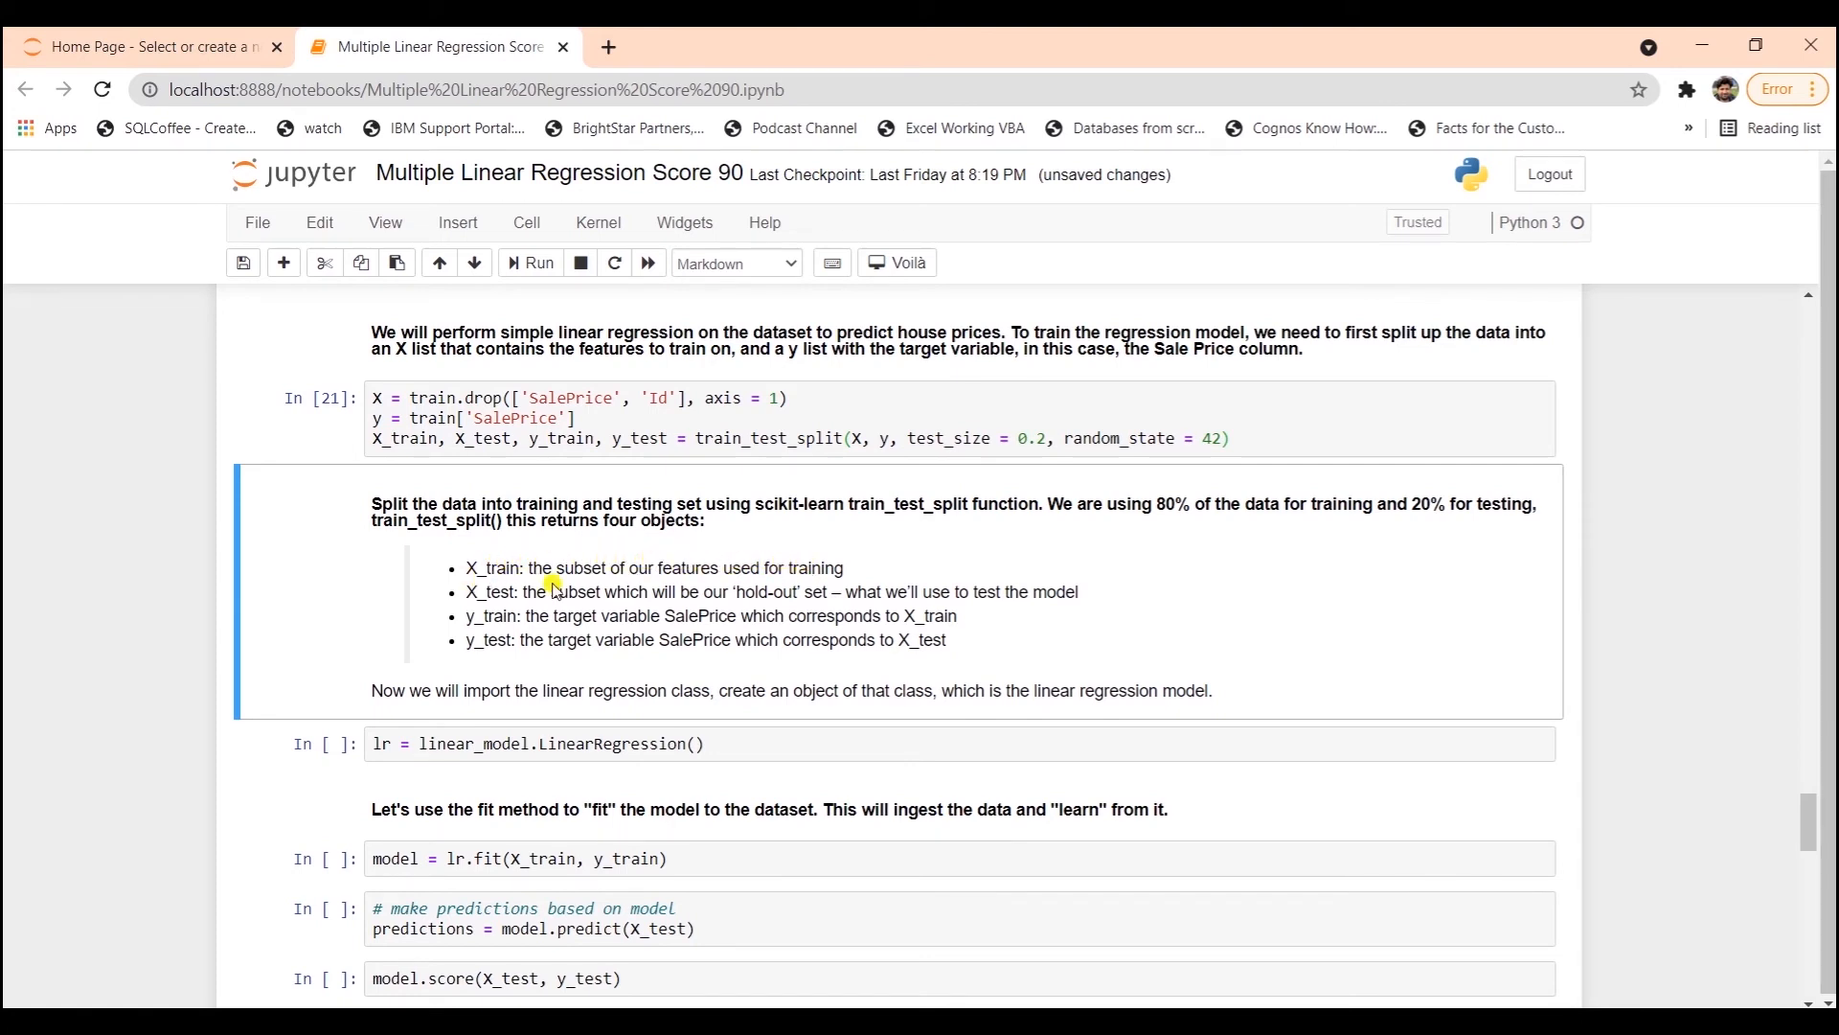
{"action": "mouse_move", "coordinate": [602, 591]}
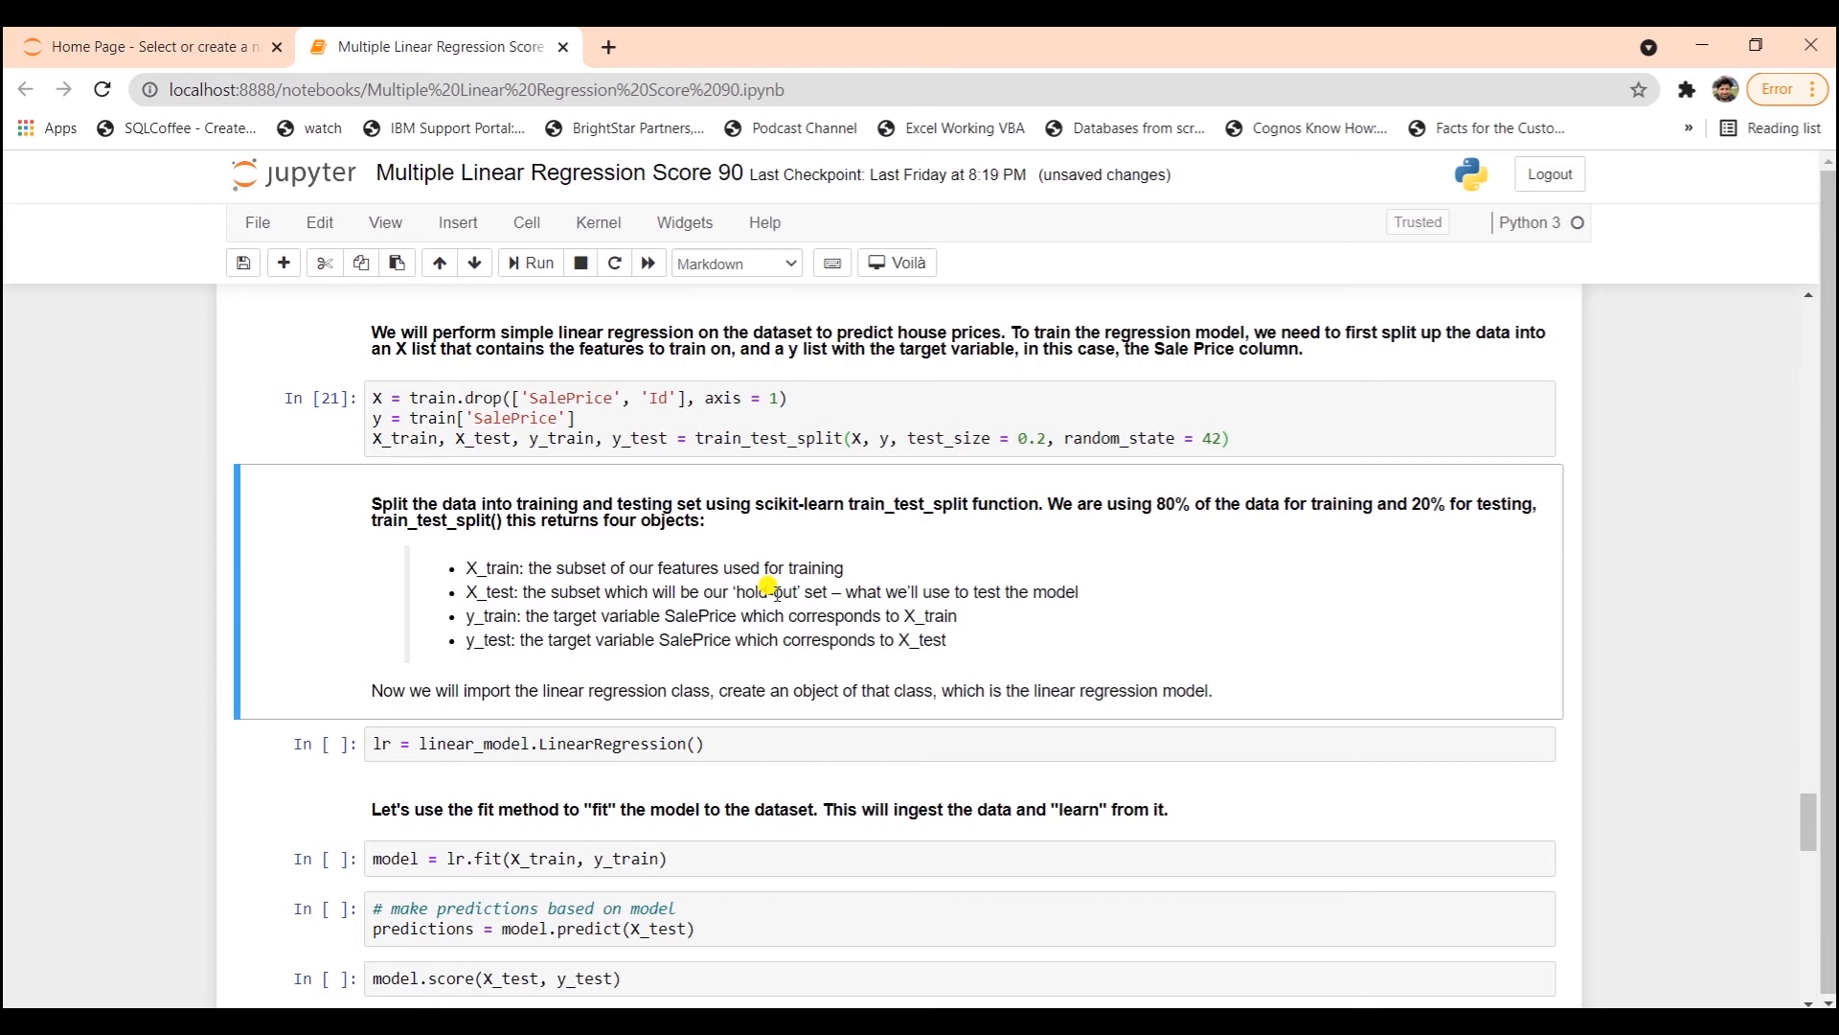
{"action": "mouse_move", "coordinate": [962, 585]}
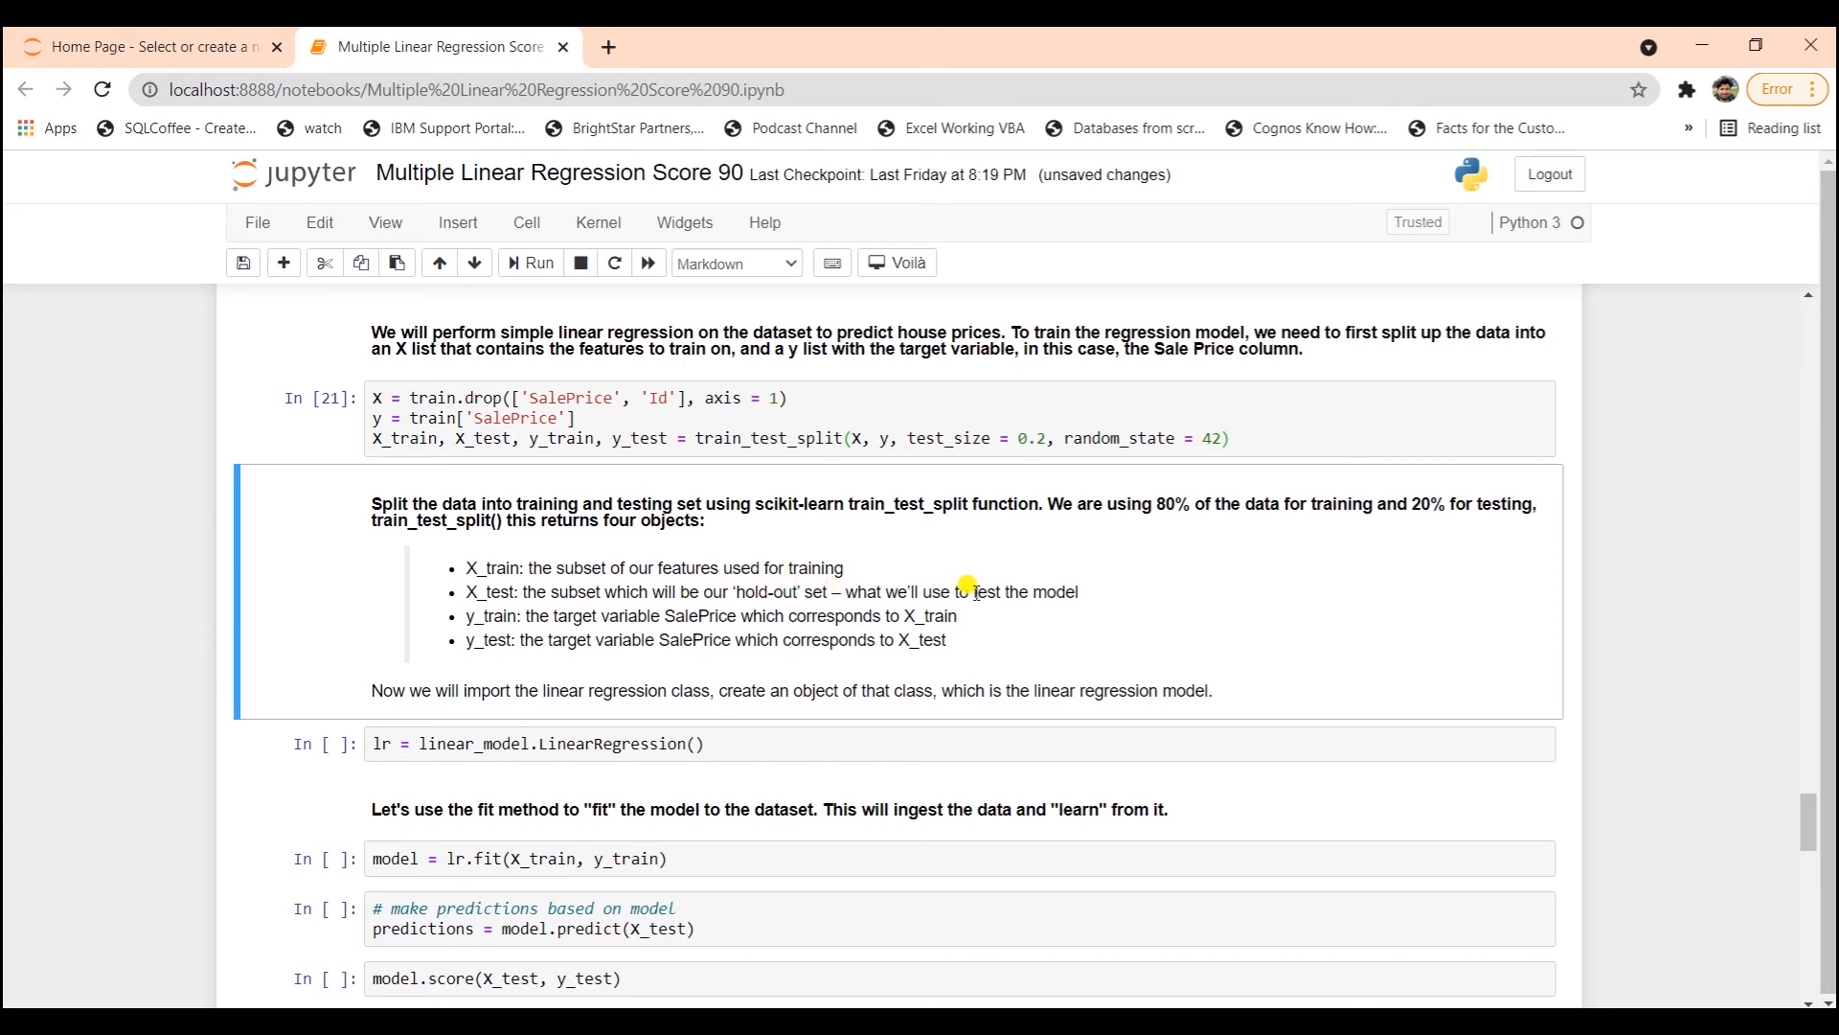
{"action": "mouse_move", "coordinate": [540, 612]}
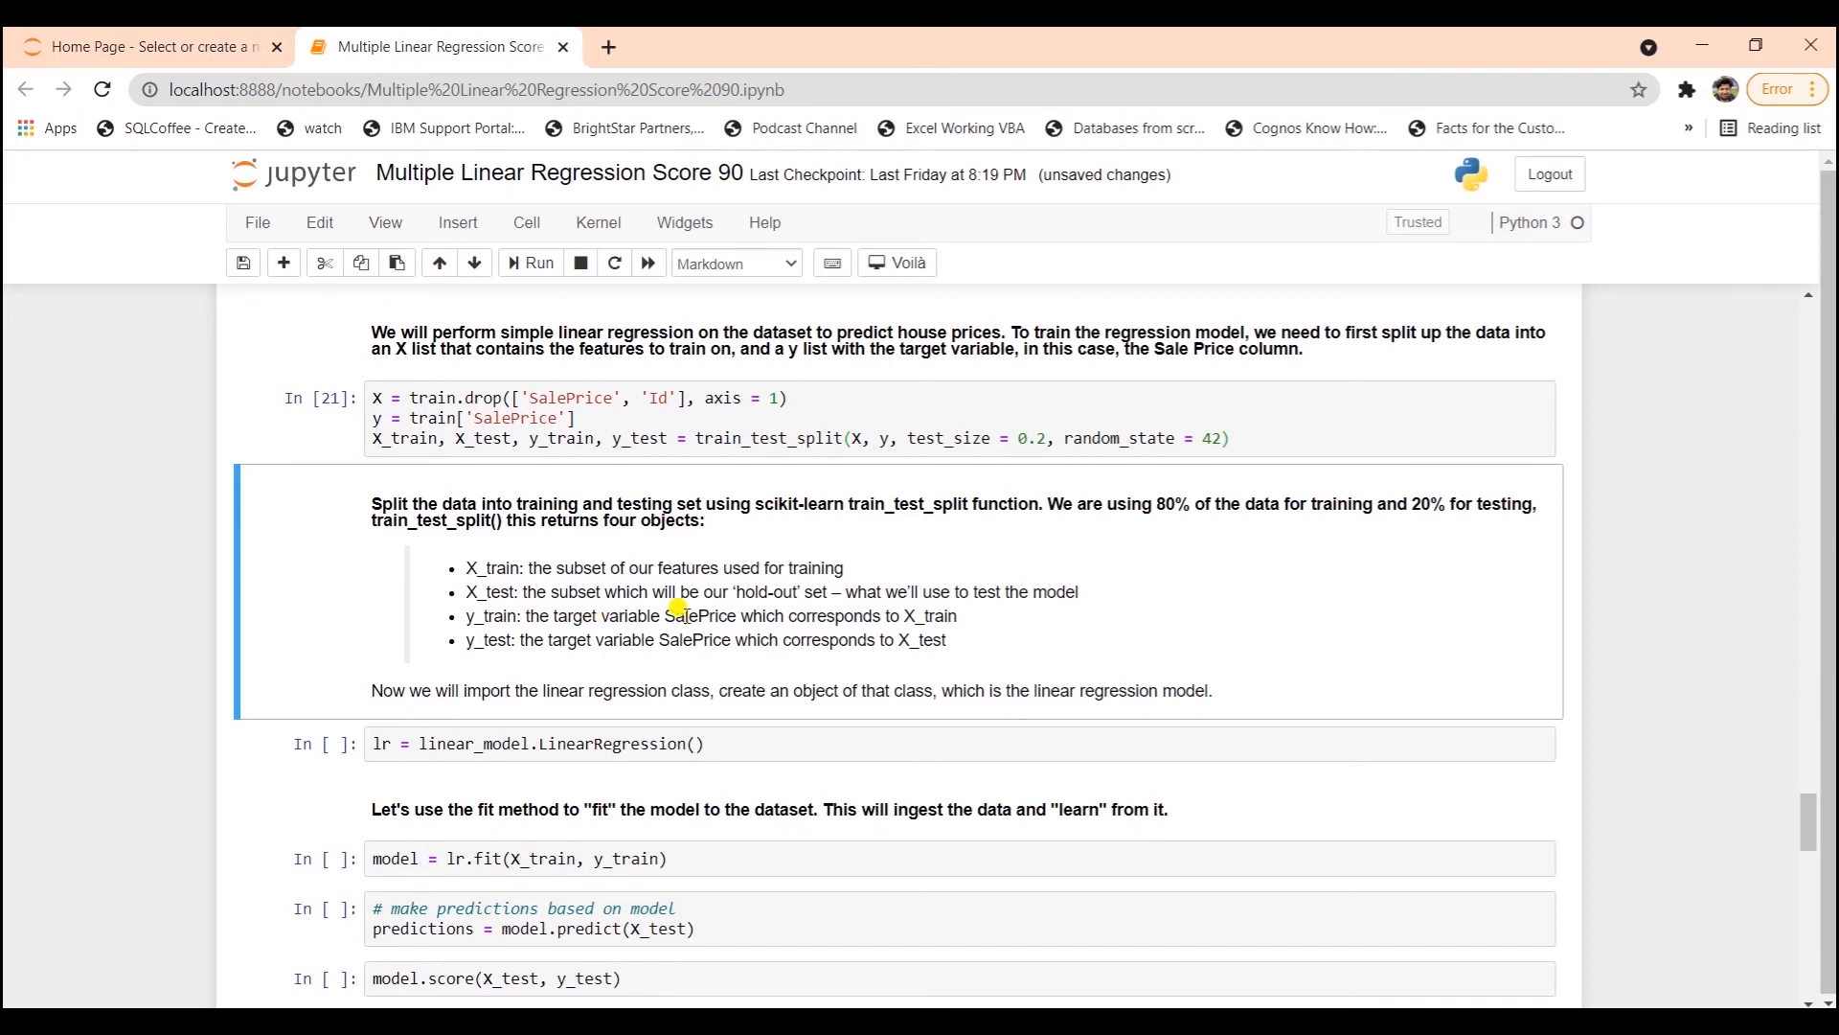
{"action": "mouse_move", "coordinate": [625, 654]}
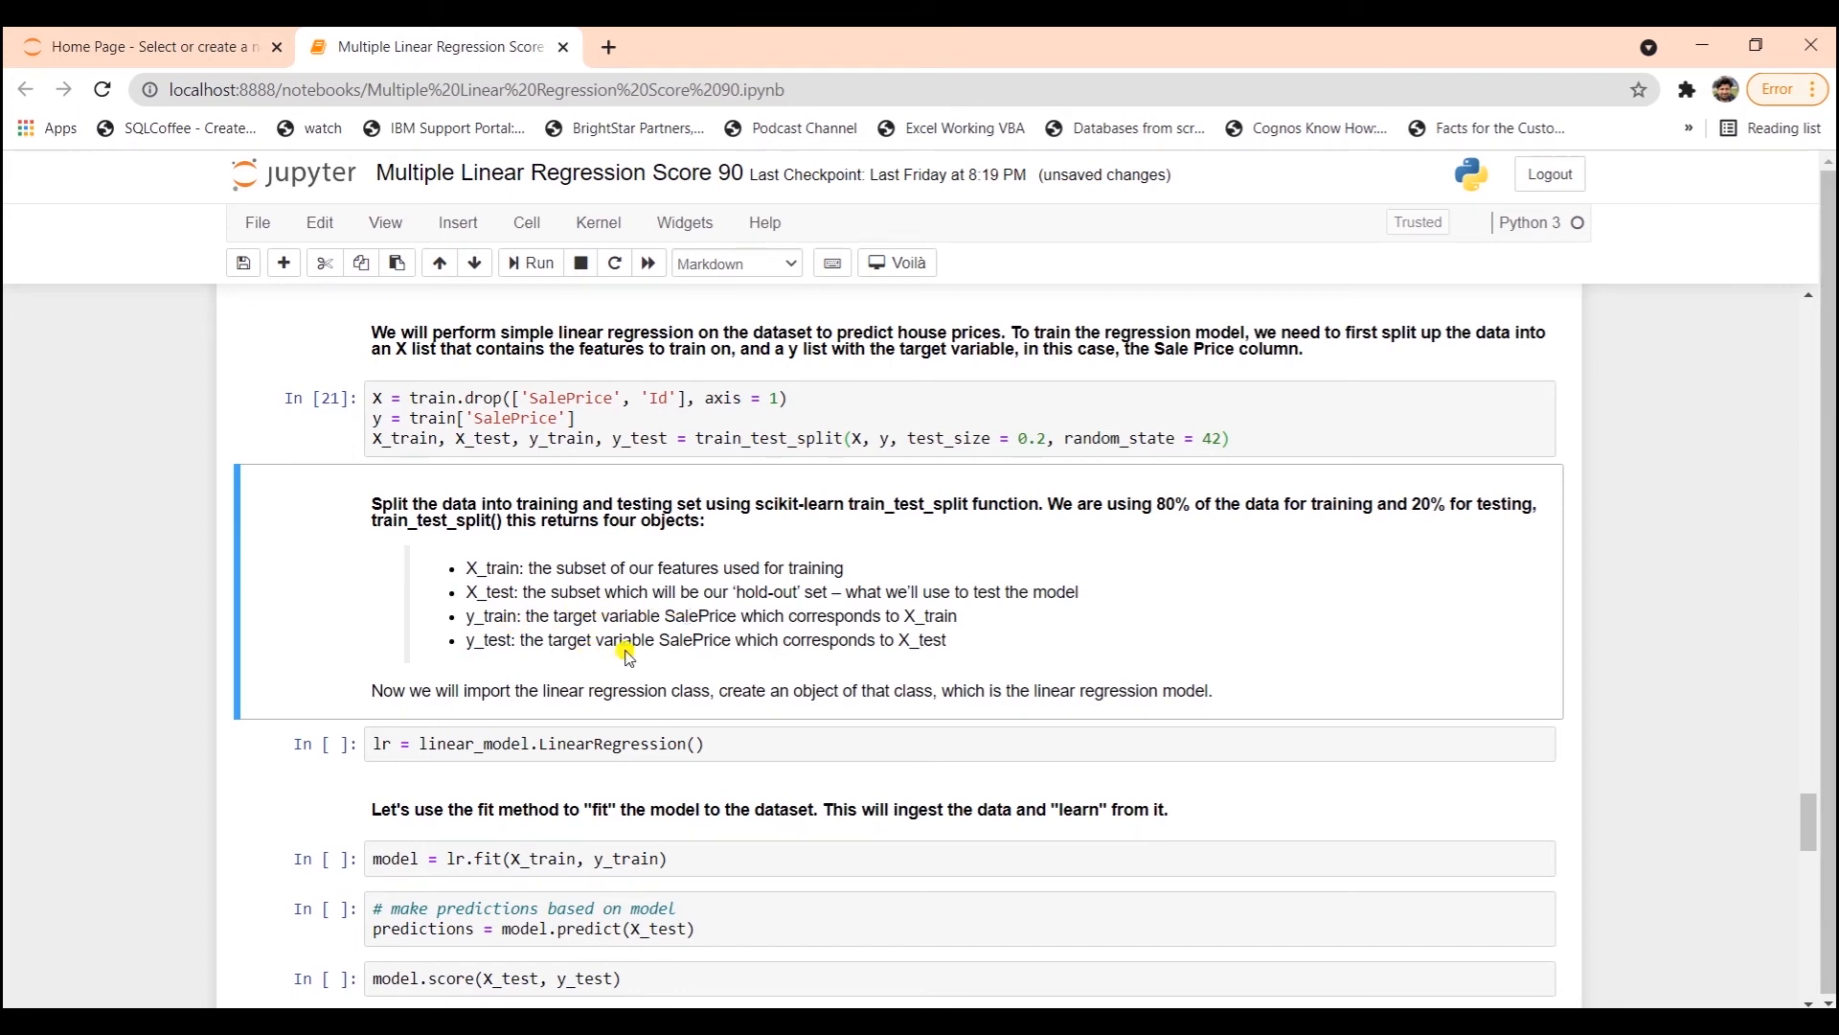
{"action": "mouse_move", "coordinate": [774, 633]}
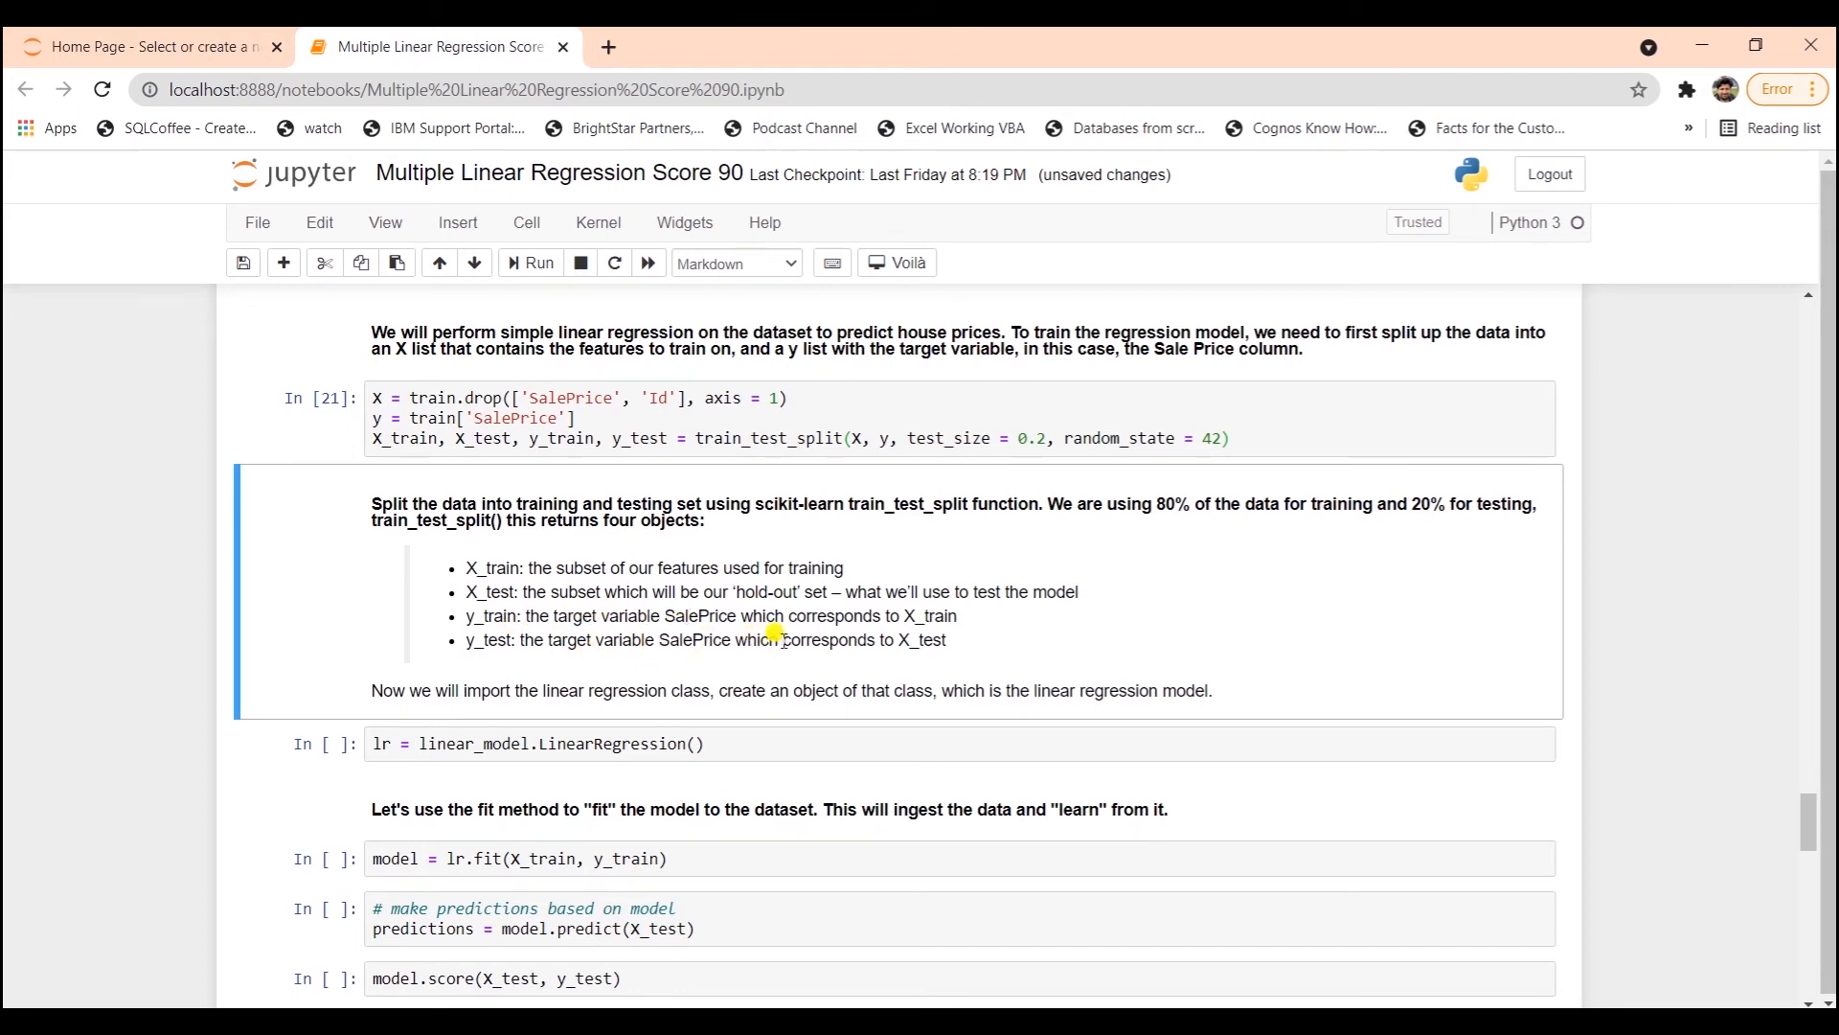
{"action": "mouse_move", "coordinate": [951, 643]}
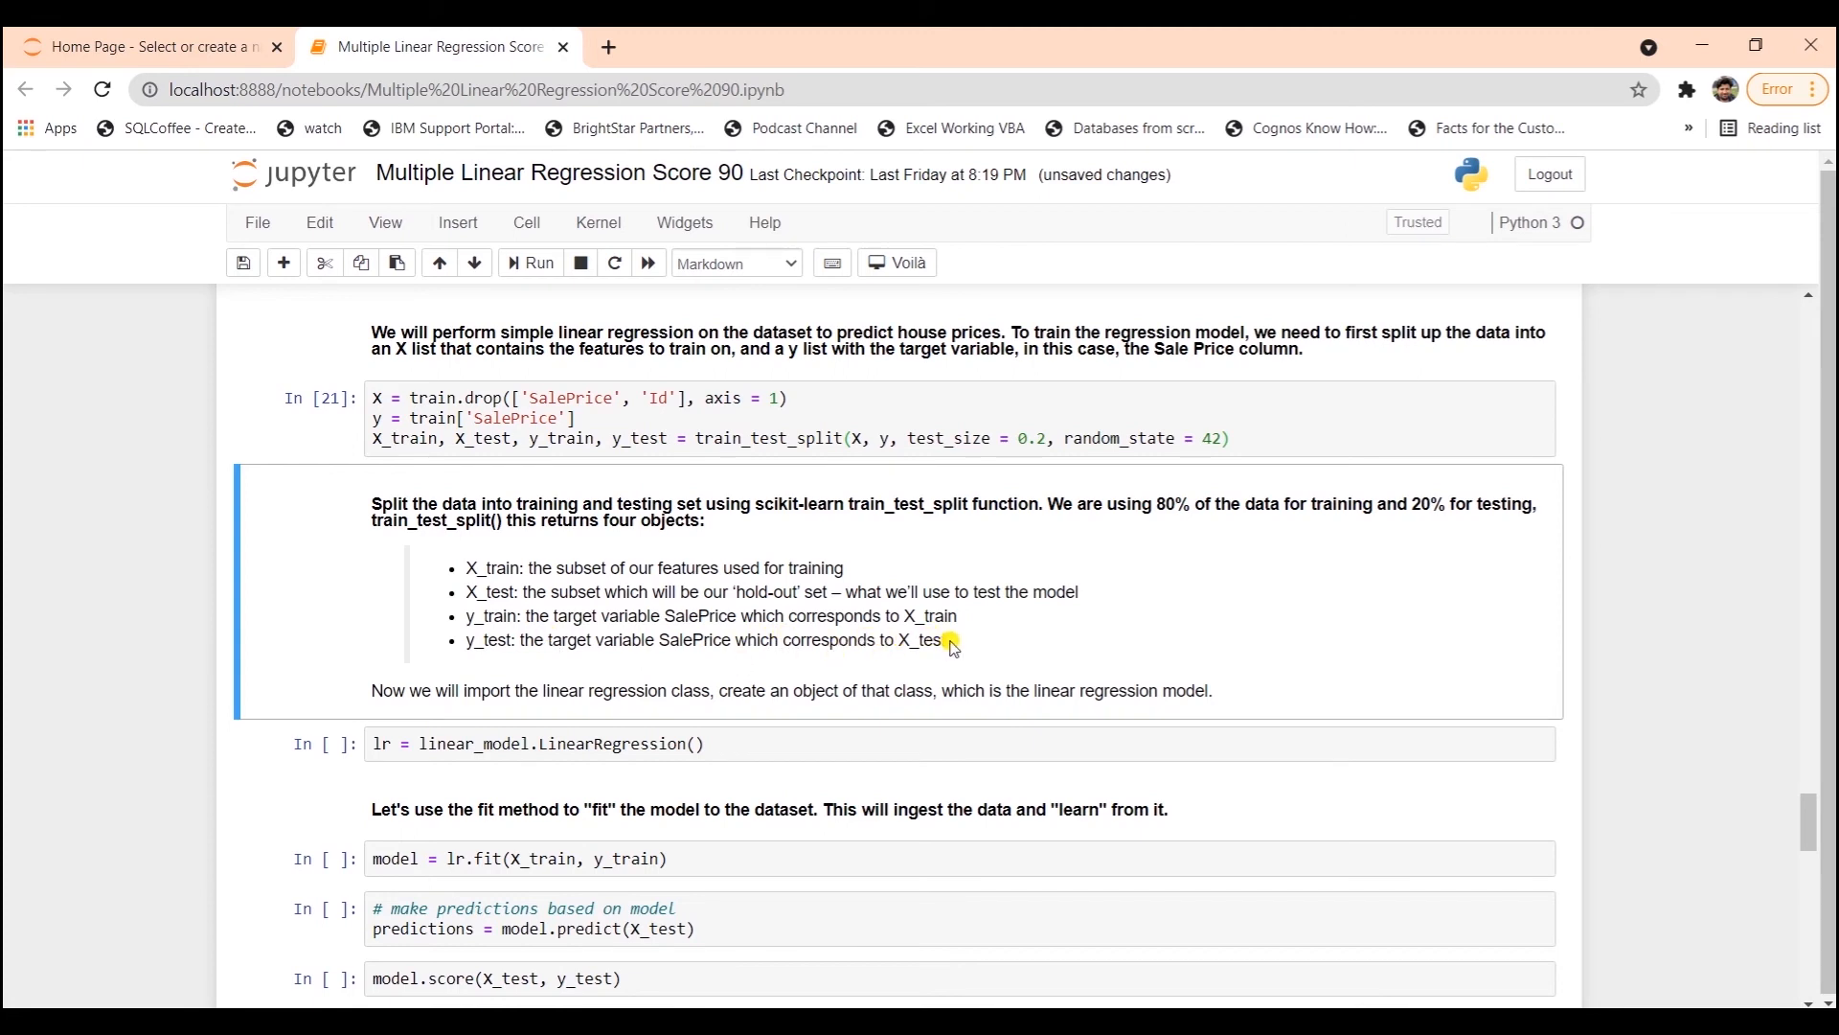
{"action": "mouse_move", "coordinate": [490, 629]}
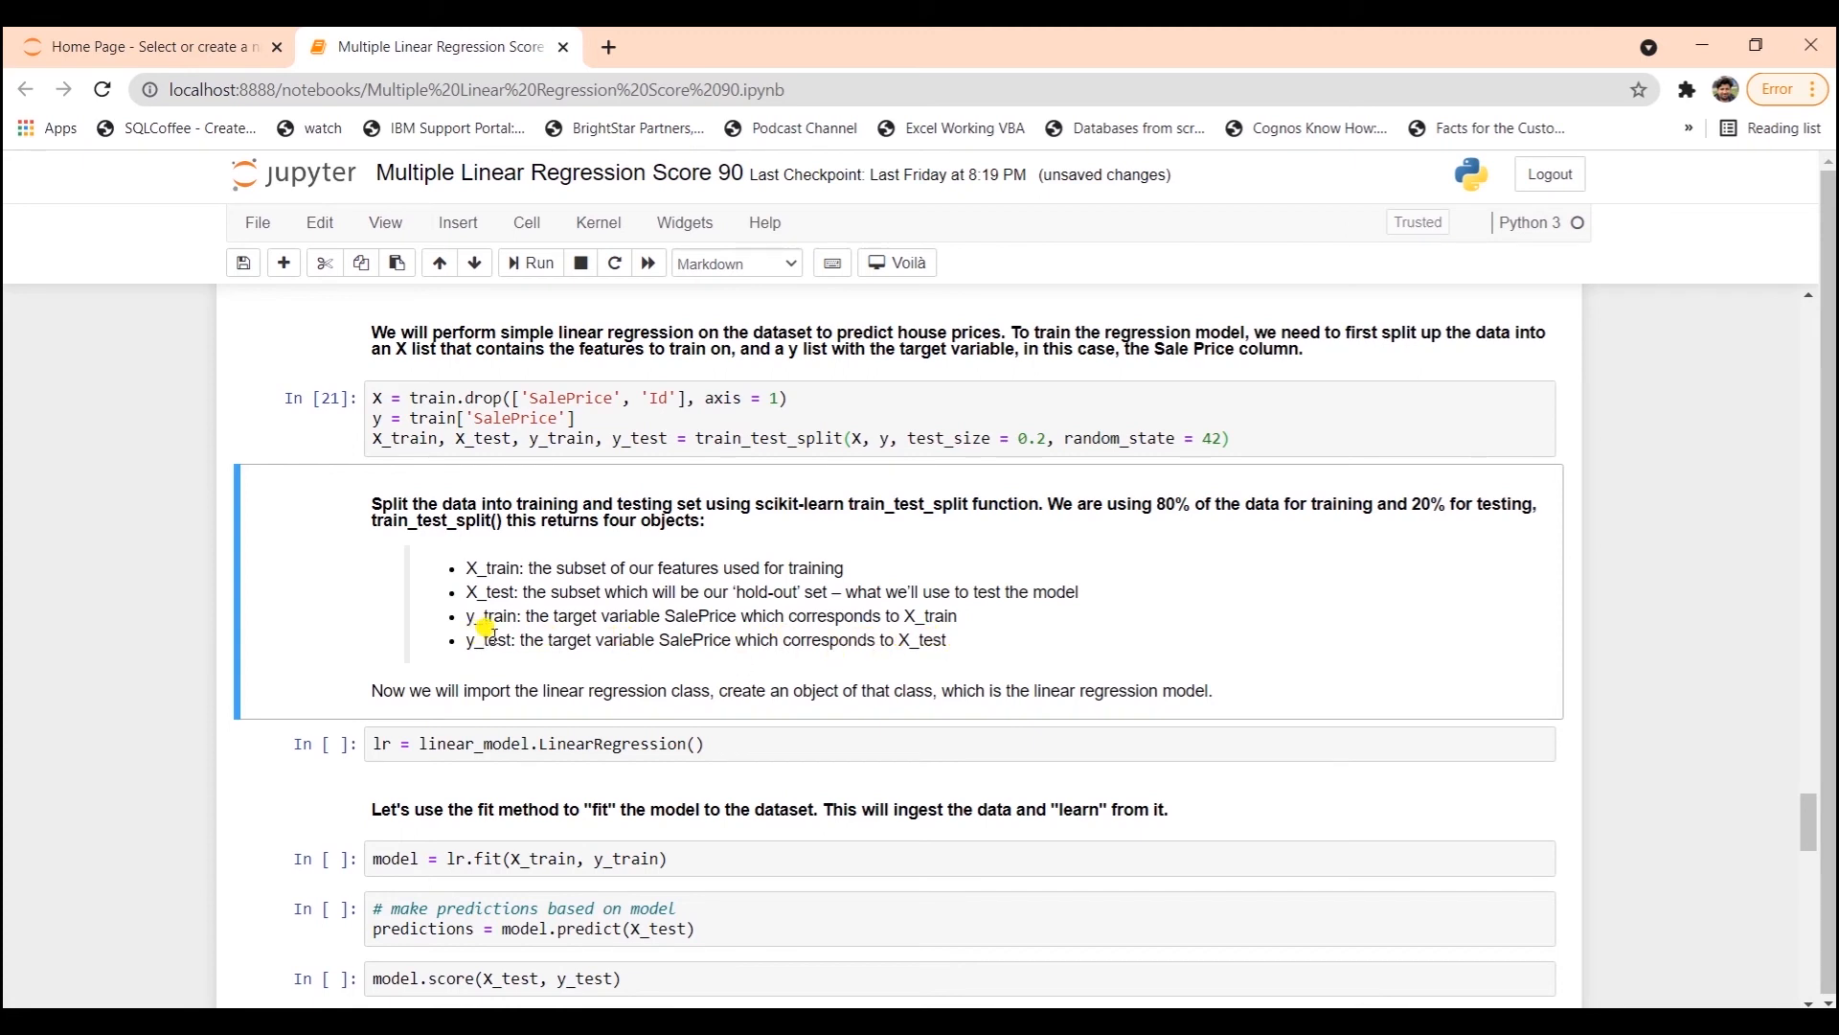
{"action": "mouse_move", "coordinate": [606, 657]}
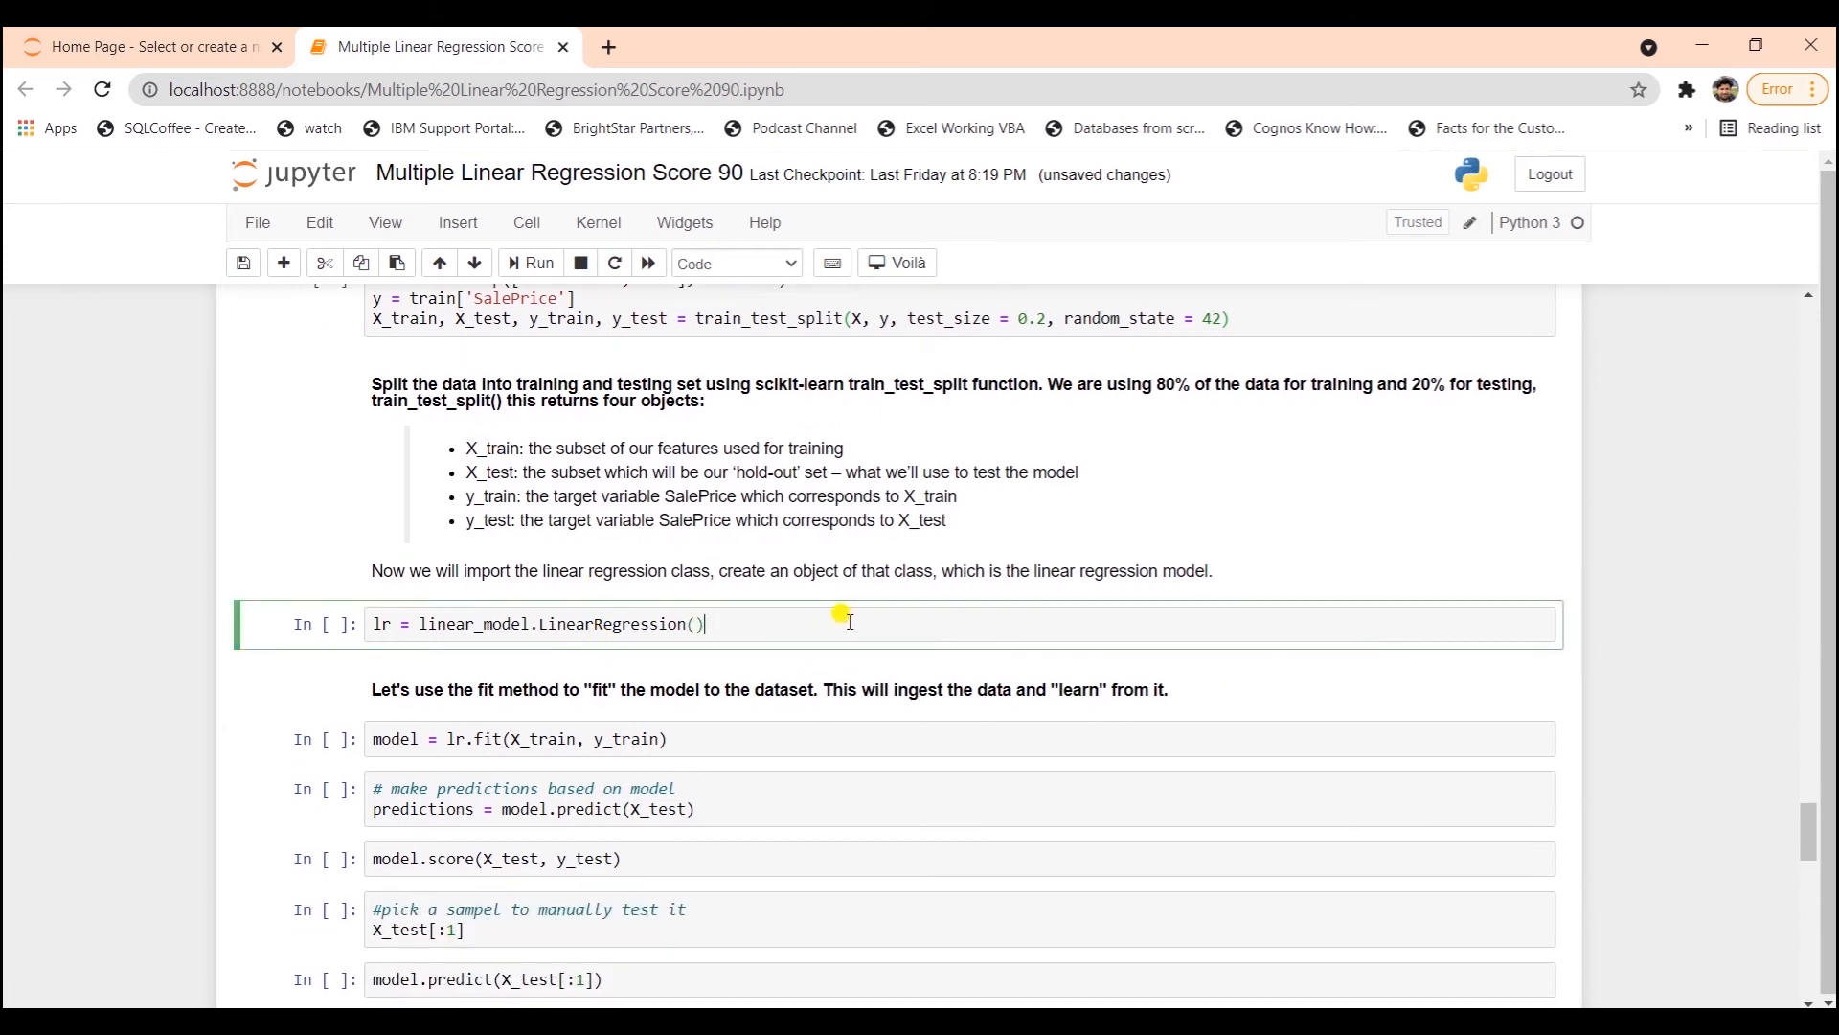
- Create and fit the LinearRegression model, then predict prices for the test set
{"action": "left_click", "coordinate": [537, 262]}
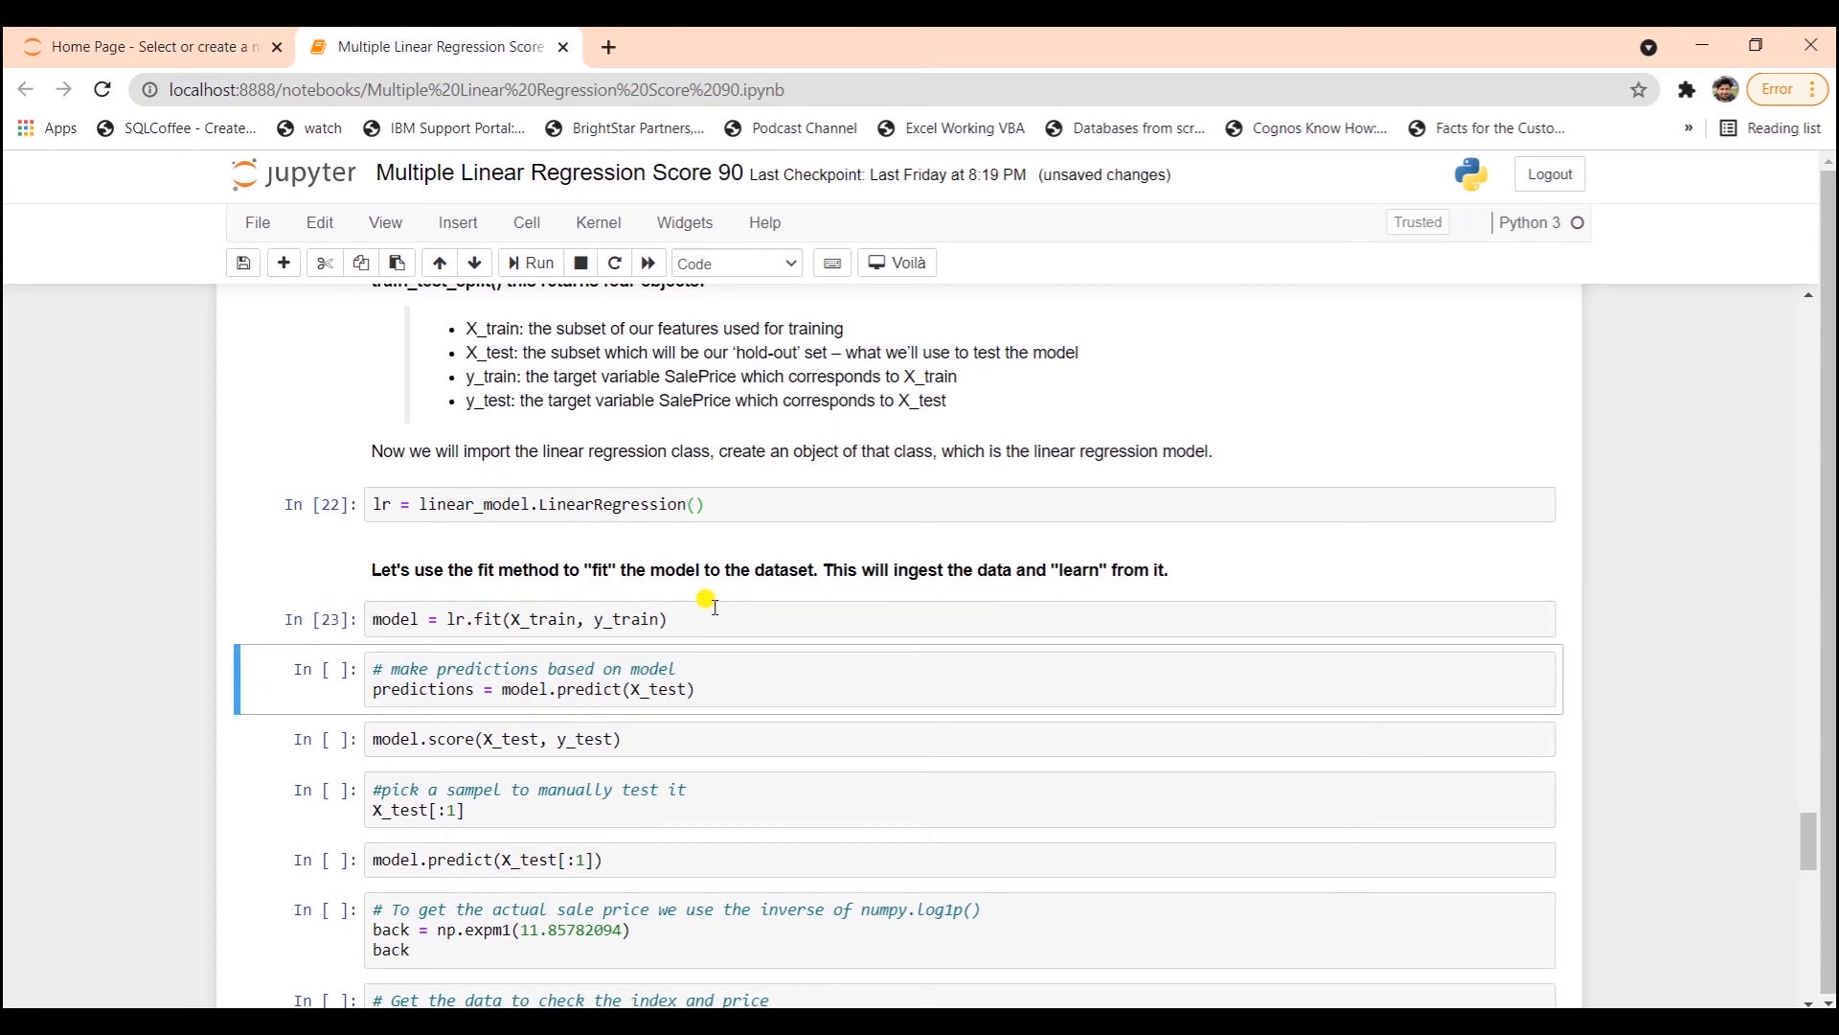
{"action": "left_click", "coordinate": [530, 262]}
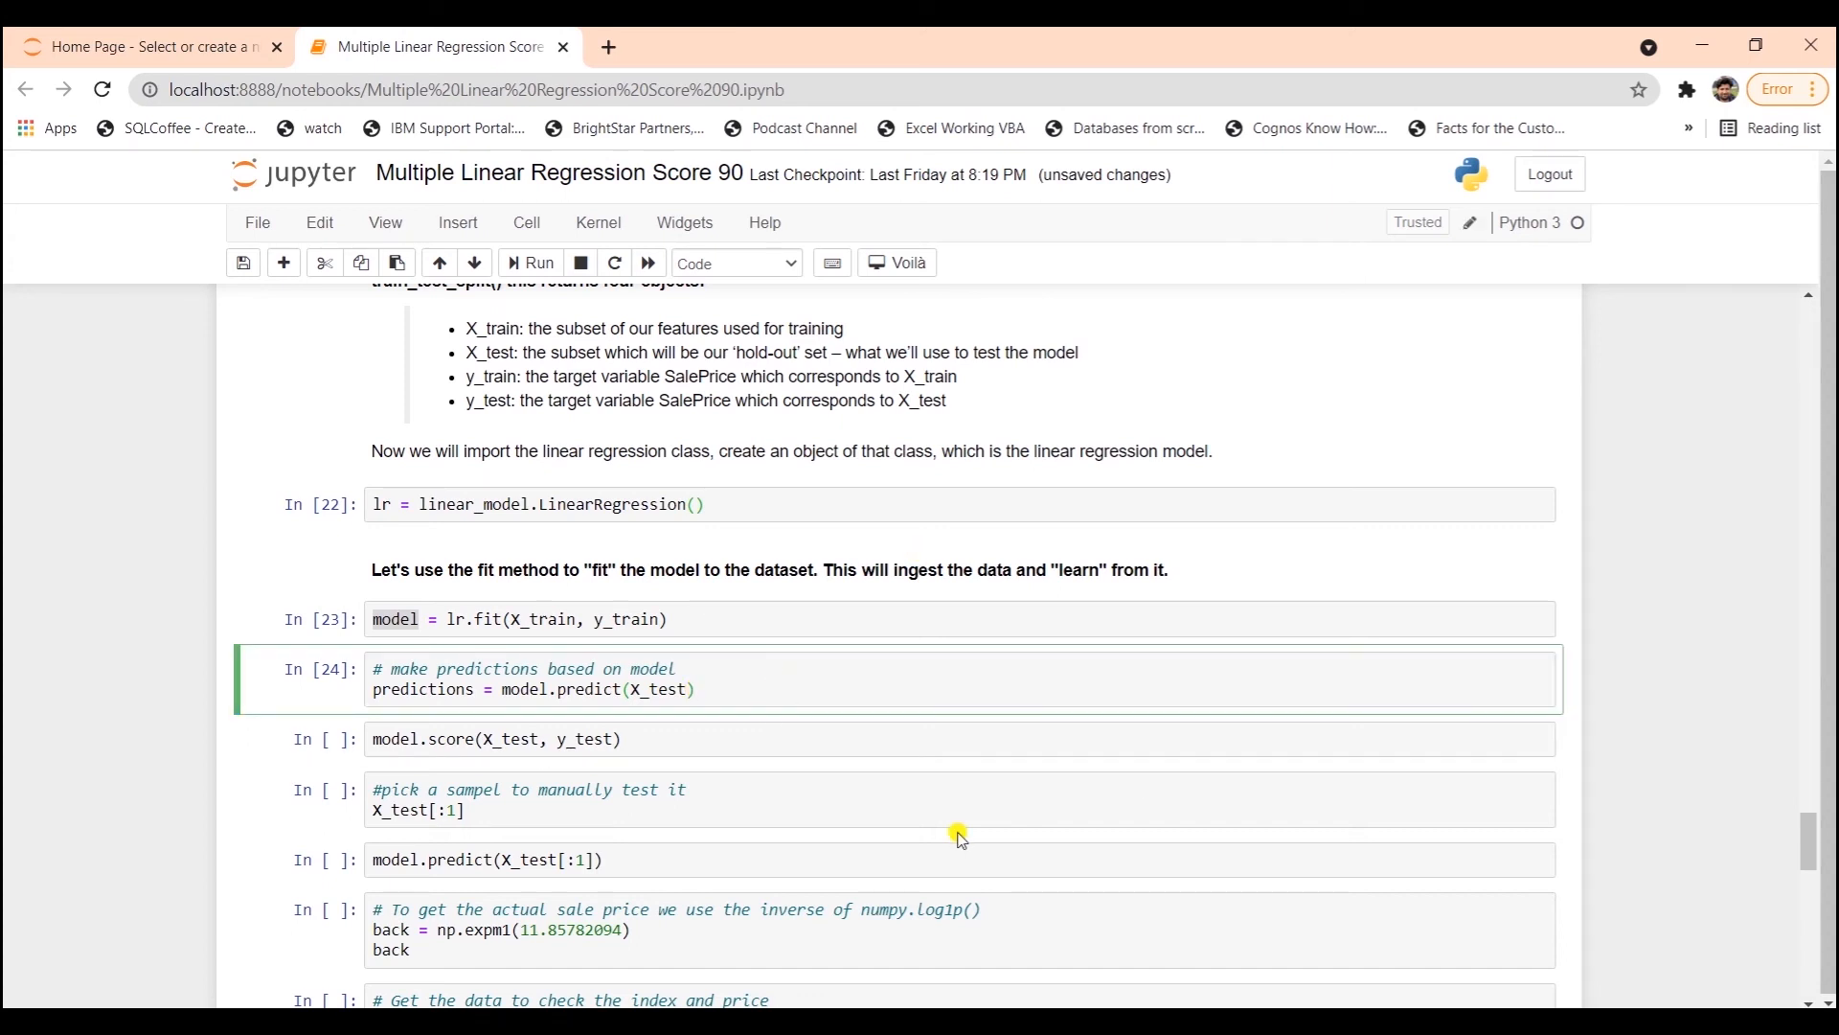
{"action": "mouse_move", "coordinate": [642, 777]}
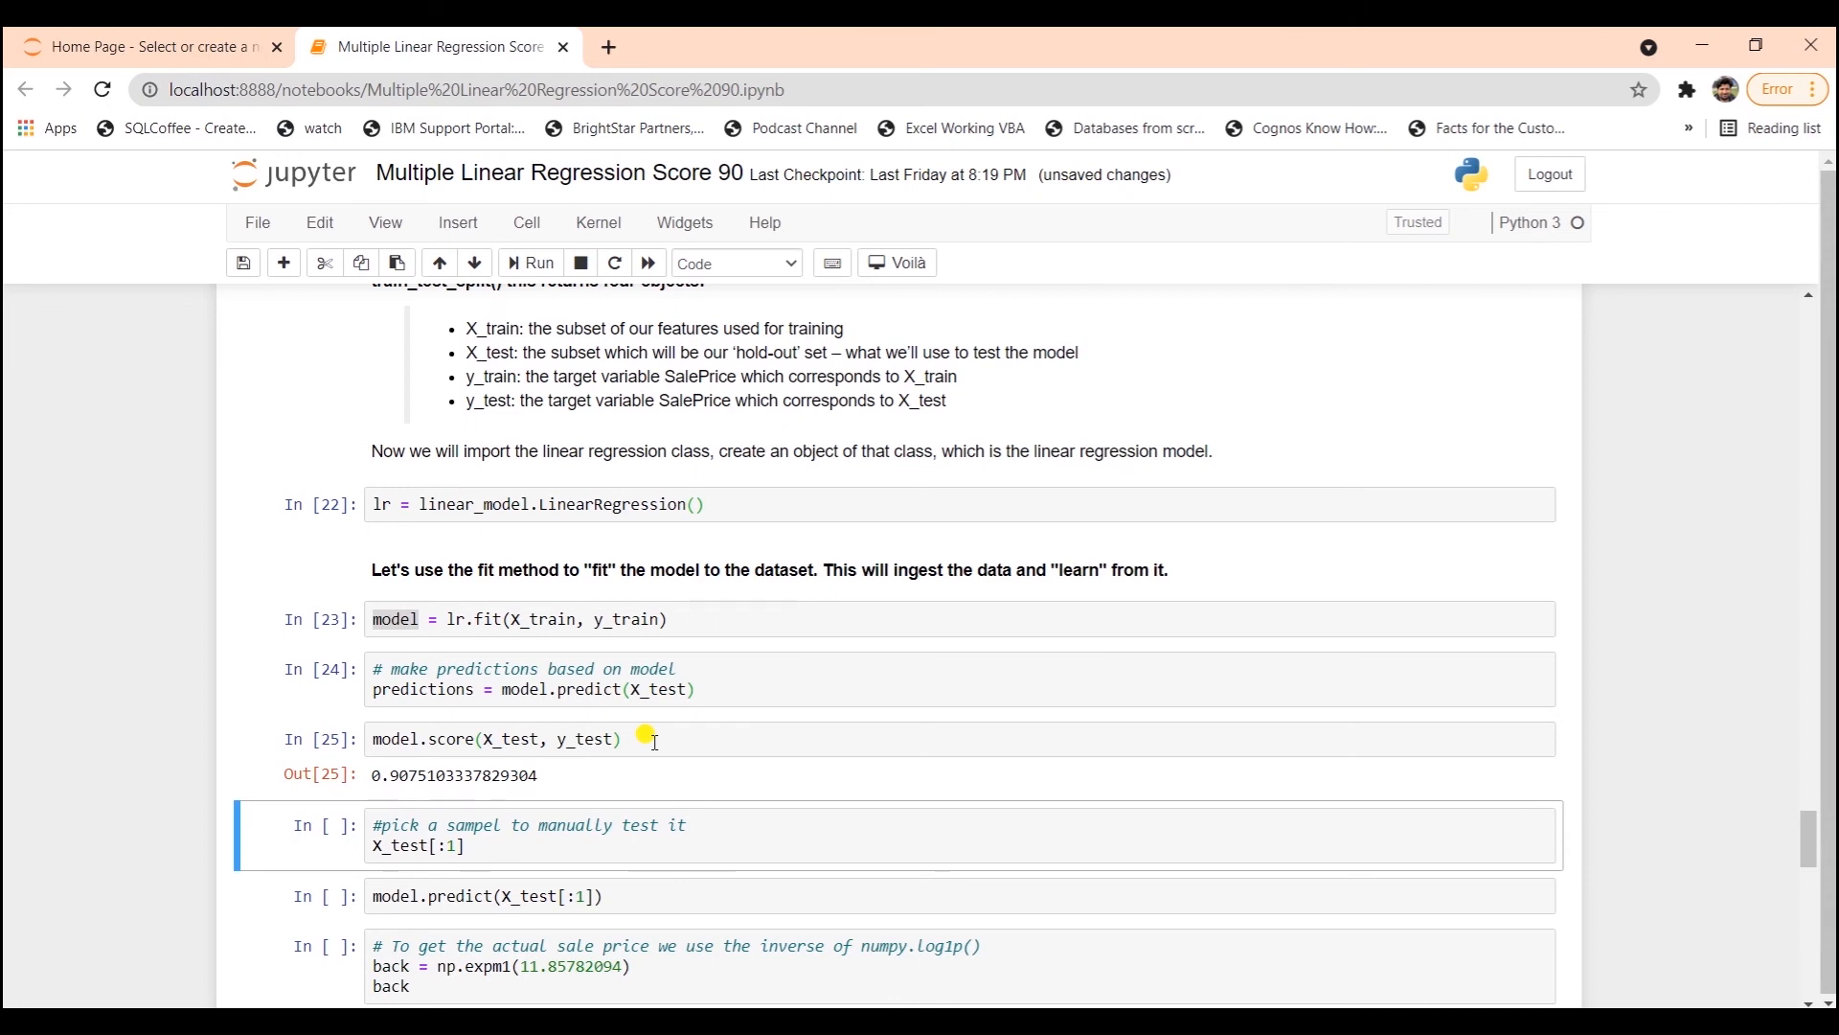
{"action": "mouse_move", "coordinate": [403, 767]}
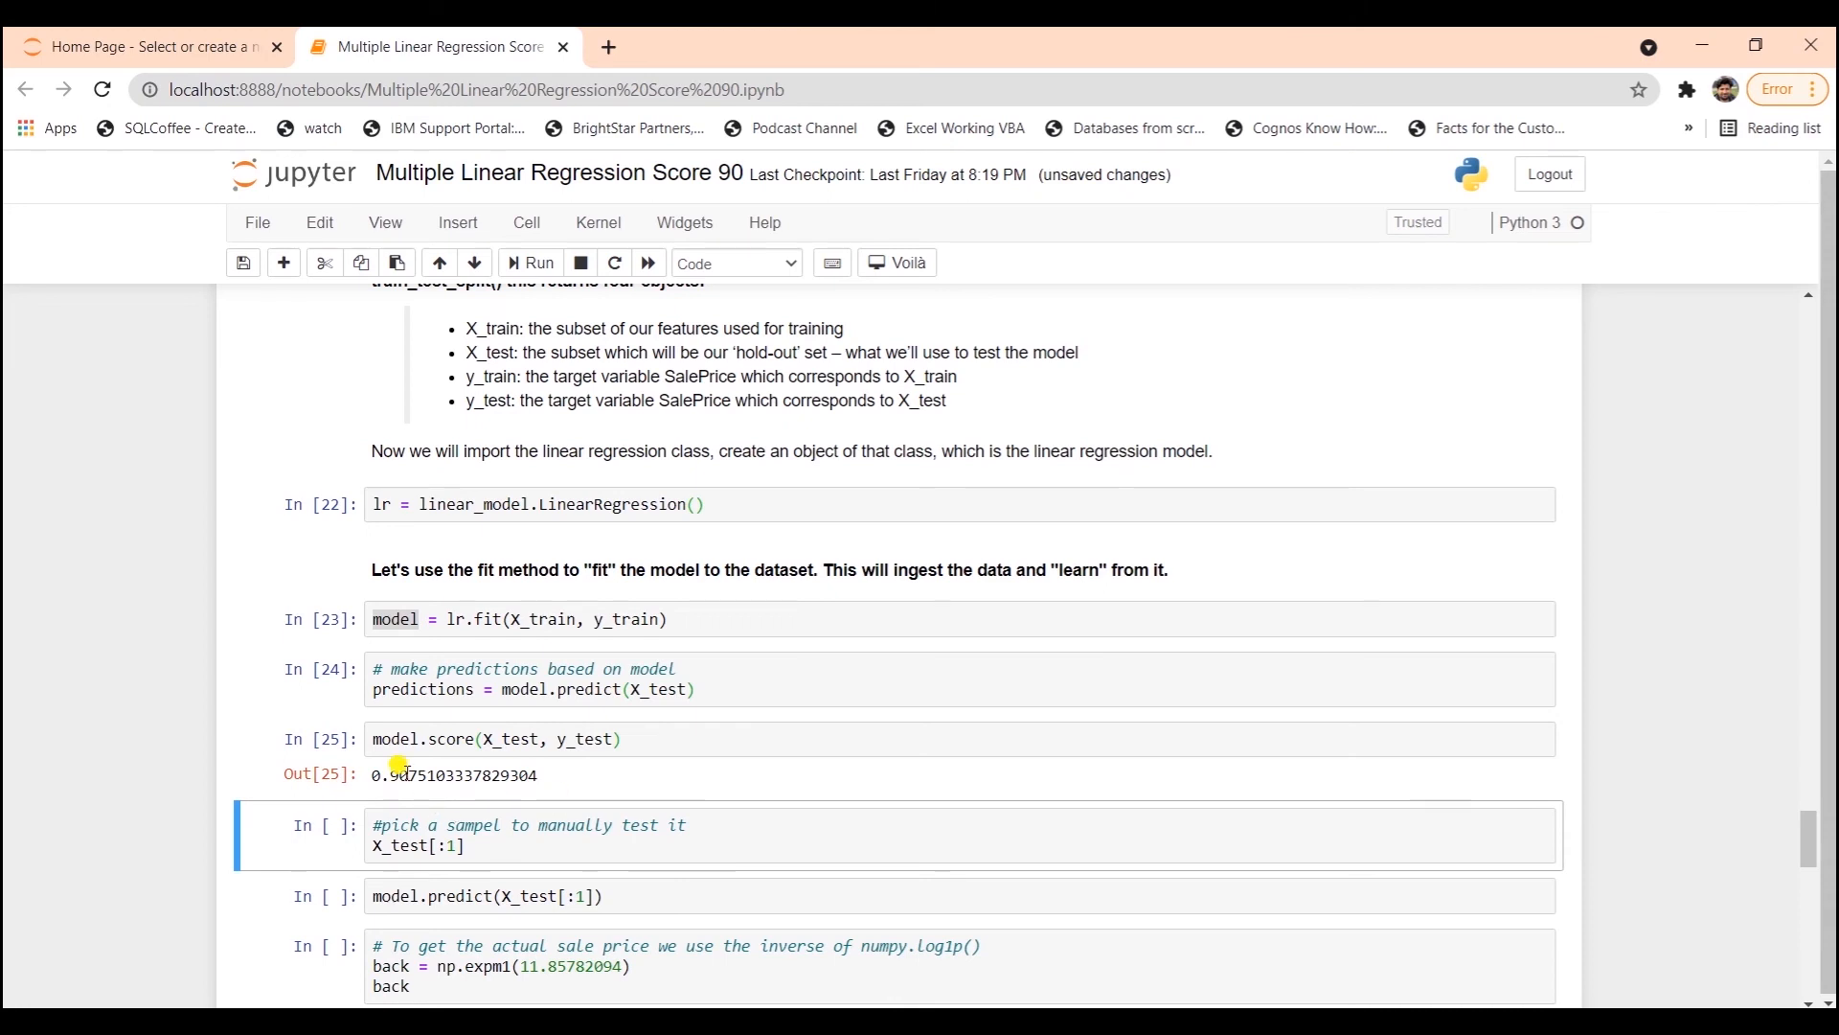
- Show the first test sample and convert its predicted log price 11.8587895 to about 141,320 with np.expm1
{"action": "scroll", "scroll_direction": "down", "scroll_amount": 3}
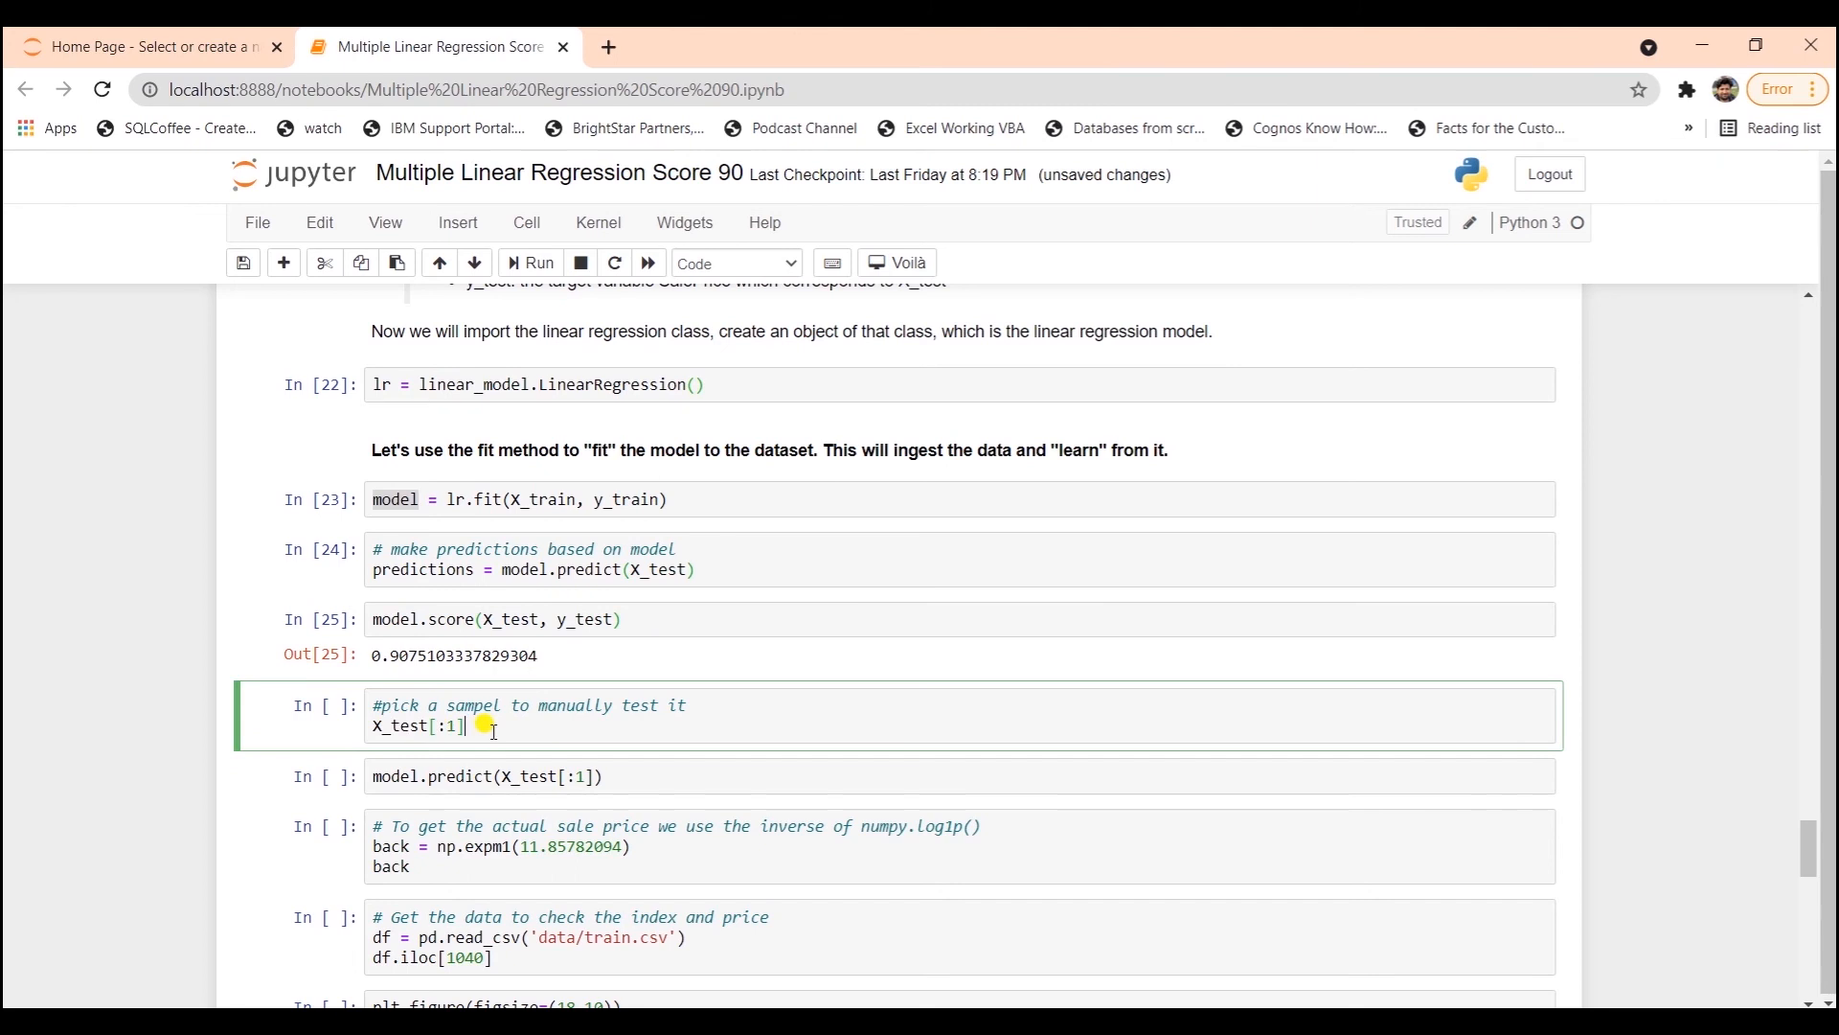
{"action": "left_click", "coordinate": [529, 261]}
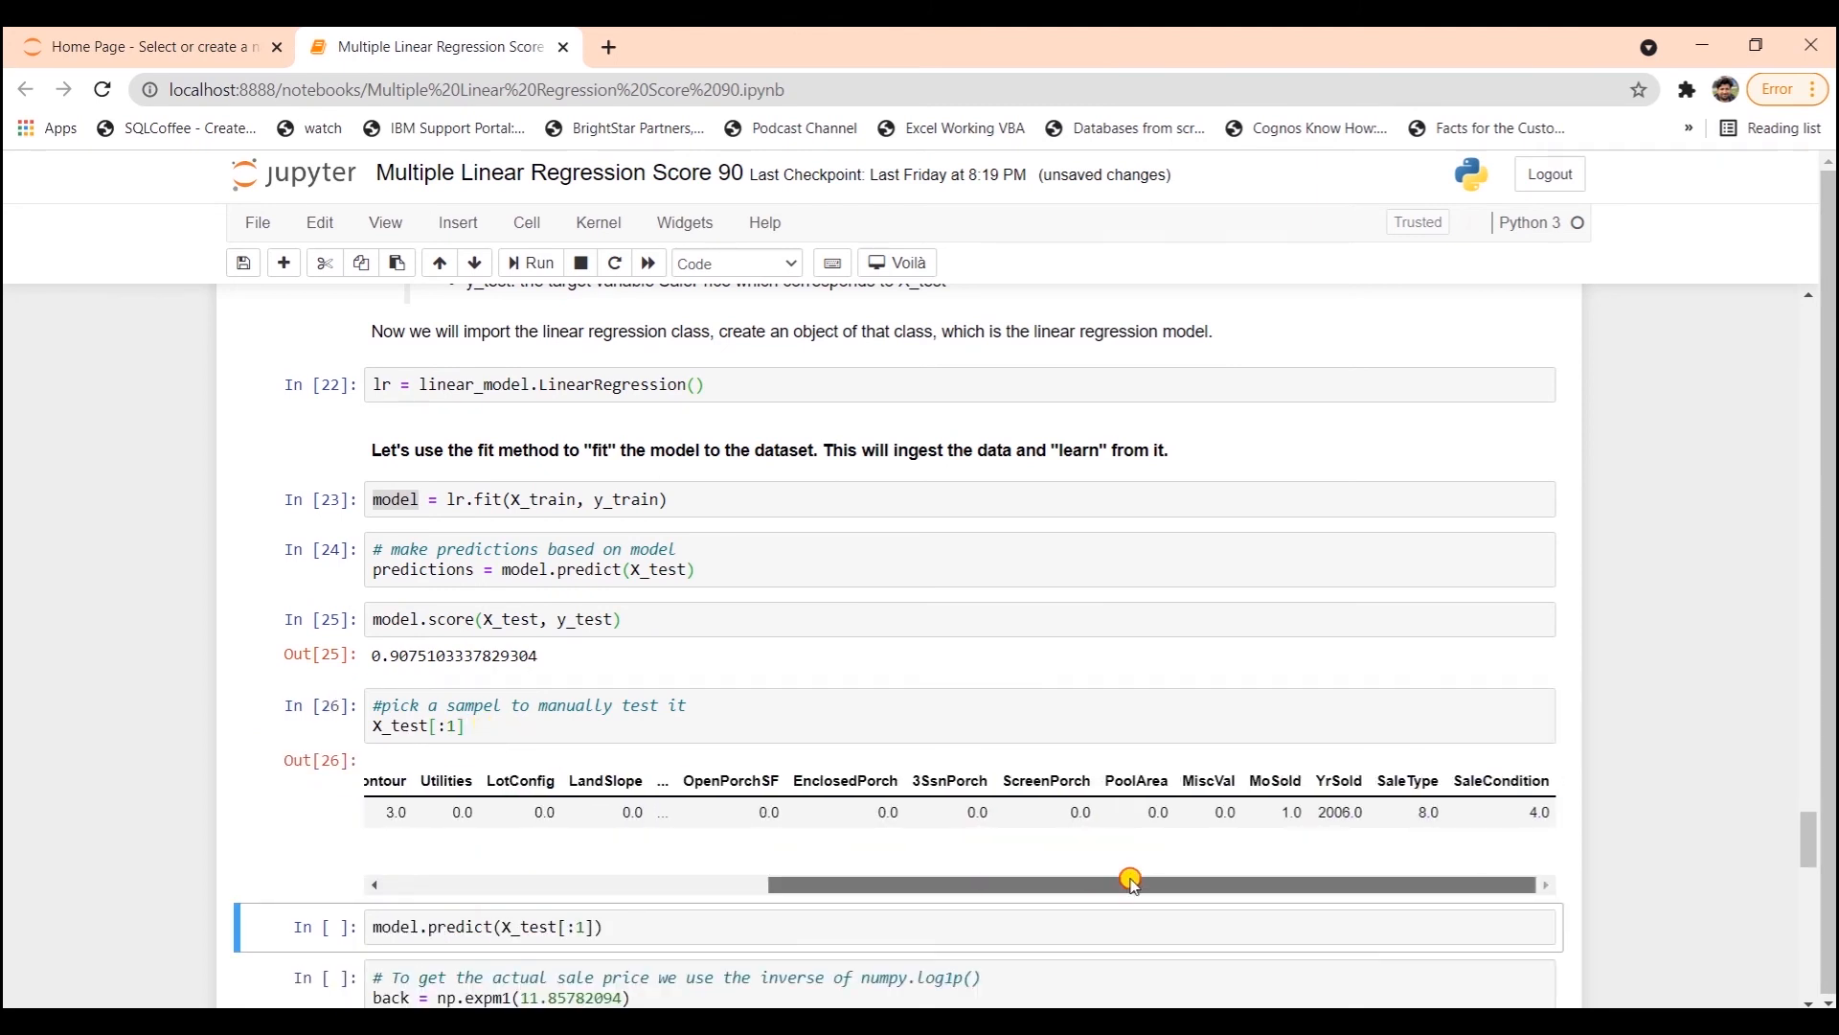
{"action": "left_click", "coordinate": [536, 261]}
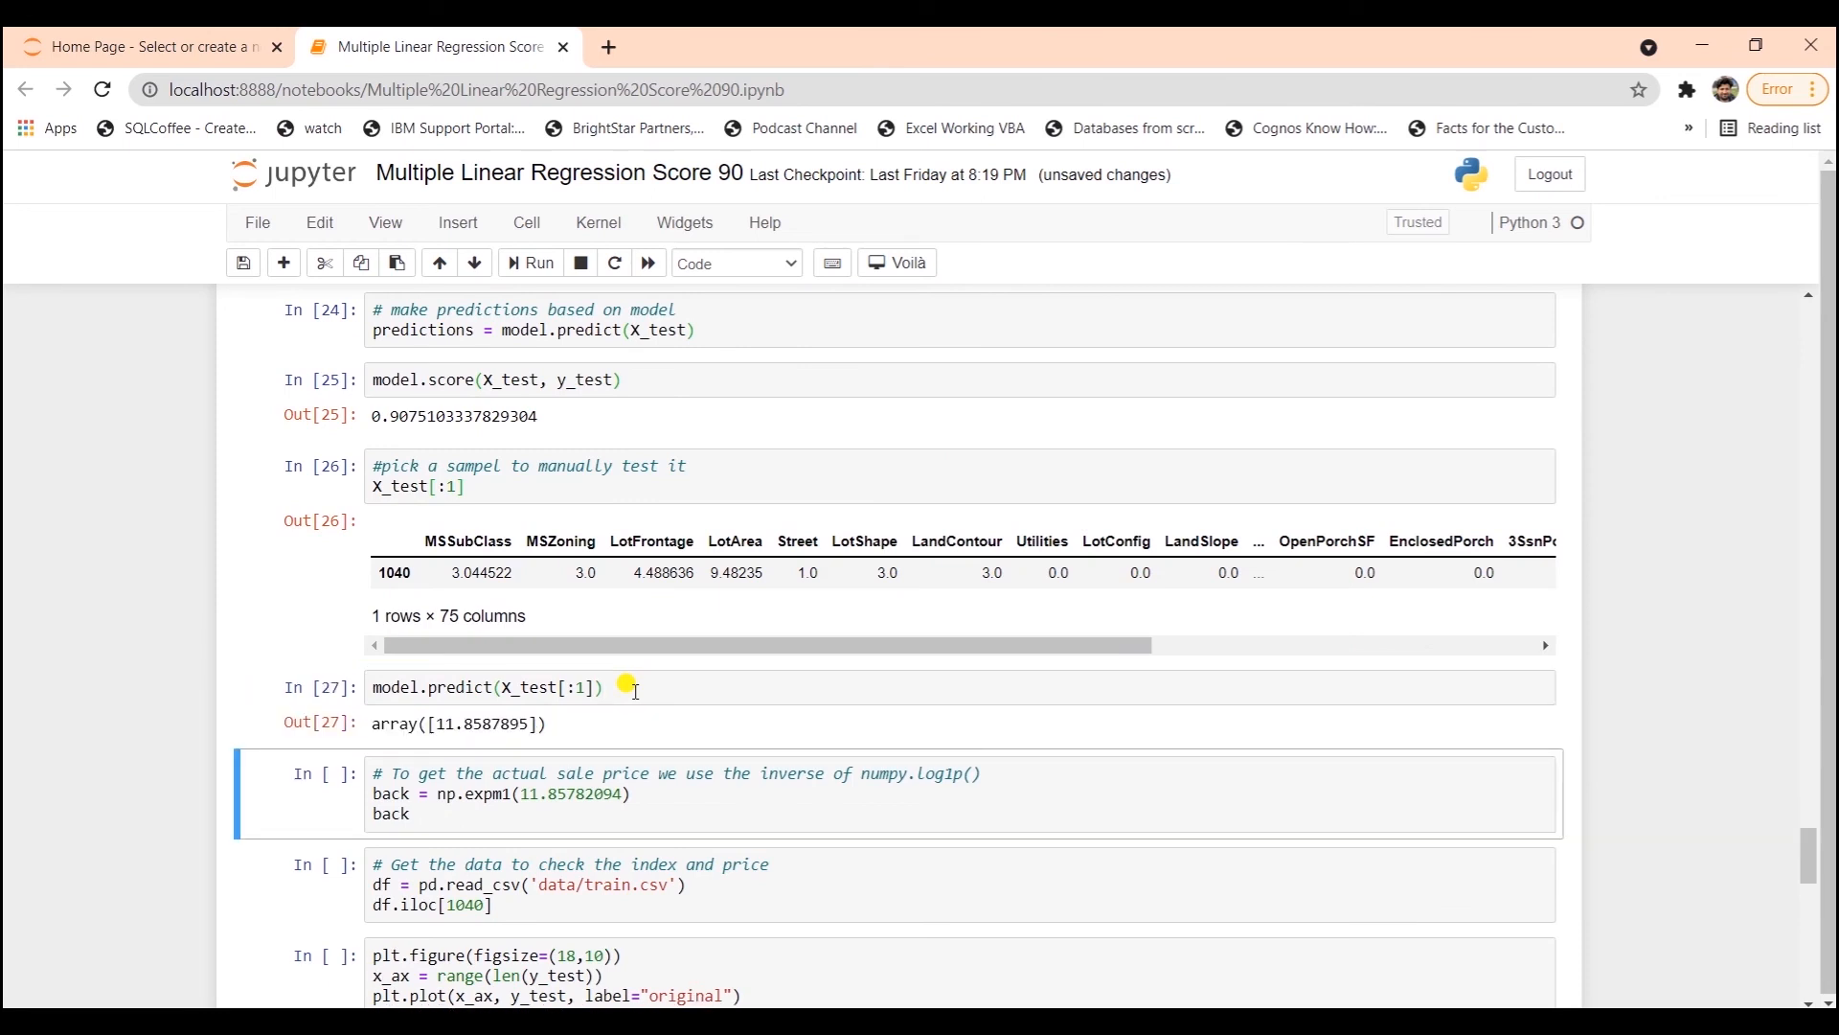
{"action": "mouse_move", "coordinate": [475, 721]}
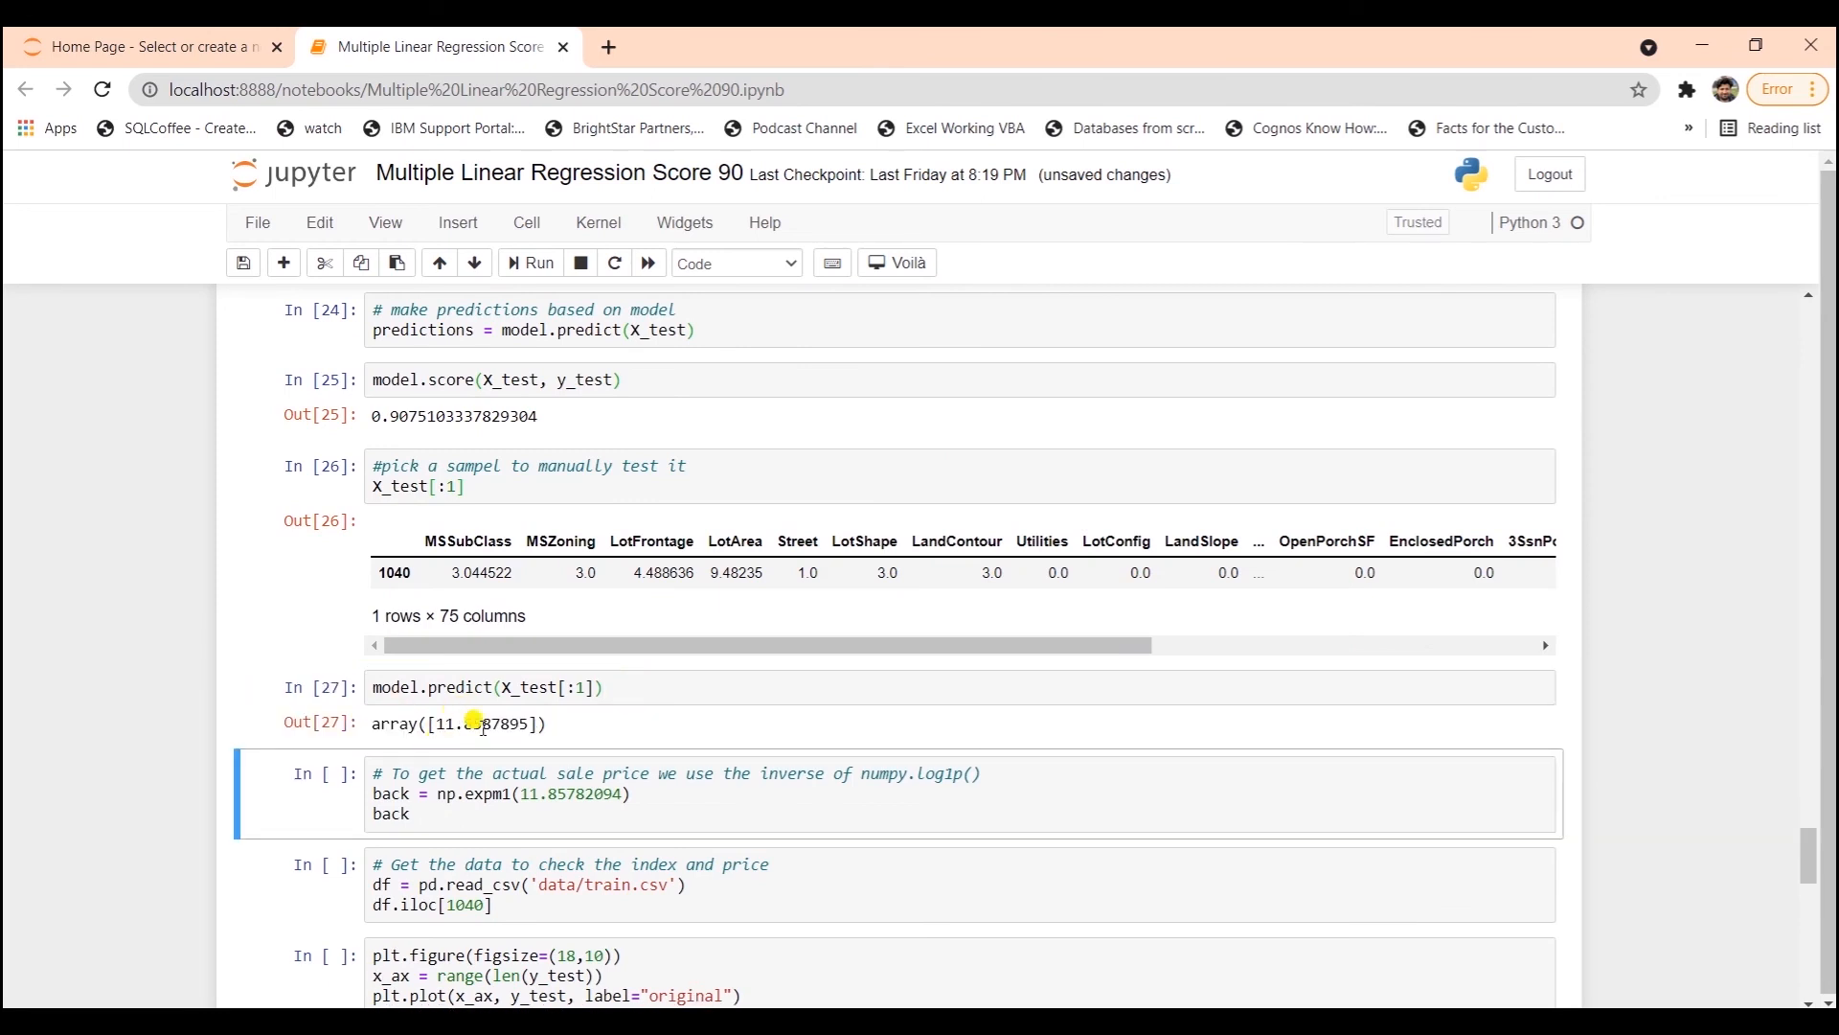
{"action": "double_click", "coordinate": [470, 724]}
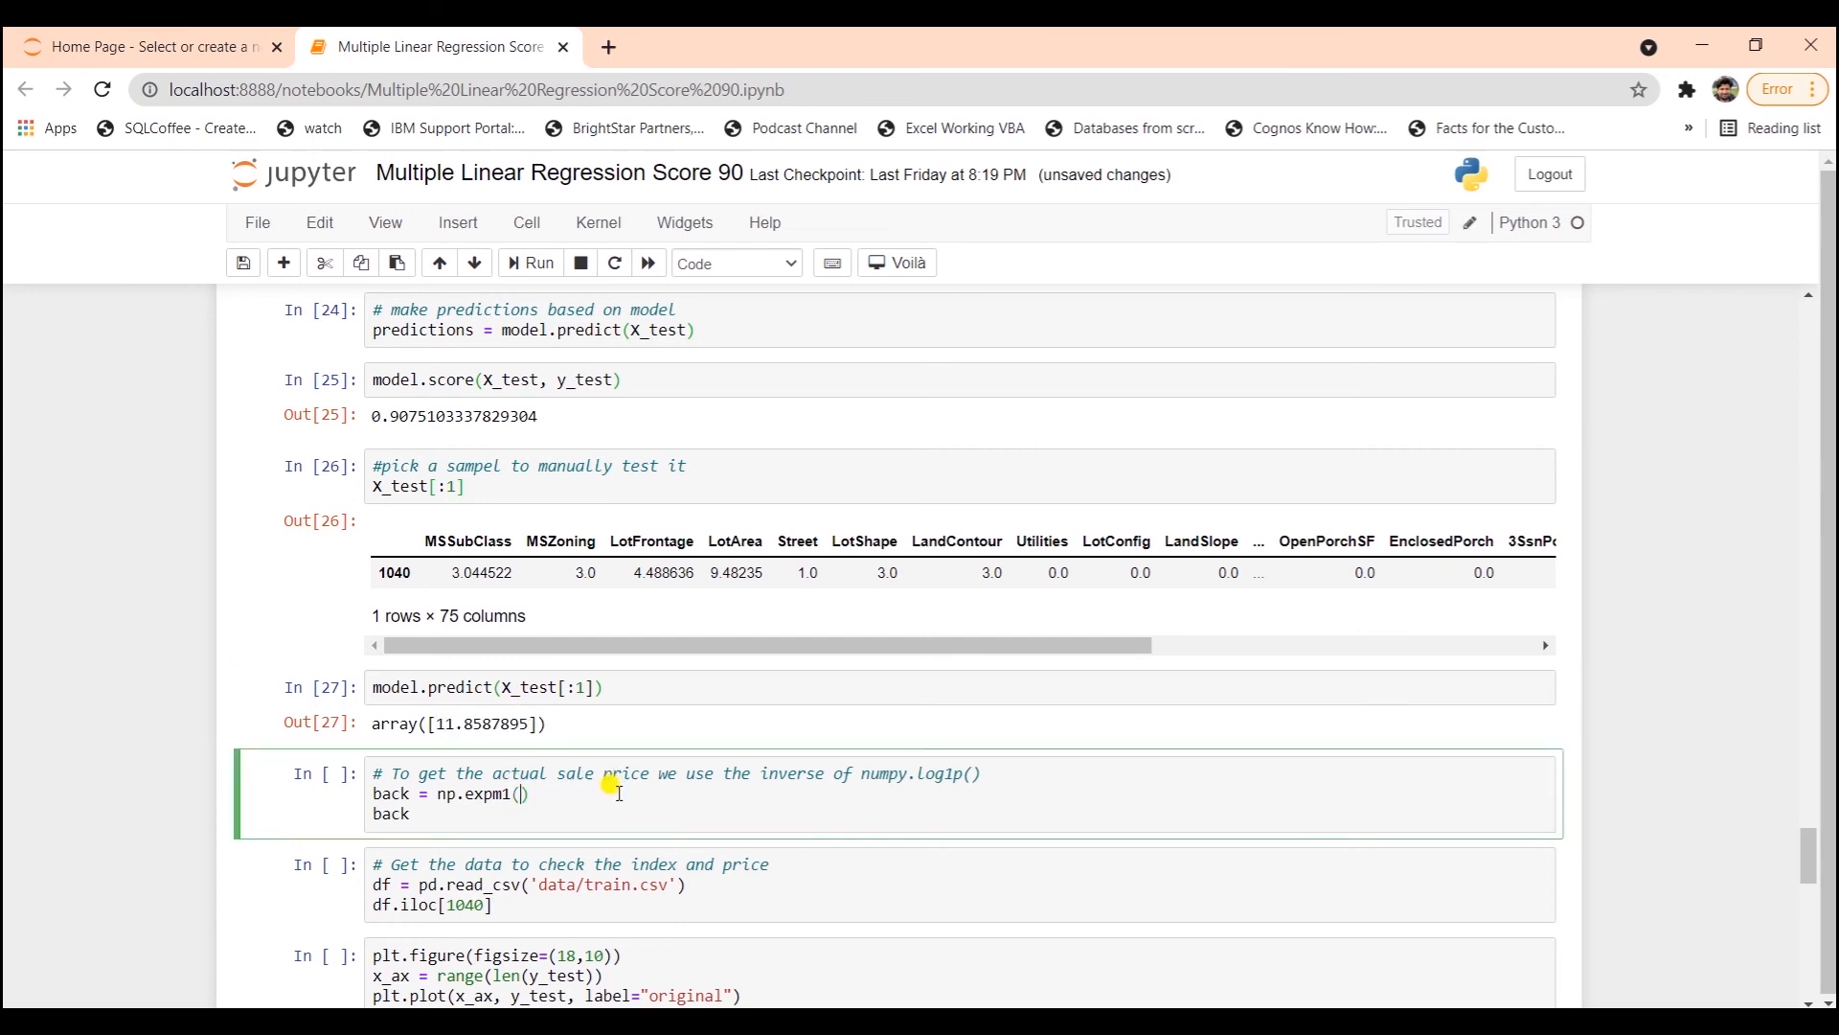
{"action": "type", "text": "11.8587895"}
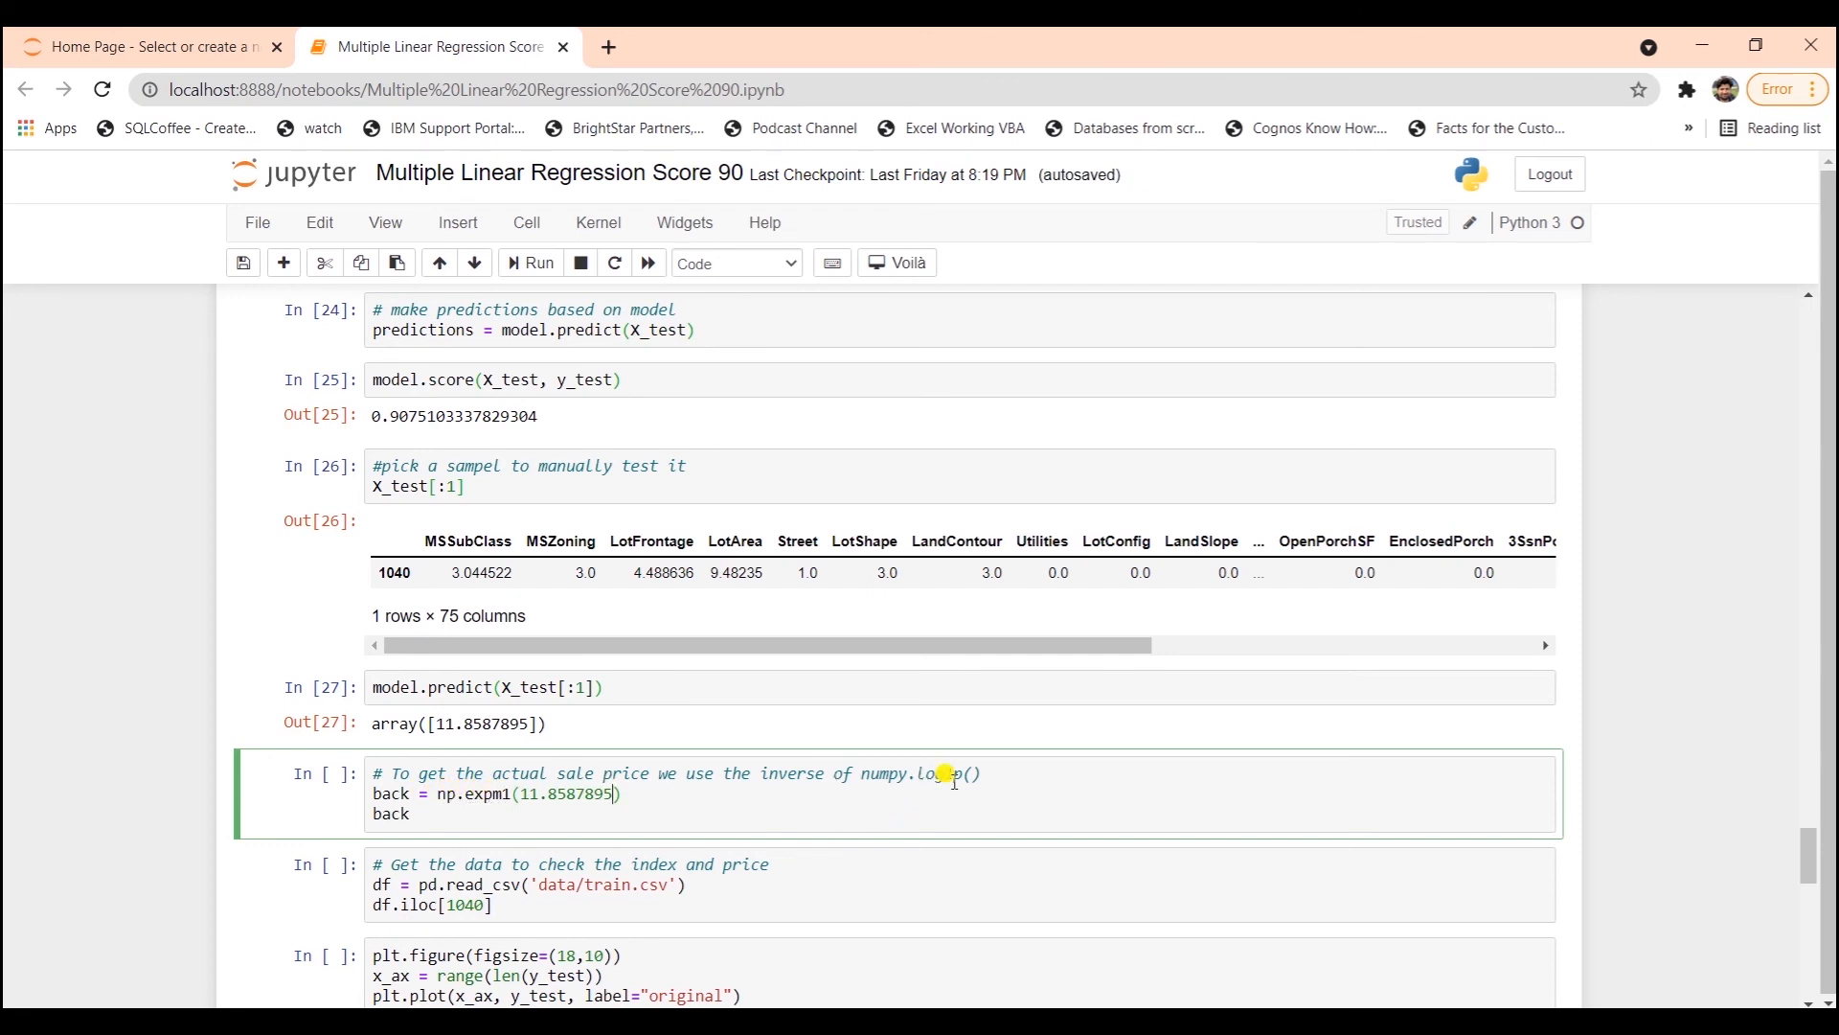
{"action": "left_click", "coordinate": [537, 261]}
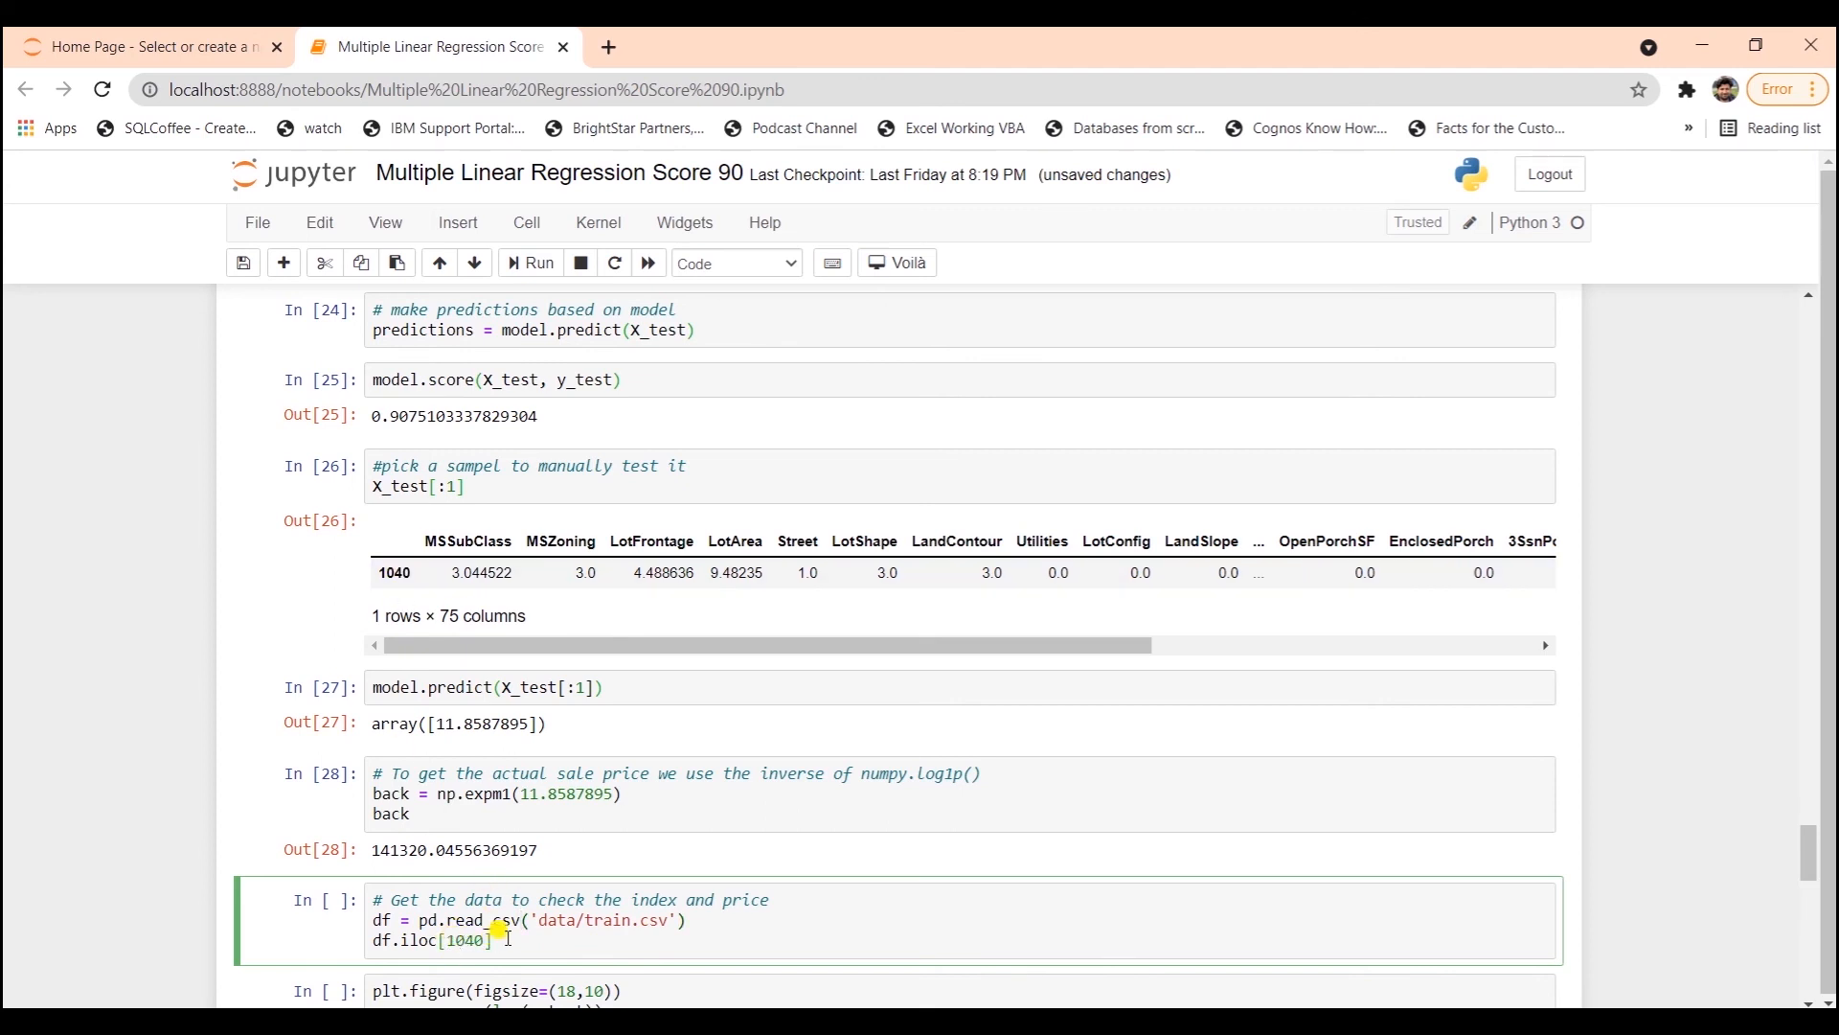
- Load data/train.csv and display row 1040, whose actual SalePrice is 155,000
{"action": "left_click", "coordinate": [530, 263]}
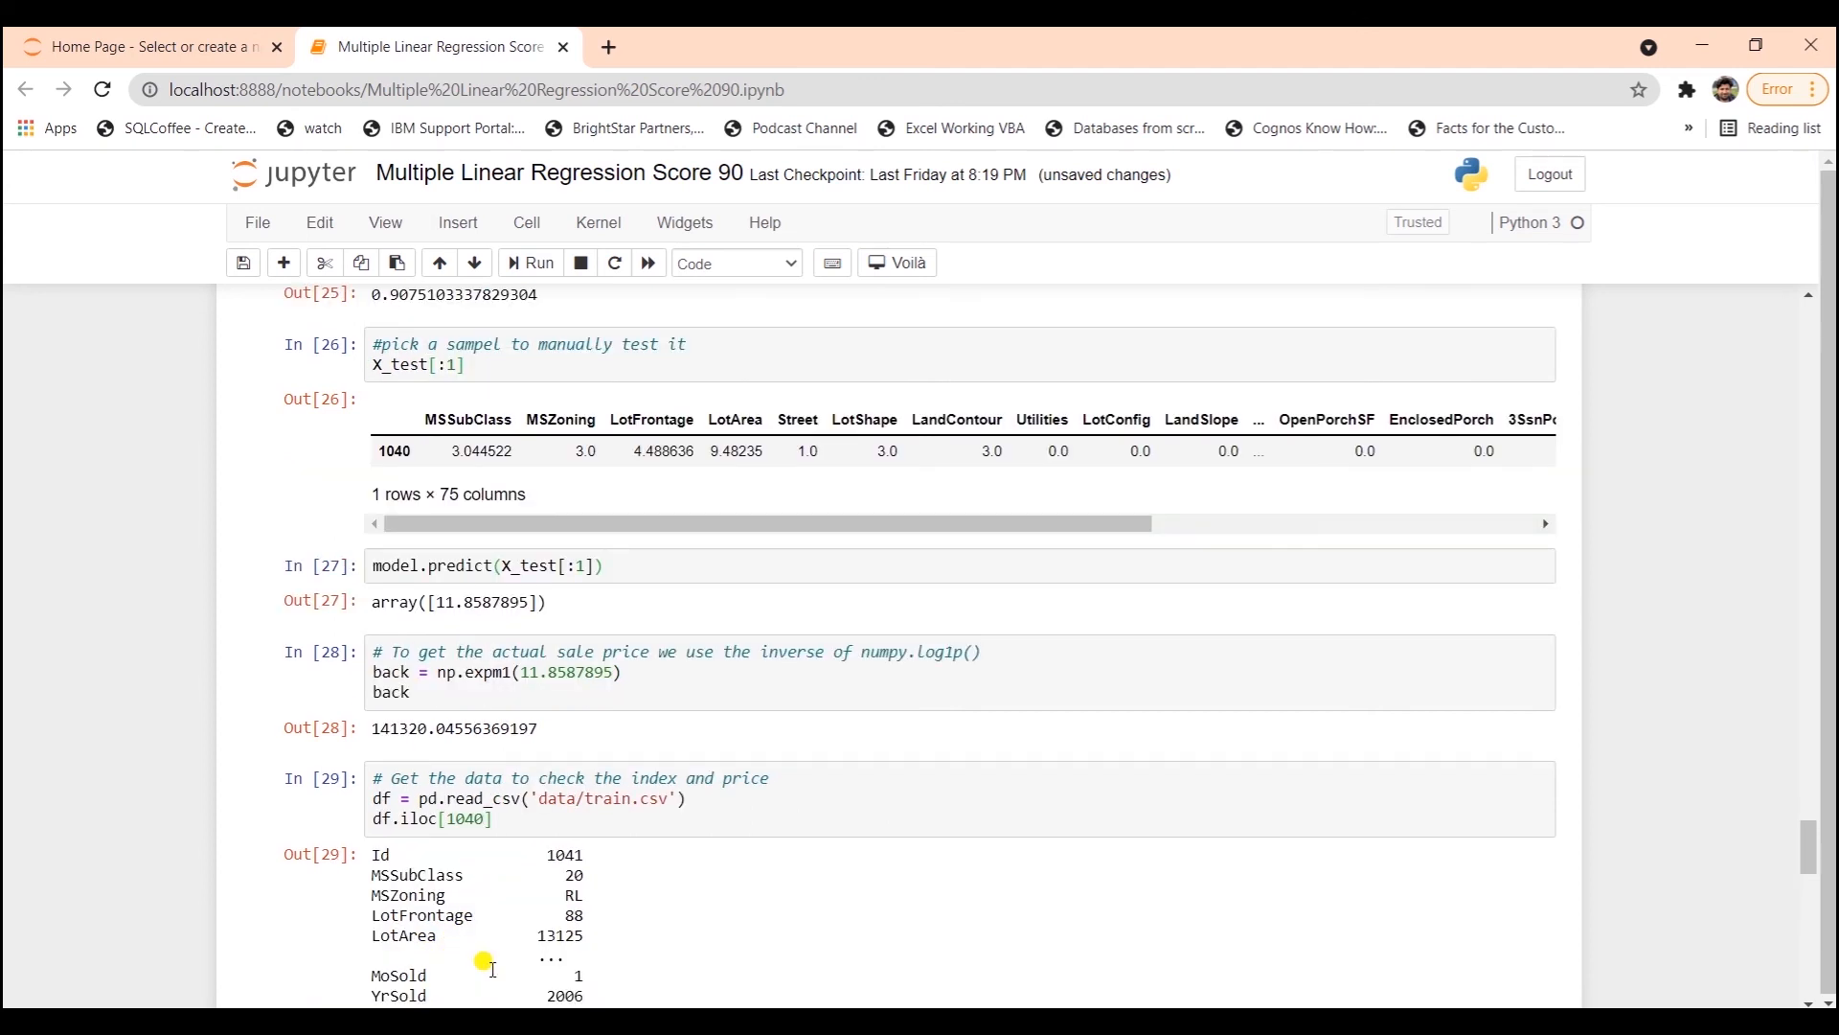
{"action": "scroll", "scroll_direction": "down", "scroll_amount": 3}
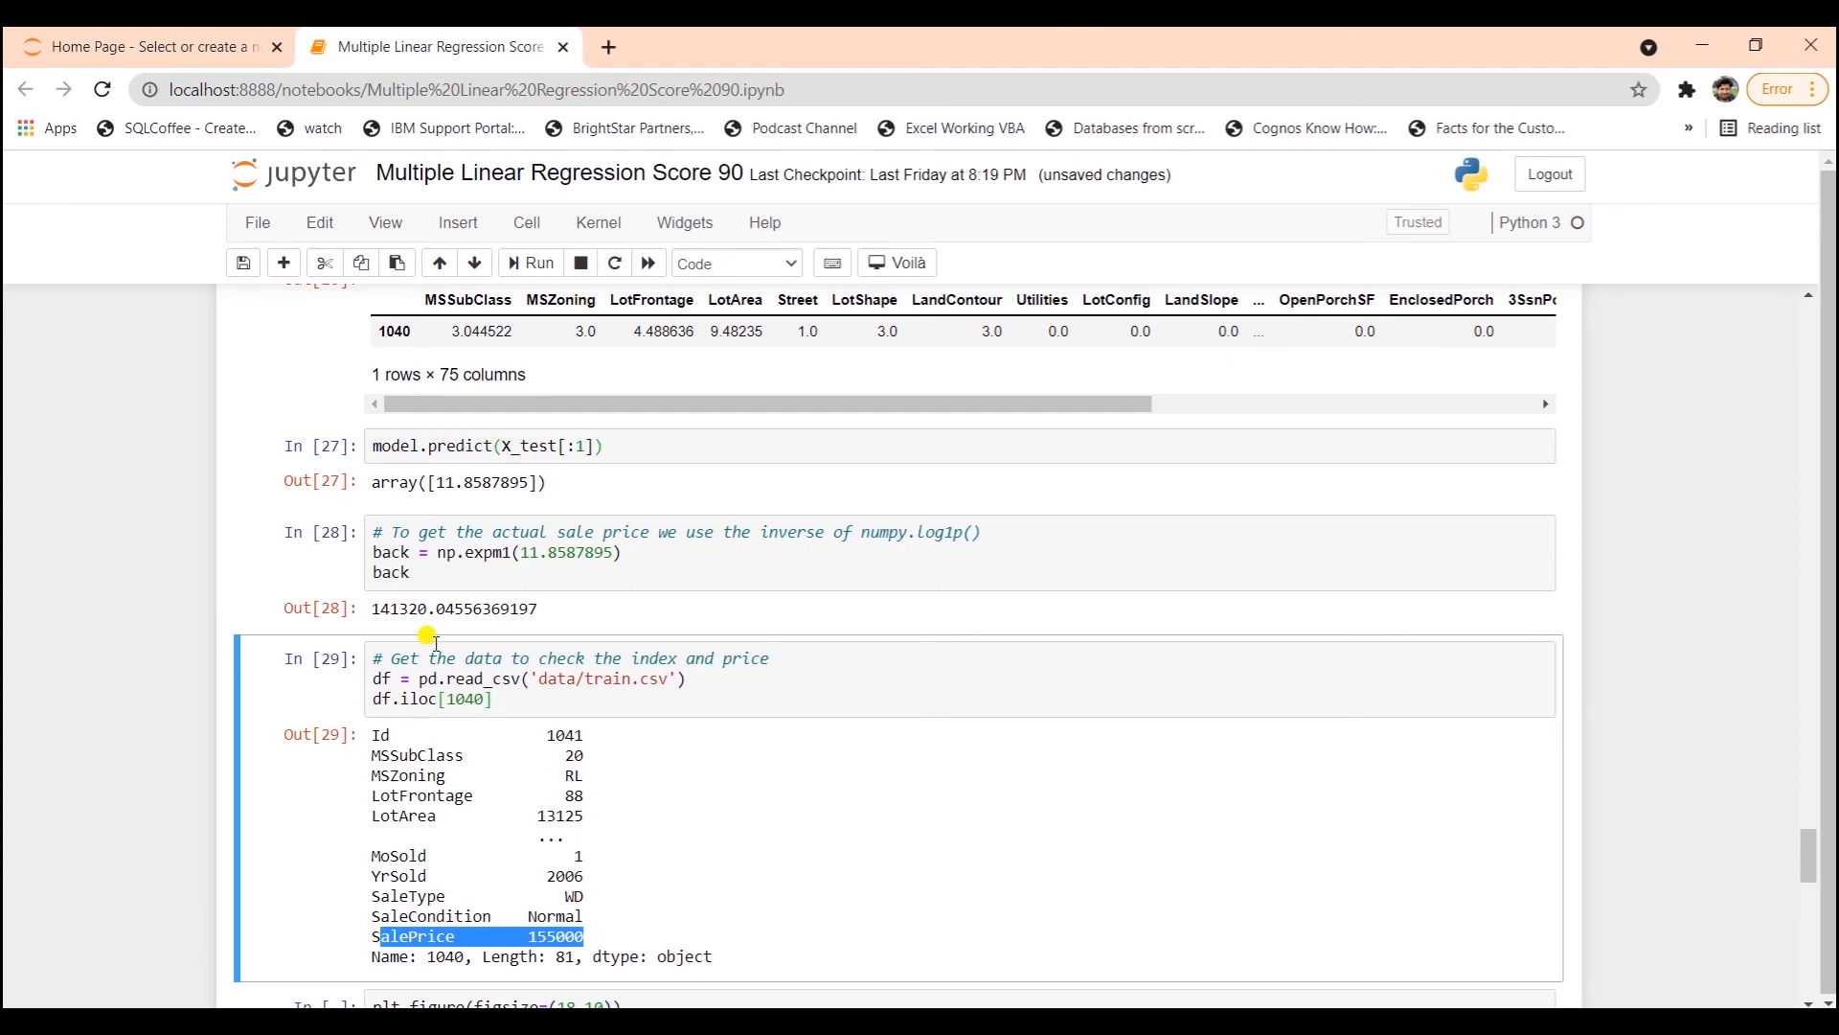
{"action": "scroll", "scroll_direction": "down", "scroll_amount": 3}
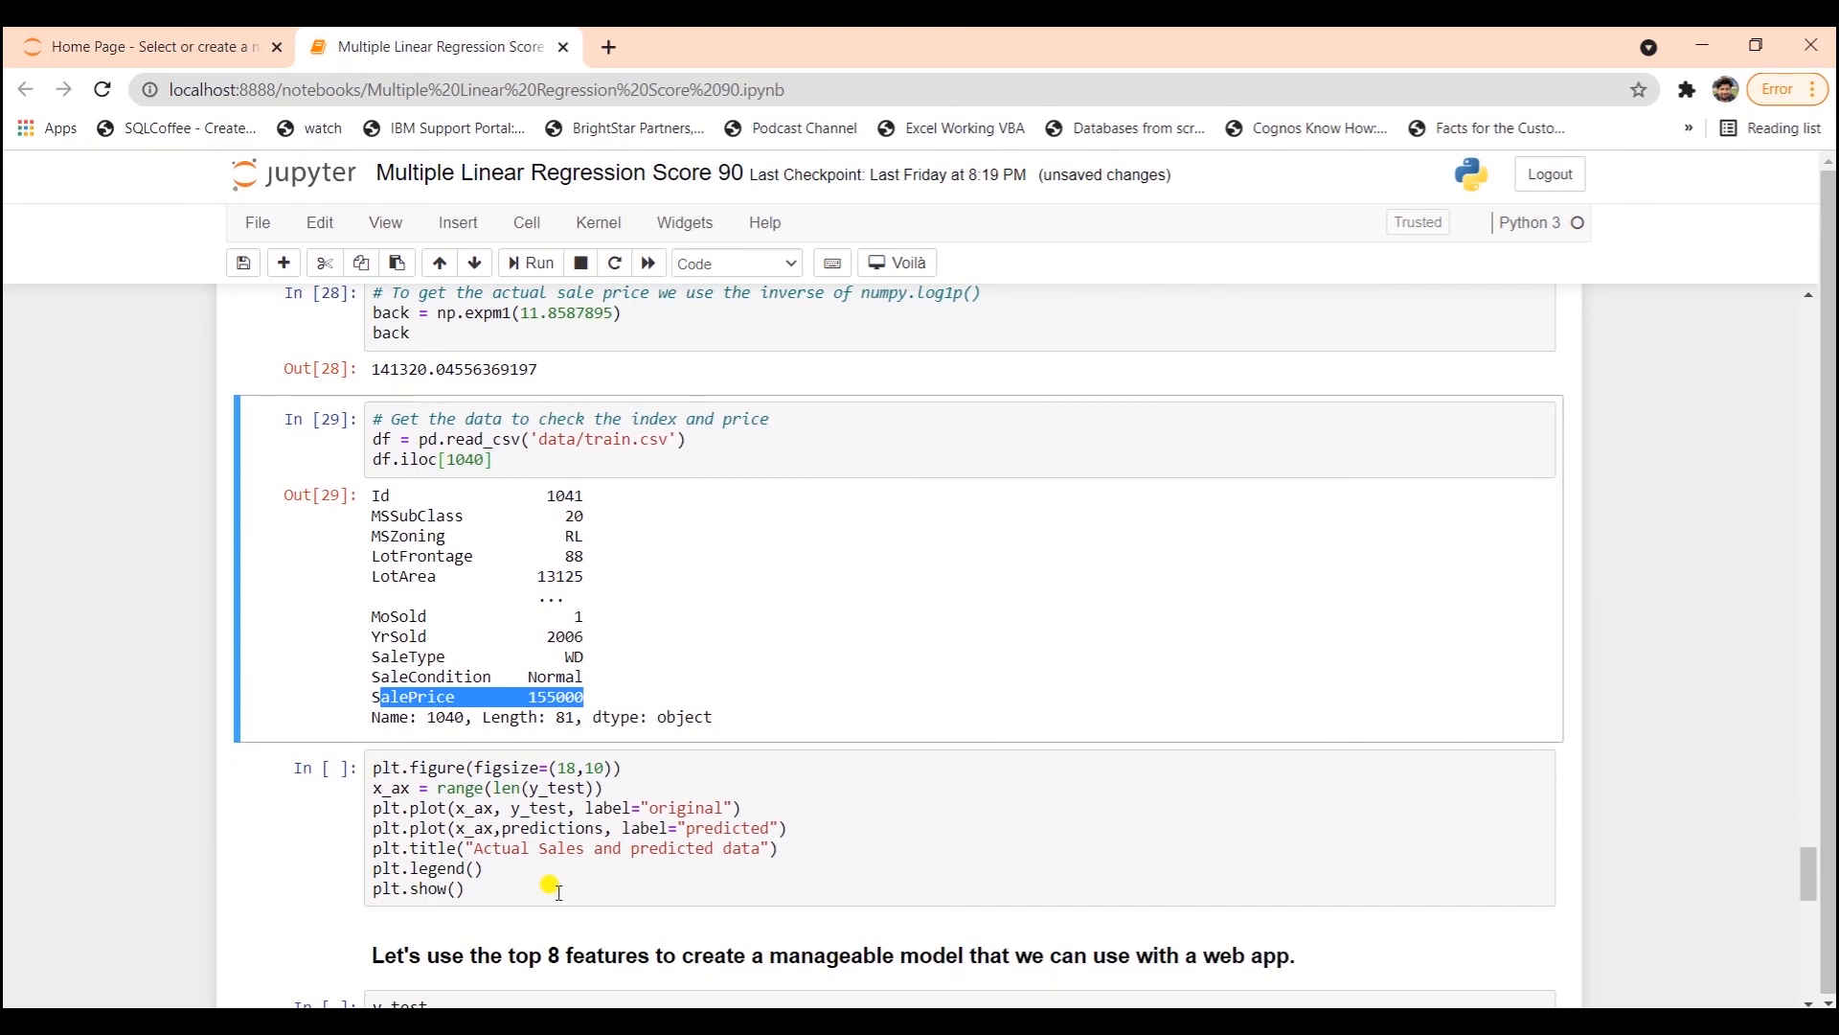
- Plot original versus predicted test prices in the 'Actual Sales and predicted data' line chart
{"action": "left_click", "coordinate": [529, 262]}
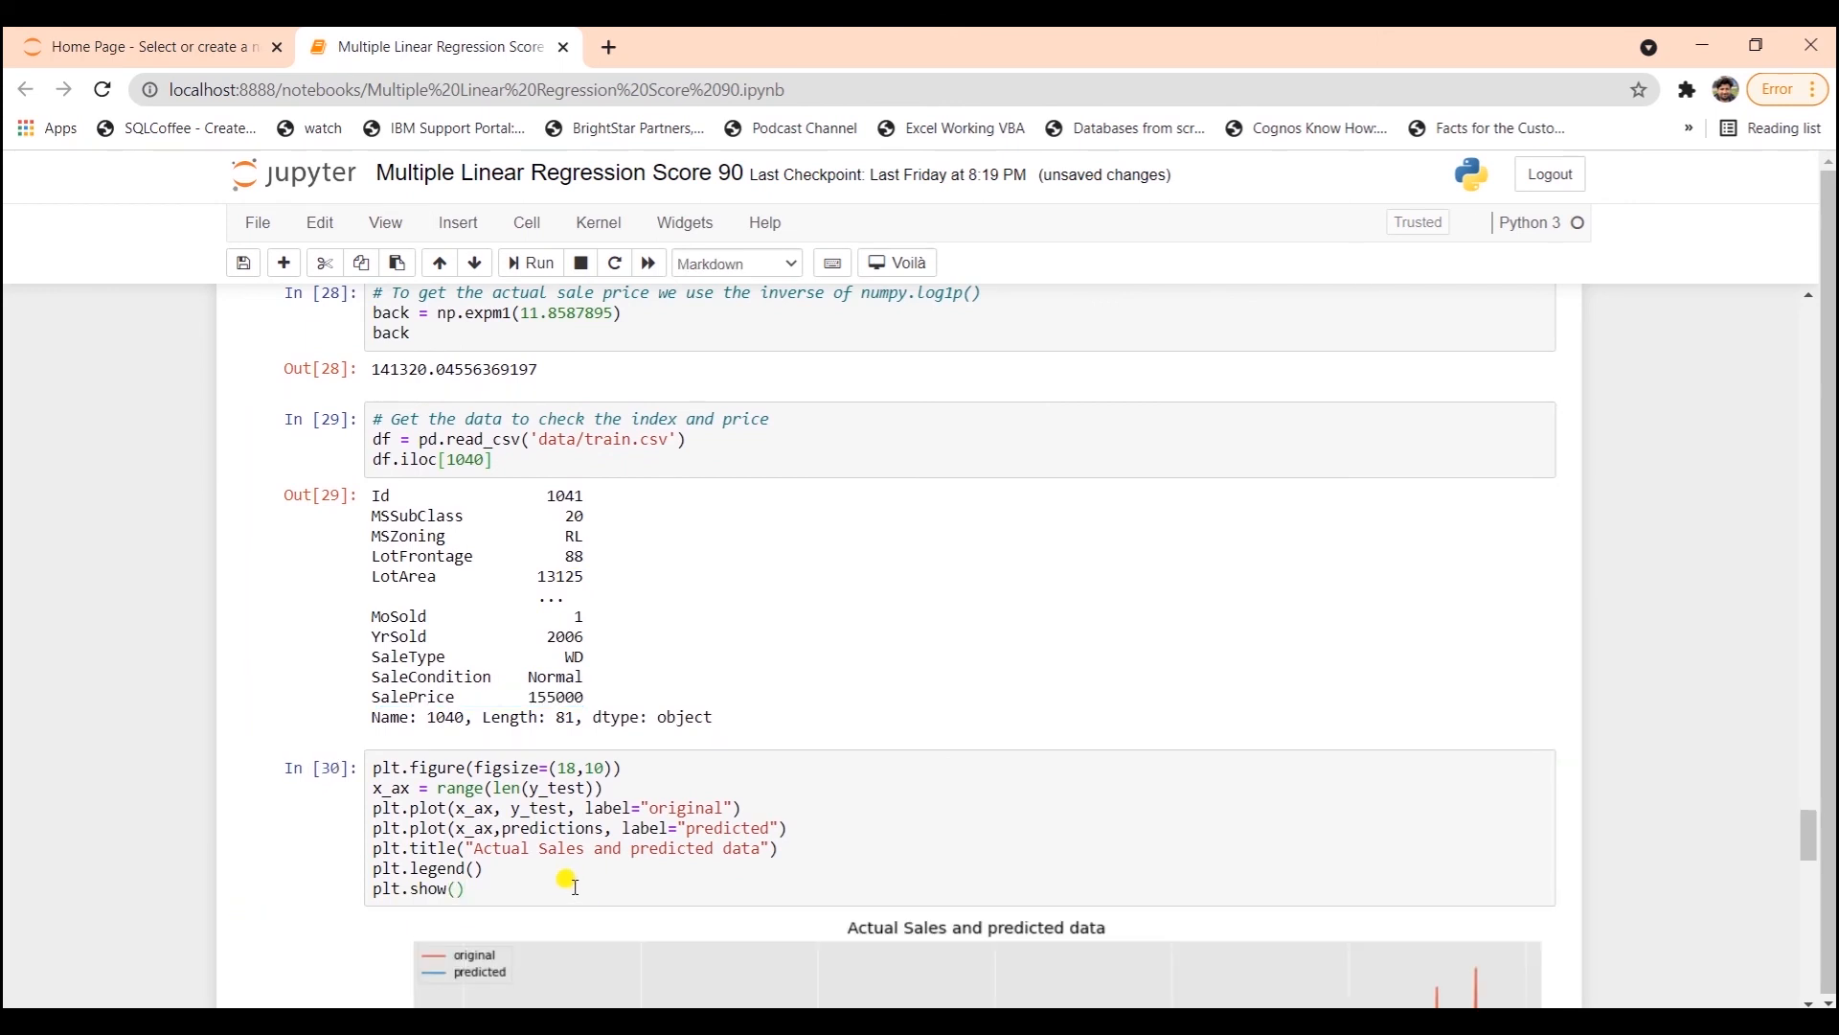
{"action": "scroll", "scroll_direction": "down", "scroll_amount": 3}
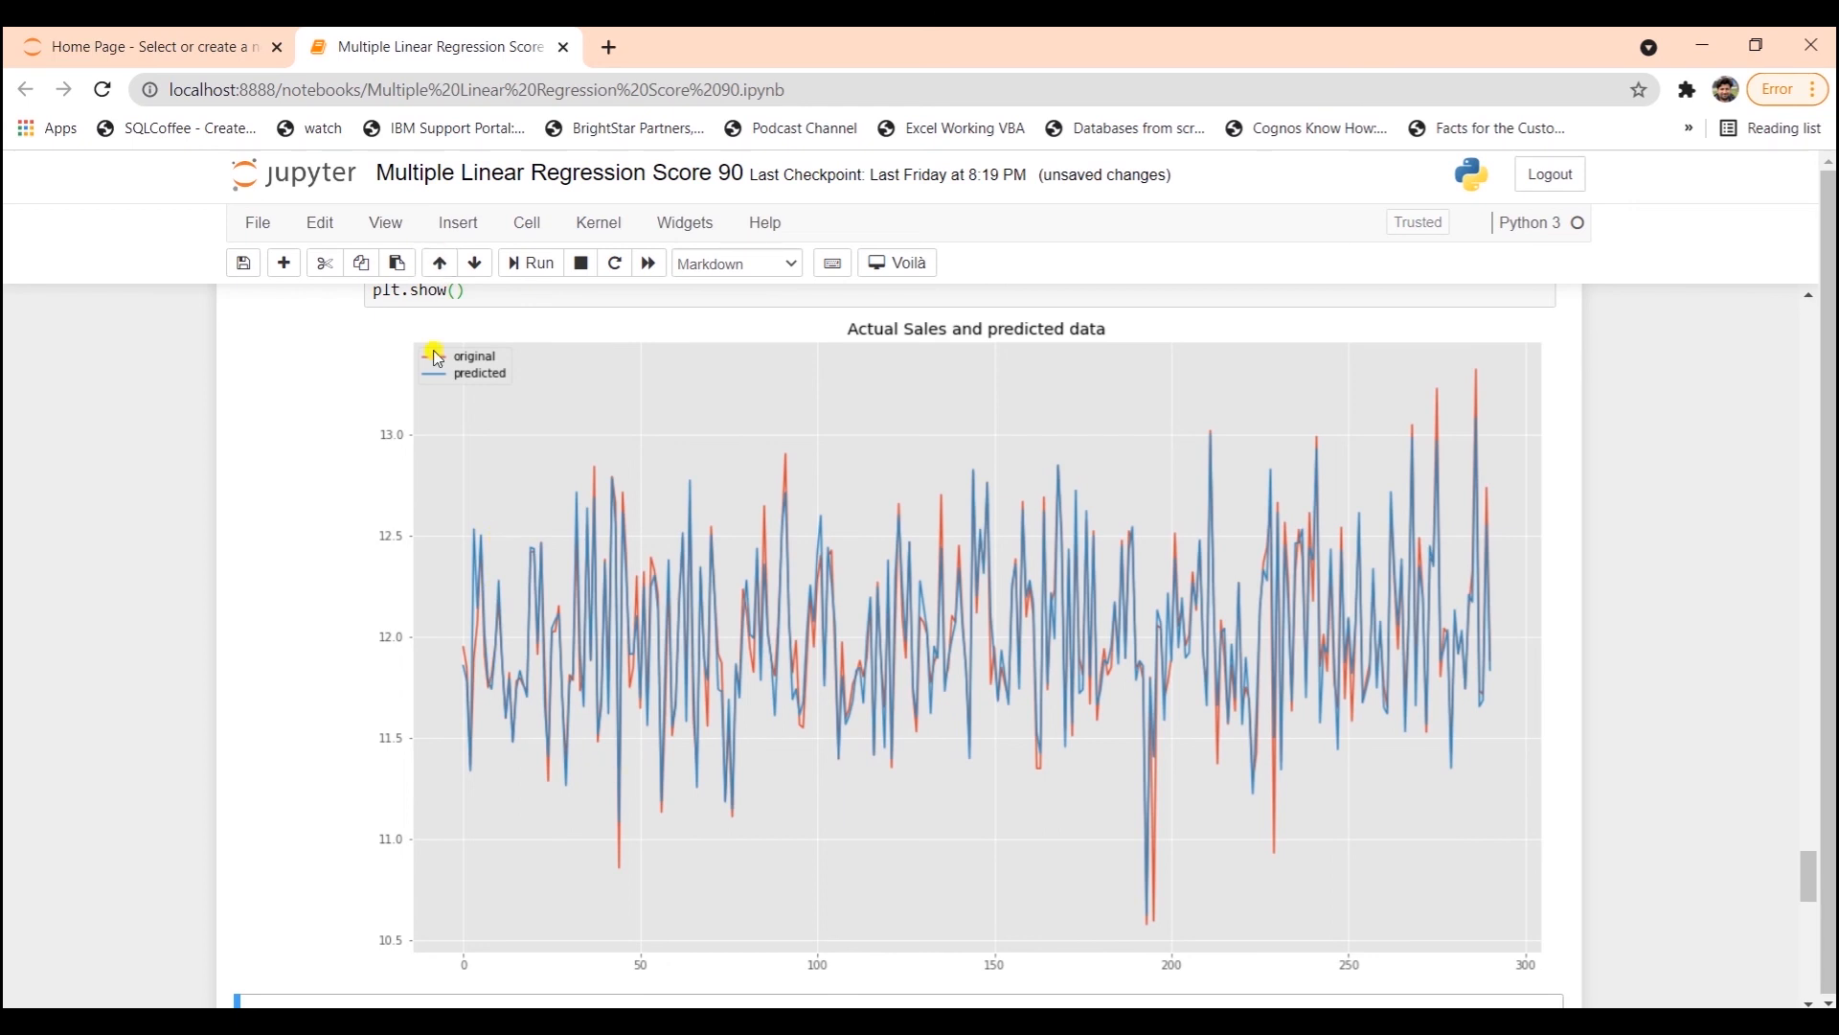
{"action": "mouse_move", "coordinate": [435, 387]}
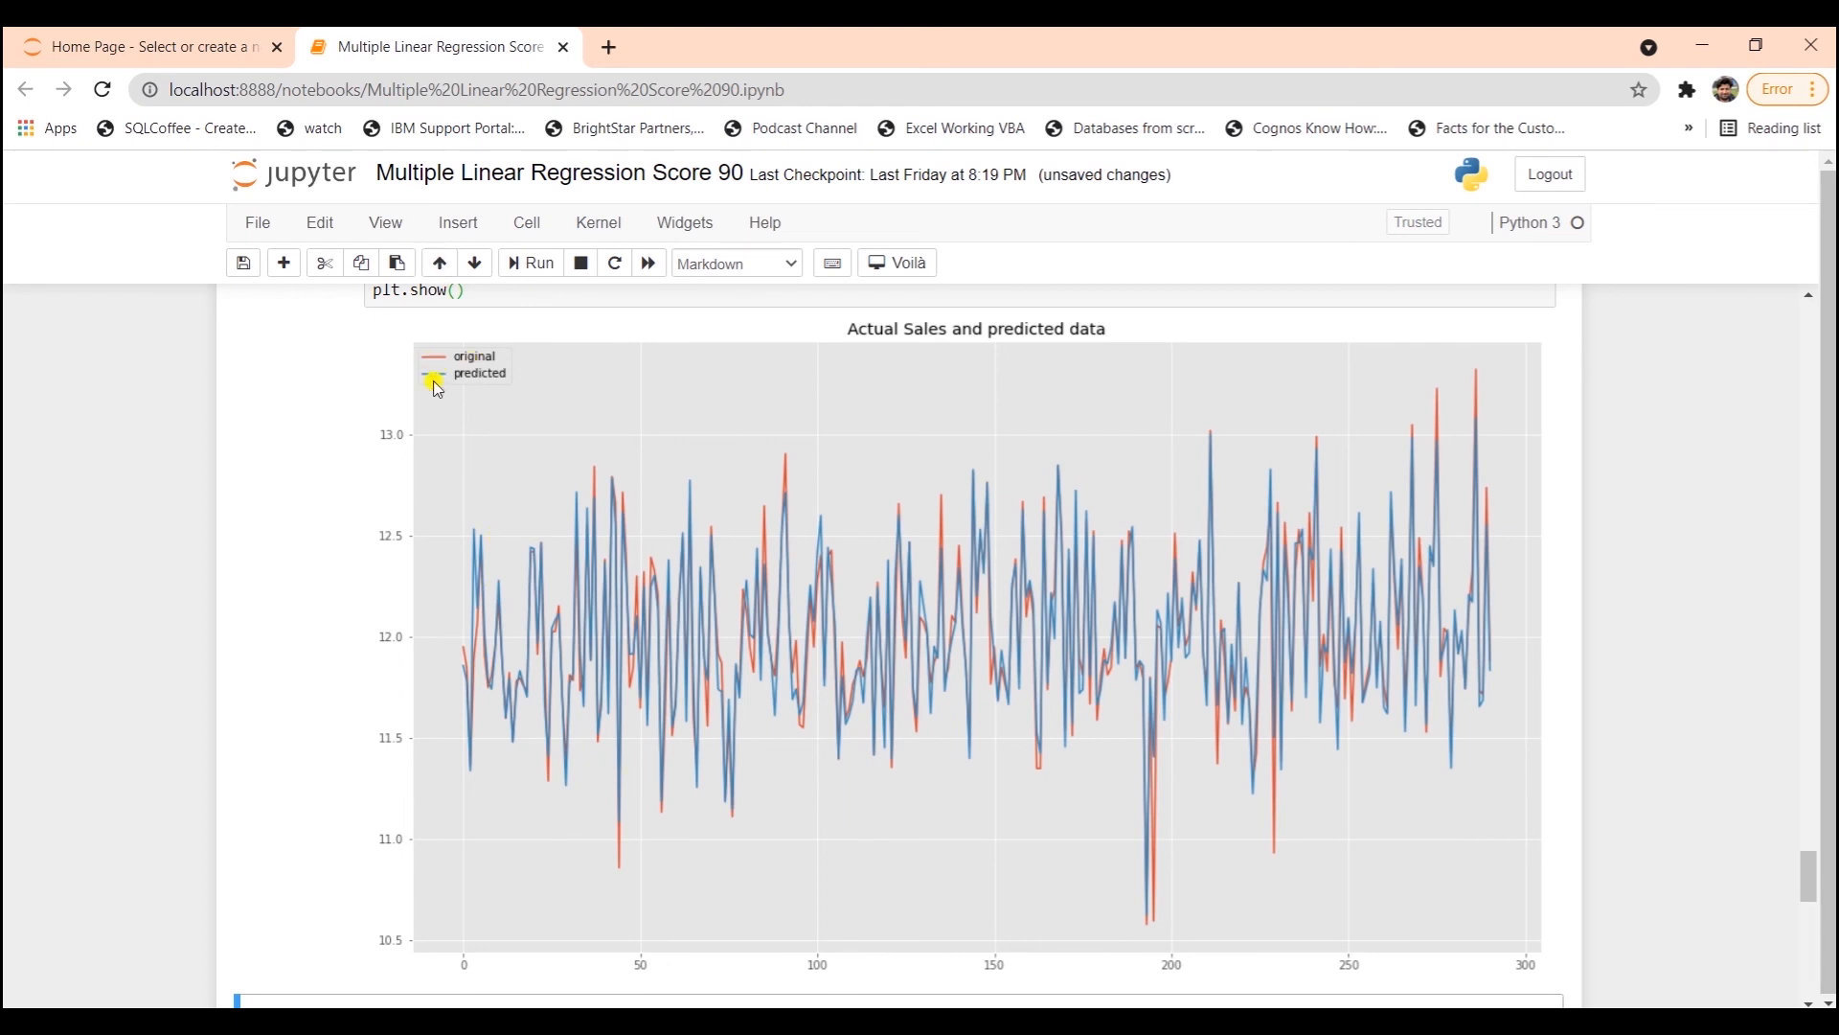
{"action": "mouse_move", "coordinate": [651, 877]}
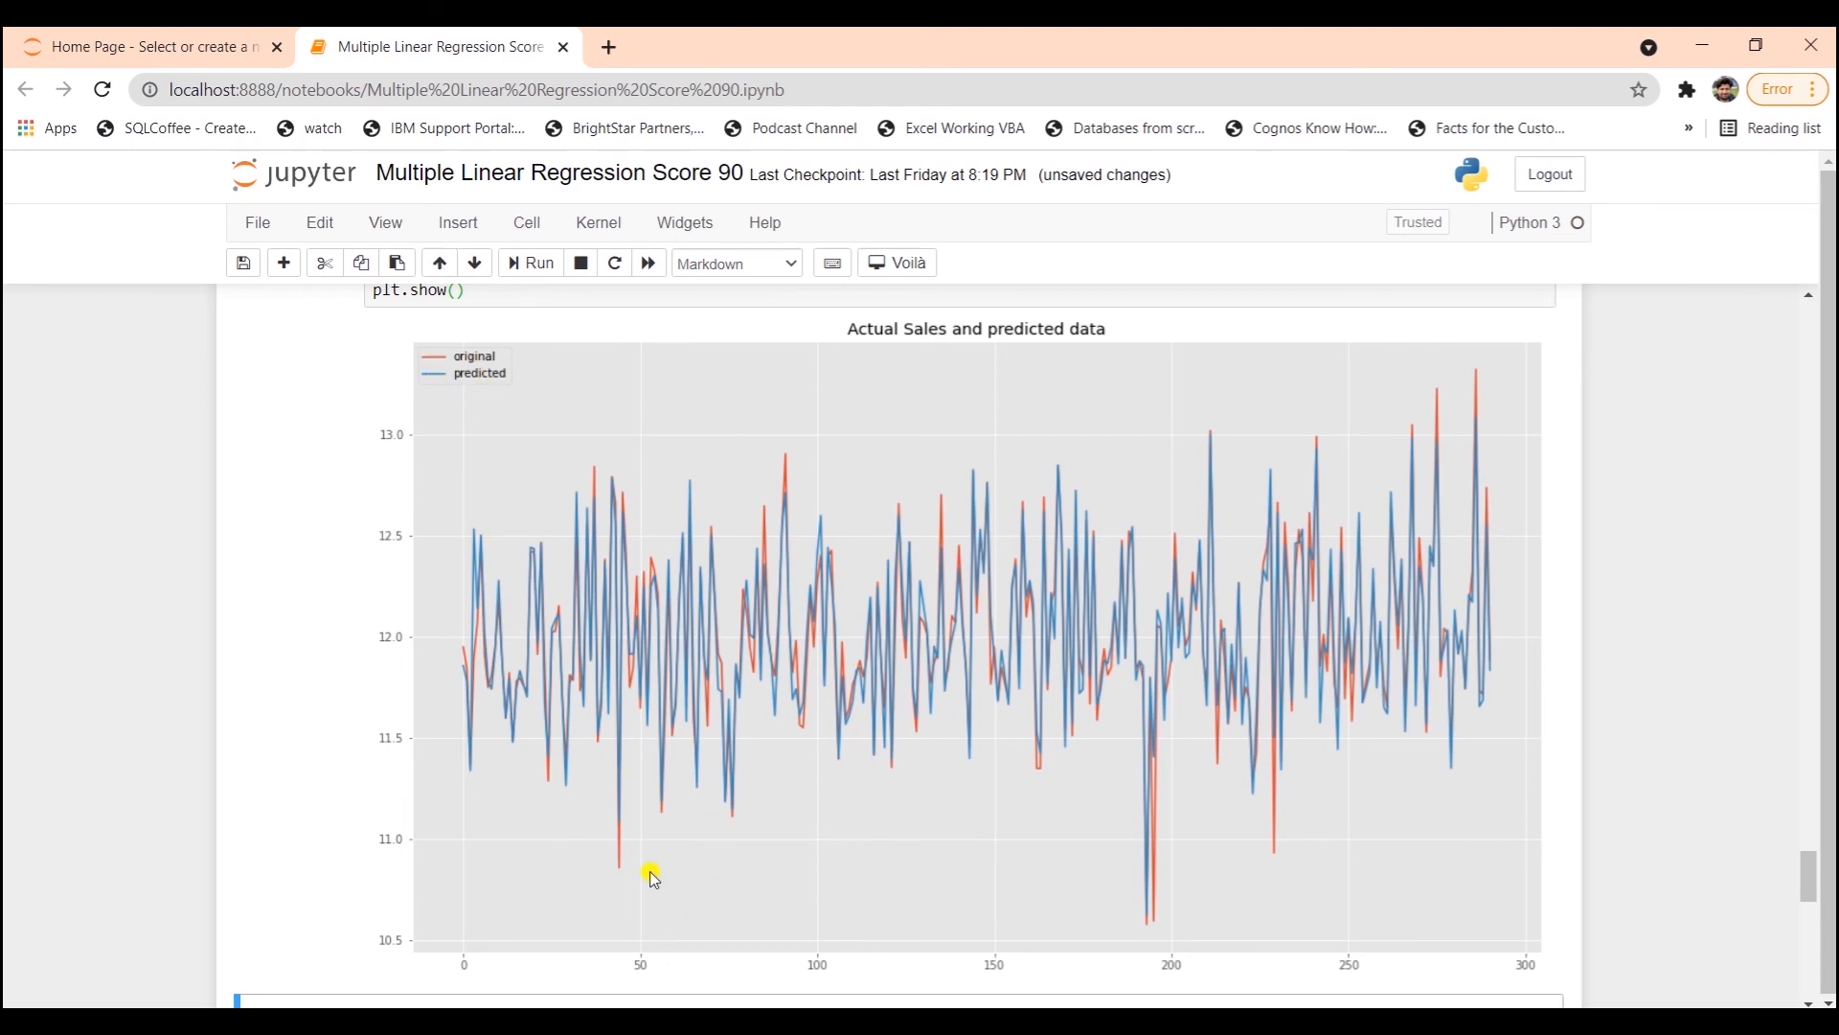
{"action": "mouse_move", "coordinate": [719, 469]}
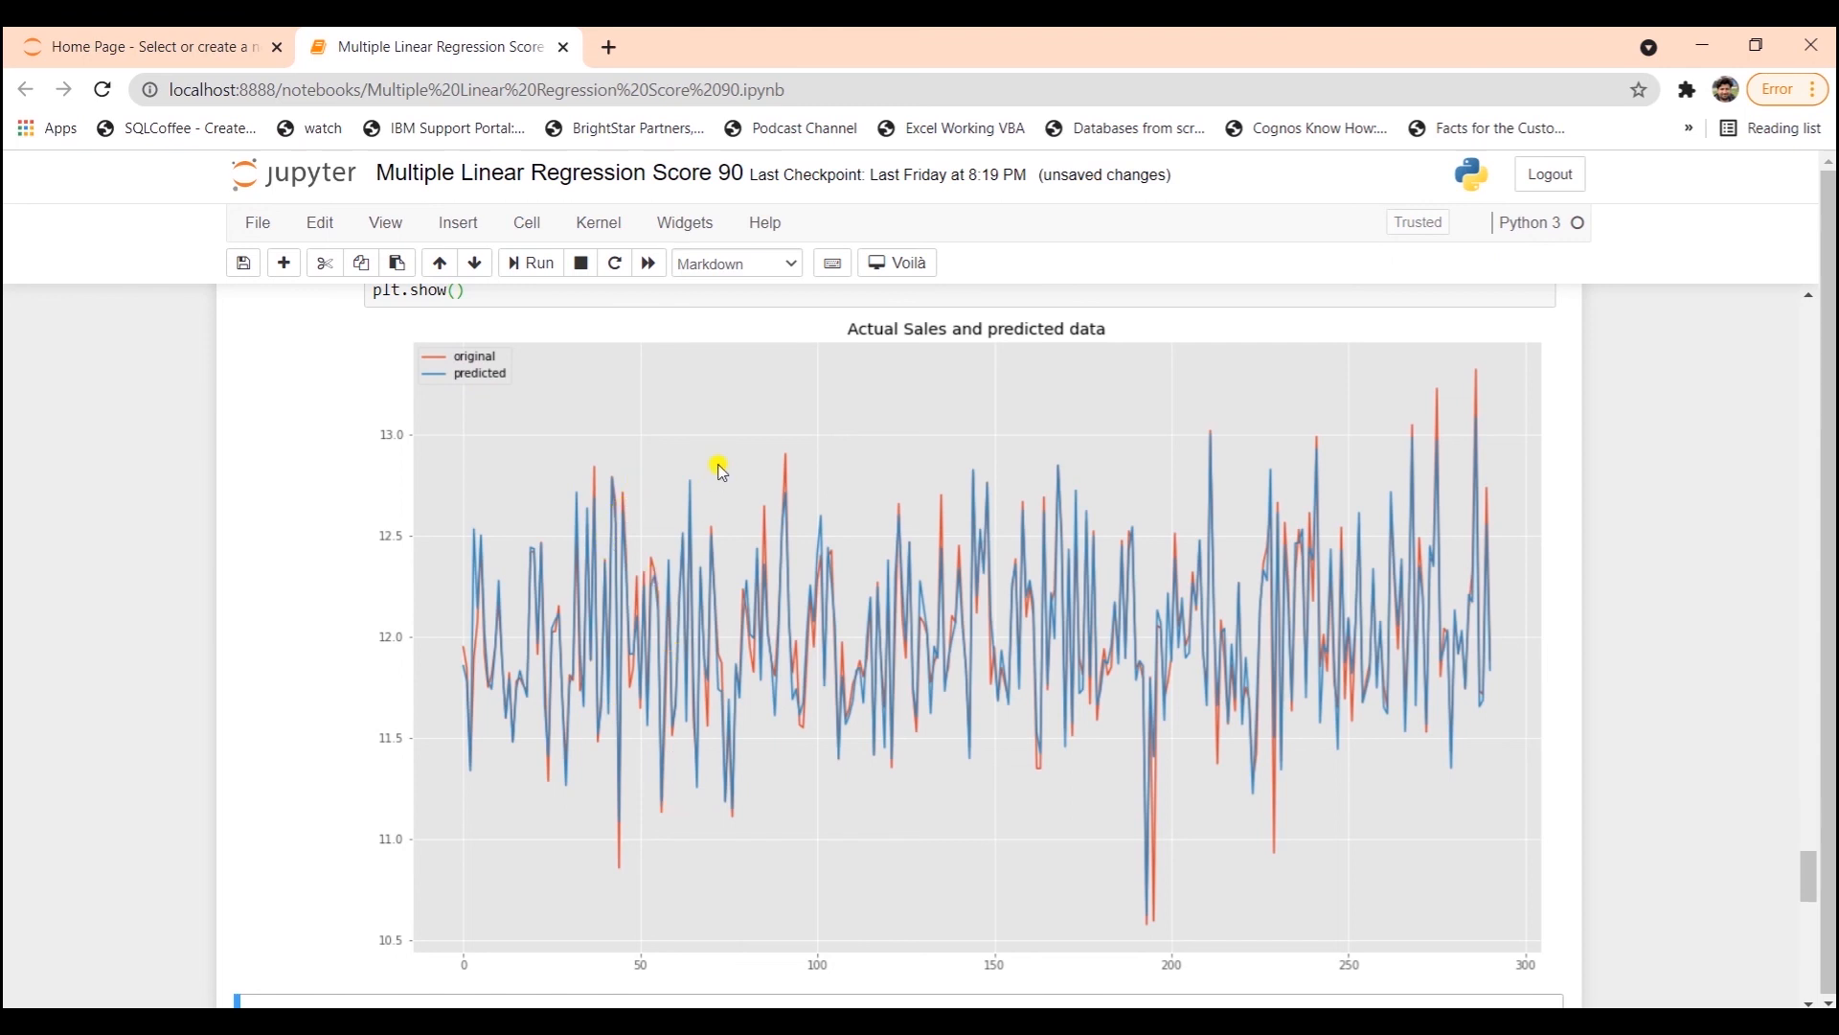
{"action": "mouse_move", "coordinate": [824, 904]}
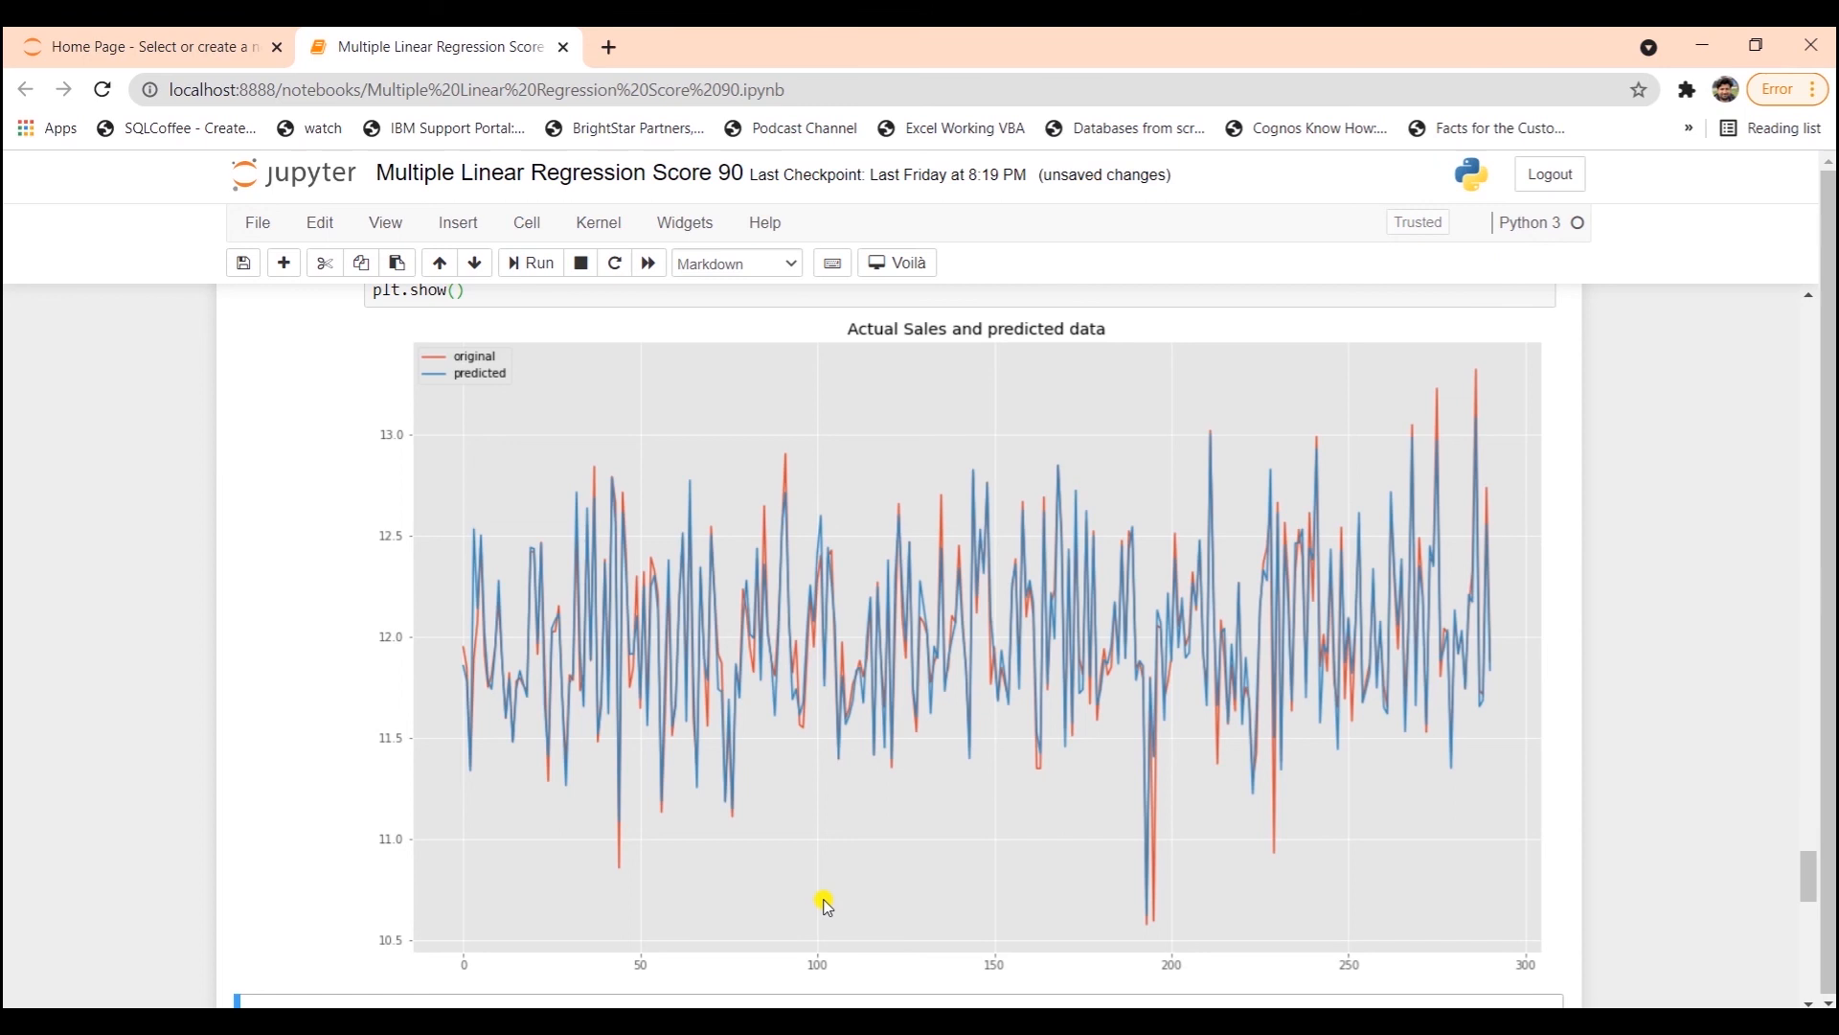
{"action": "mouse_move", "coordinate": [1153, 542]}
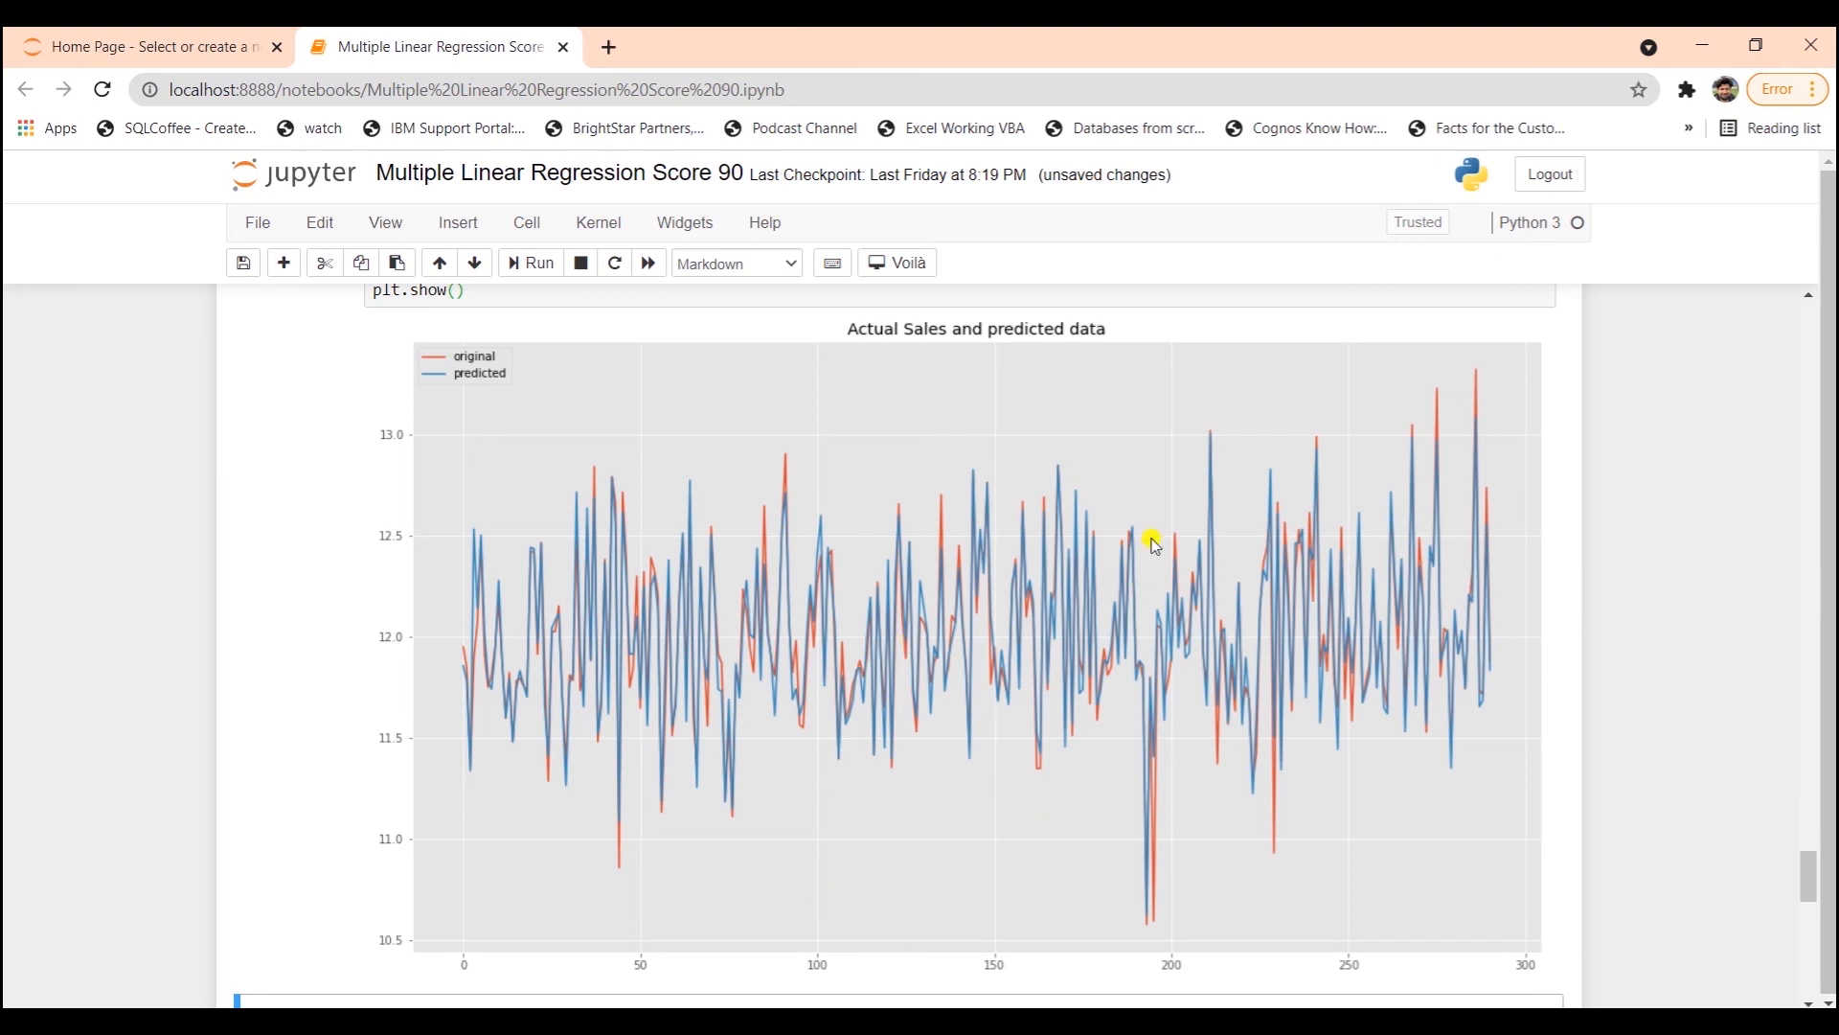
{"action": "mouse_move", "coordinate": [1154, 547]}
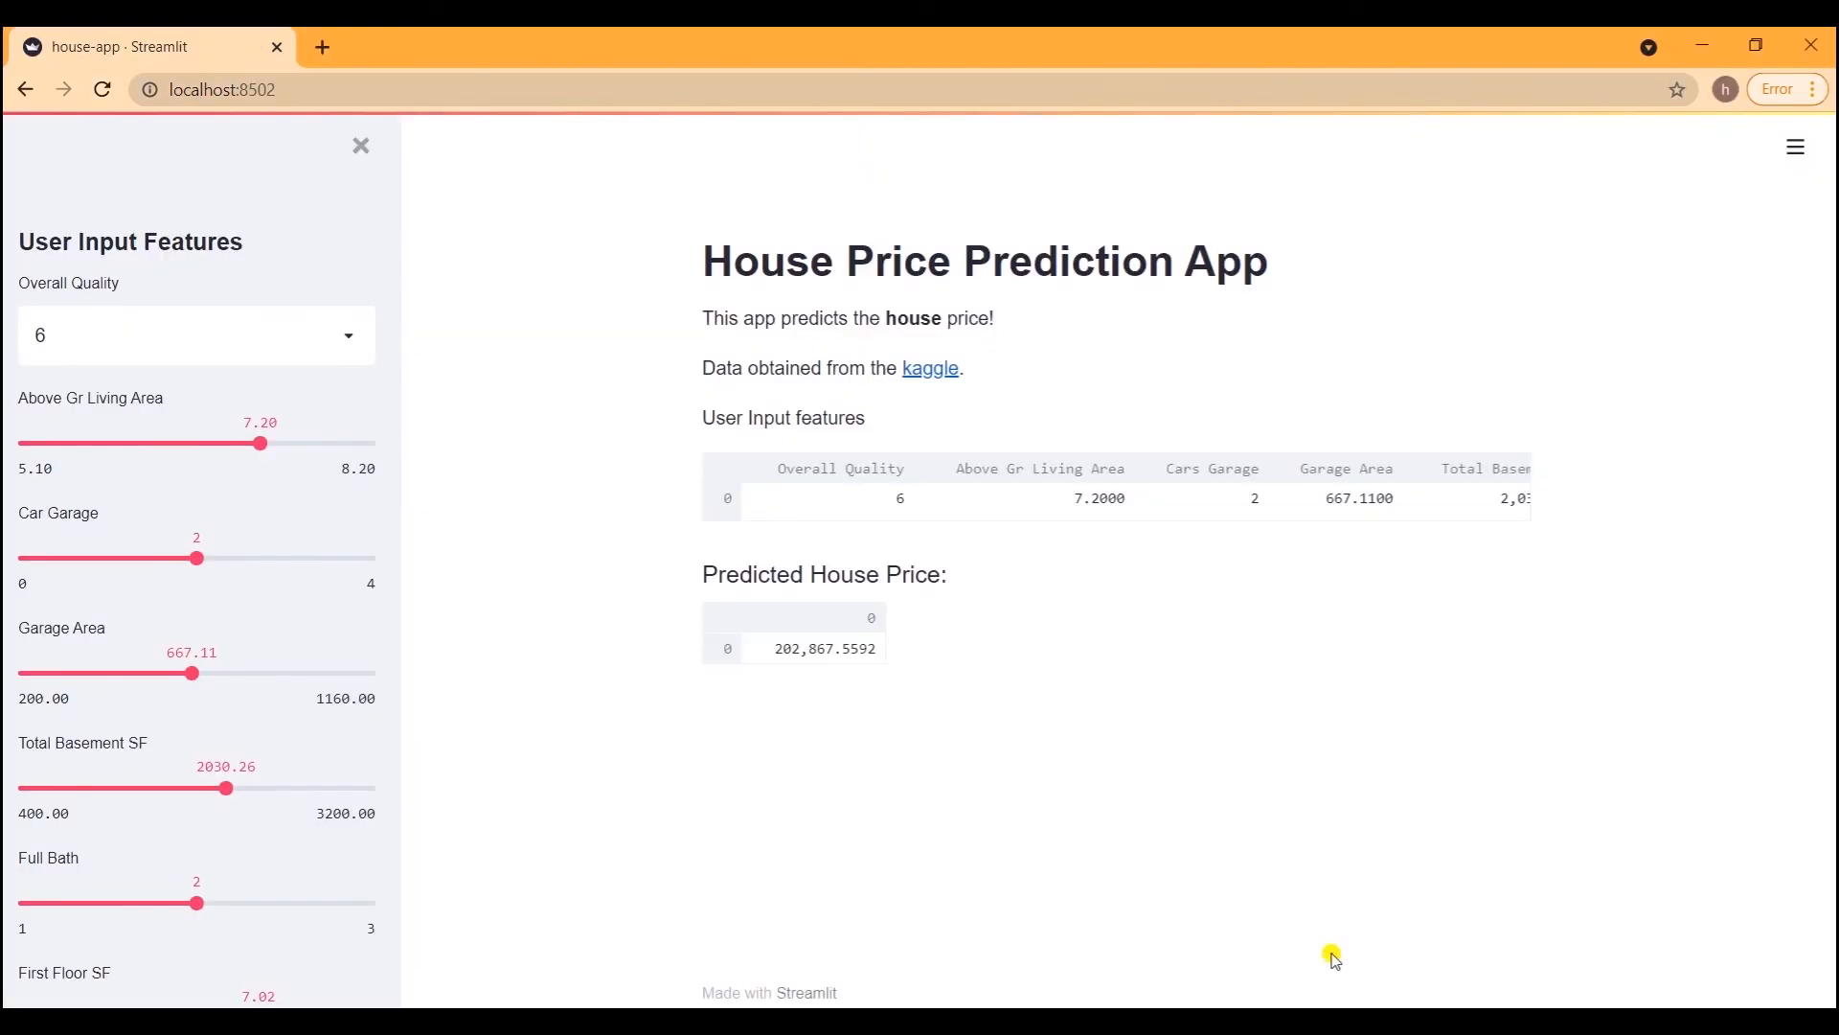
{"action": "mouse_move", "coordinate": [829, 878]}
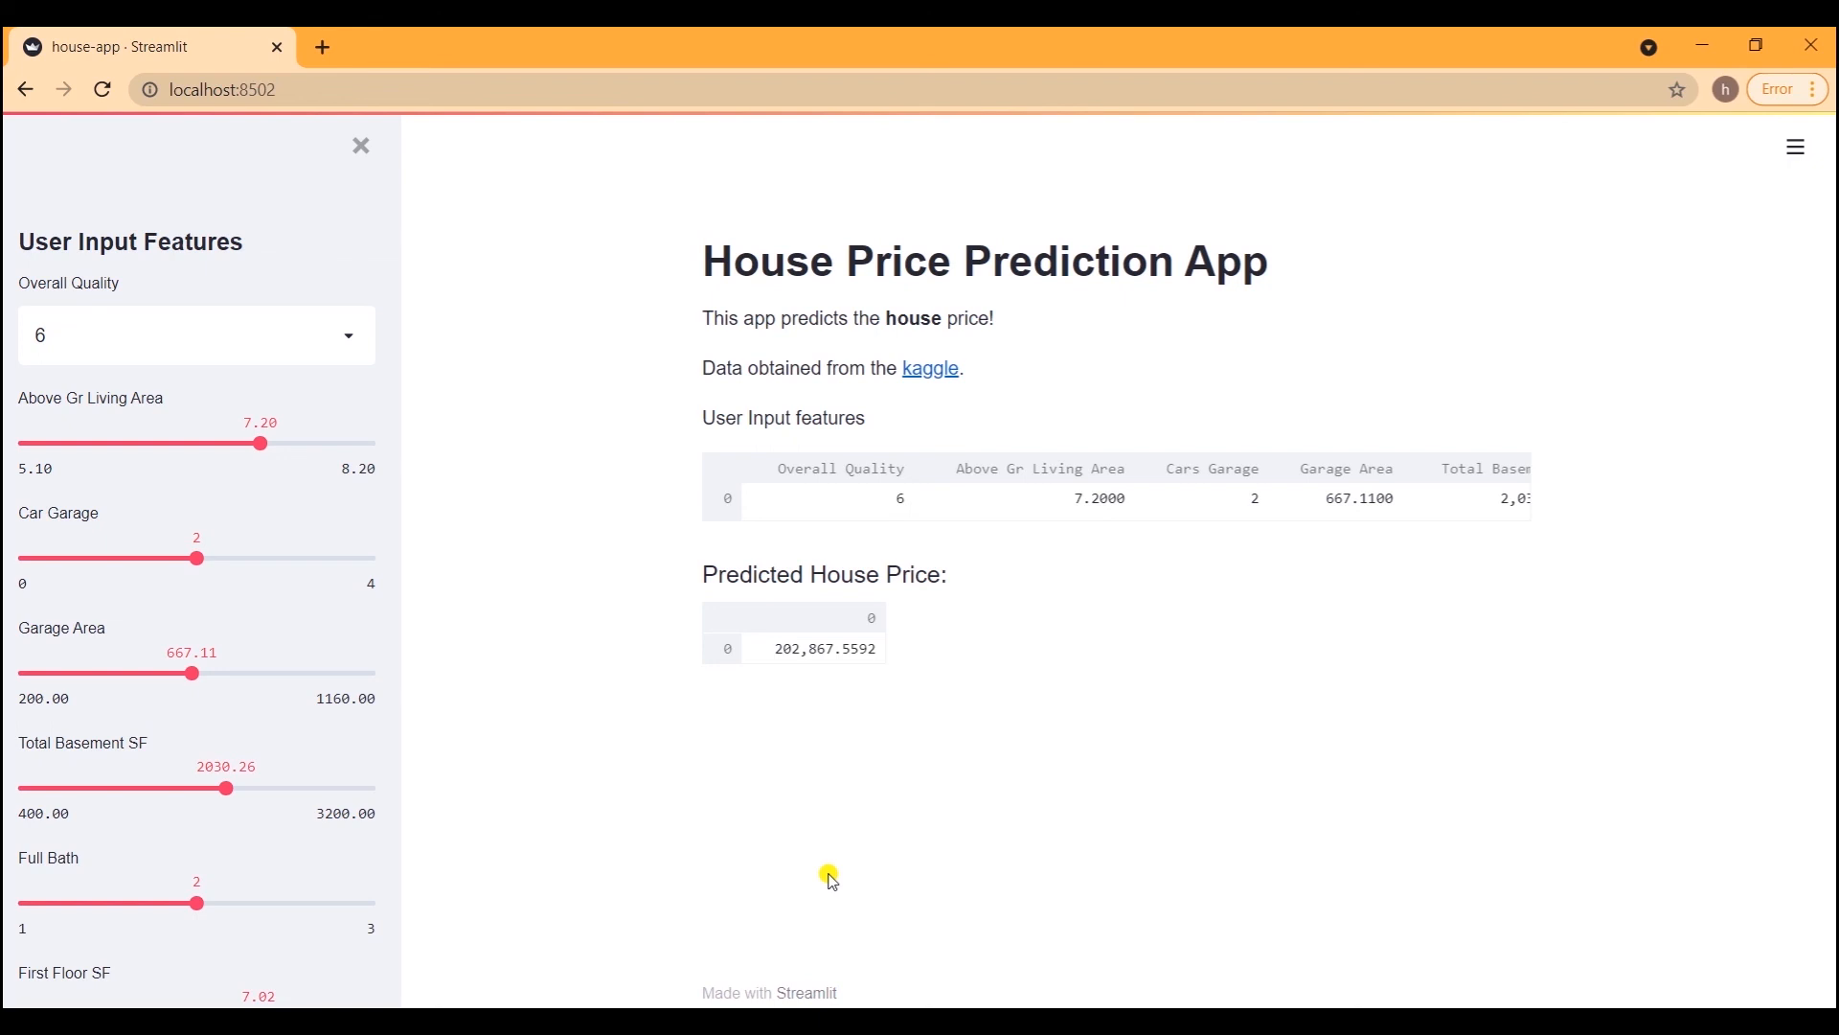
{"action": "mouse_move", "coordinate": [567, 798]}
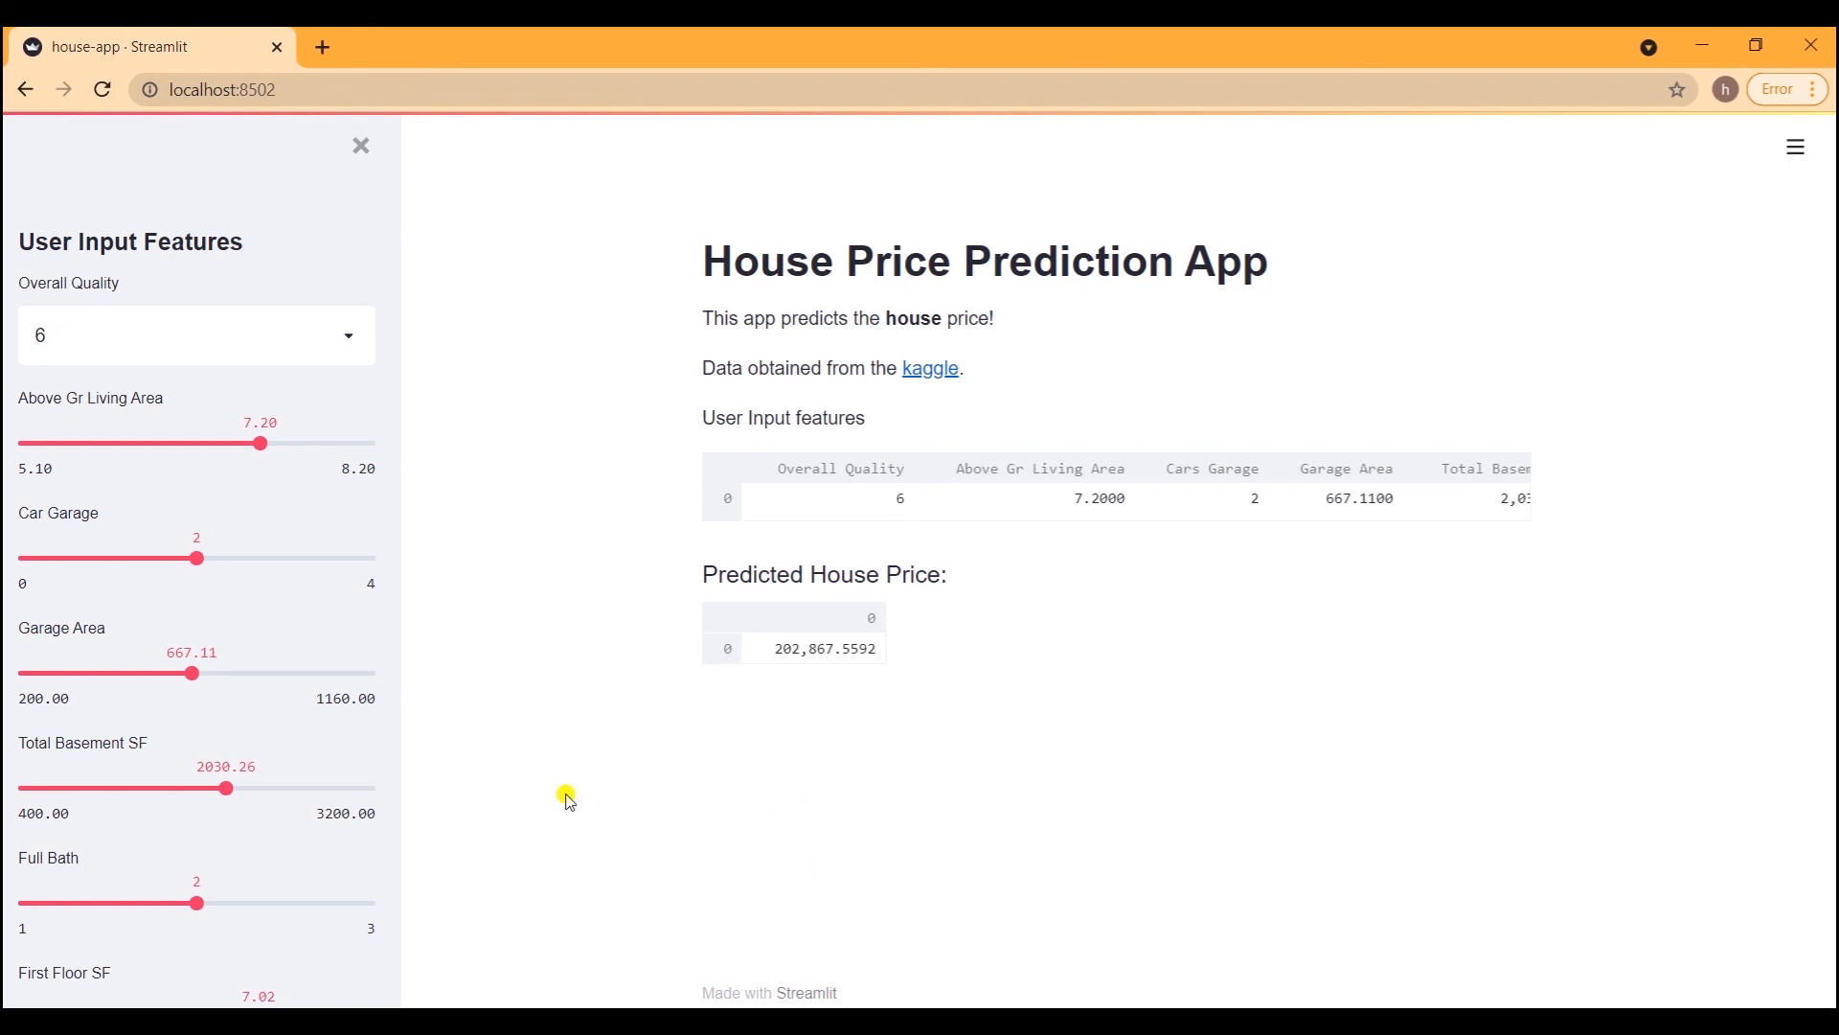
- Scroll through the House Price Prediction App's sidebar sliders showing the 202,867.5592 default prediction
{"action": "scroll", "scroll_direction": "down", "scroll_amount": 3}
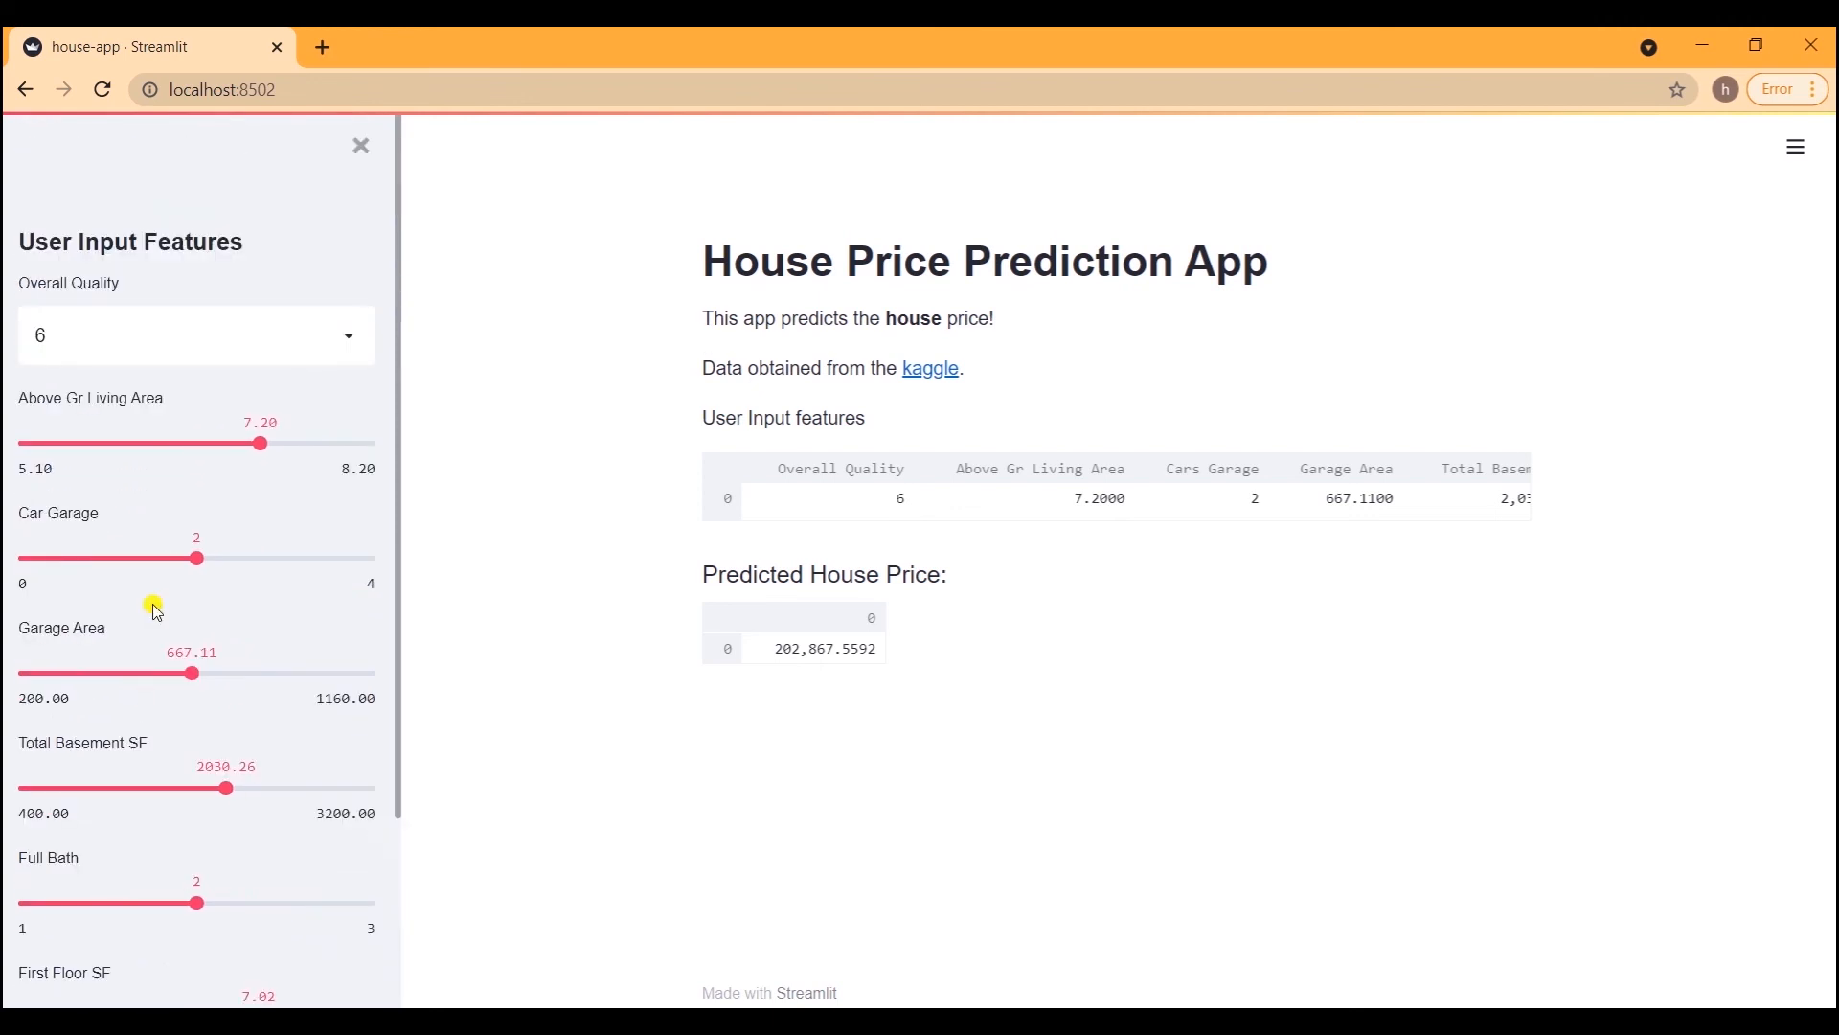
{"action": "scroll", "scroll_direction": "down", "scroll_amount": 3}
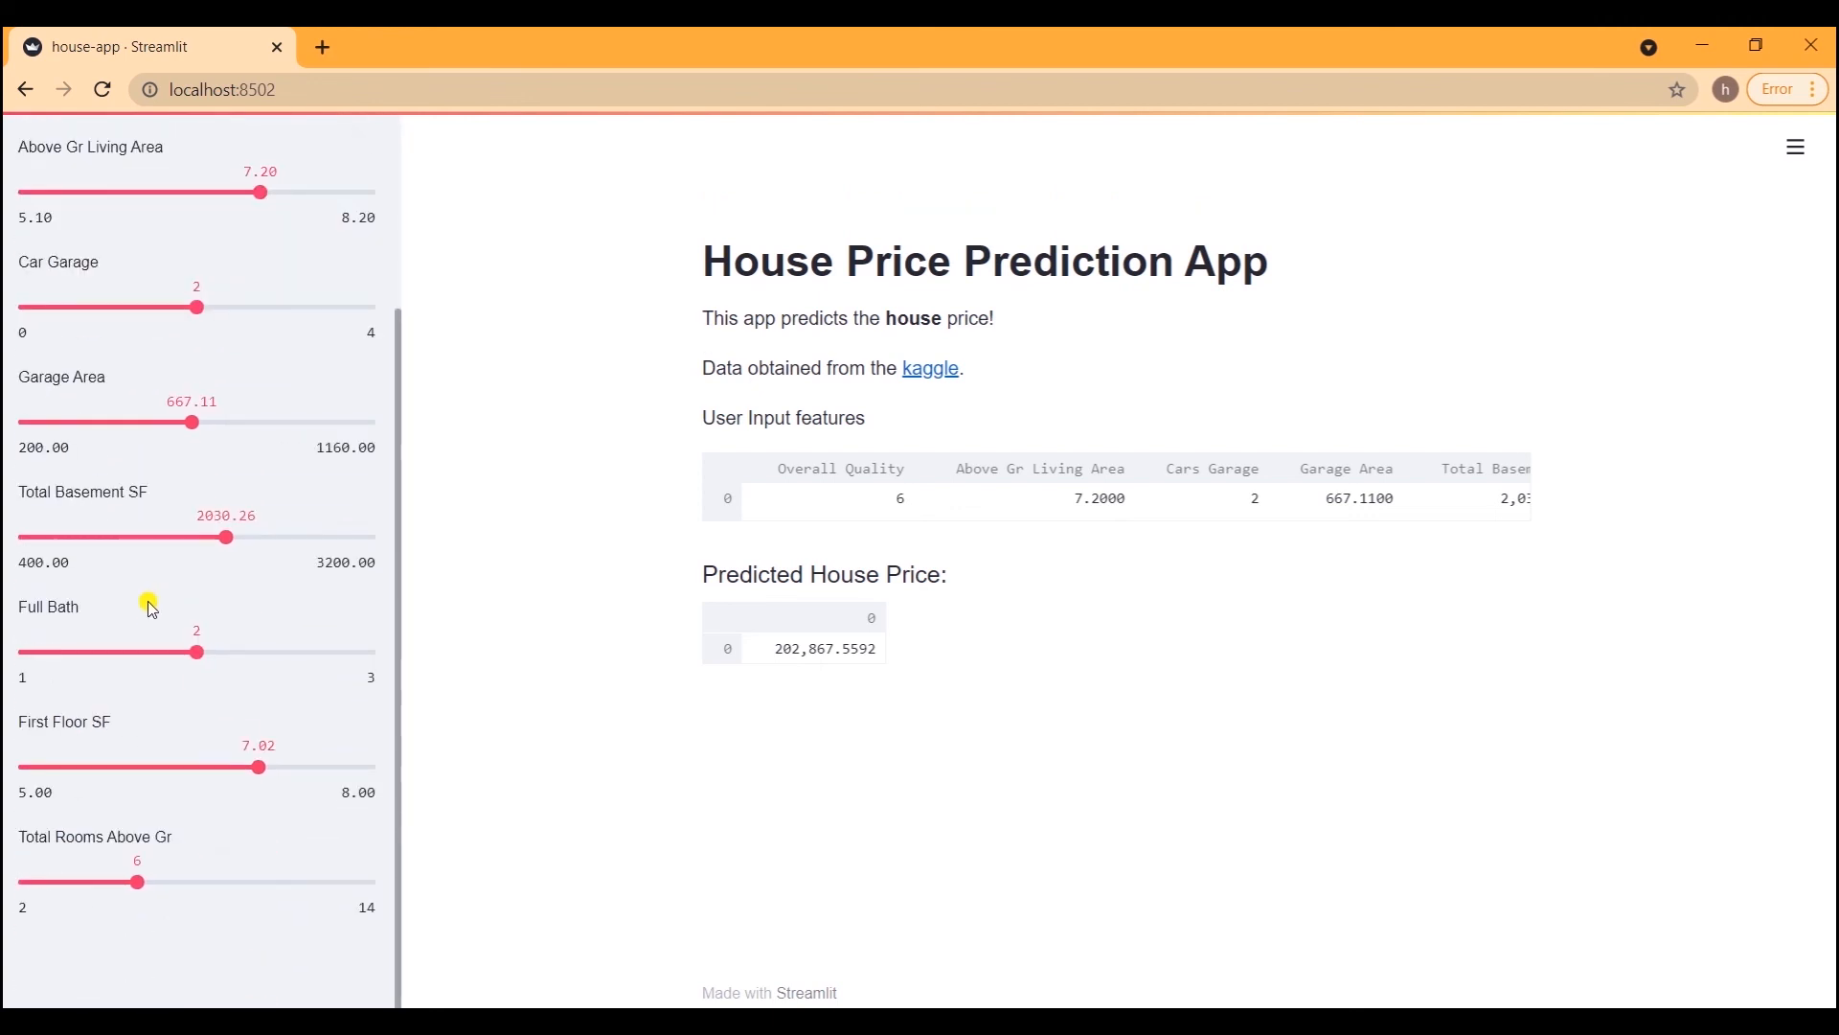
{"action": "scroll", "scroll_direction": "up", "scroll_amount": 3}
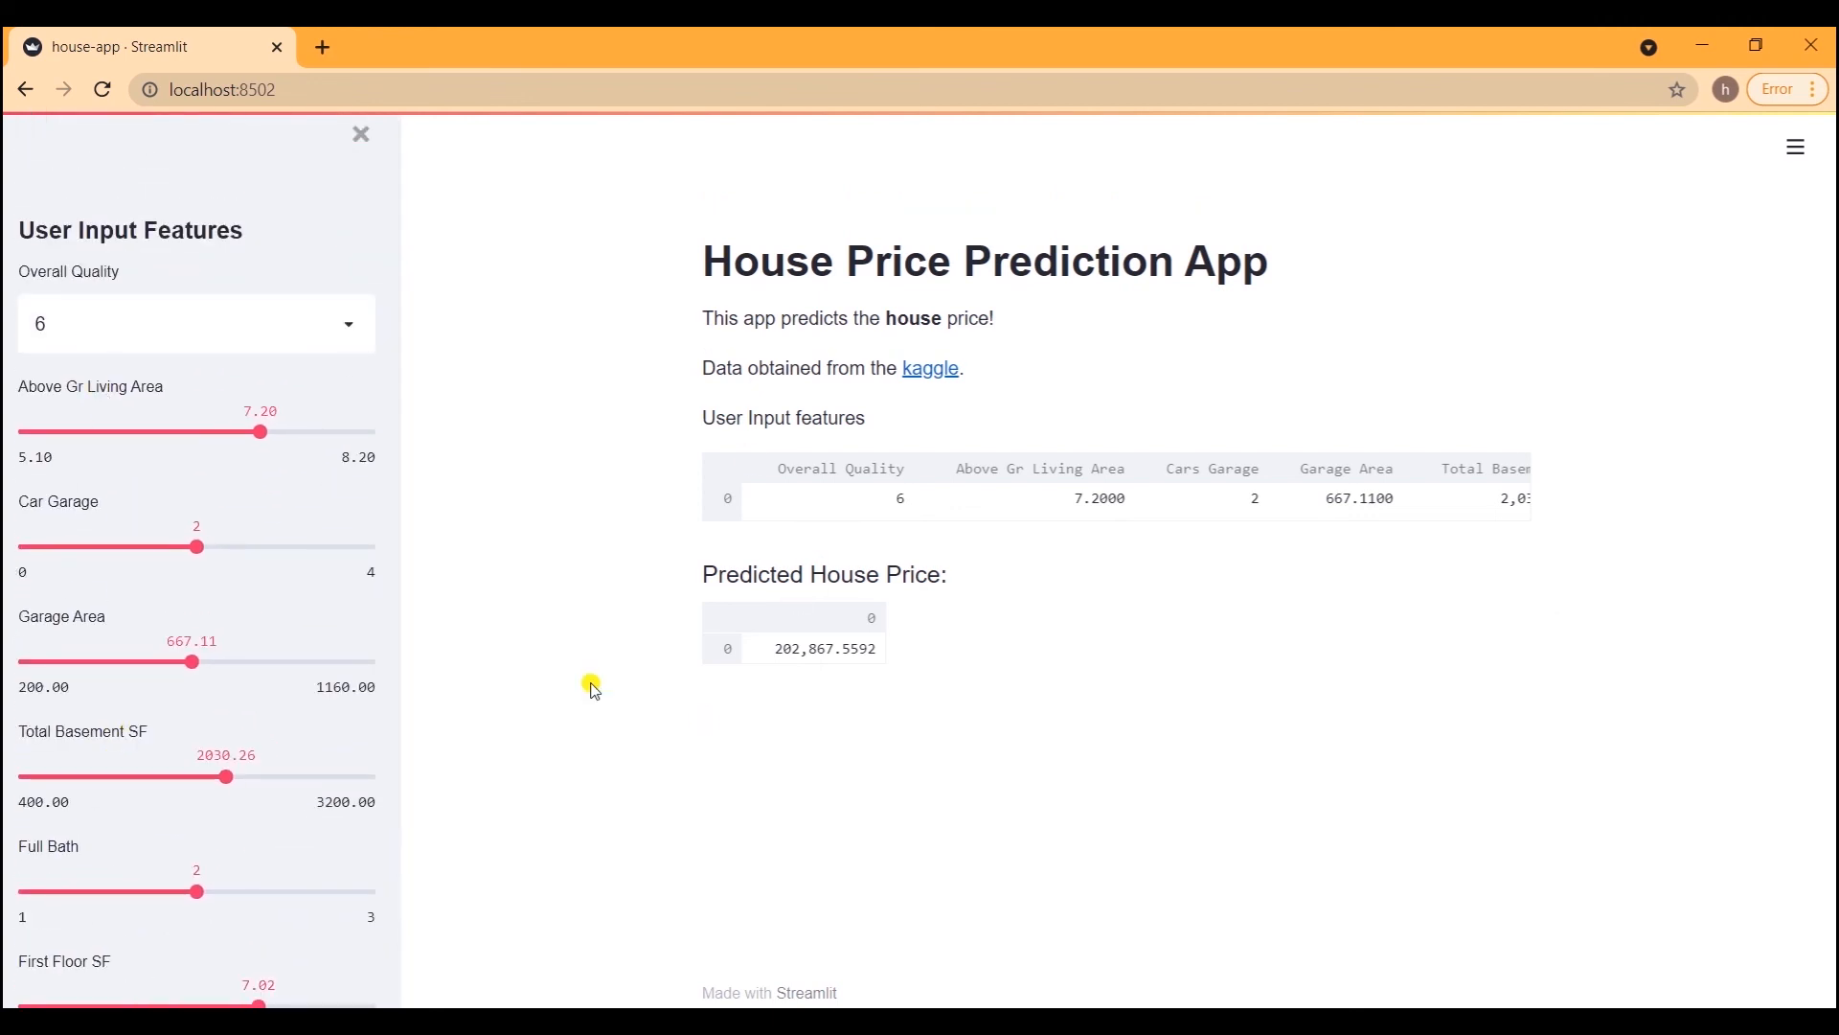
{"action": "mouse_move", "coordinate": [872, 617]}
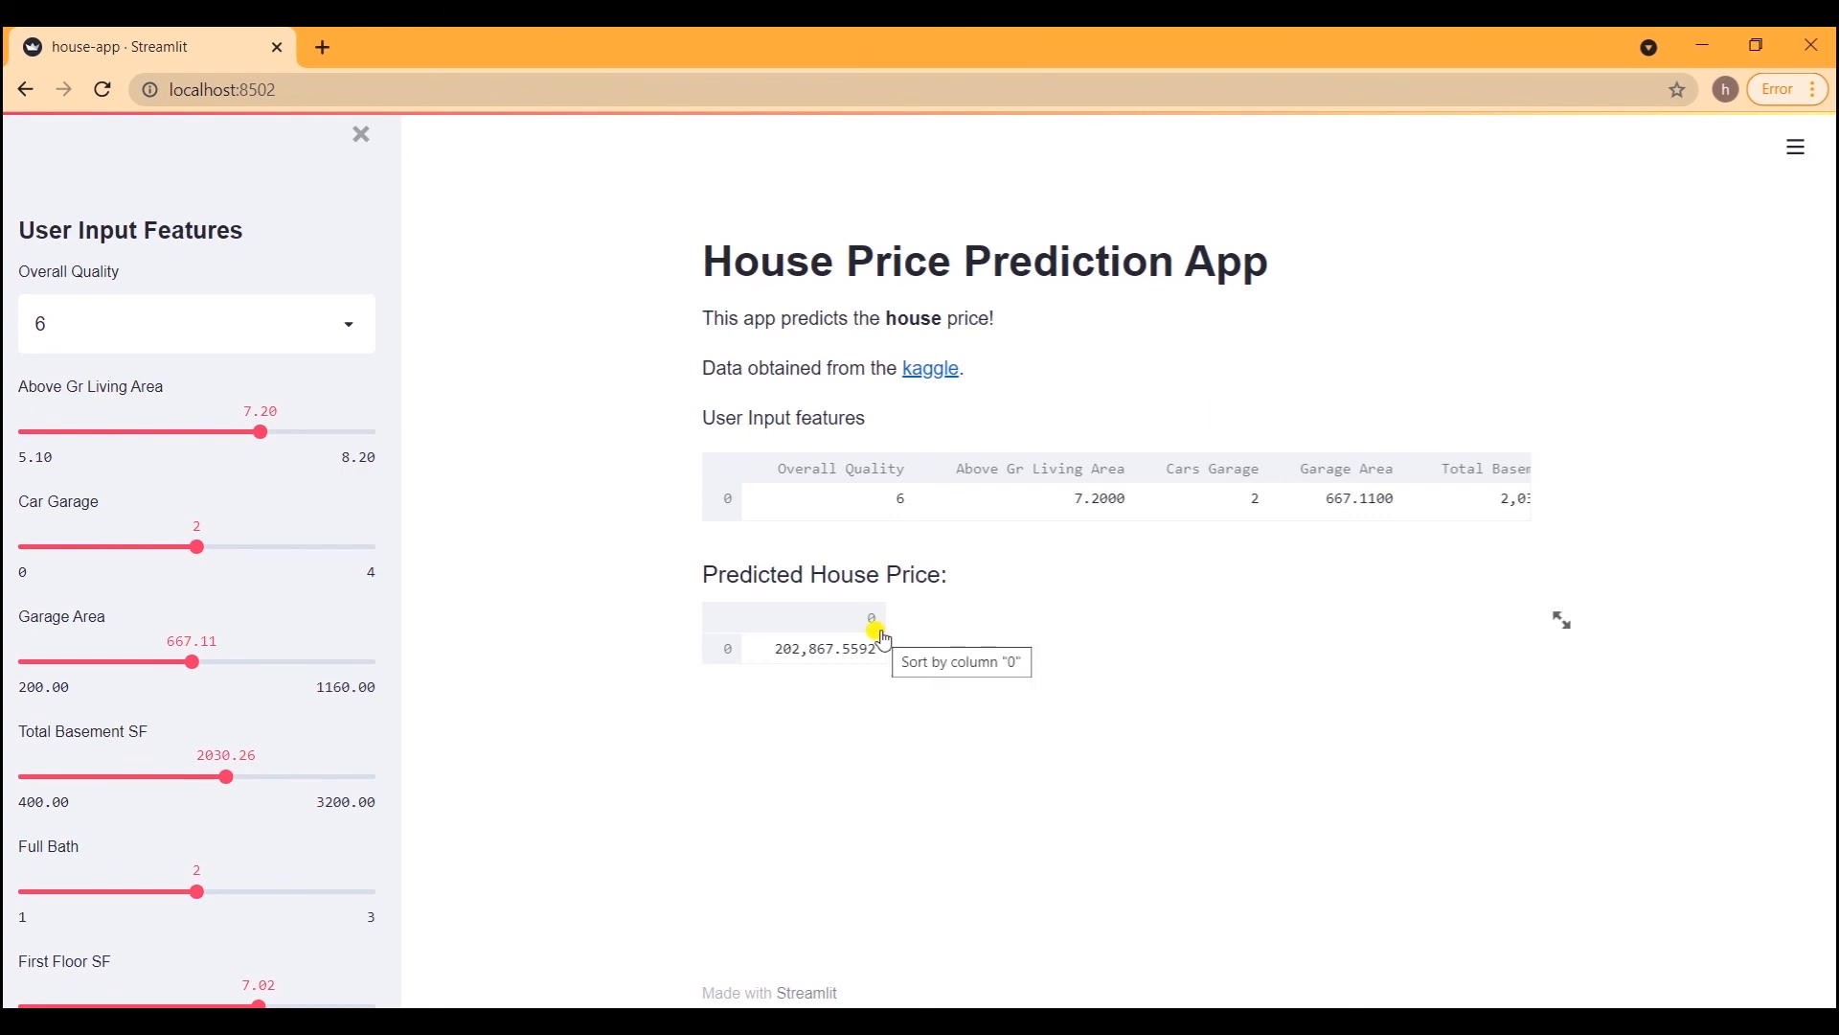
{"action": "mouse_move", "coordinate": [1110, 664]}
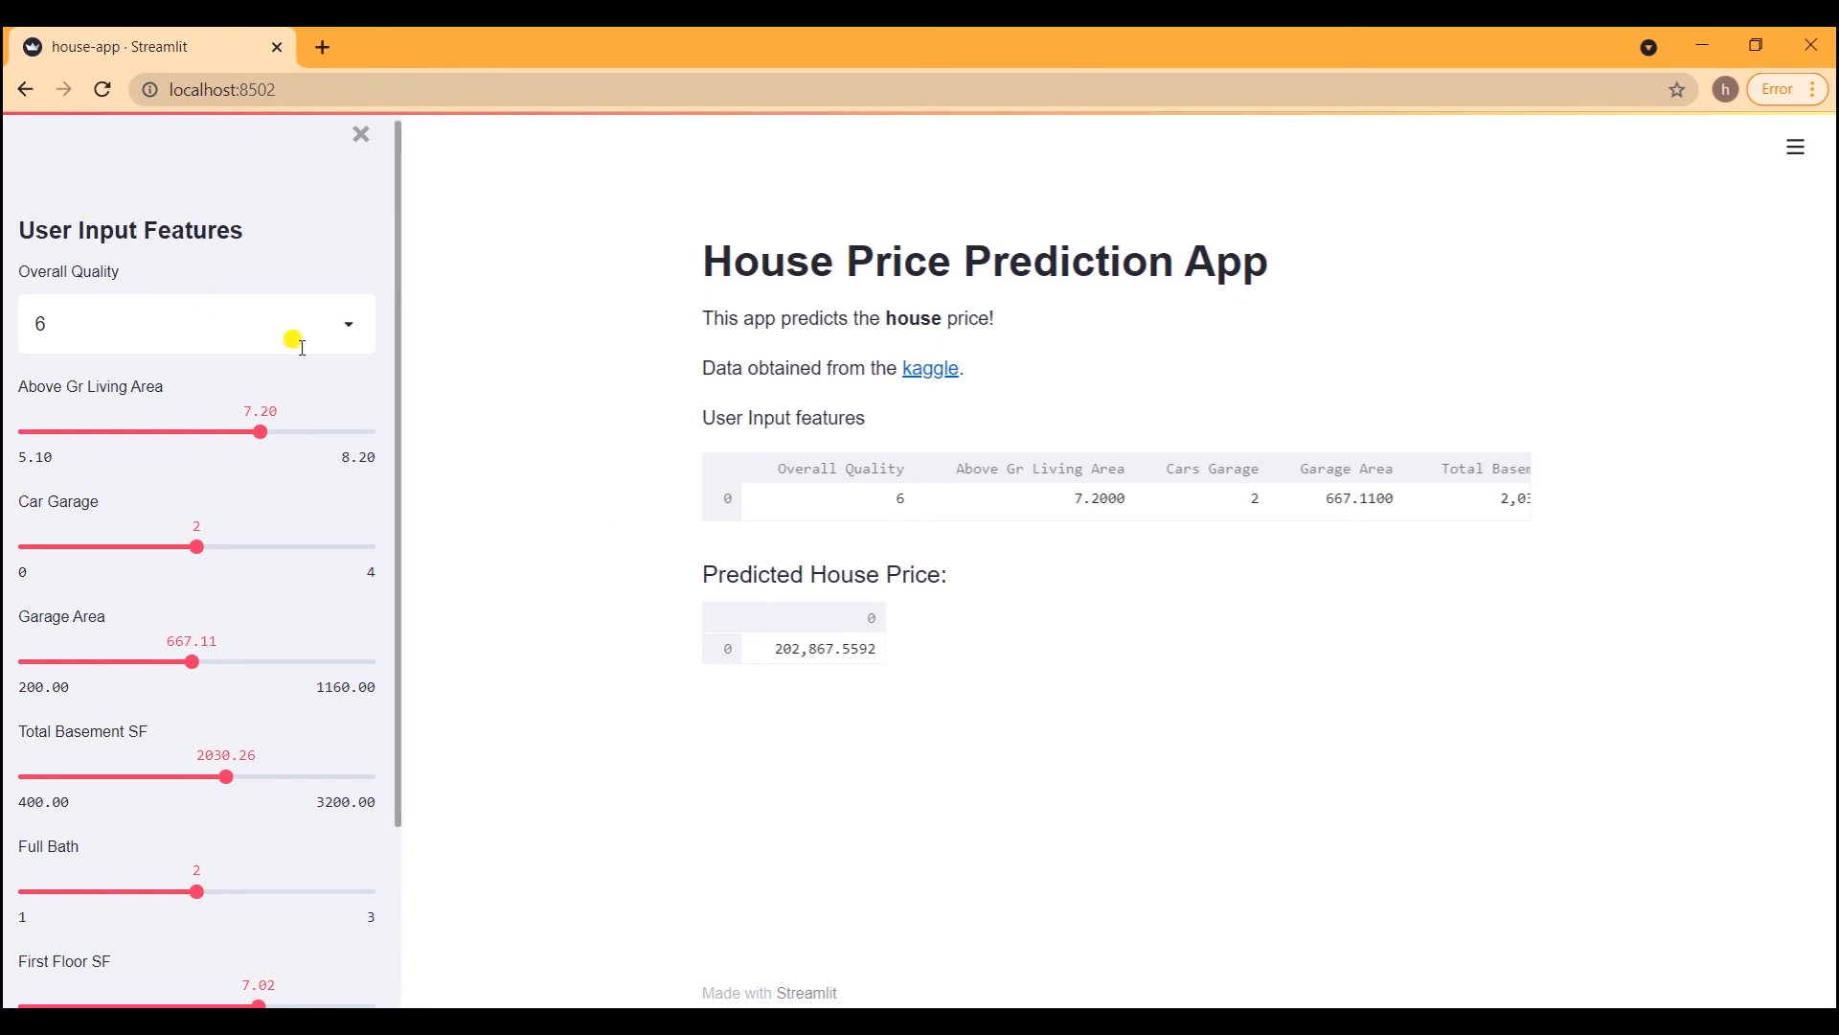
- Set Overall Quality to 10 and lower the living area slider; prediction becomes 279,953.1173
{"action": "left_click", "coordinate": [188, 323]}
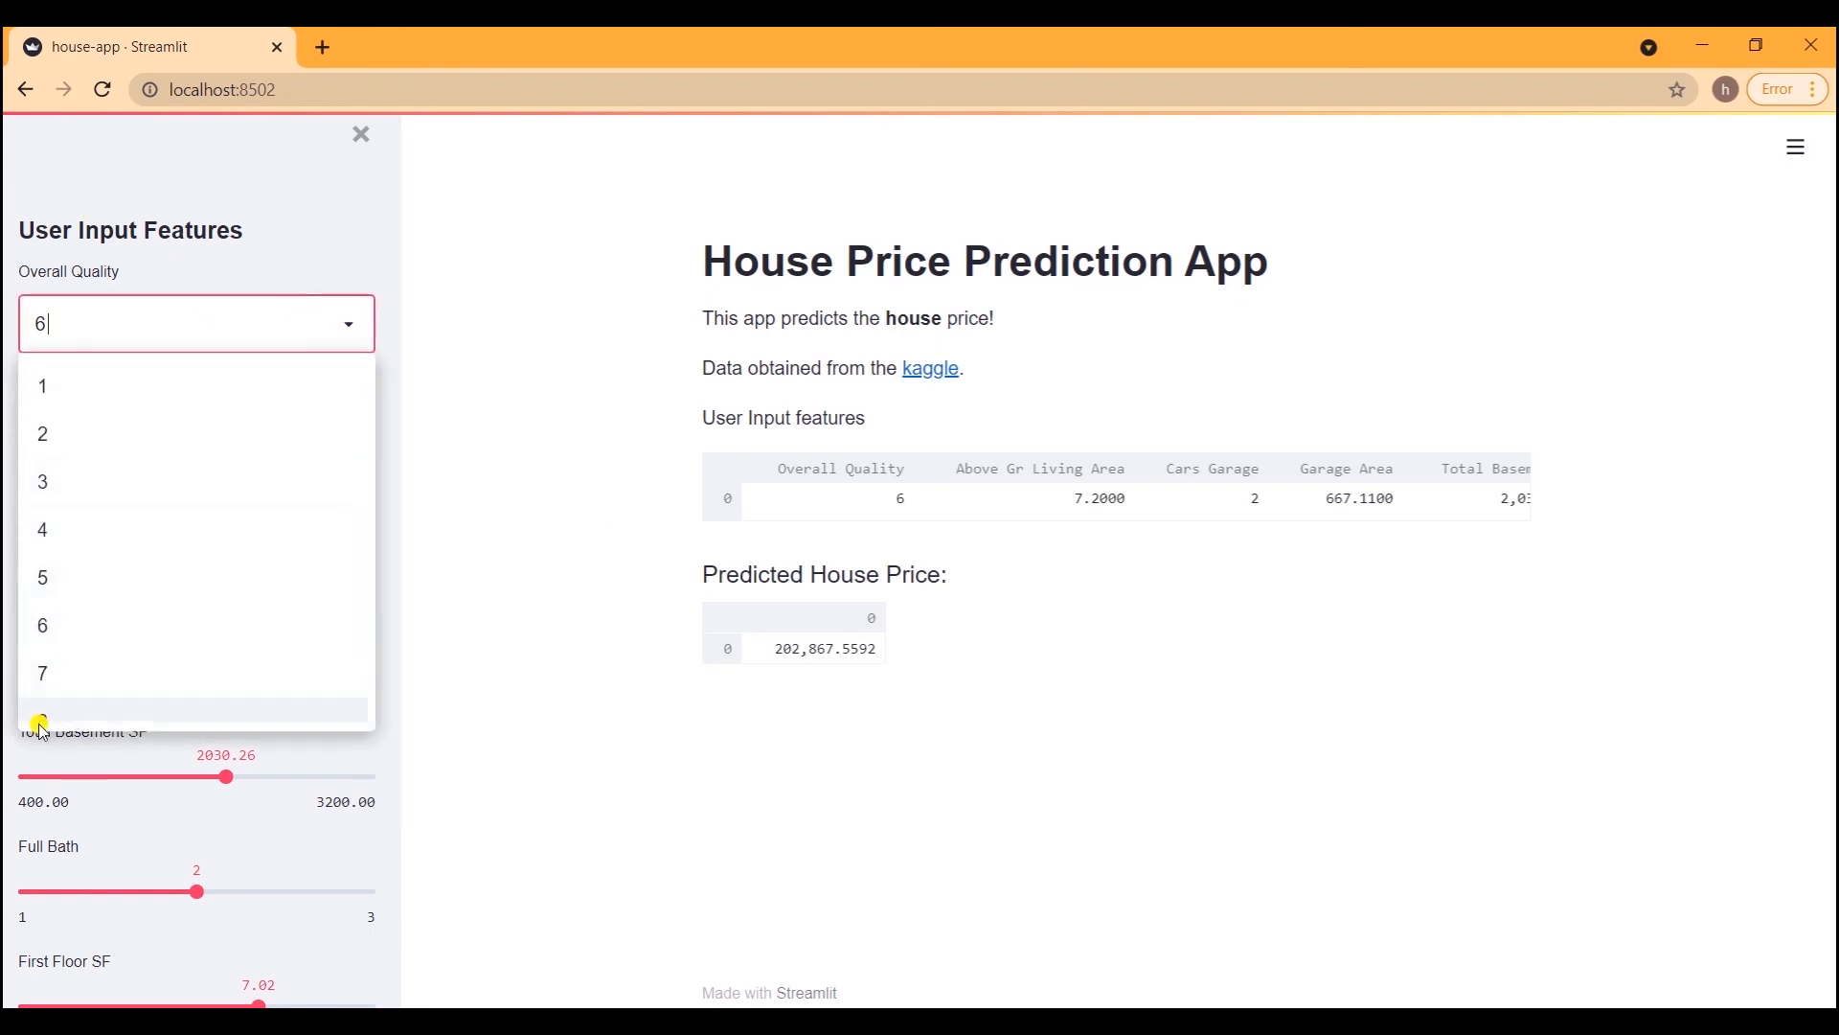
{"action": "scroll", "scroll_direction": "down", "scroll_amount": 3}
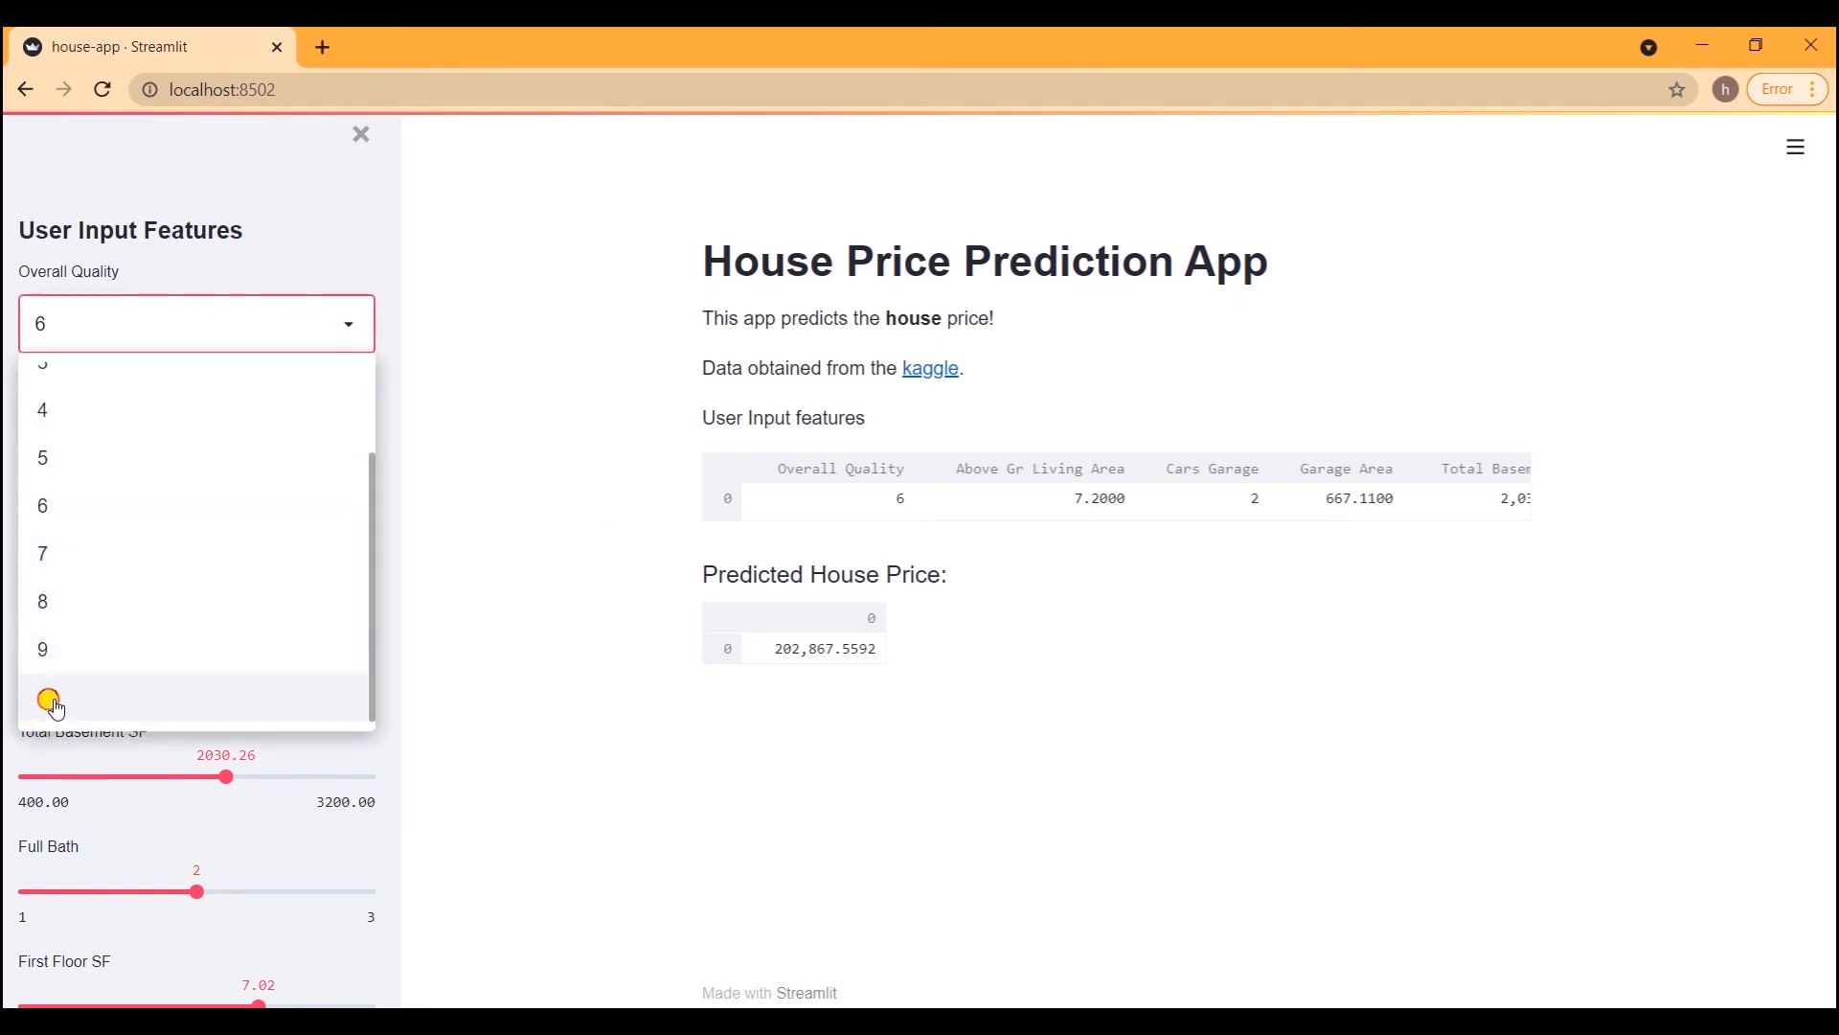
{"action": "left_click", "coordinate": [51, 698]}
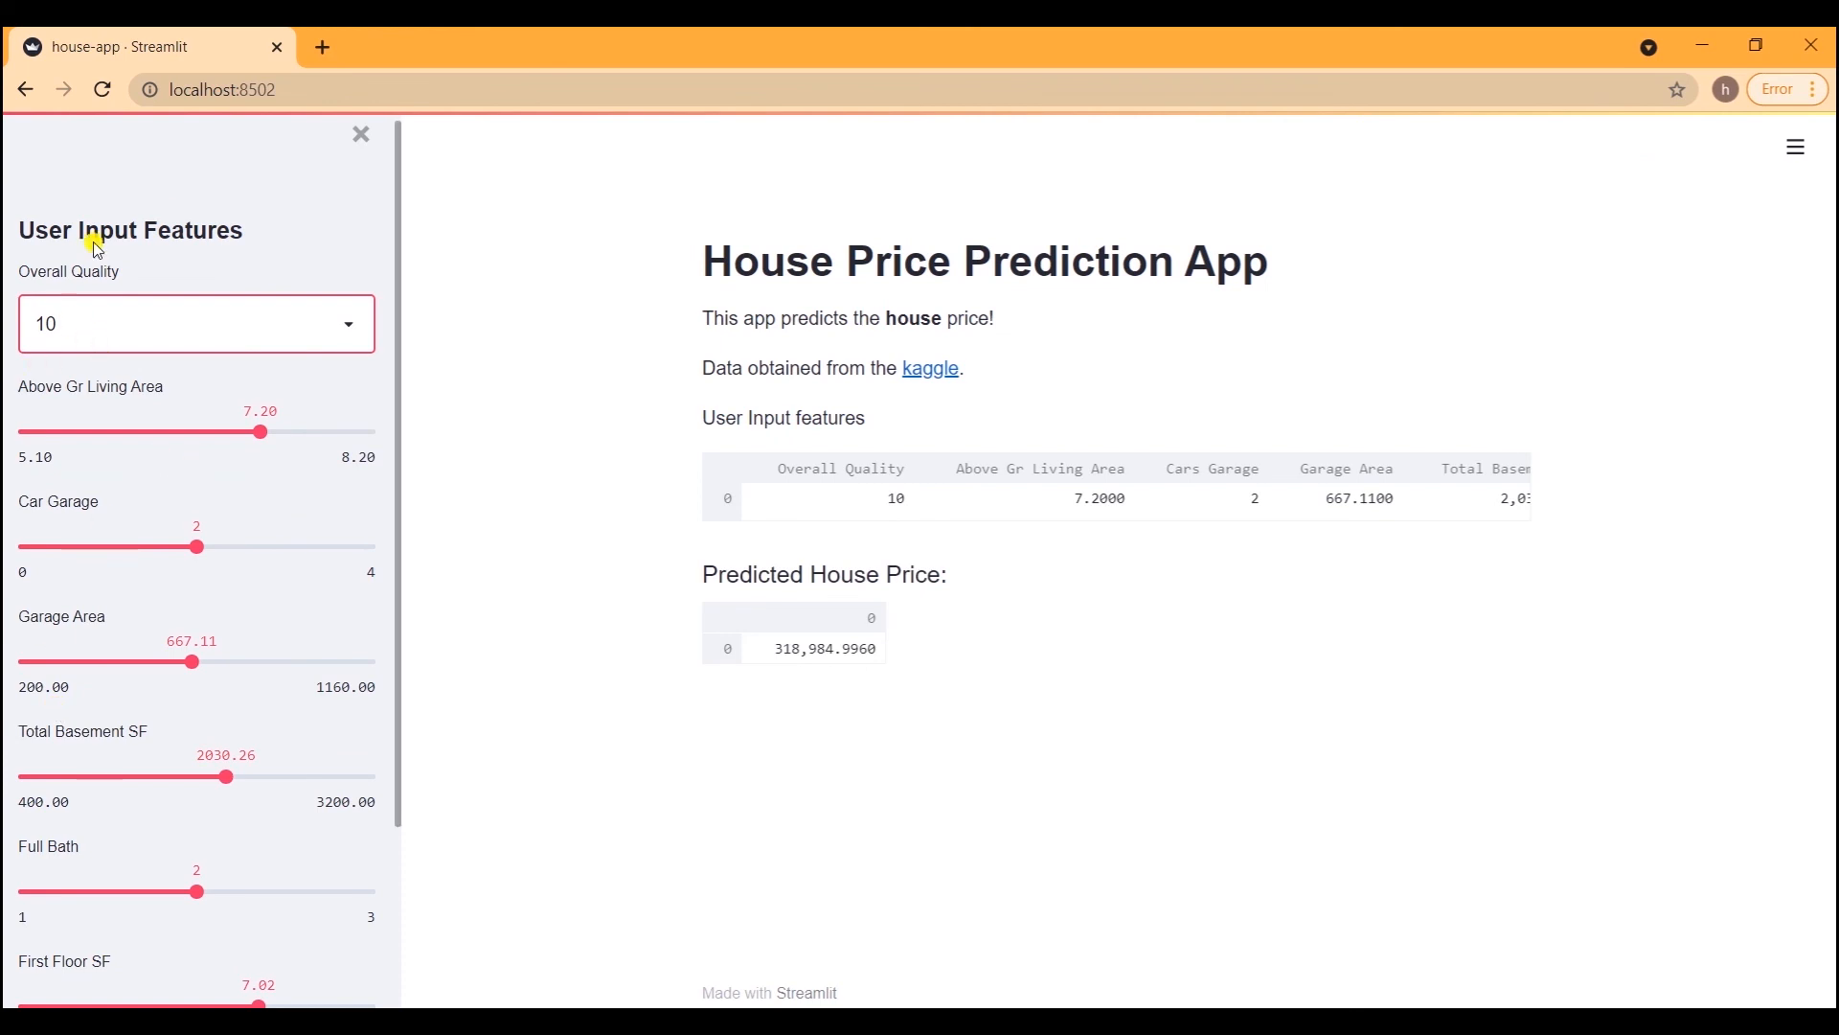
{"action": "mouse_move", "coordinate": [756, 663]}
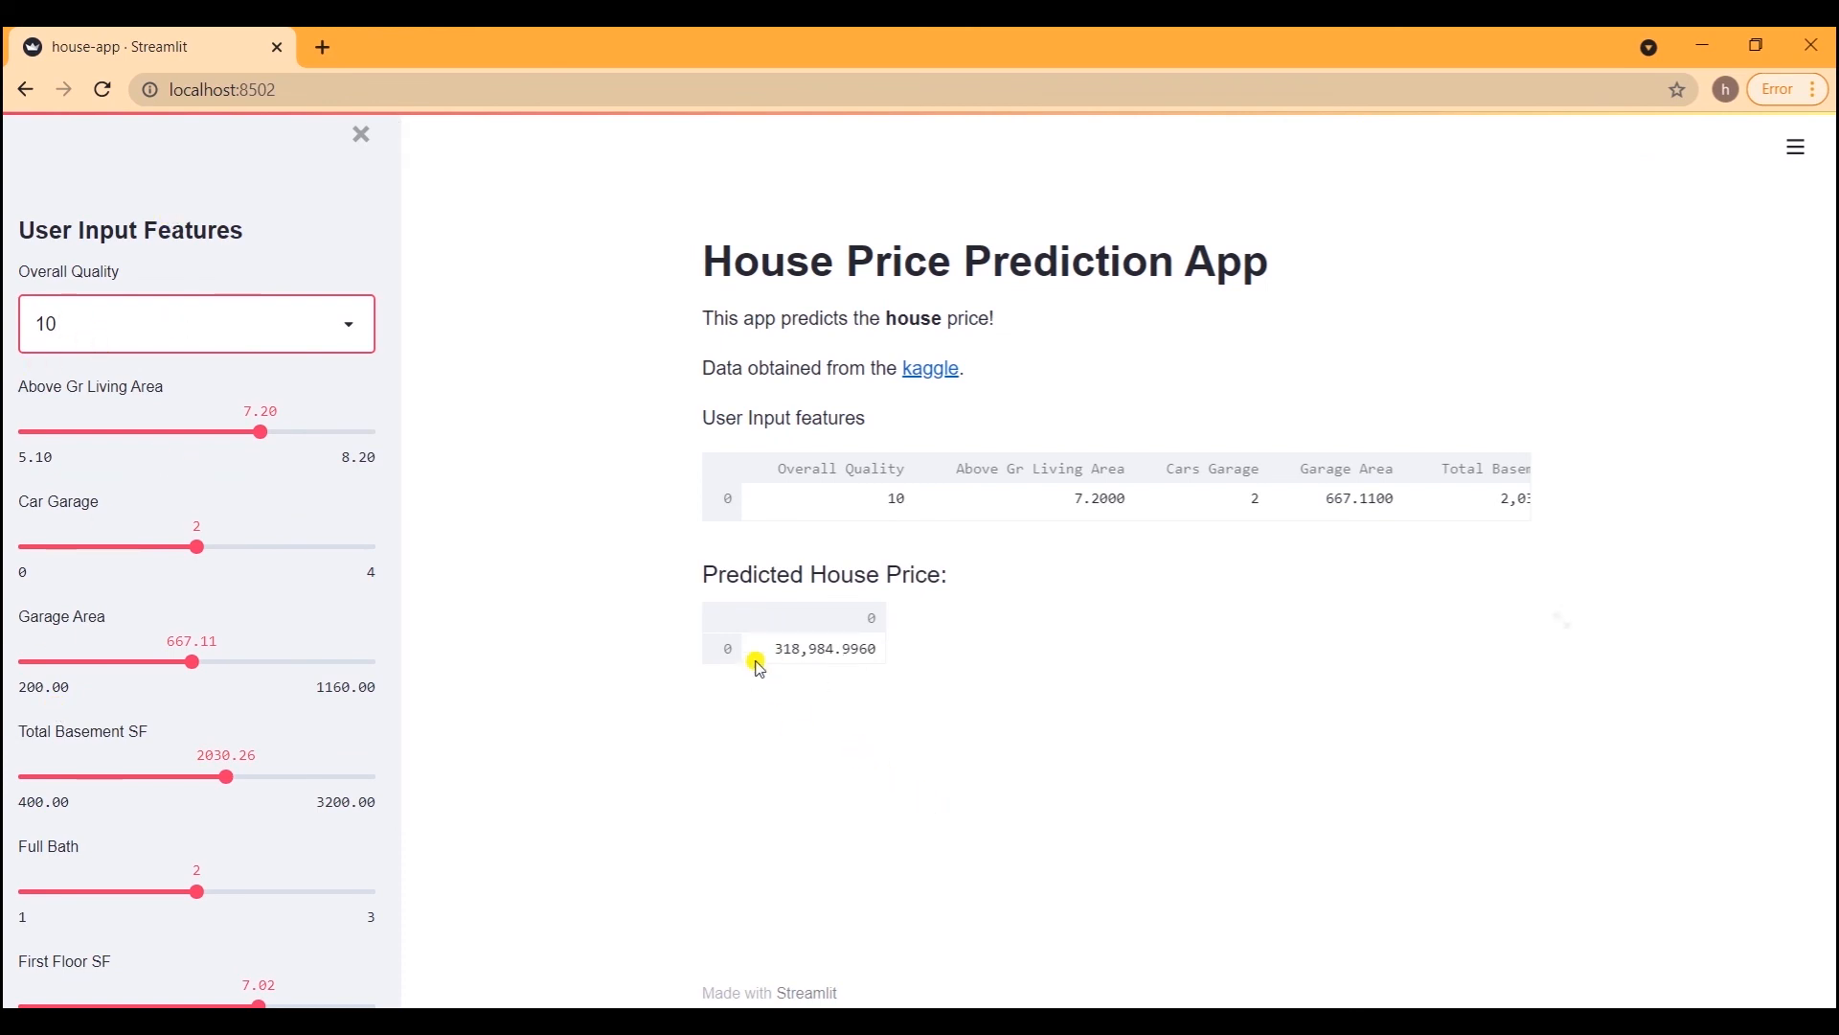
{"action": "mouse_move", "coordinate": [866, 652]}
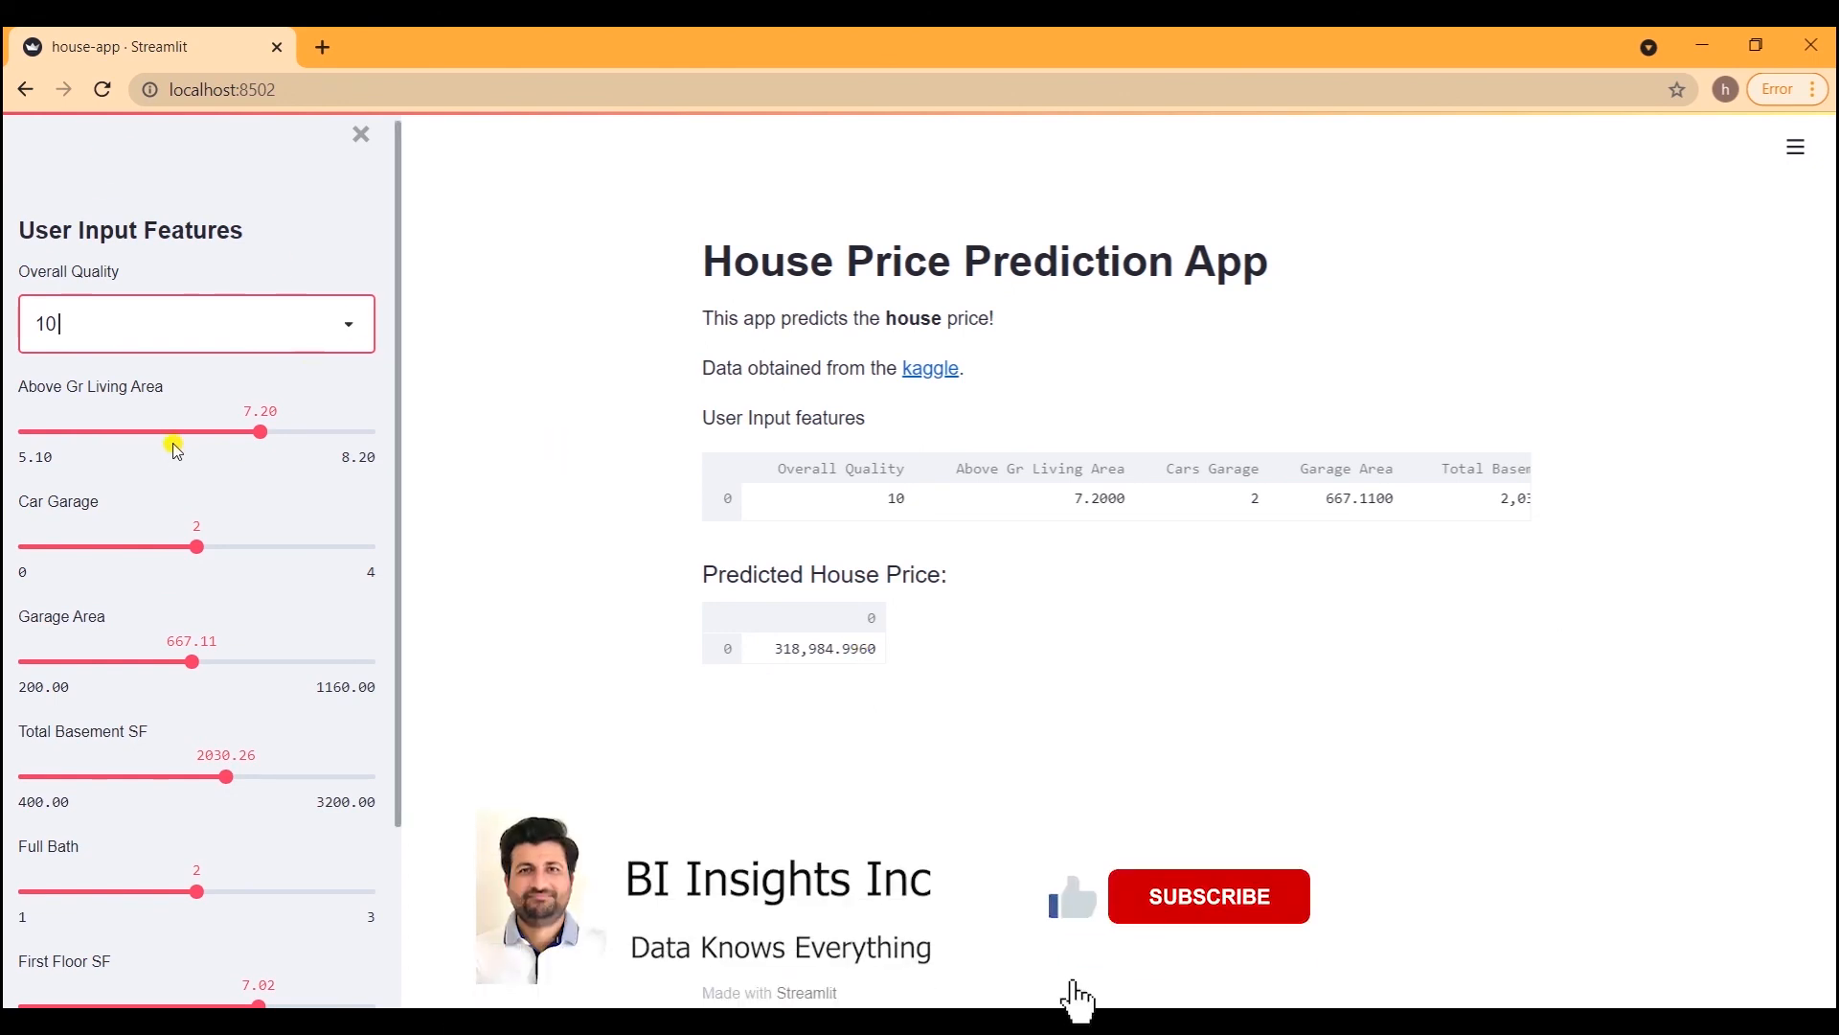
{"action": "left_click_drag", "start_coordinate": [260, 432], "coordinate": [179, 432]}
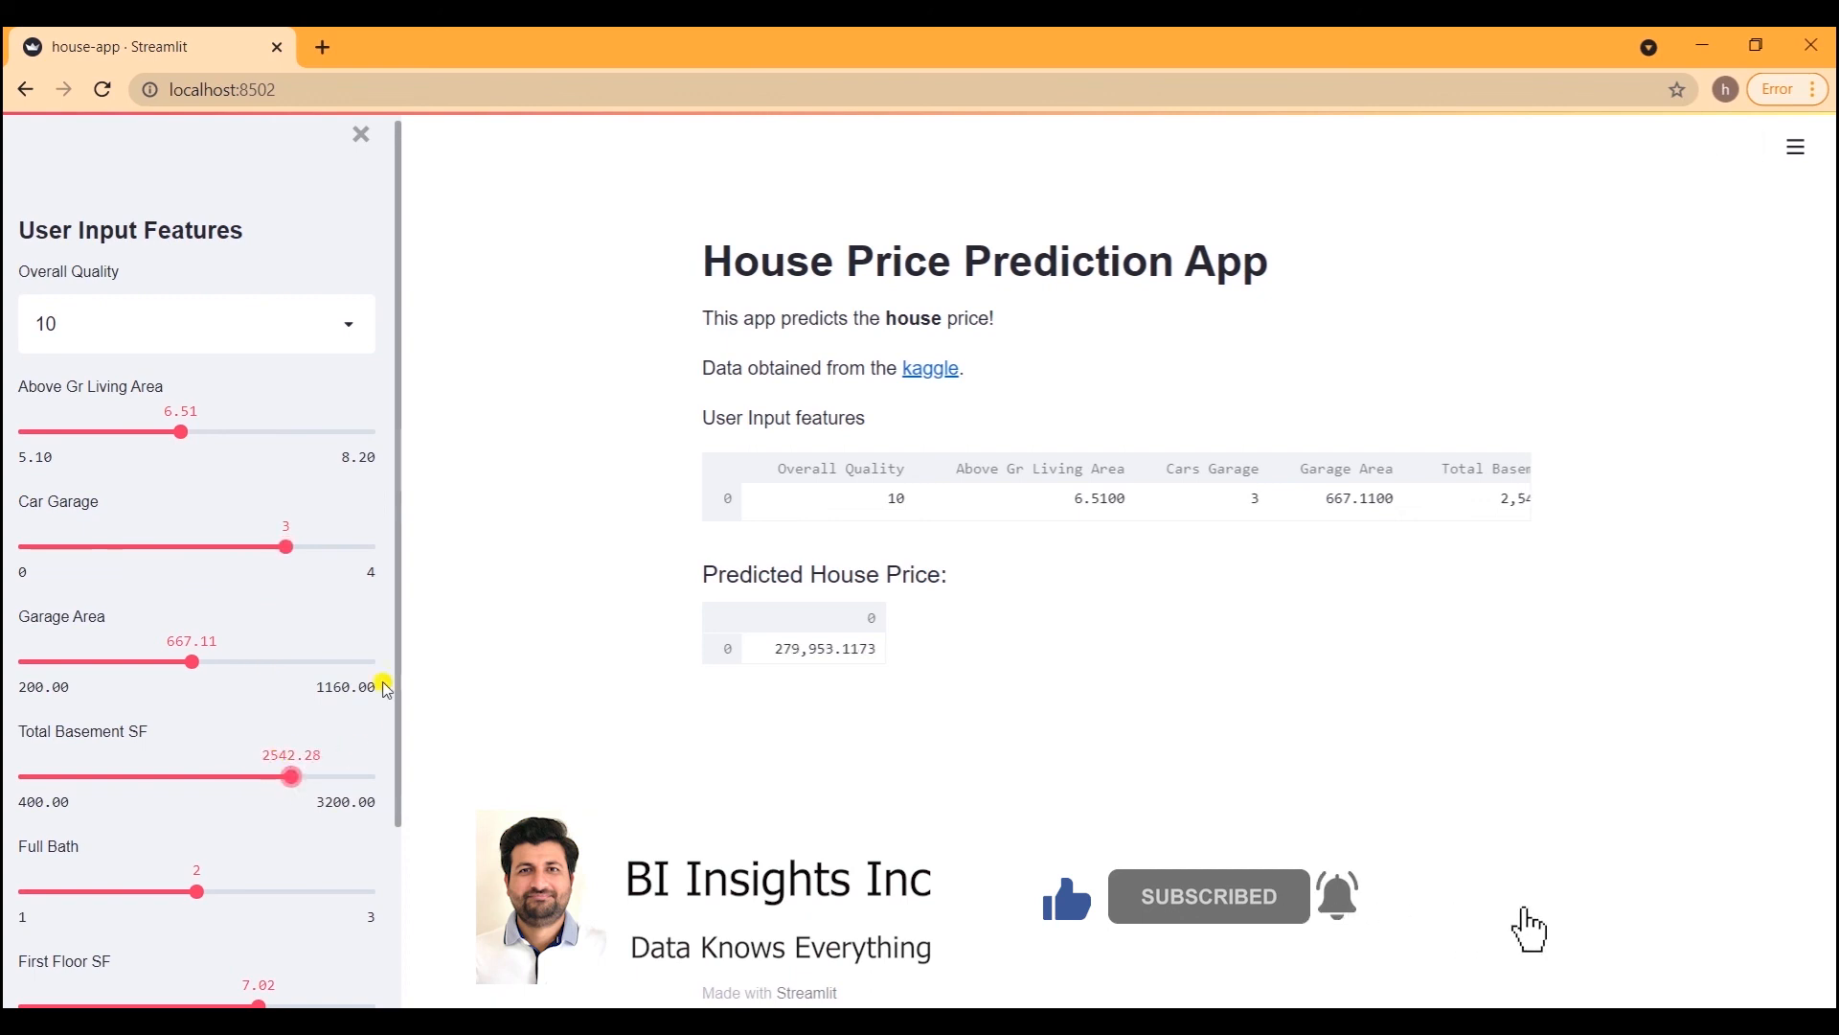
{"action": "scroll", "scroll_direction": "down", "scroll_amount": 3}
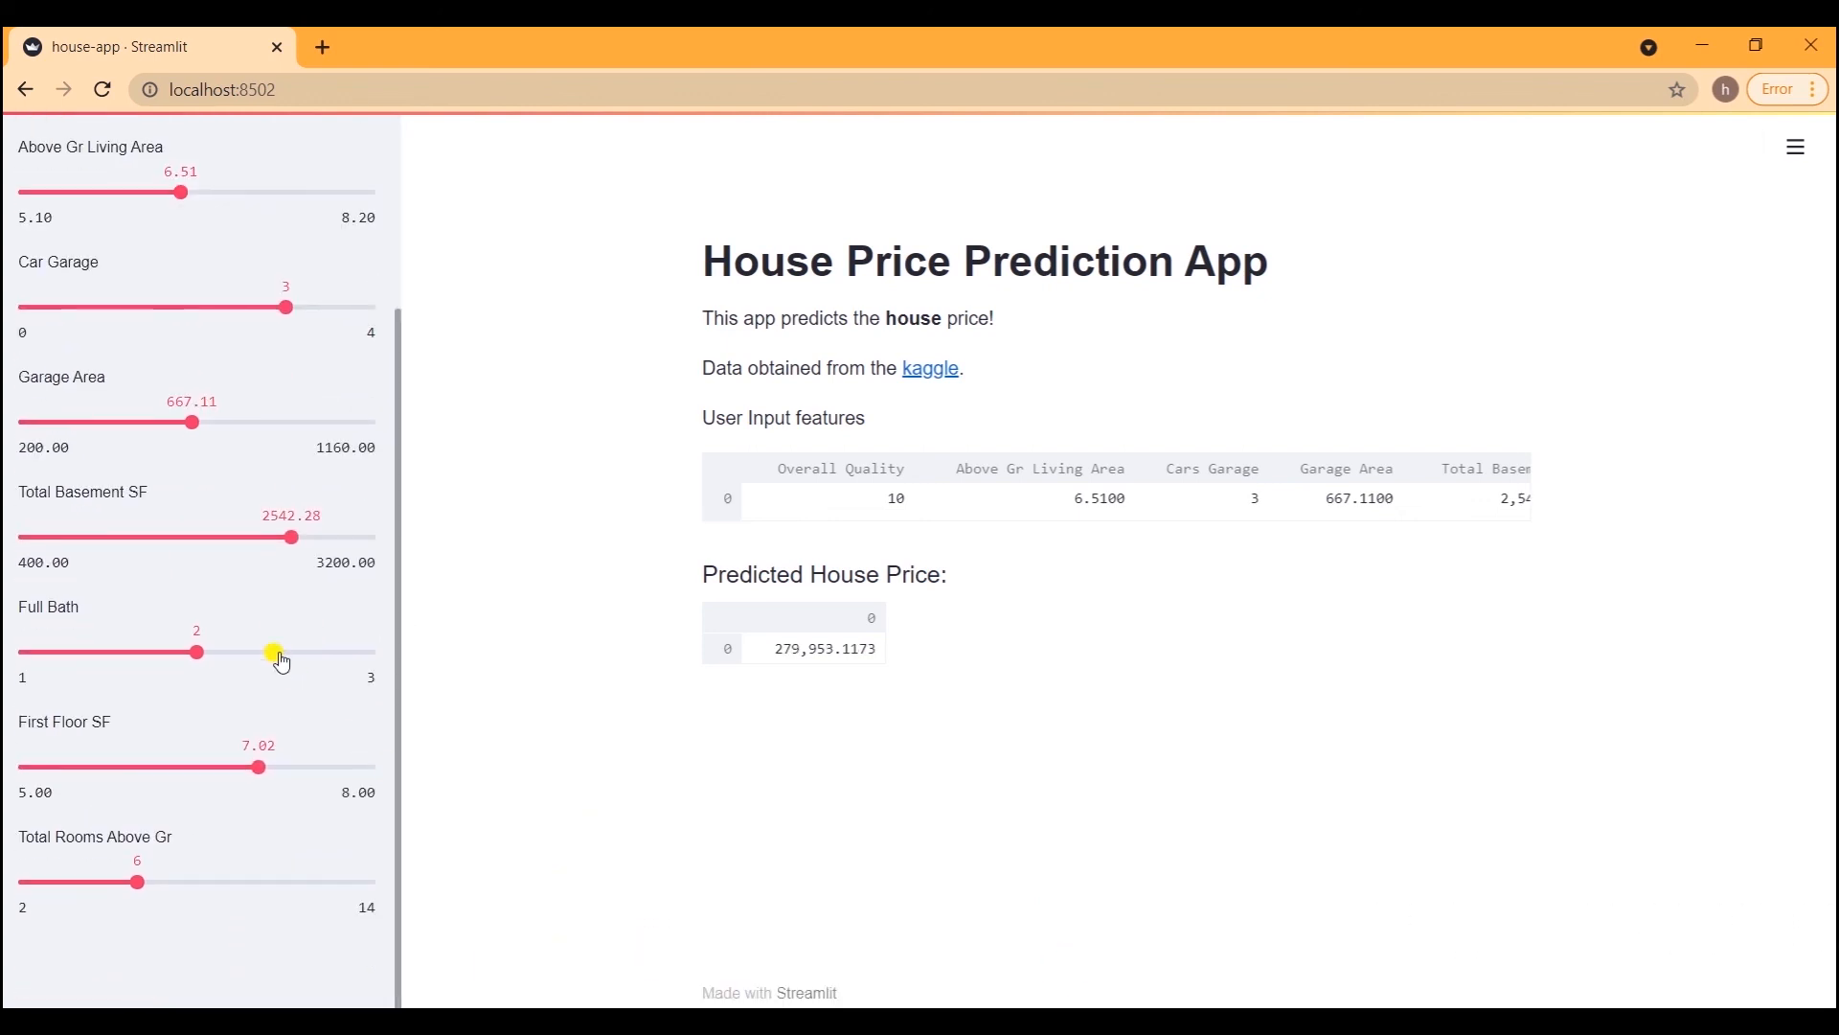